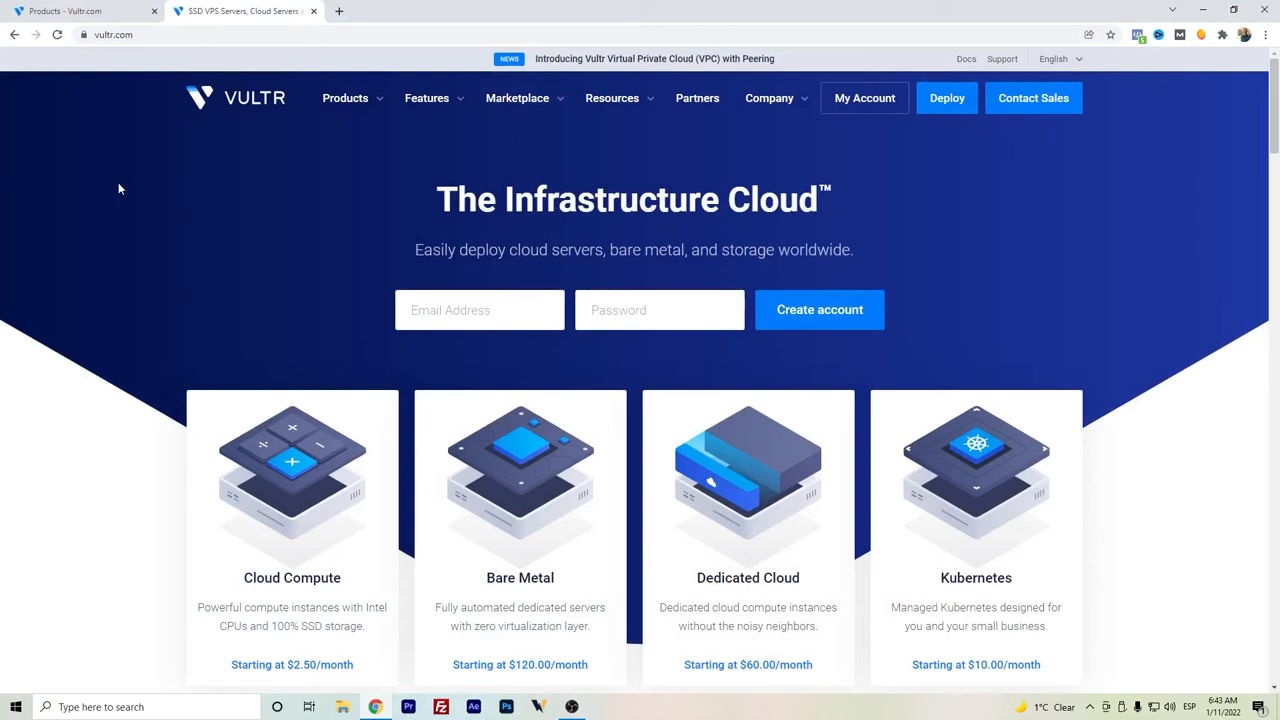
pyautogui.moveTo(210, 62)
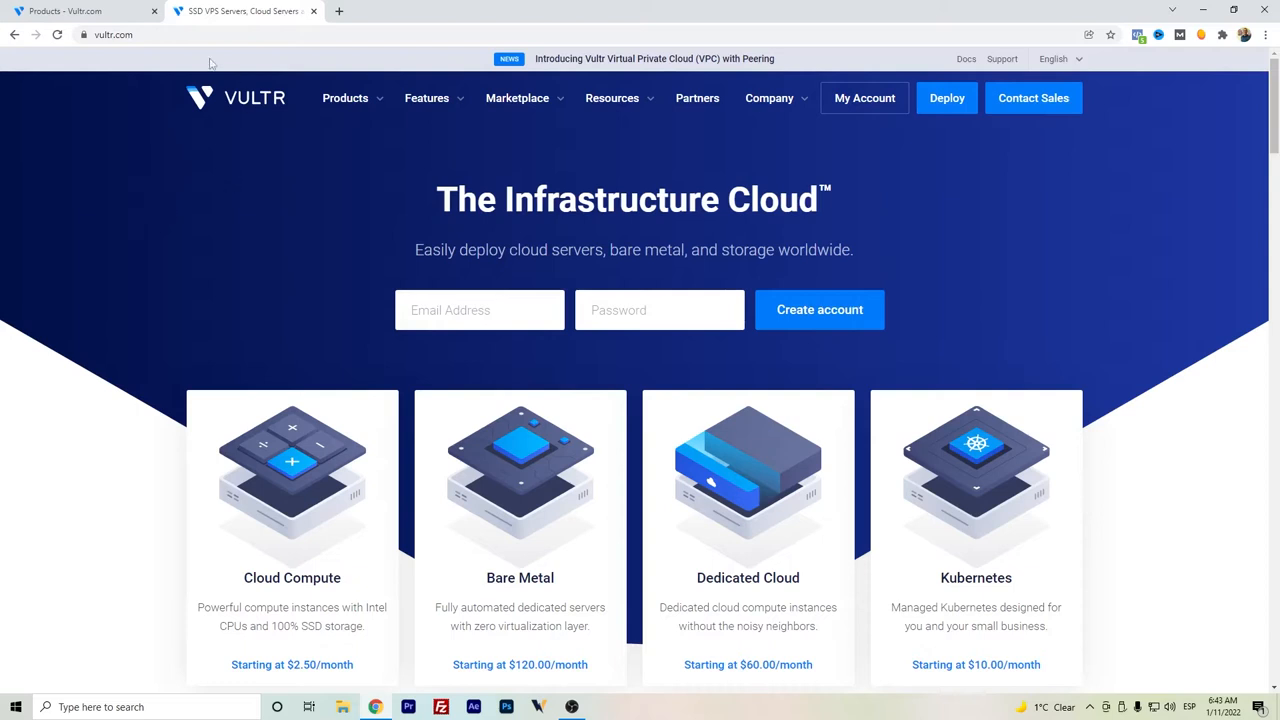
pyautogui.moveTo(268, 132)
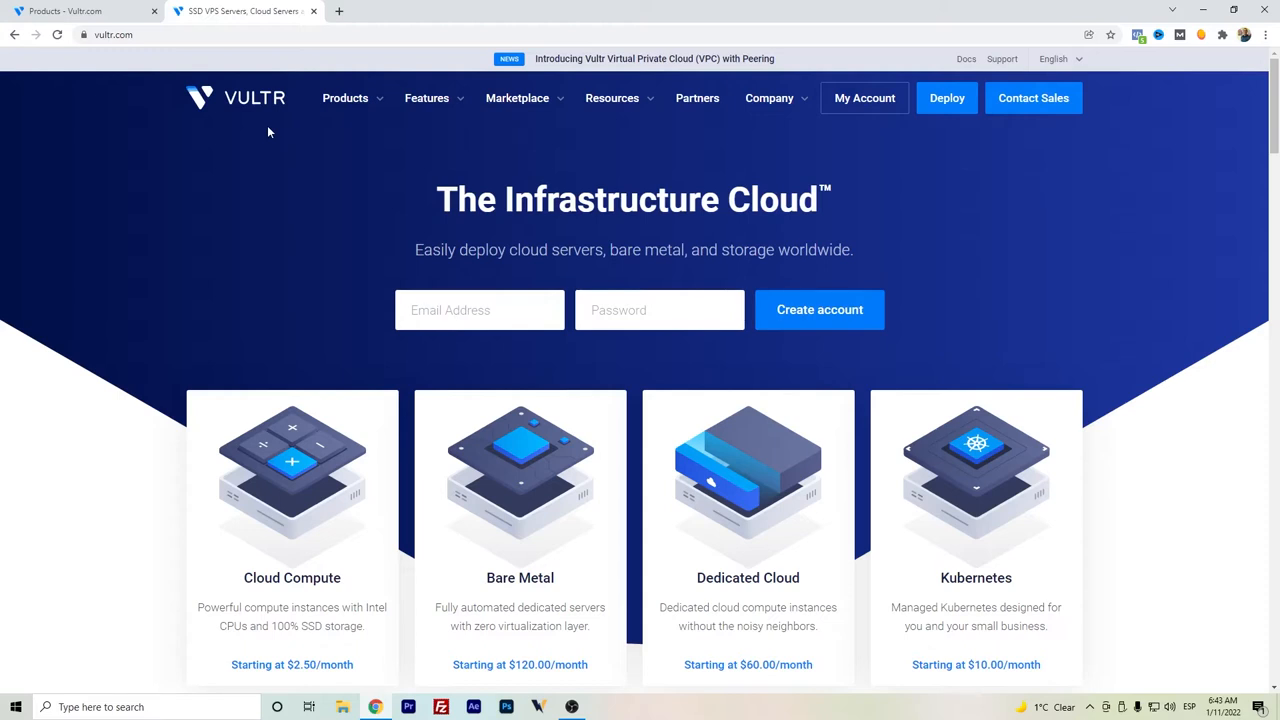
# Reach the High Frequency Compute page from the Vultr Products menu under Cloud Compute.
pyautogui.click(344, 96)
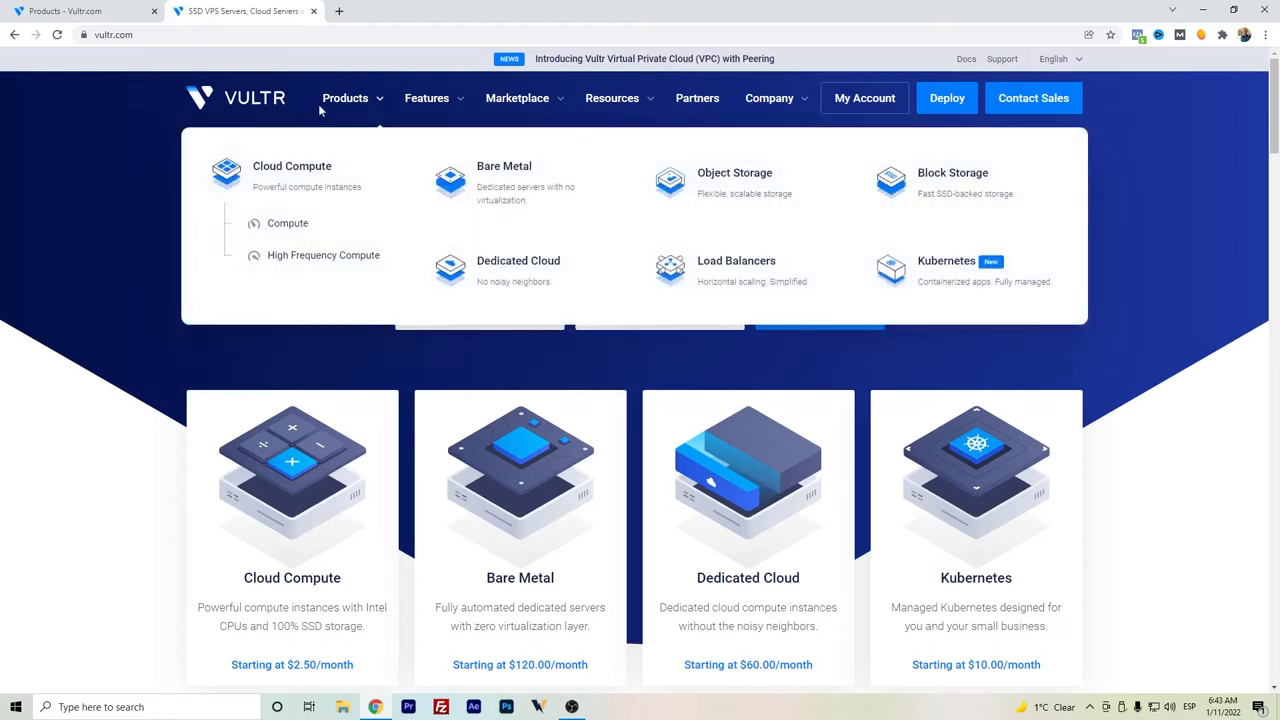
pyautogui.moveTo(324, 256)
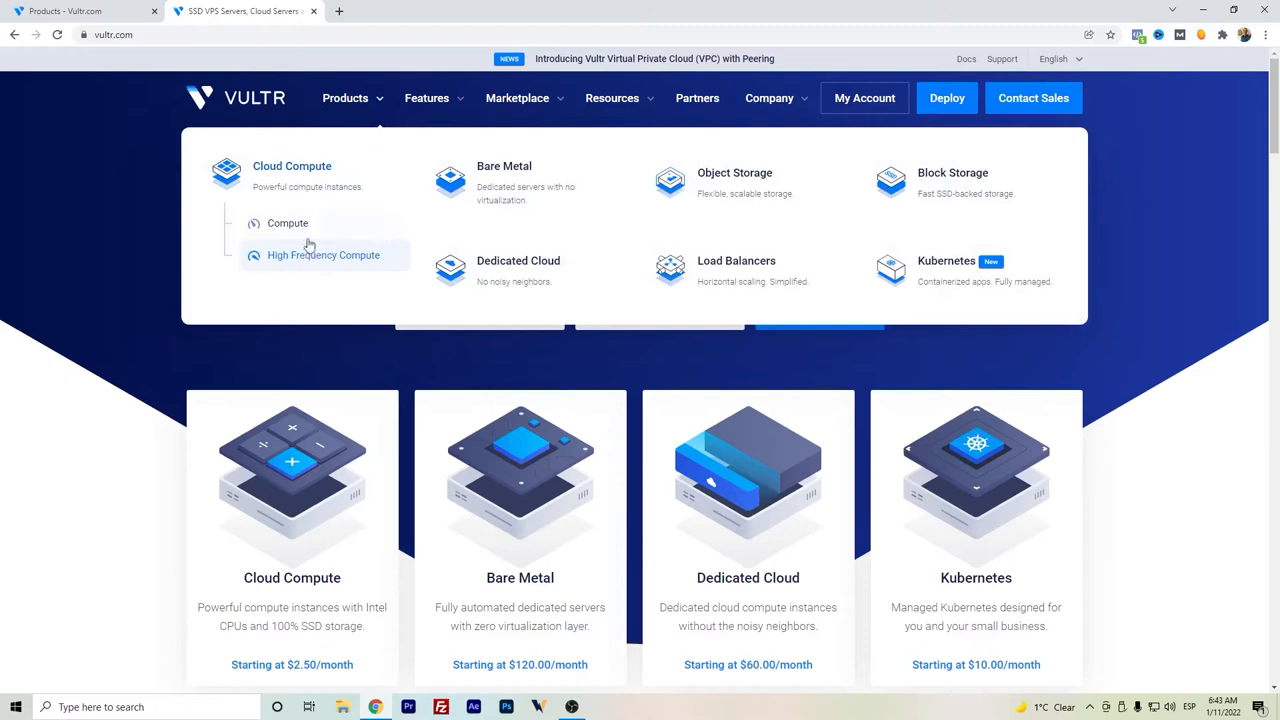
pyautogui.moveTo(348, 268)
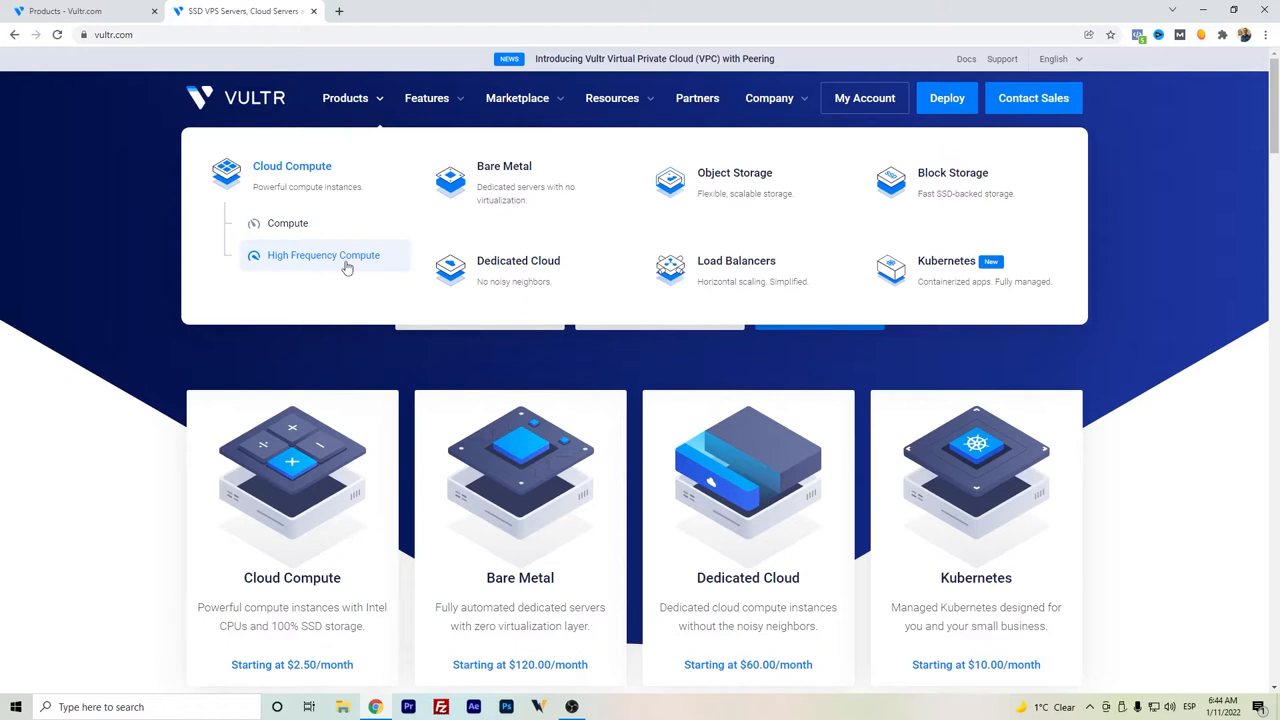
pyautogui.click(324, 256)
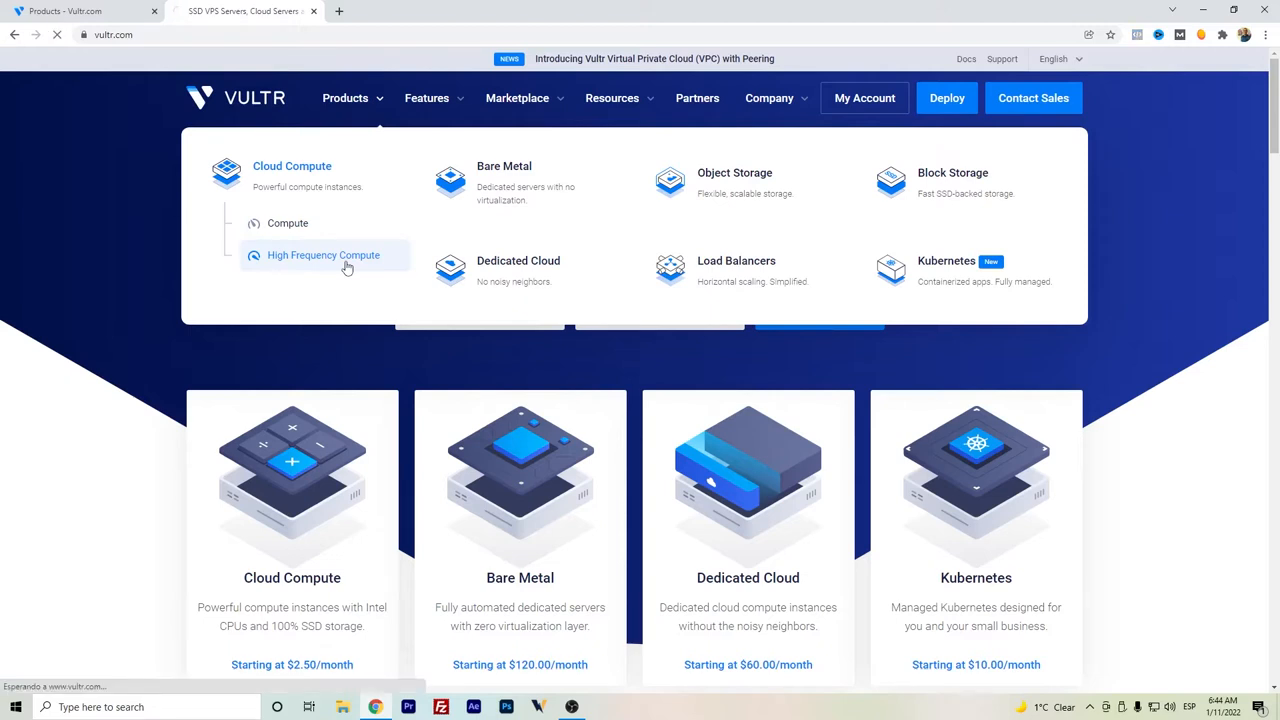
# Review the High Frequency pricing table, with plans from $6.00/month for 32 GB NVMe.
pyautogui.click(324, 256)
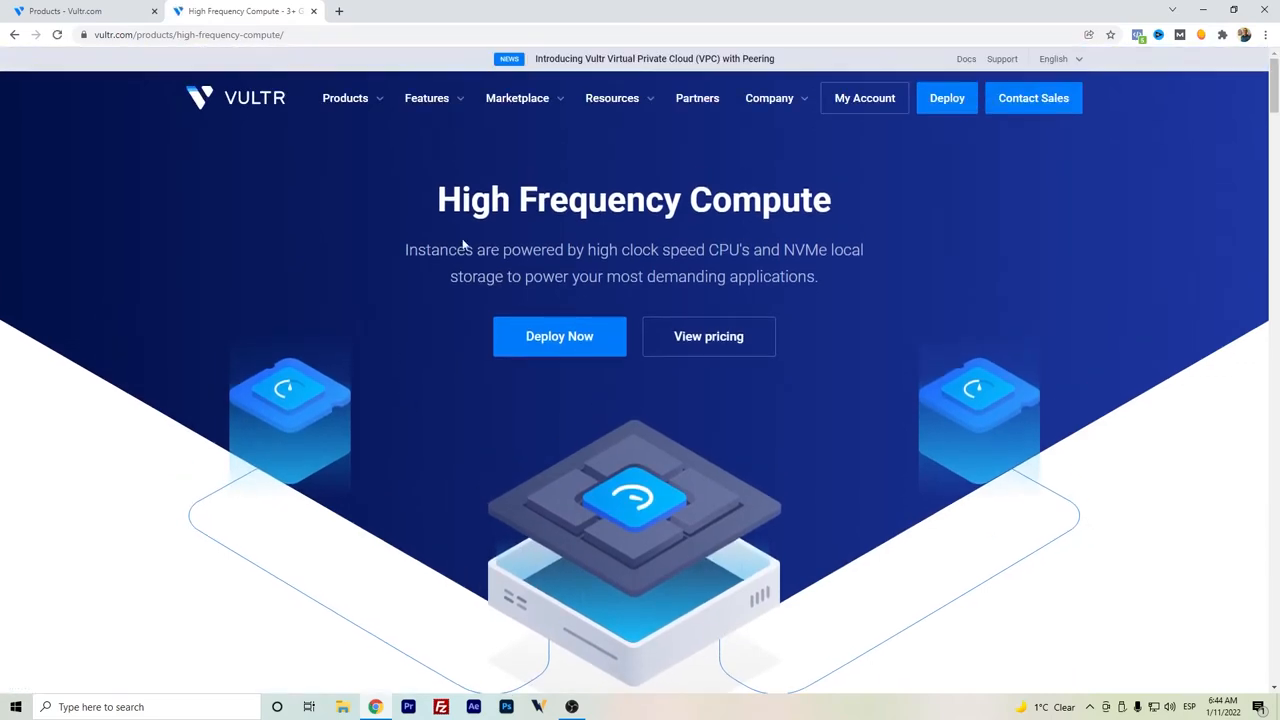
pyautogui.moveTo(352, 390)
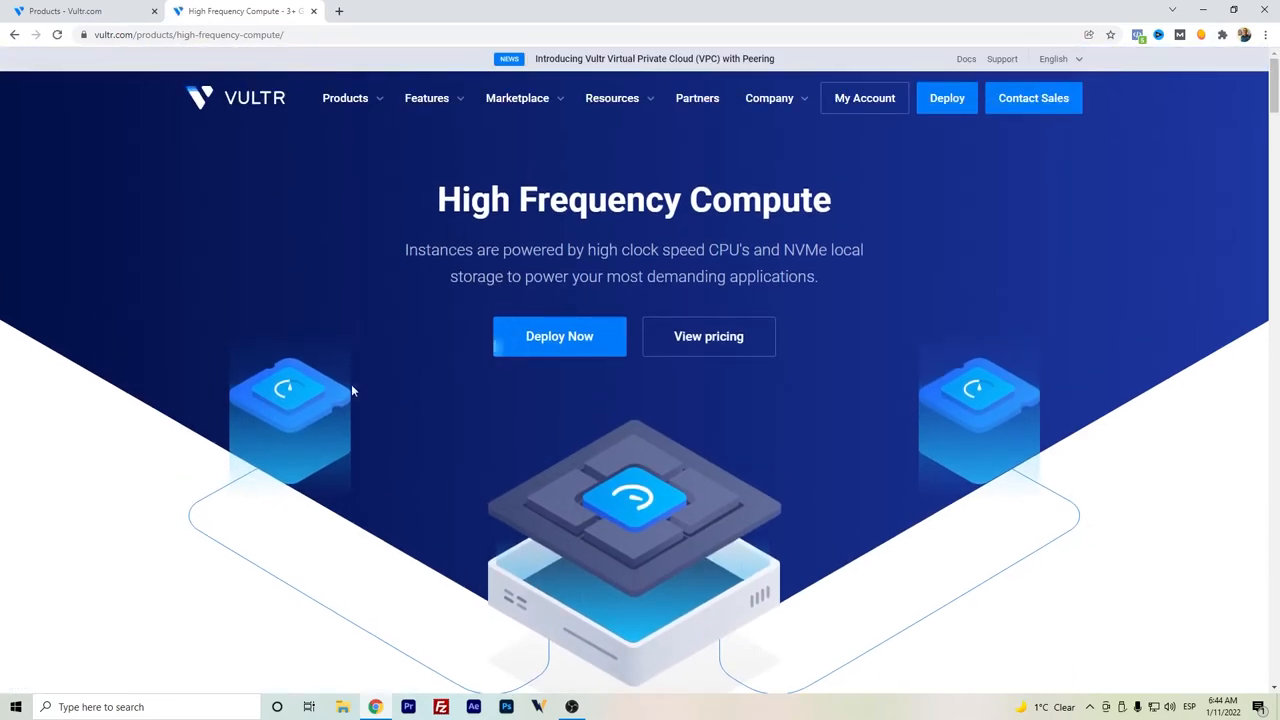
pyautogui.scroll(-3)
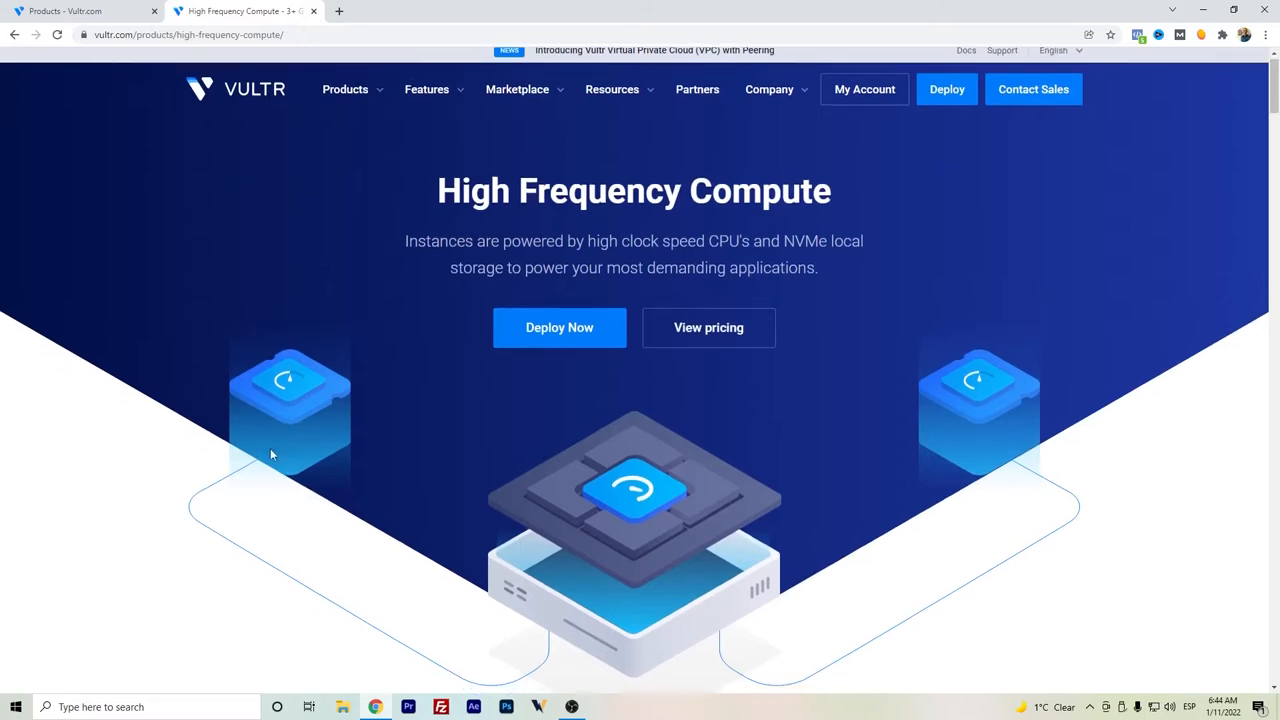
pyautogui.scroll(-3)
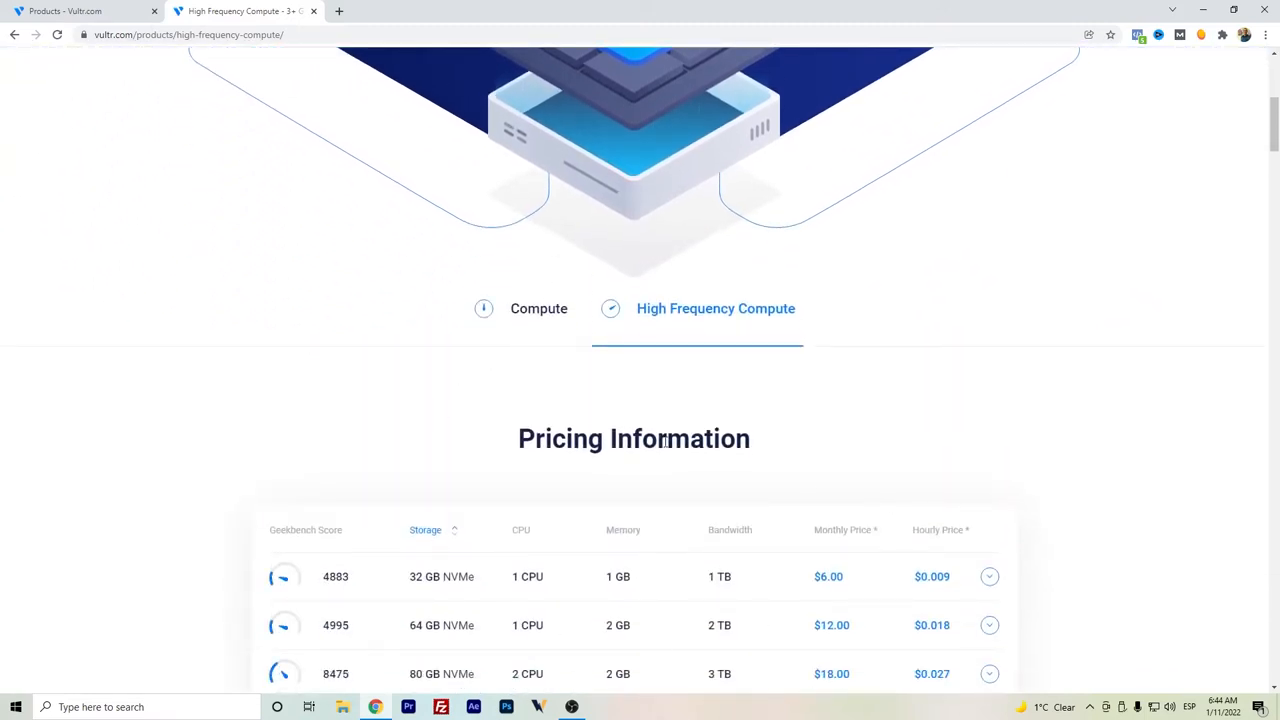
pyautogui.scroll(-3)
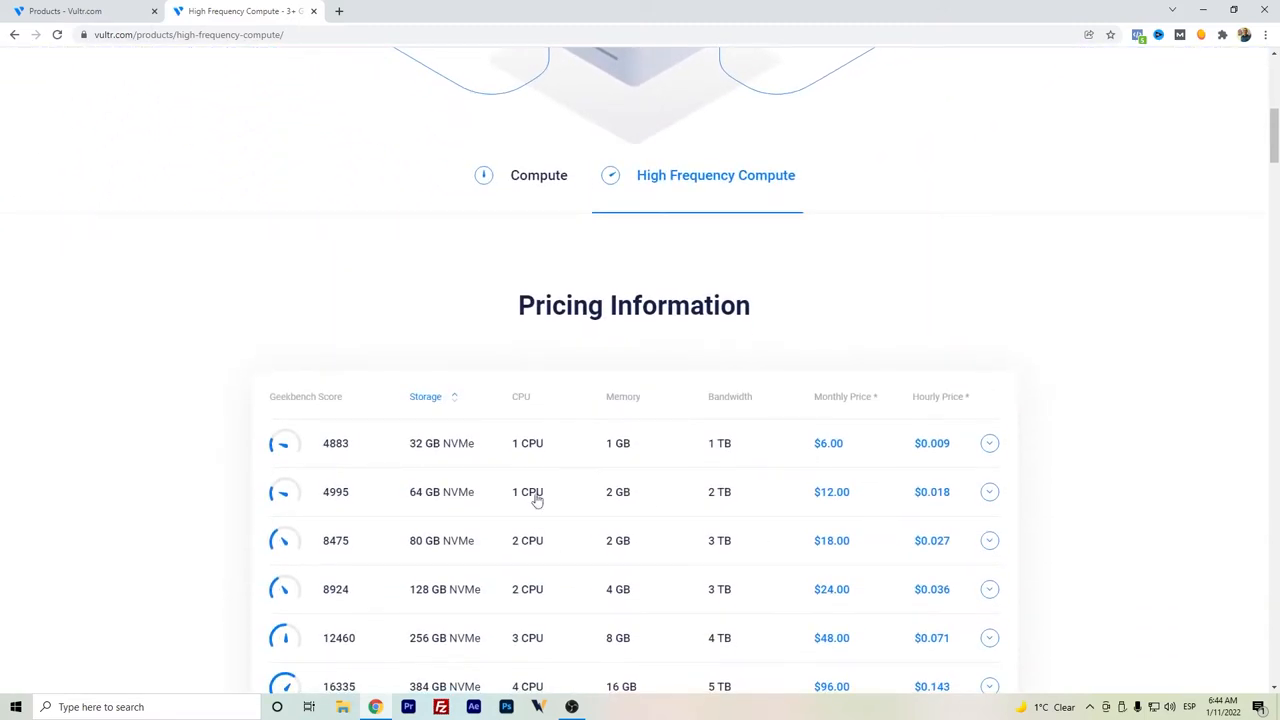
pyautogui.moveTo(476, 448)
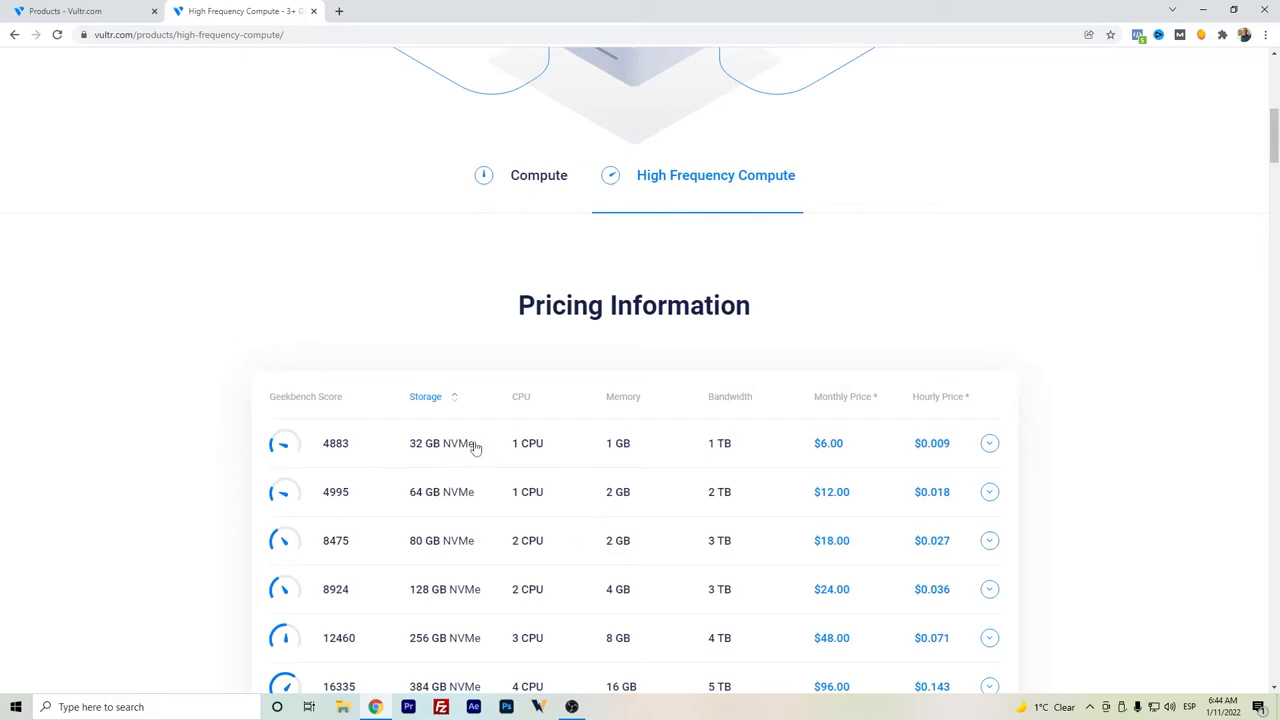
pyautogui.moveTo(628, 466)
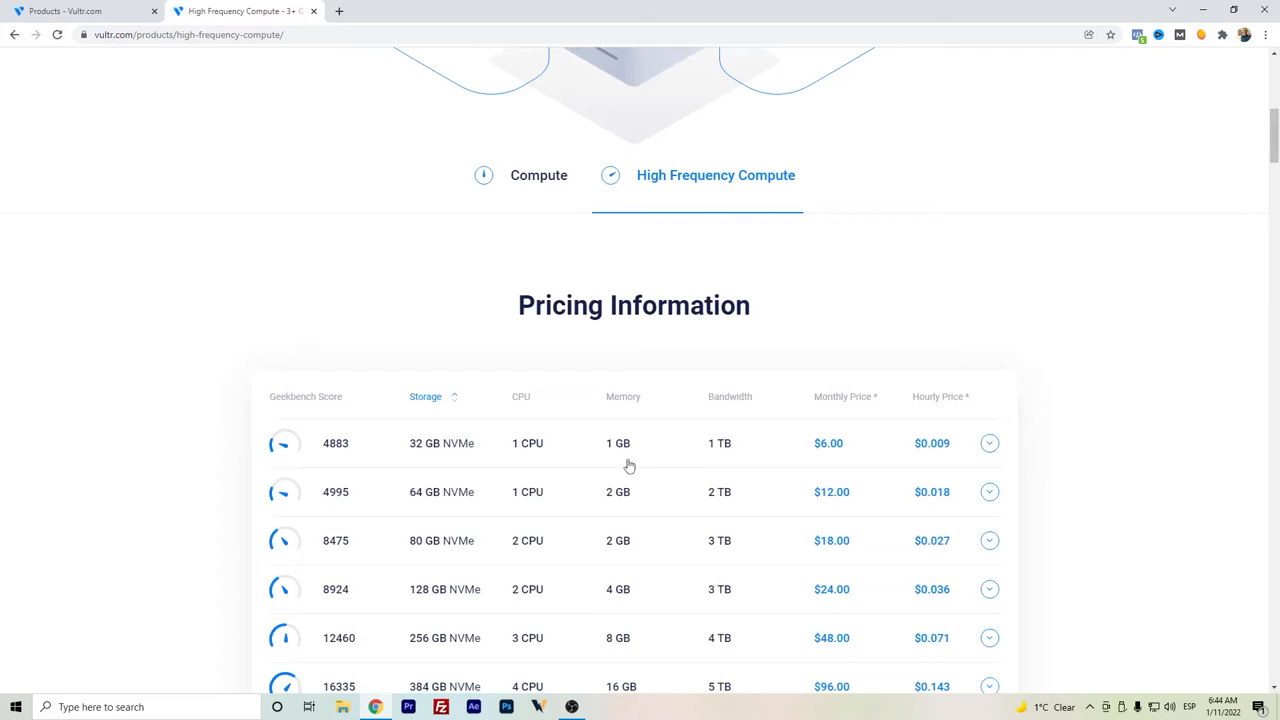
pyautogui.scroll(3)
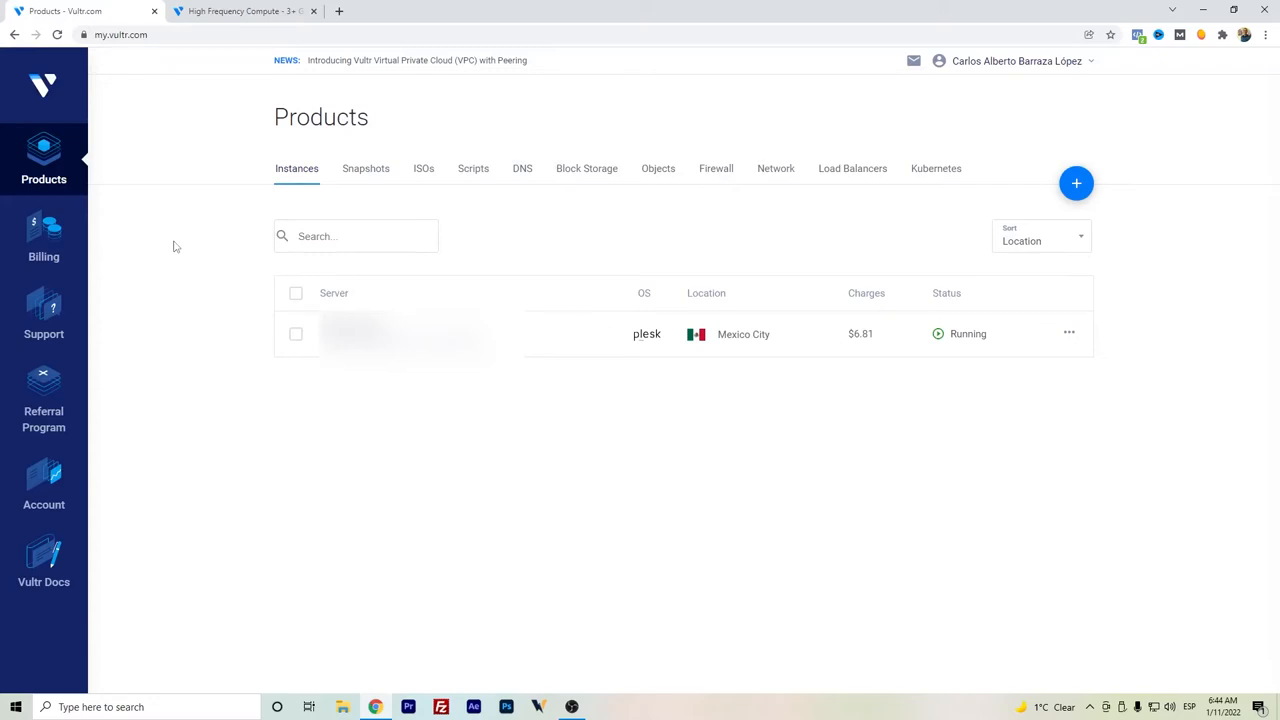
pyautogui.moveTo(600, 410)
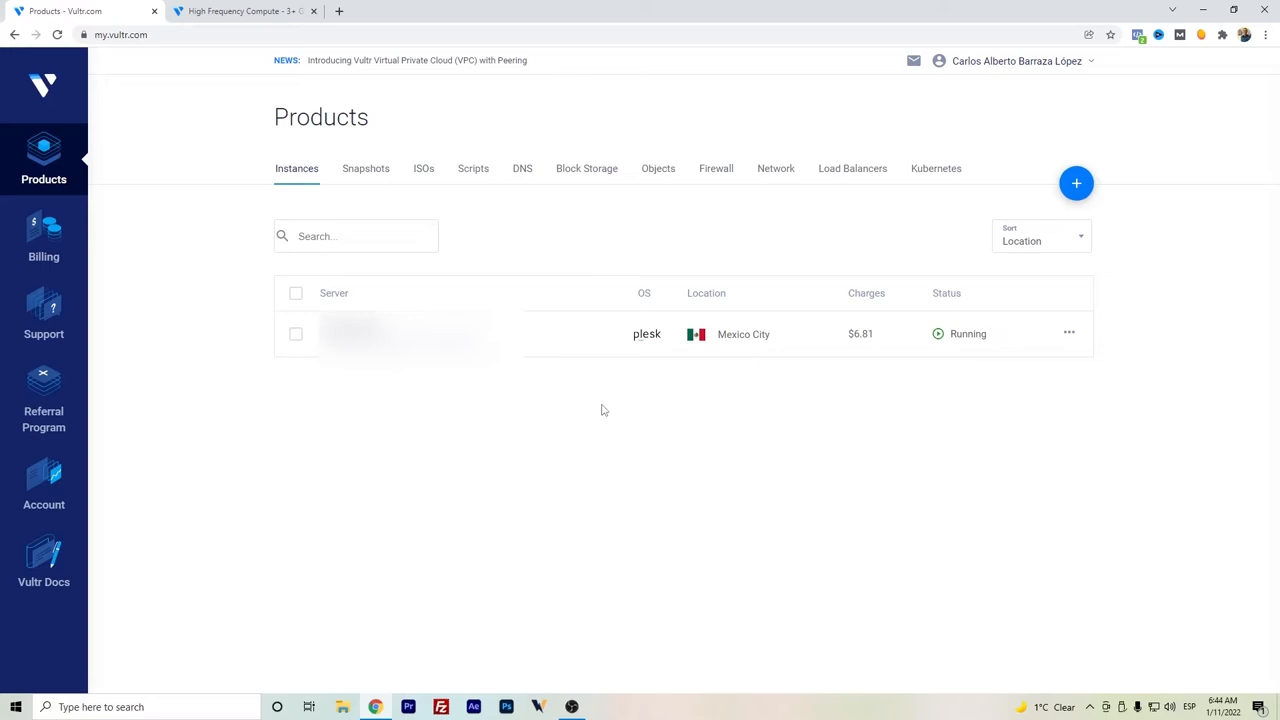
pyautogui.moveTo(588, 400)
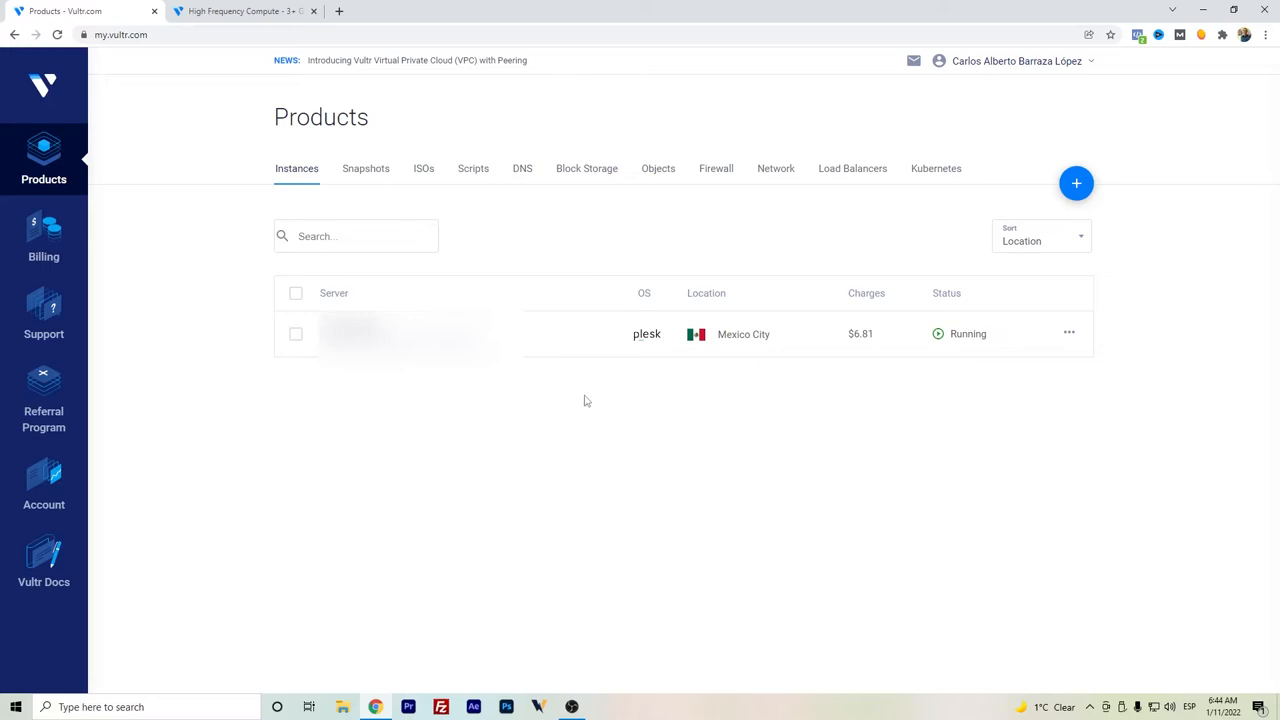
# Start deploying a new server from the blue + menu on the Products dashboard.
pyautogui.click(1076, 184)
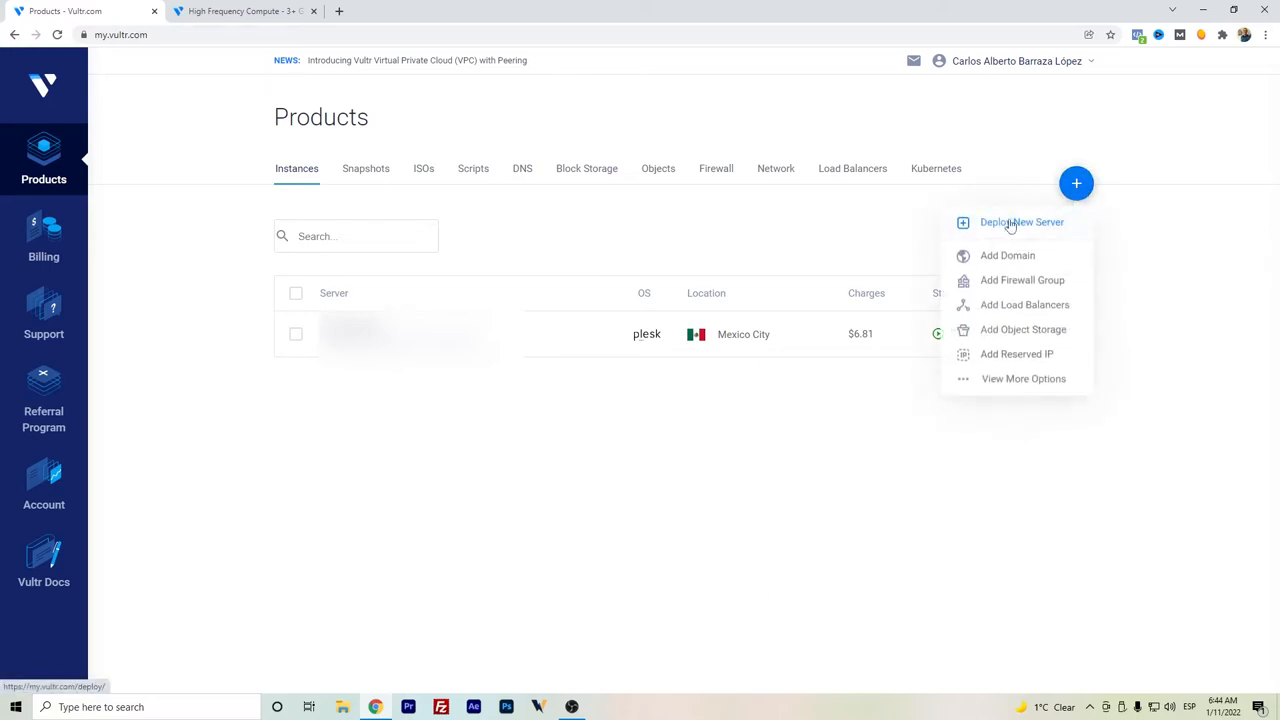
pyautogui.click(1022, 222)
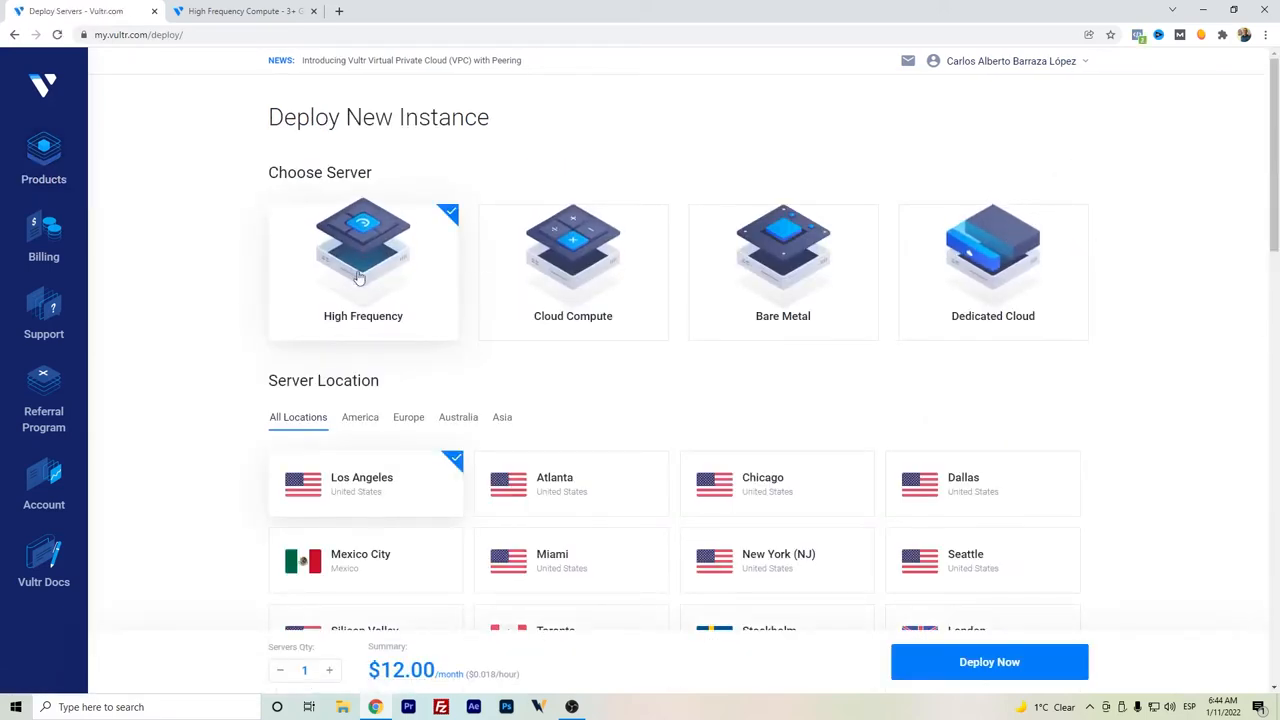
pyautogui.moveTo(976, 332)
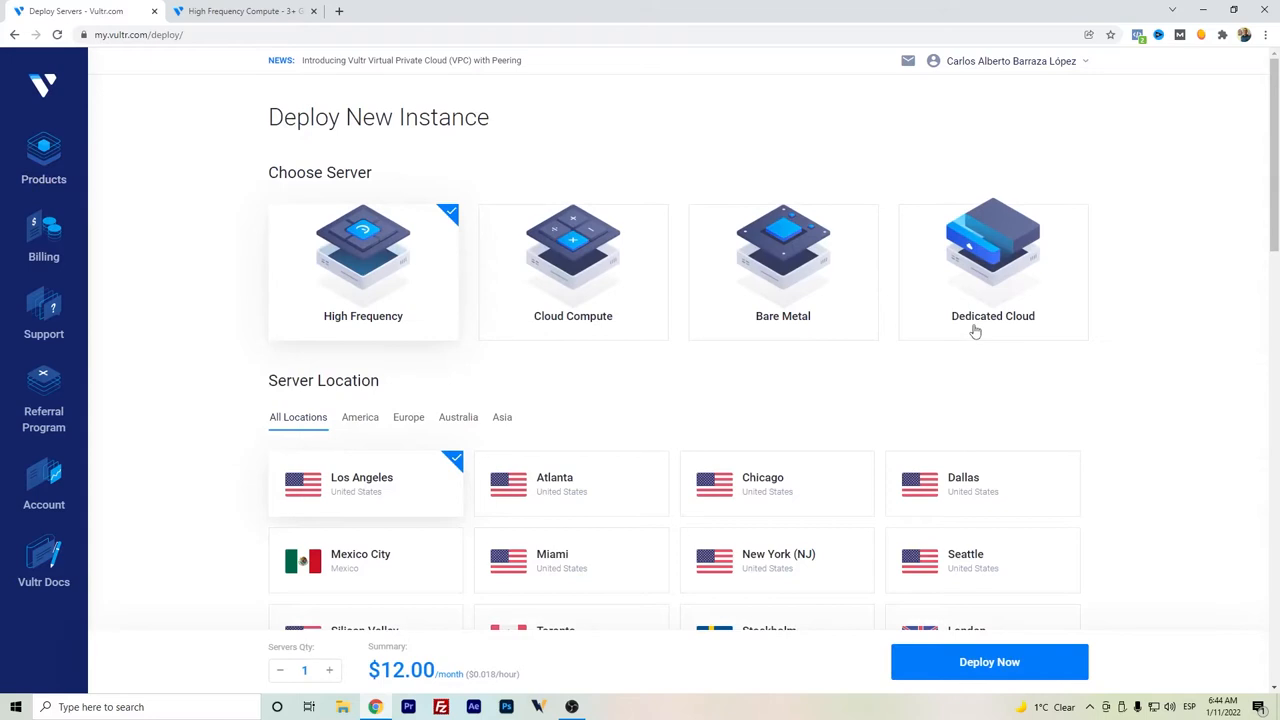
pyautogui.moveTo(516, 296)
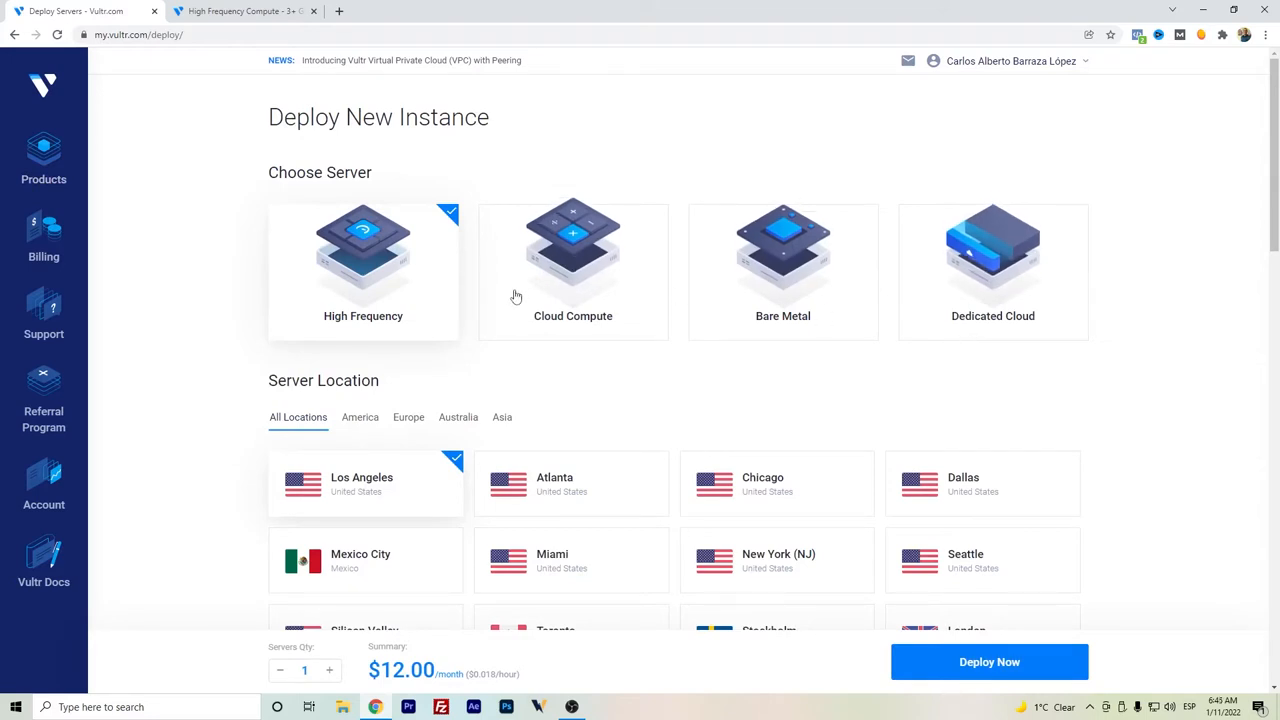
pyautogui.moveTo(548, 298)
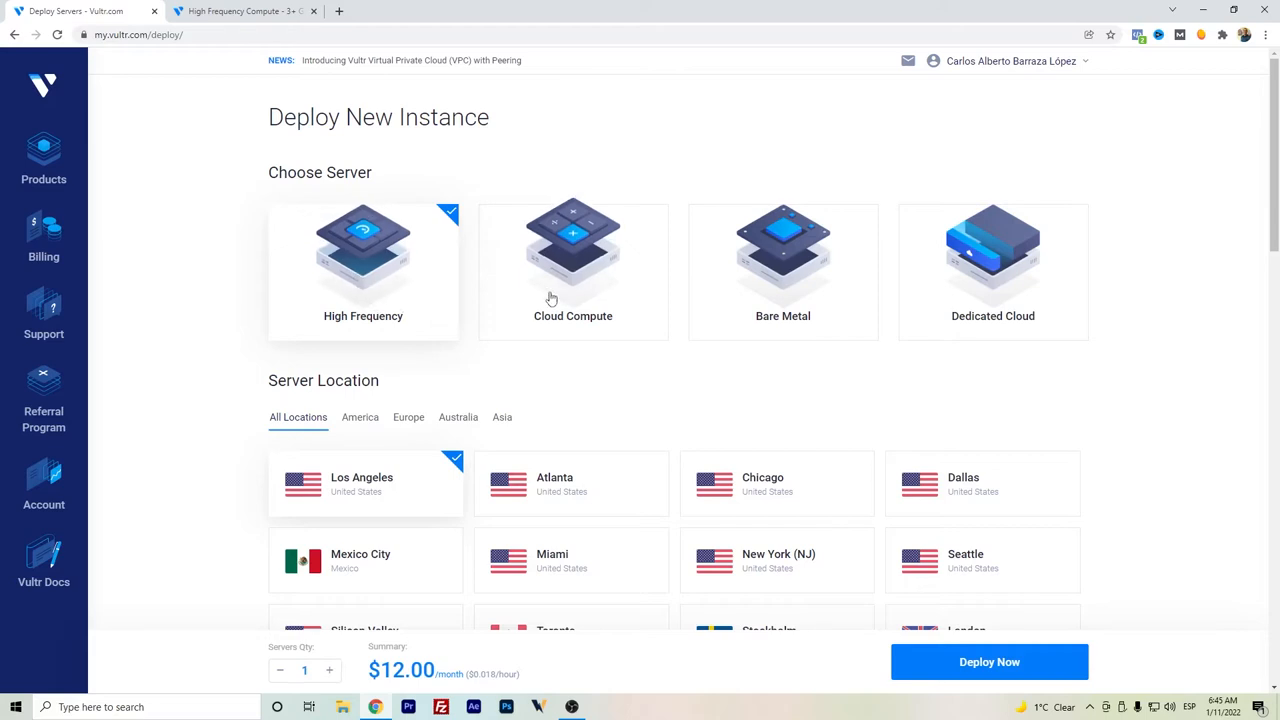
pyautogui.scroll(-3)
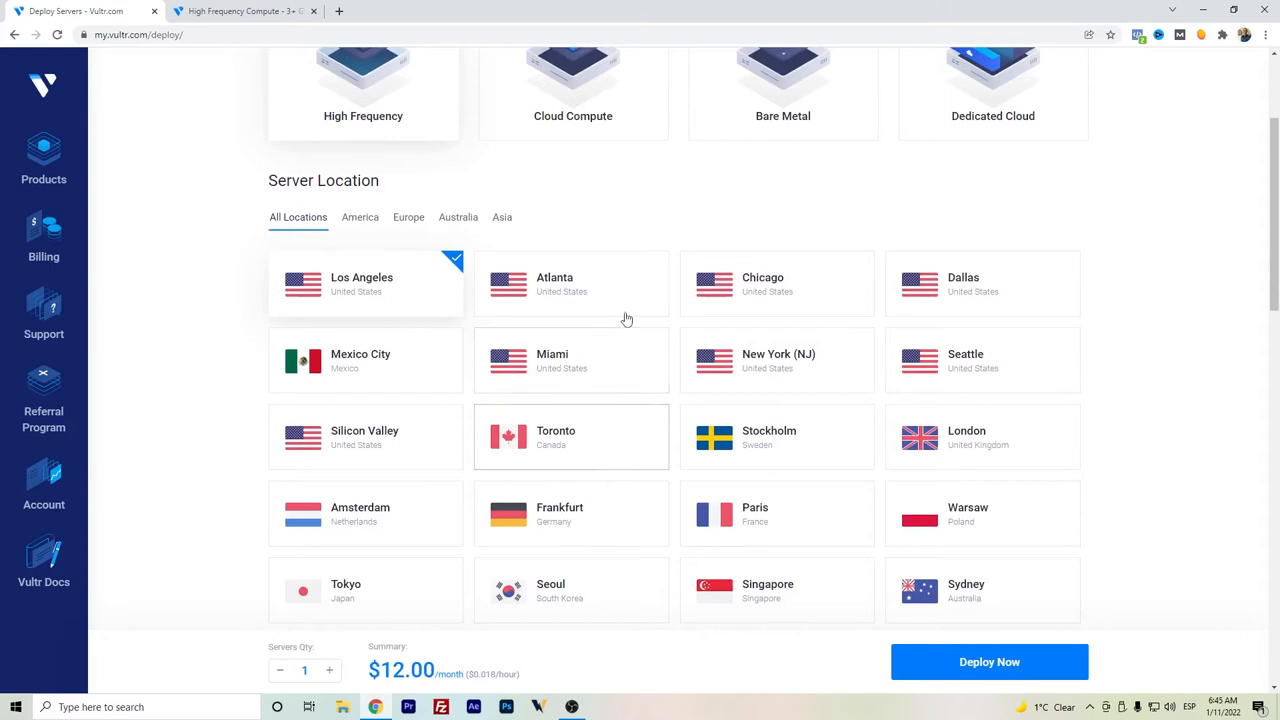
pyautogui.scroll(-3)
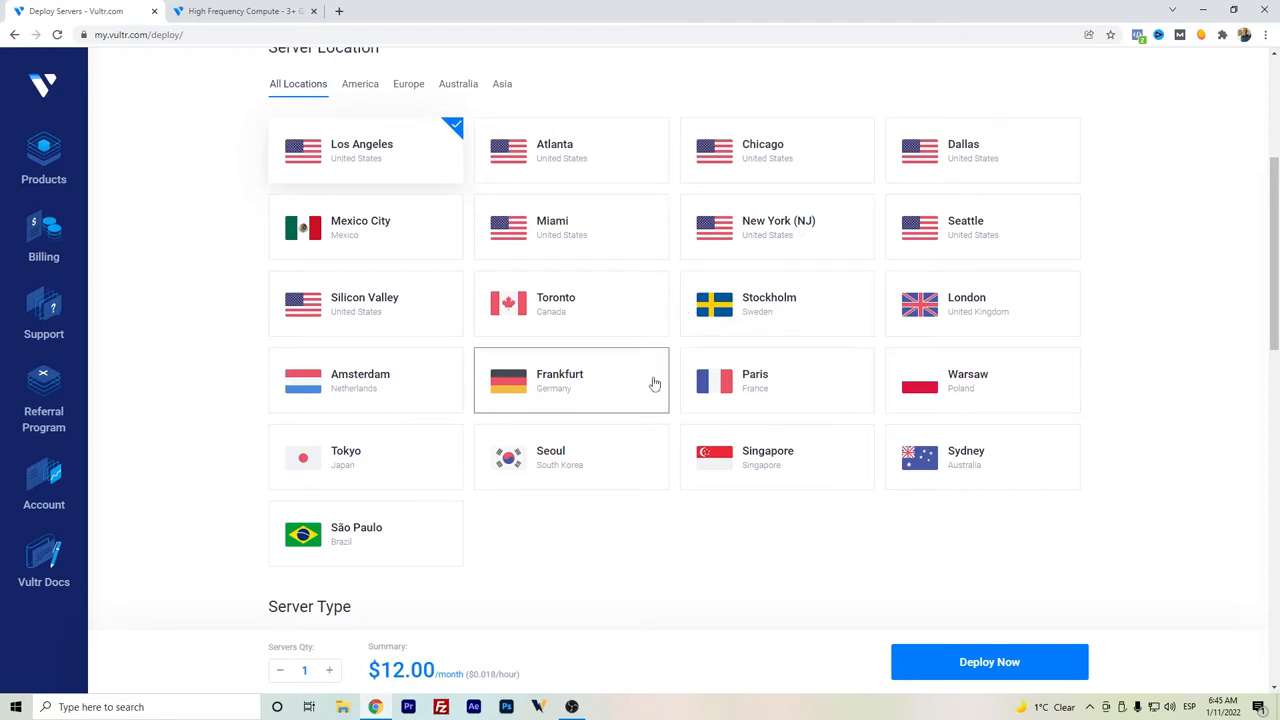
pyautogui.moveTo(520, 378)
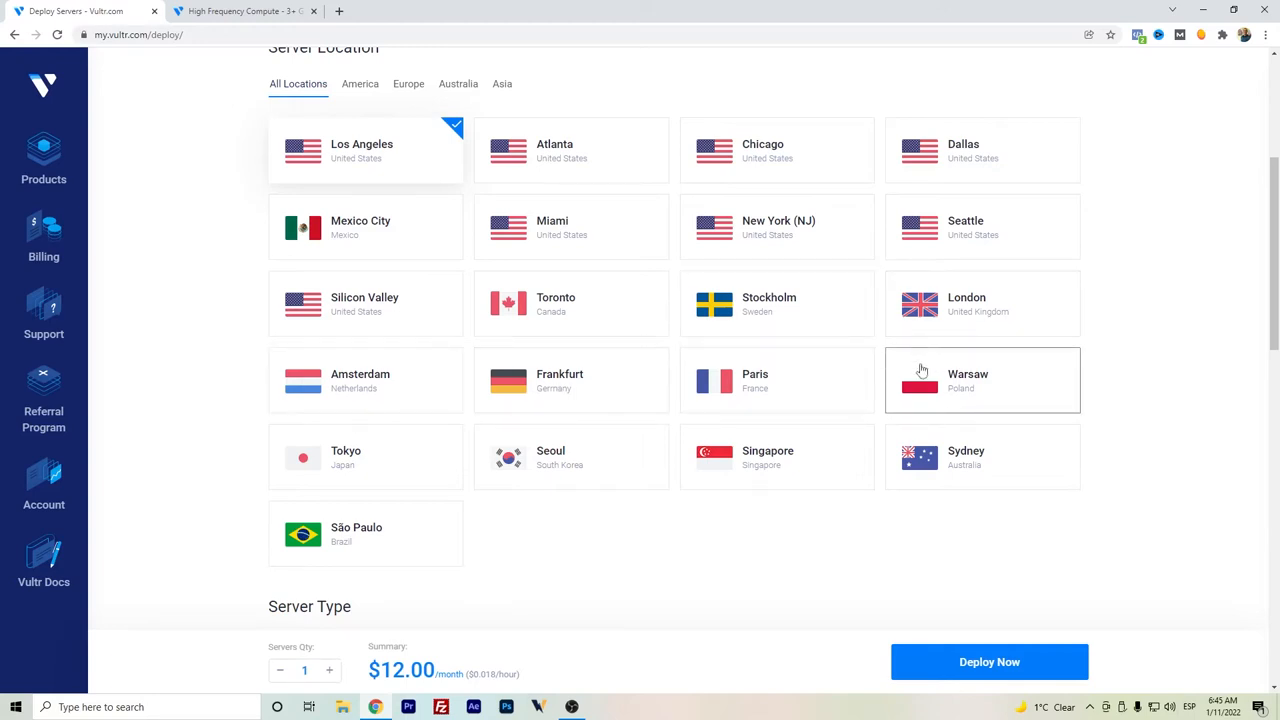
pyautogui.moveTo(660, 480)
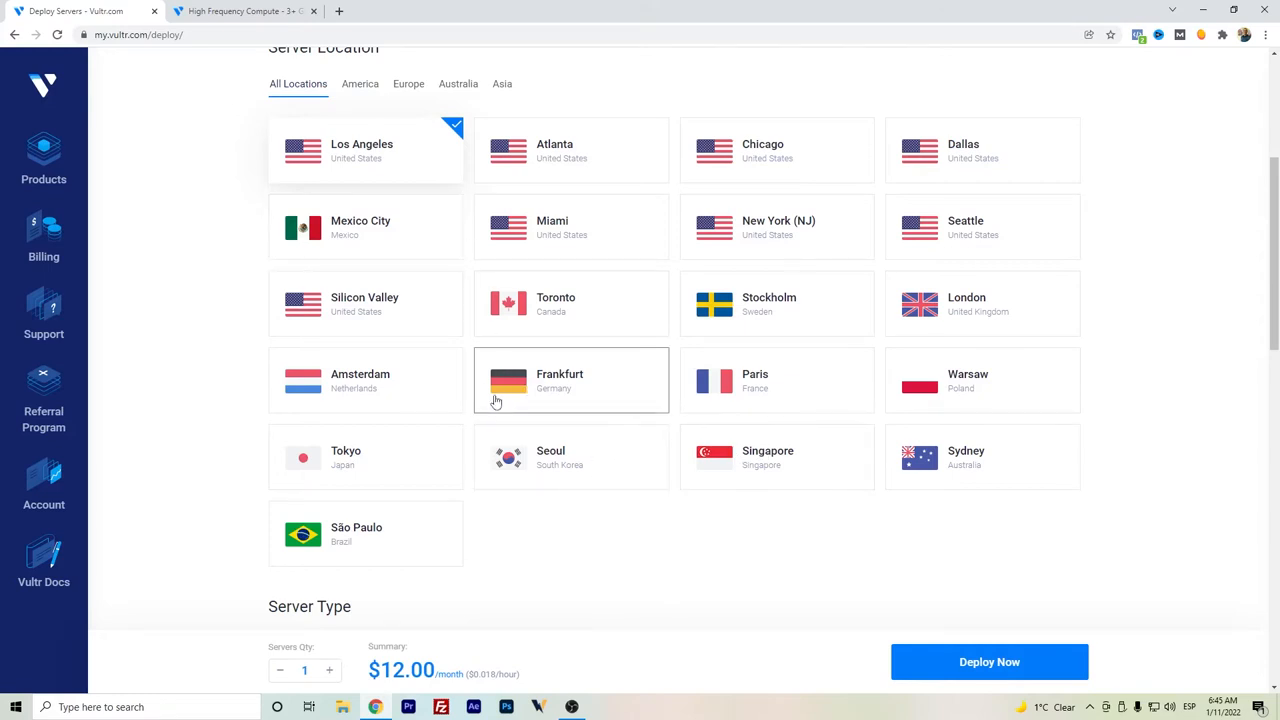
# Show the Marketplace Apps catalogue under Server Type, listing WordPress, cPanel and Plesk.
pyautogui.scroll(-3)
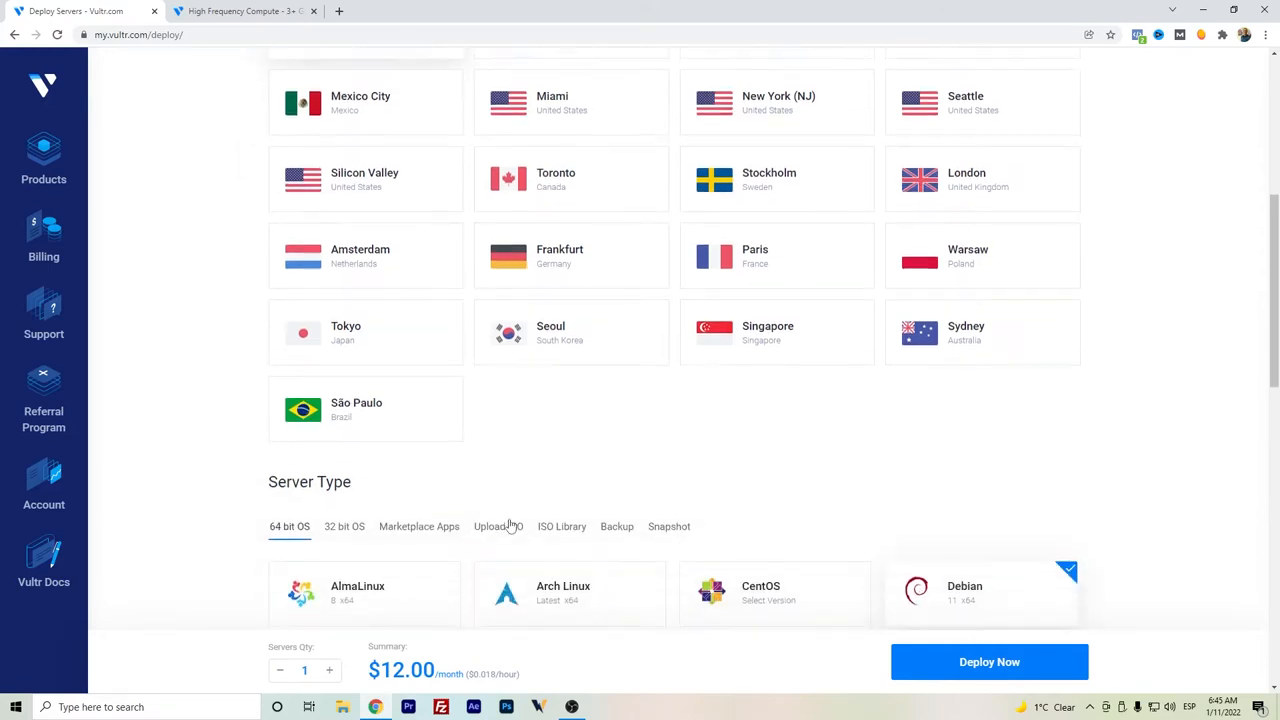
pyautogui.scroll(-3)
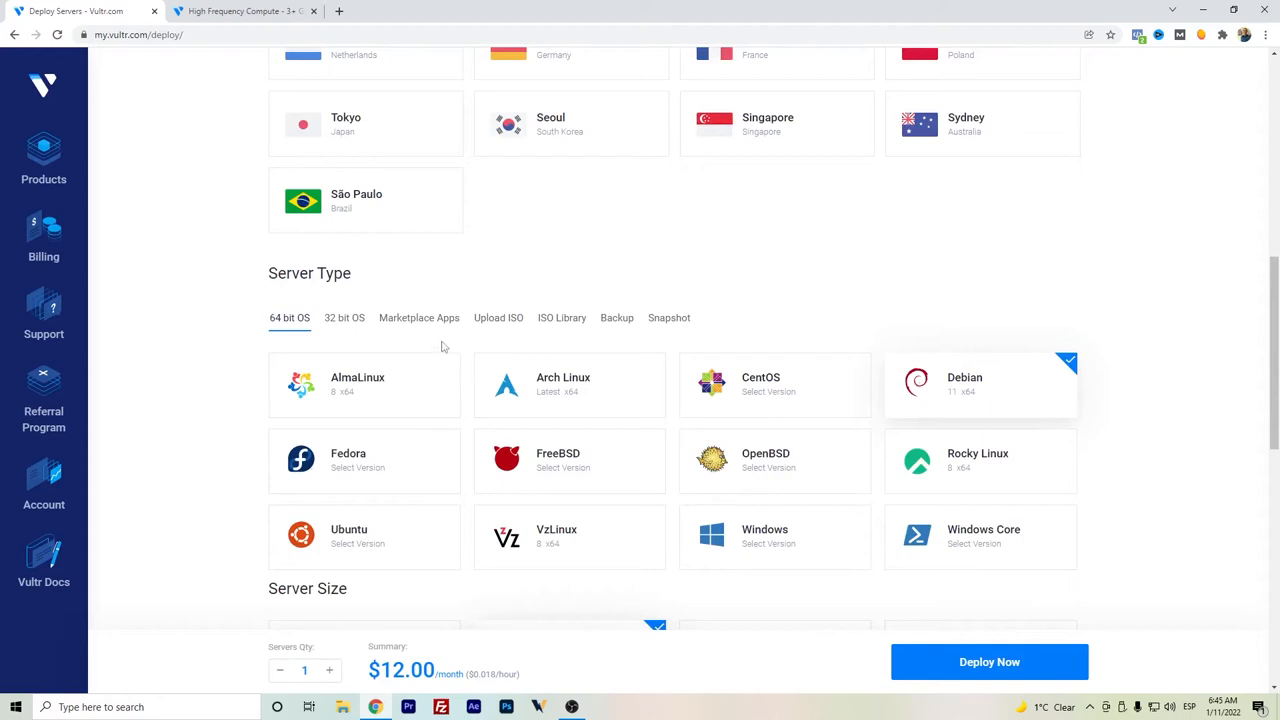
pyautogui.scroll(-3)
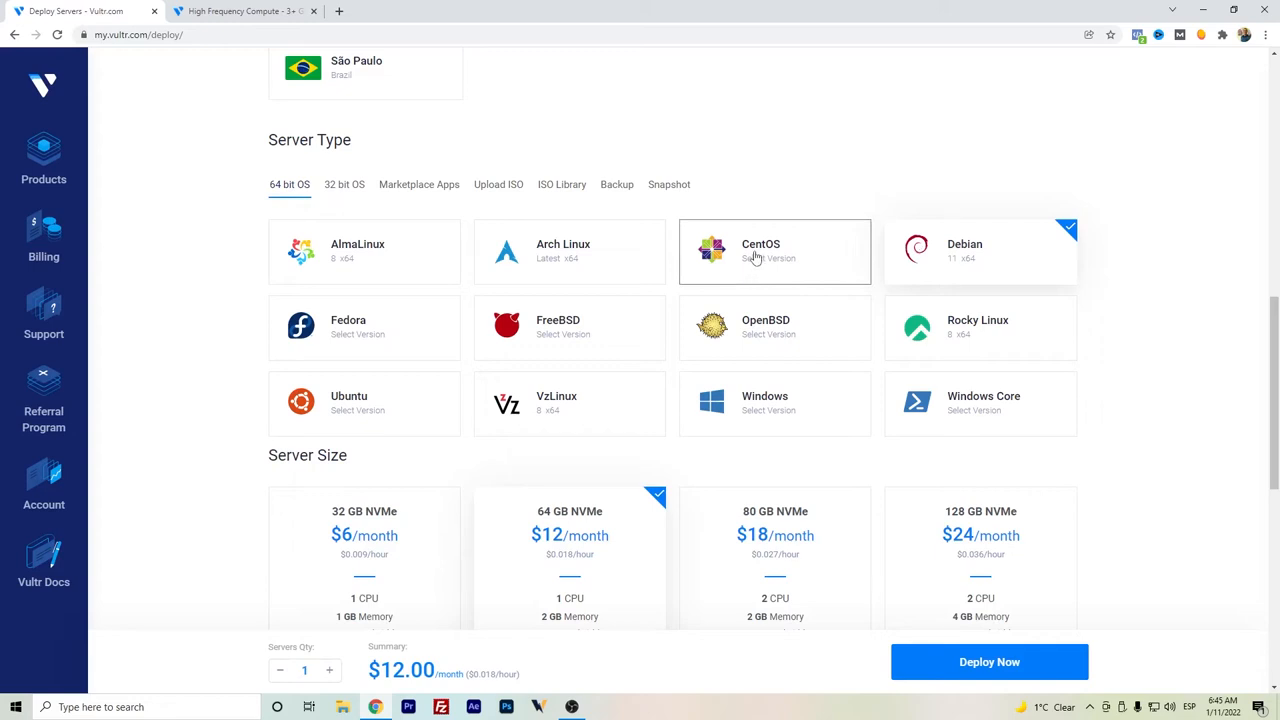
pyautogui.click(964, 250)
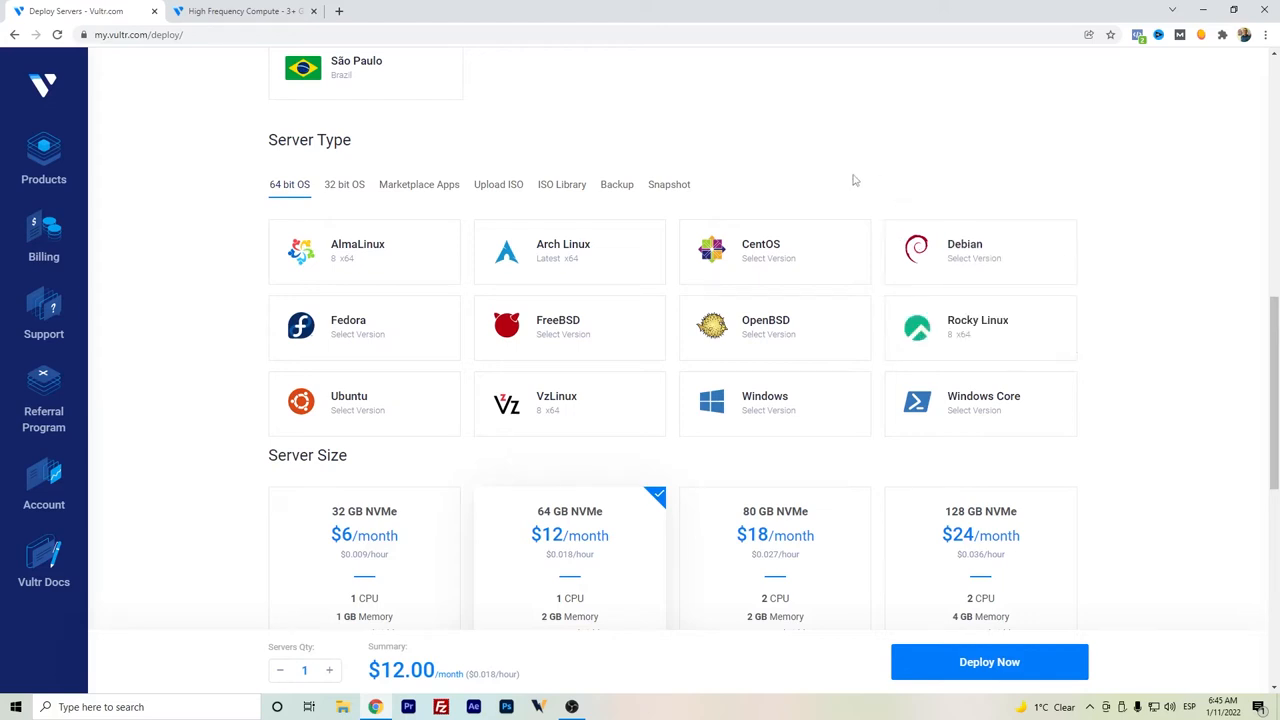
pyautogui.click(420, 184)
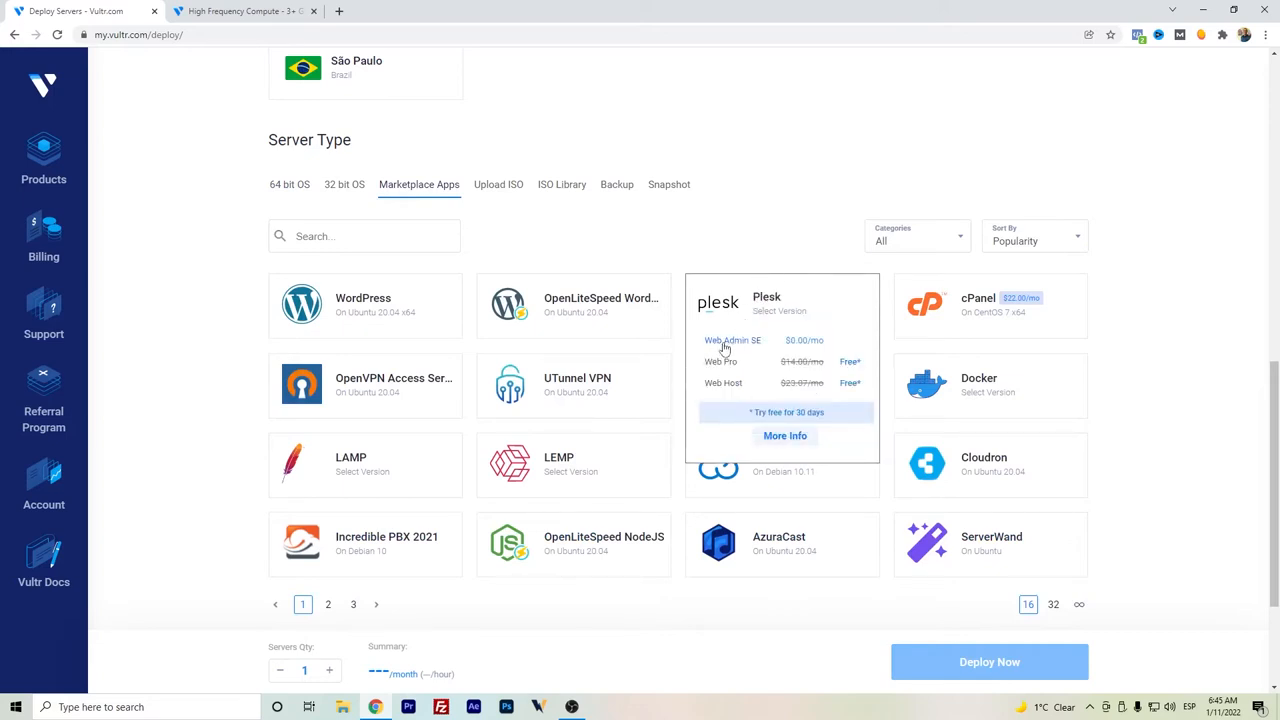
# Choose the Plesk Web Admin SE app and the 32 GB NVMe $6/month server size.
pyautogui.click(732, 340)
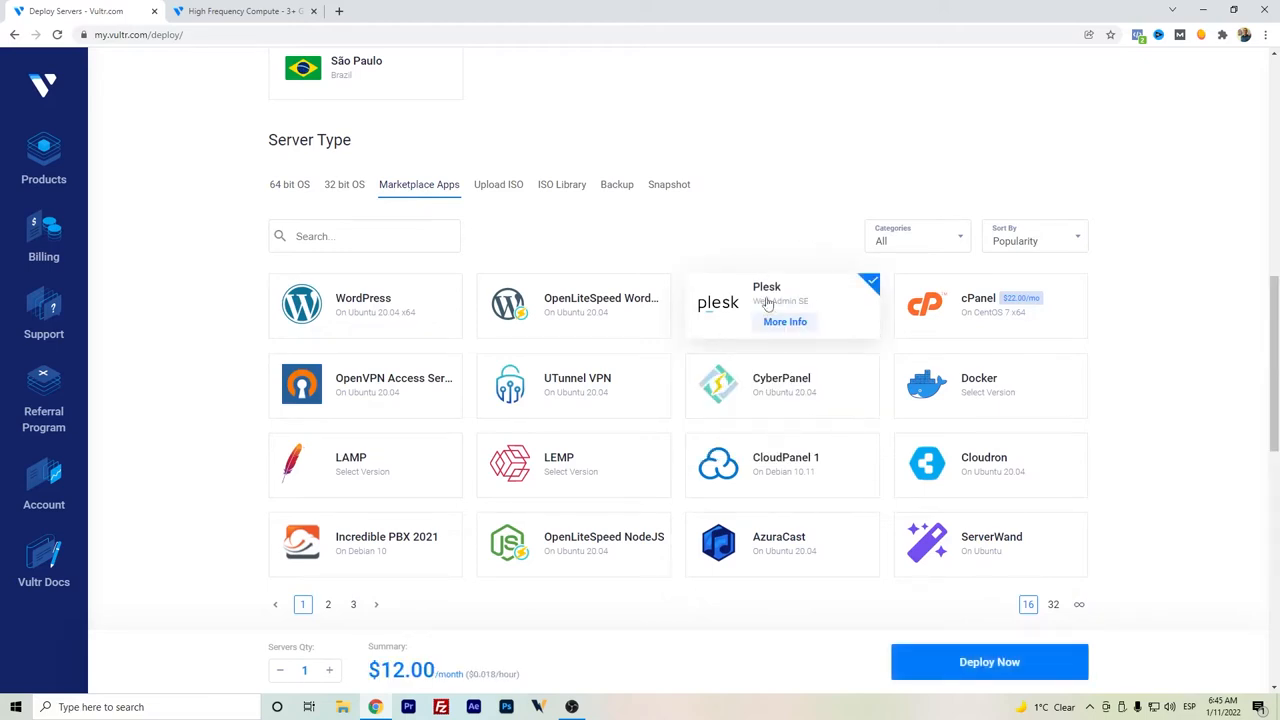
pyautogui.moveTo(792, 304)
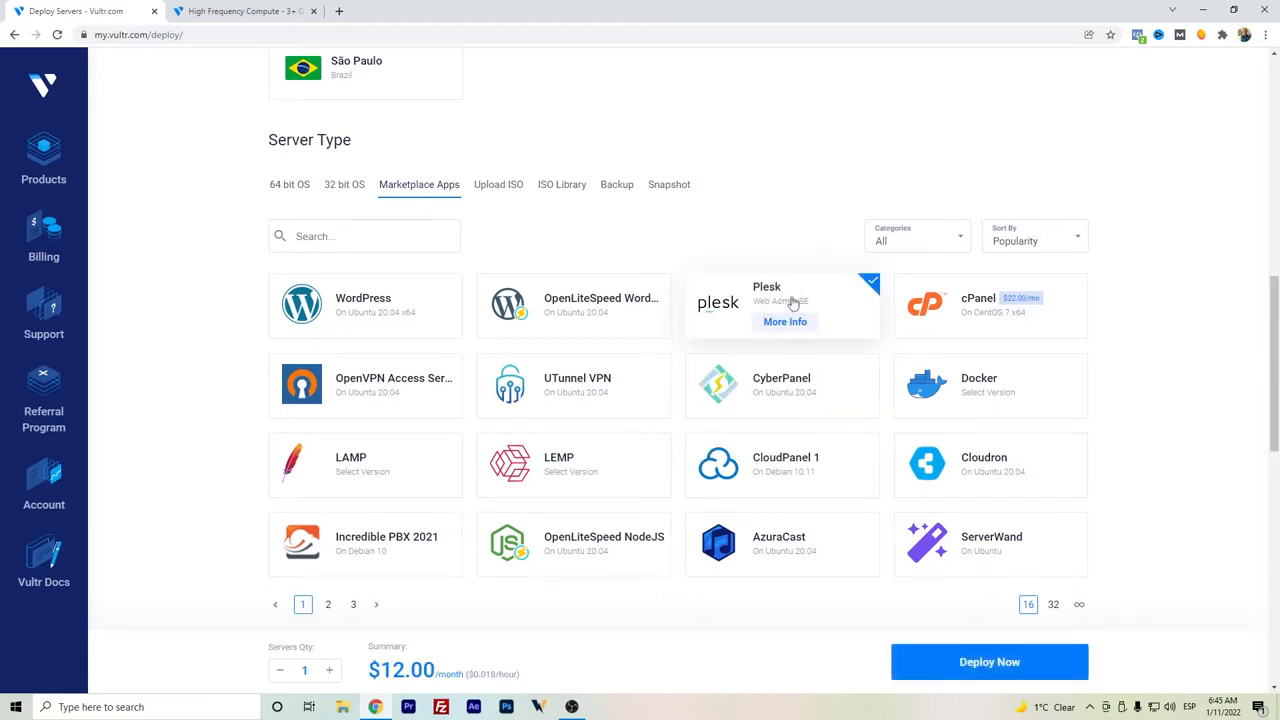
pyautogui.moveTo(804, 296)
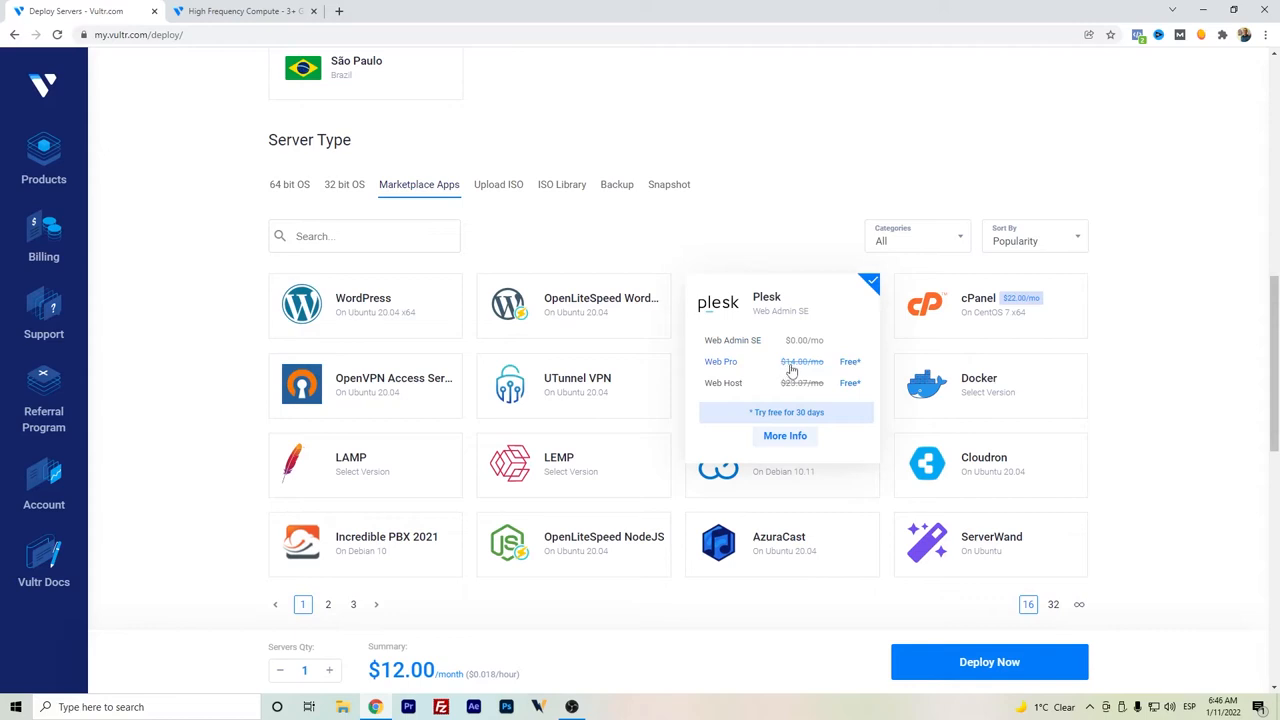
pyautogui.moveTo(796, 238)
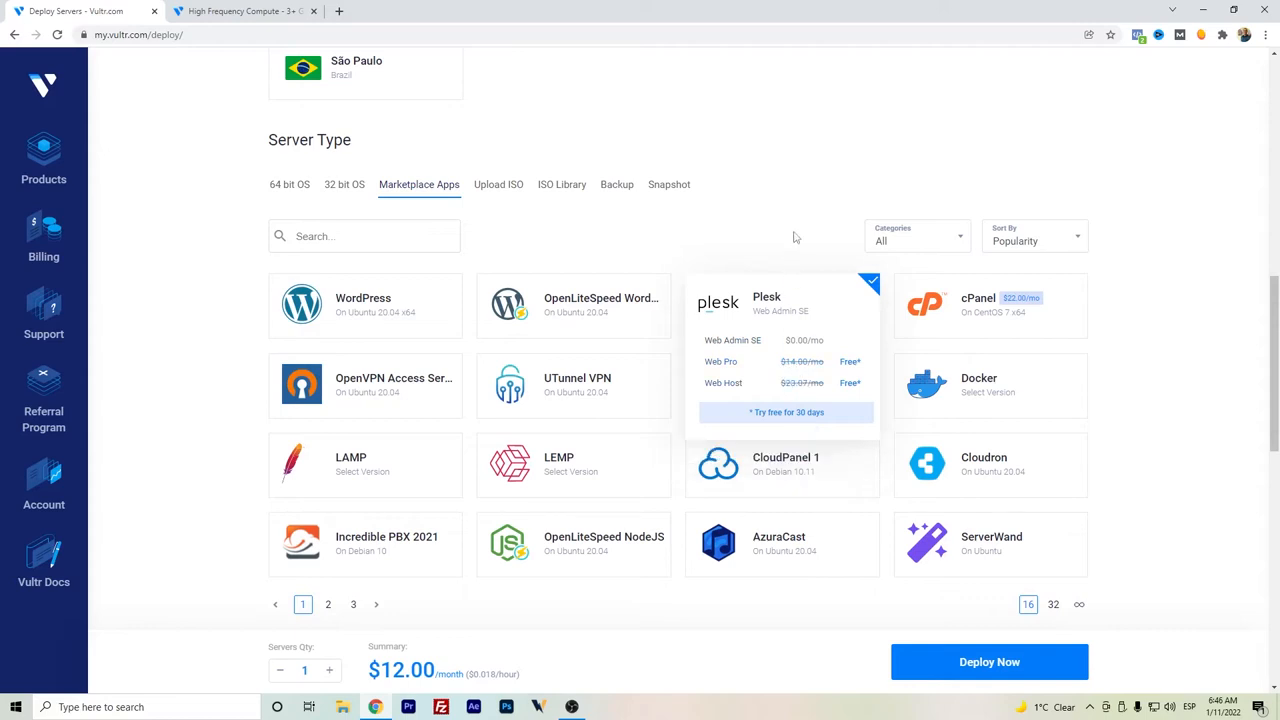
pyautogui.moveTo(720, 256)
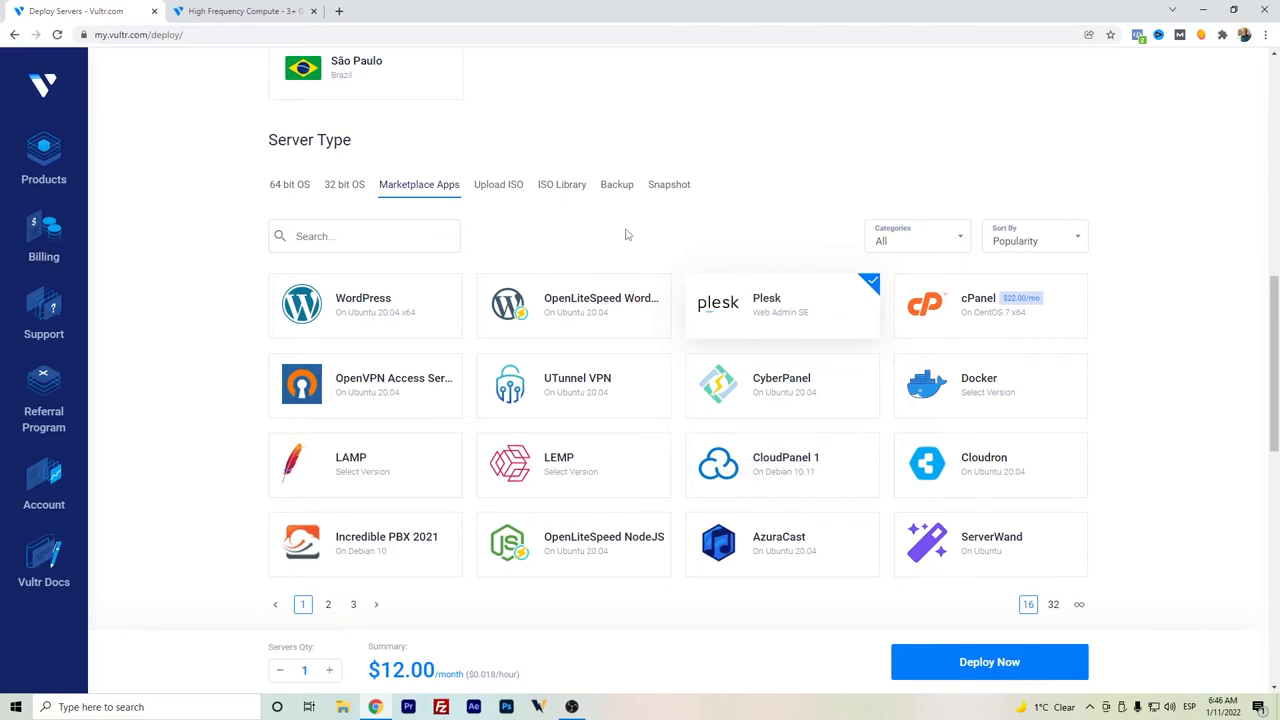
pyautogui.moveTo(552, 268)
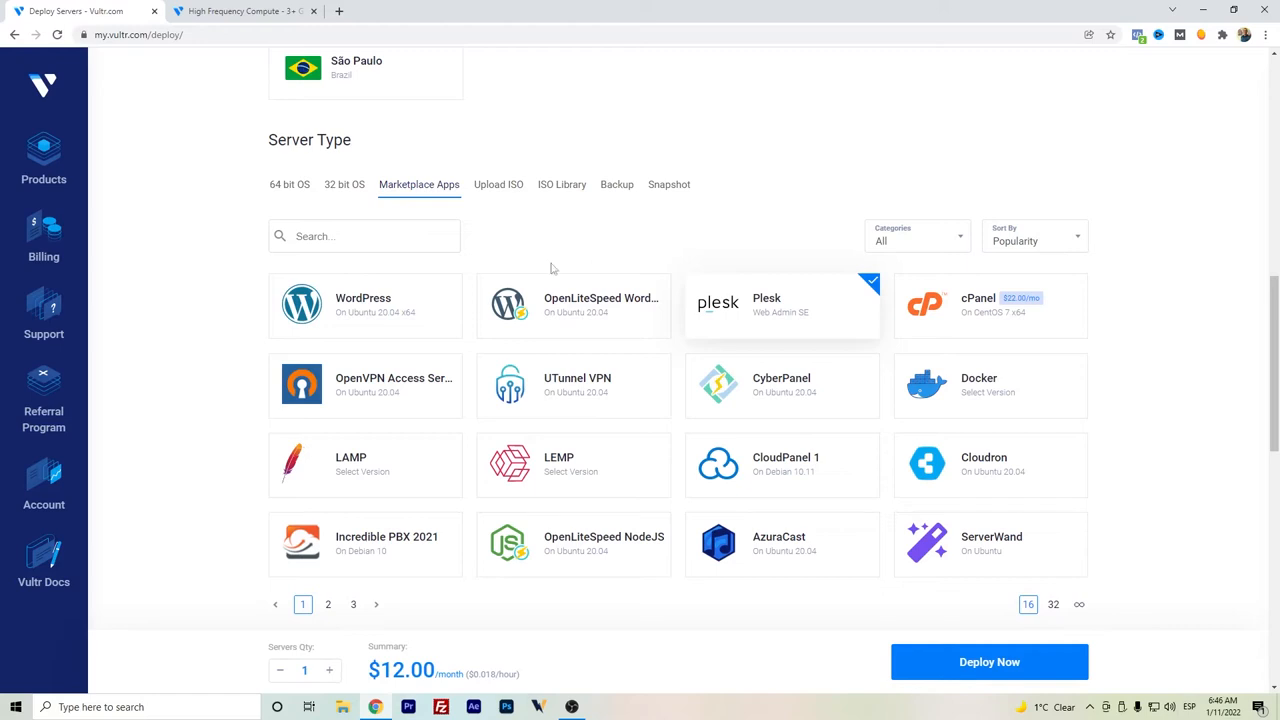
pyautogui.moveTo(890, 288)
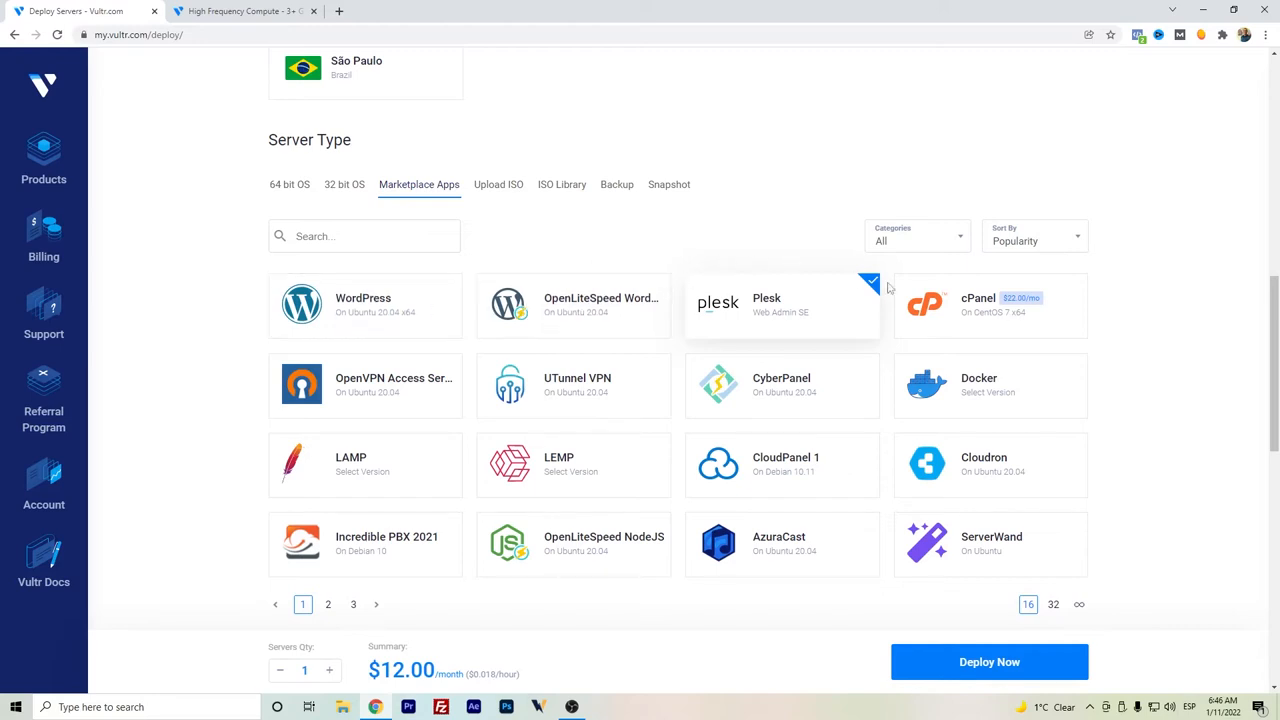
pyautogui.moveTo(990, 304)
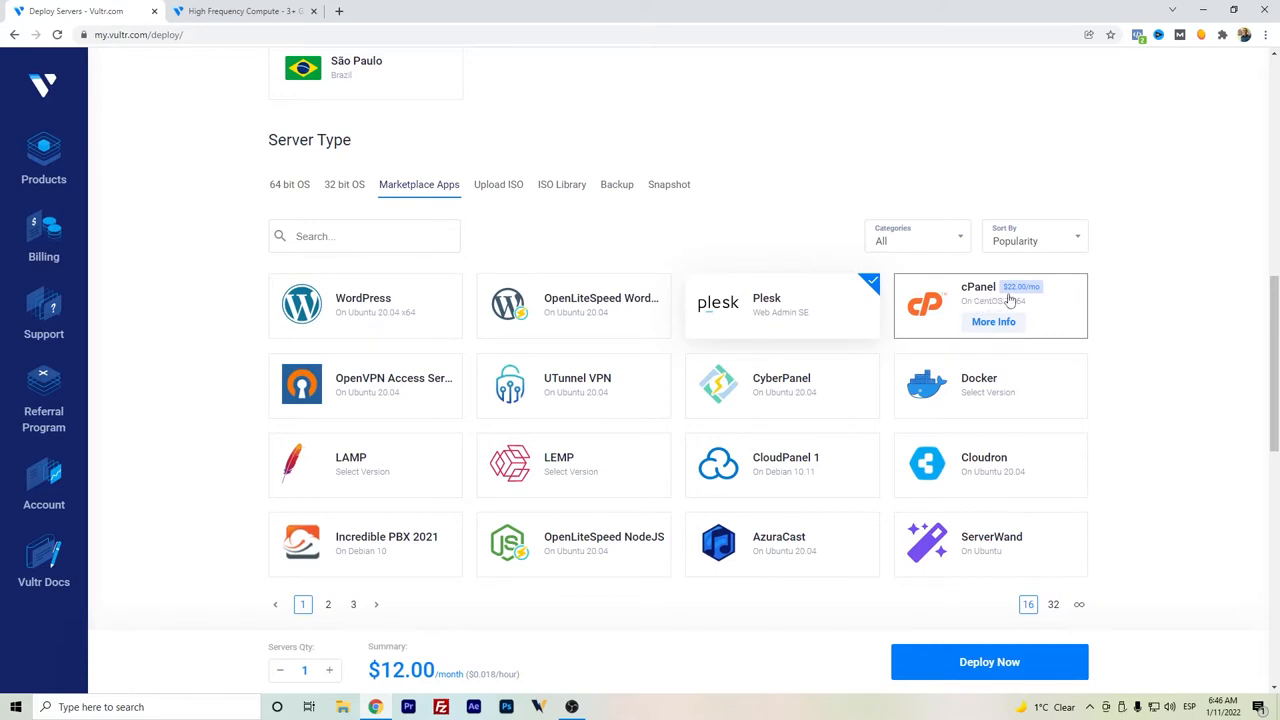
pyautogui.moveTo(1064, 296)
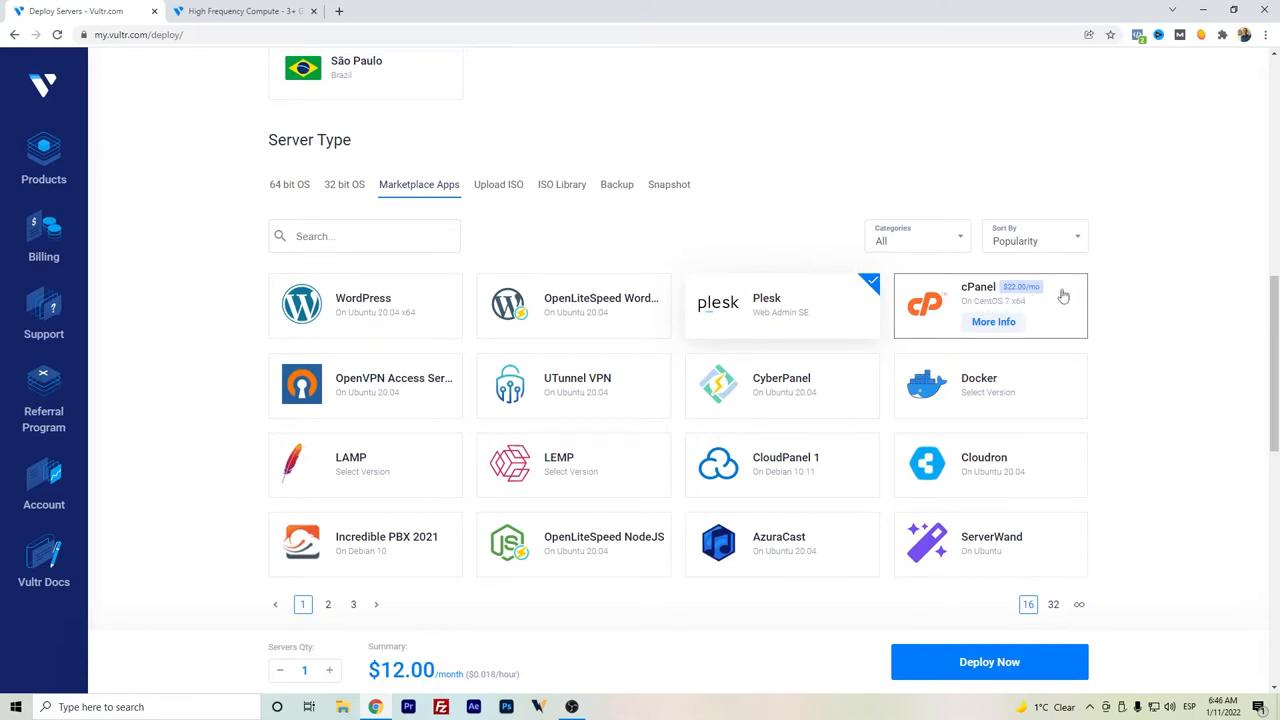
pyautogui.scroll(-3)
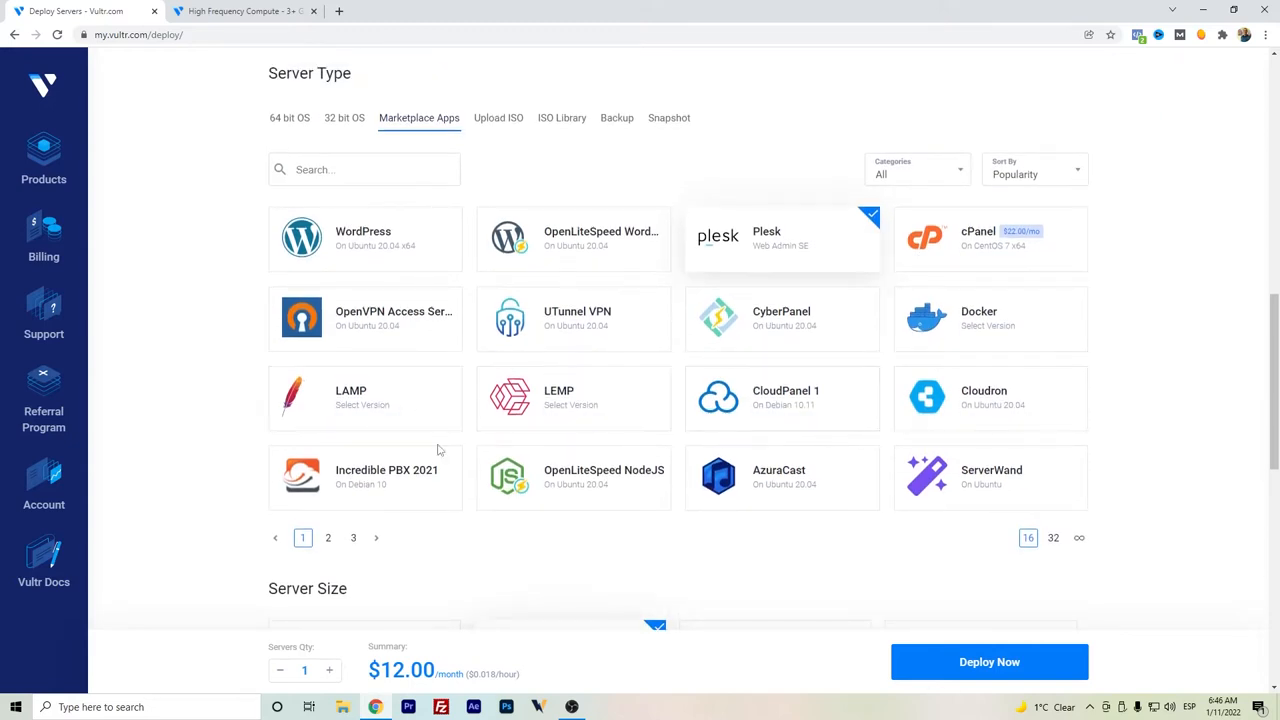
pyautogui.moveTo(468, 444)
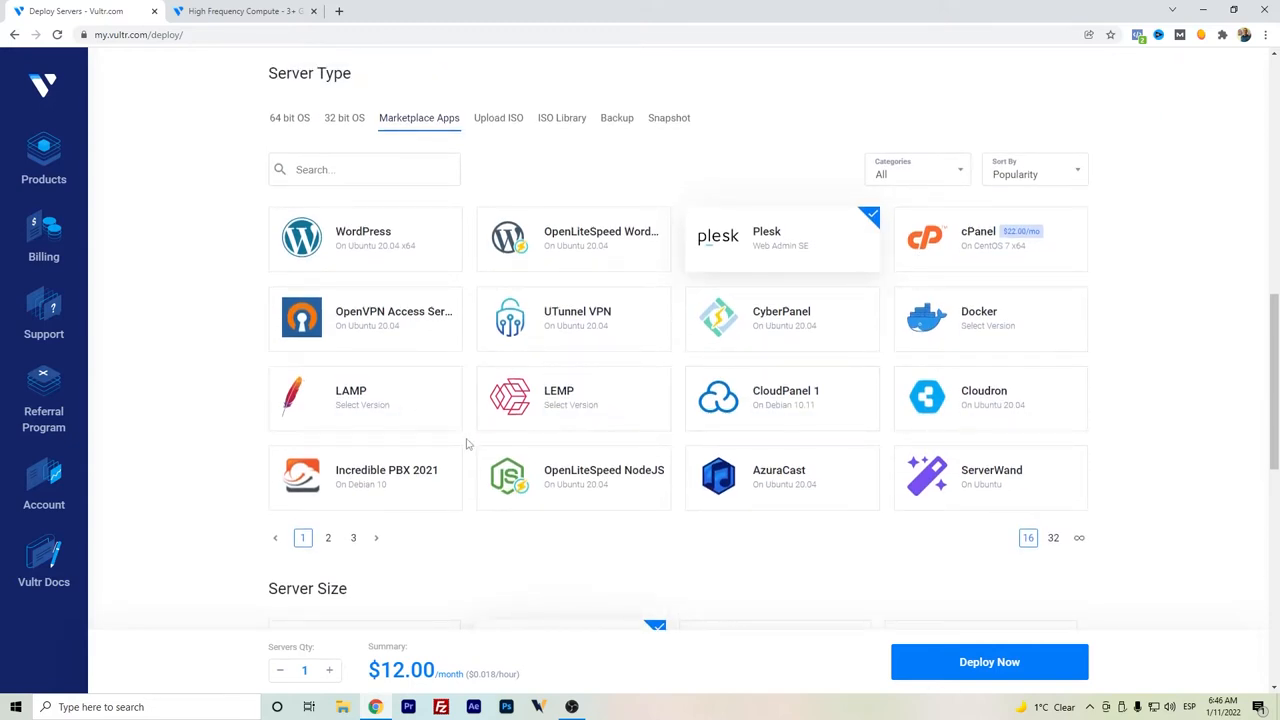
pyautogui.scroll(-3)
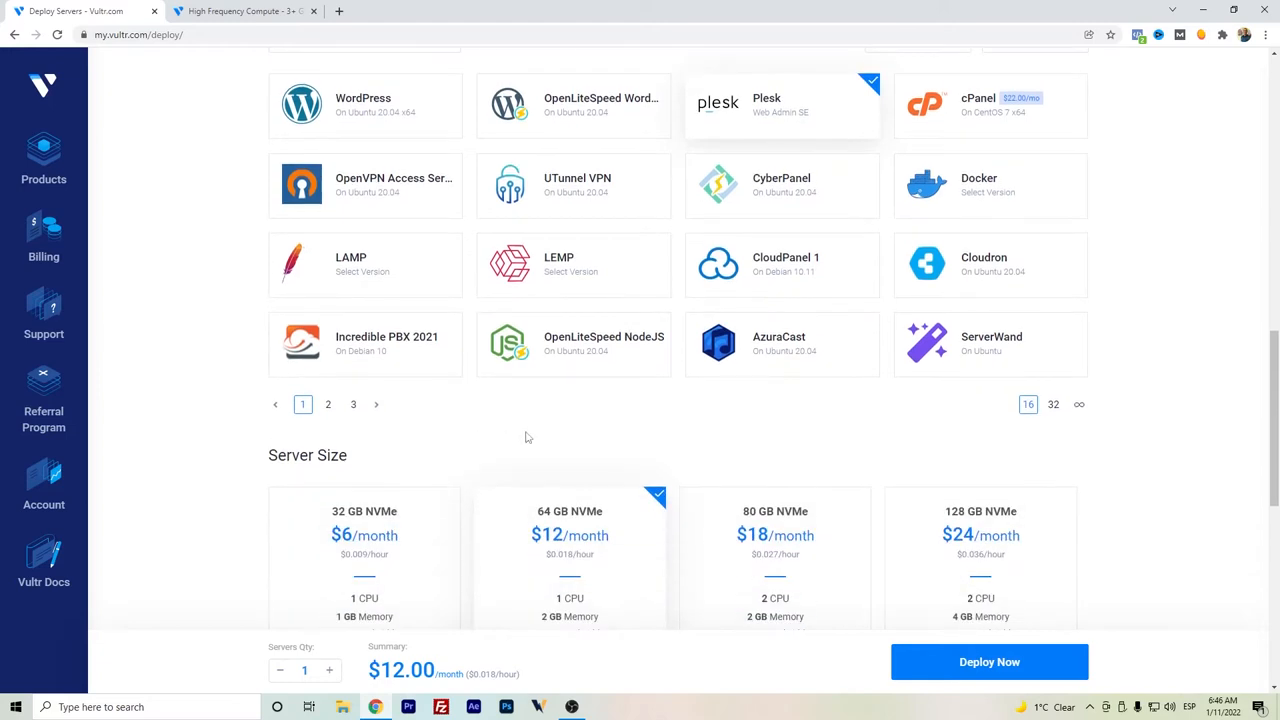
pyautogui.moveTo(520, 422)
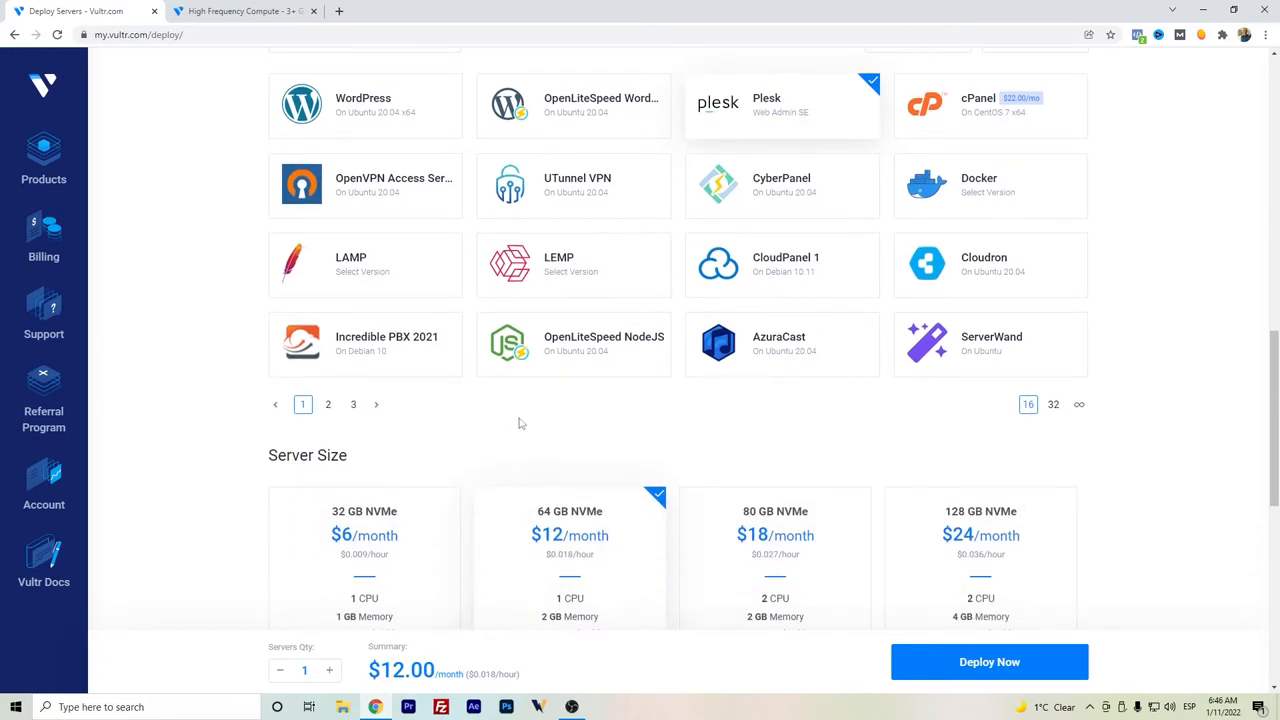
pyautogui.scroll(-3)
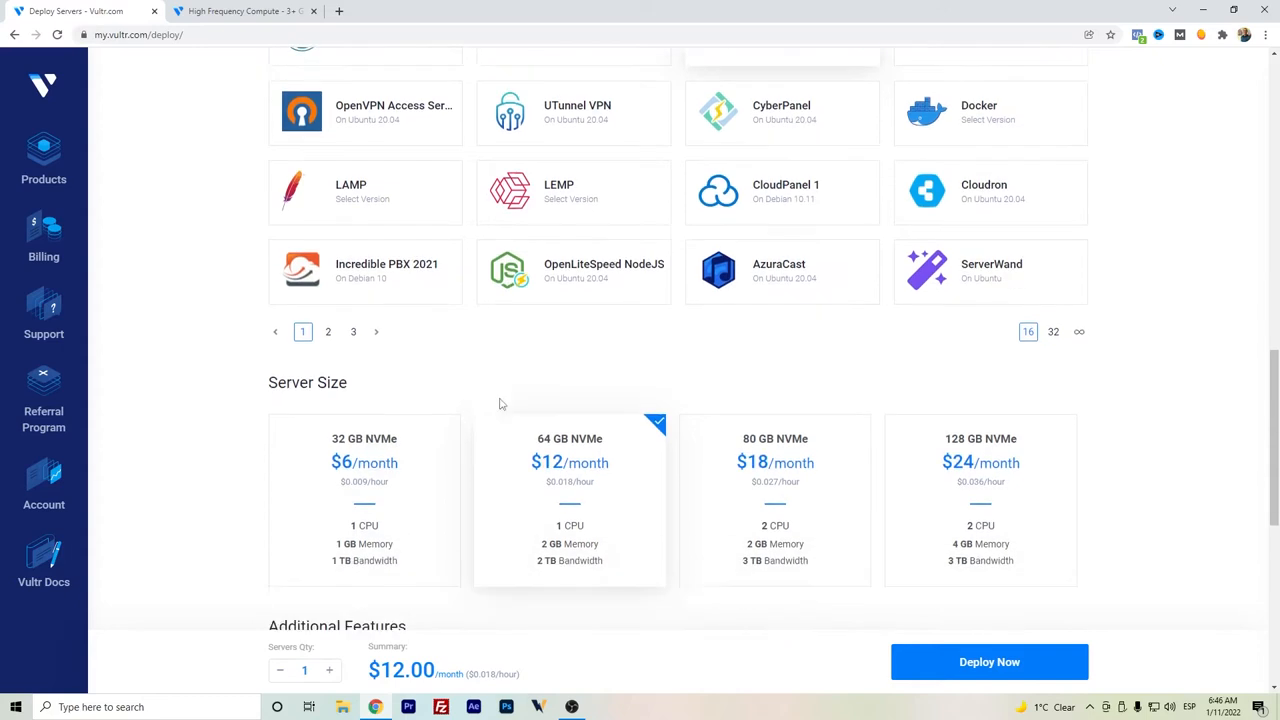
pyautogui.scroll(-3)
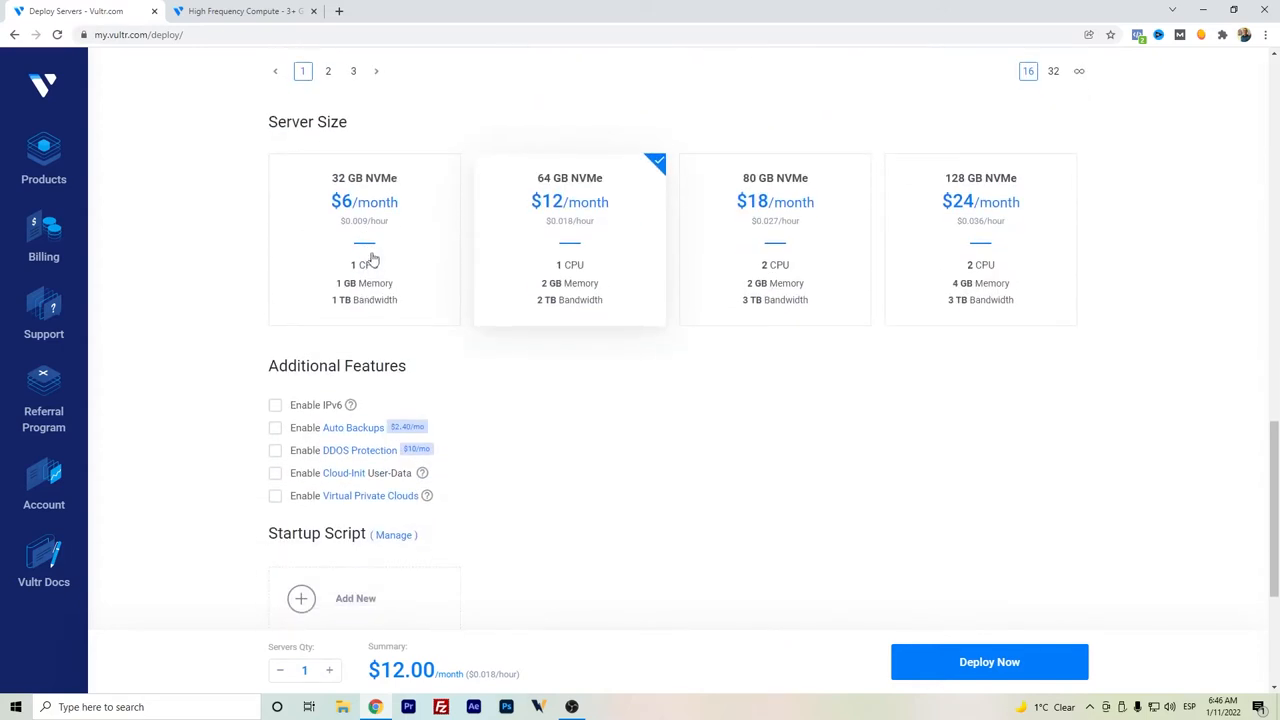
pyautogui.click(364, 240)
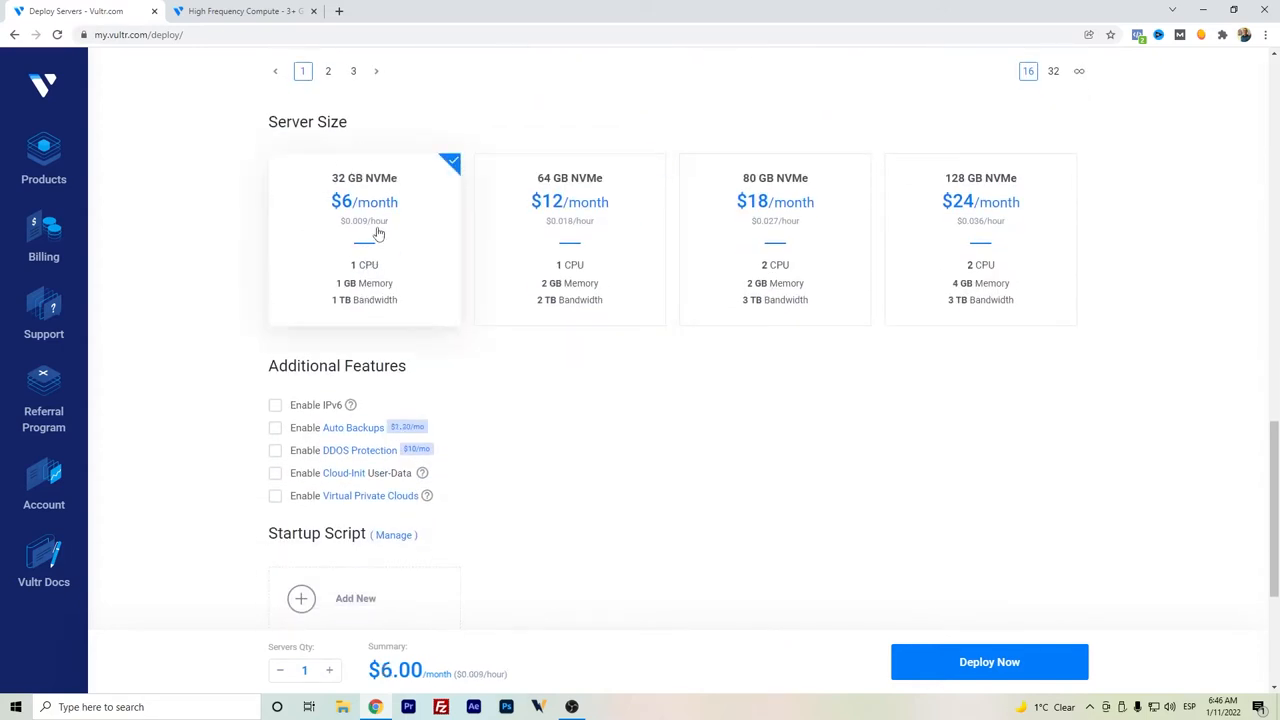
pyautogui.moveTo(360, 248)
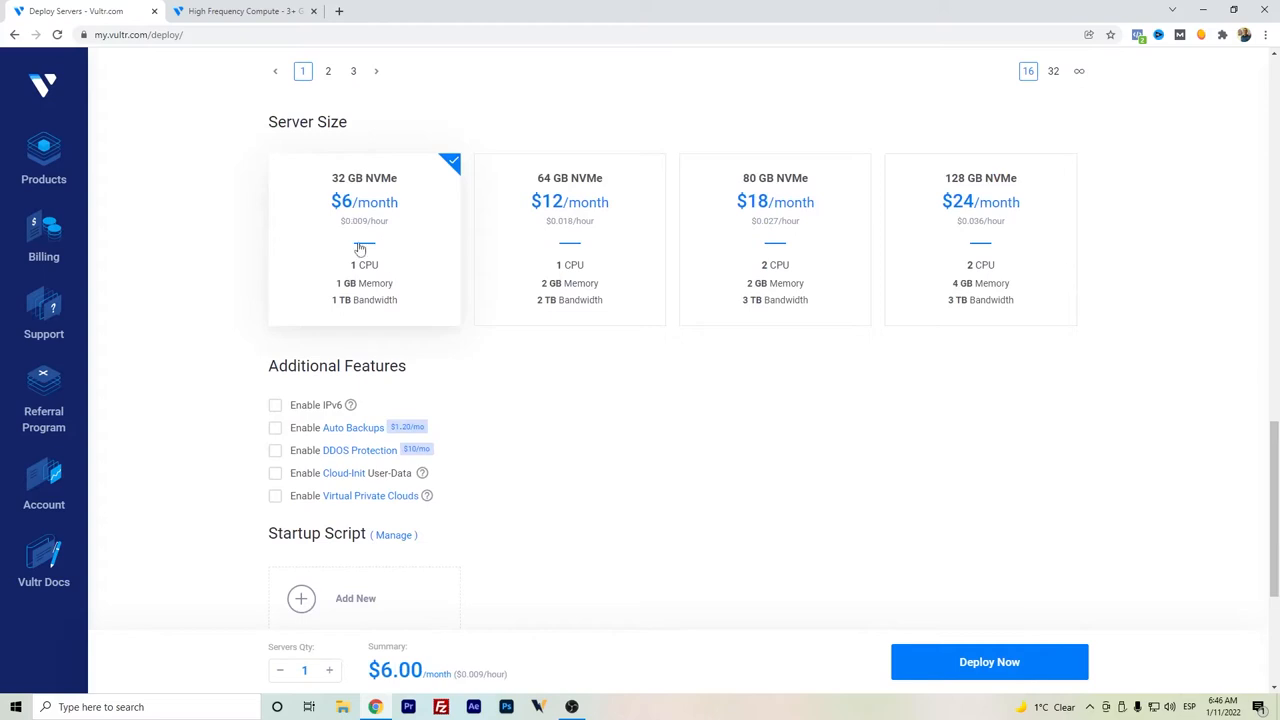
pyautogui.moveTo(482, 428)
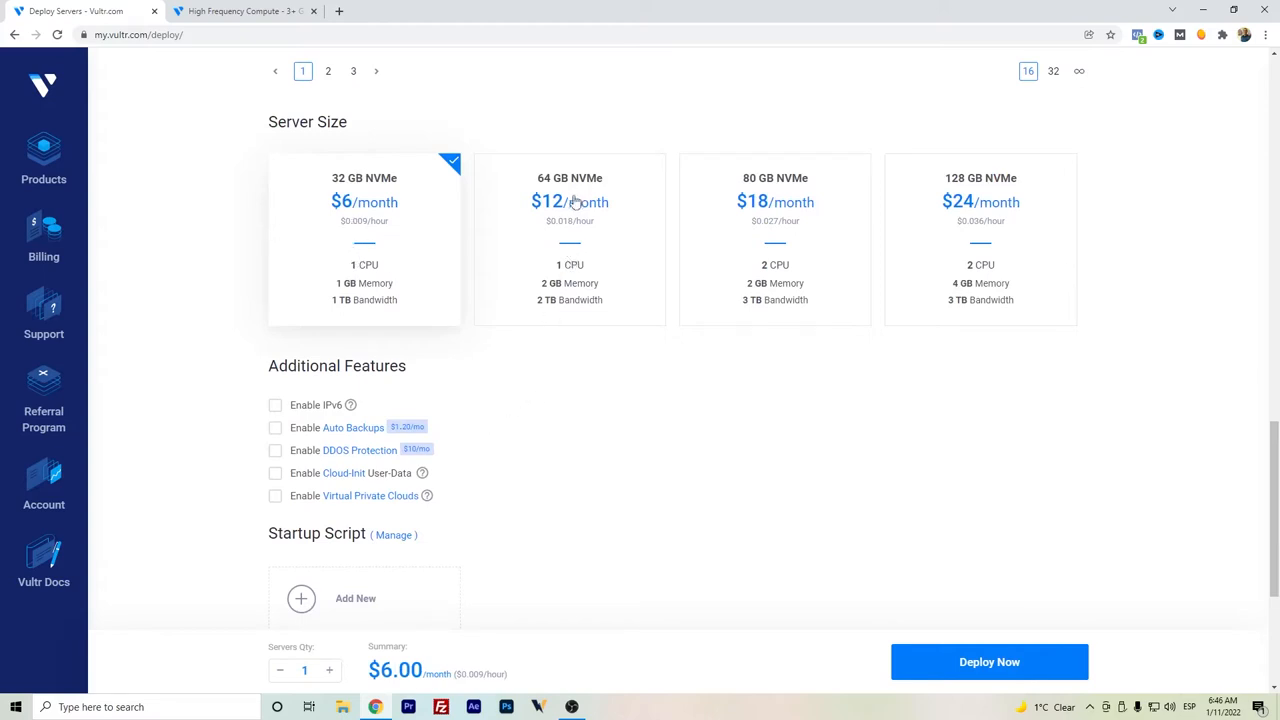
pyautogui.moveTo(930, 280)
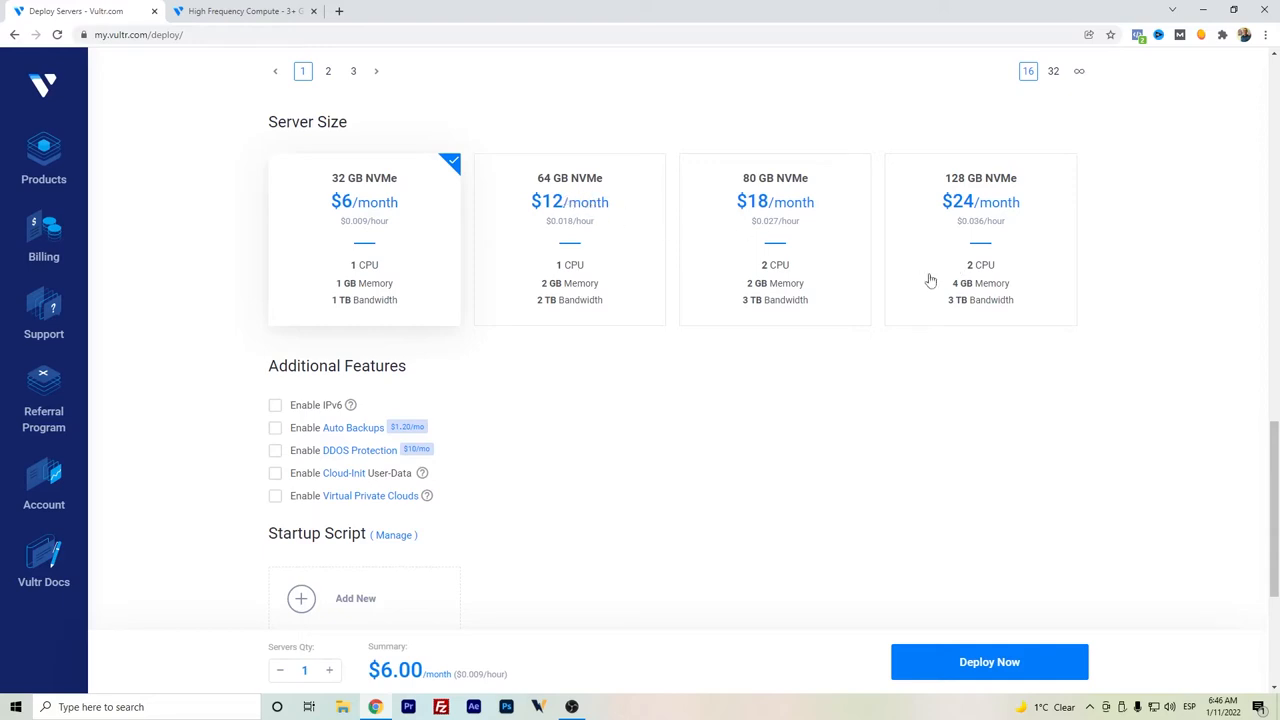
pyautogui.moveTo(544, 348)
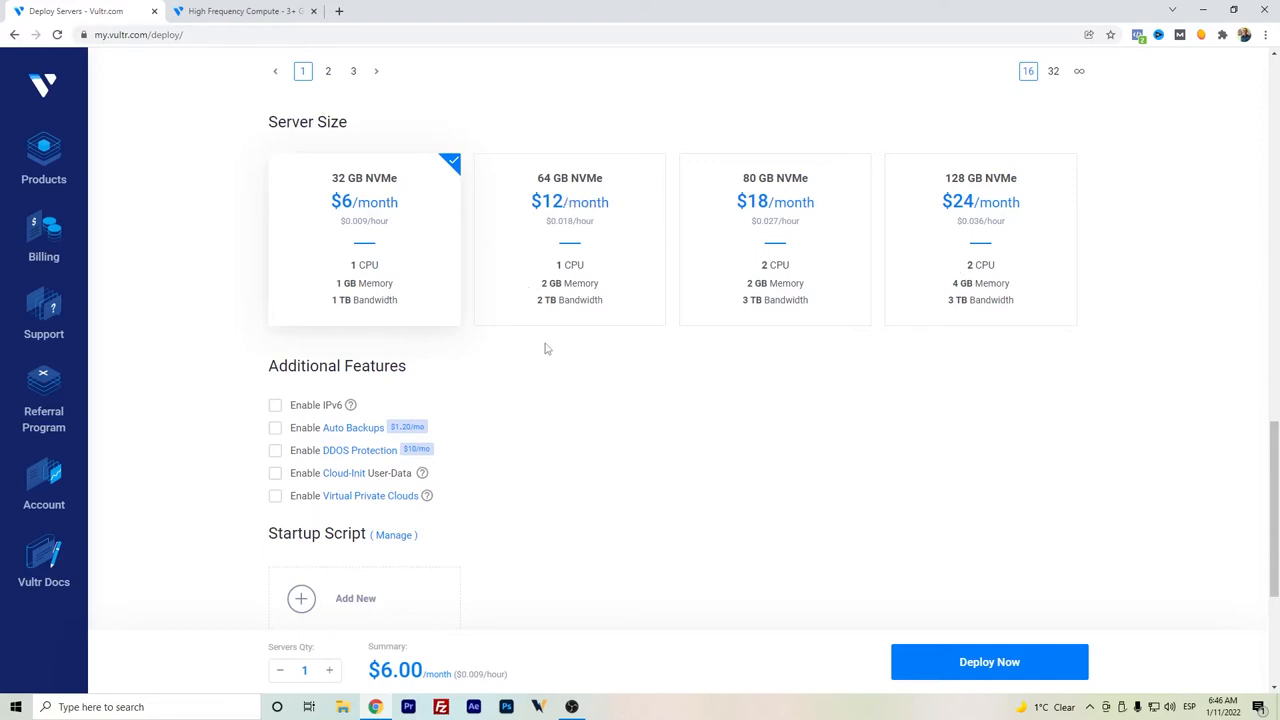
pyautogui.scroll(-3)
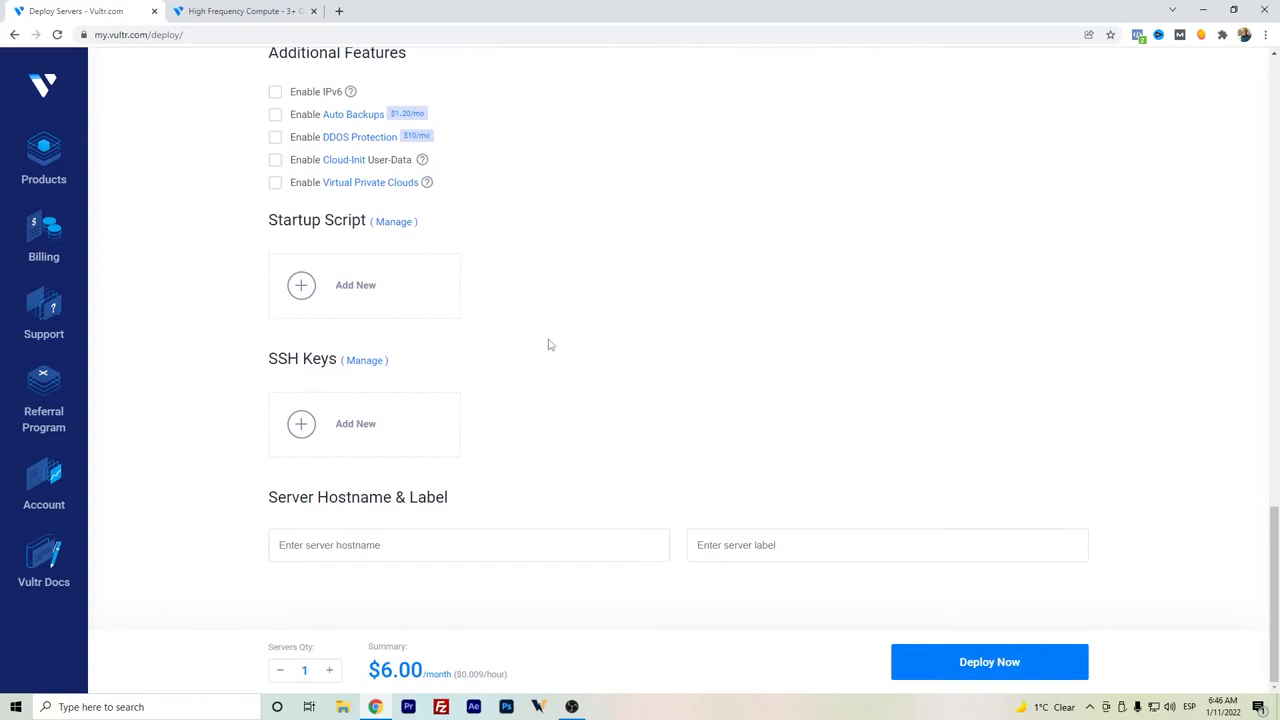
pyautogui.scroll(3)
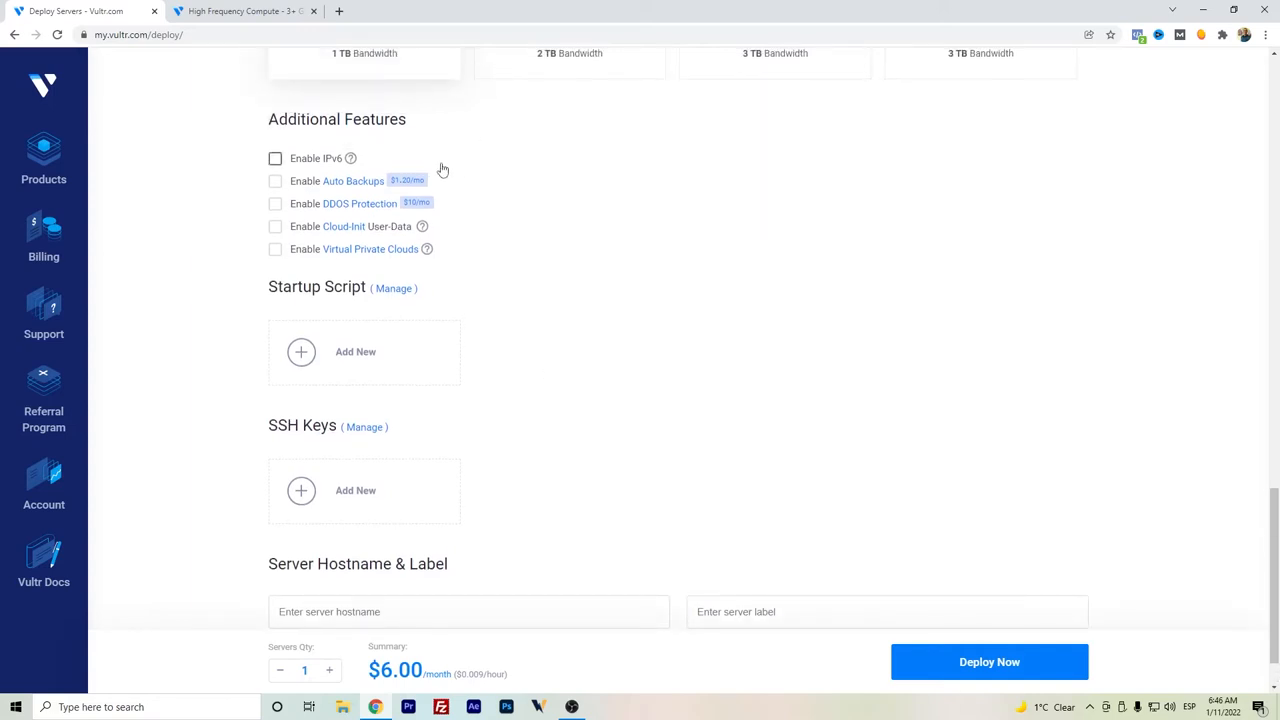
pyautogui.moveTo(384, 172)
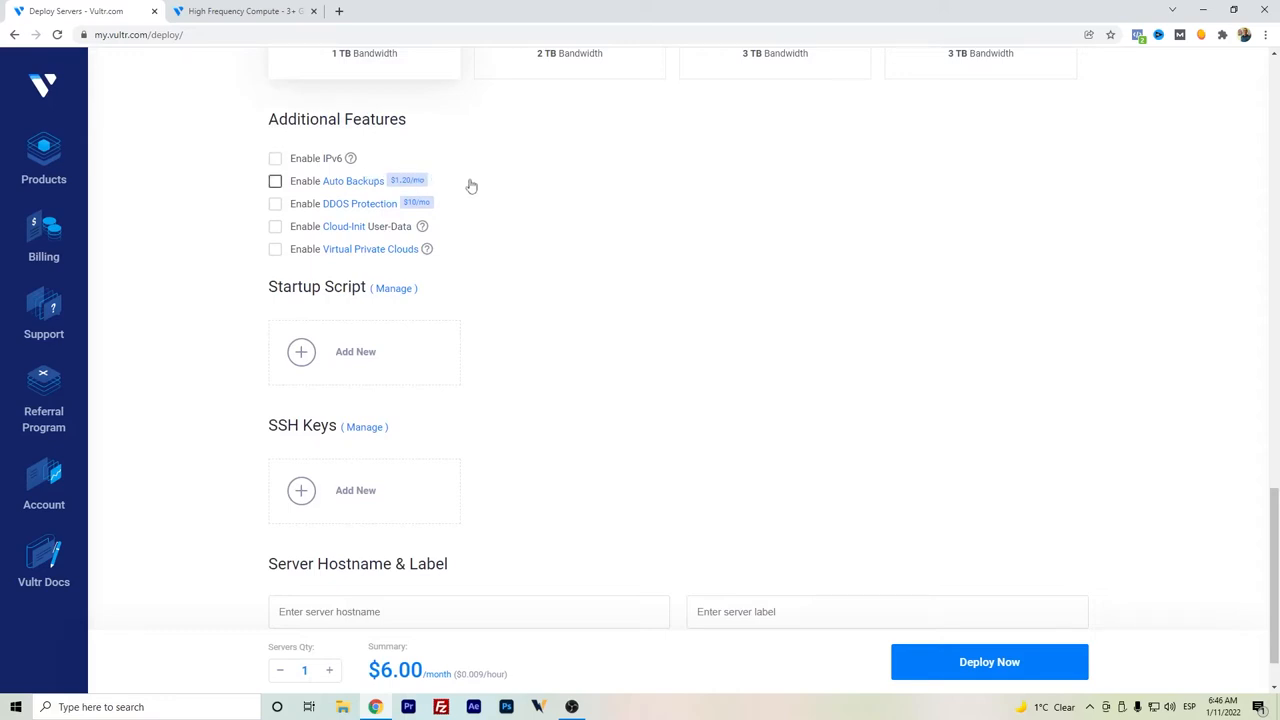
pyautogui.moveTo(428, 188)
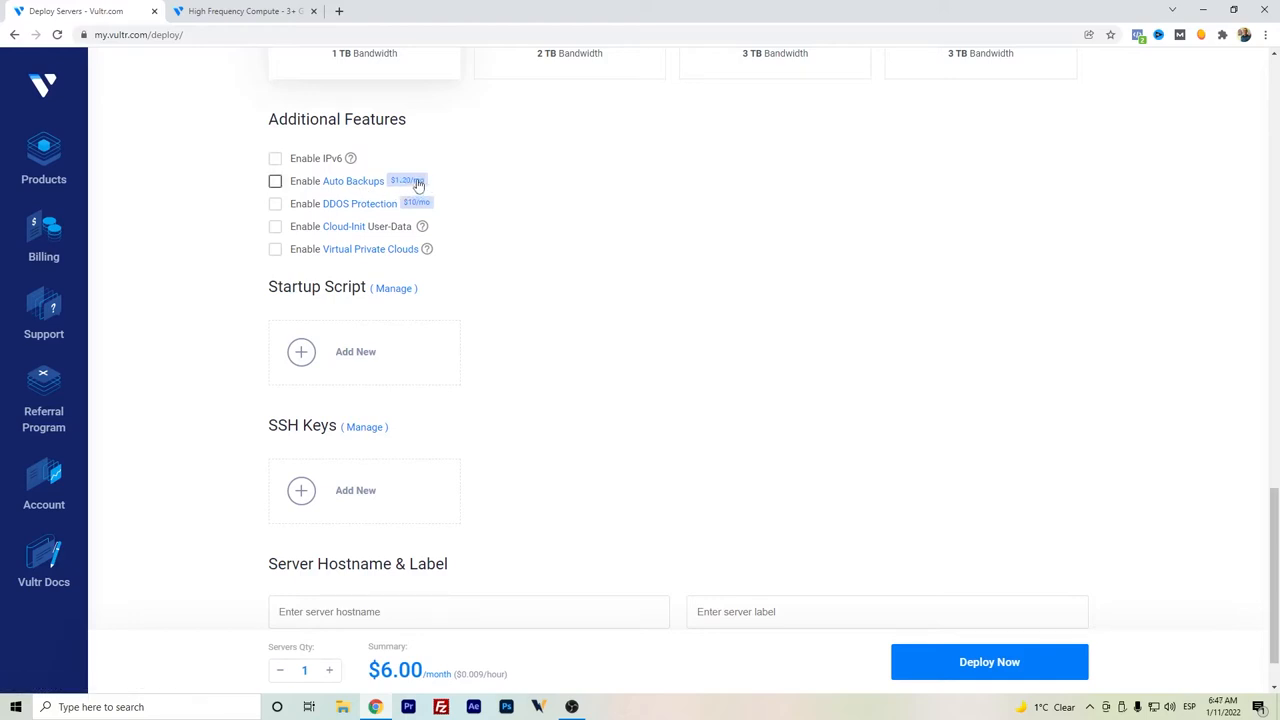
pyautogui.moveTo(408, 208)
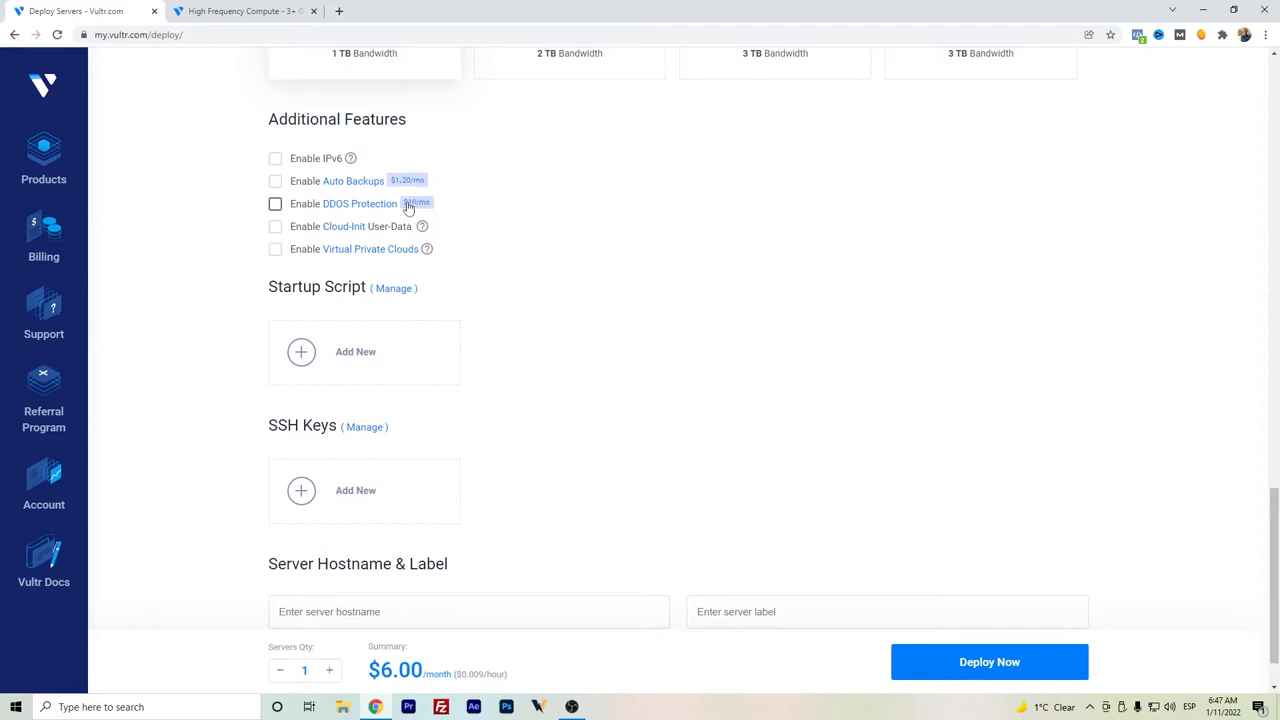
pyautogui.moveTo(392, 264)
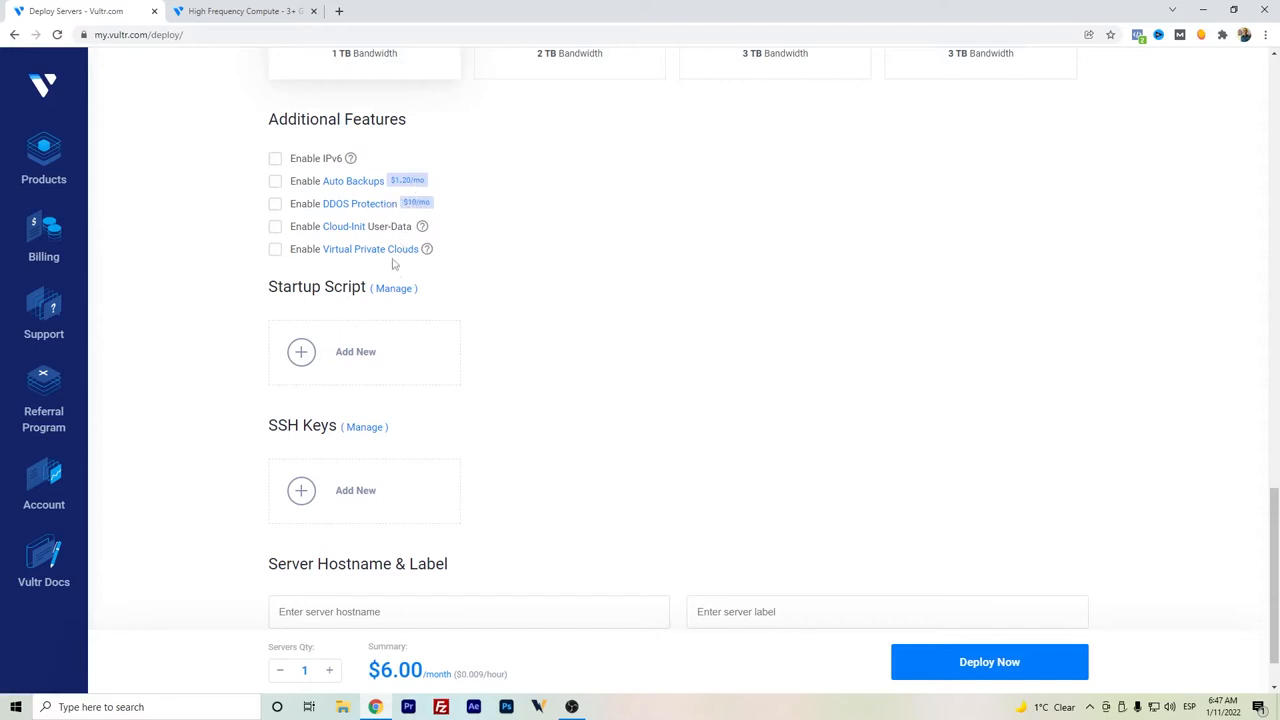
# Name the server VultrTest as hostname and label and deploy it.
pyautogui.scroll(-3)
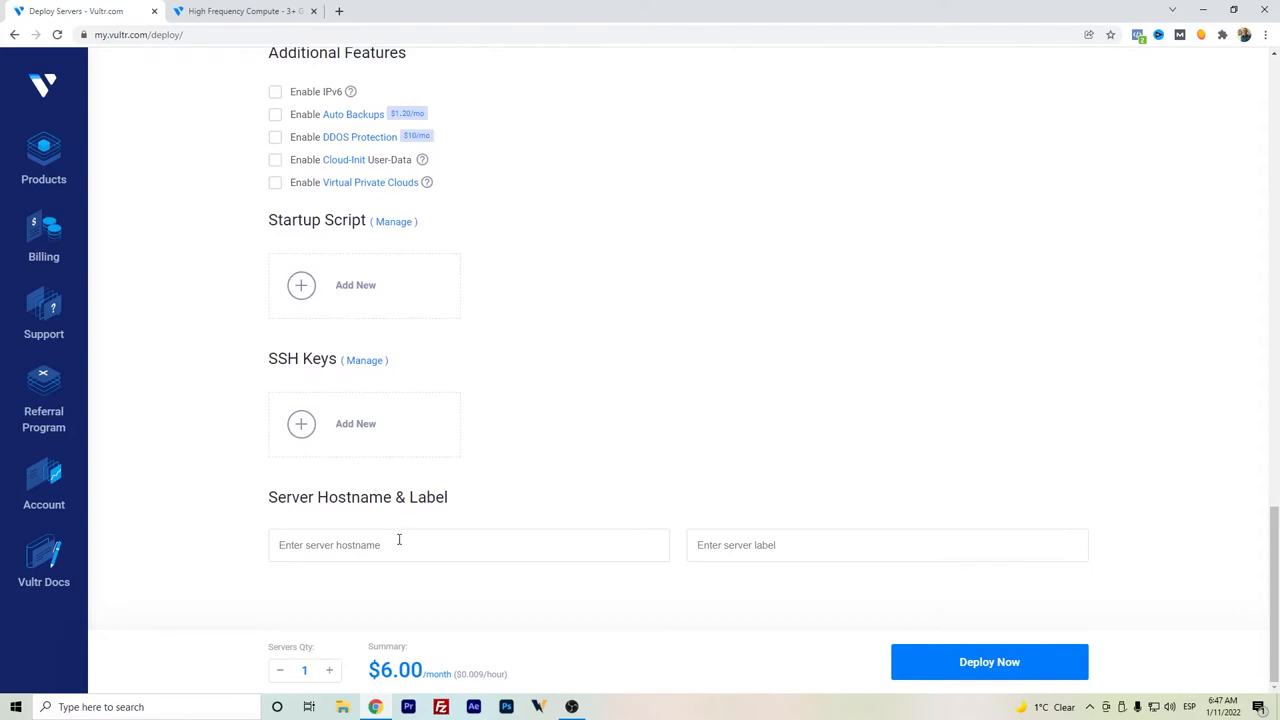
pyautogui.write('Vultr')
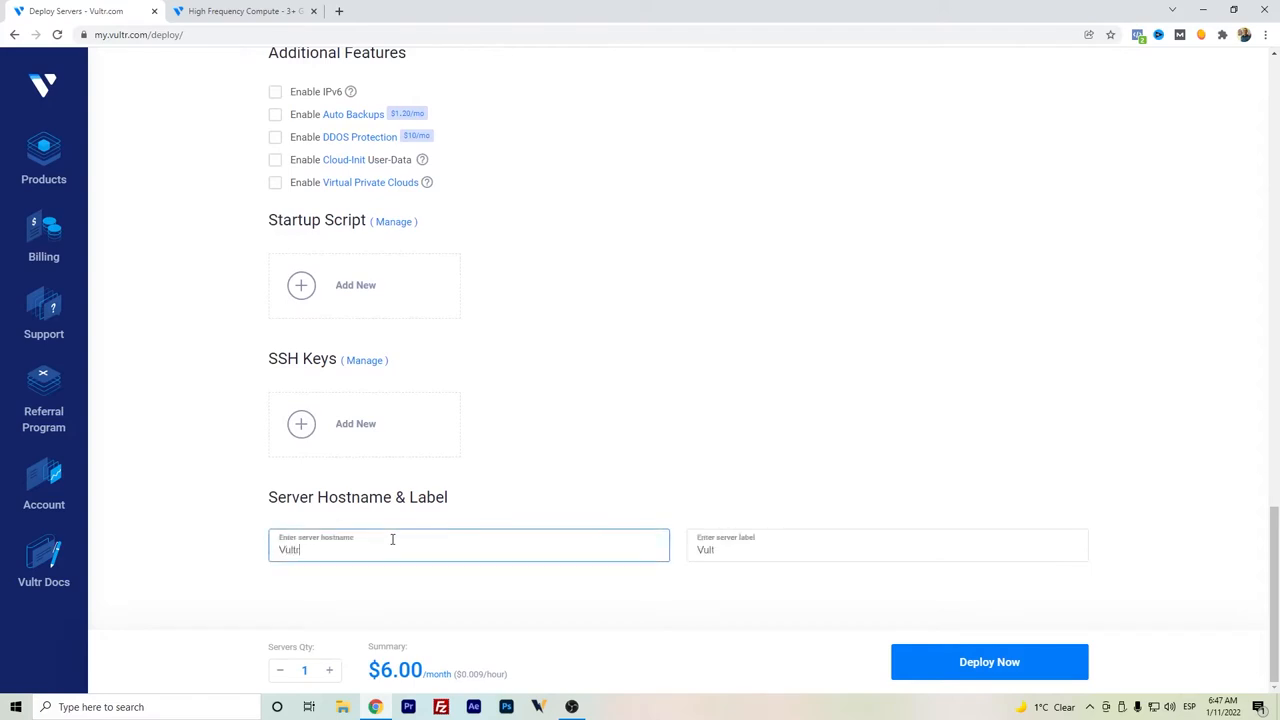
pyautogui.write('Test')
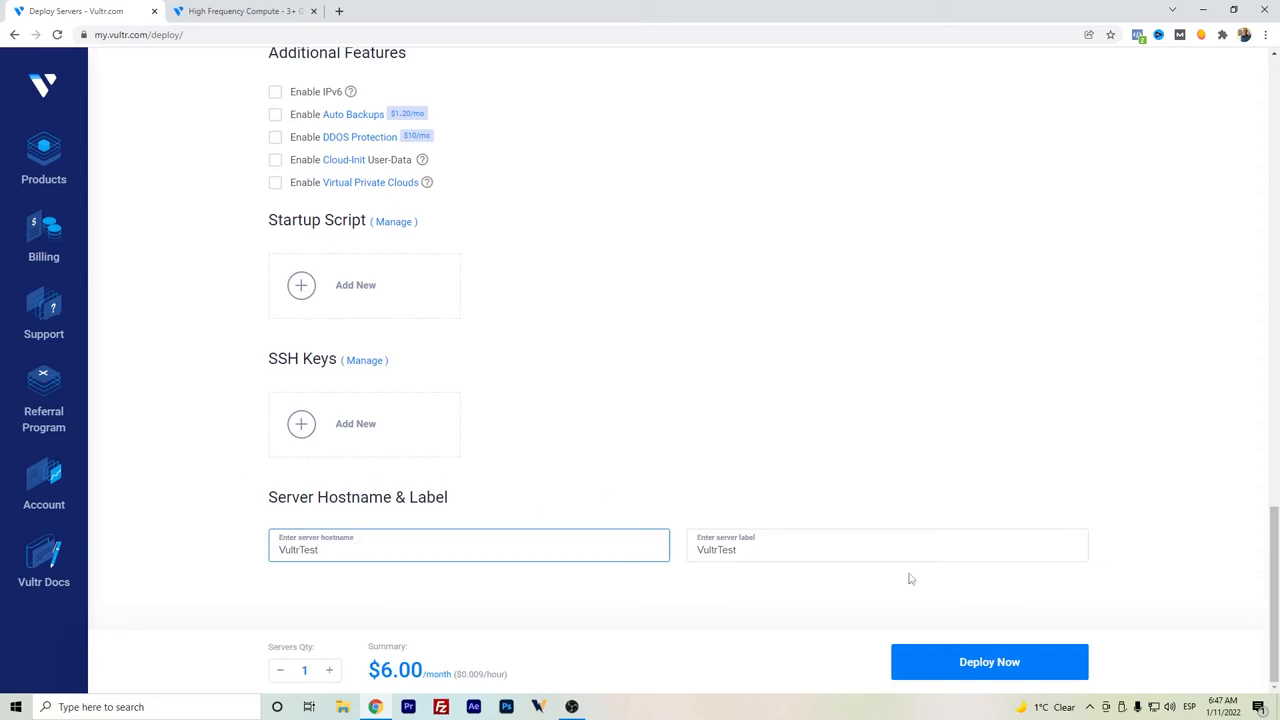
pyautogui.click(988, 660)
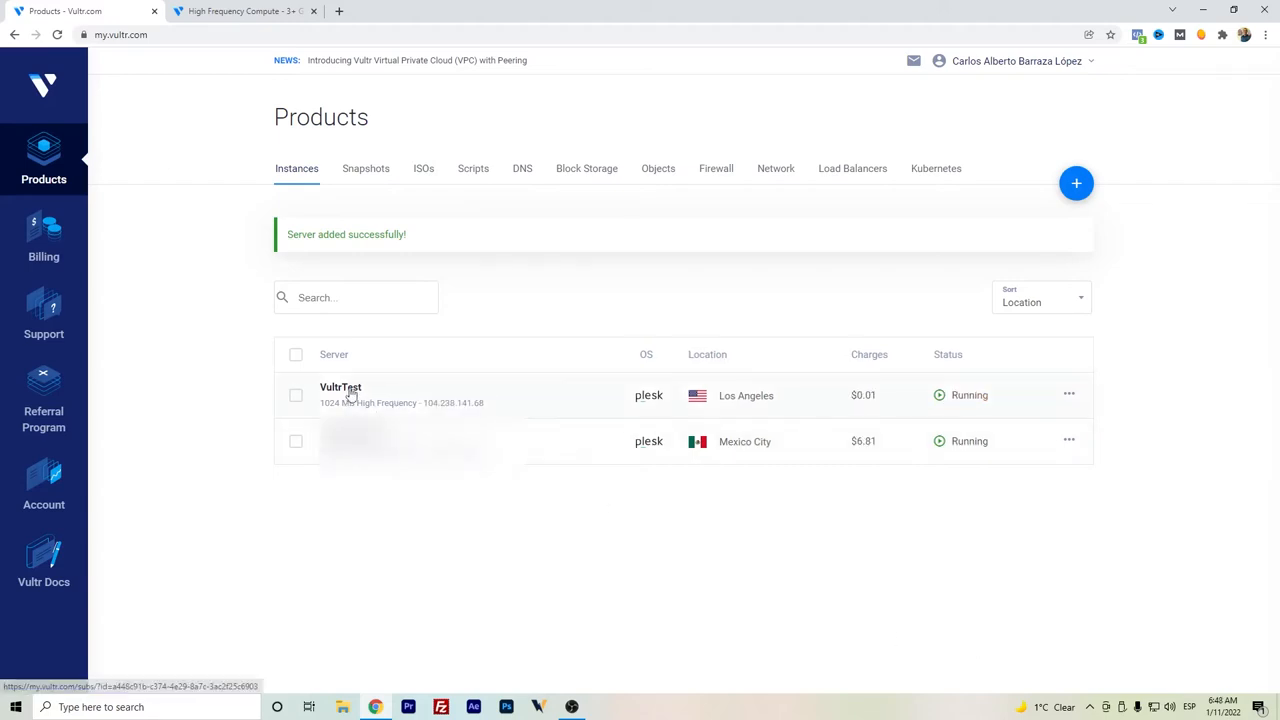
# Review the VultrTest server details, then show Cloudflare's DNS records for sicherty.com.
pyautogui.click(340, 396)
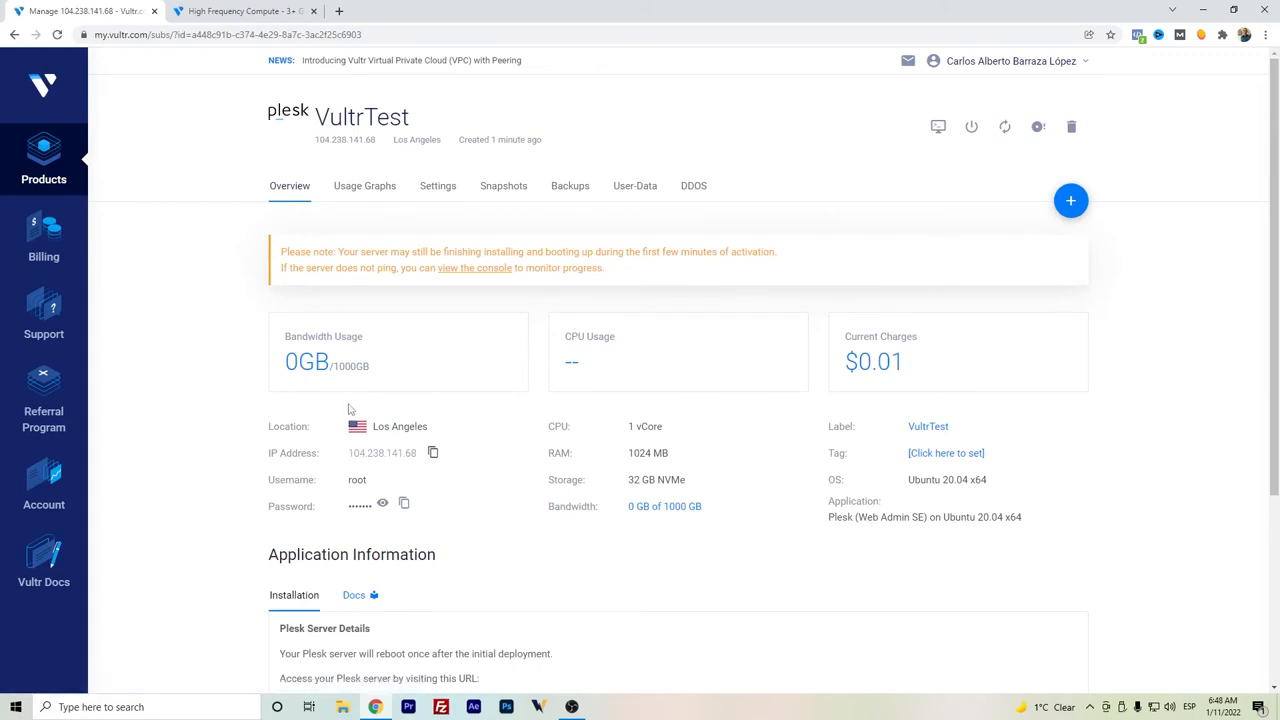
pyautogui.moveTo(536, 302)
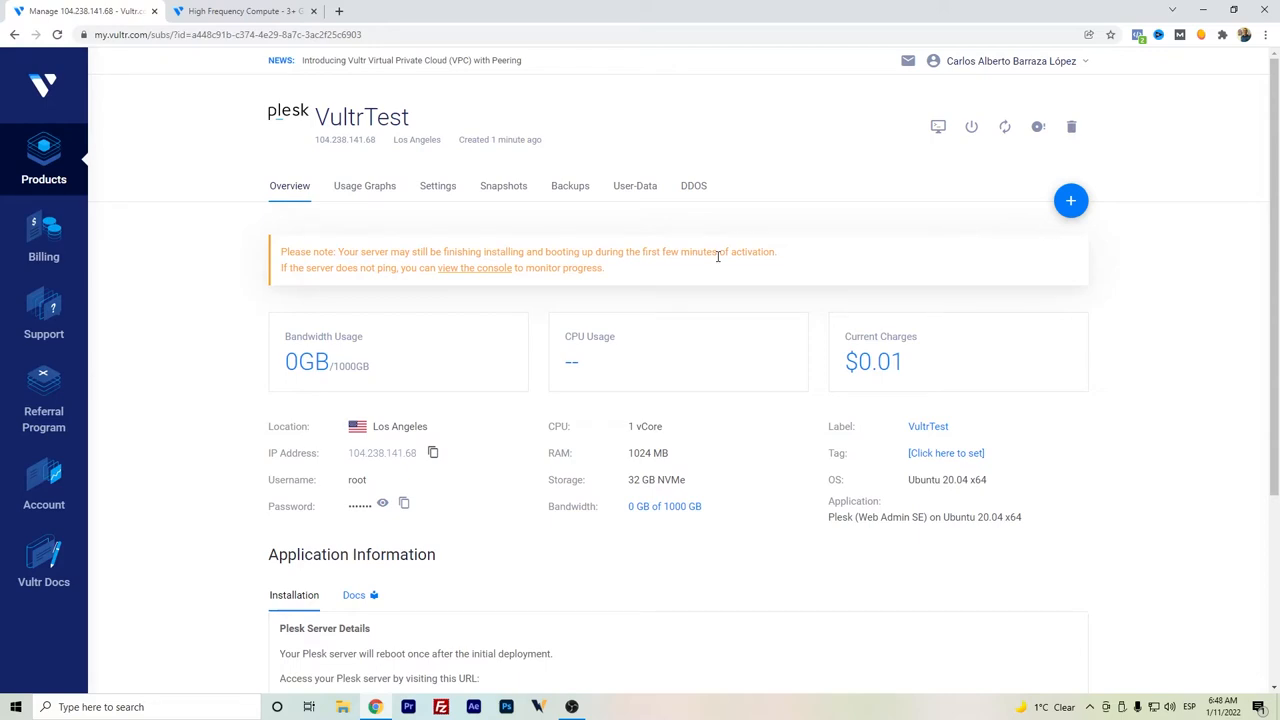
pyautogui.click(496, 12)
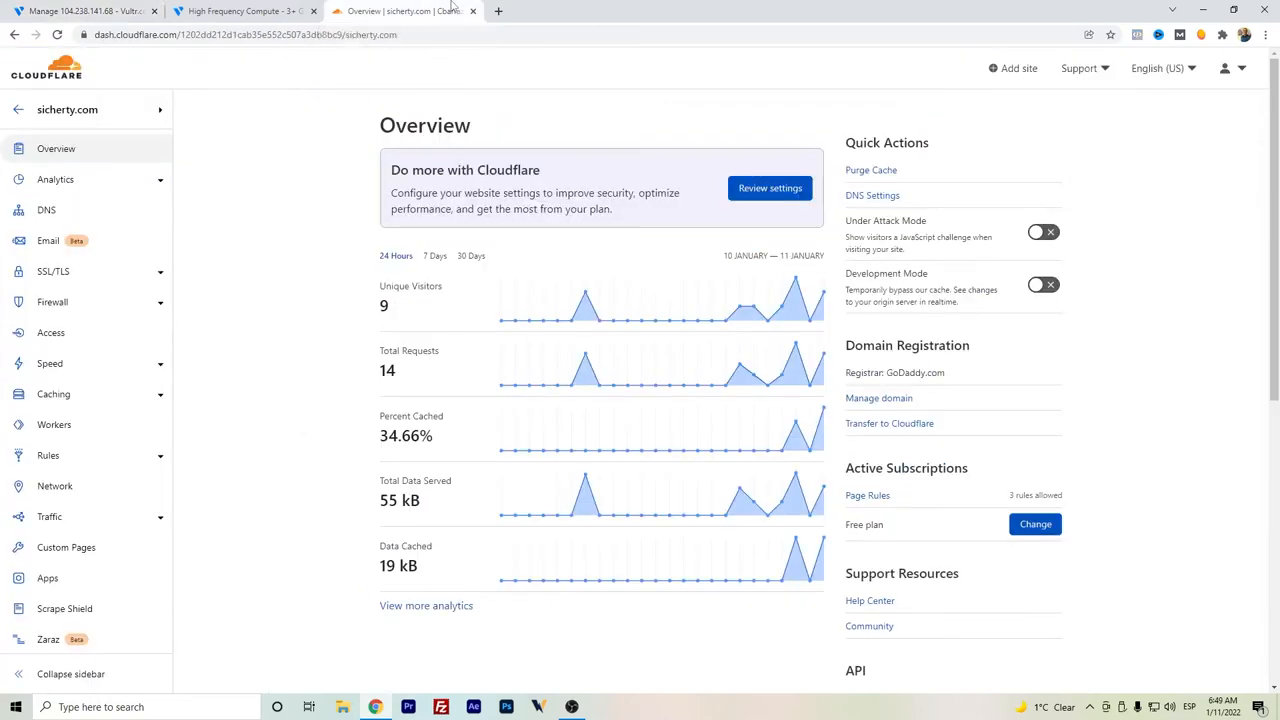
pyautogui.moveTo(244, 144)
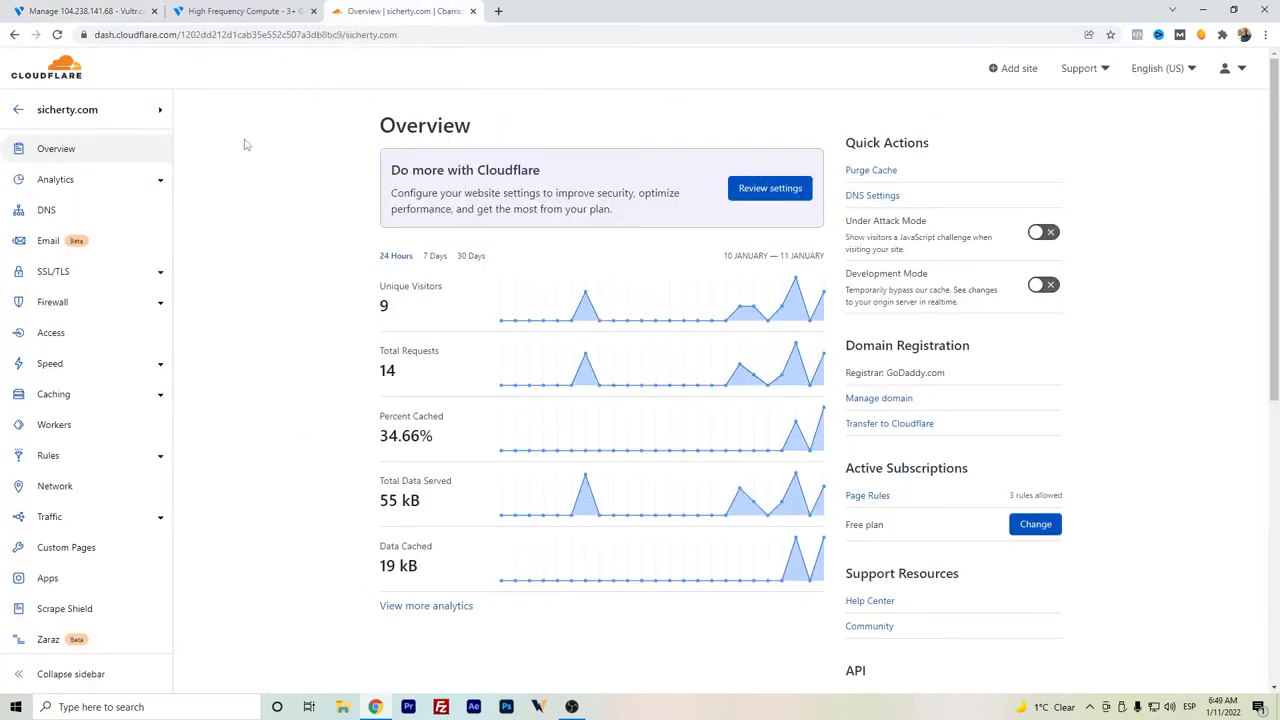
pyautogui.click(46, 210)
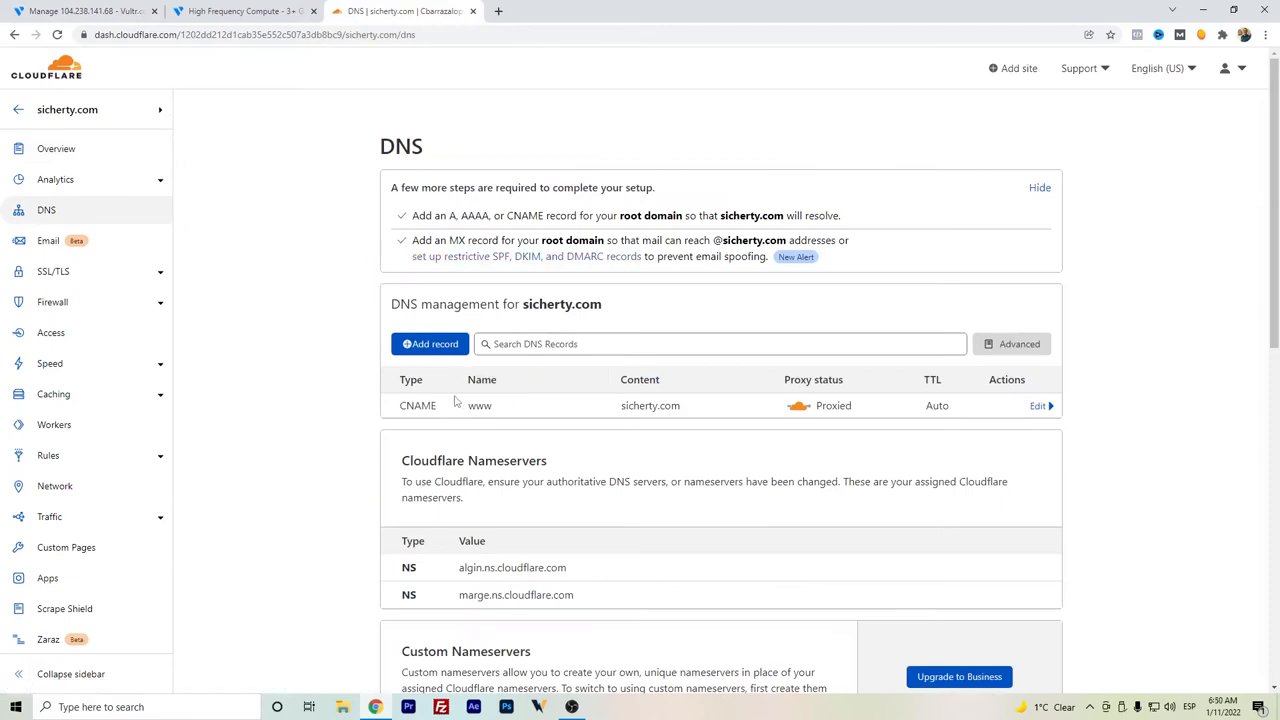
# Add an A record for @ pointing to 104.238.141.68, set to DNS only.
pyautogui.click(430, 344)
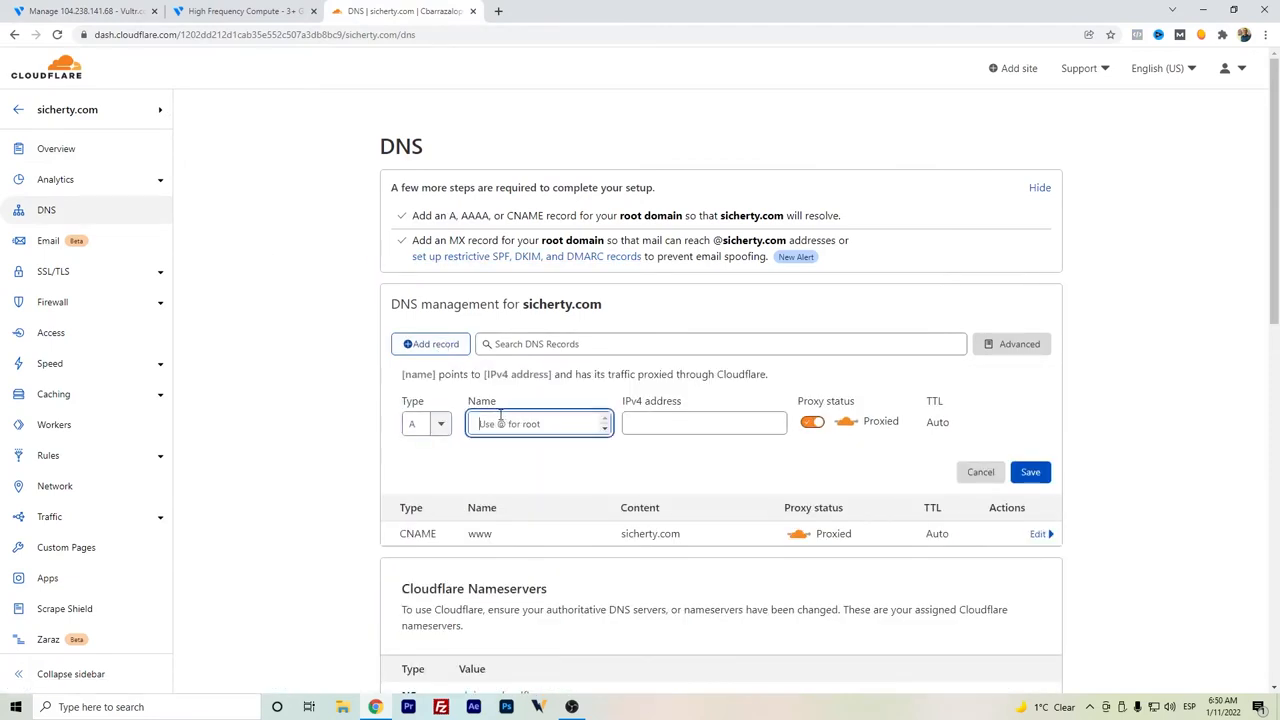
pyautogui.write('@')
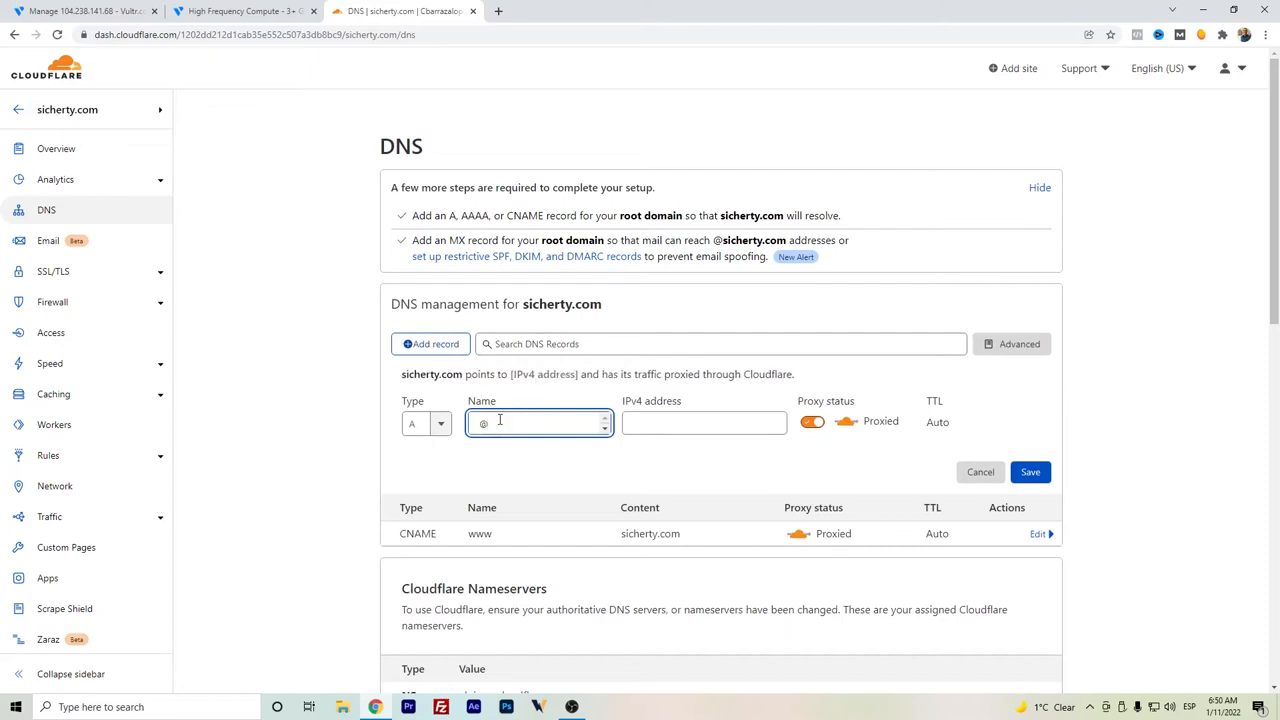
pyautogui.write('104.238.141.68')
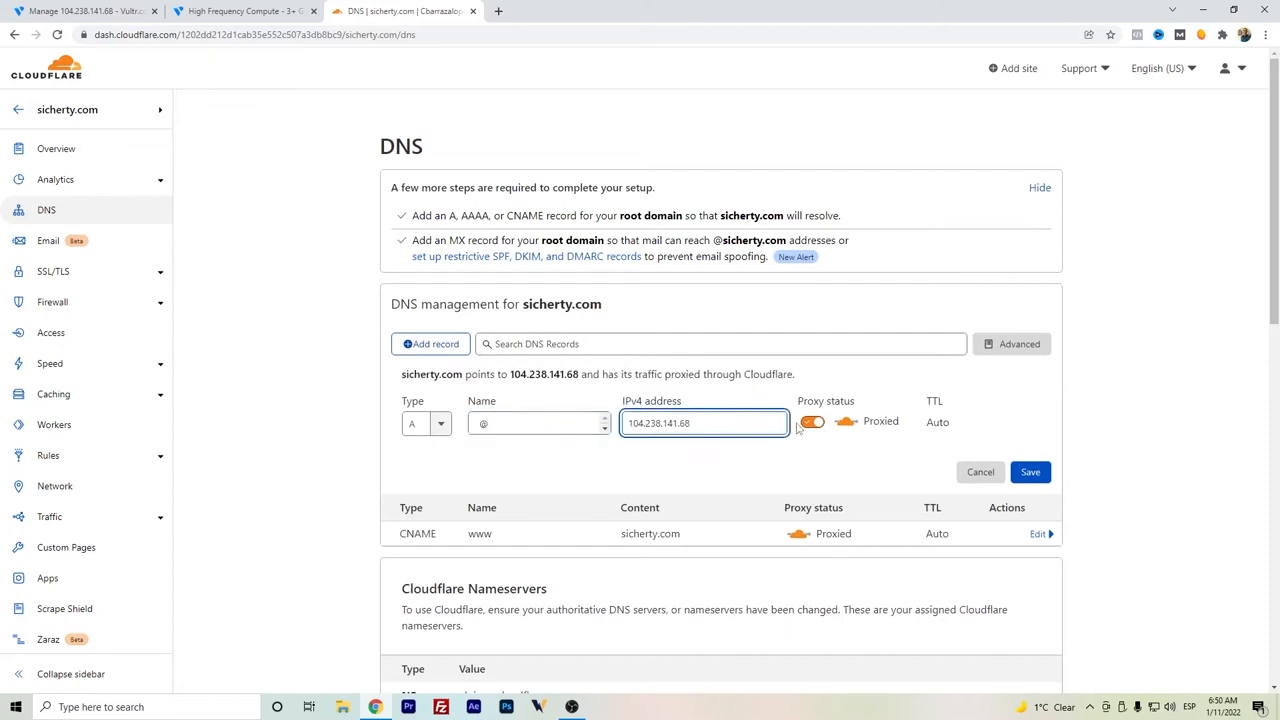
pyautogui.click(812, 420)
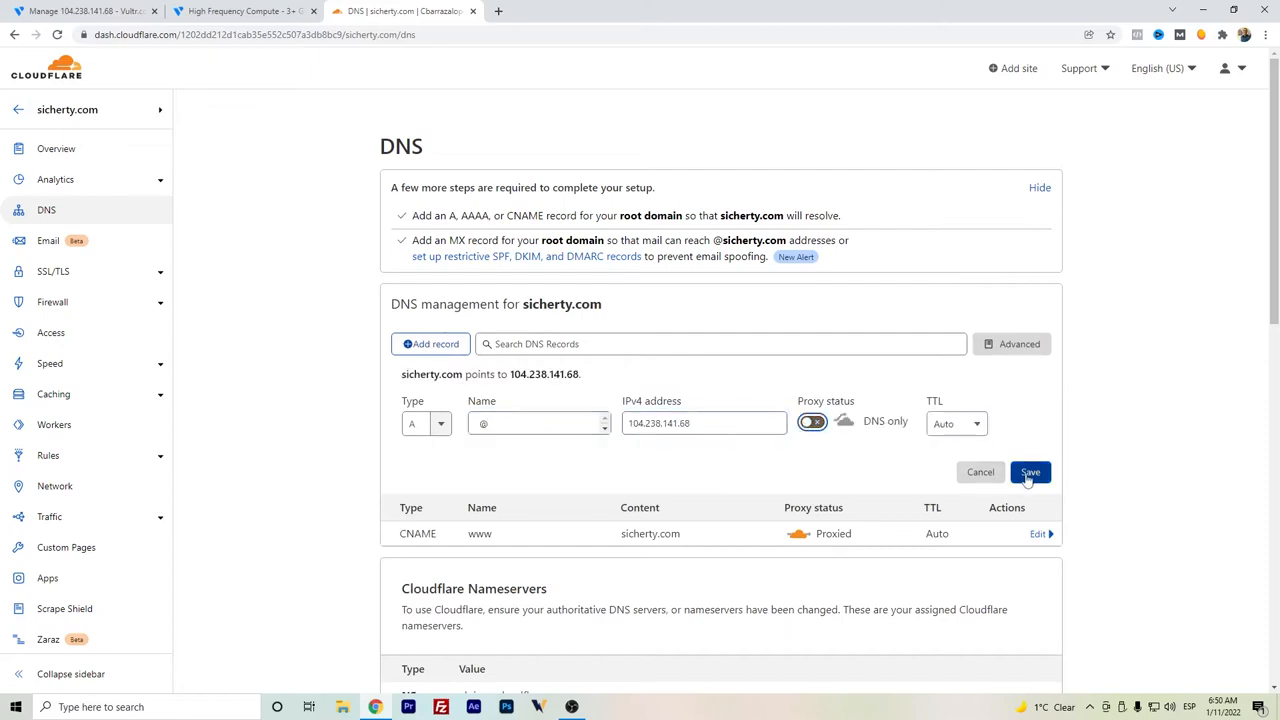
pyautogui.click(1030, 472)
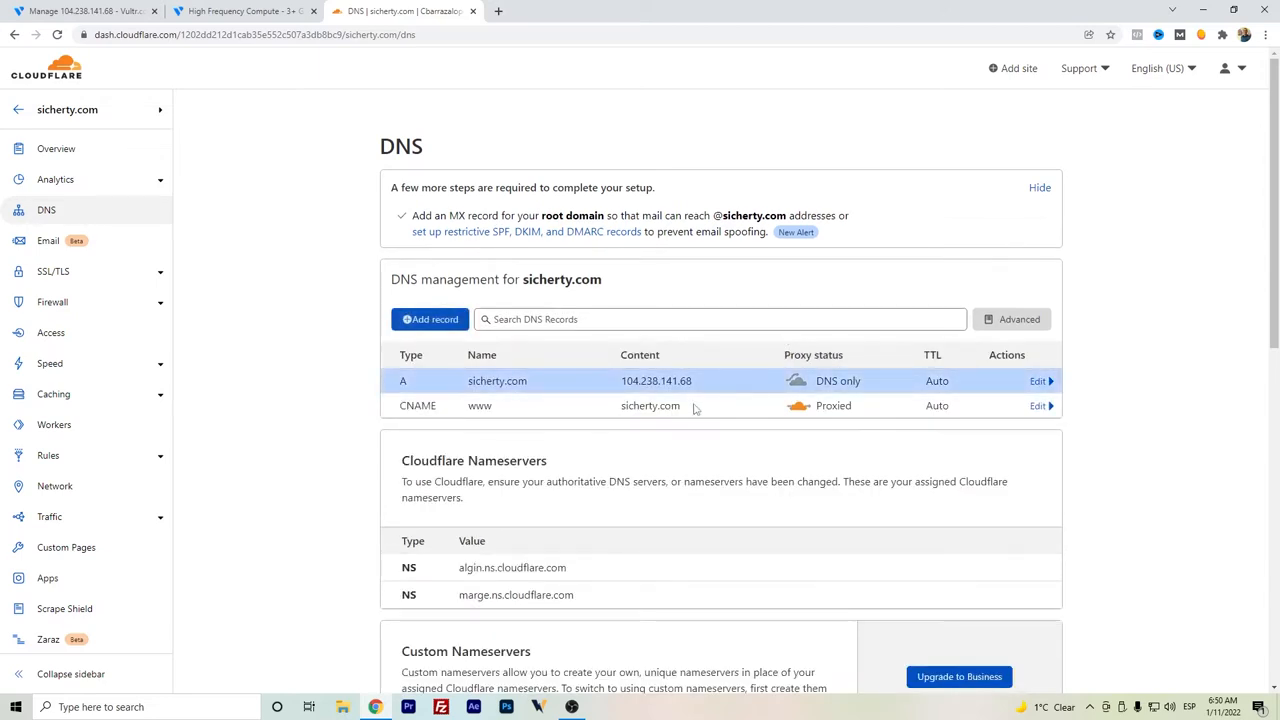
# Switch the existing www CNAME record to DNS only and save it.
pyautogui.click(1038, 404)
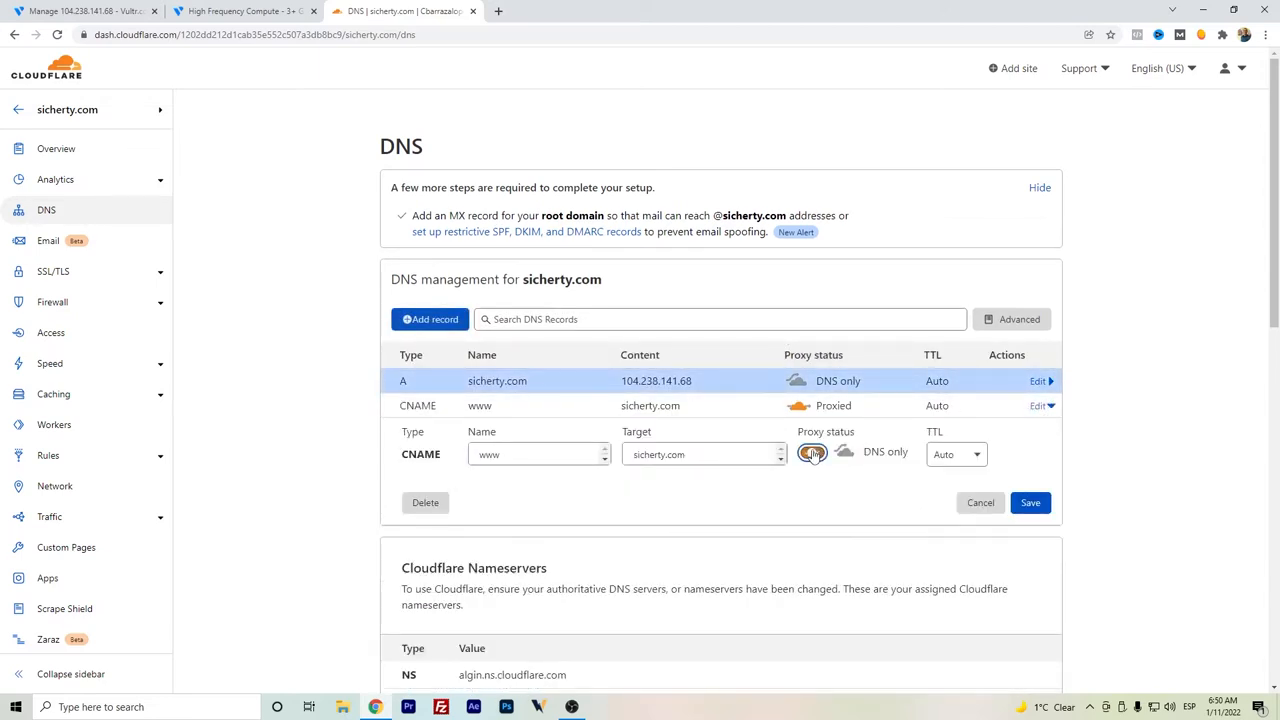
pyautogui.click(812, 452)
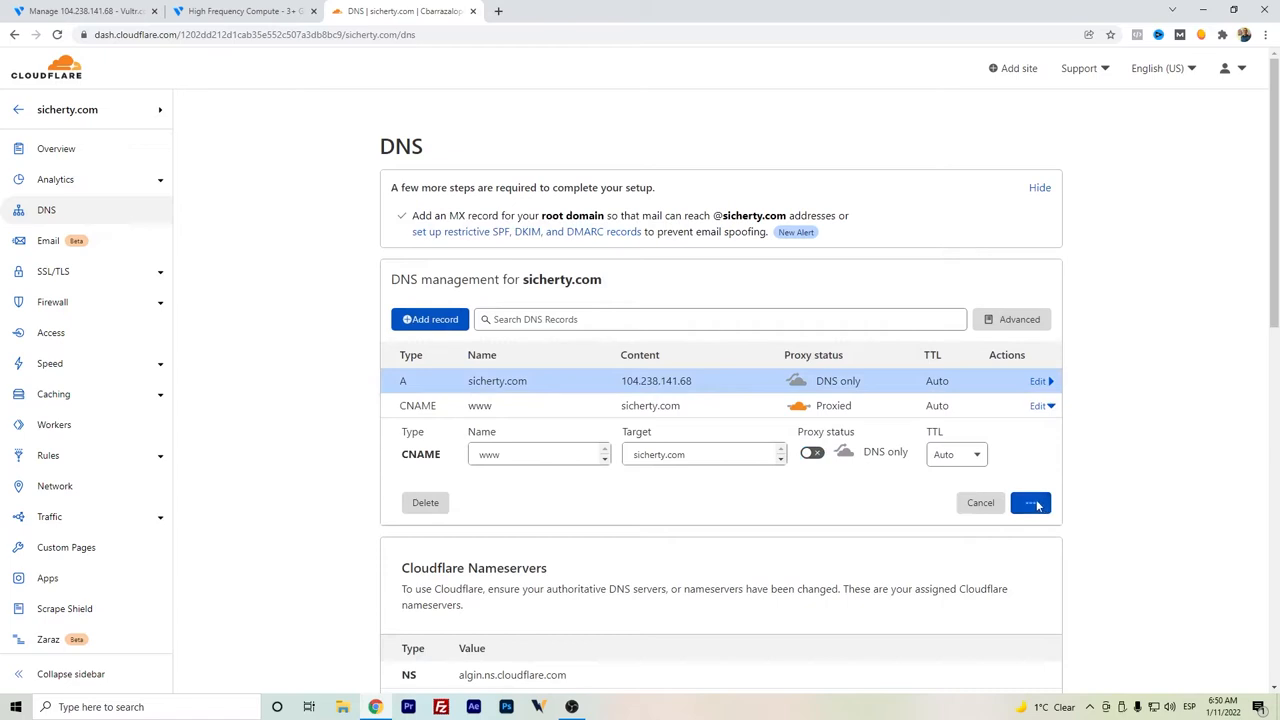
pyautogui.click(1030, 502)
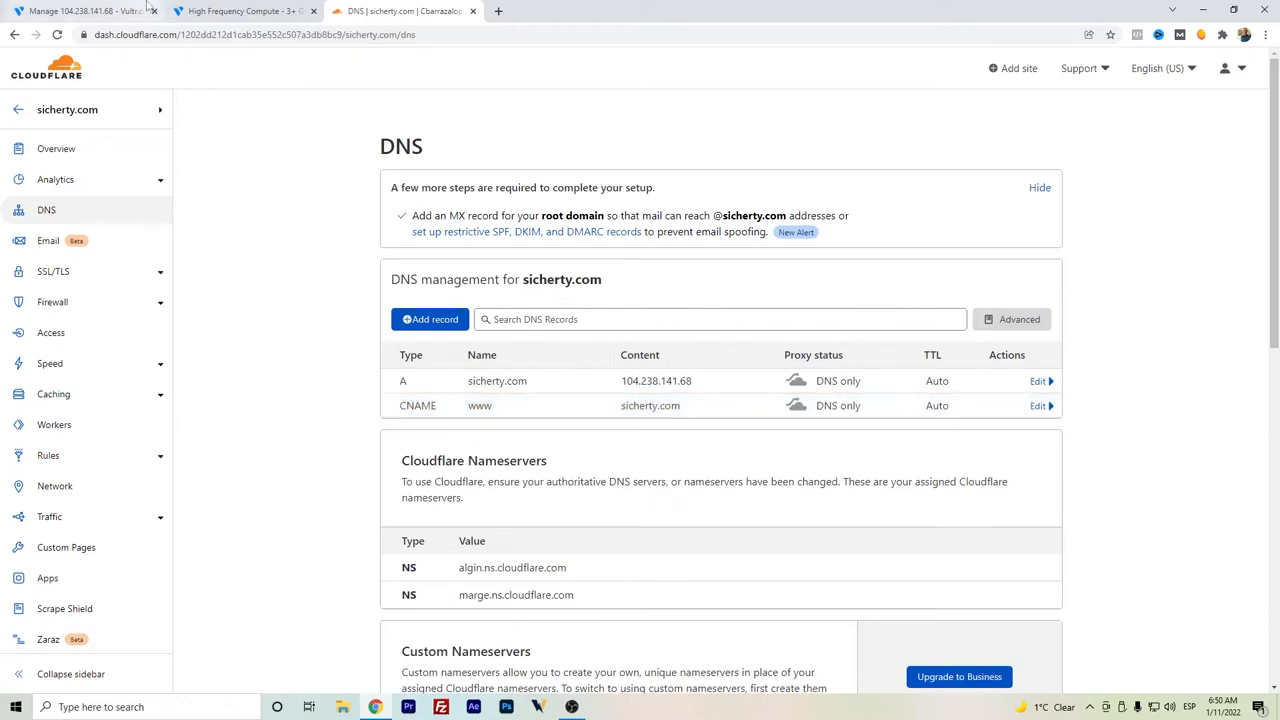
# Follow the server's Plesk login URL and proceed past the certificate warning for 104.238.141.68.
pyautogui.click(84, 12)
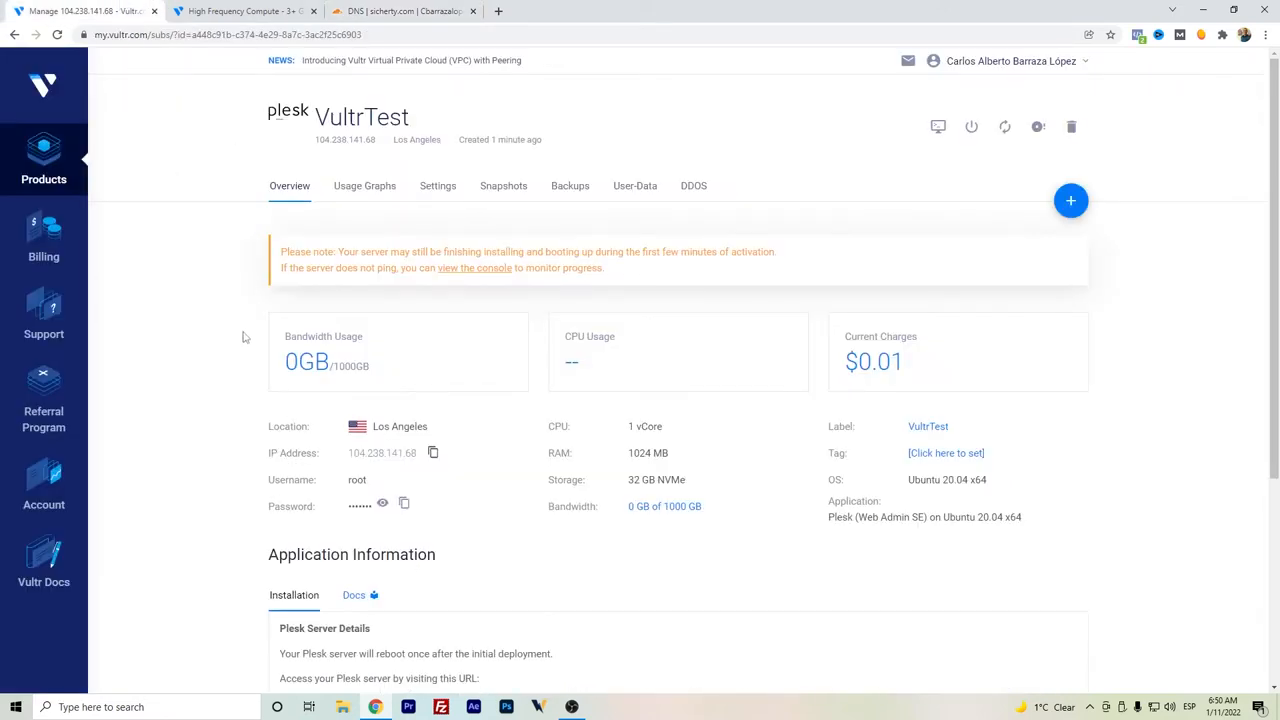
pyautogui.scroll(-3)
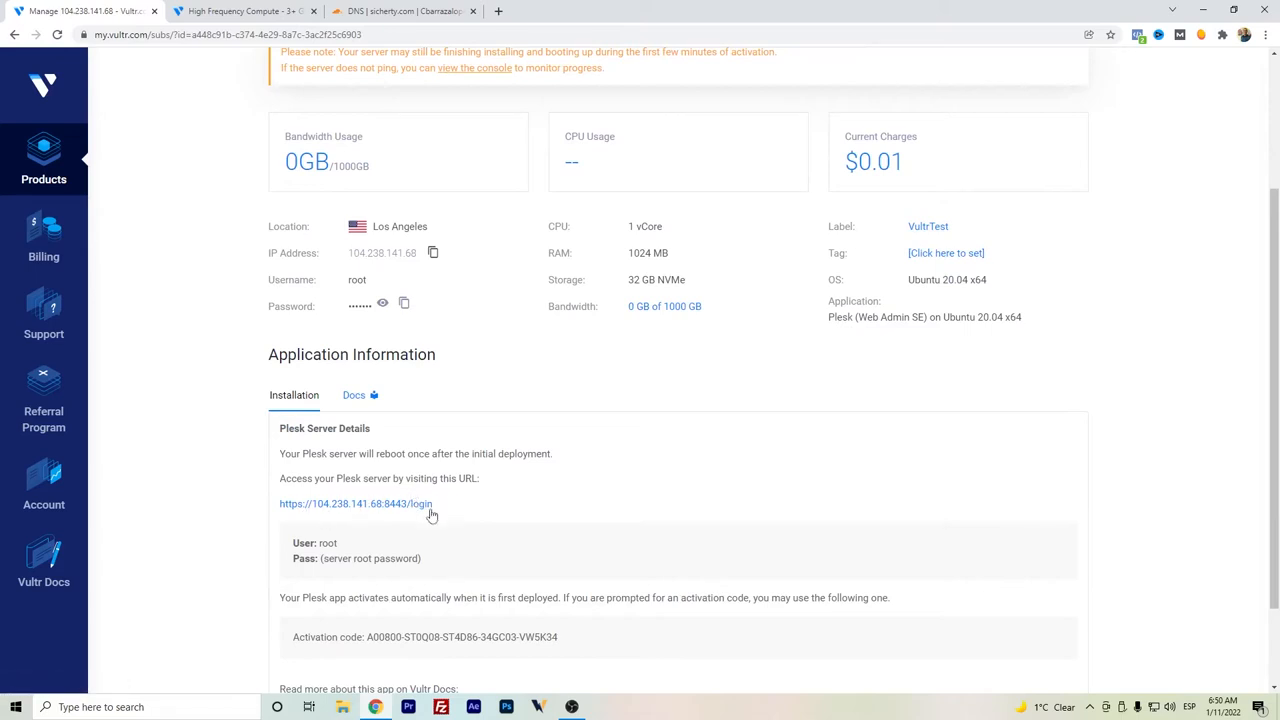
pyautogui.moveTo(364, 516)
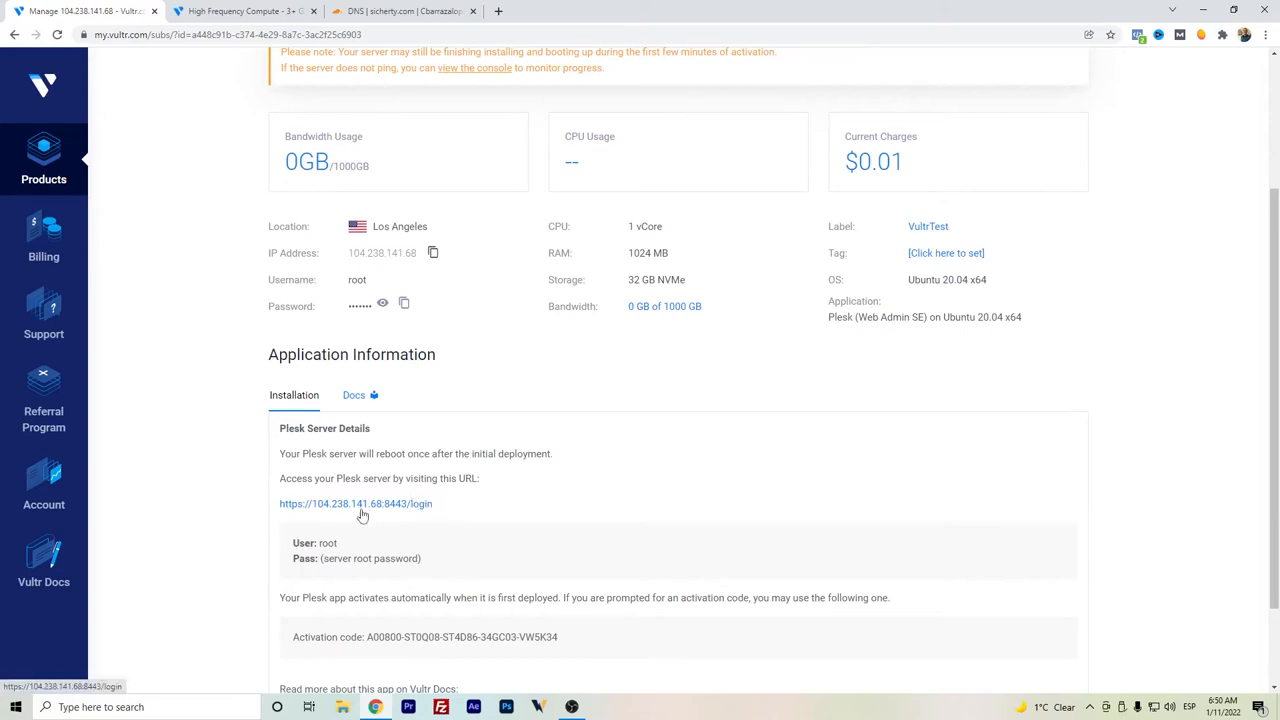
pyautogui.click(356, 504)
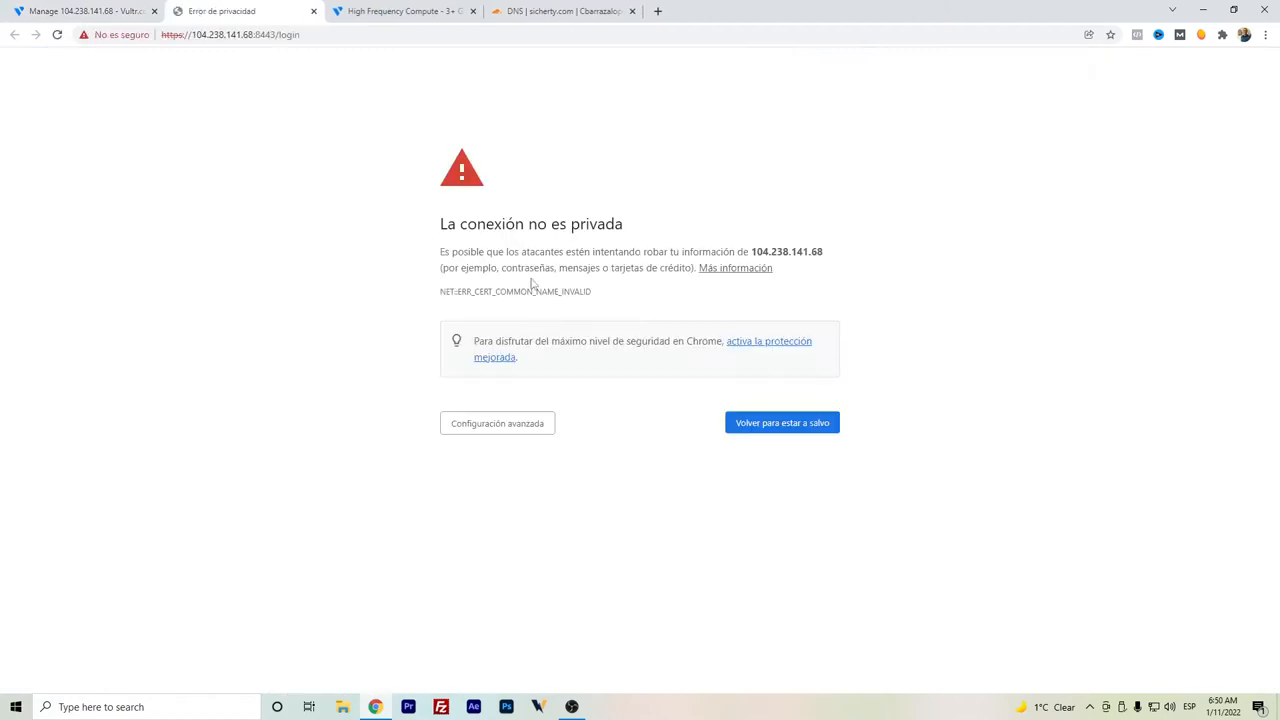
pyautogui.click(496, 424)
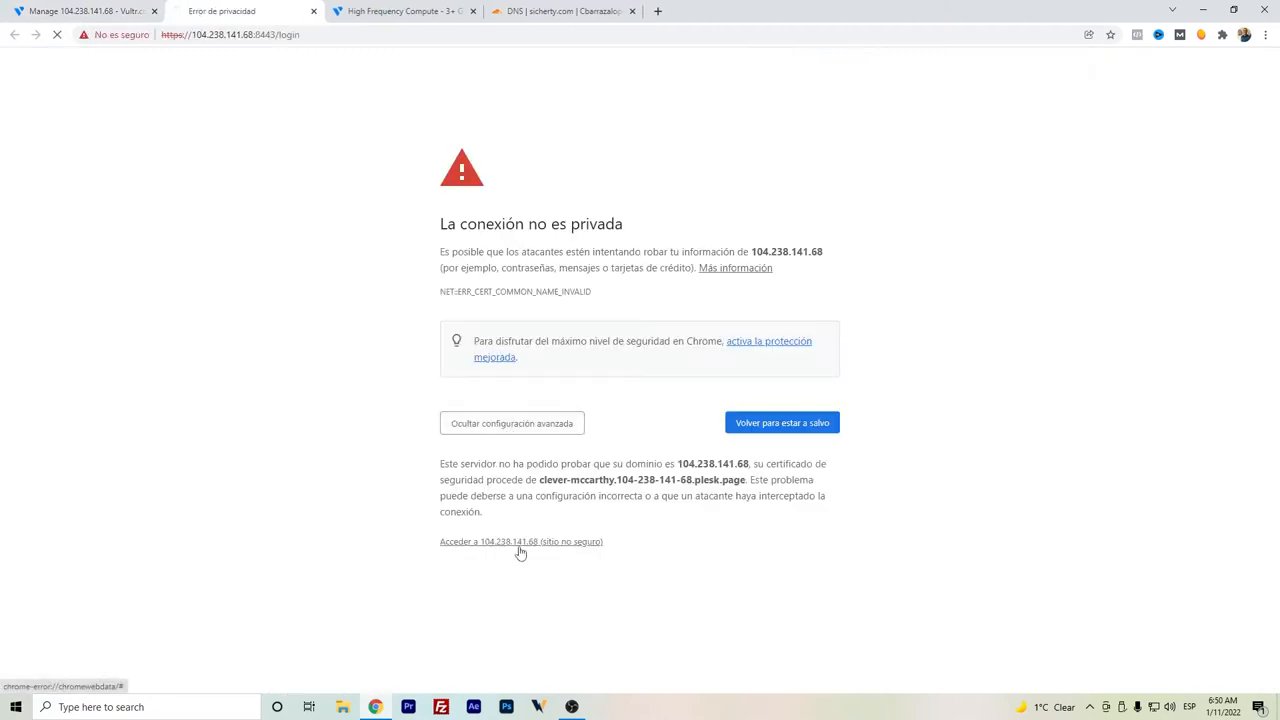
pyautogui.click(520, 540)
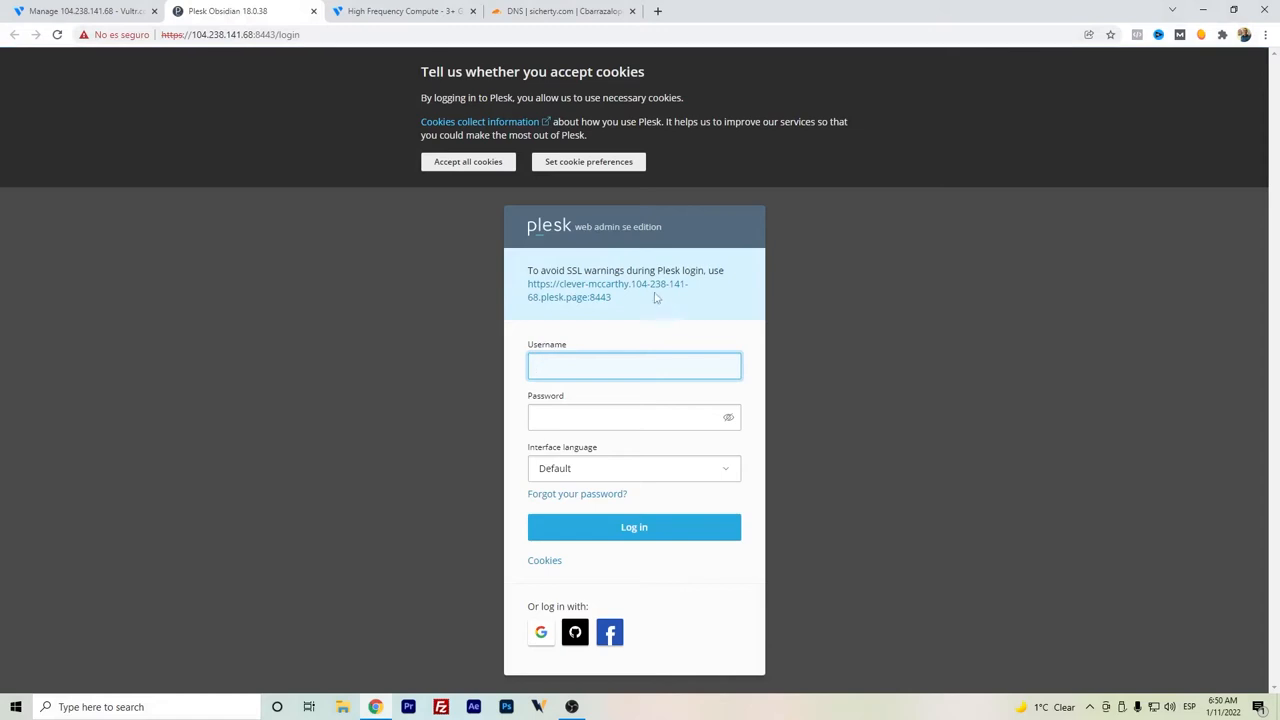
# Move the Plesk login to the secure plesk.page address, accept all cookies and focus the Username field.
pyautogui.click(468, 160)
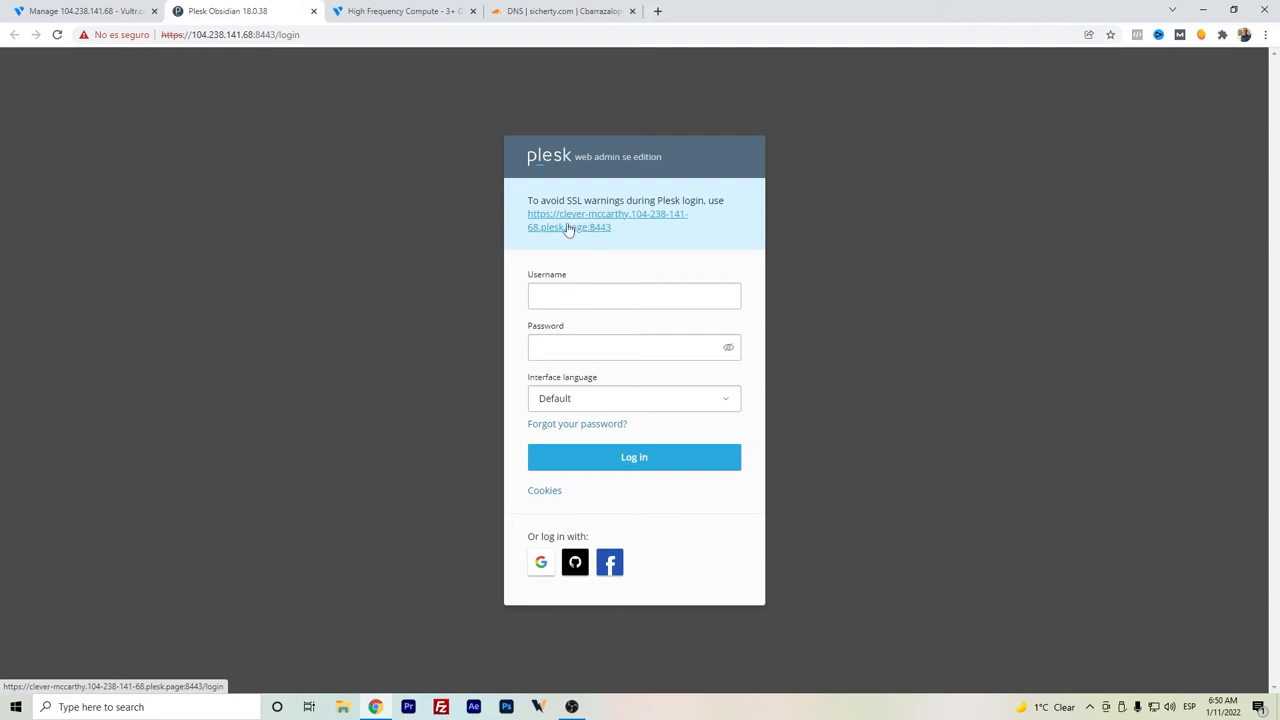
pyautogui.click(608, 220)
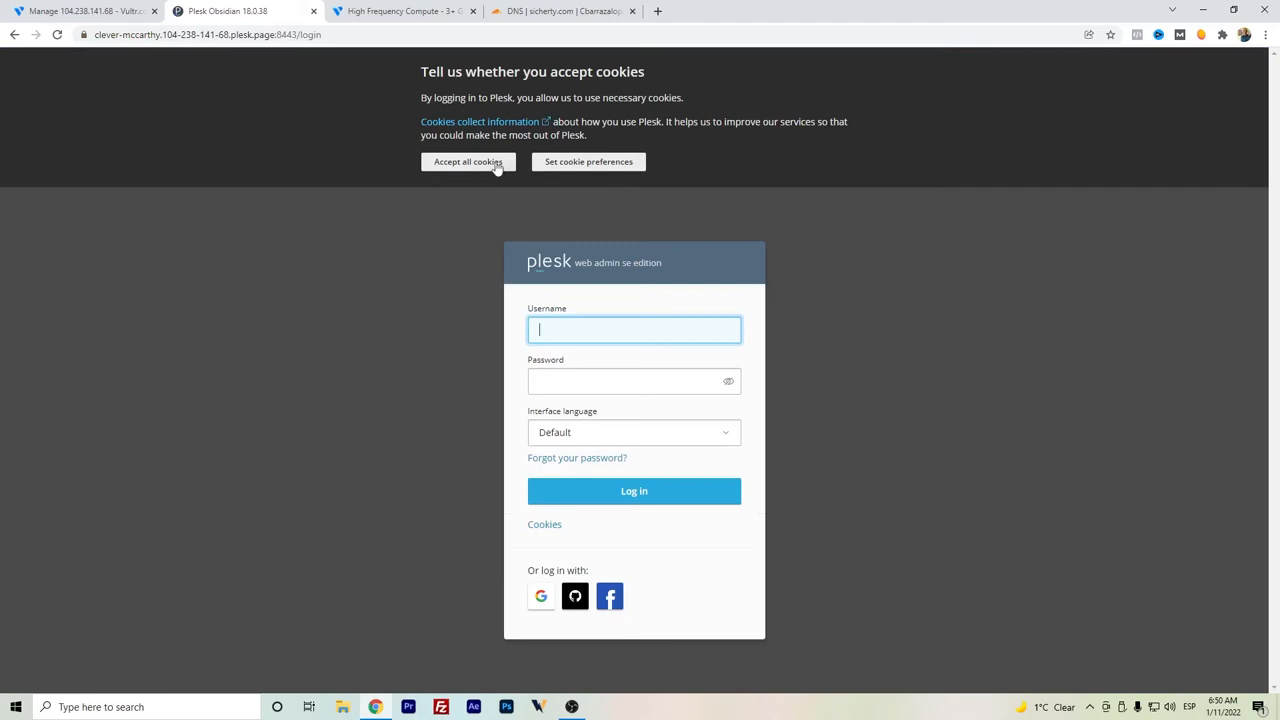
pyautogui.click(468, 160)
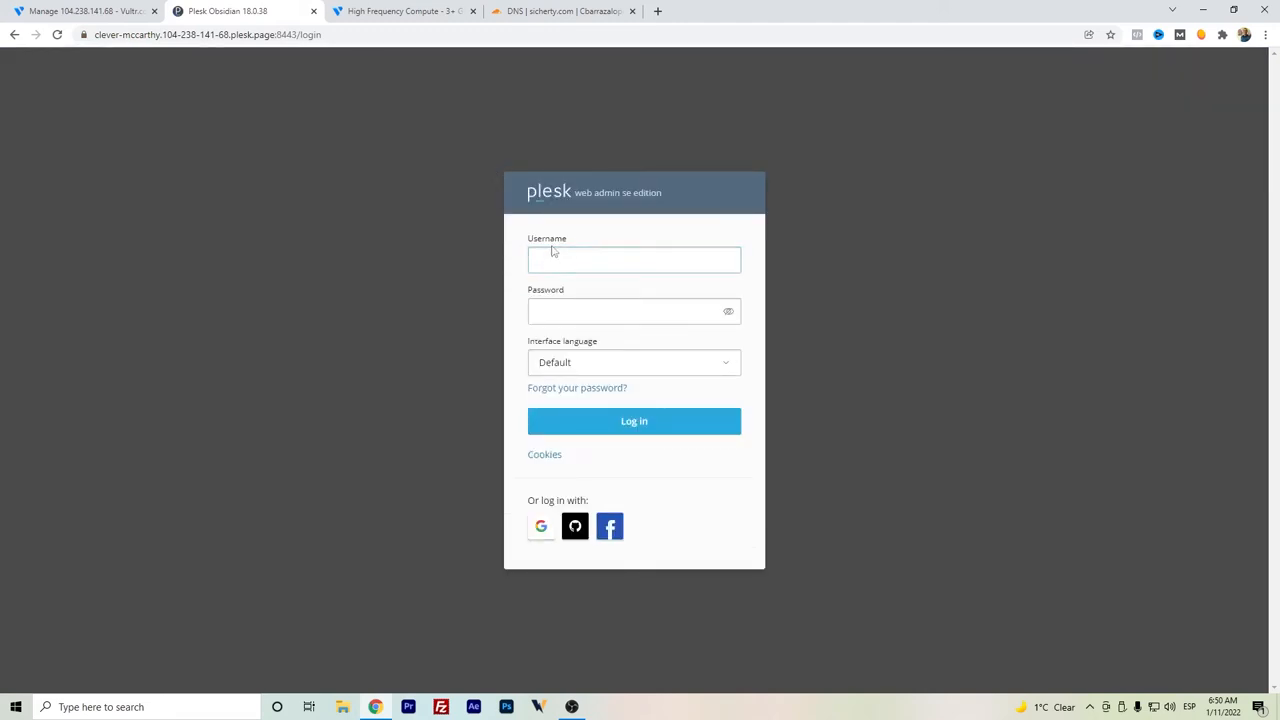
pyautogui.click(84, 12)
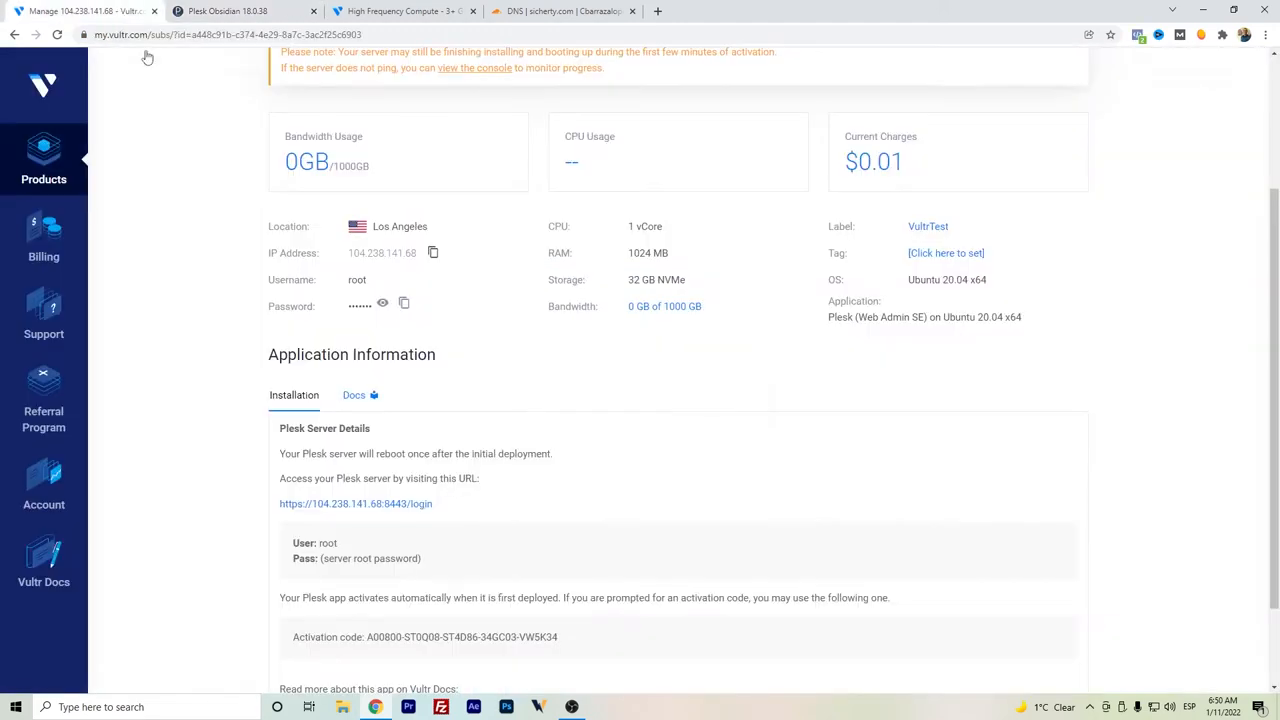
pyautogui.moveTo(404, 304)
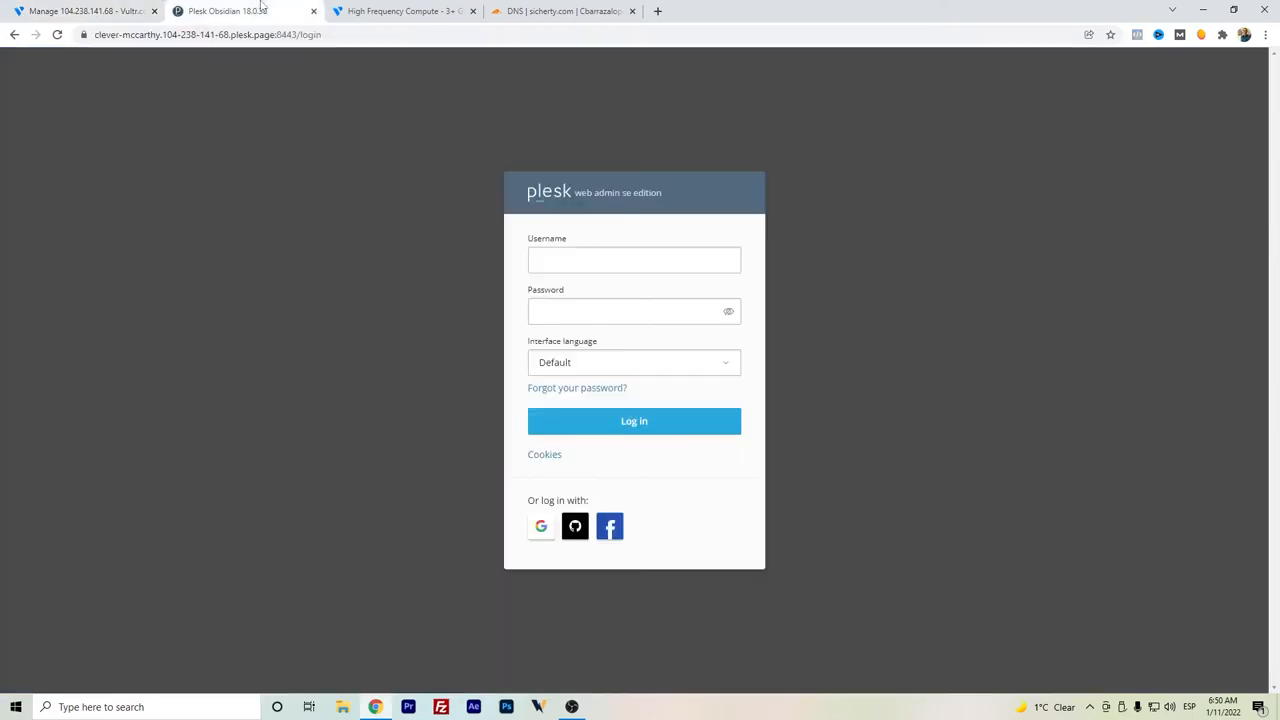
pyautogui.click(634, 260)
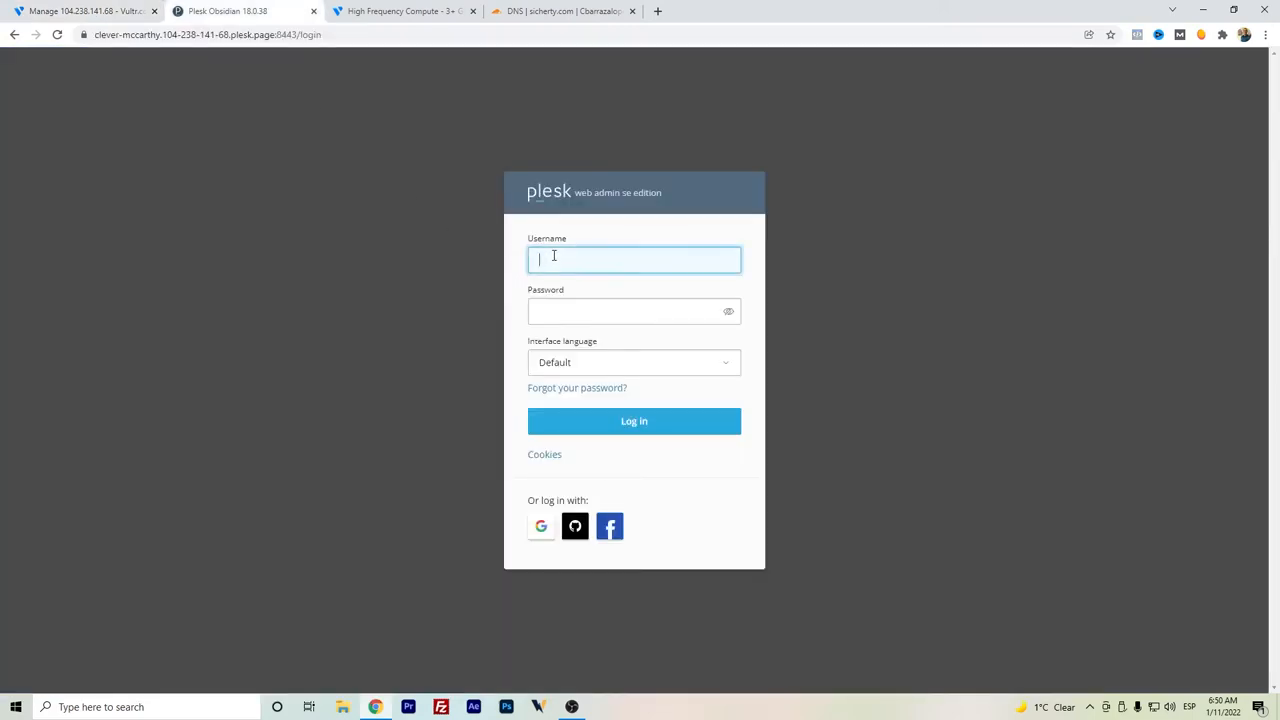
# Log in to Plesk as root with the server password.
pyautogui.write('root')
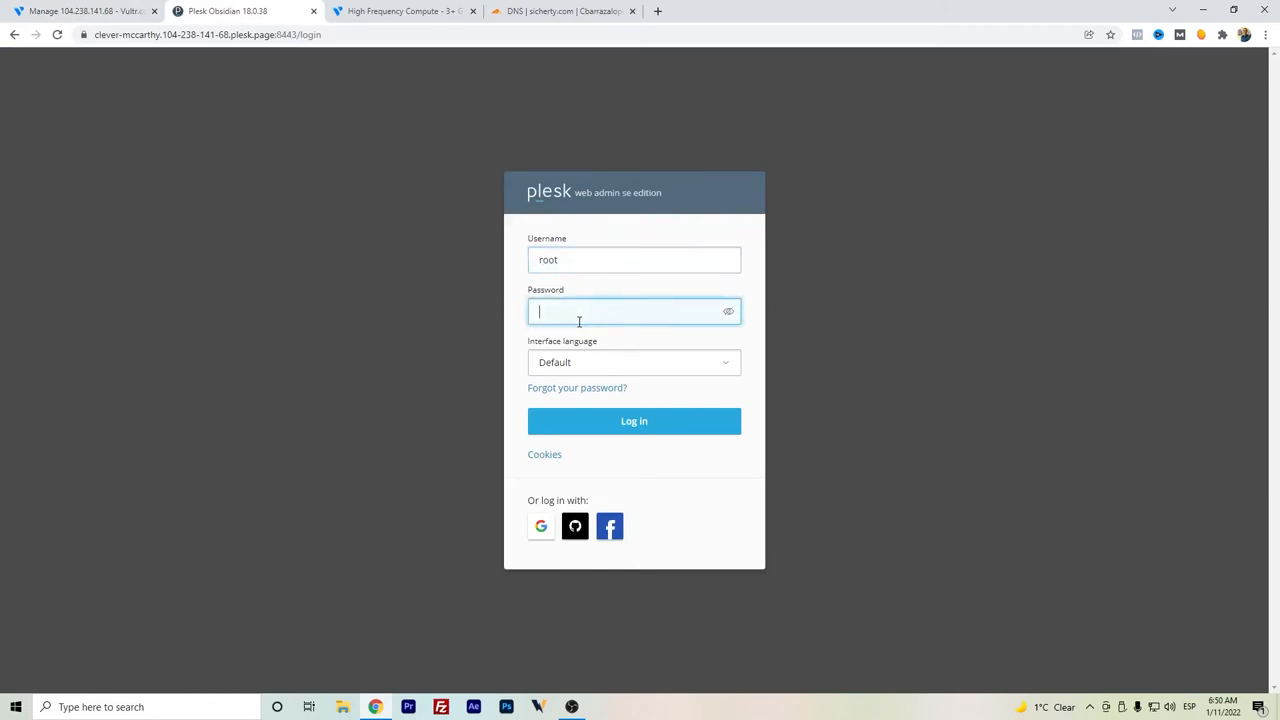
pyautogui.click(634, 420)
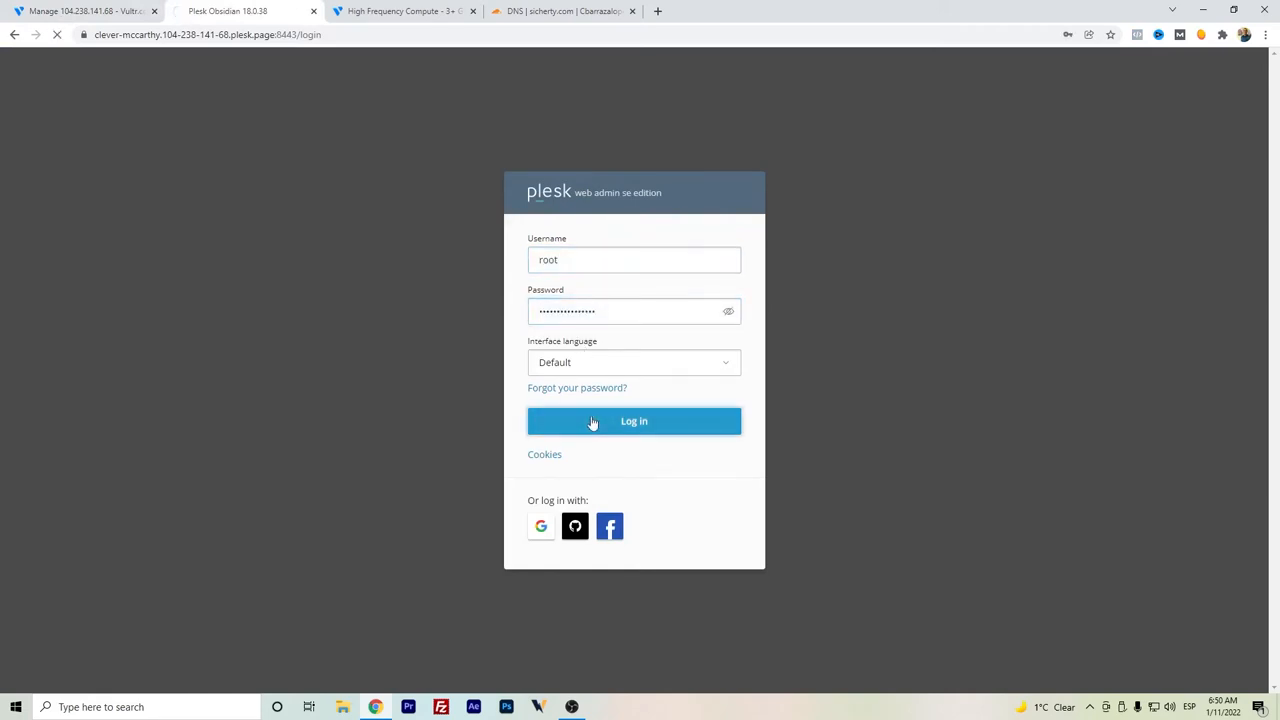
pyautogui.click(634, 420)
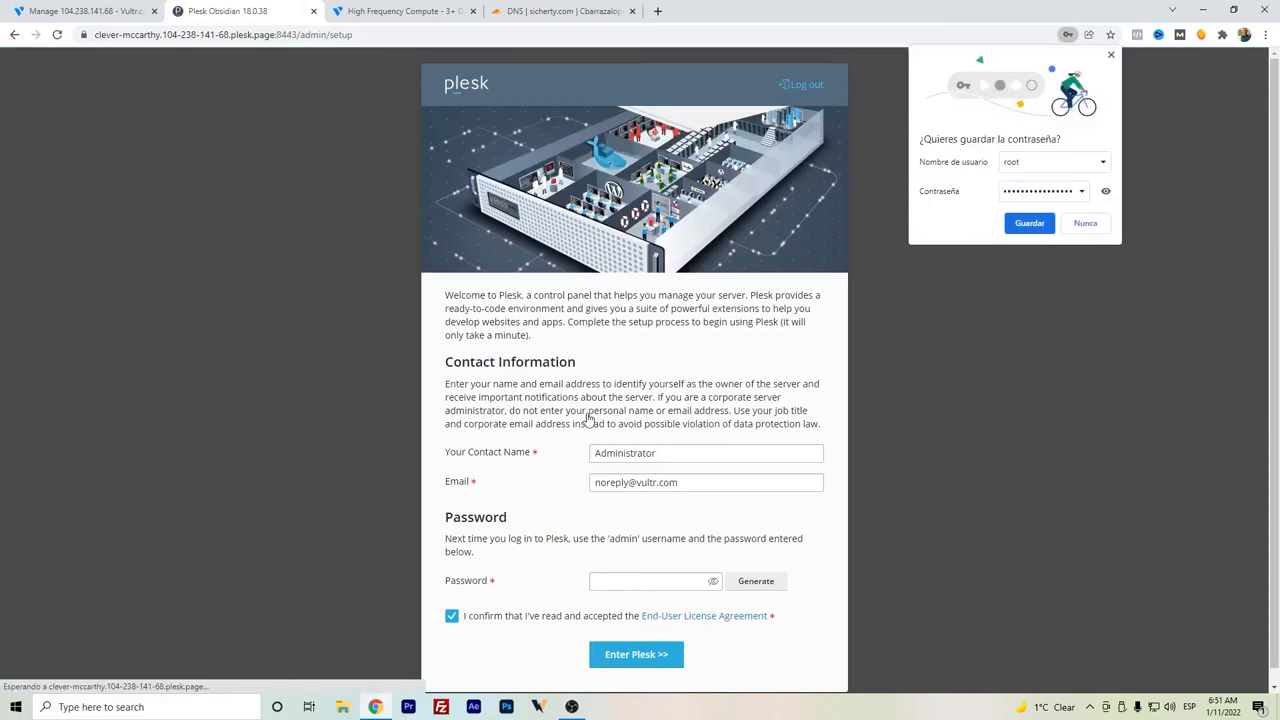
# Generate an admin password in the first-run setup form and accept the licence.
pyautogui.scroll(3)
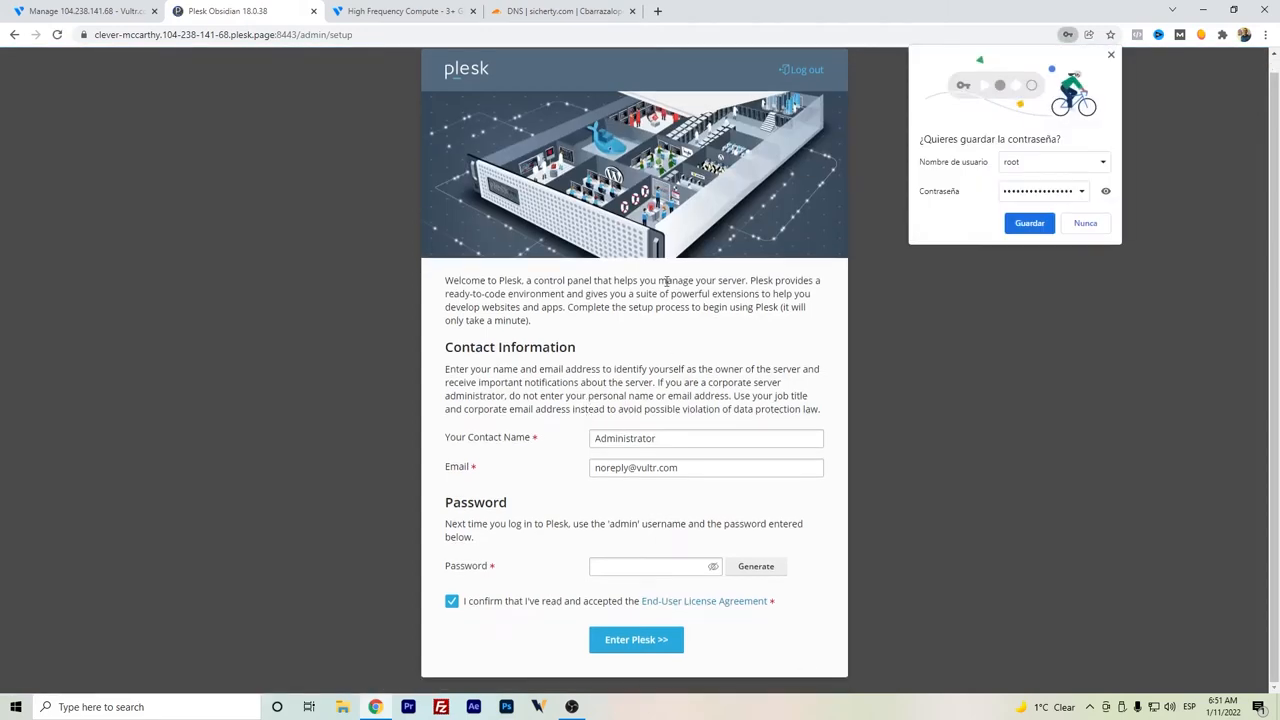
pyautogui.click(650, 566)
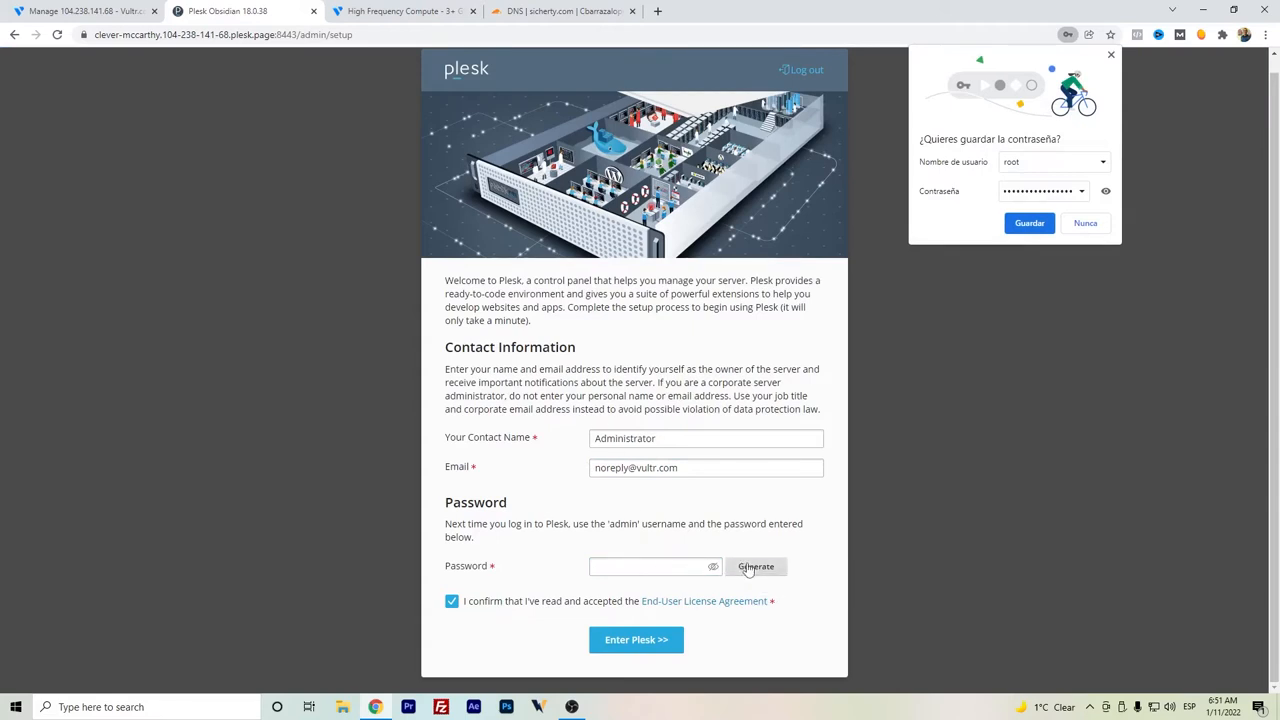
pyautogui.click(756, 566)
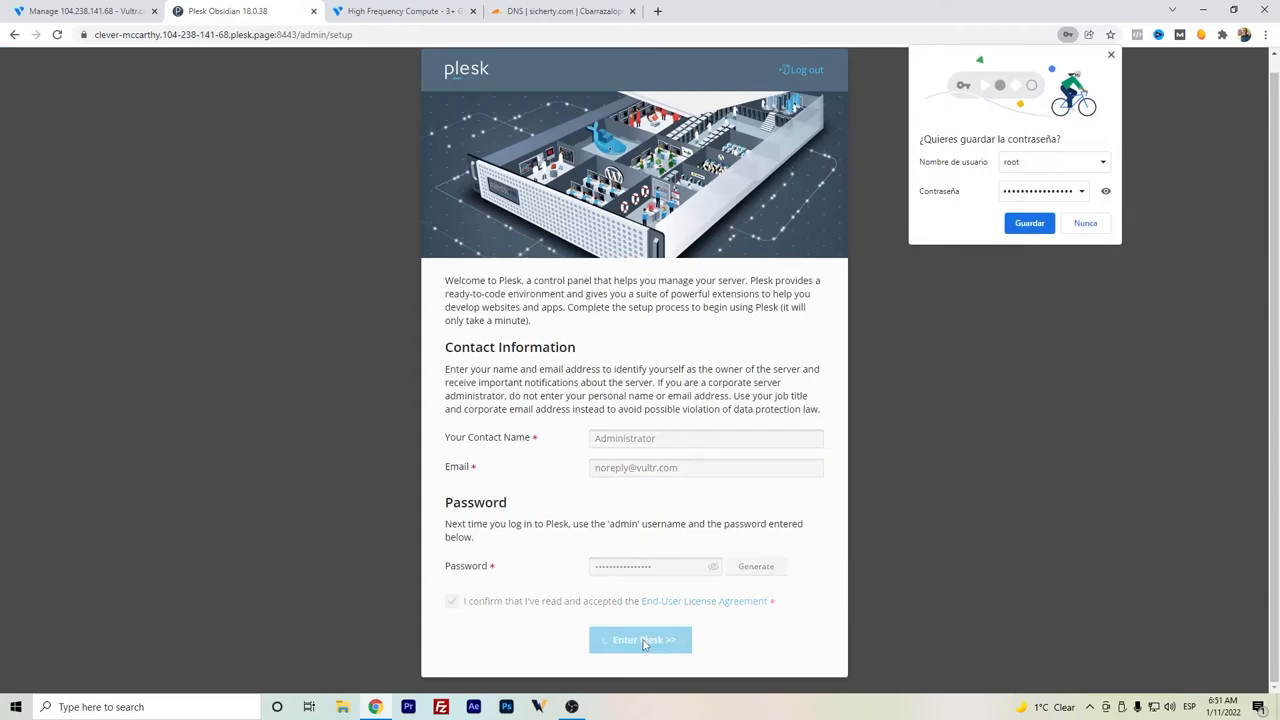
# Finish the initial setup and land on the empty Websites & Domains page.
pyautogui.click(640, 640)
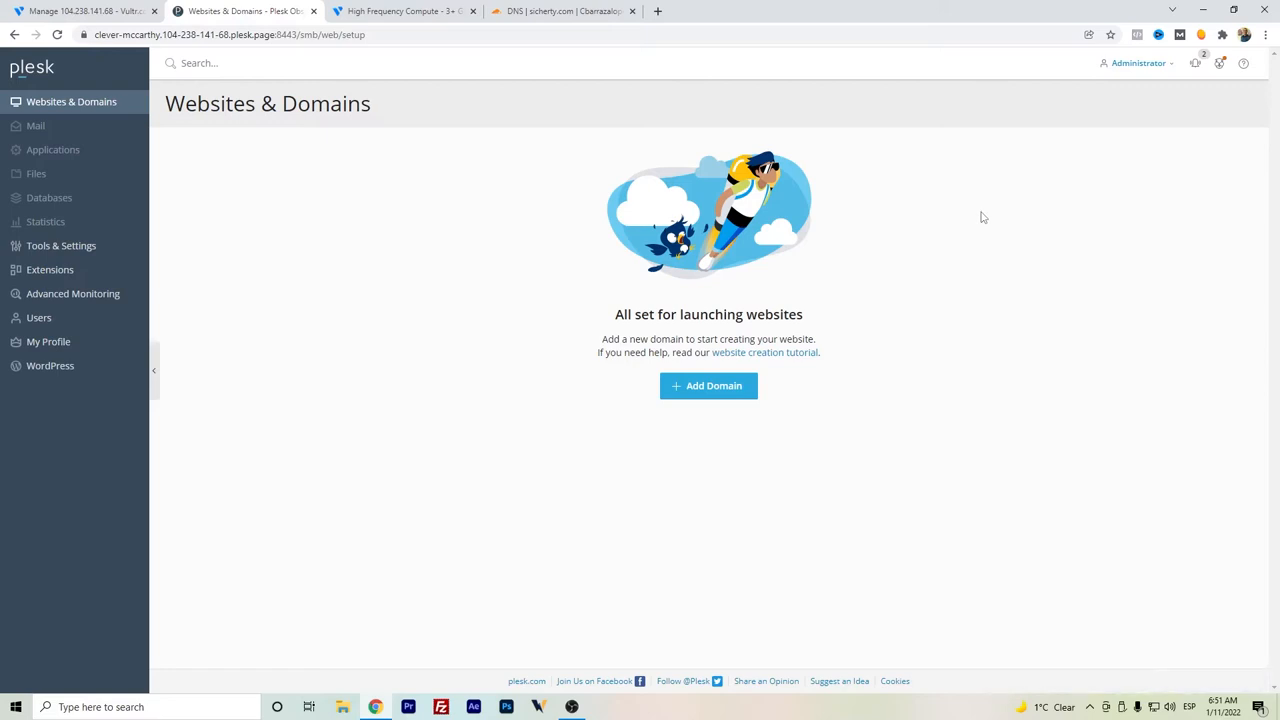
pyautogui.moveTo(598, 292)
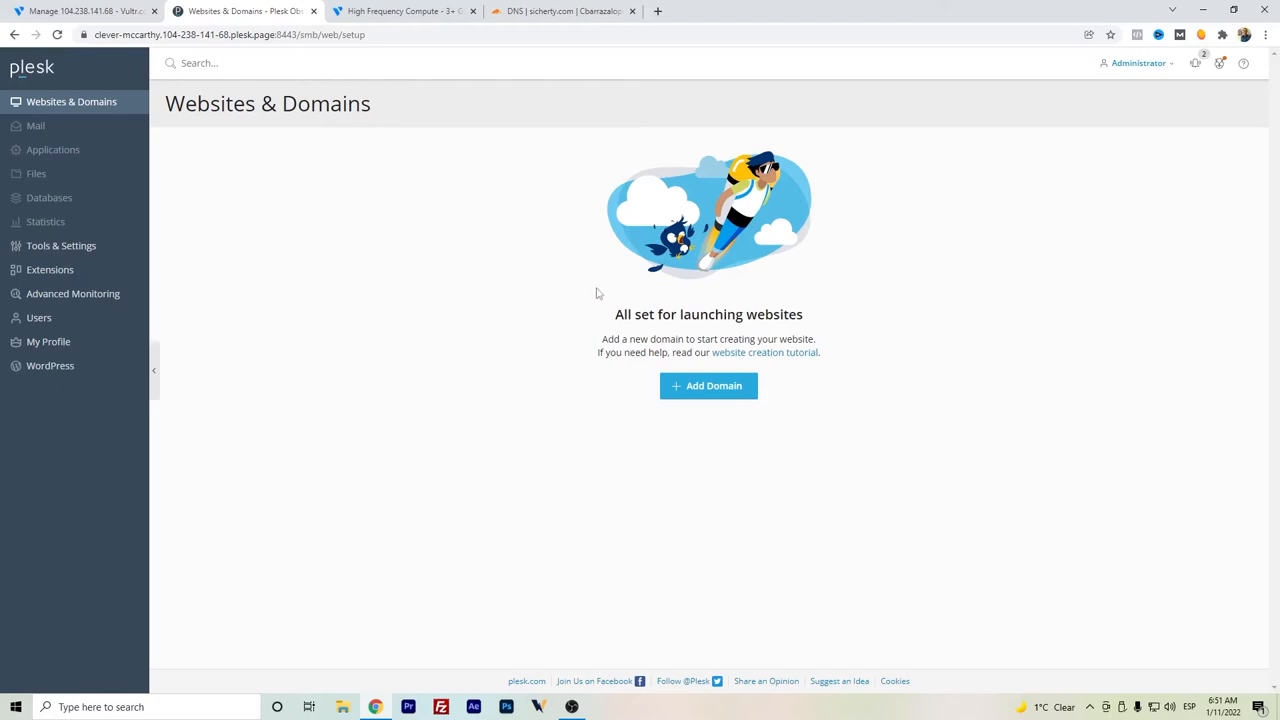
pyautogui.moveTo(676, 374)
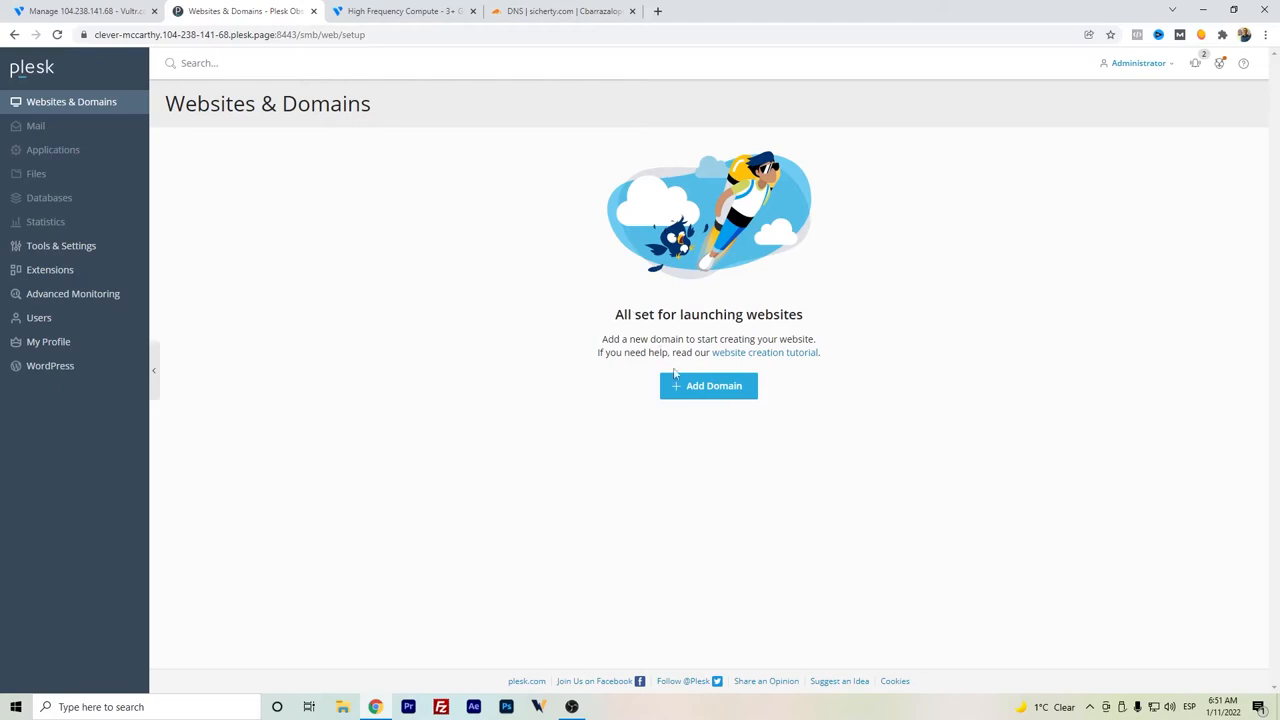
# Add sicherty.com as a new registered domain in Plesk.
pyautogui.click(708, 384)
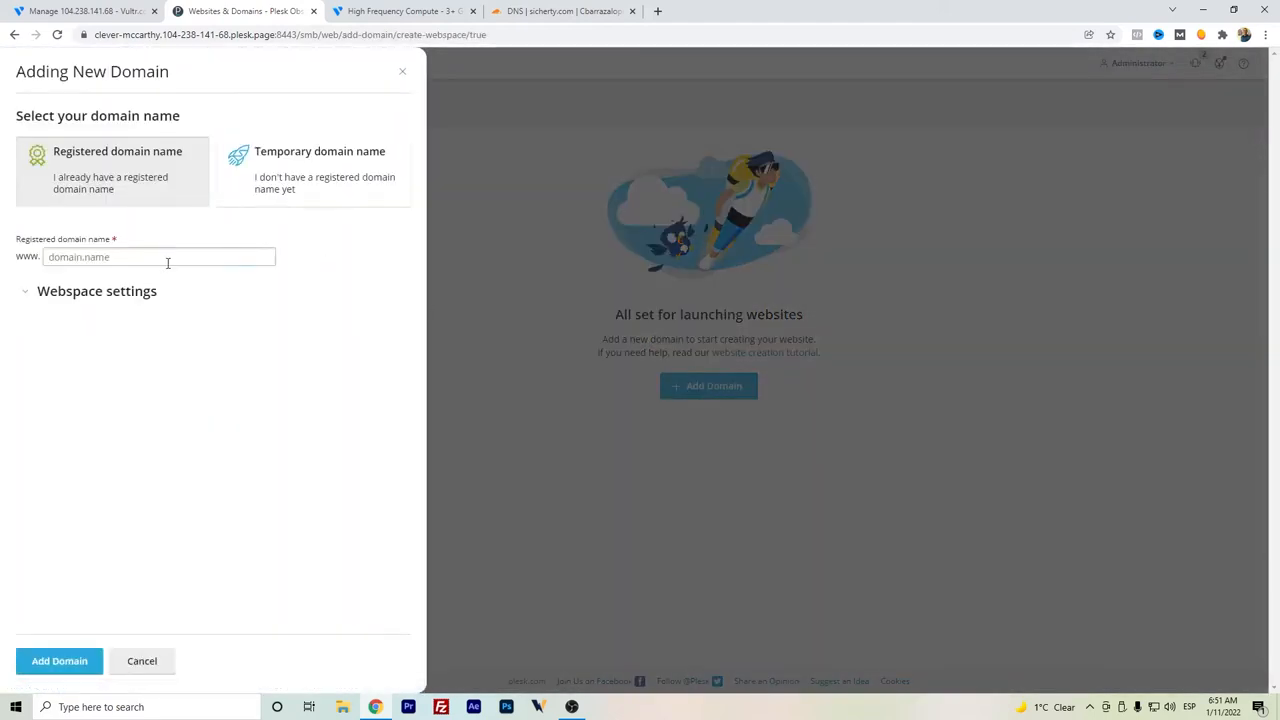
pyautogui.click(158, 256)
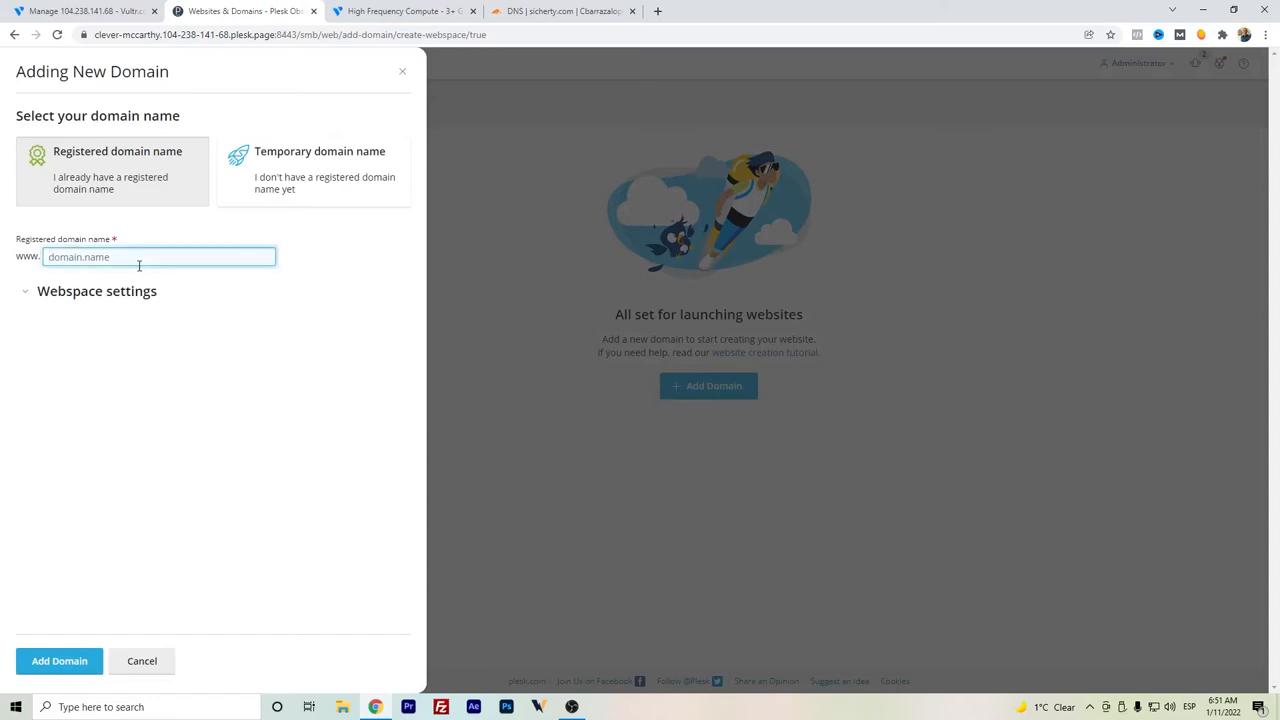
pyautogui.moveTo(324, 192)
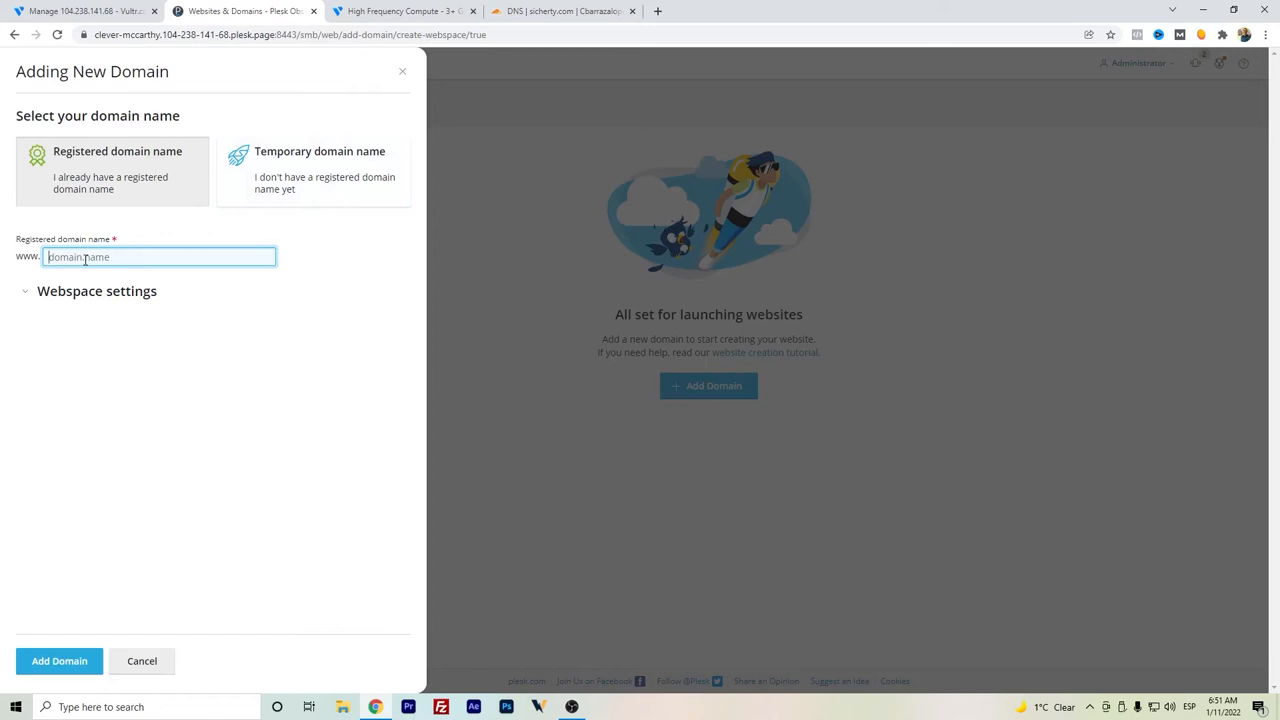
pyautogui.write('sicherty')
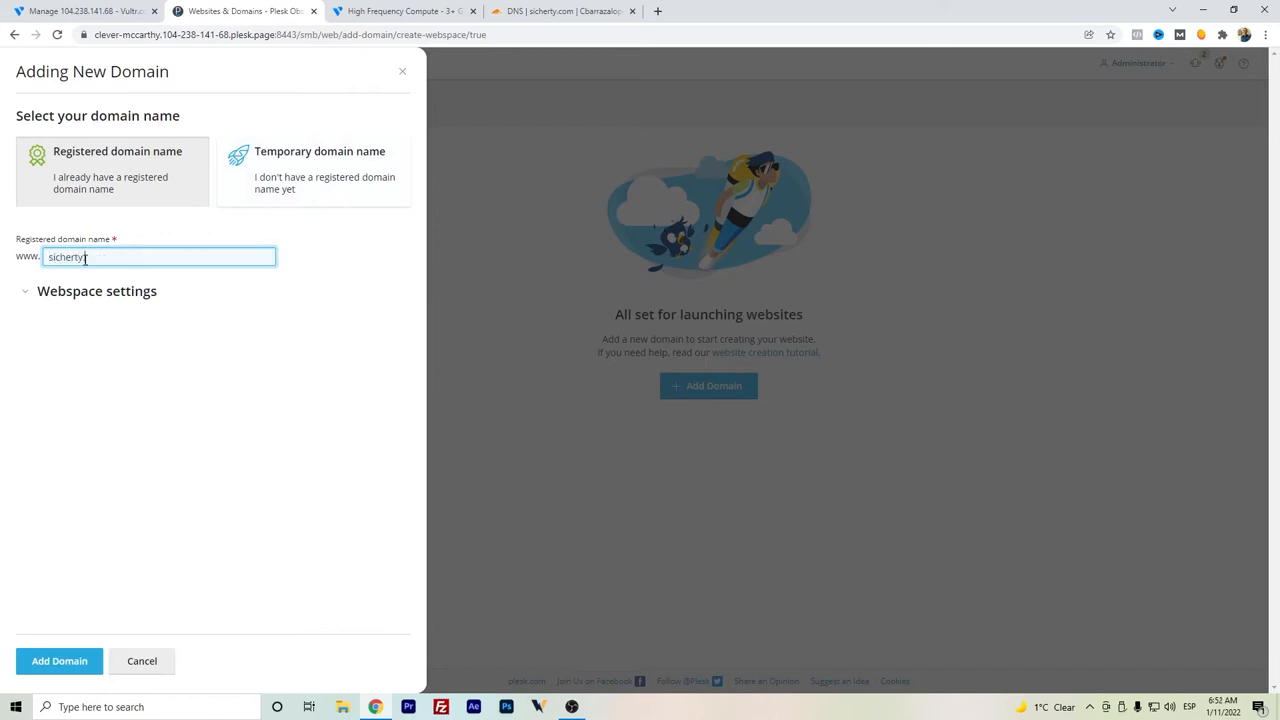
pyautogui.write('.com')
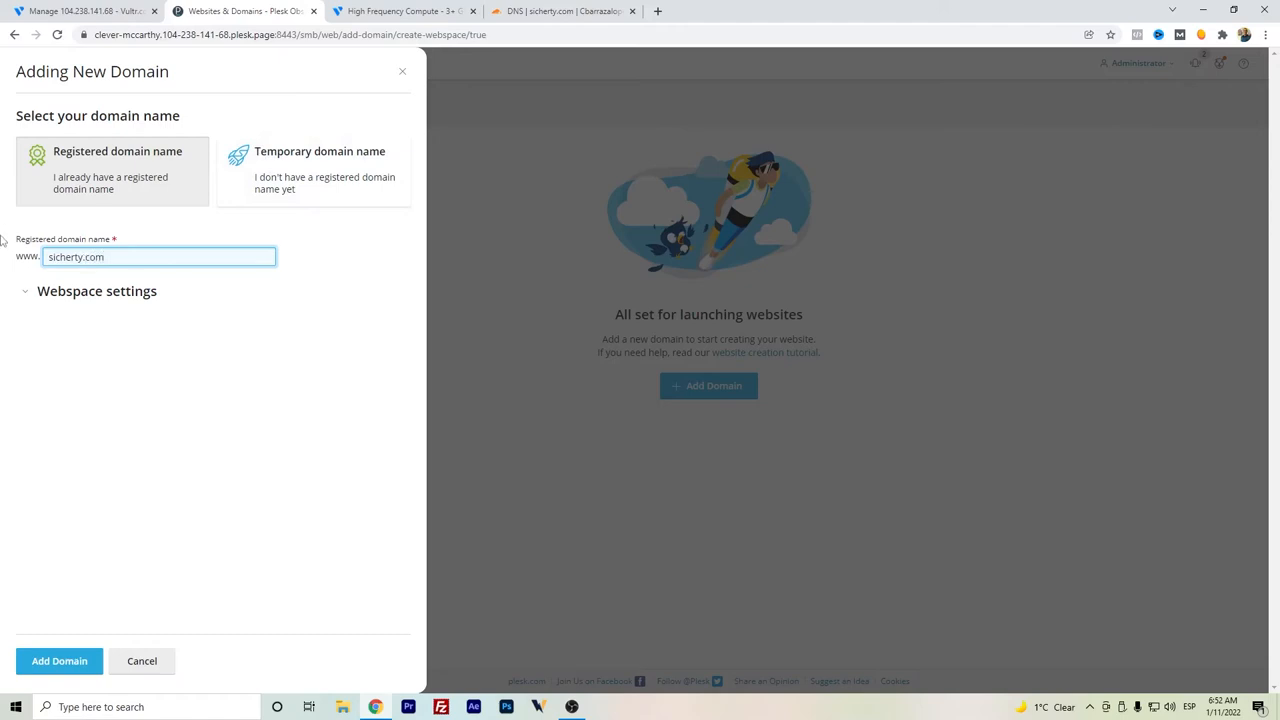
pyautogui.click(60, 660)
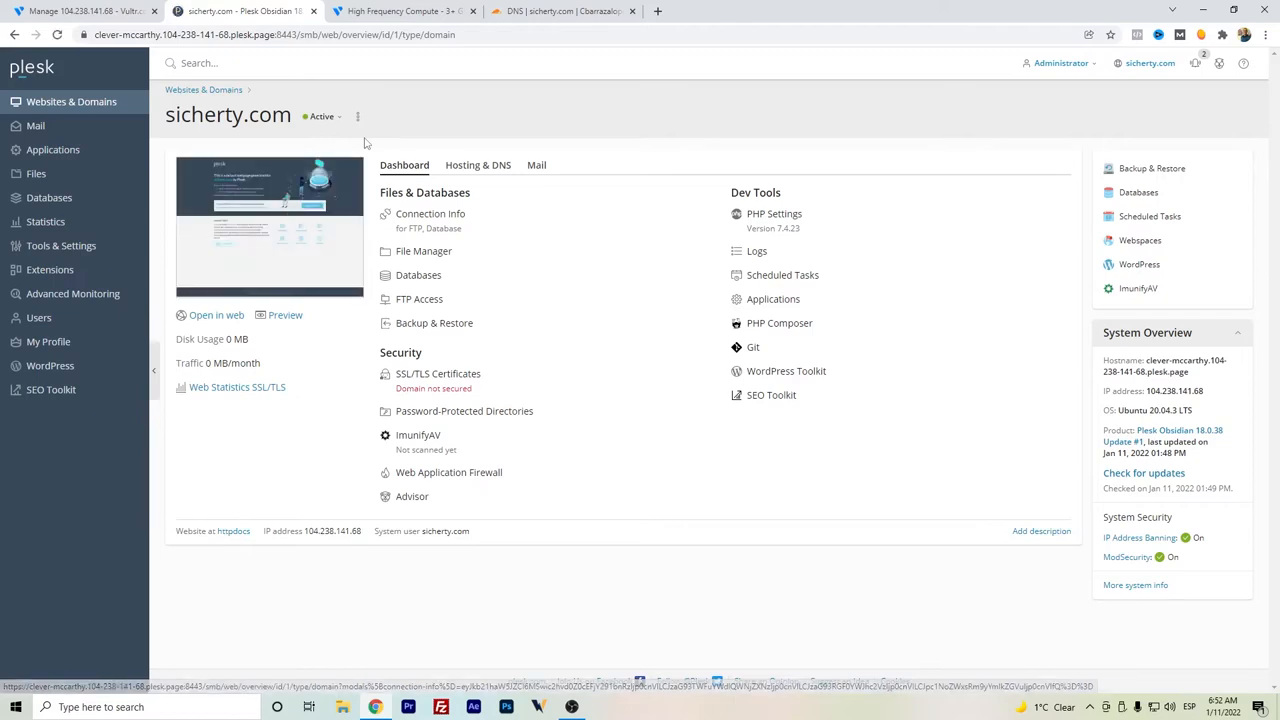
pyautogui.moveTo(368, 148)
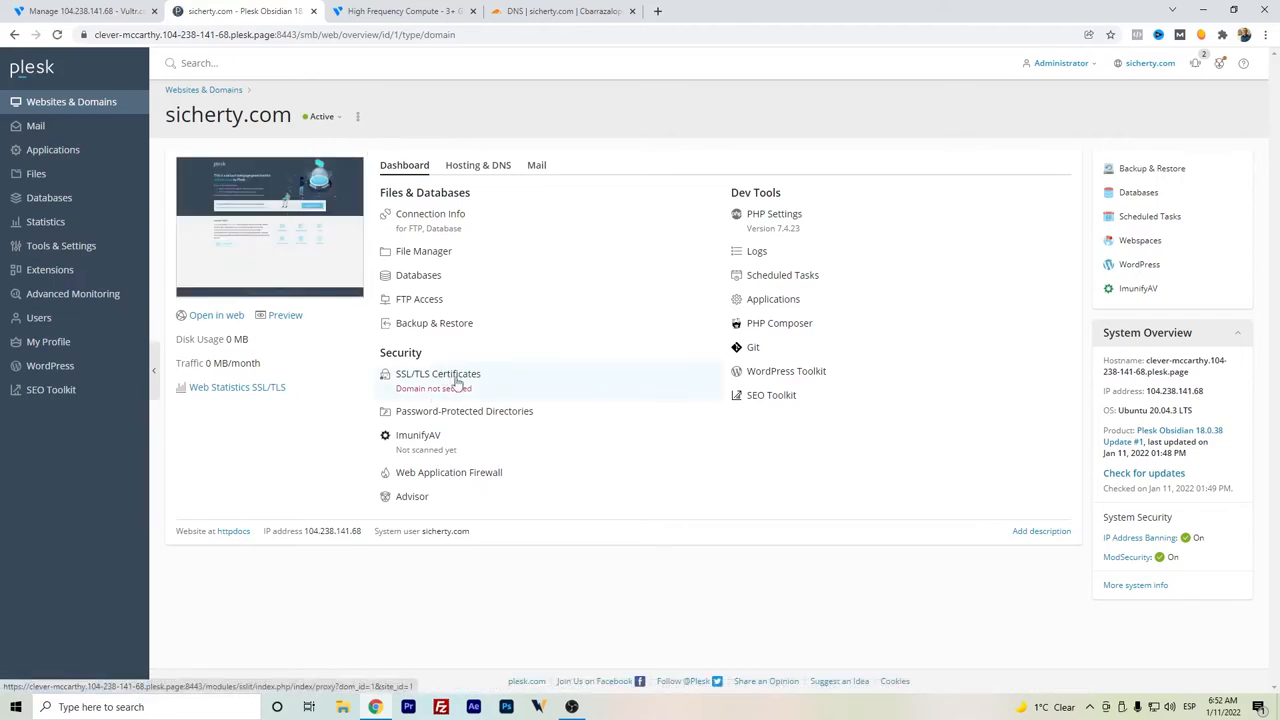
# Show the SSL/TLS Certificates page for sicherty.com.
pyautogui.click(438, 374)
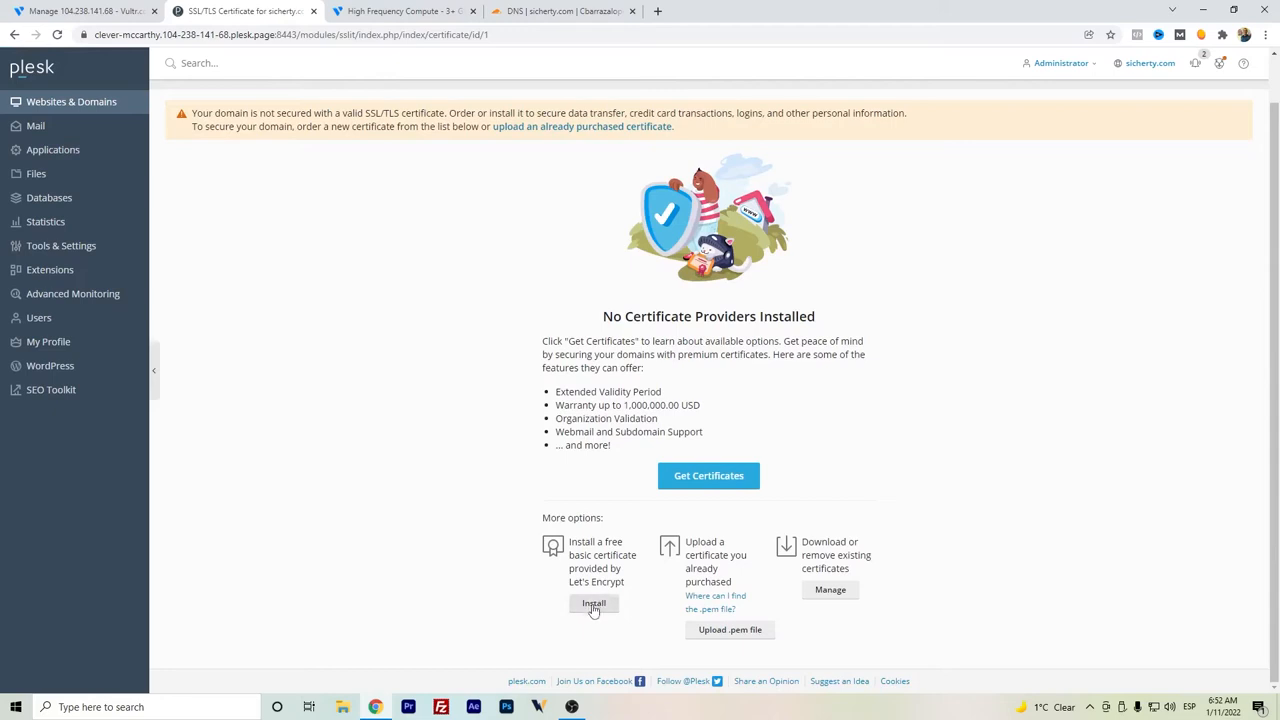
# Request a free Let's Encrypt certificate for sicherty.com including the www subdomain.
pyautogui.click(592, 604)
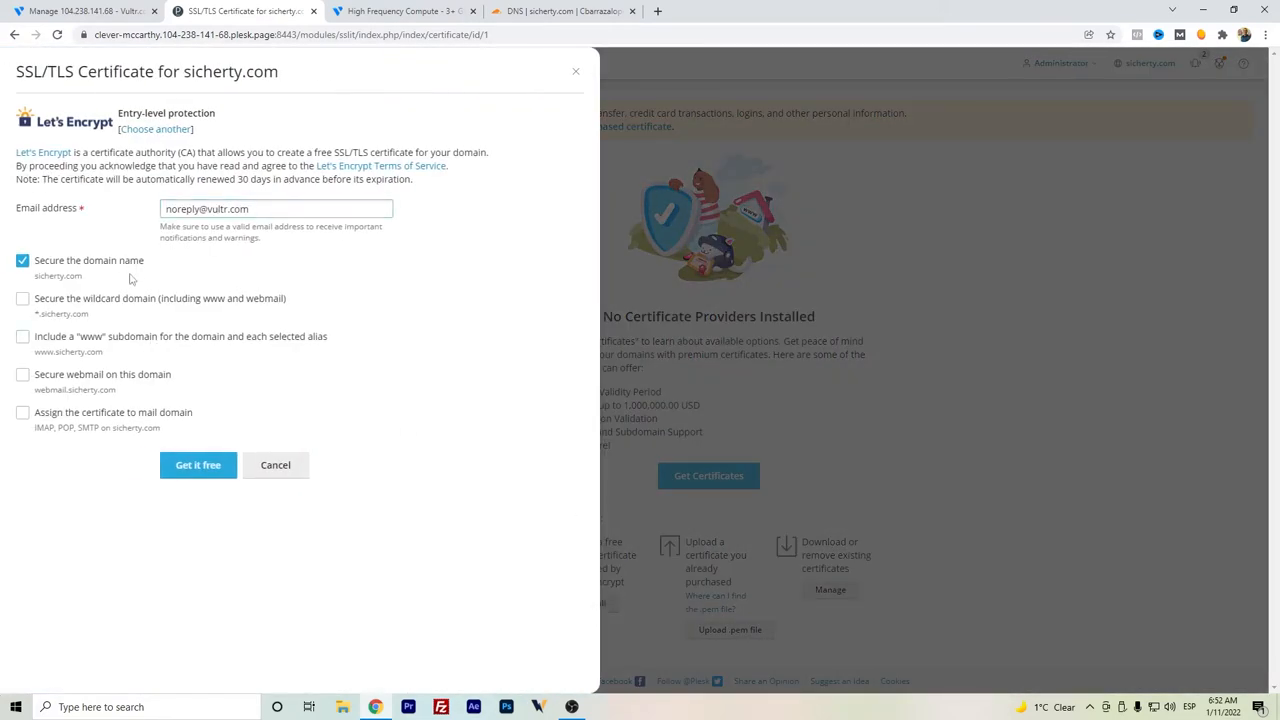
pyautogui.moveTo(116, 378)
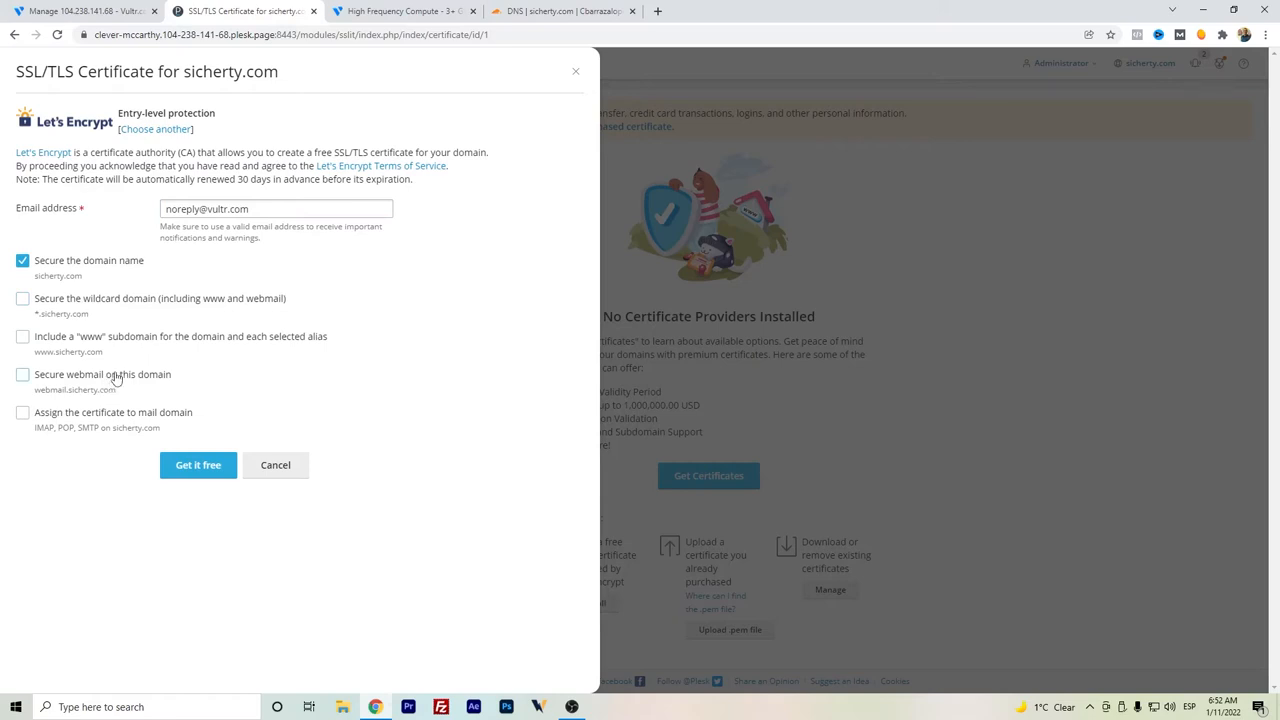
pyautogui.moveTo(96, 366)
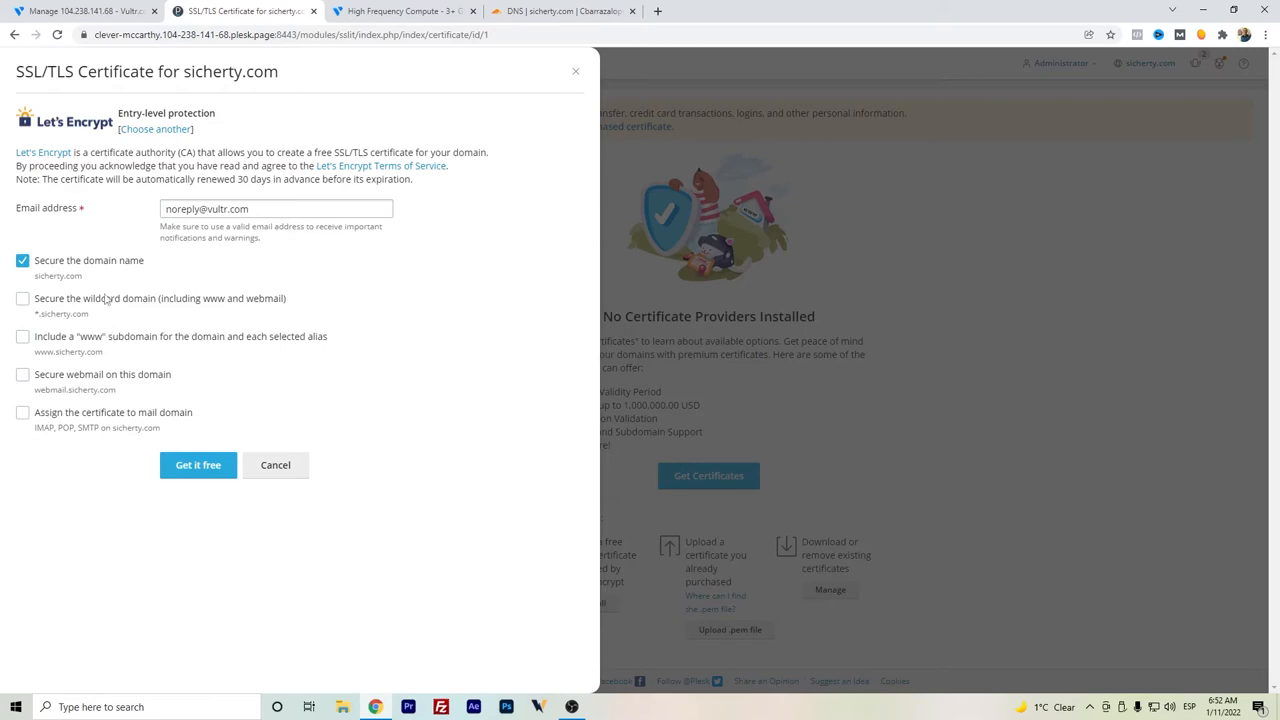
pyautogui.click(22, 336)
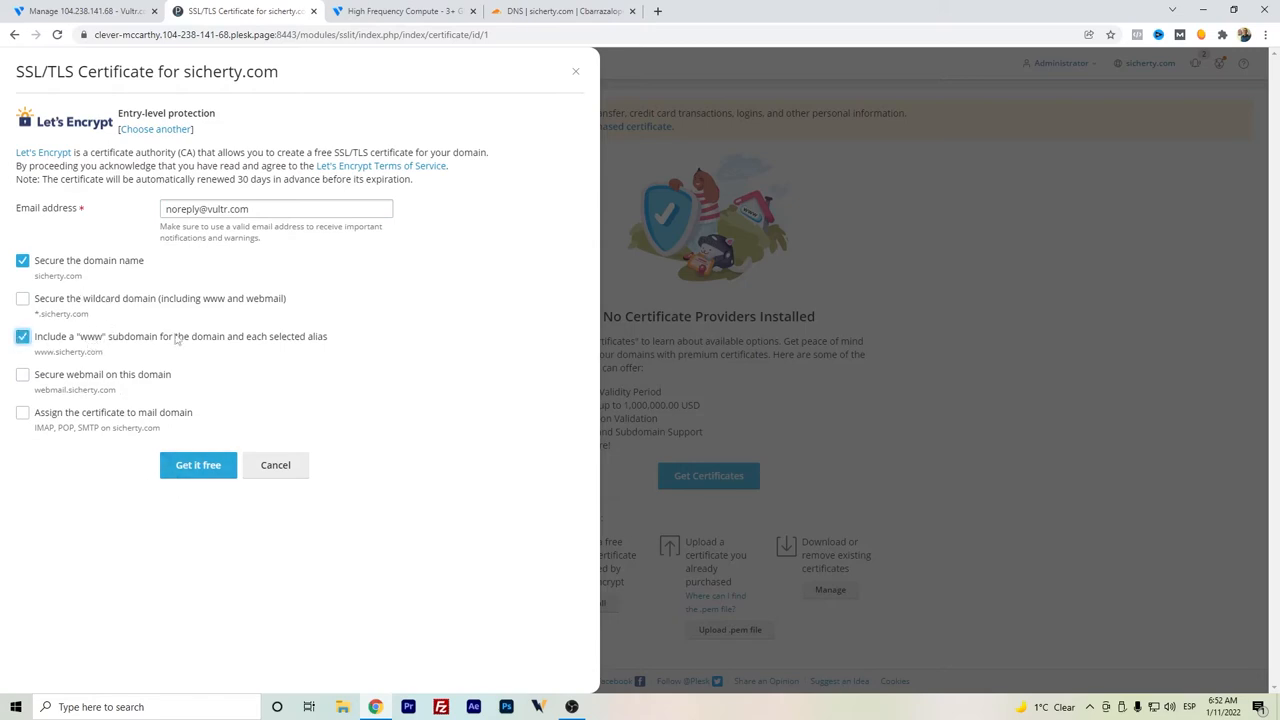
pyautogui.moveTo(198, 464)
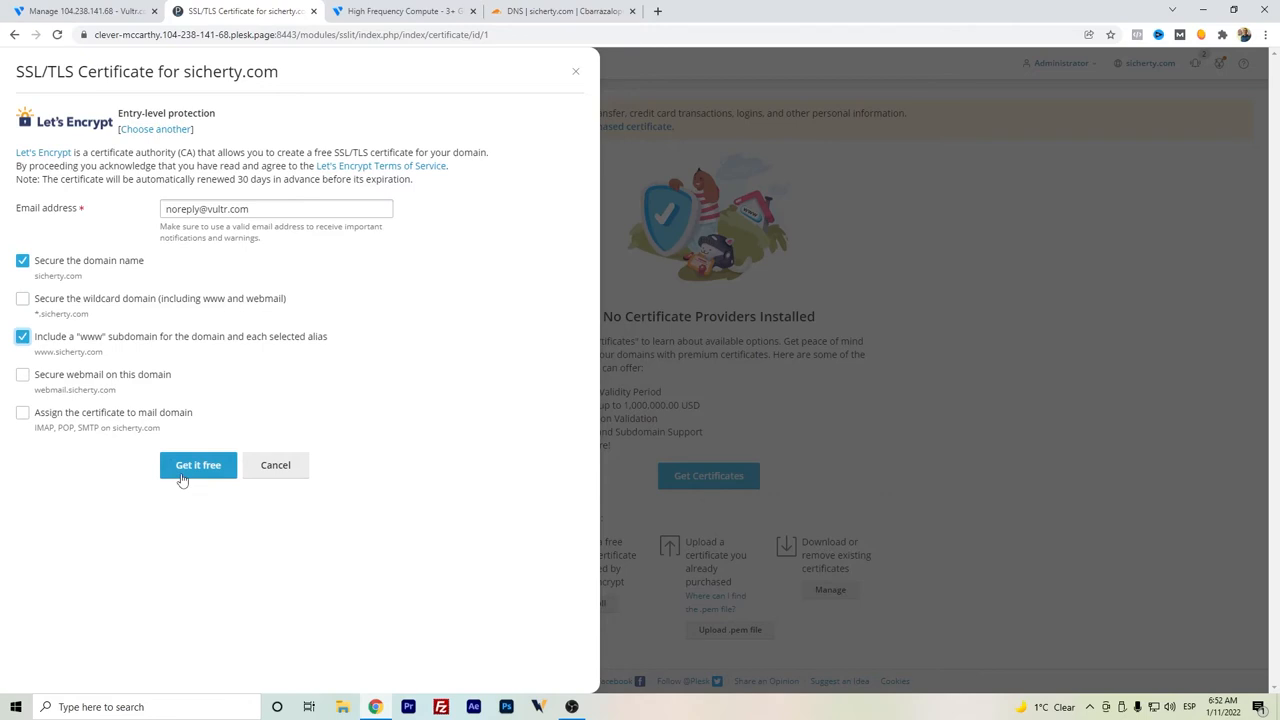
pyautogui.click(198, 464)
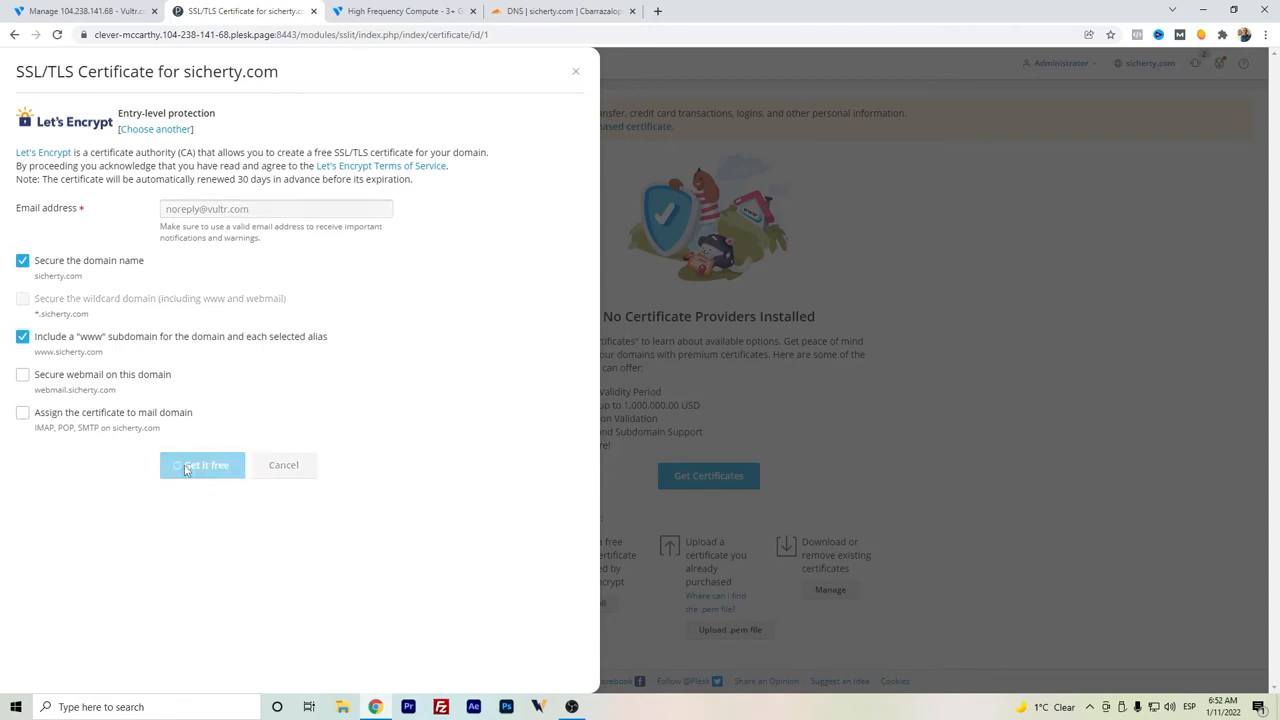
pyautogui.click(200, 464)
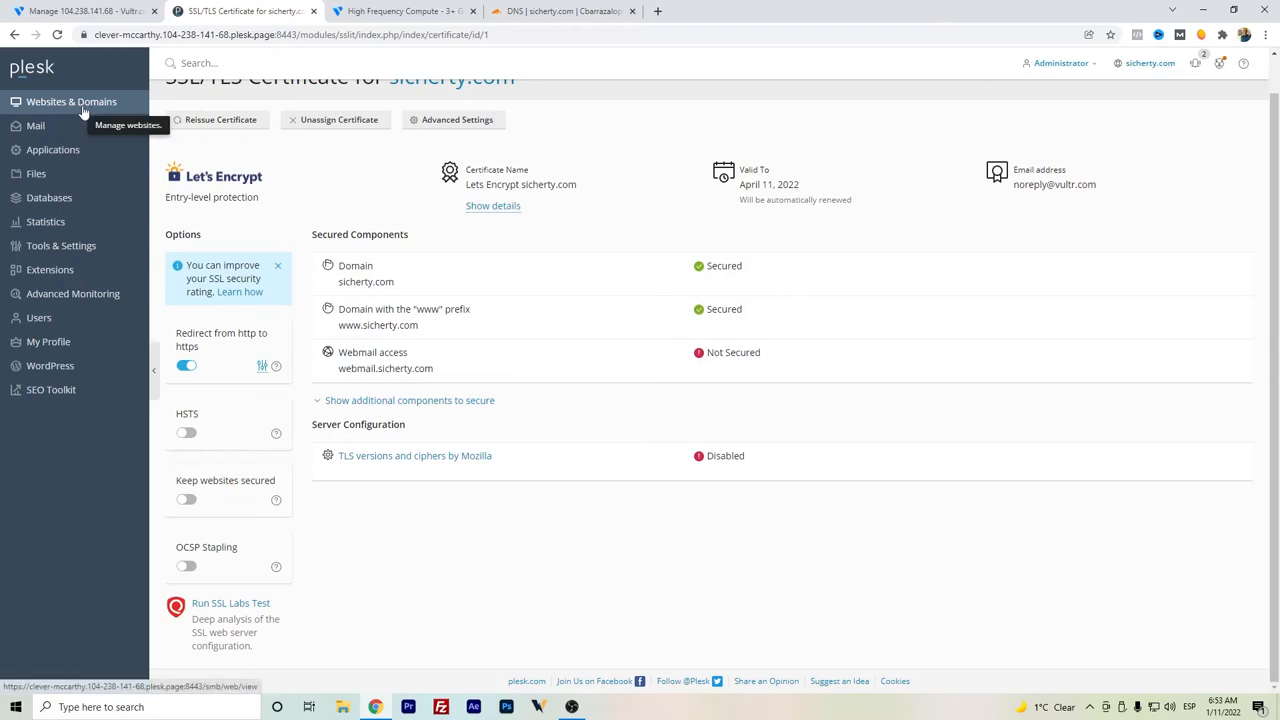
# Return to the Websites & Domains overview listing sicherty.com.
pyautogui.click(72, 100)
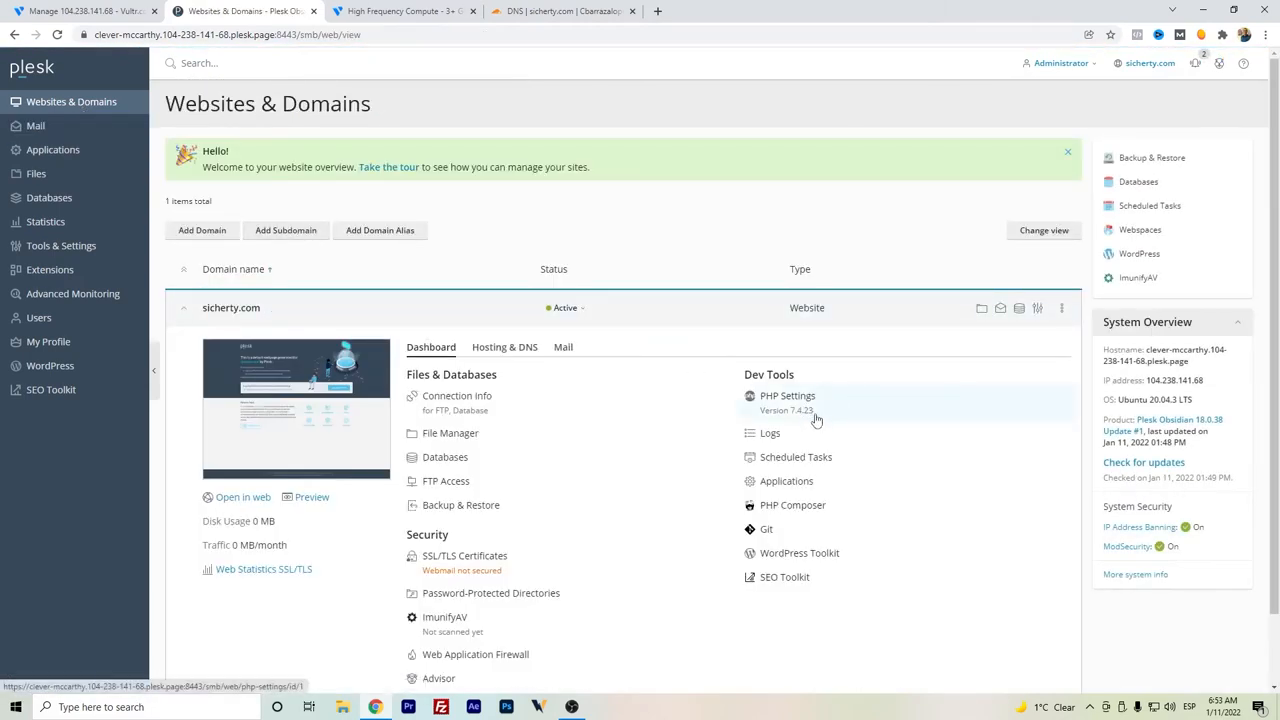
pyautogui.scroll(-3)
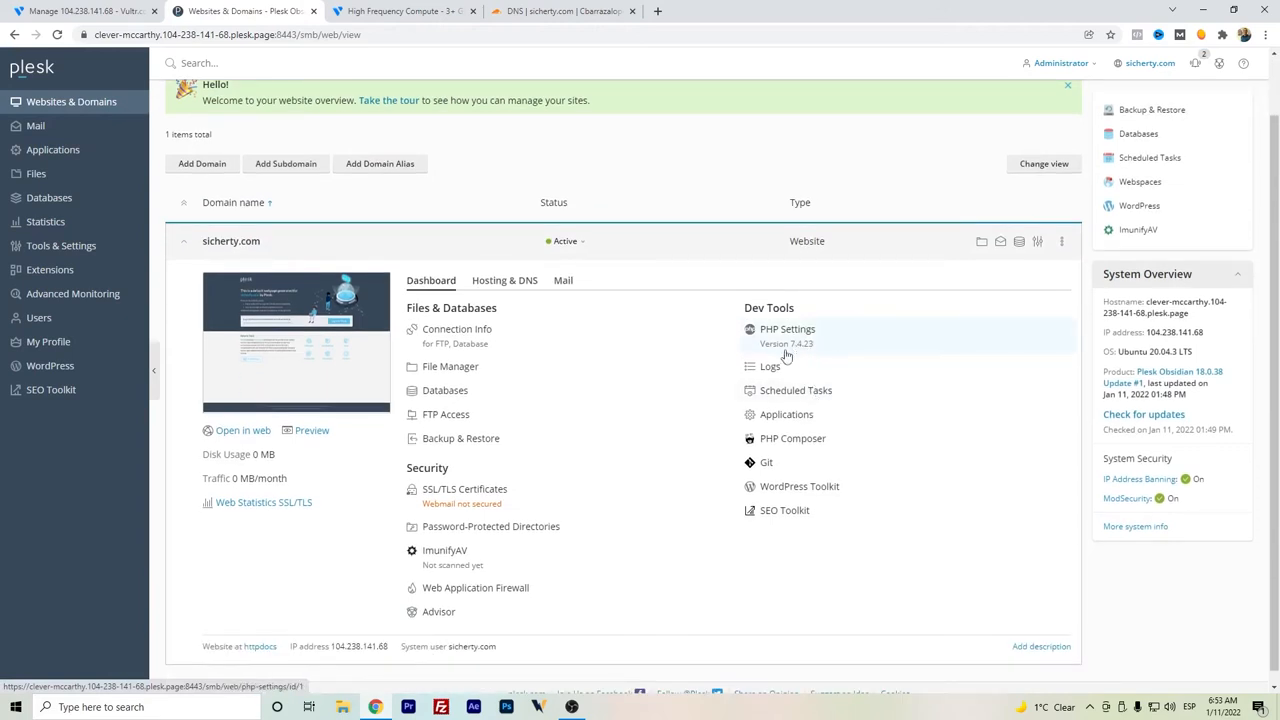
pyautogui.moveTo(790, 348)
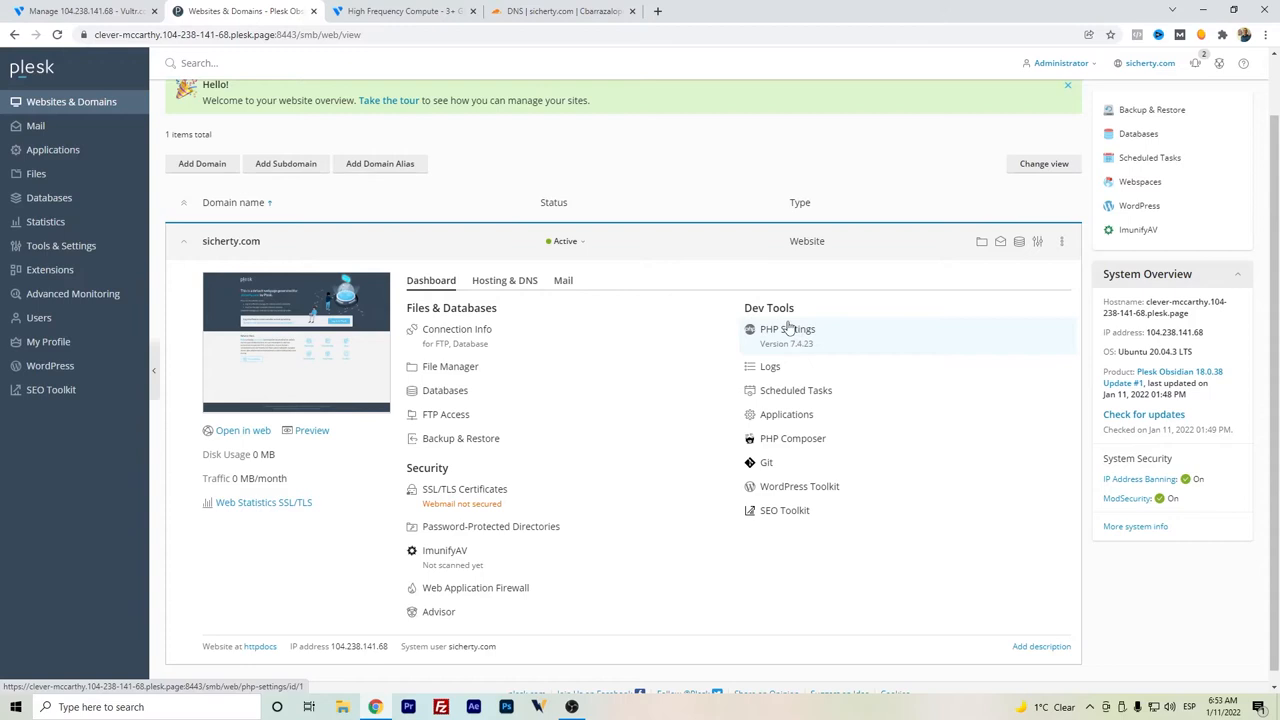
pyautogui.moveTo(804, 356)
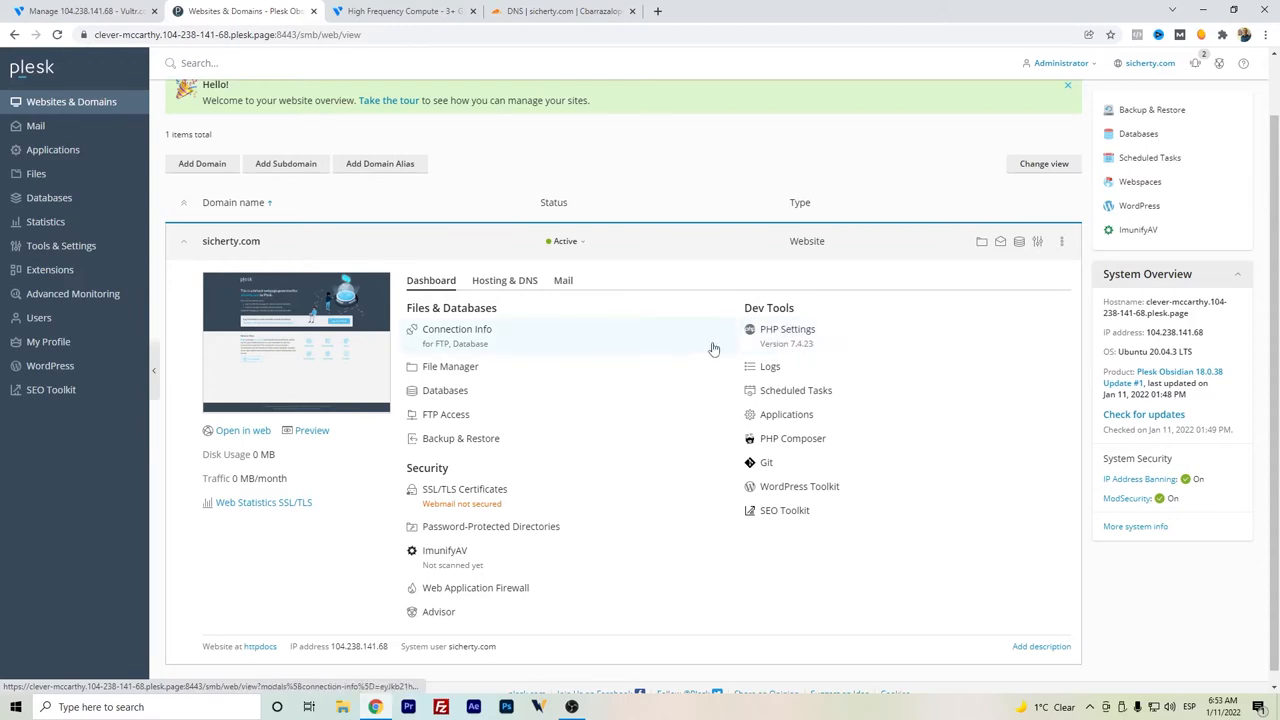
pyautogui.moveTo(60, 244)
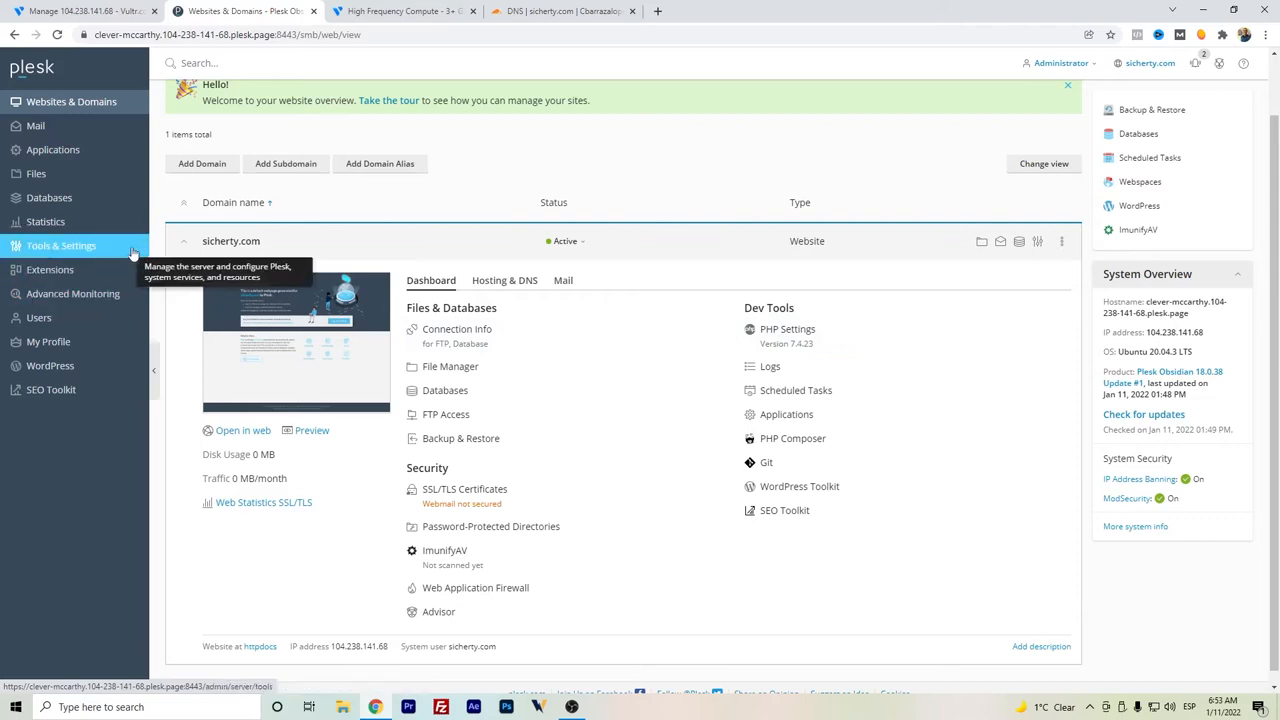
# Launch the Plesk updates installer from Tools & Settings.
pyautogui.click(60, 244)
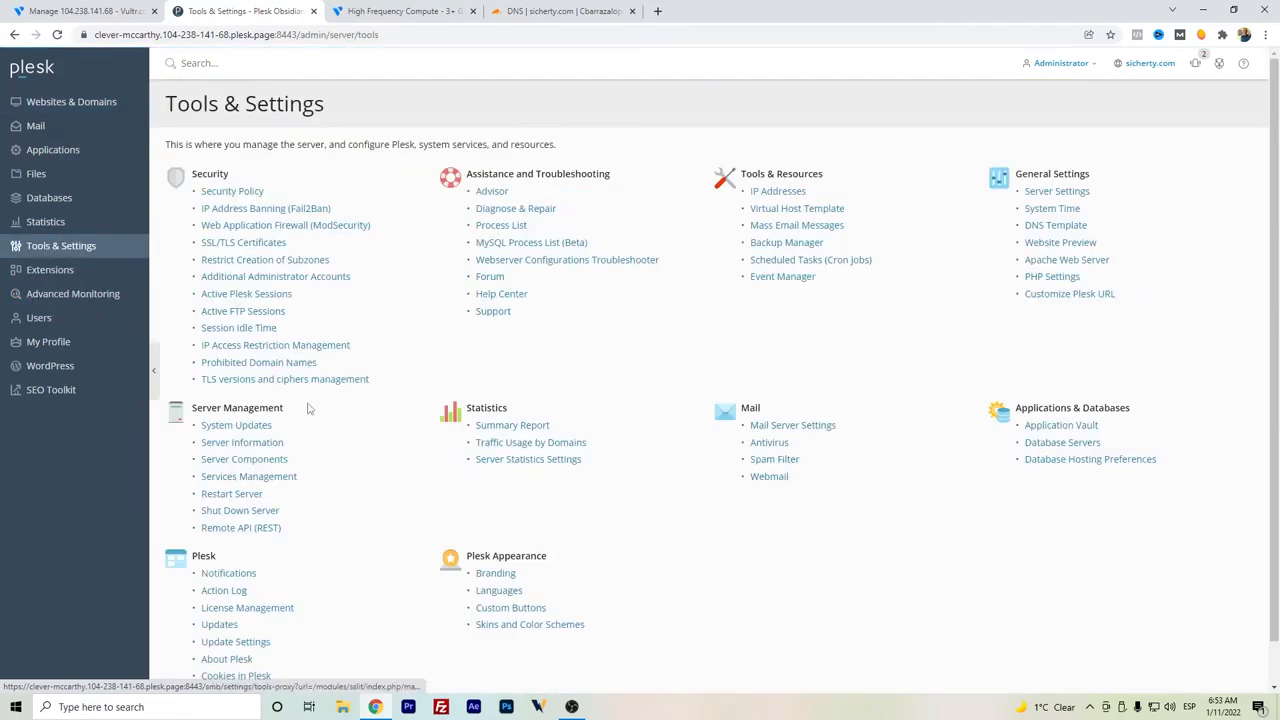
pyautogui.scroll(-3)
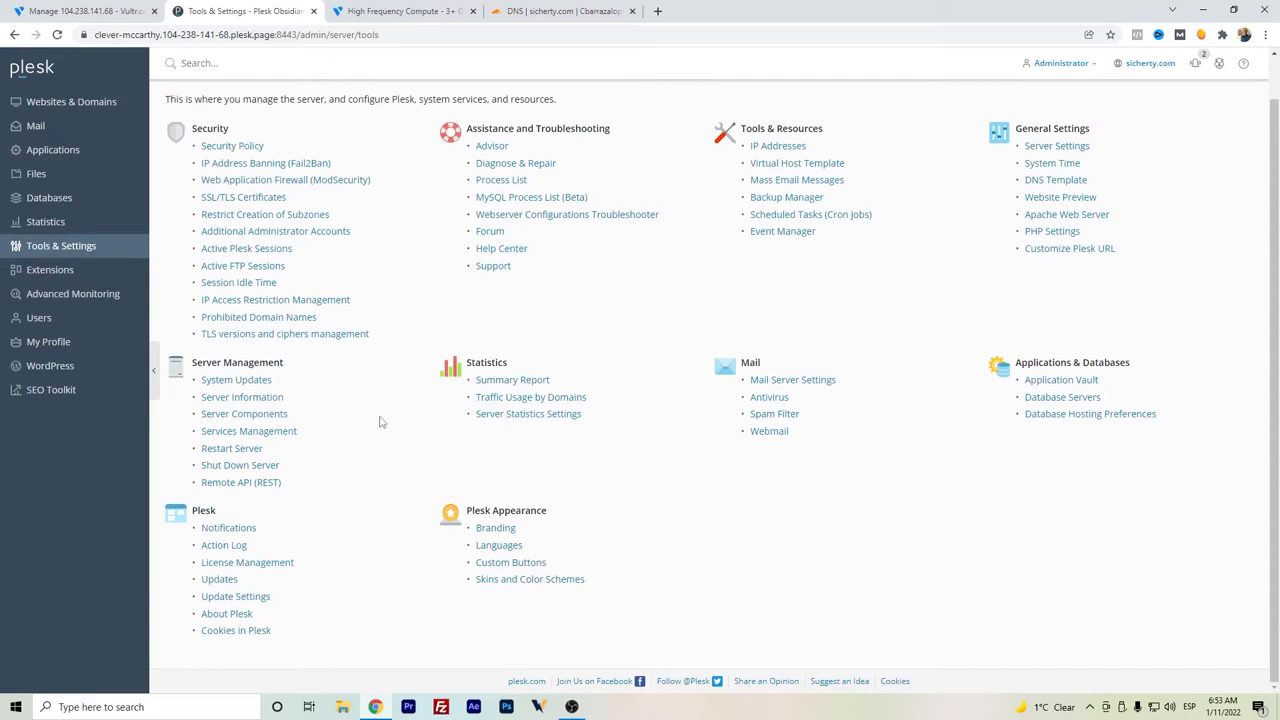
pyautogui.moveTo(60, 246)
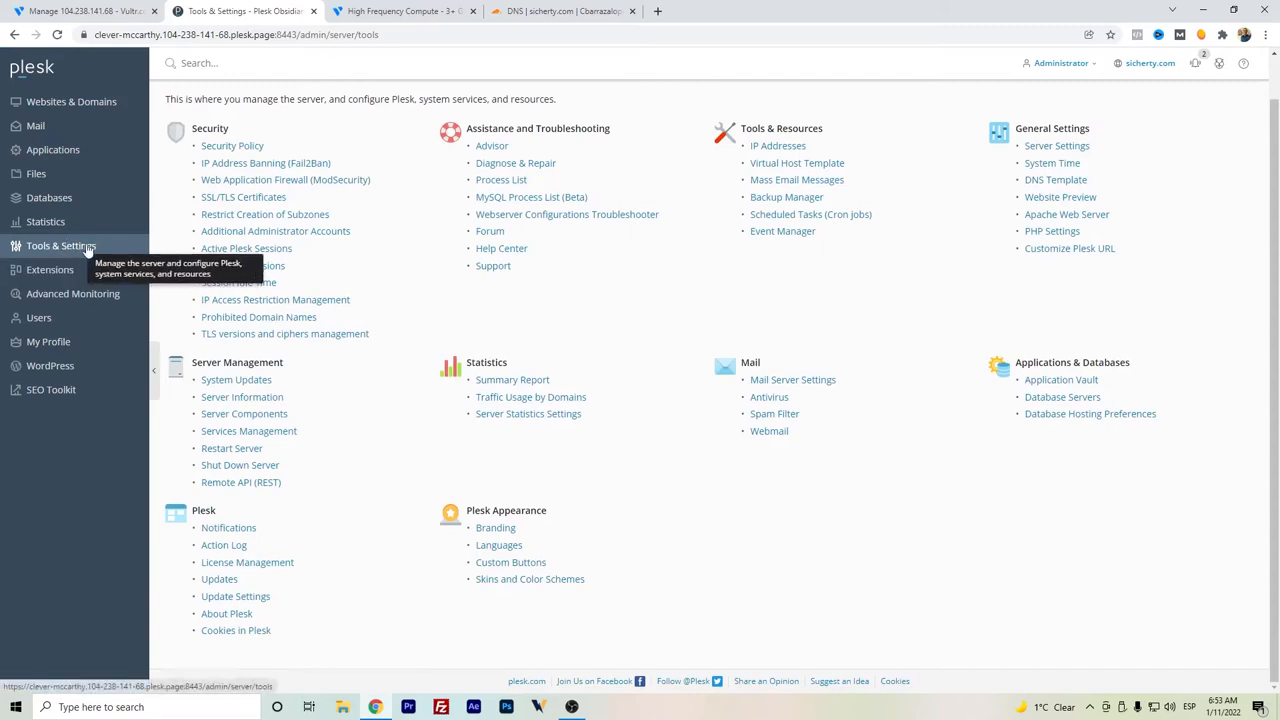
pyautogui.moveTo(220, 580)
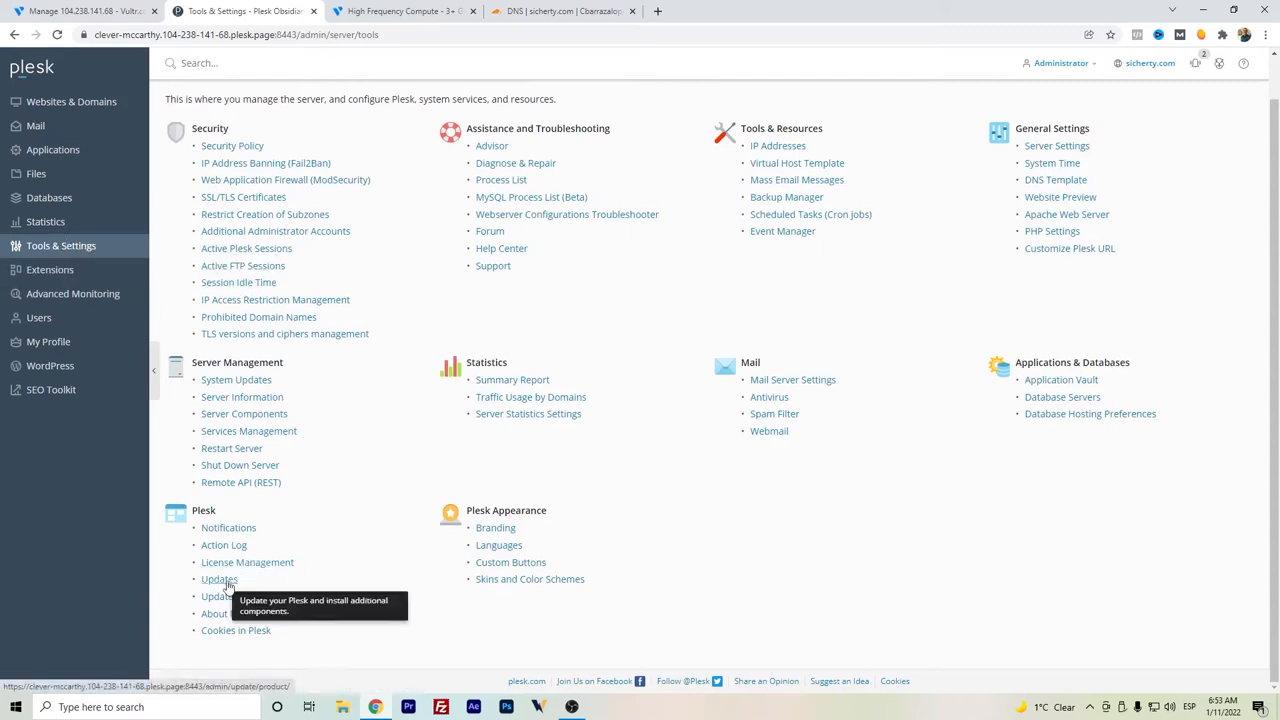
pyautogui.click(220, 580)
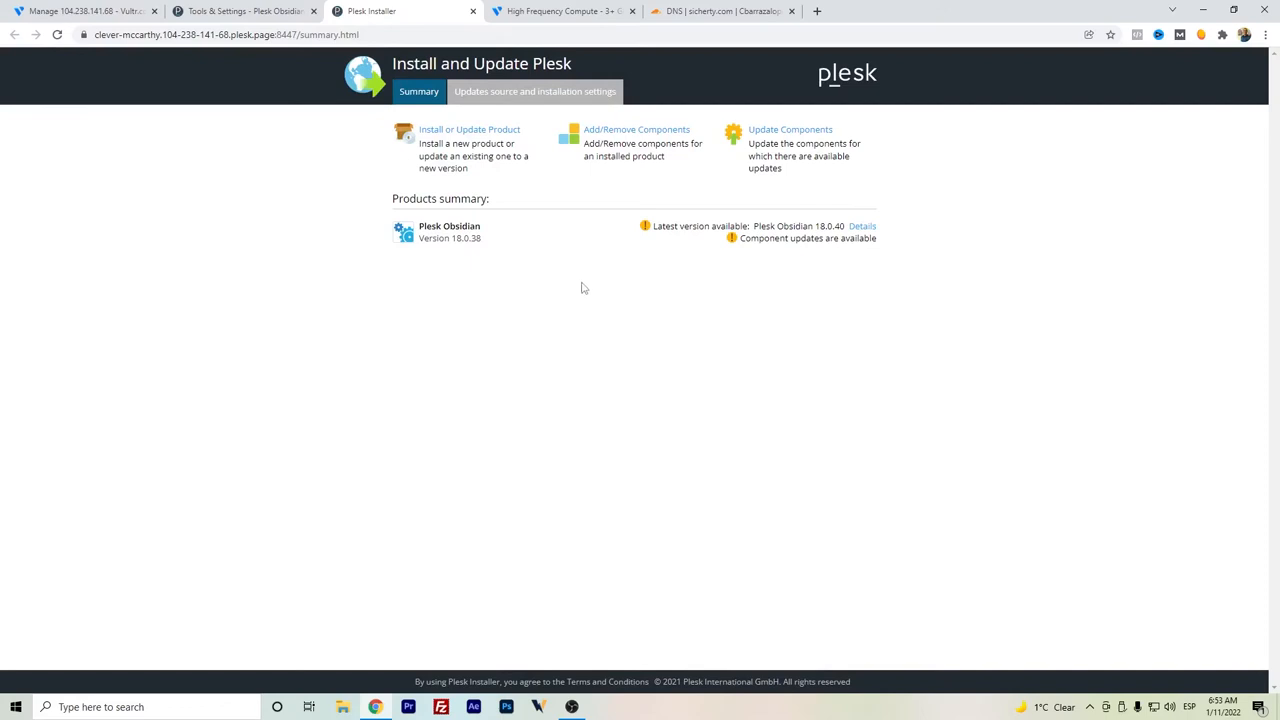
pyautogui.moveTo(636, 128)
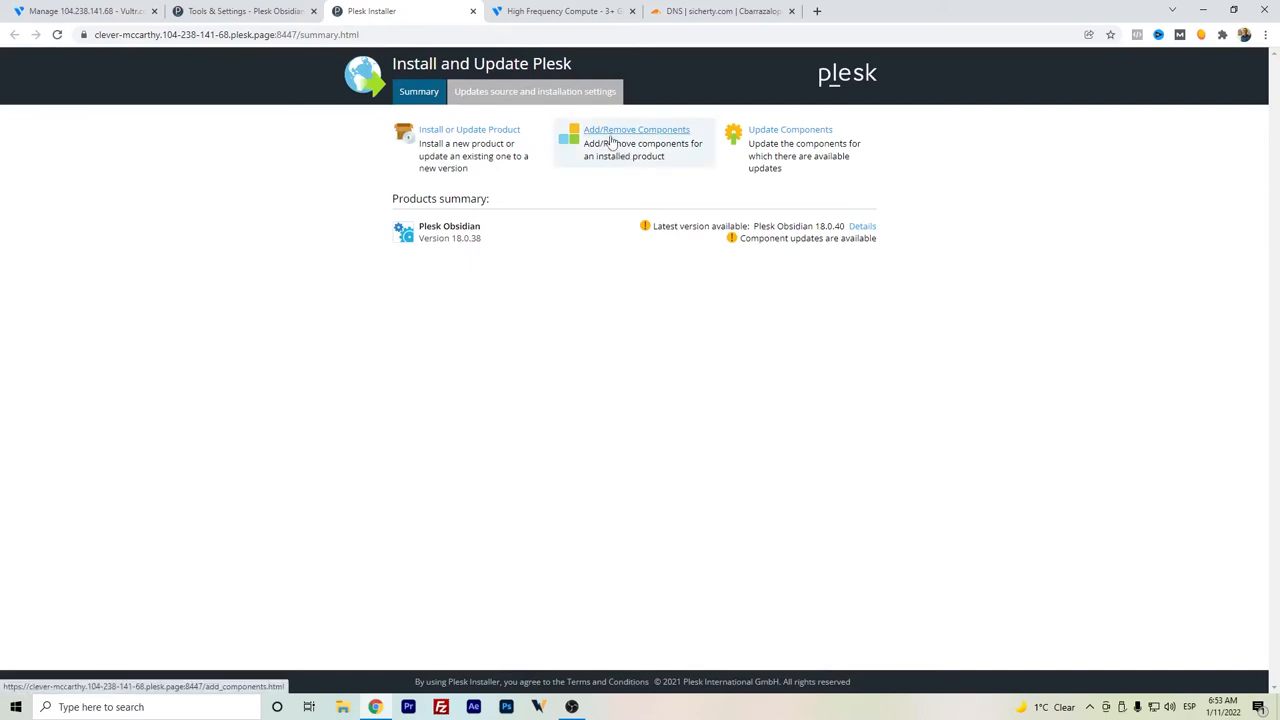
# Show the Add/Remove Product Components list in the Plesk installer.
pyautogui.click(636, 128)
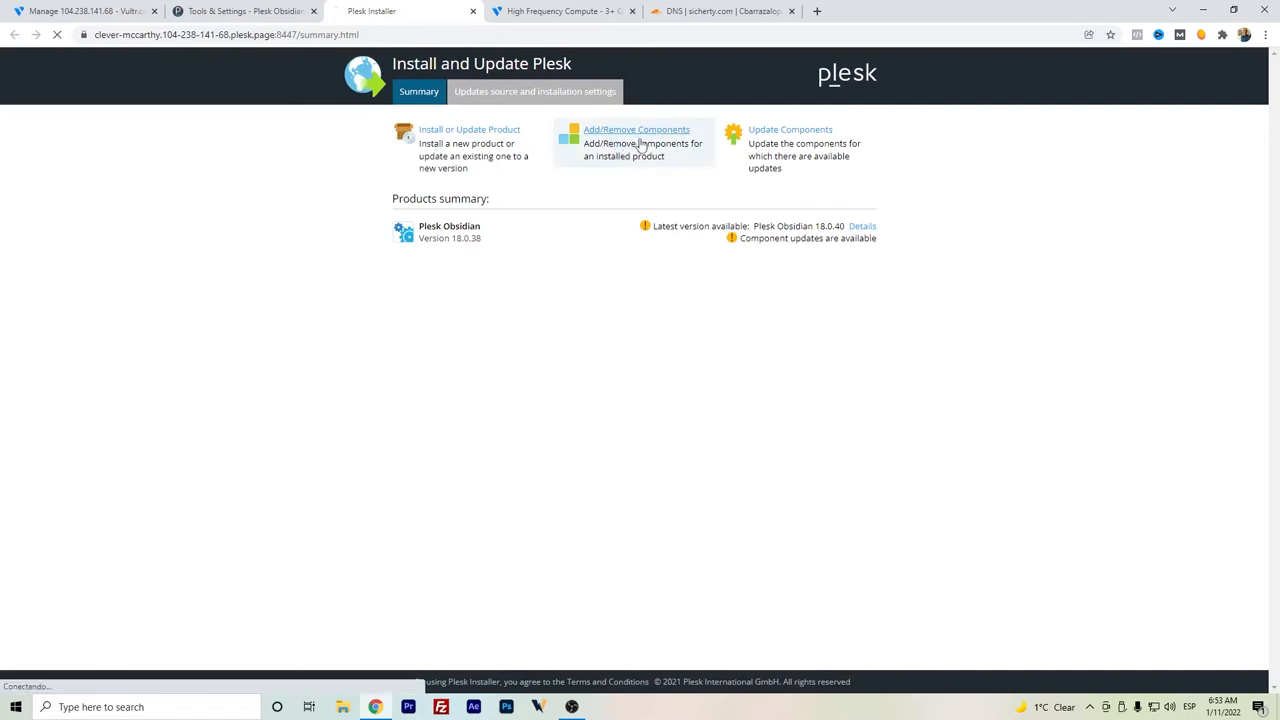
pyautogui.click(636, 128)
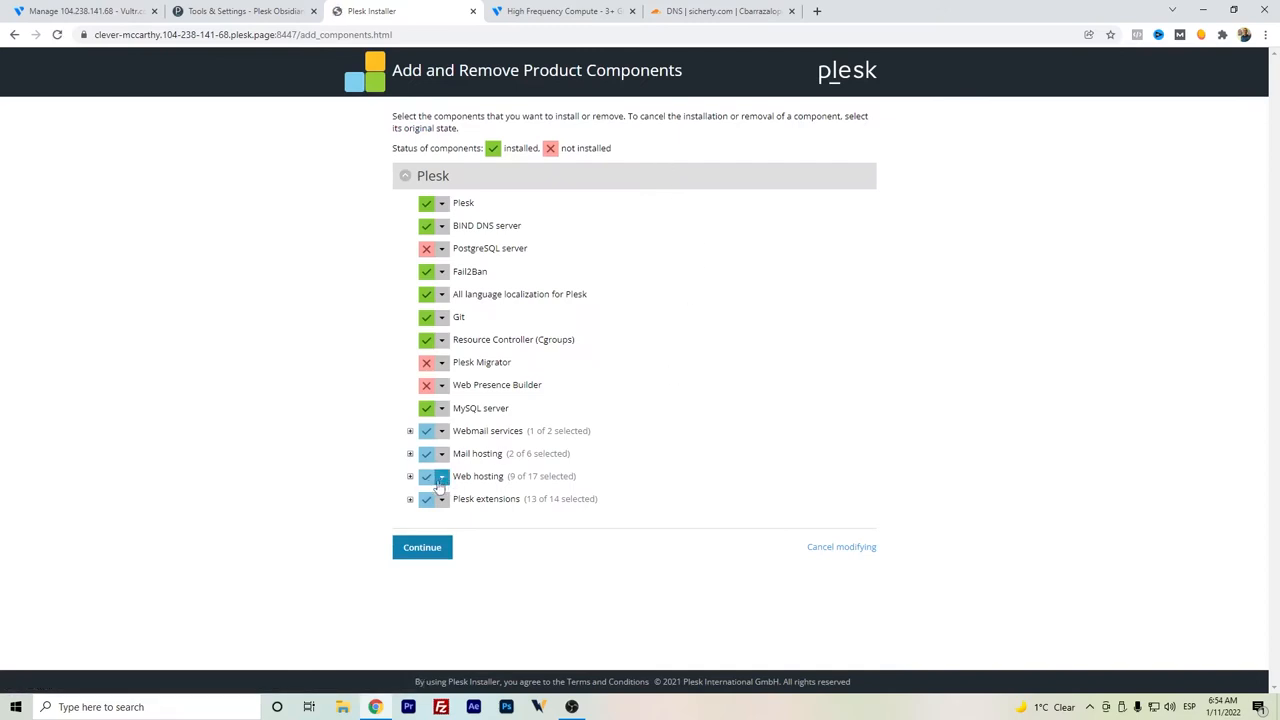
# Install the PHP 8.0 interpreter from the web hosting components and wait for completion.
pyautogui.click(410, 476)
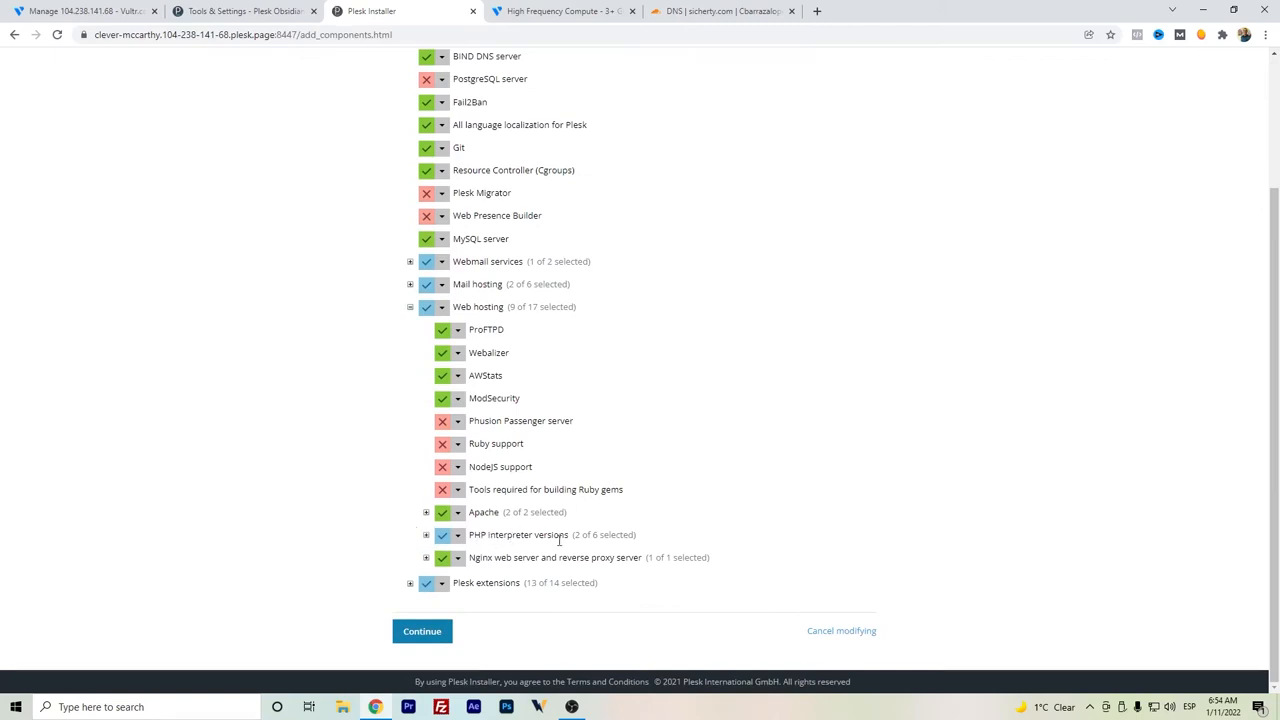
pyautogui.click(426, 536)
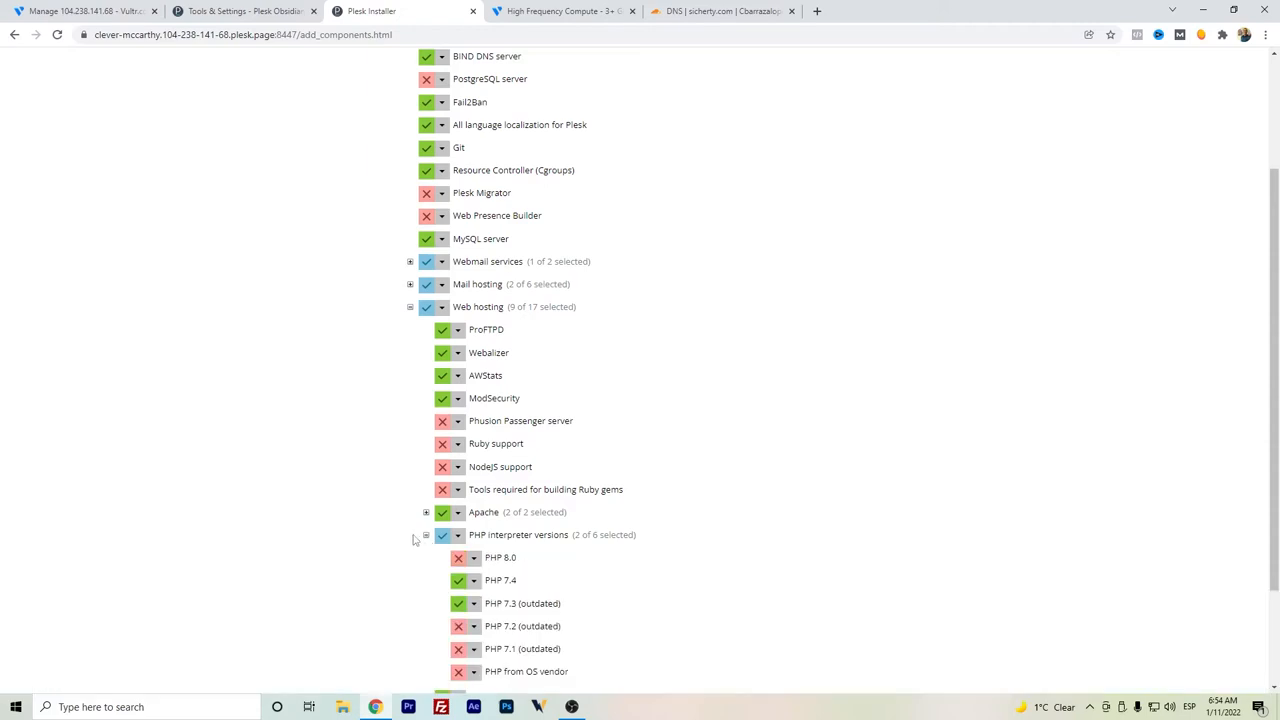
pyautogui.scroll(-3)
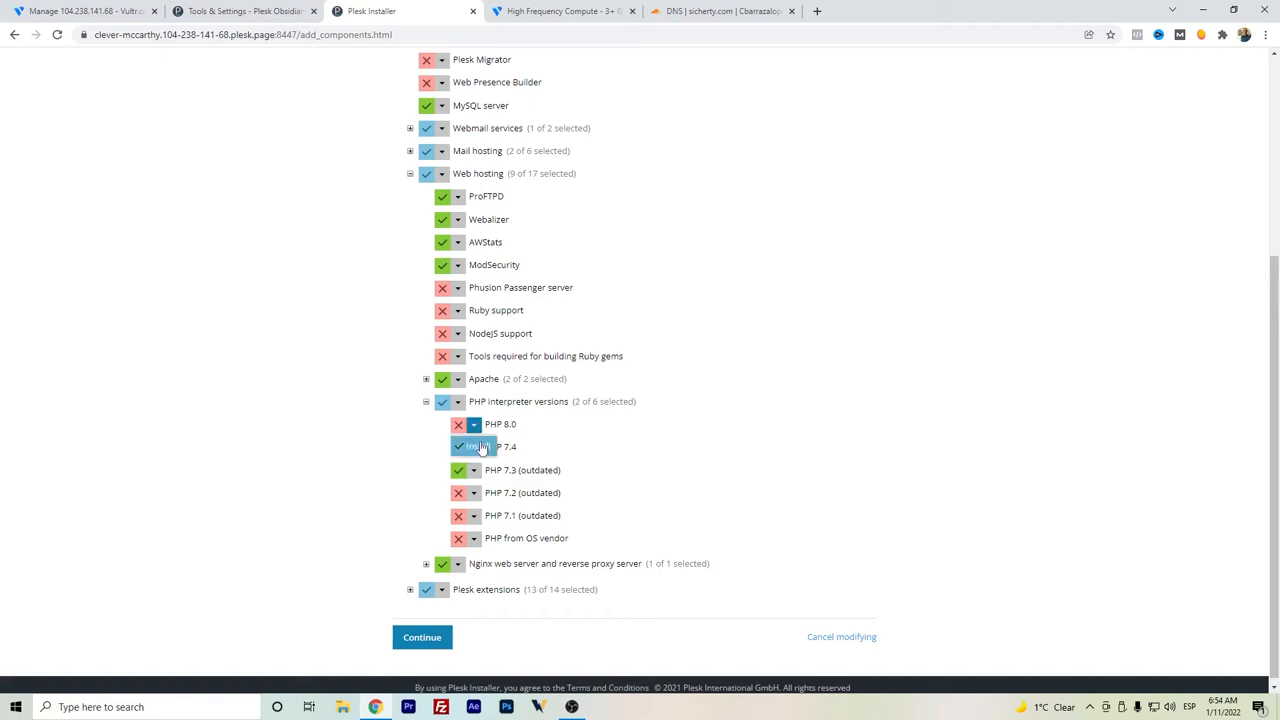
pyautogui.click(458, 424)
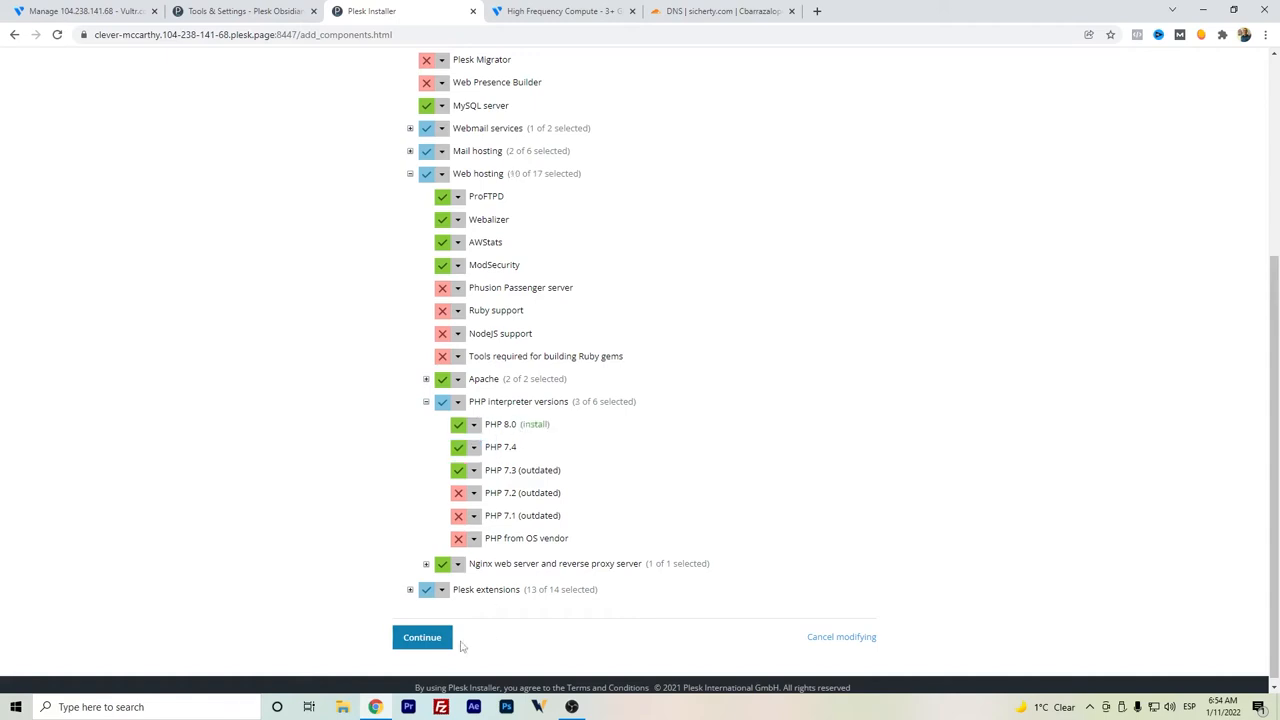
pyautogui.click(420, 636)
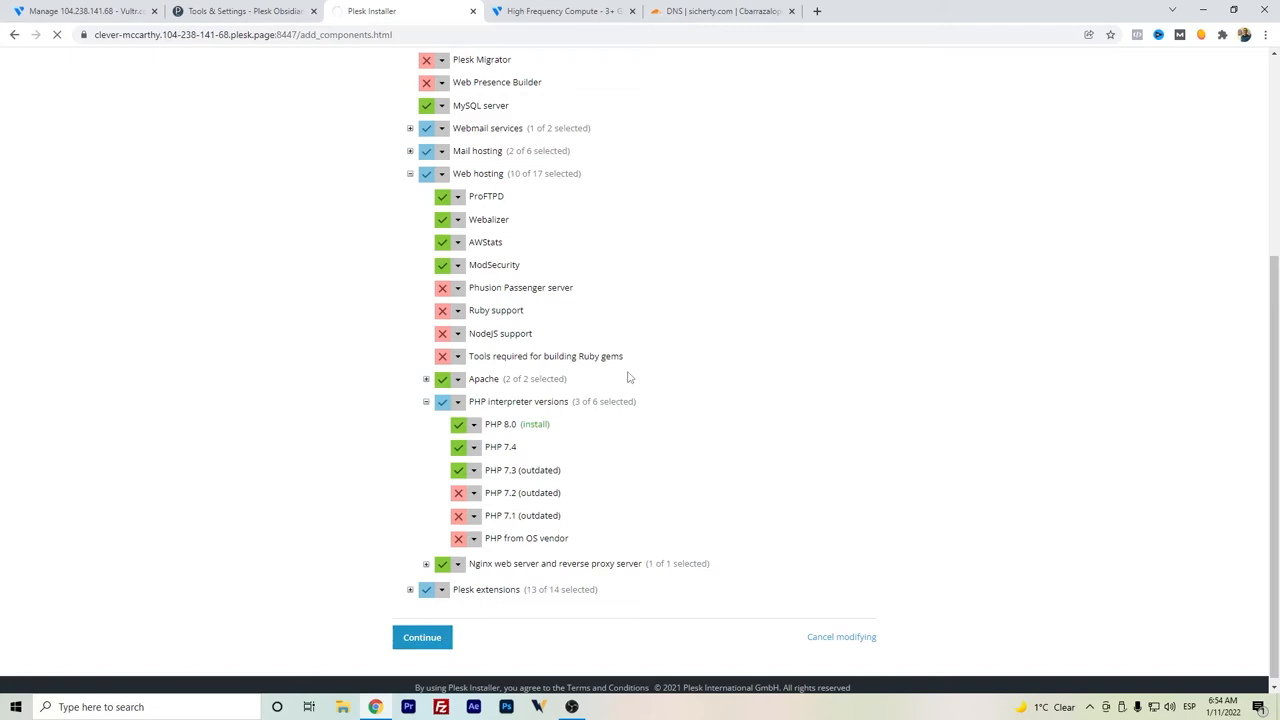
pyautogui.click(420, 636)
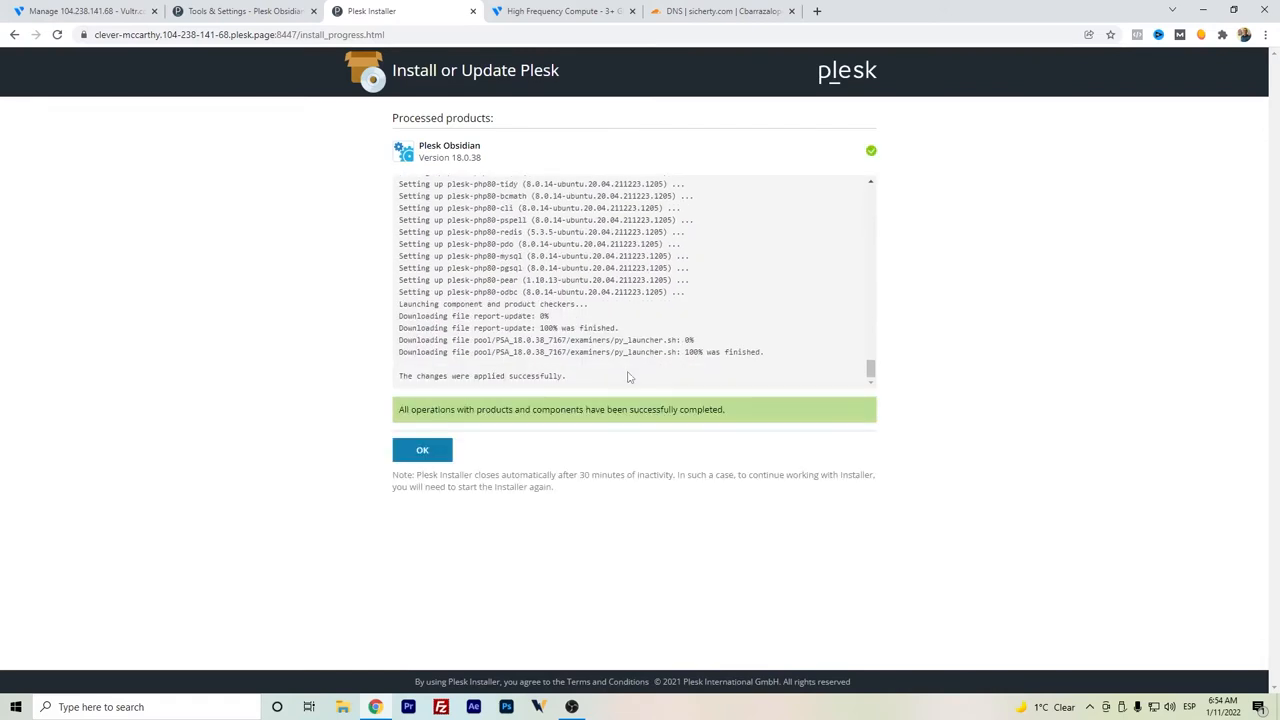
# Acknowledge the finished installer and return to the Websites & Domains overview for sicherty.com.
pyautogui.click(422, 450)
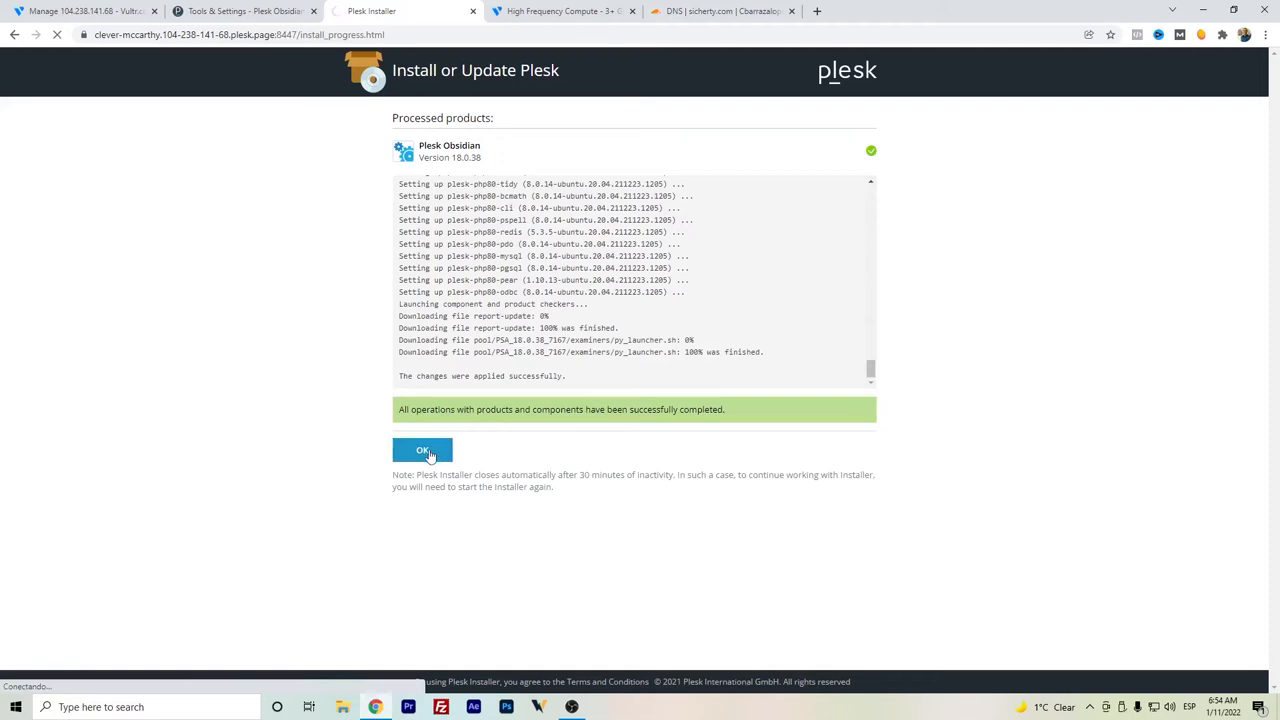
pyautogui.click(422, 450)
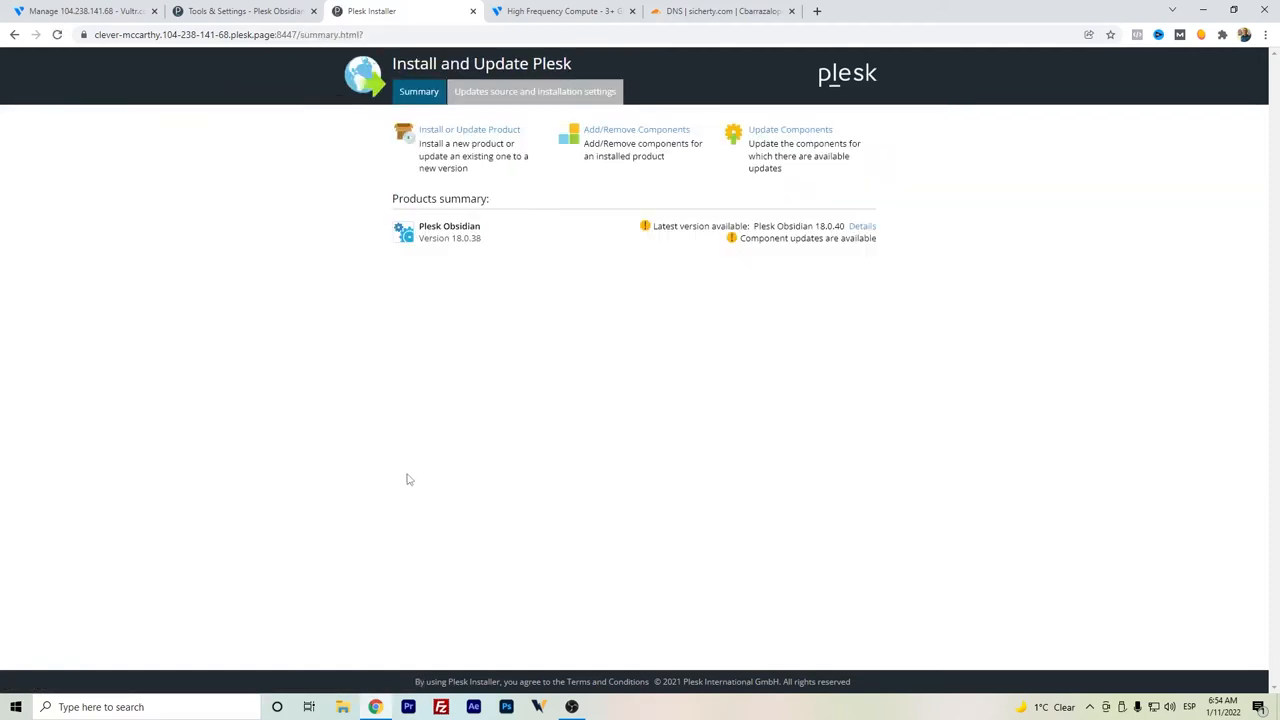
pyautogui.moveTo(244, 12)
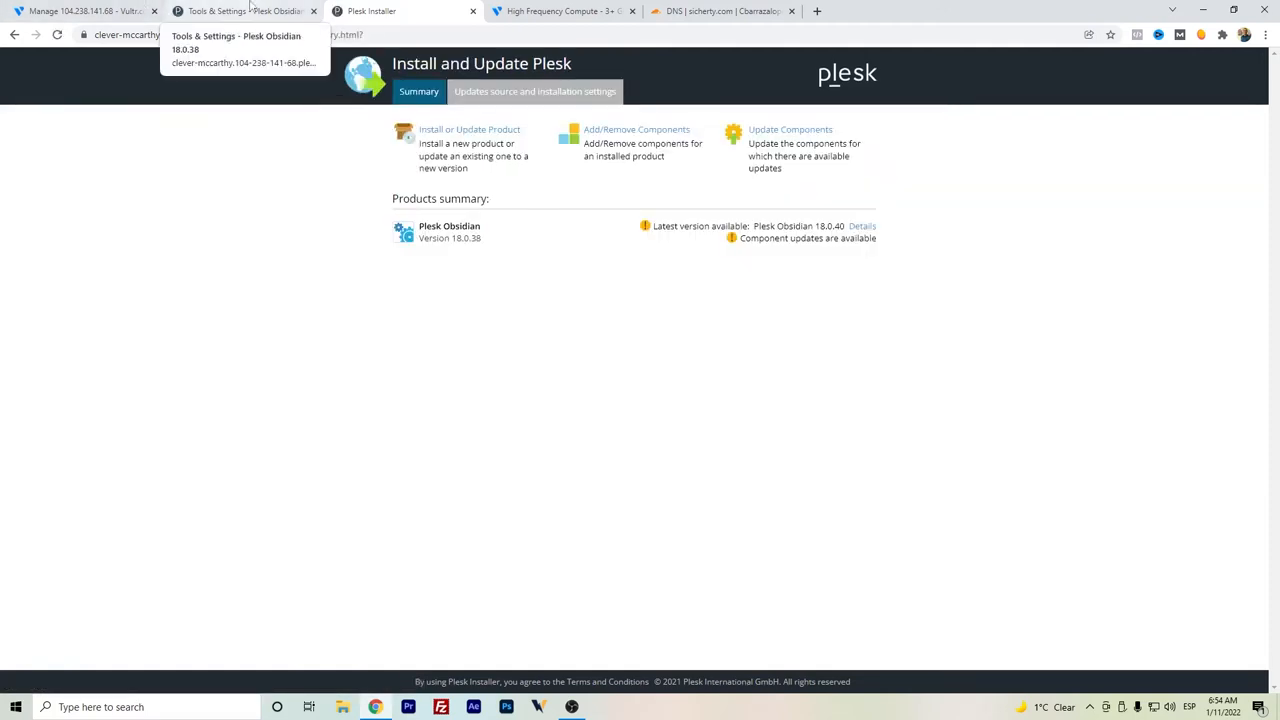
pyautogui.click(244, 12)
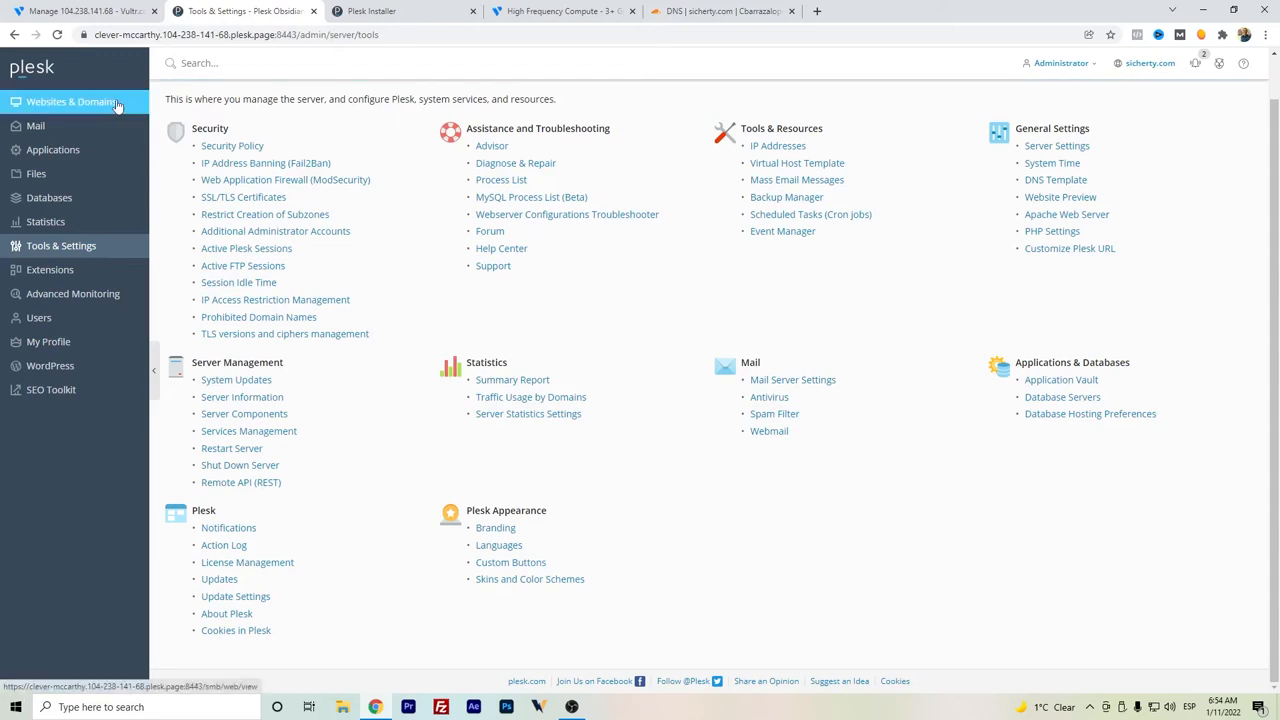
pyautogui.click(72, 100)
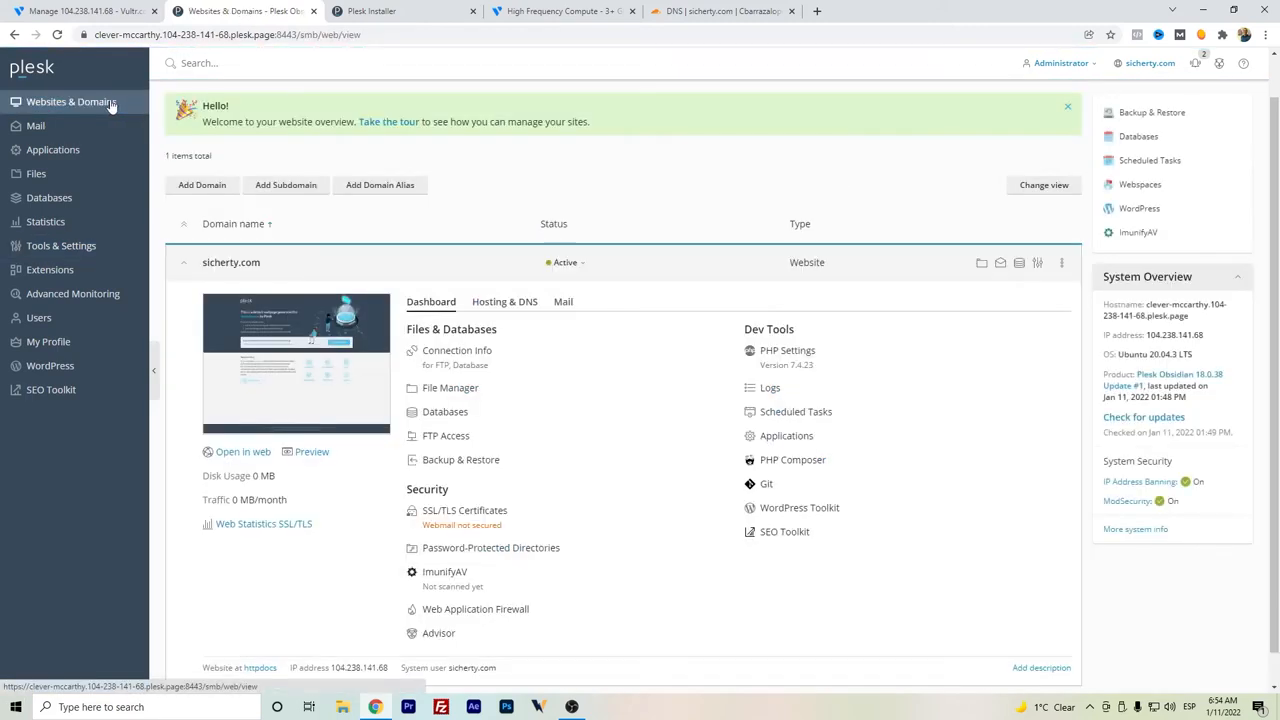
pyautogui.click(56, 34)
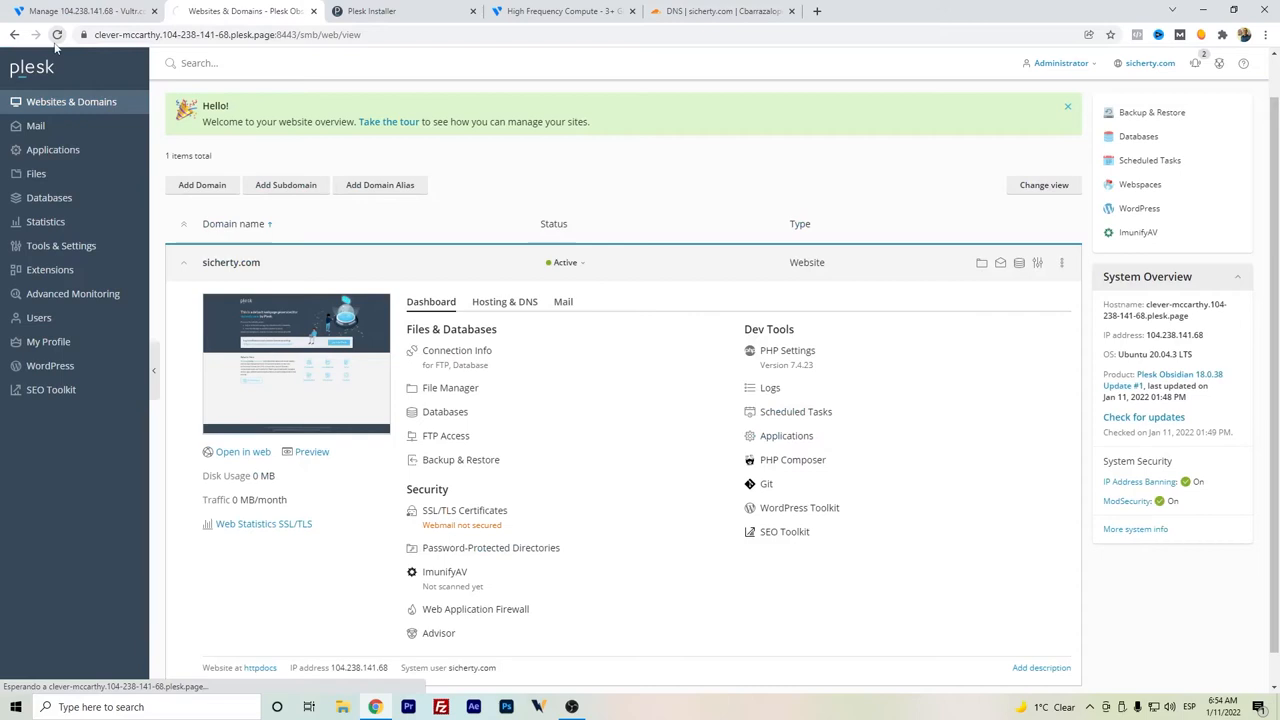
# Choose PHP 8.0.14 running as an FPM application served by nginx for sicherty.com.
pyautogui.click(56, 34)
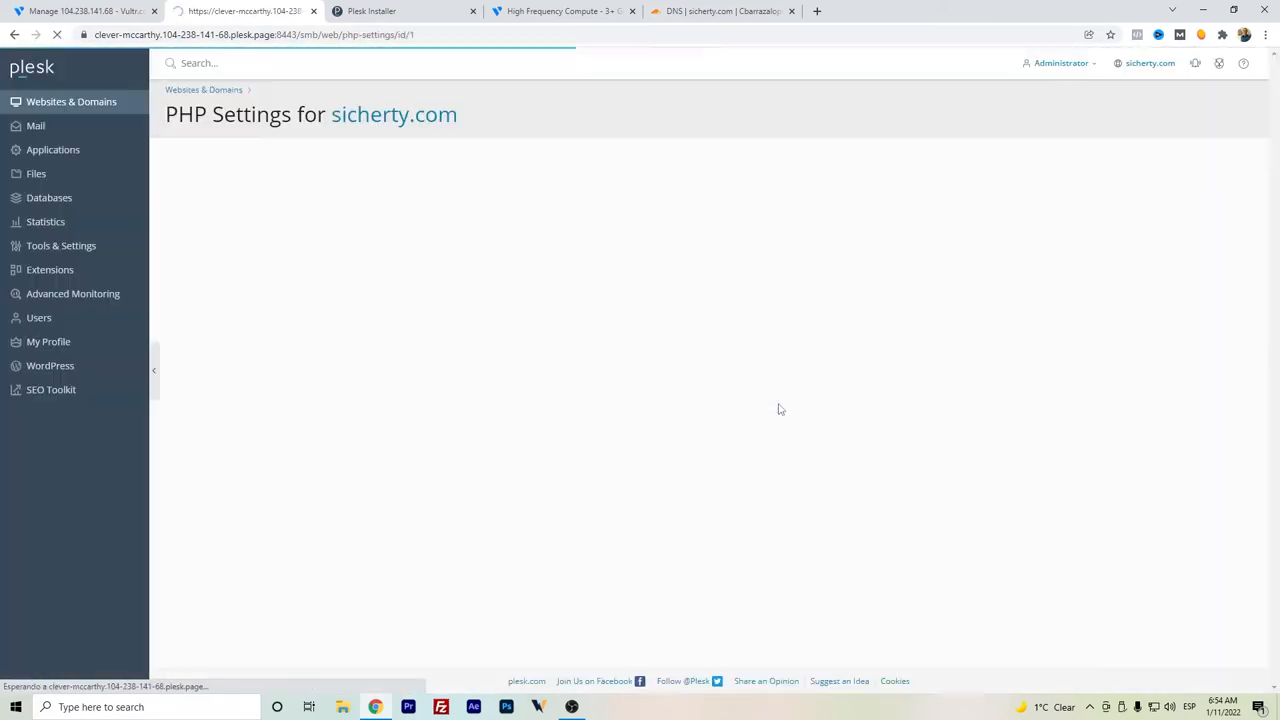
pyautogui.click(320, 284)
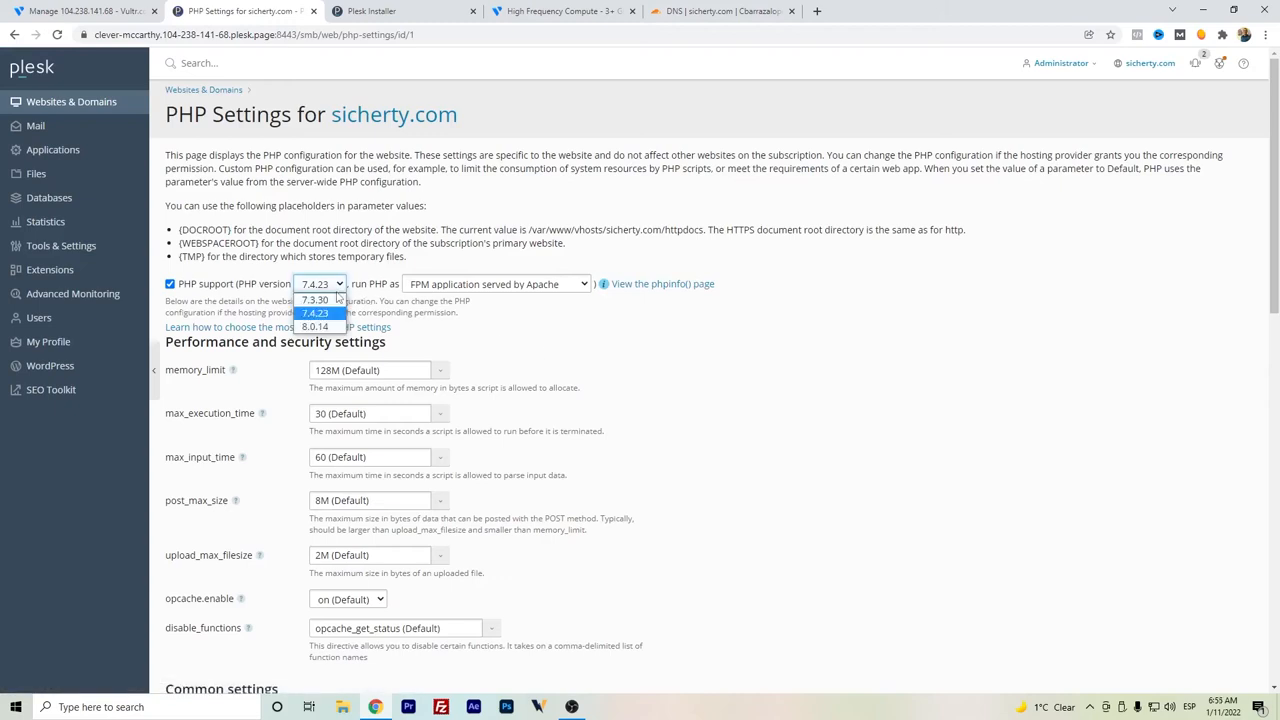
pyautogui.moveTo(316, 328)
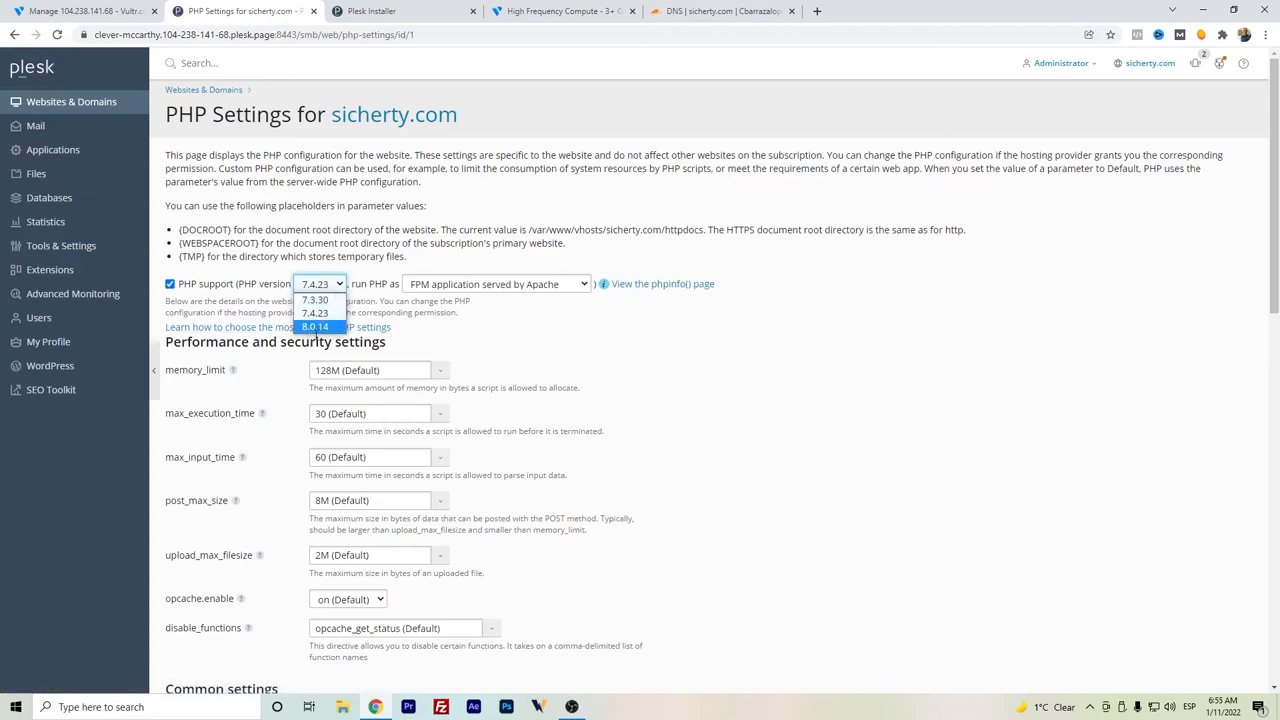
pyautogui.click(316, 328)
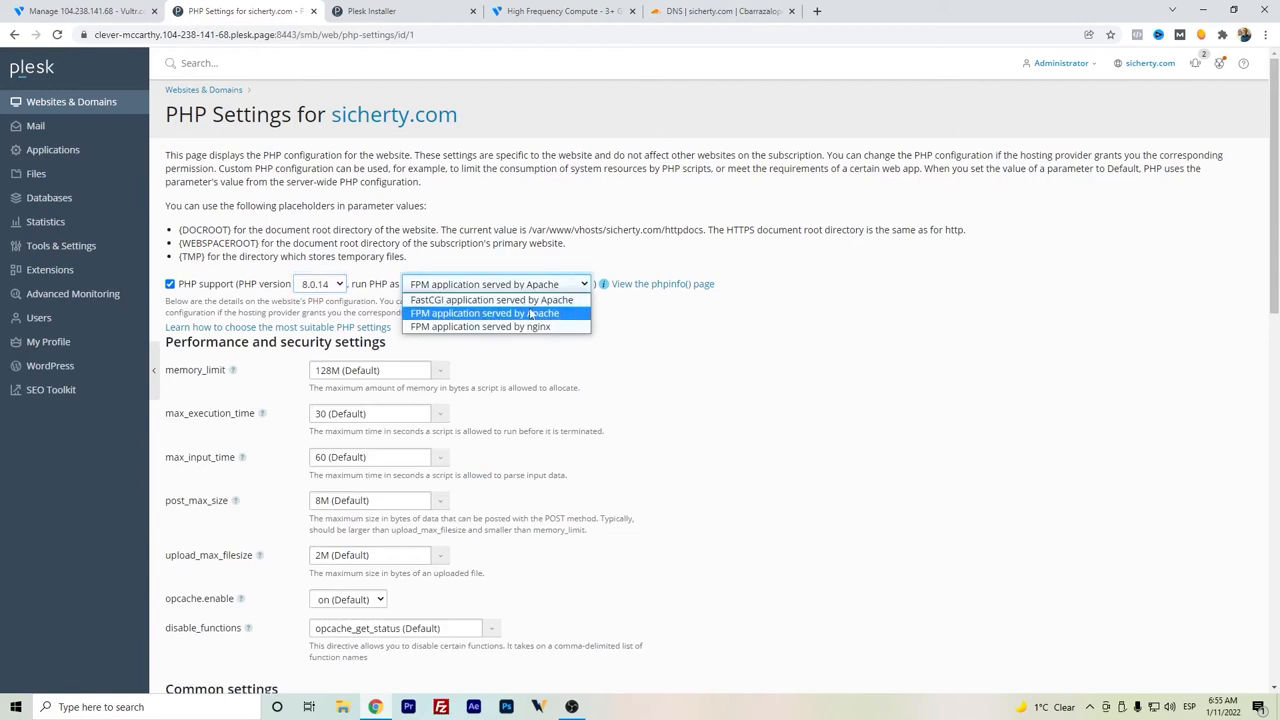
pyautogui.click(480, 328)
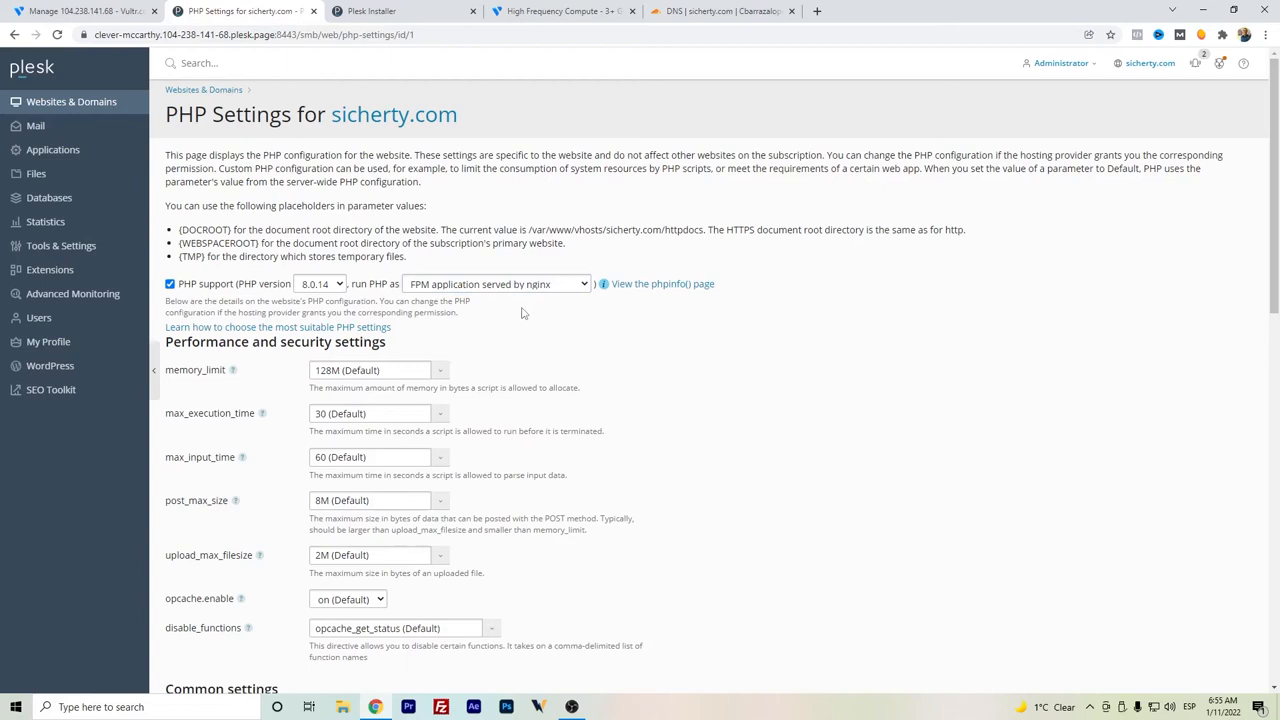
pyautogui.moveTo(460, 364)
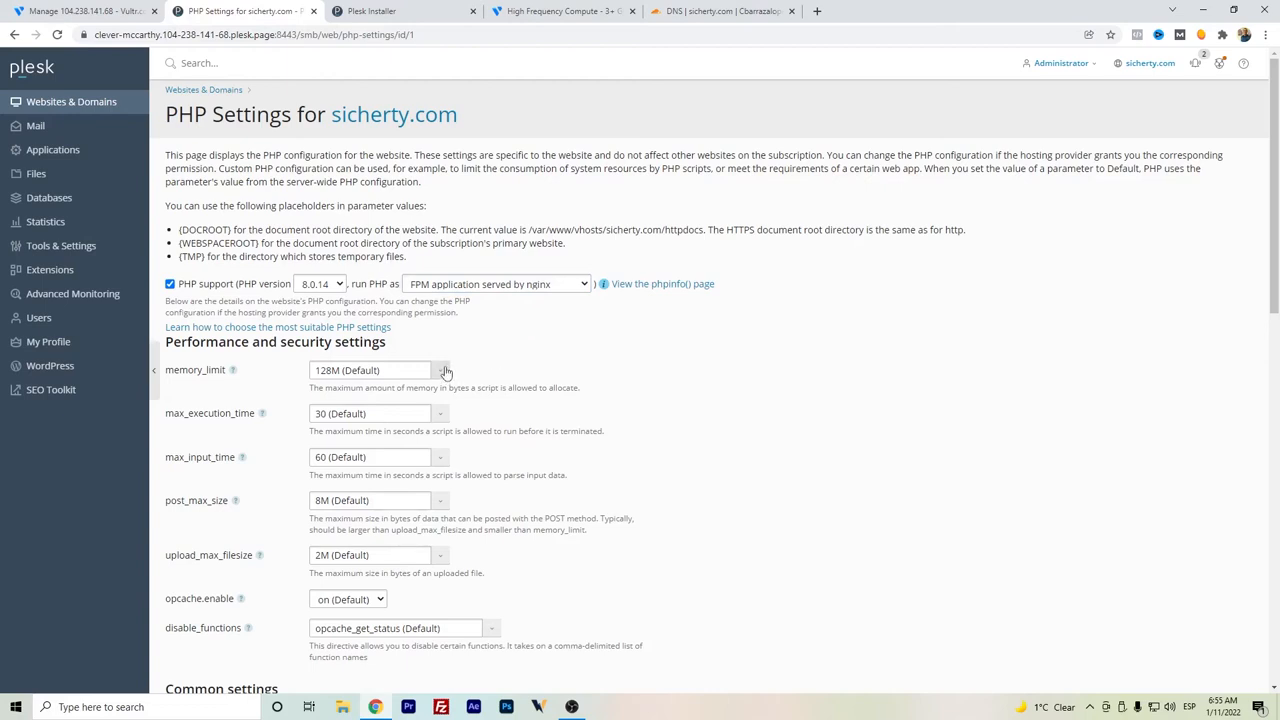
pyautogui.moveTo(458, 362)
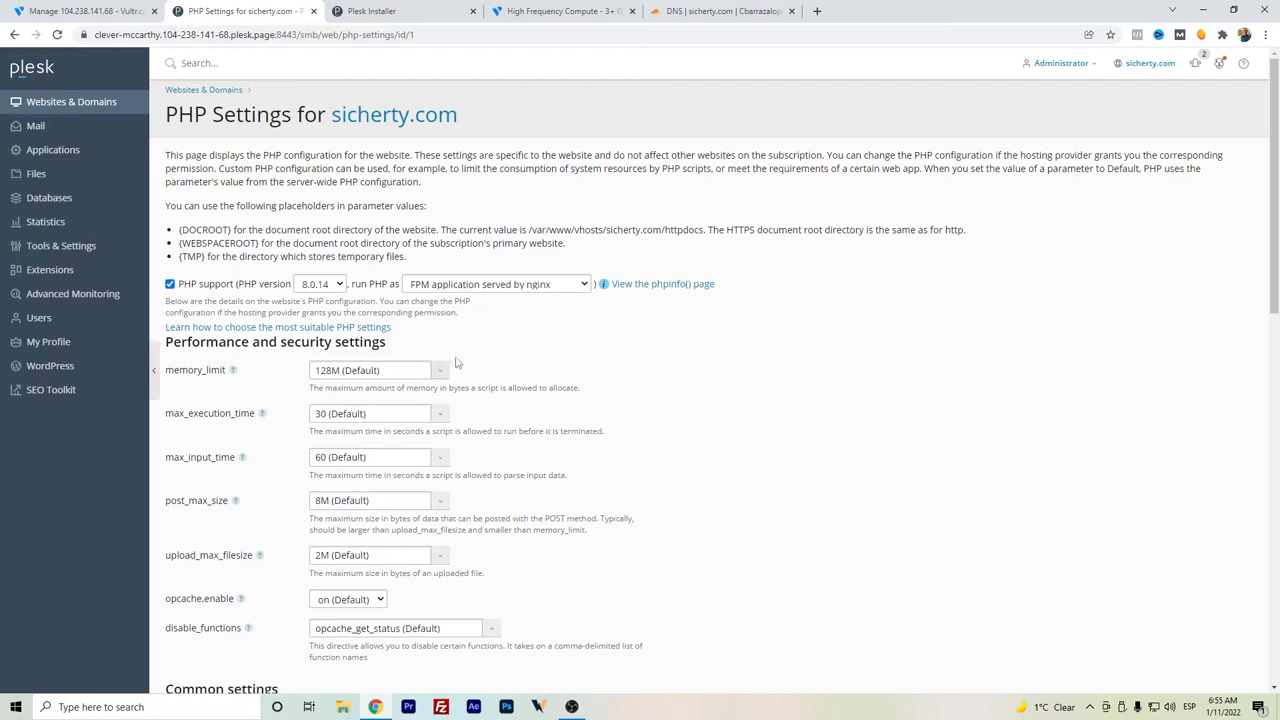
# Review memory_limit, max_execution_time, max_input_time and post_max_size without changing them.
pyautogui.scroll(-3)
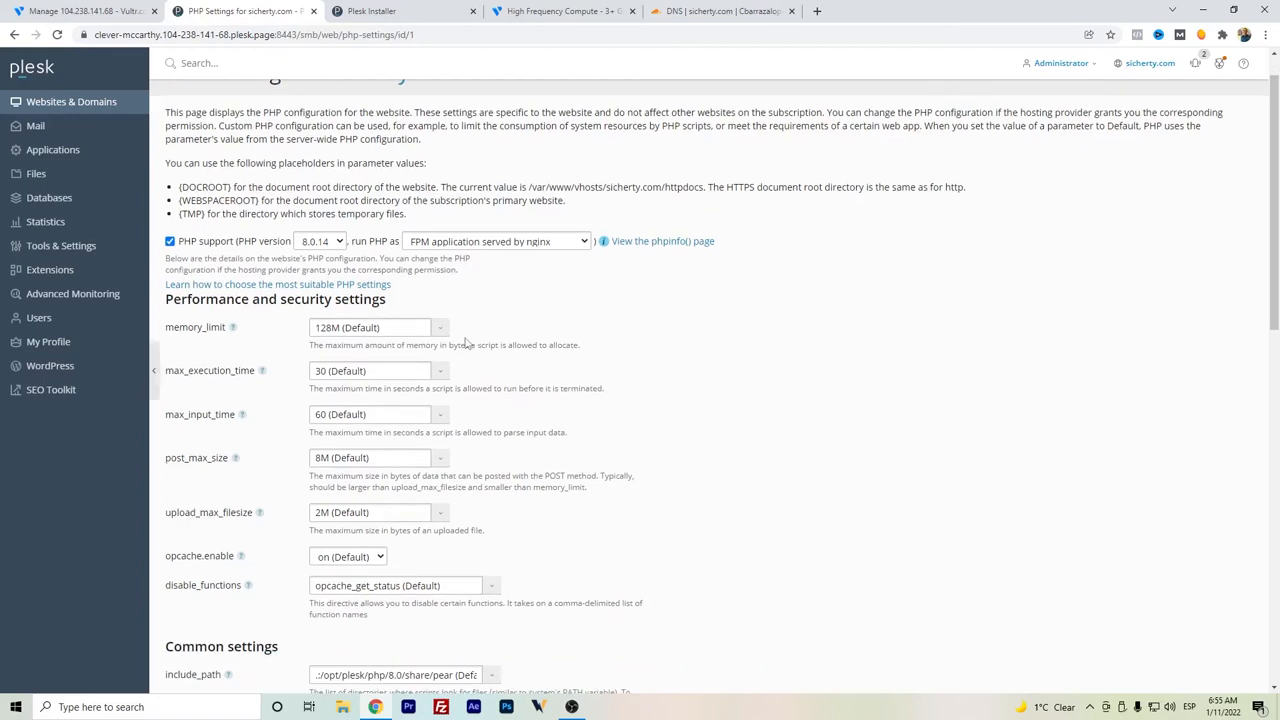
pyautogui.scroll(-3)
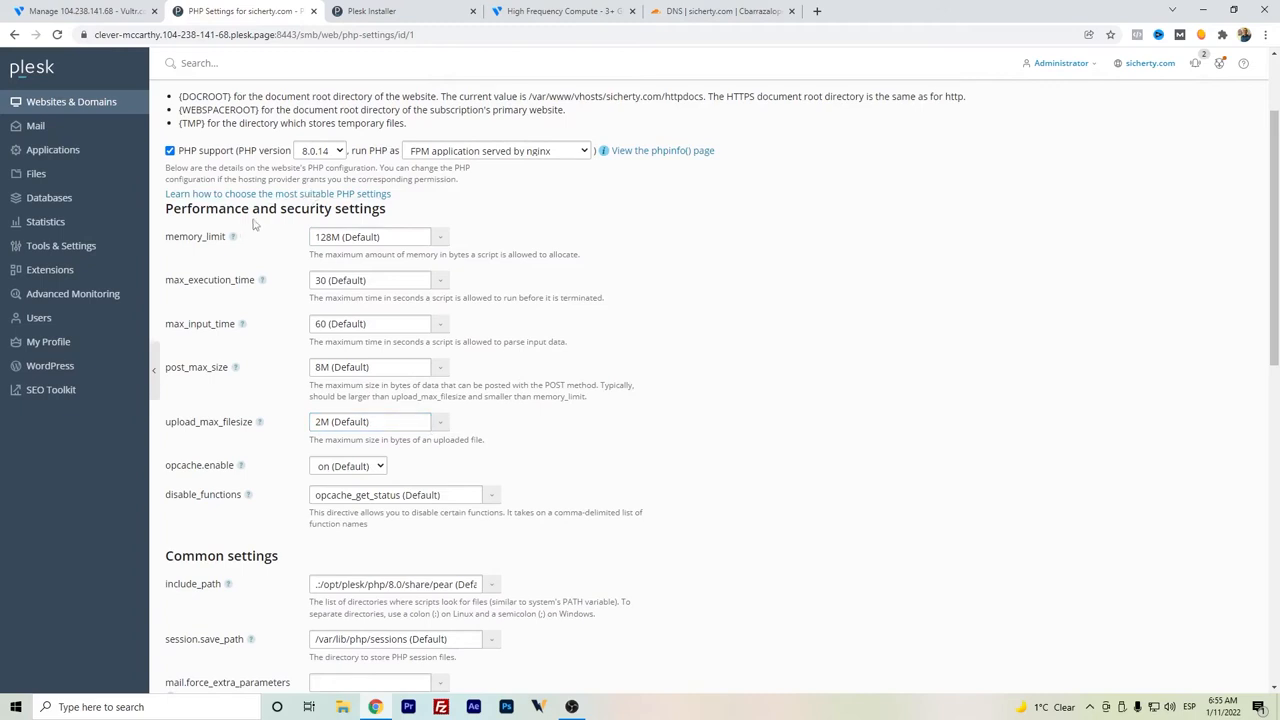
pyautogui.click(440, 236)
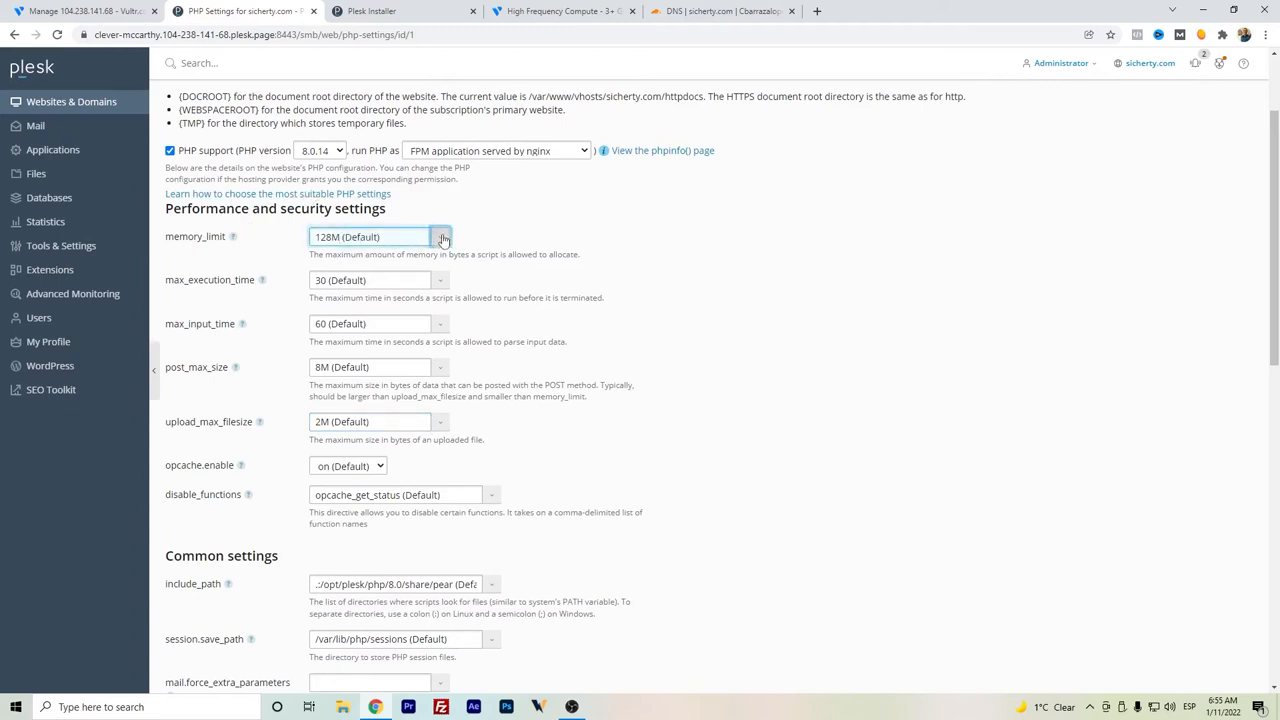
pyautogui.click(440, 280)
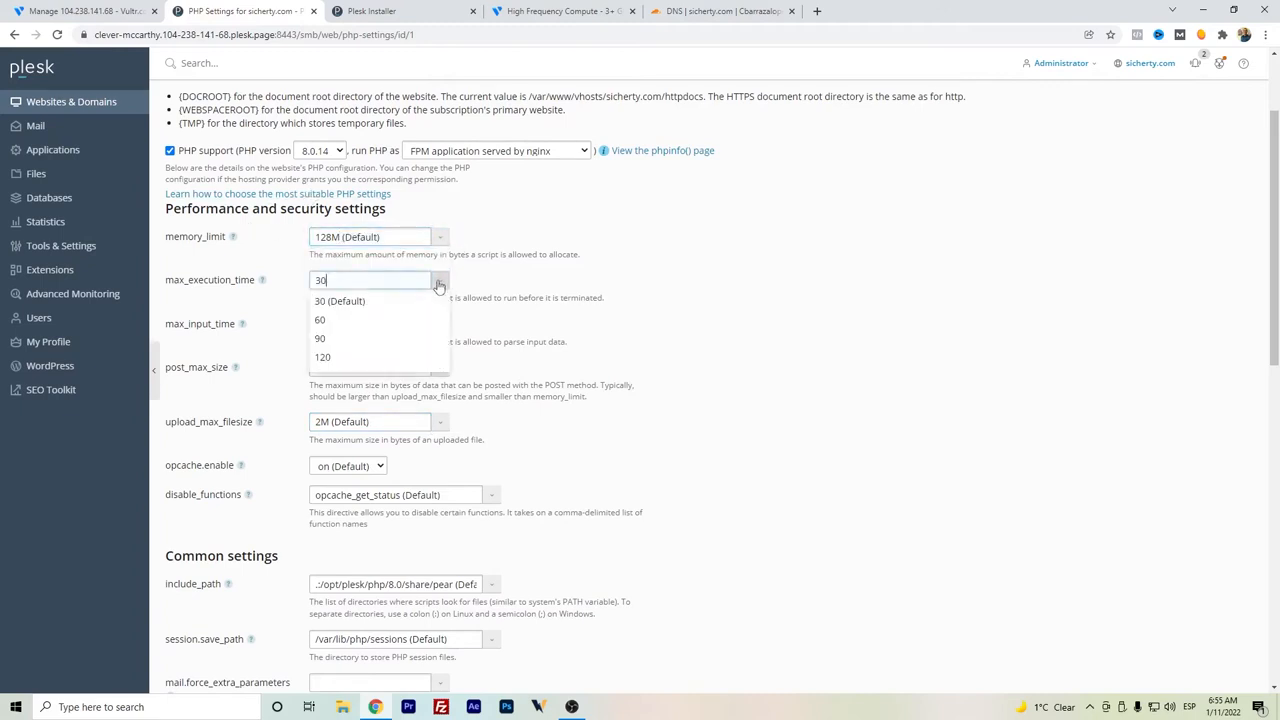
pyautogui.click(440, 324)
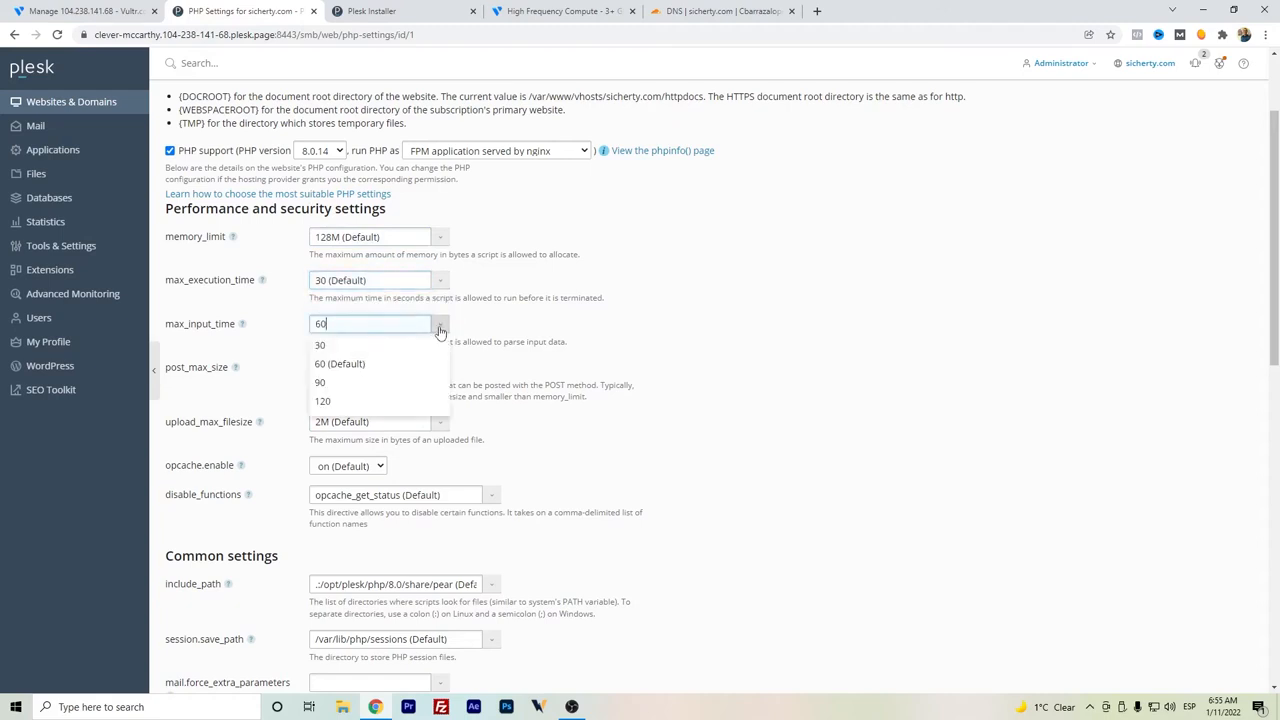
pyautogui.click(320, 364)
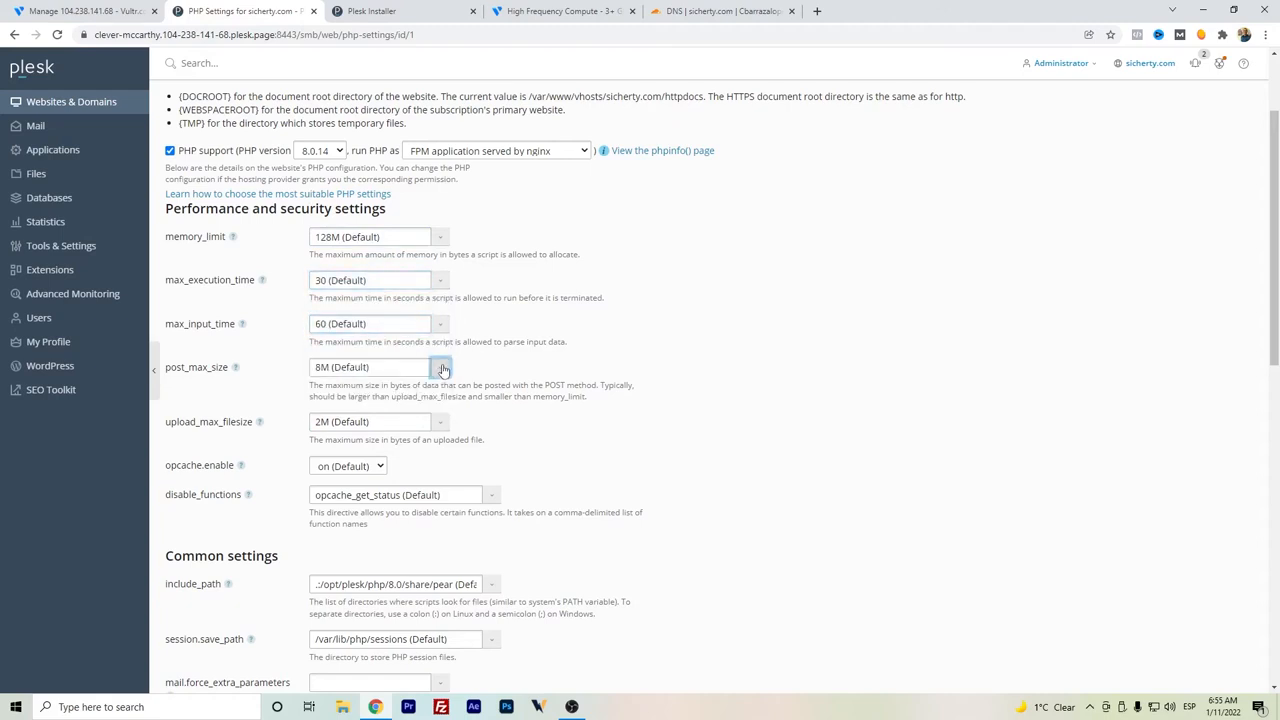
pyautogui.moveTo(508, 356)
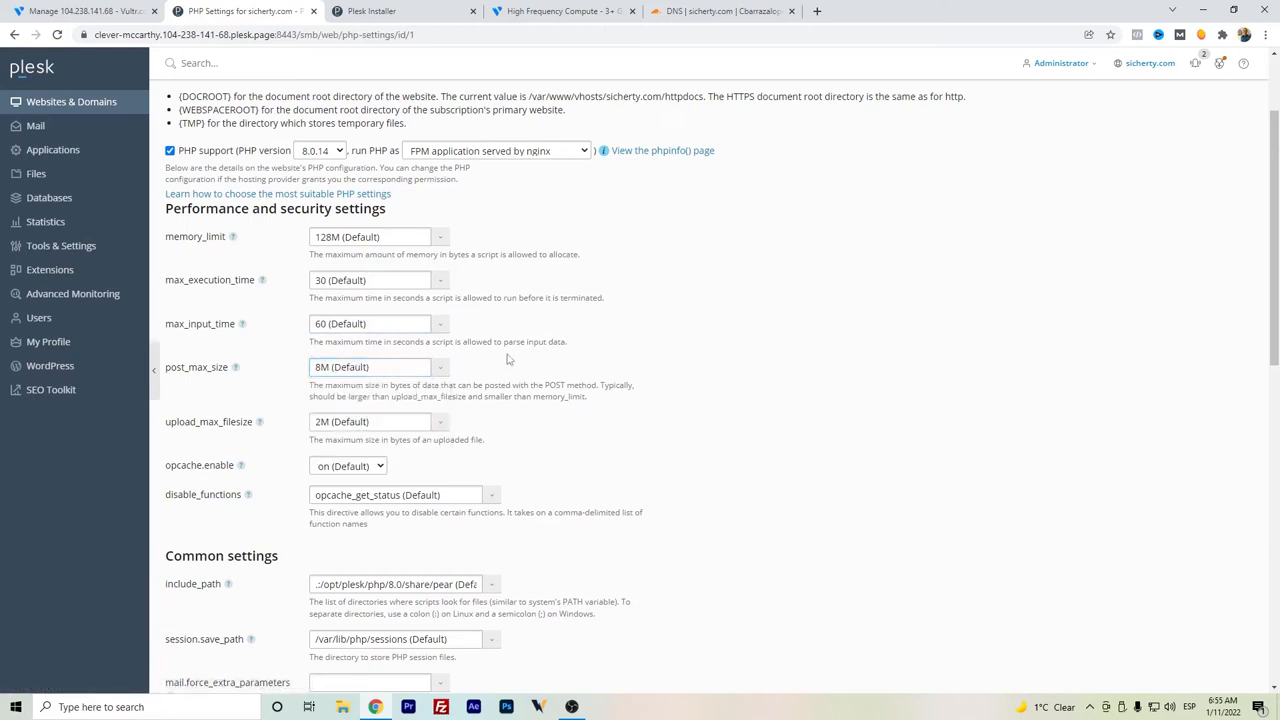
pyautogui.moveTo(502, 360)
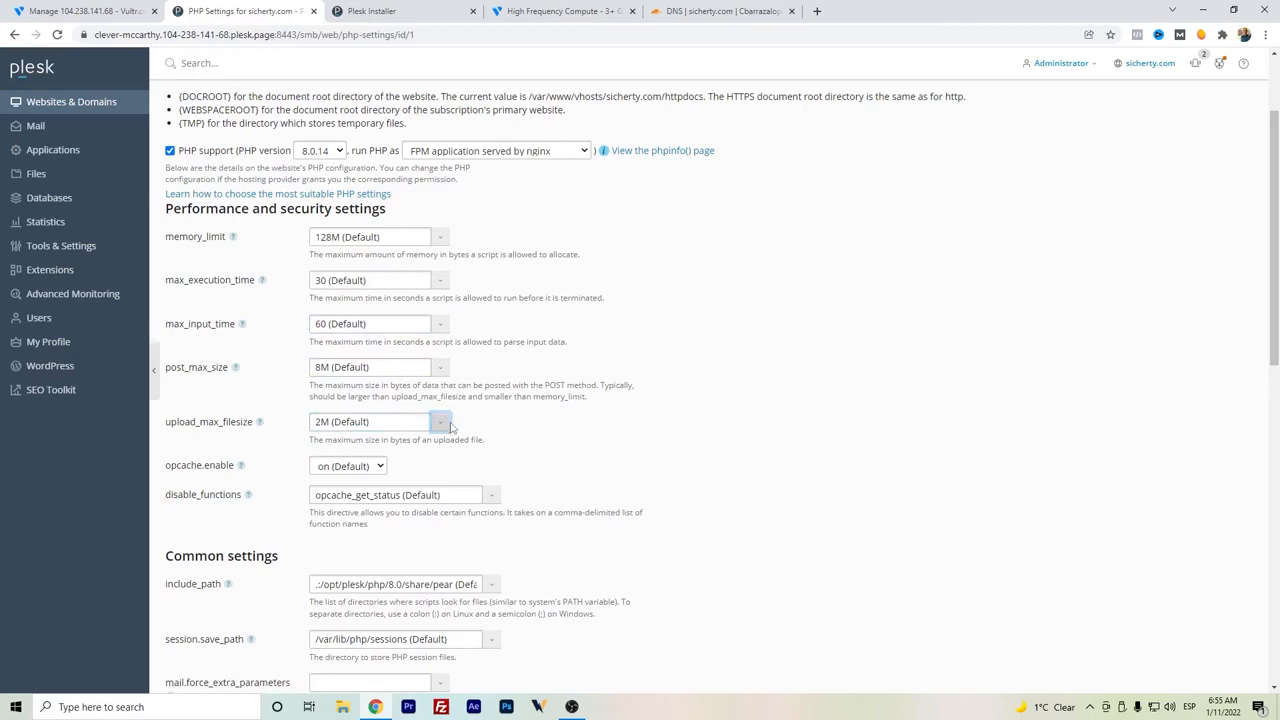
# Set upload_max_filesize to 8M and save the PHP settings with OK.
pyautogui.click(440, 420)
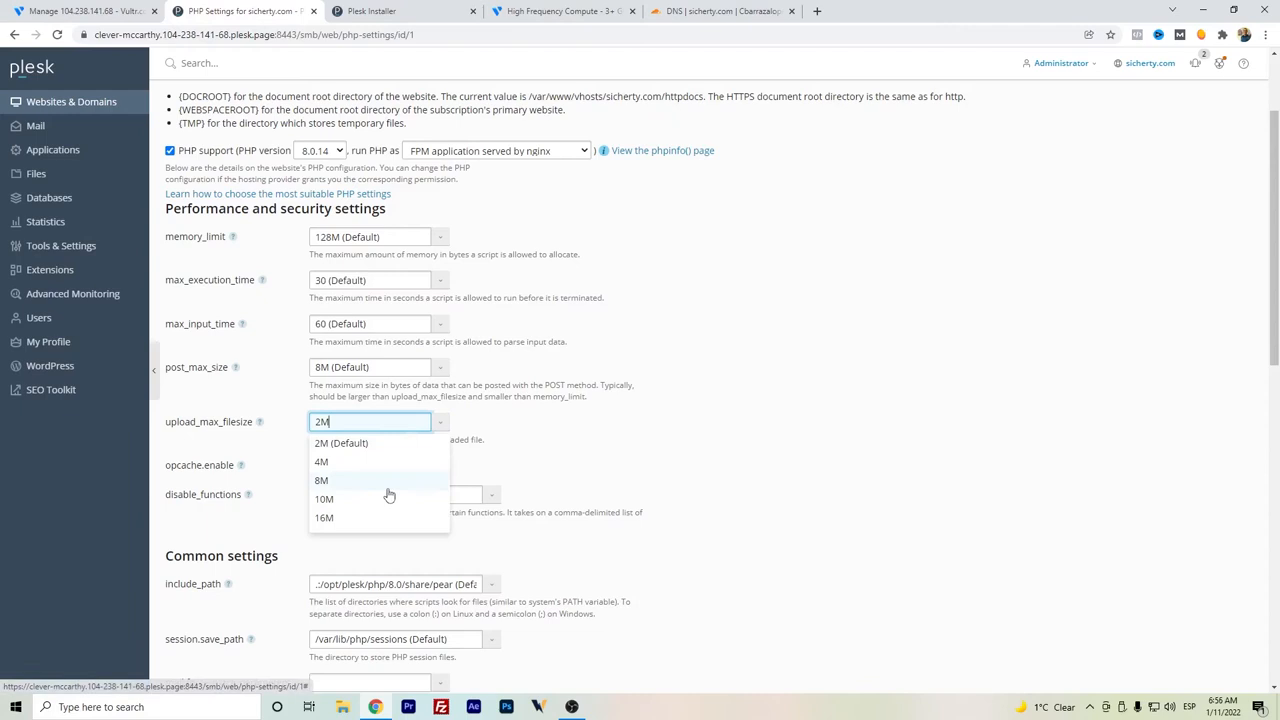
pyautogui.click(320, 480)
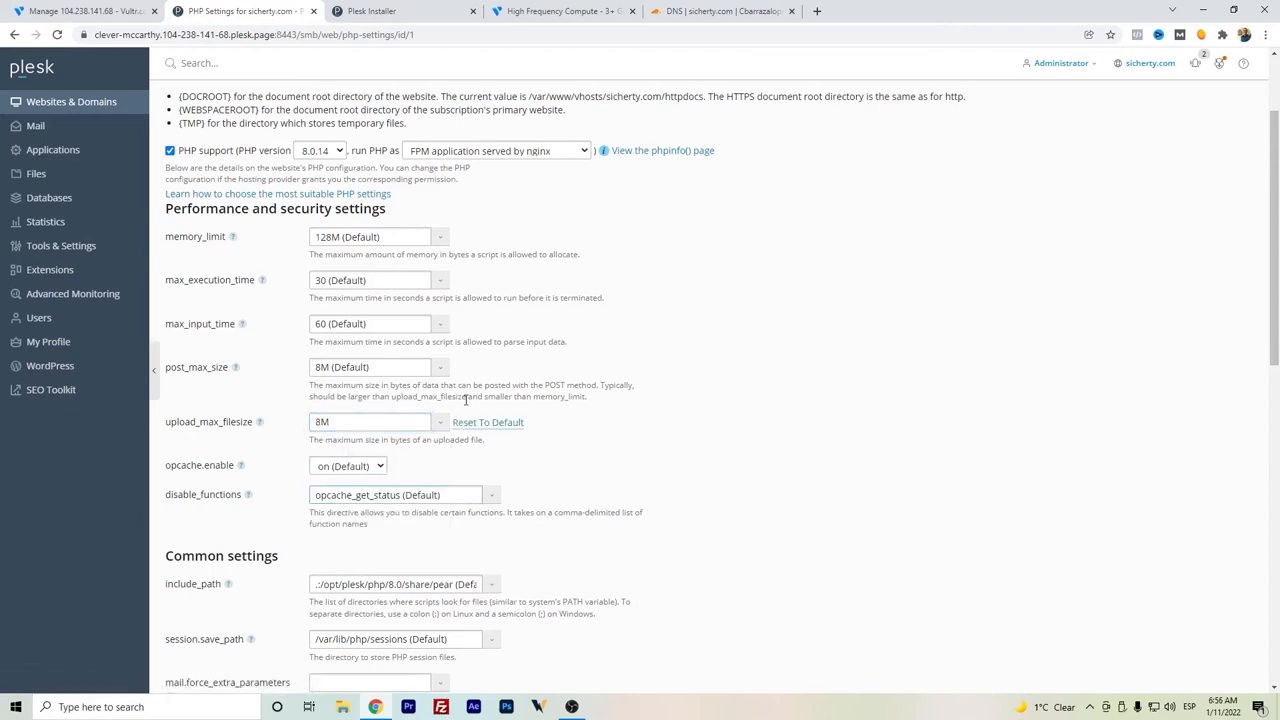
pyautogui.scroll(-3)
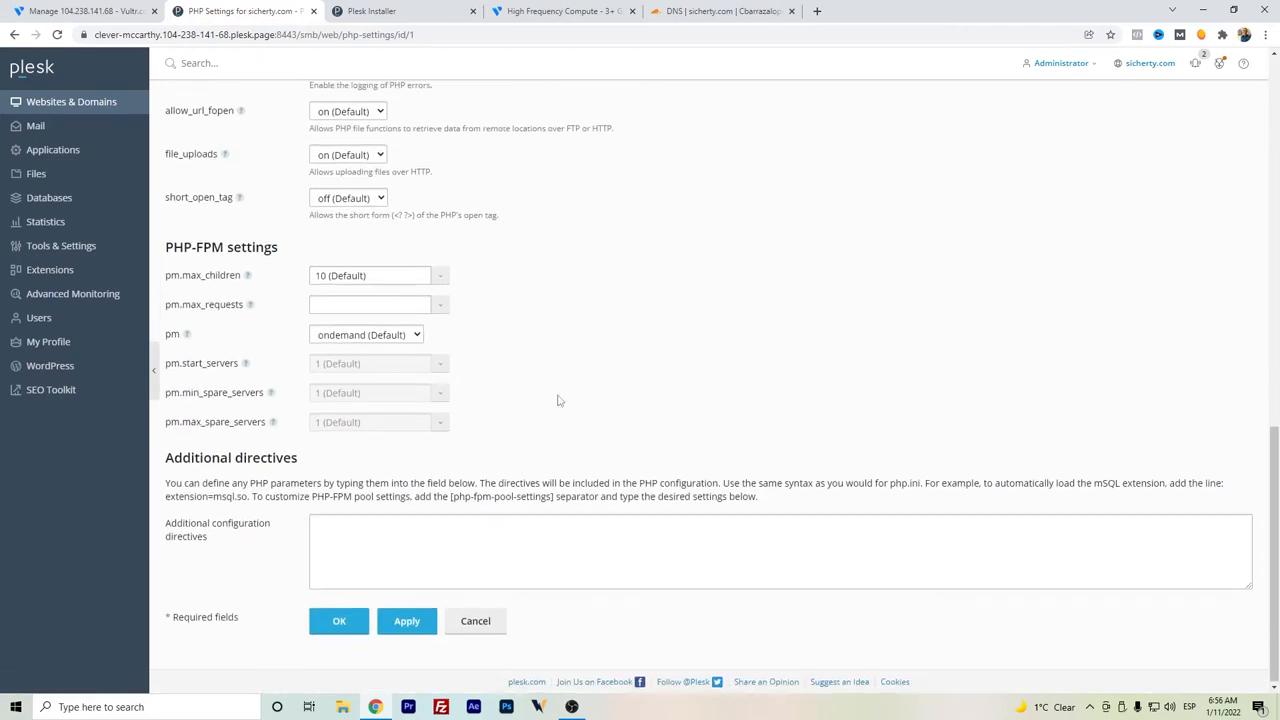
pyautogui.click(340, 620)
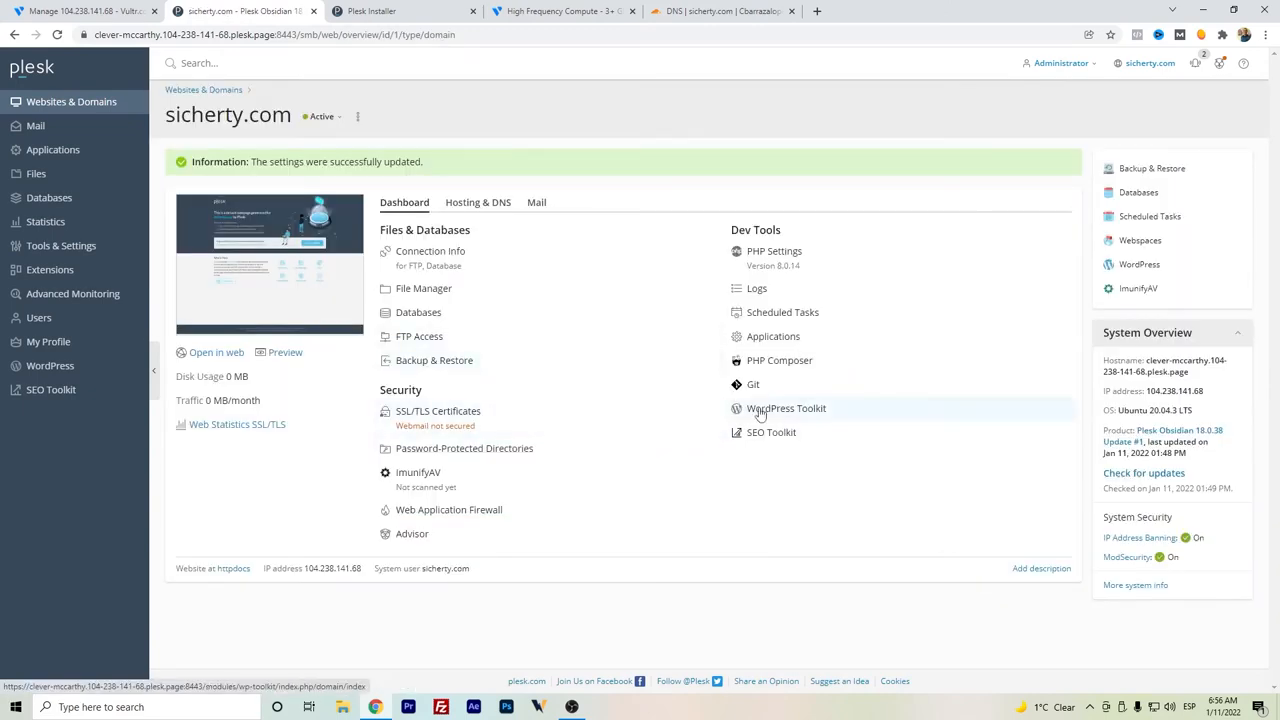
pyautogui.moveTo(786, 408)
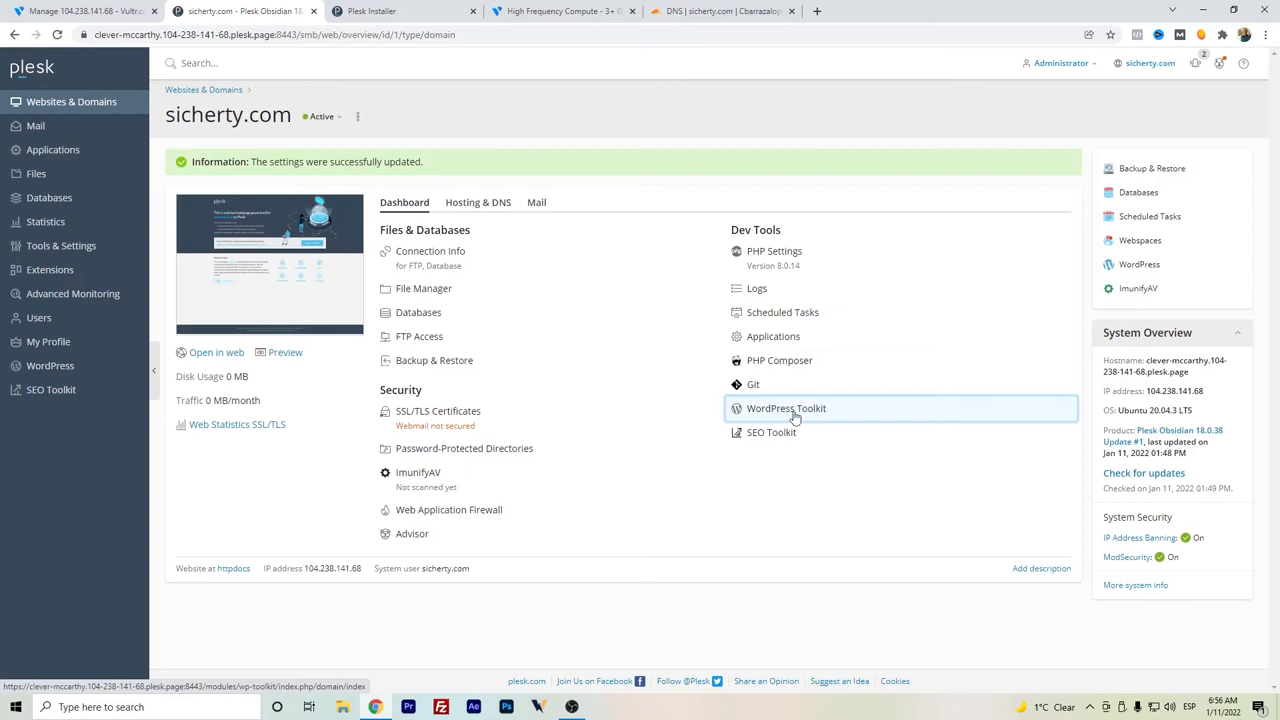
# Install WordPress 5.8.3 via the WordPress Toolkit, keeping English (United States) as the language.
pyautogui.click(786, 408)
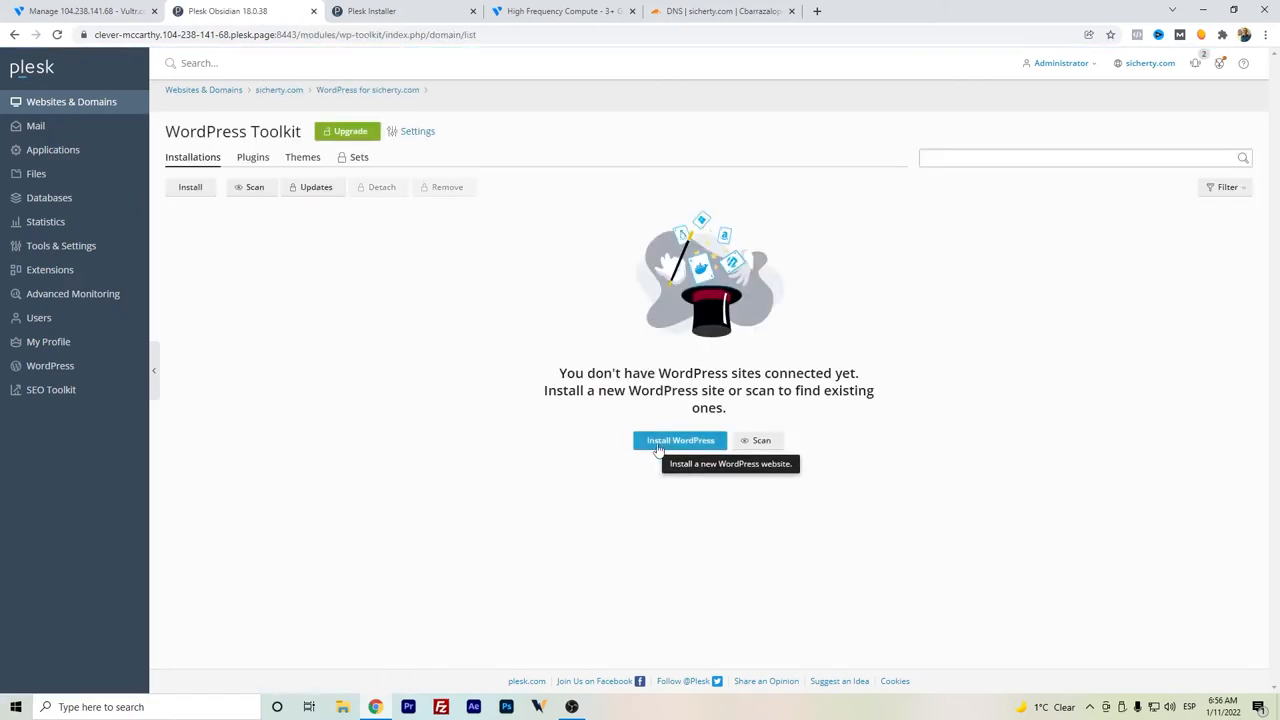
pyautogui.click(680, 440)
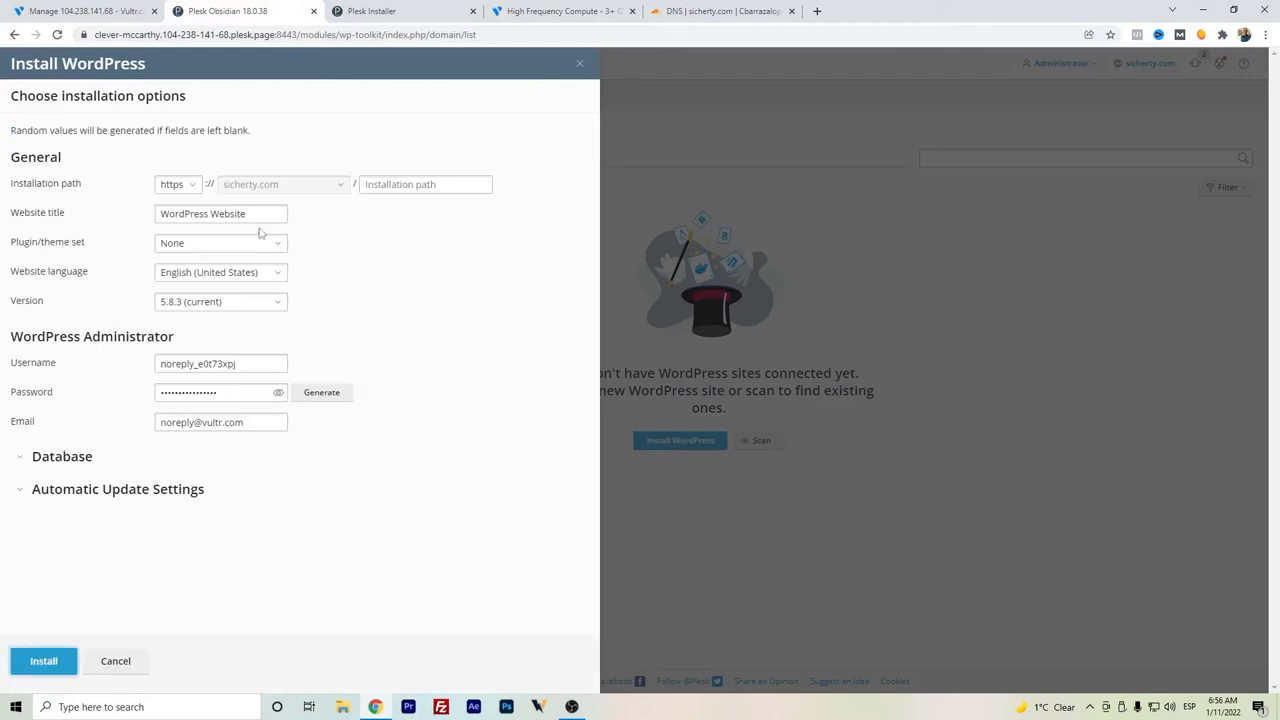
pyautogui.click(220, 212)
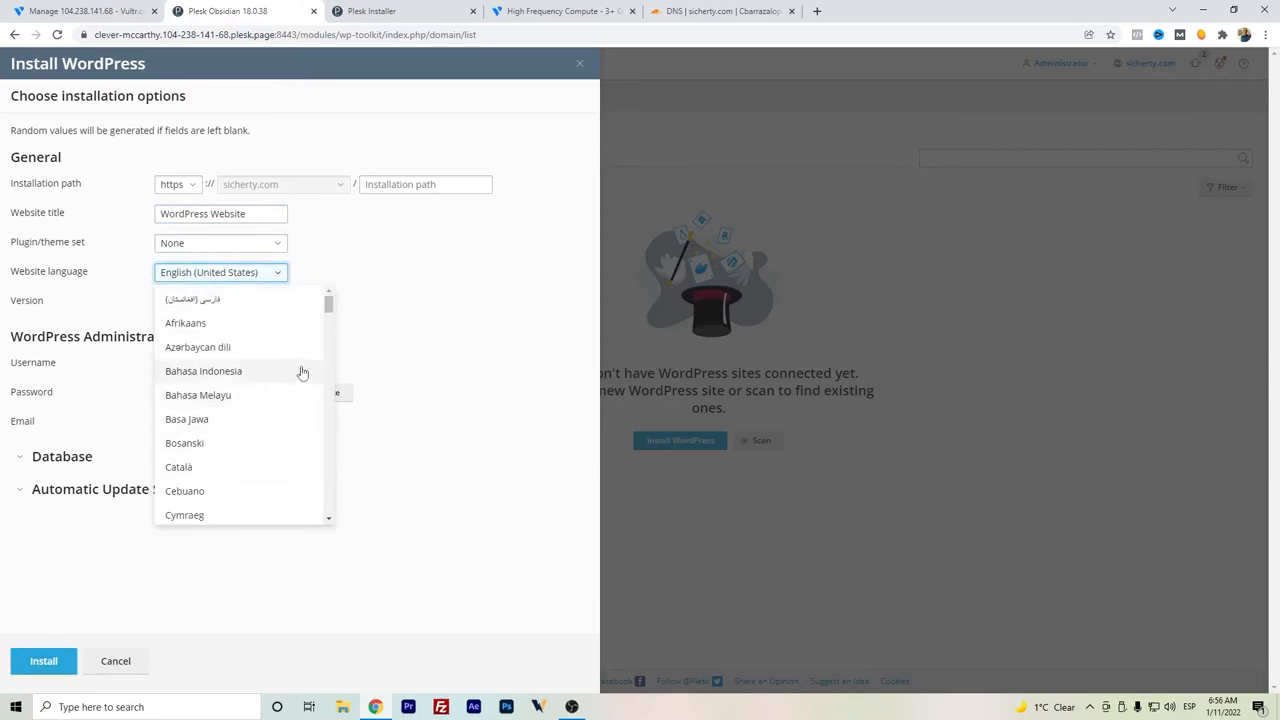
pyautogui.moveTo(396, 306)
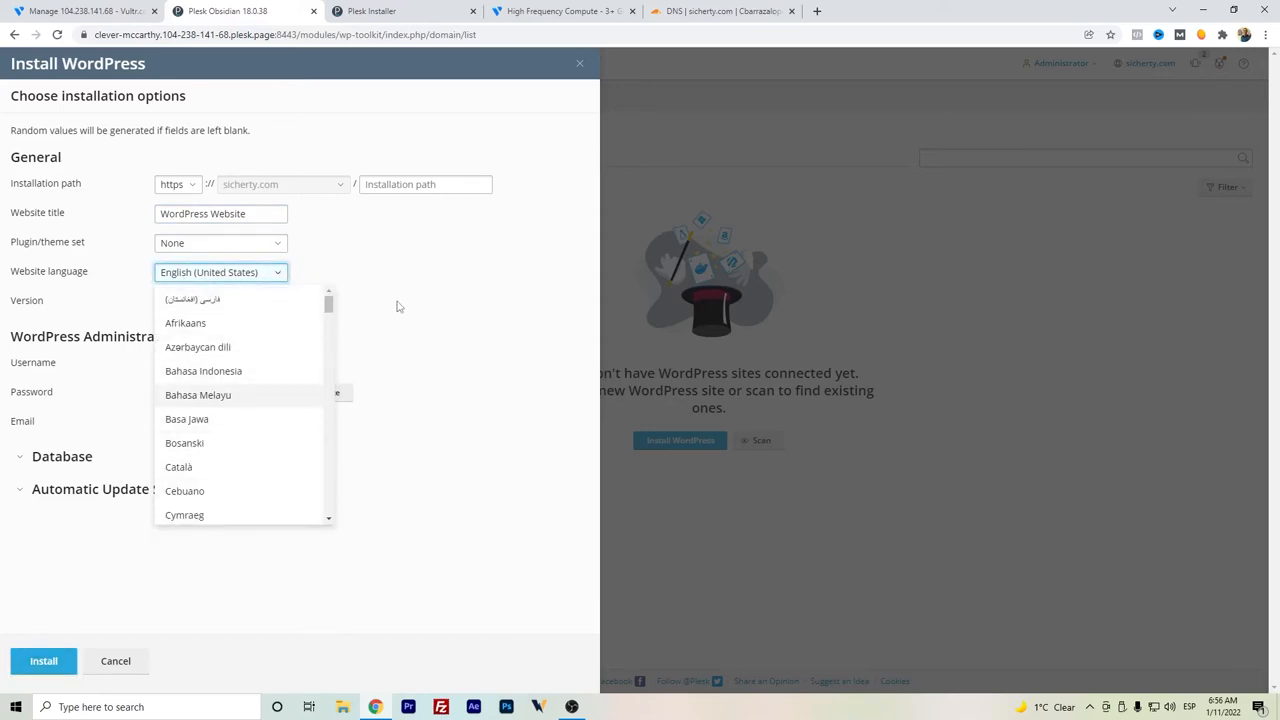
pyautogui.click(208, 272)
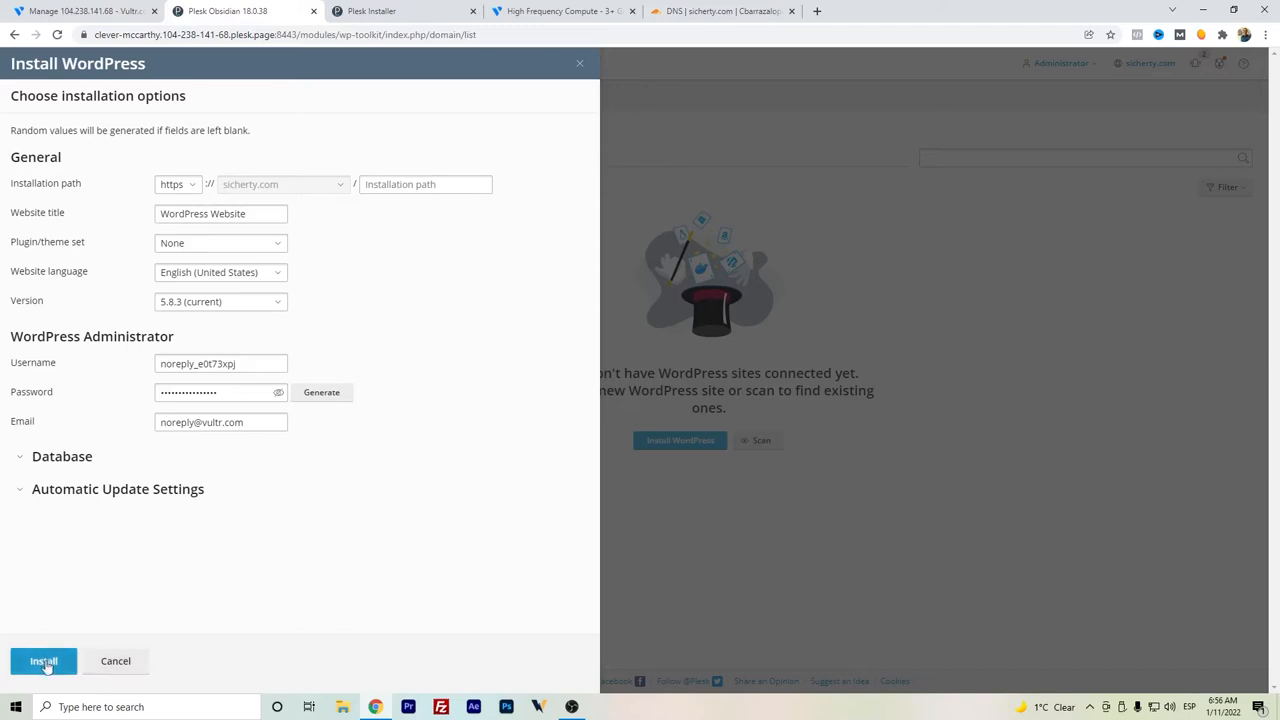
pyautogui.click(44, 660)
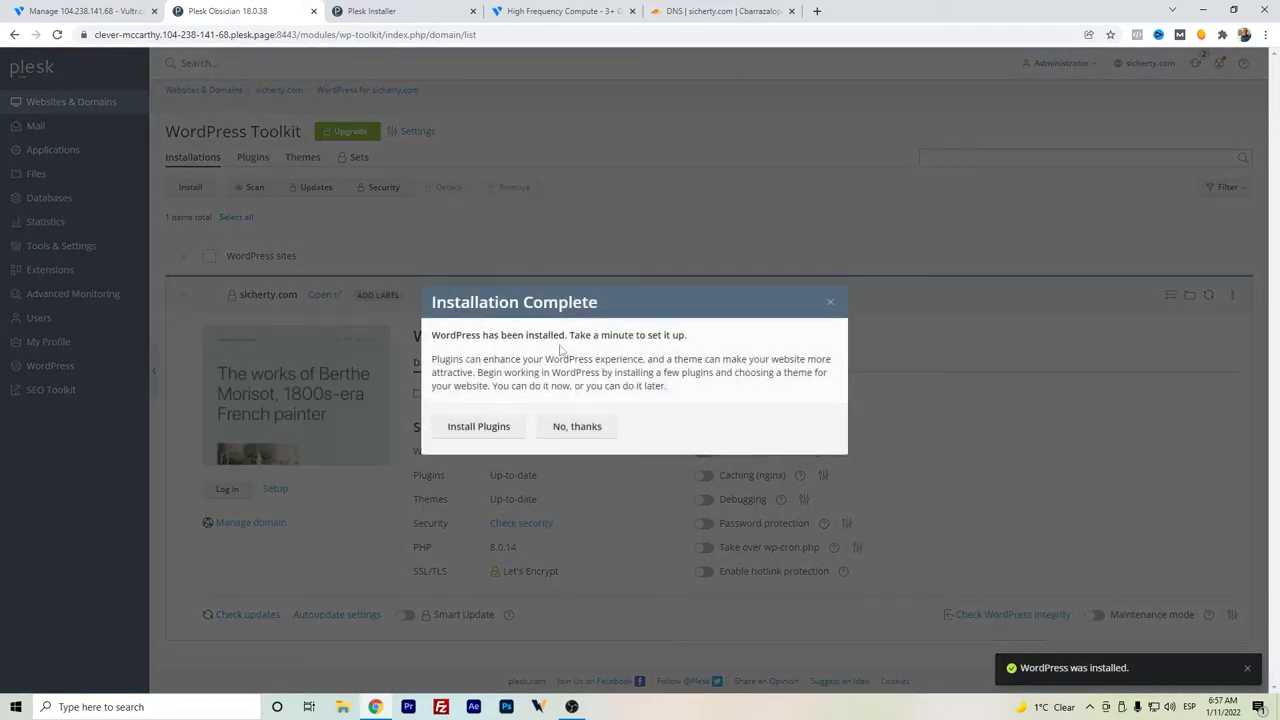
pyautogui.moveTo(490, 370)
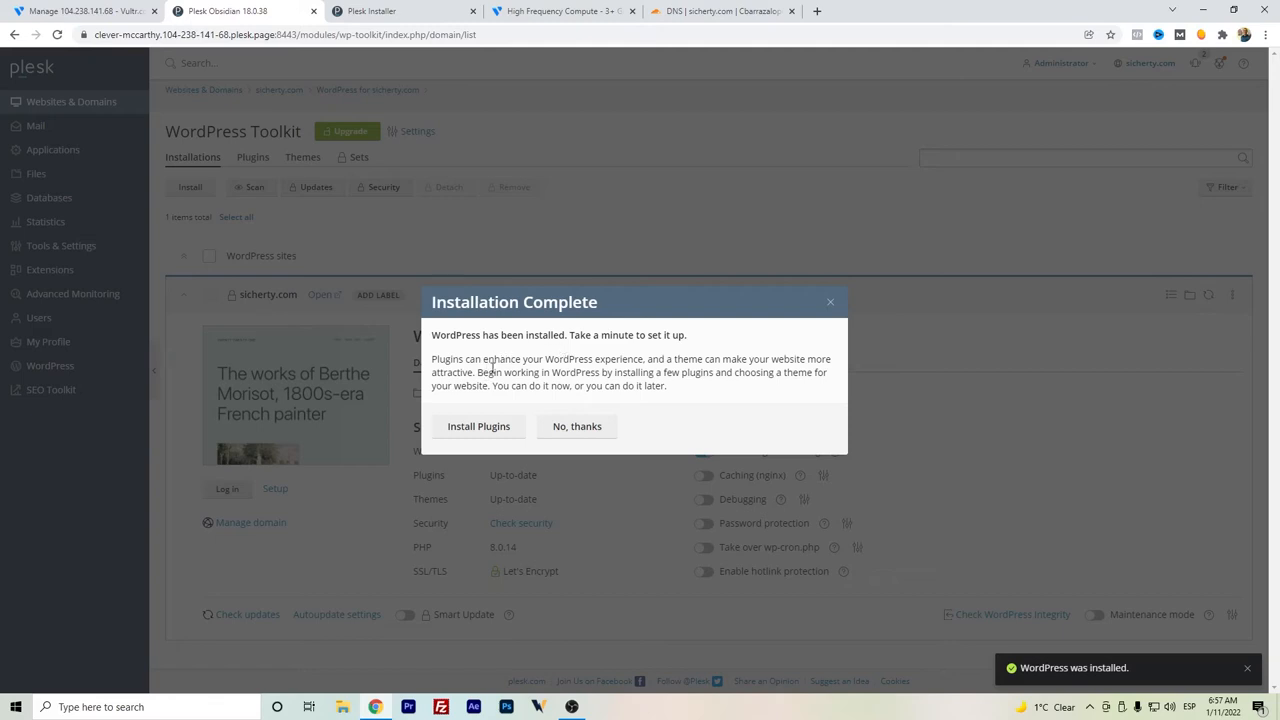
pyautogui.moveTo(612, 428)
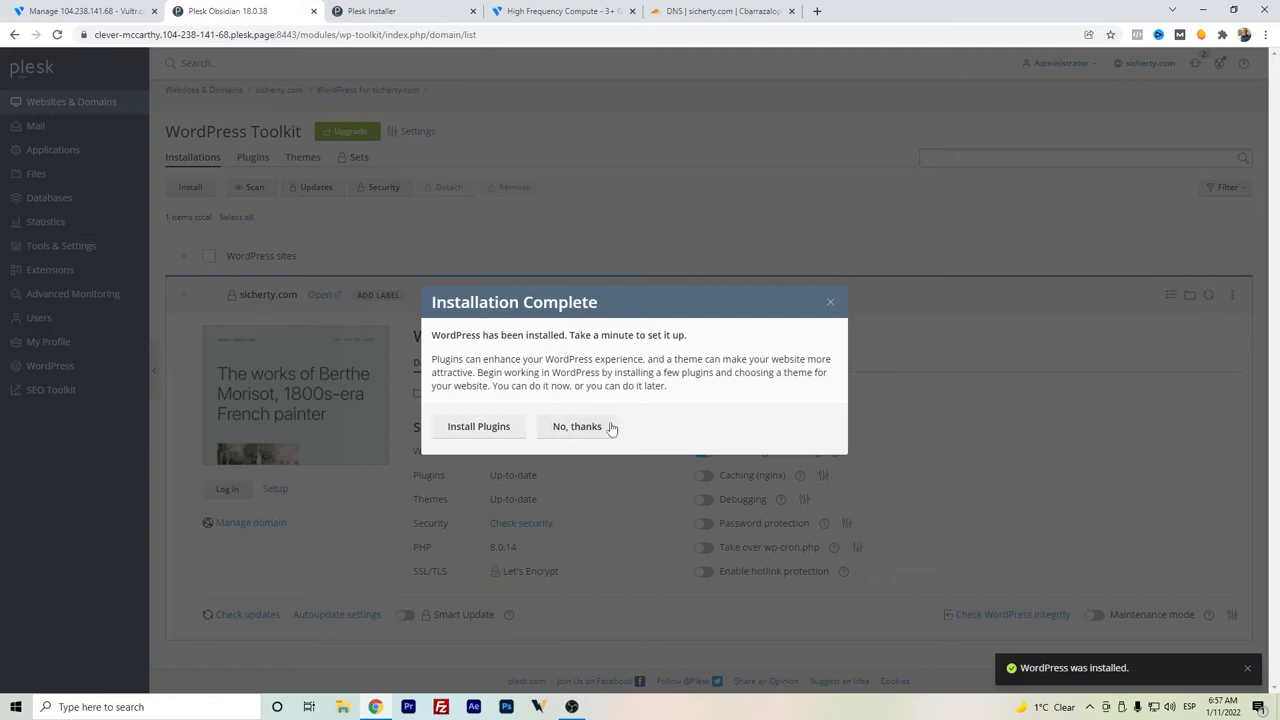
# Dismiss the install notice, enable nginx caching, and log in to the WordPress dashboard.
pyautogui.click(576, 426)
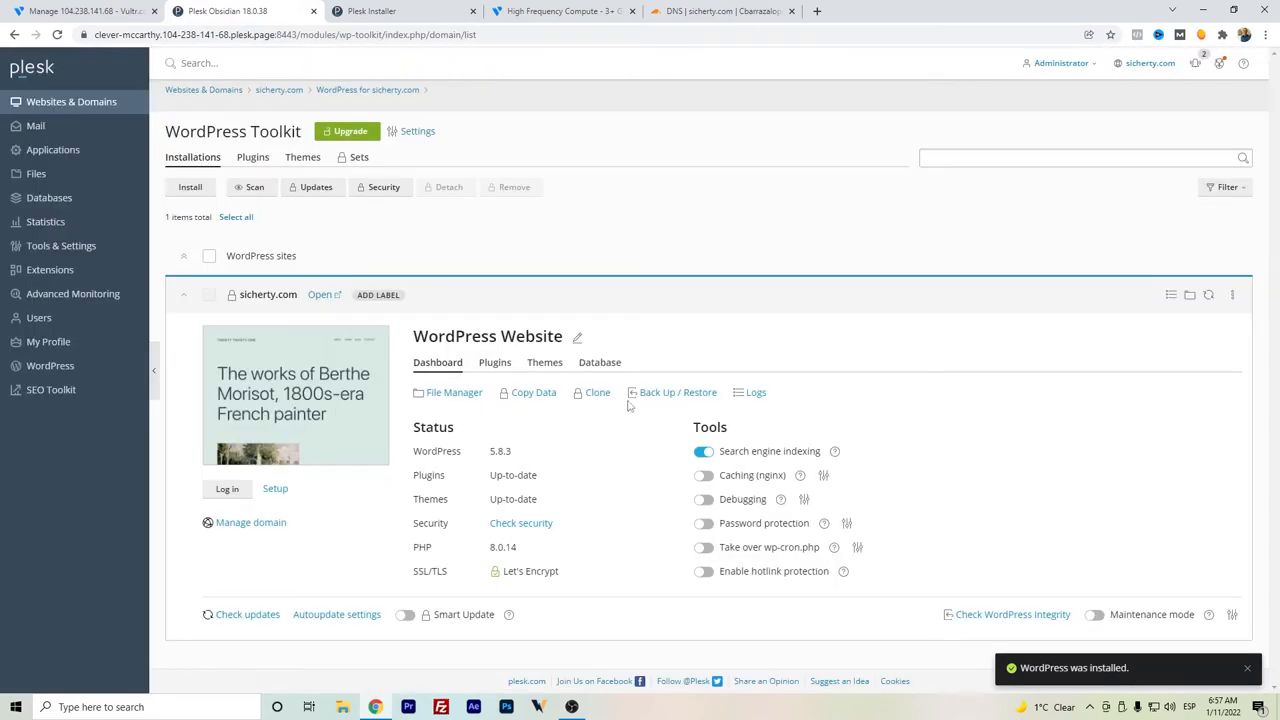
pyautogui.moveTo(476, 268)
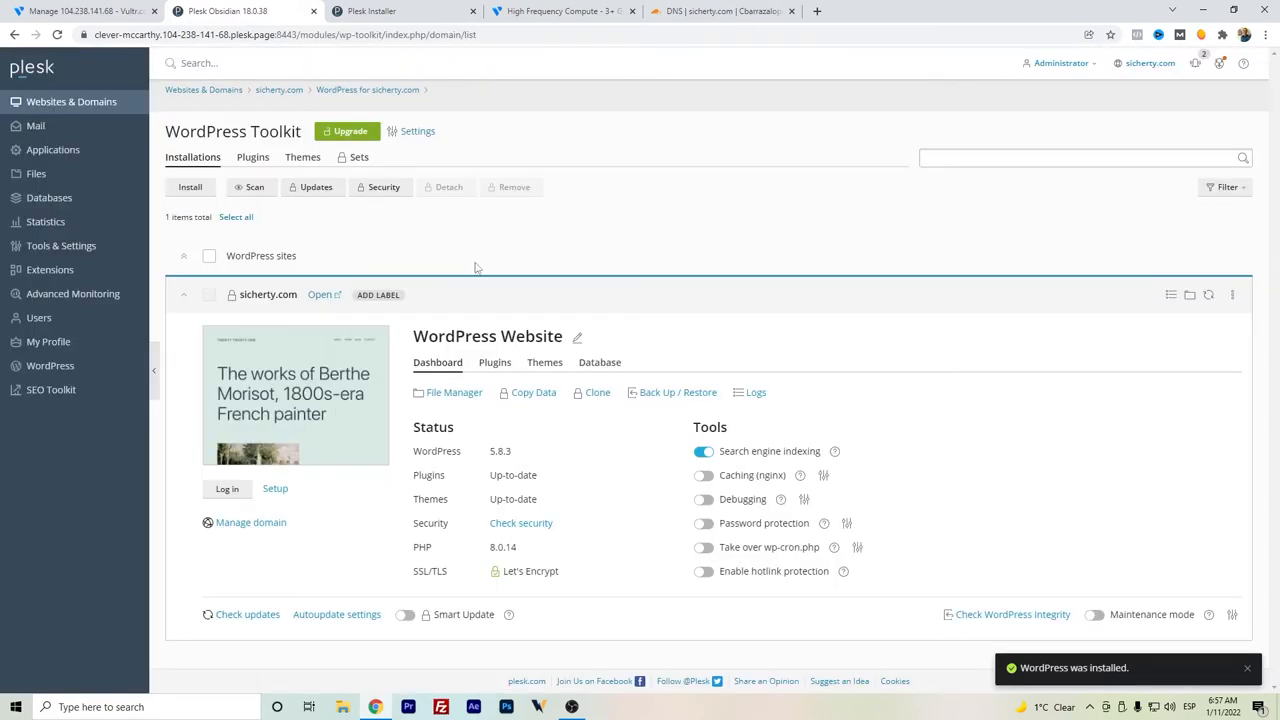
pyautogui.moveTo(696, 480)
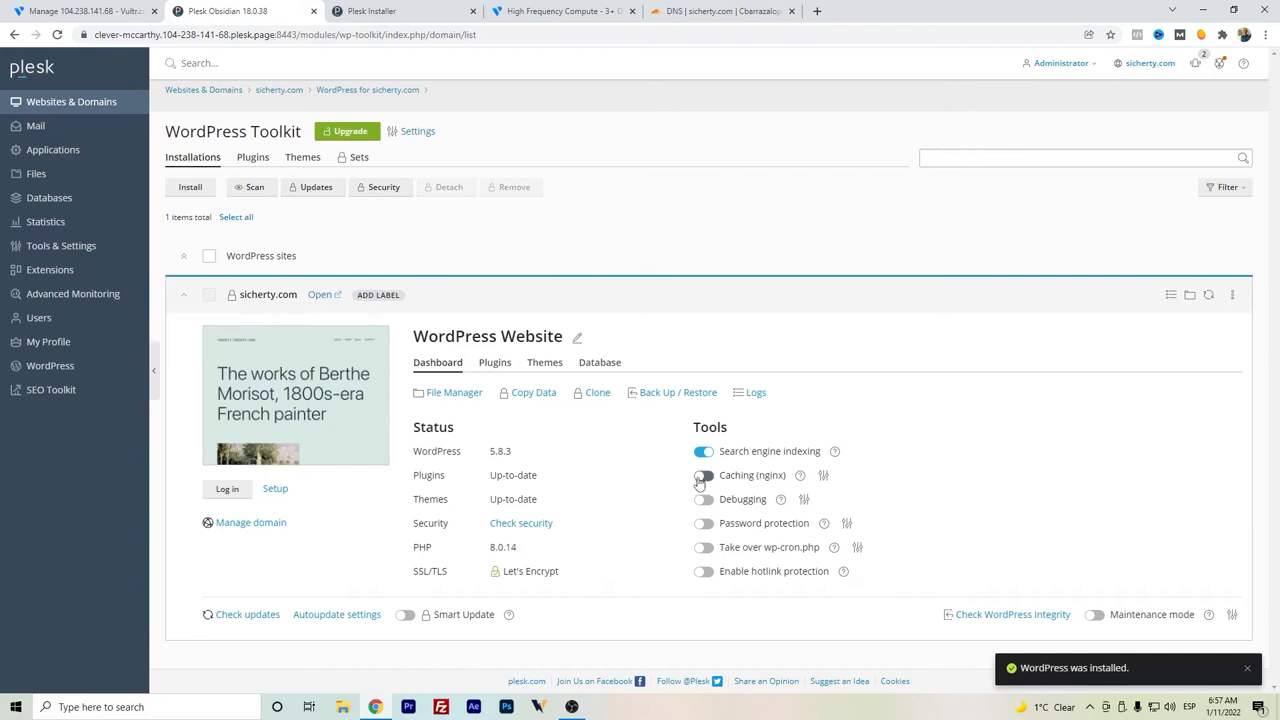
pyautogui.click(704, 476)
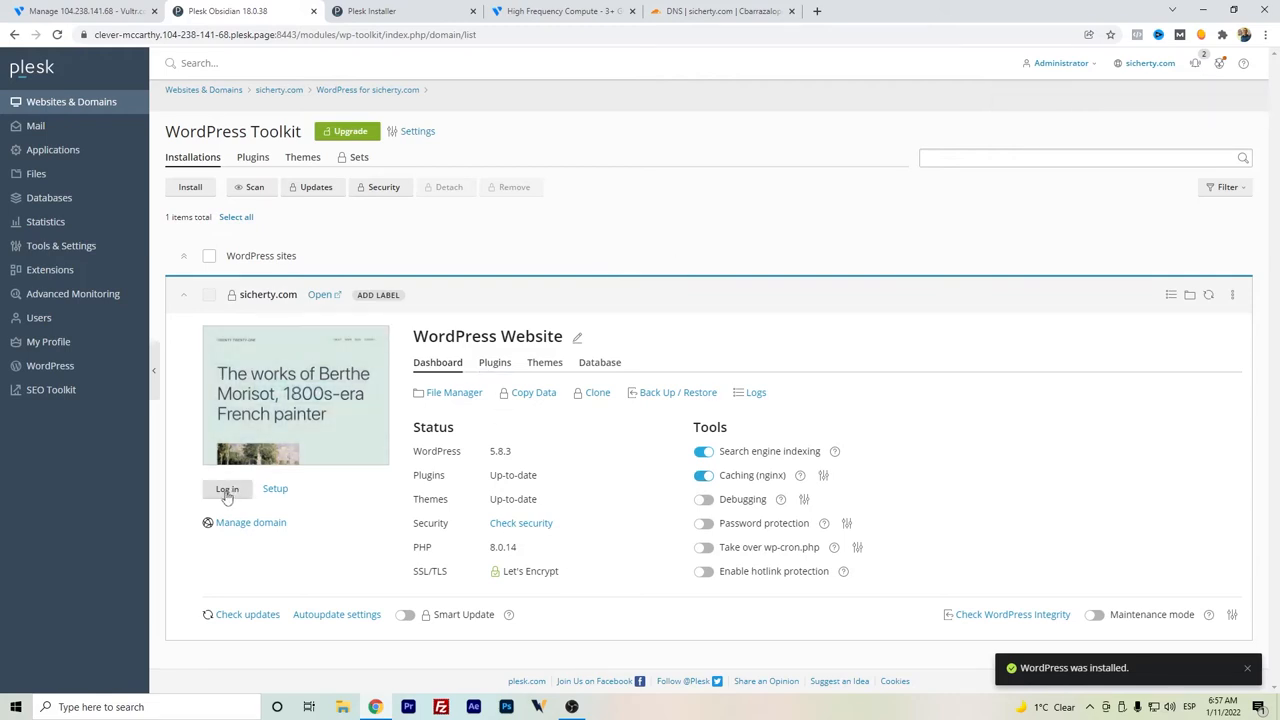
pyautogui.click(228, 488)
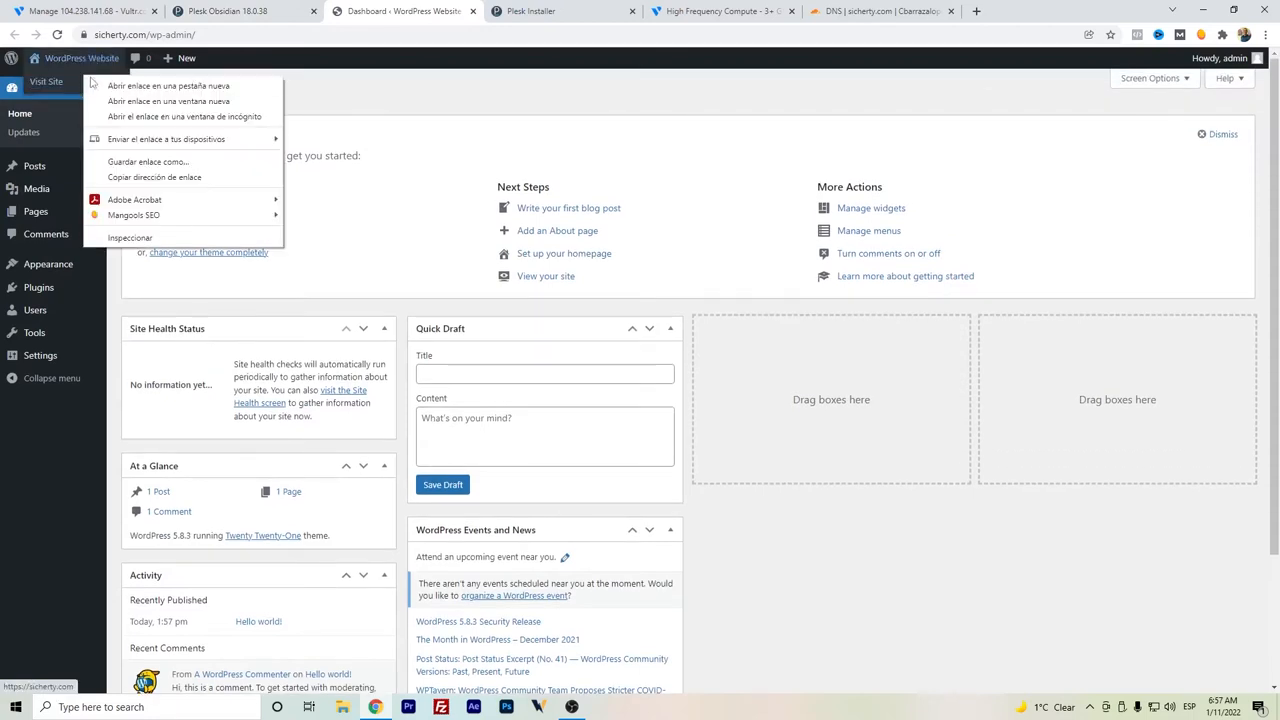
# View the live Hello world site in a new tab and return to the dashboard.
pyautogui.click(168, 84)
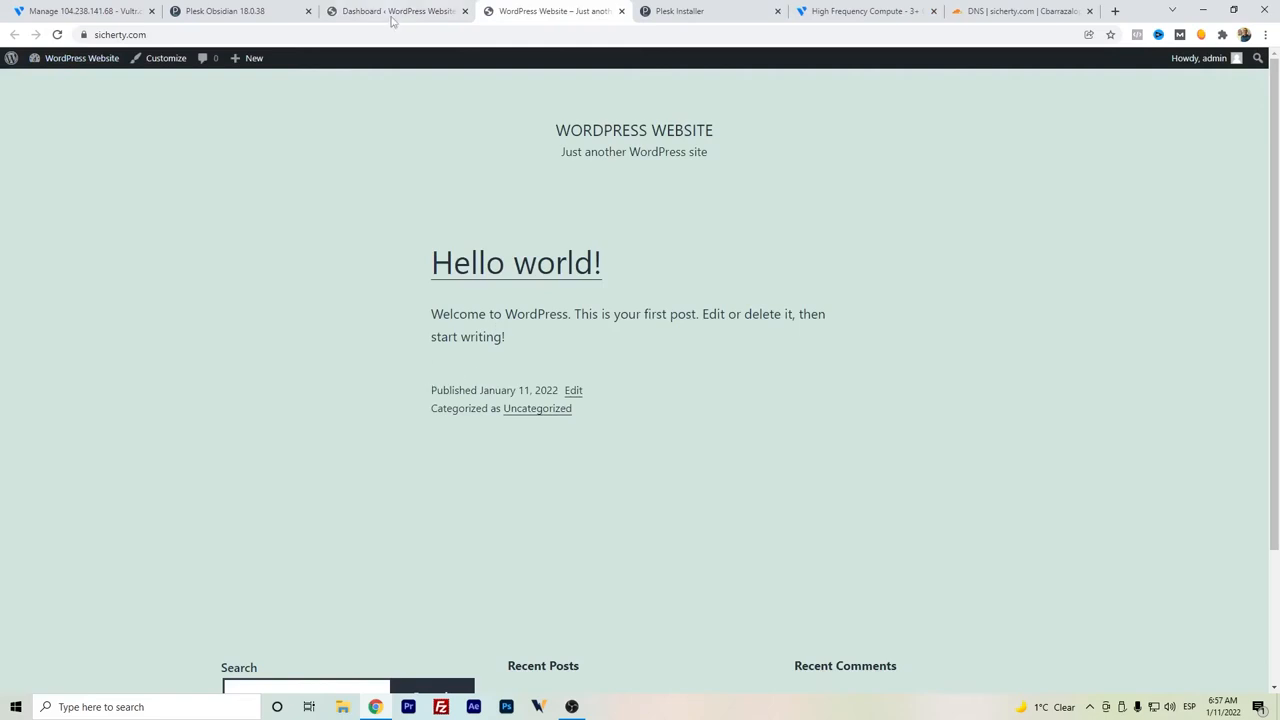
pyautogui.click(396, 12)
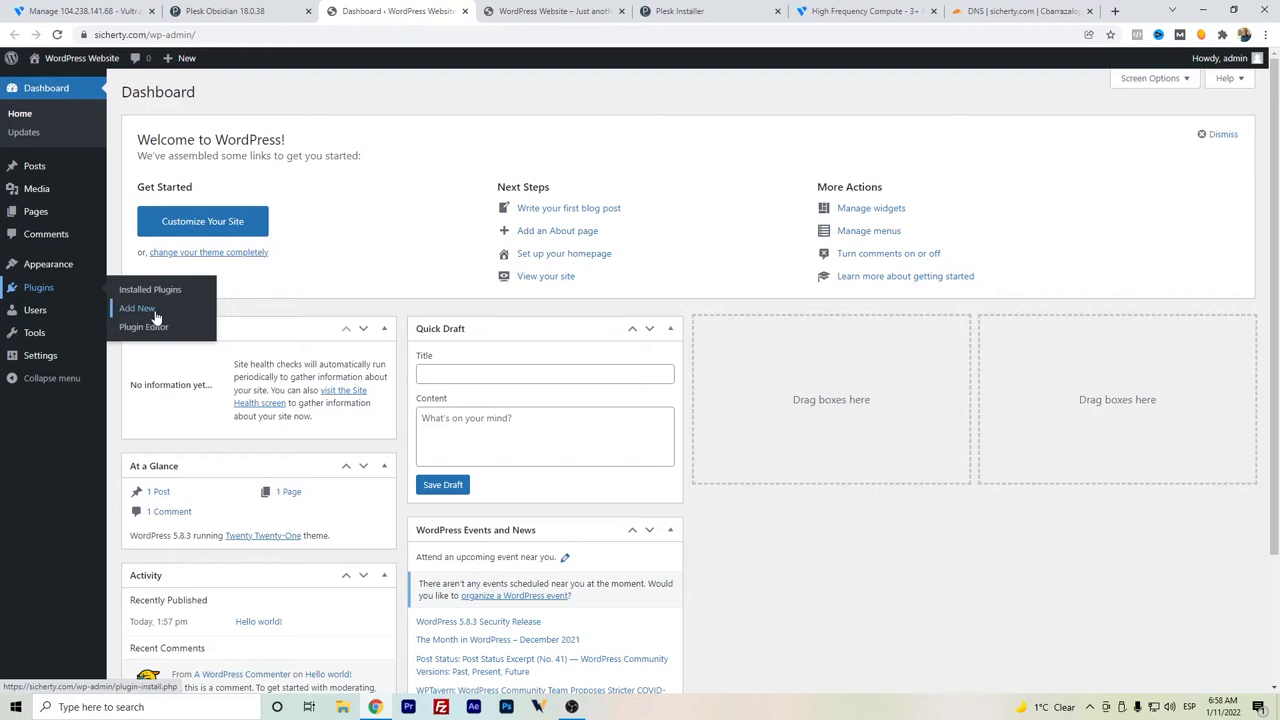
# Install and activate the Elementor Website Builder plugin from Add New.
pyautogui.click(136, 308)
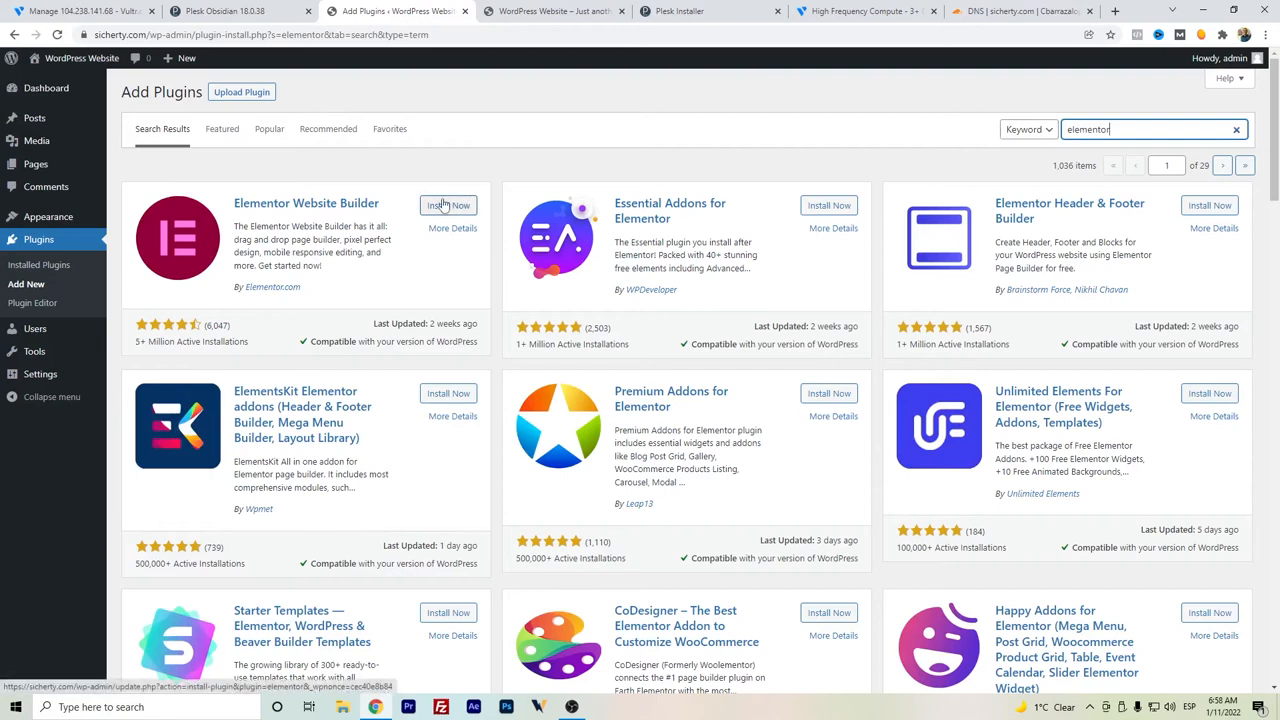
pyautogui.click(448, 204)
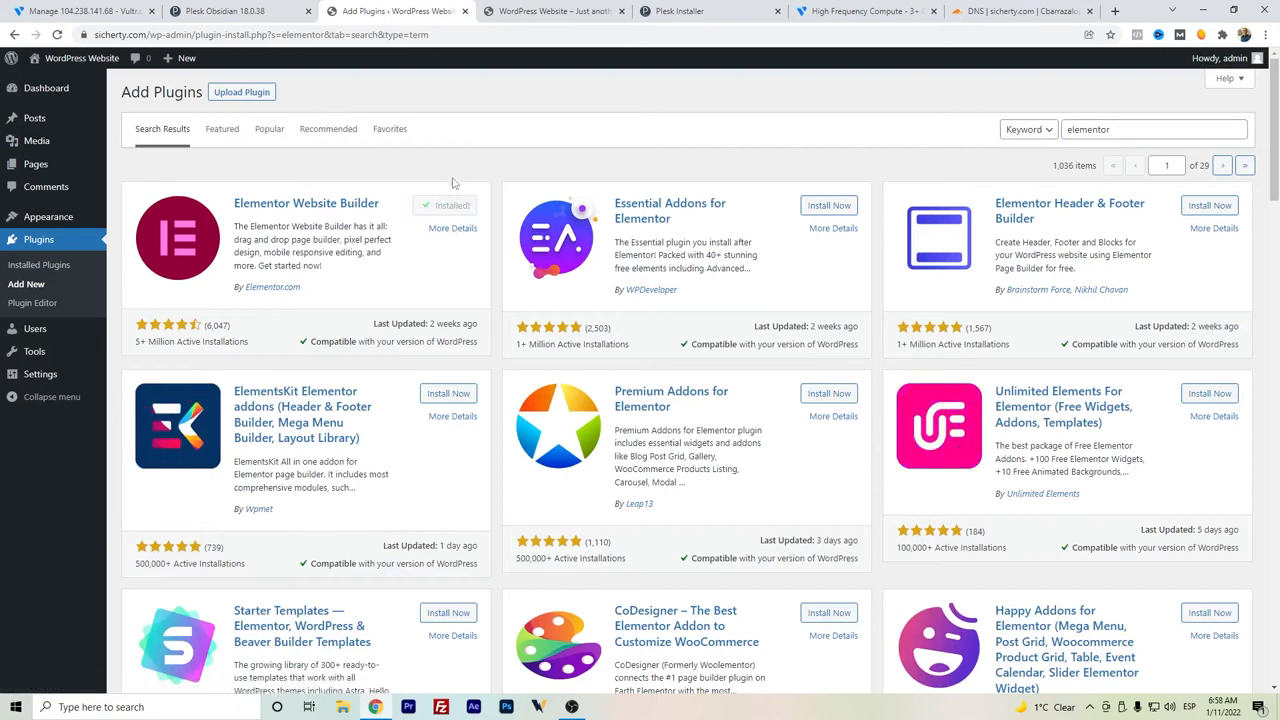
pyautogui.click(454, 204)
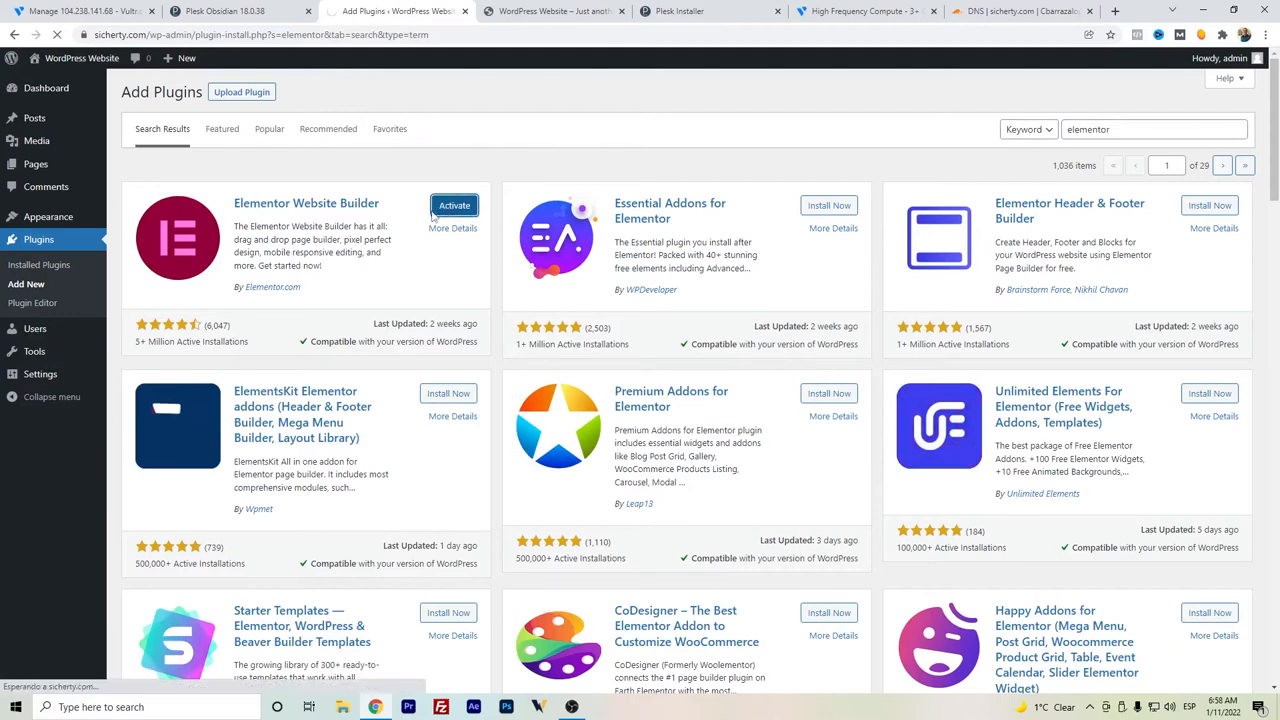
pyautogui.click(454, 204)
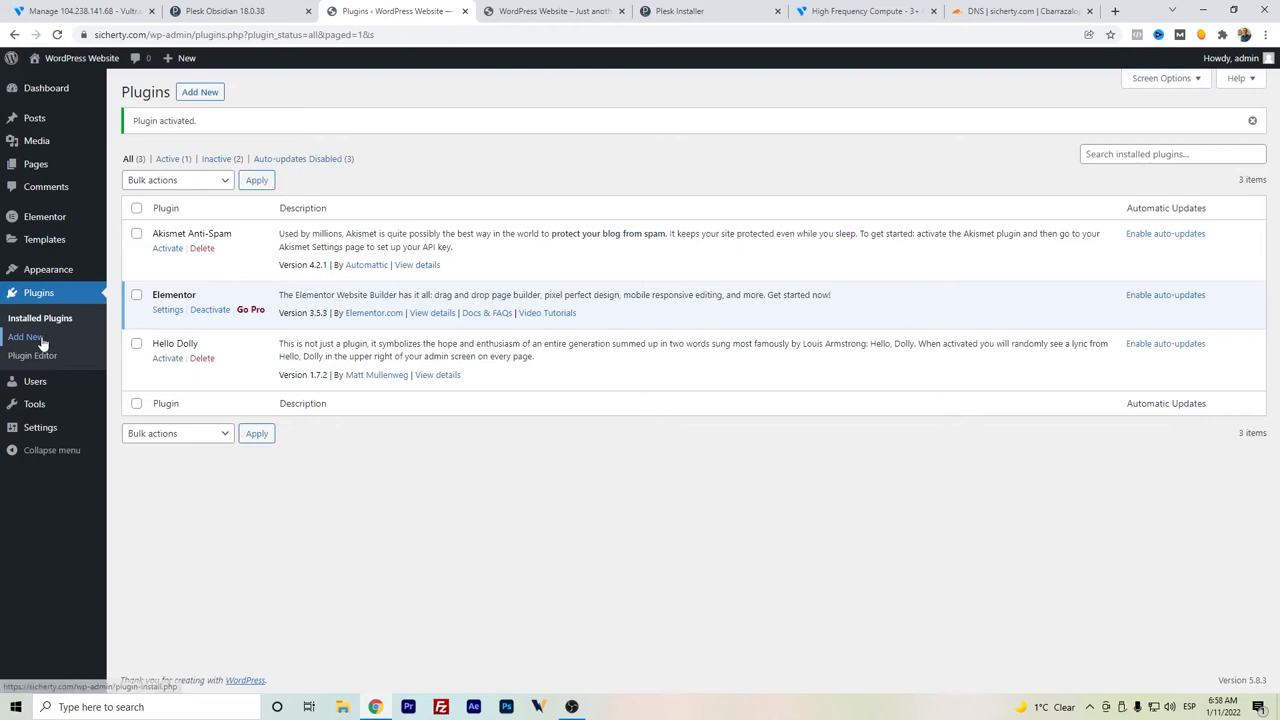
# Search 'envato elements', then install and activate the Envato Elements plugin.
pyautogui.click(26, 336)
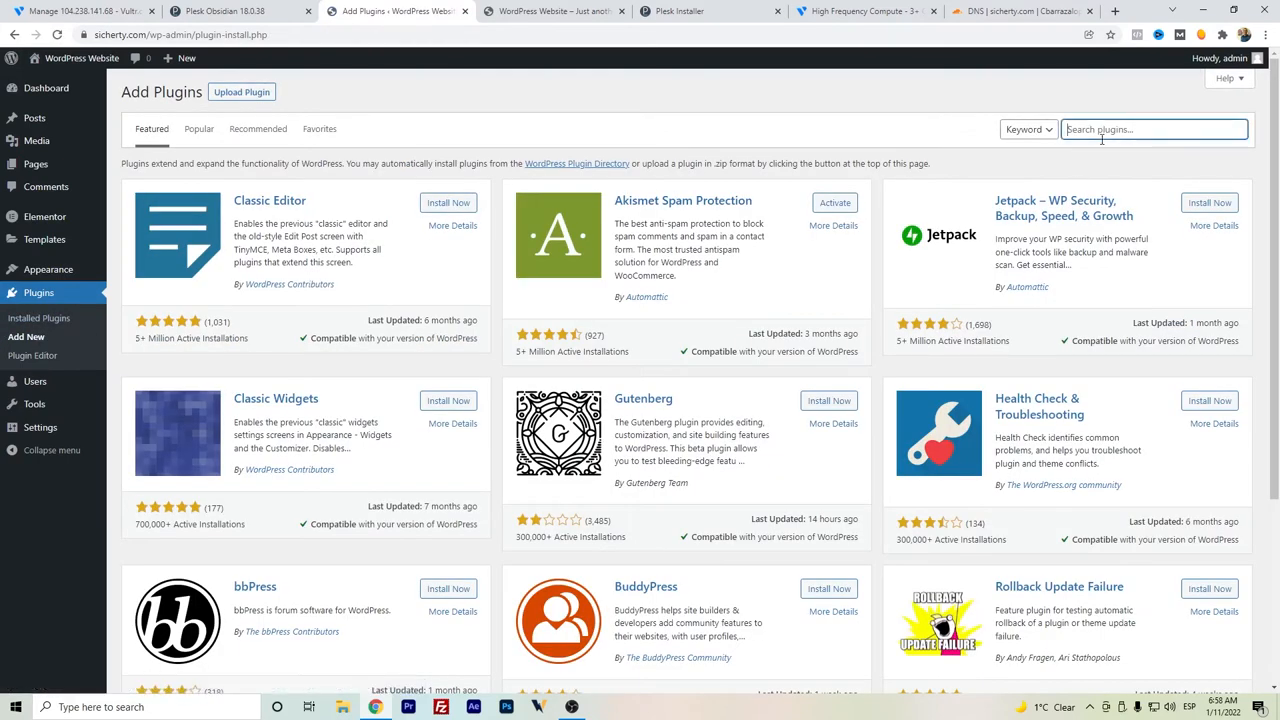
pyautogui.write('e')
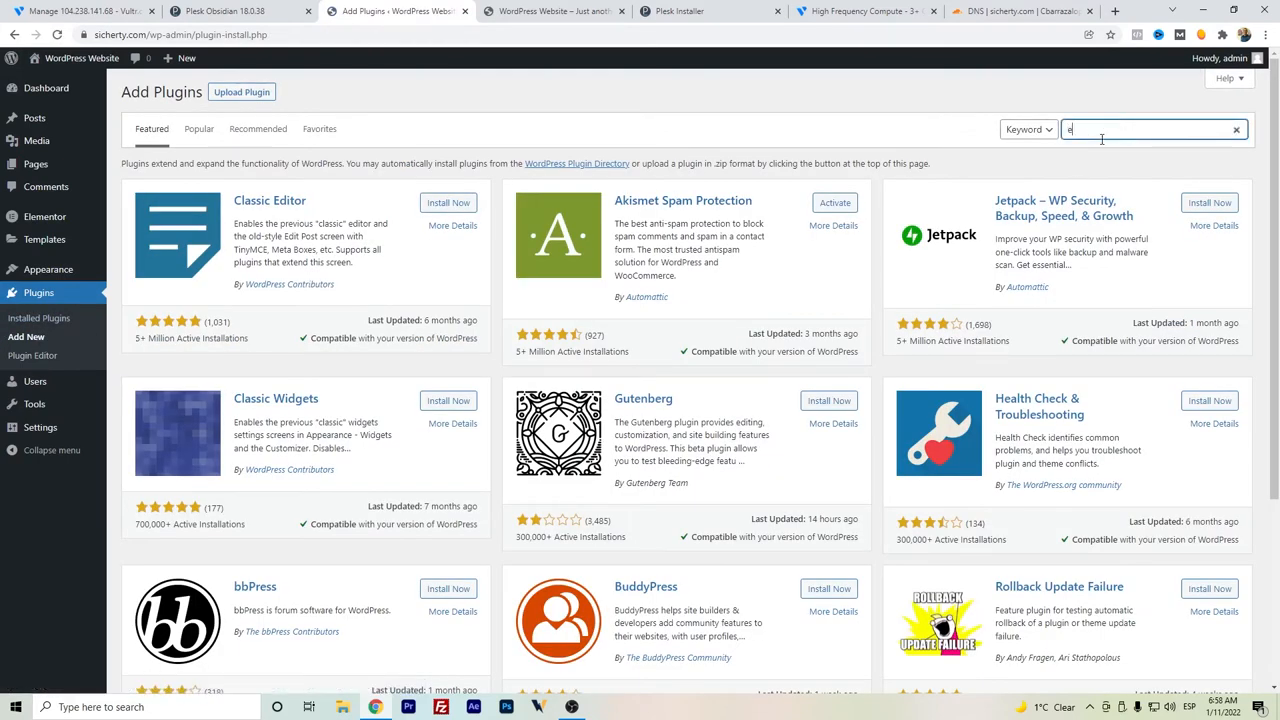
pyautogui.write('envato elements')
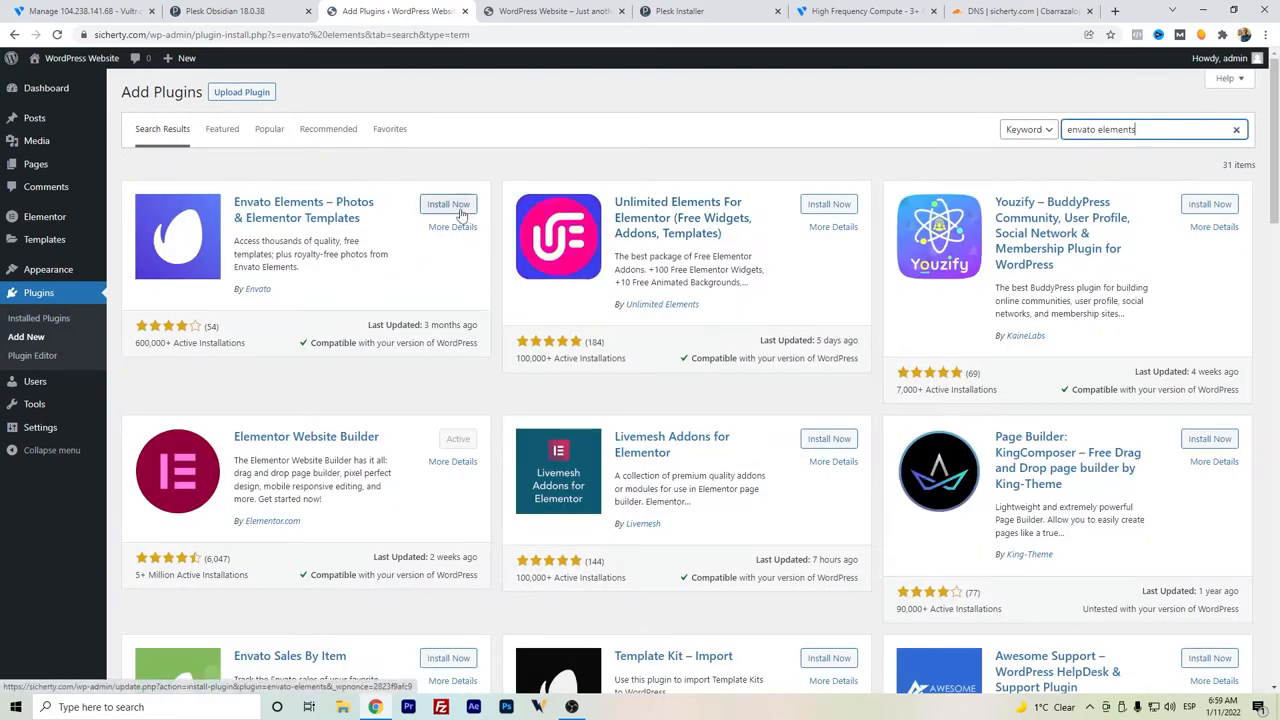
pyautogui.click(448, 204)
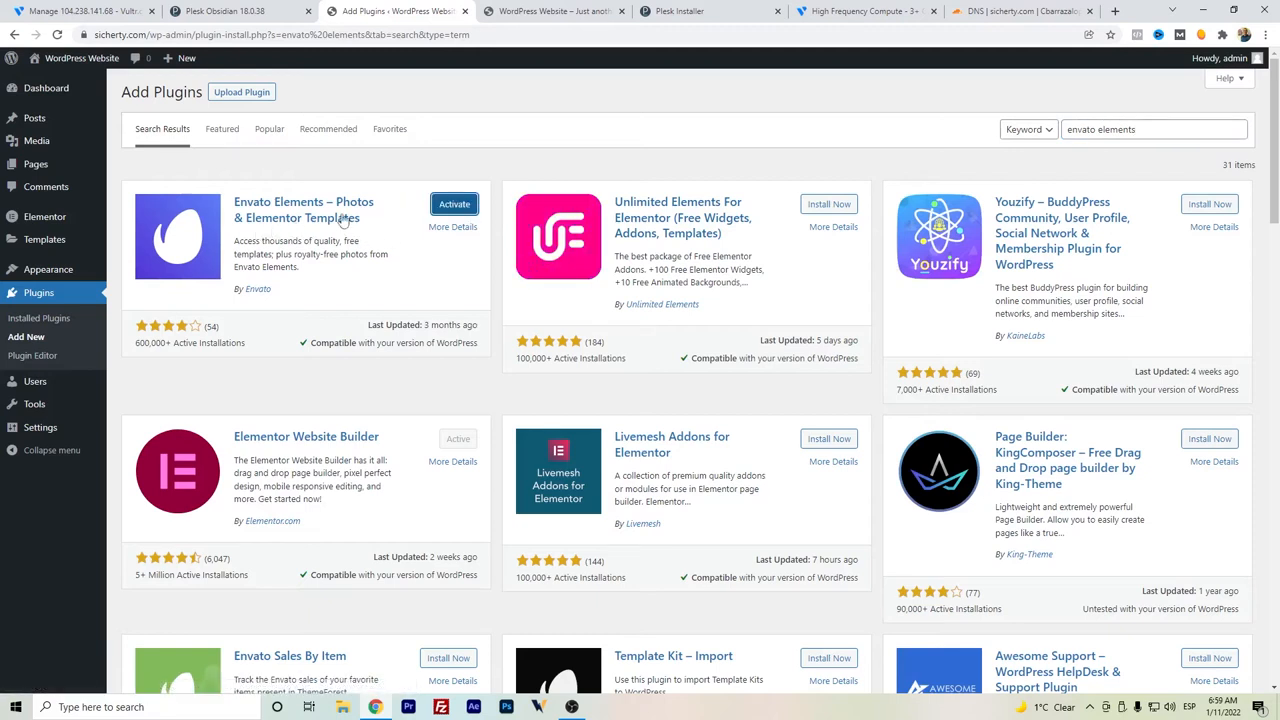
pyautogui.click(454, 204)
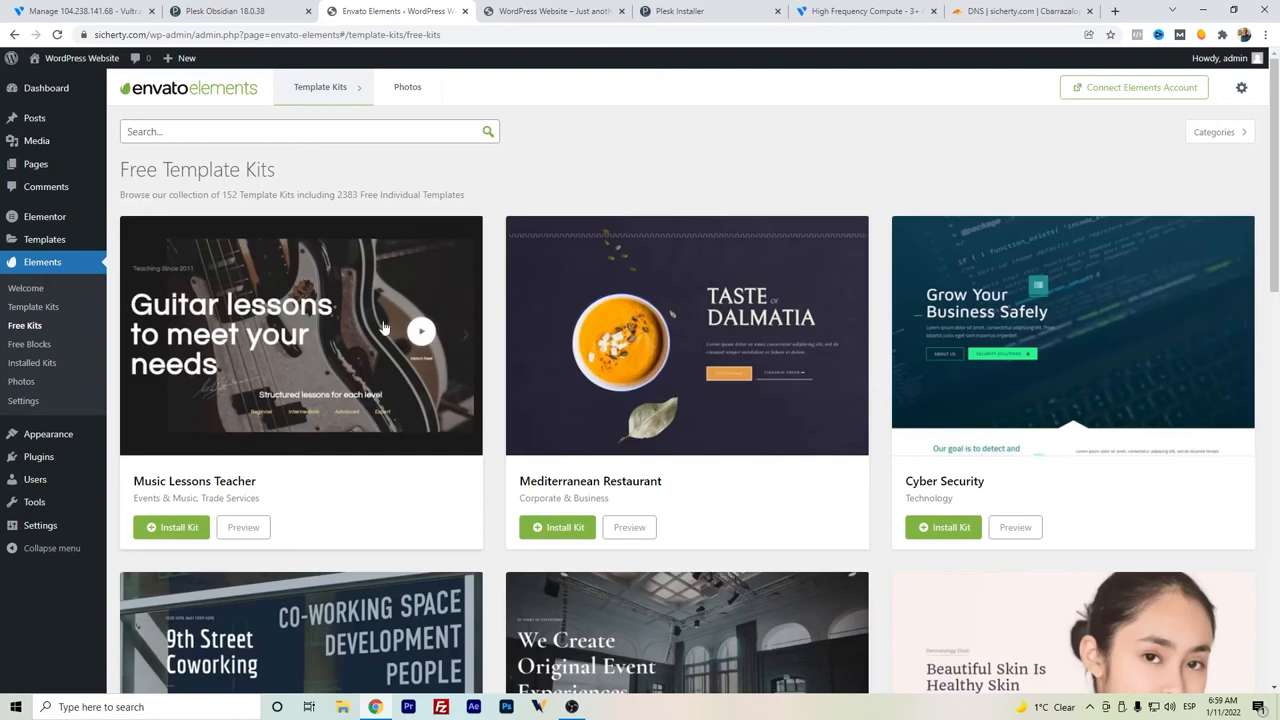
# Install the Music Lessons Teacher kit and browse the remaining free template kits.
pyautogui.click(172, 528)
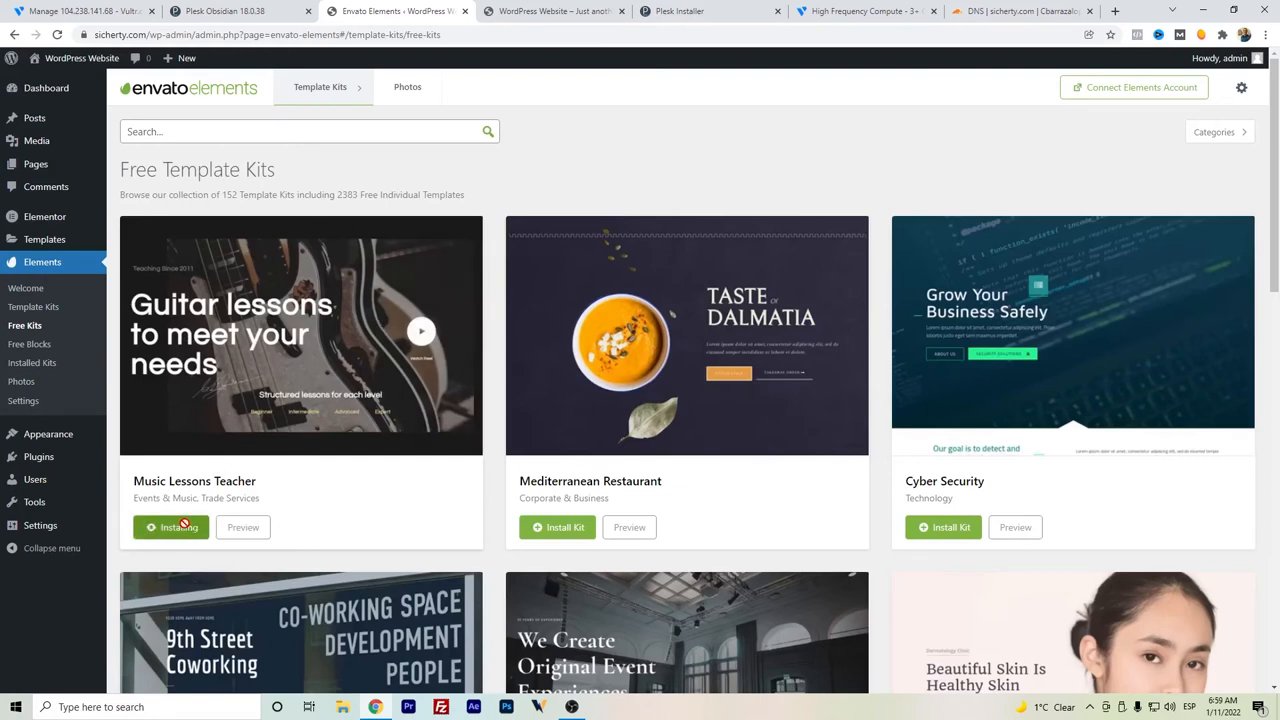
pyautogui.click(170, 528)
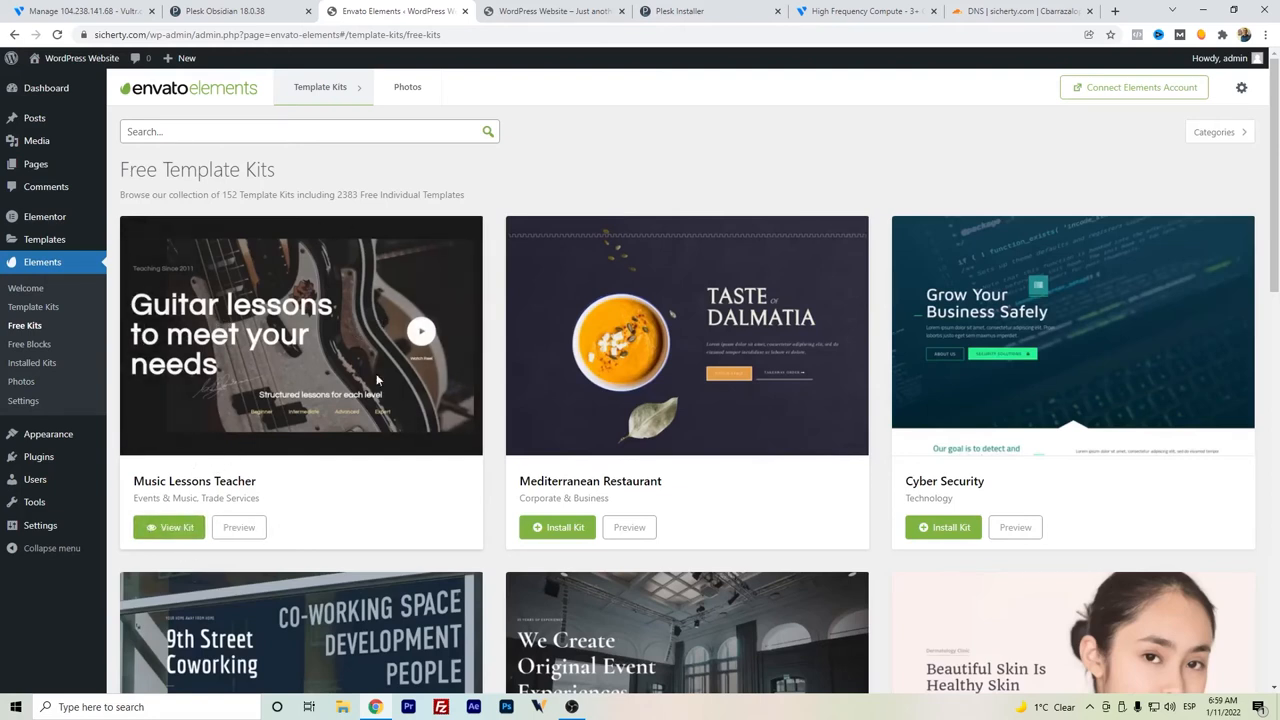
pyautogui.moveTo(492, 430)
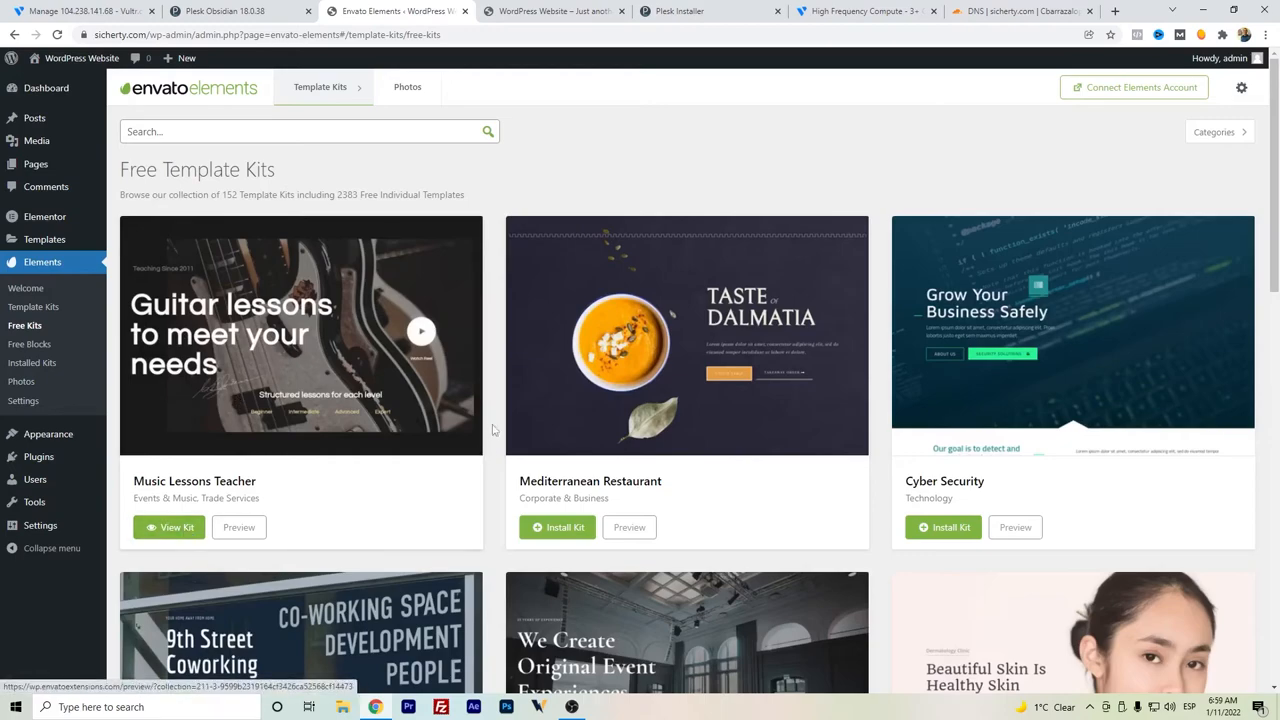
pyautogui.scroll(-3)
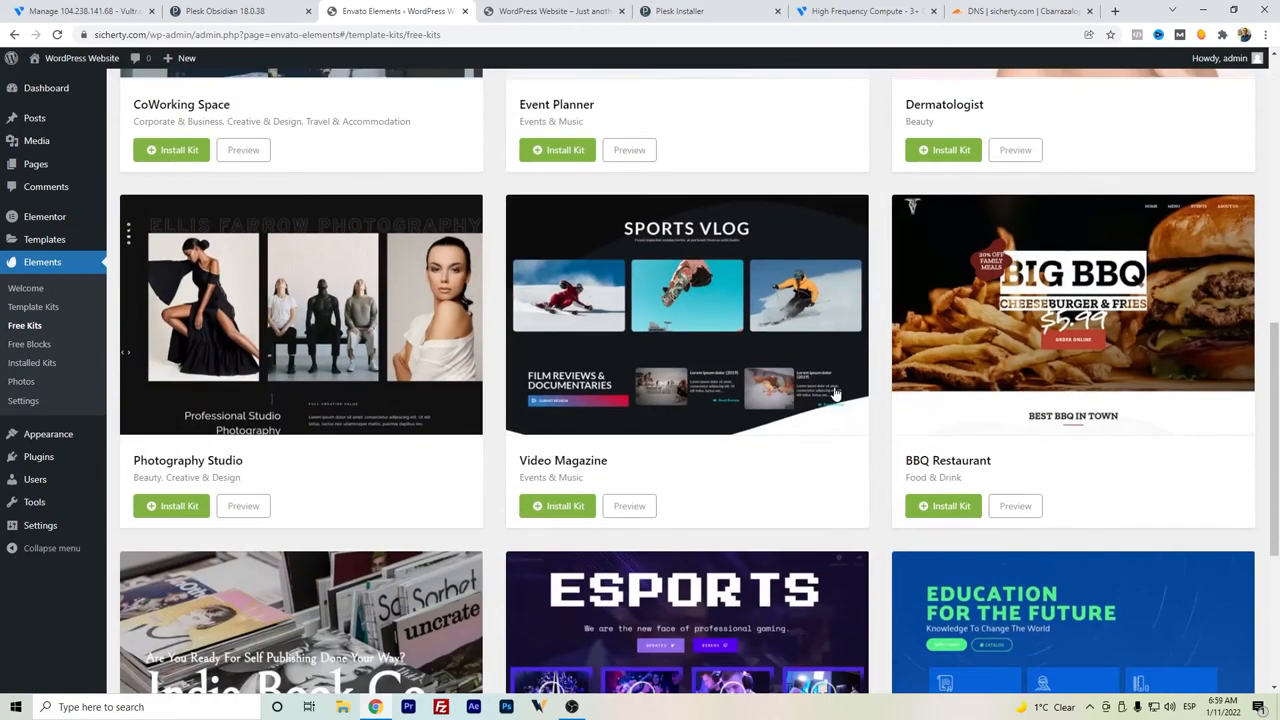
pyautogui.scroll(-3)
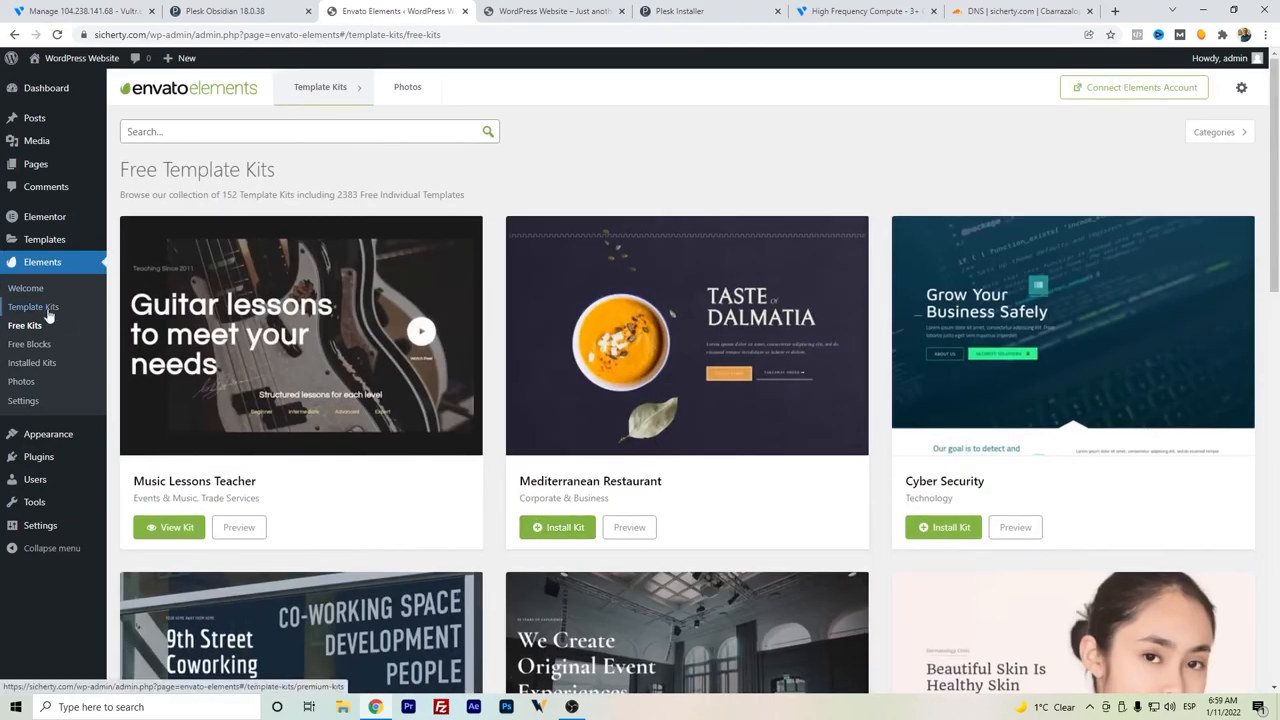
# Browse the Premium Kits tab under Elements > Template Kits.
pyautogui.click(24, 288)
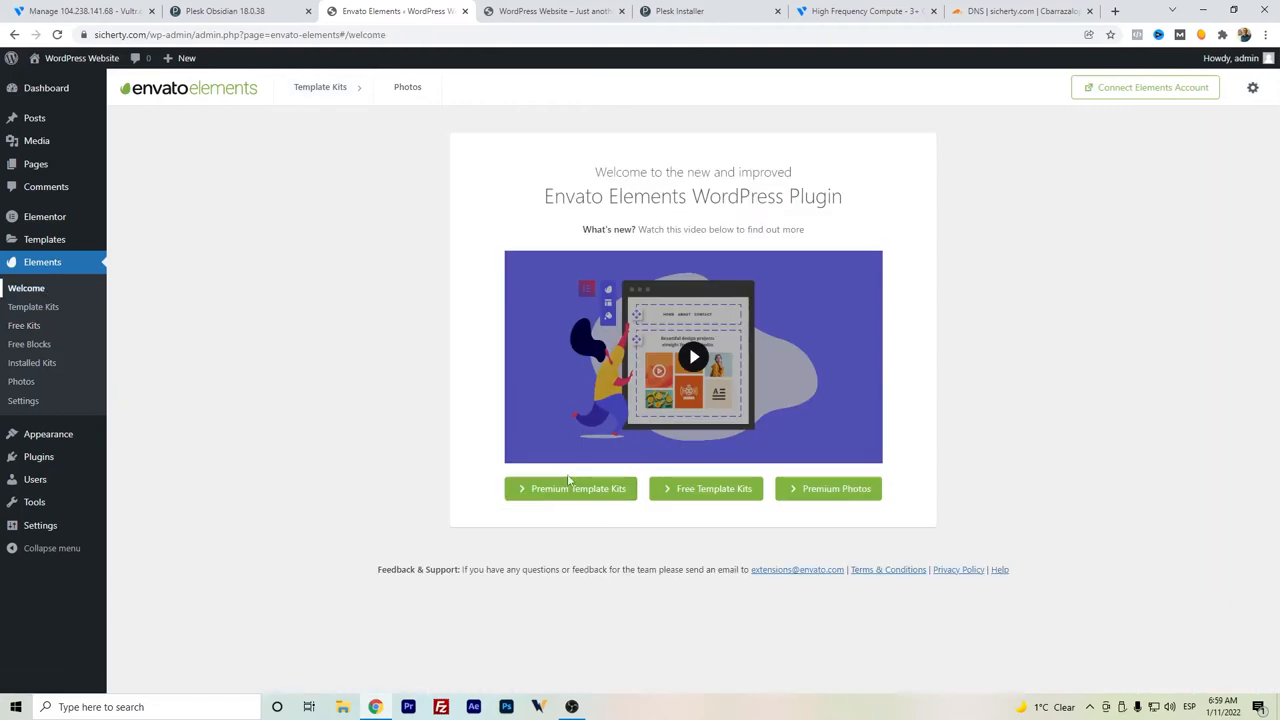
pyautogui.click(570, 488)
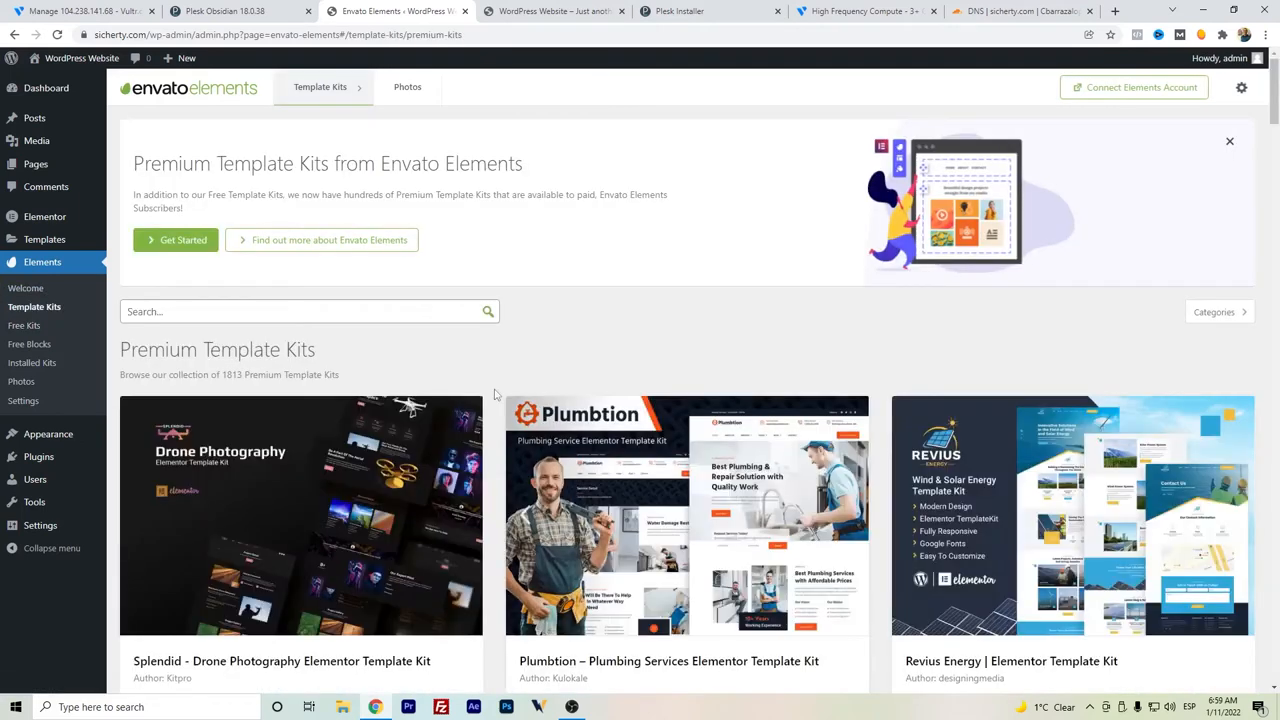
pyautogui.scroll(-3)
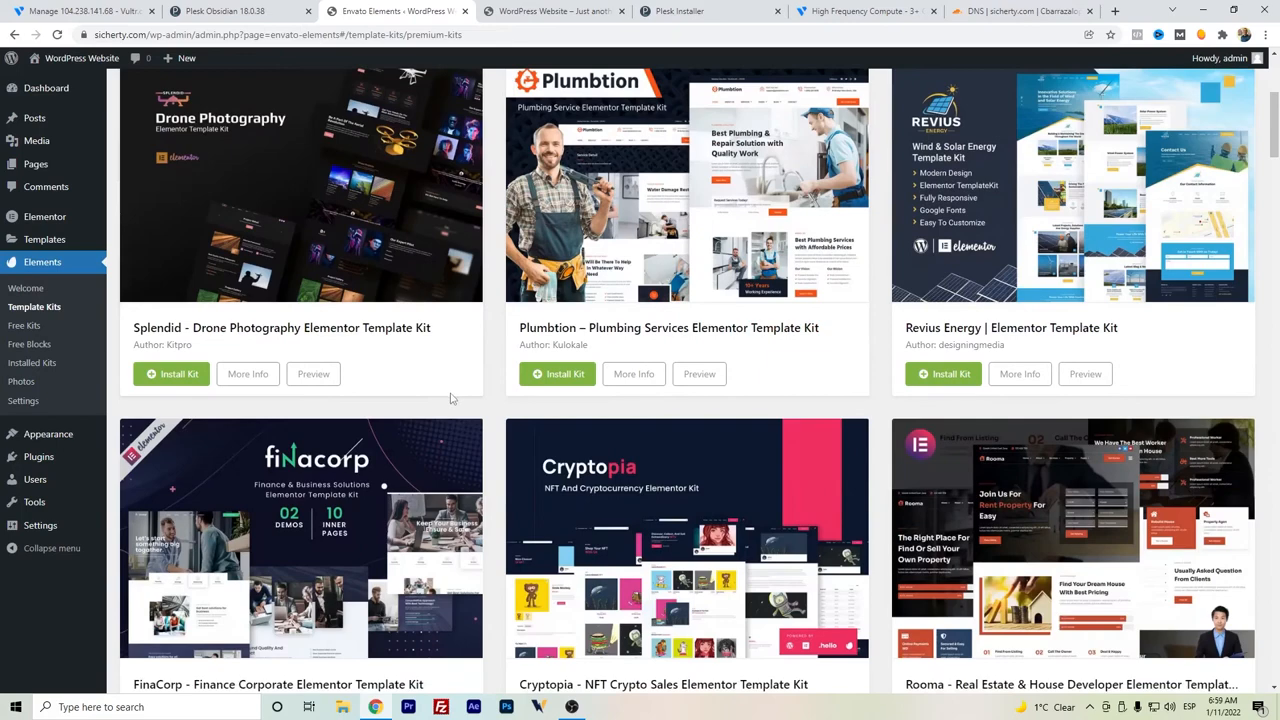
pyautogui.scroll(-3)
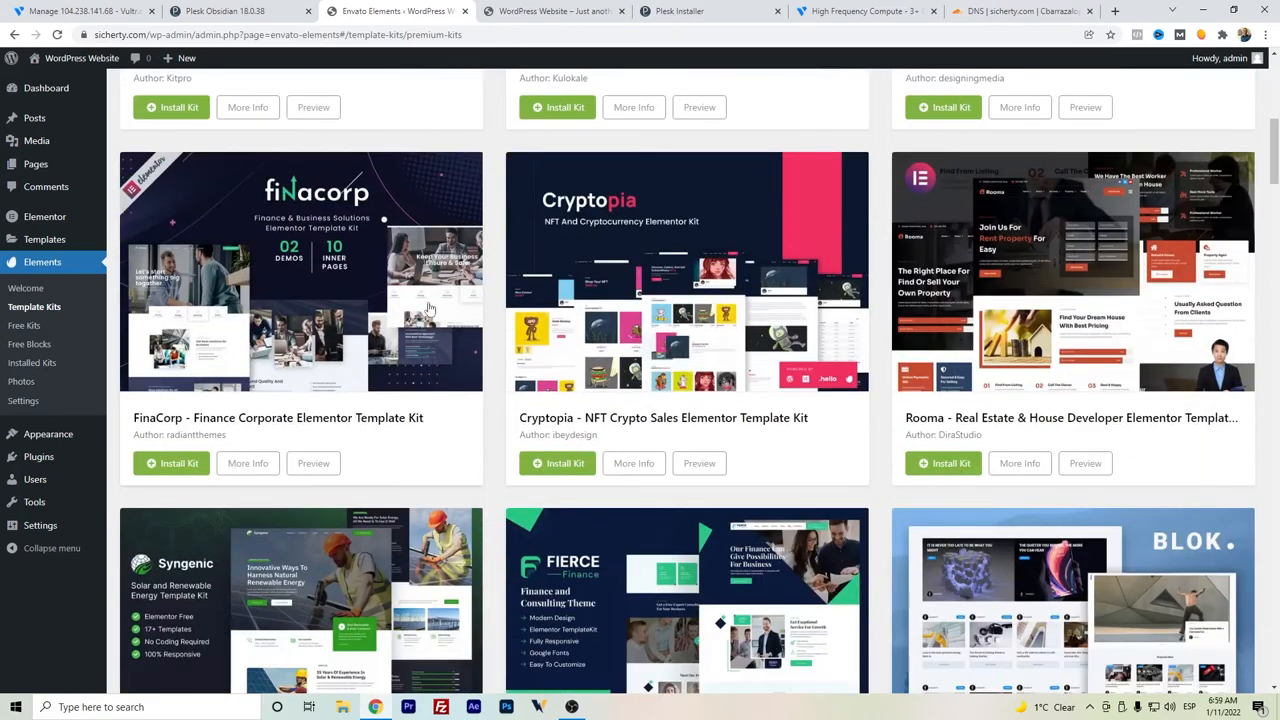
pyautogui.scroll(-3)
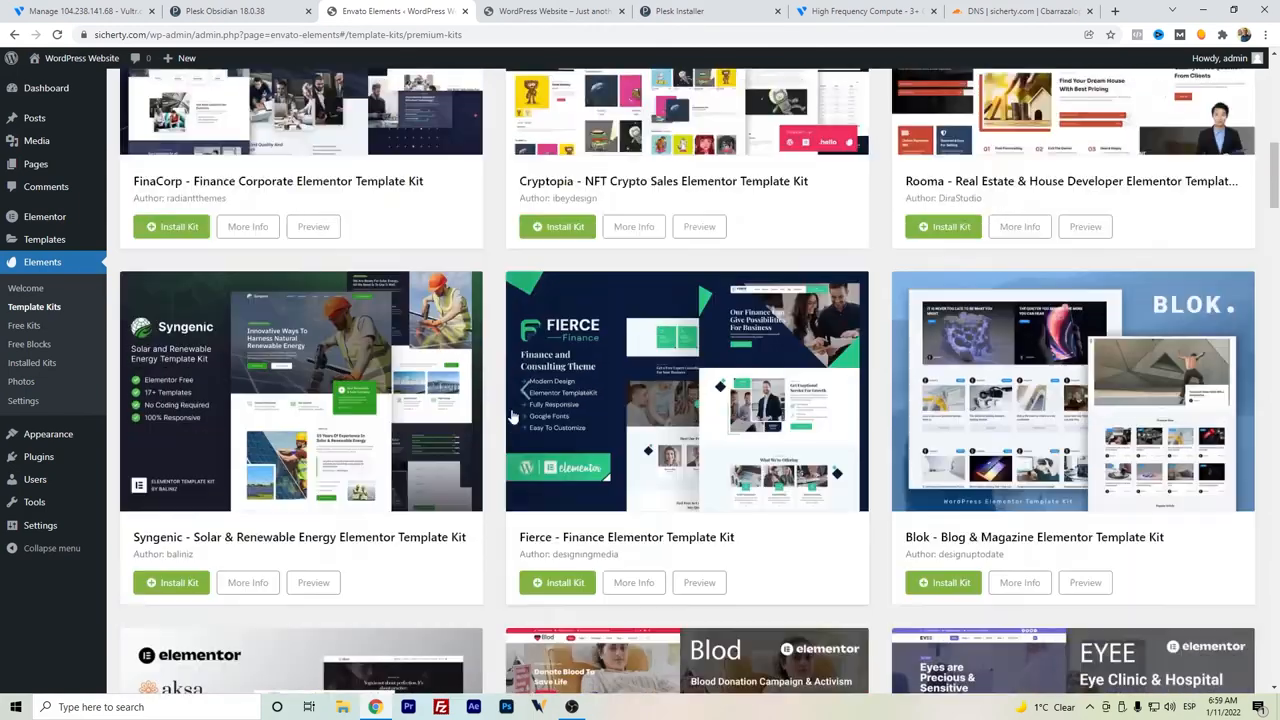
pyautogui.scroll(3)
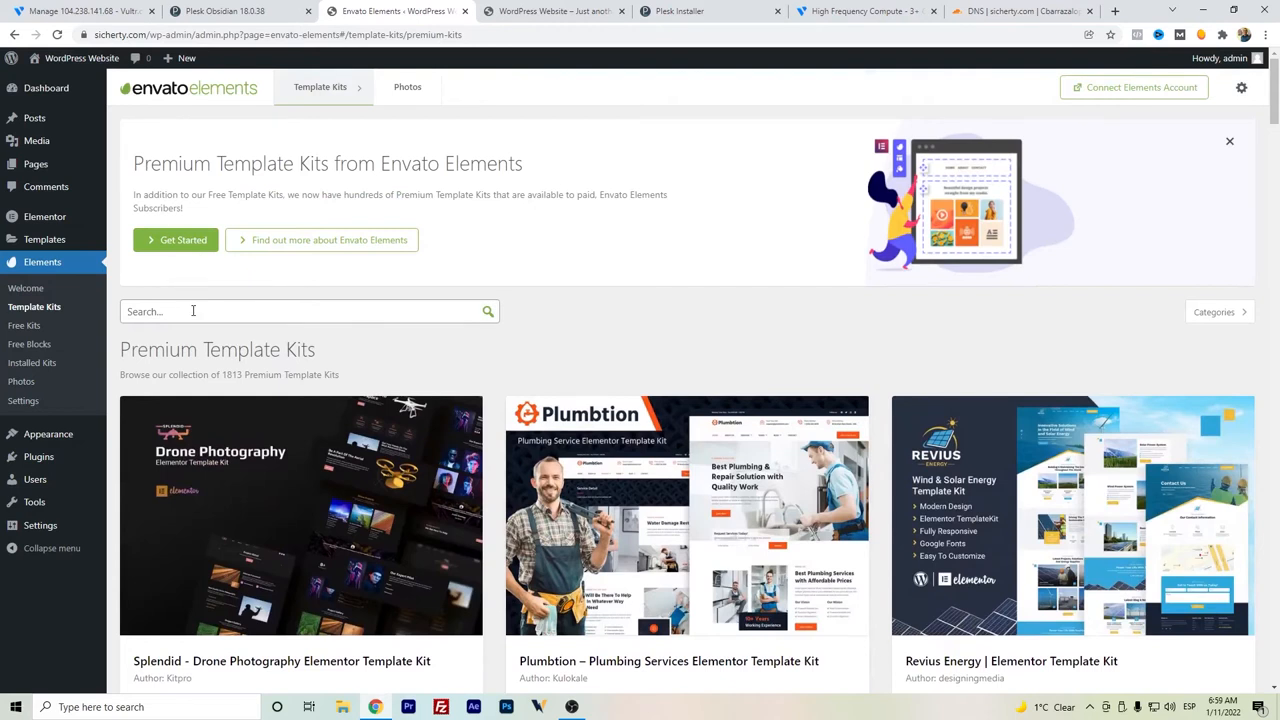
pyautogui.moveTo(140, 292)
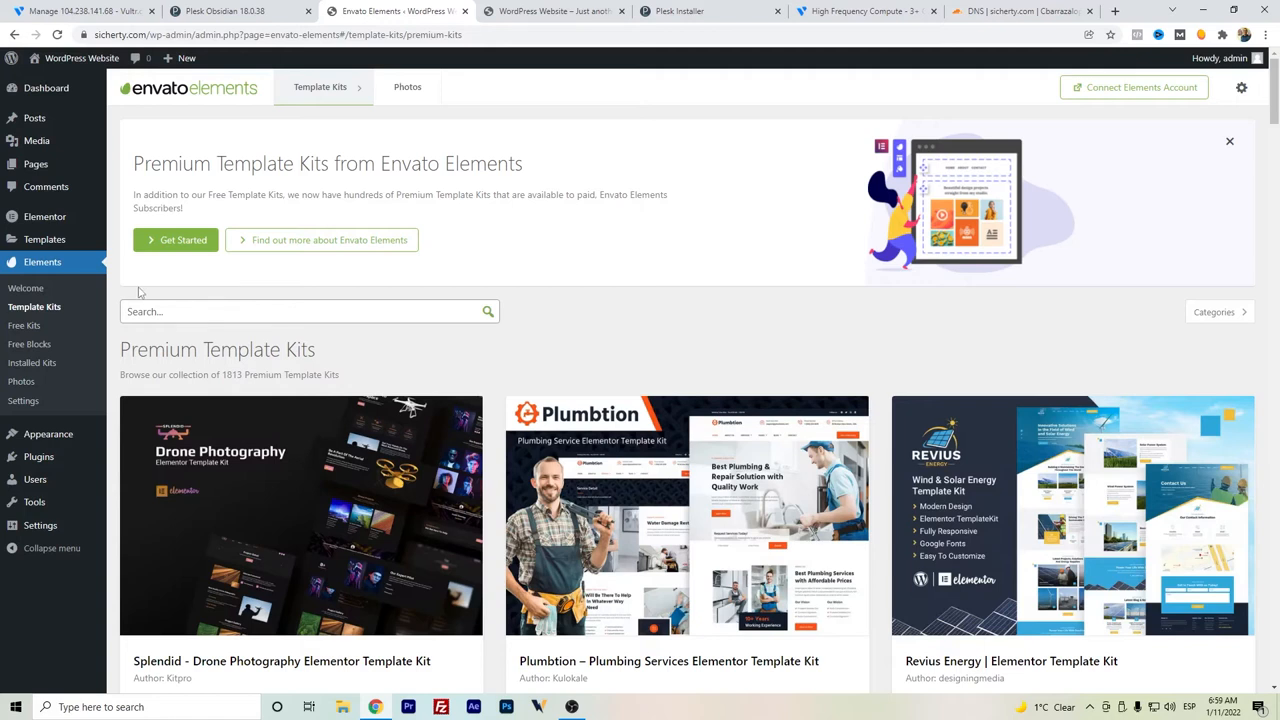
pyautogui.moveTo(524, 418)
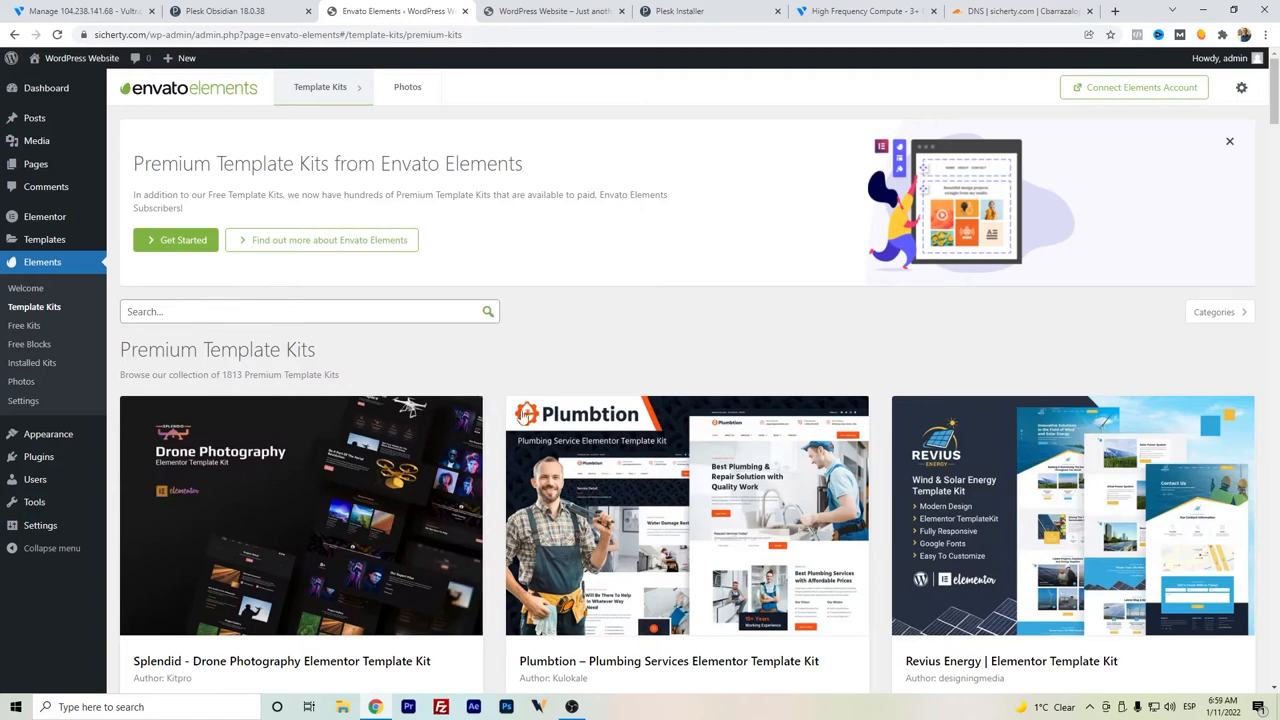
pyautogui.moveTo(336, 370)
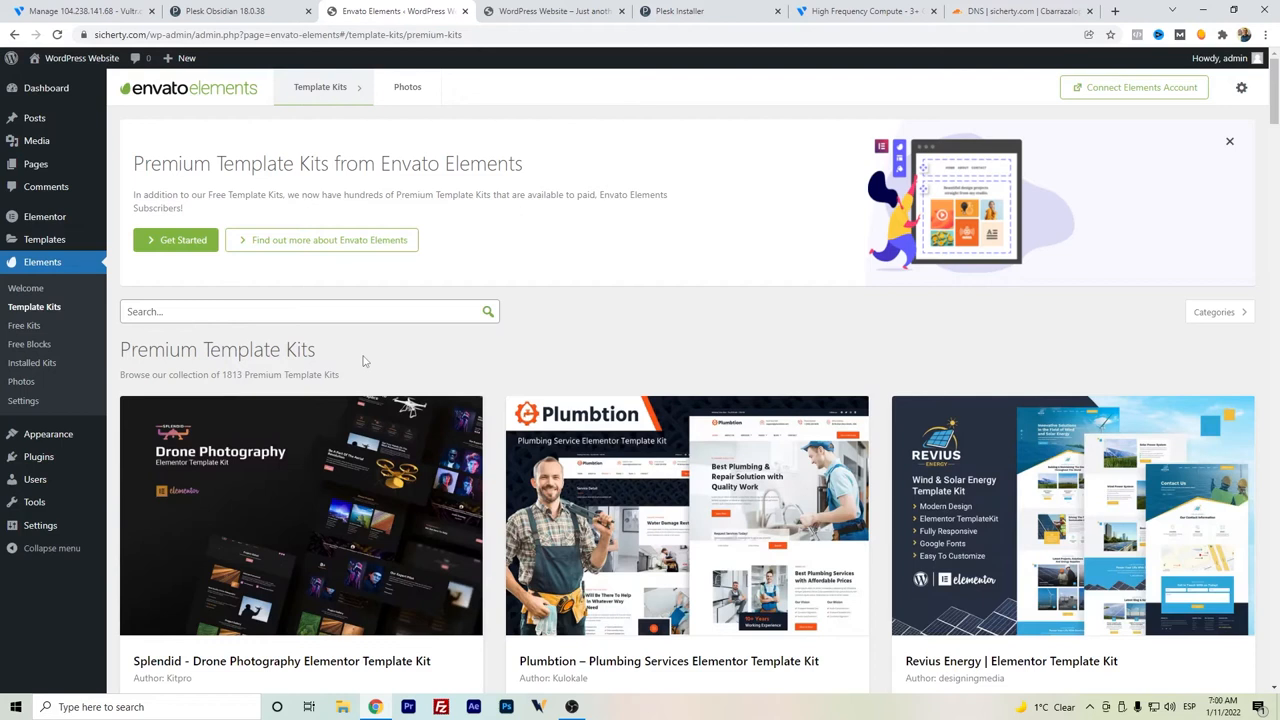
pyautogui.moveTo(36, 140)
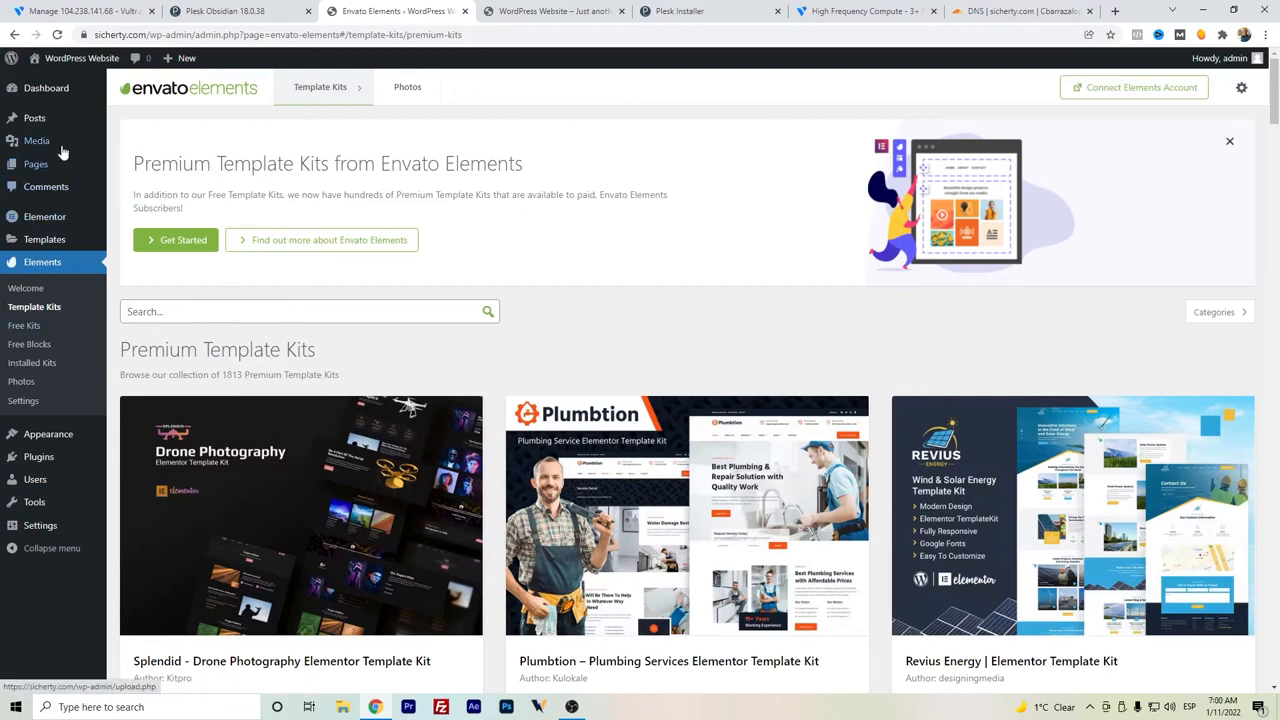
# Create a new page under Pages and title it 'Homepage'.
pyautogui.click(36, 164)
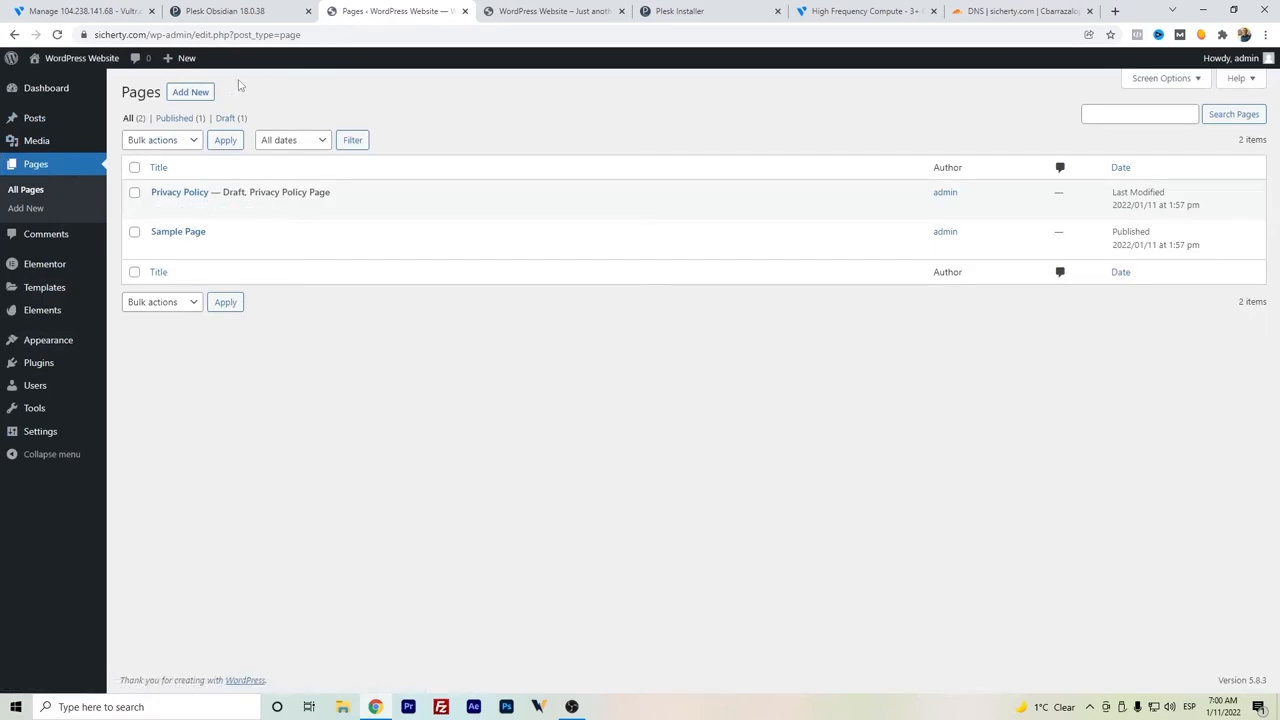
pyautogui.click(190, 92)
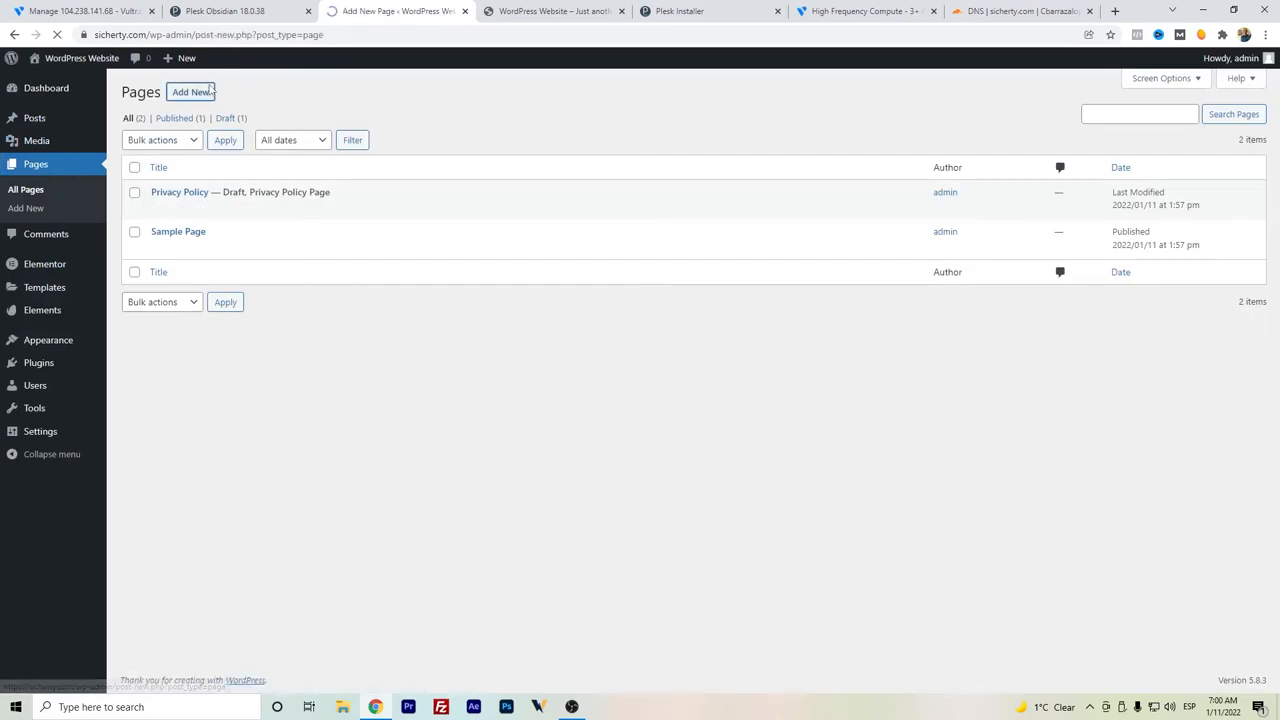
pyautogui.click(192, 92)
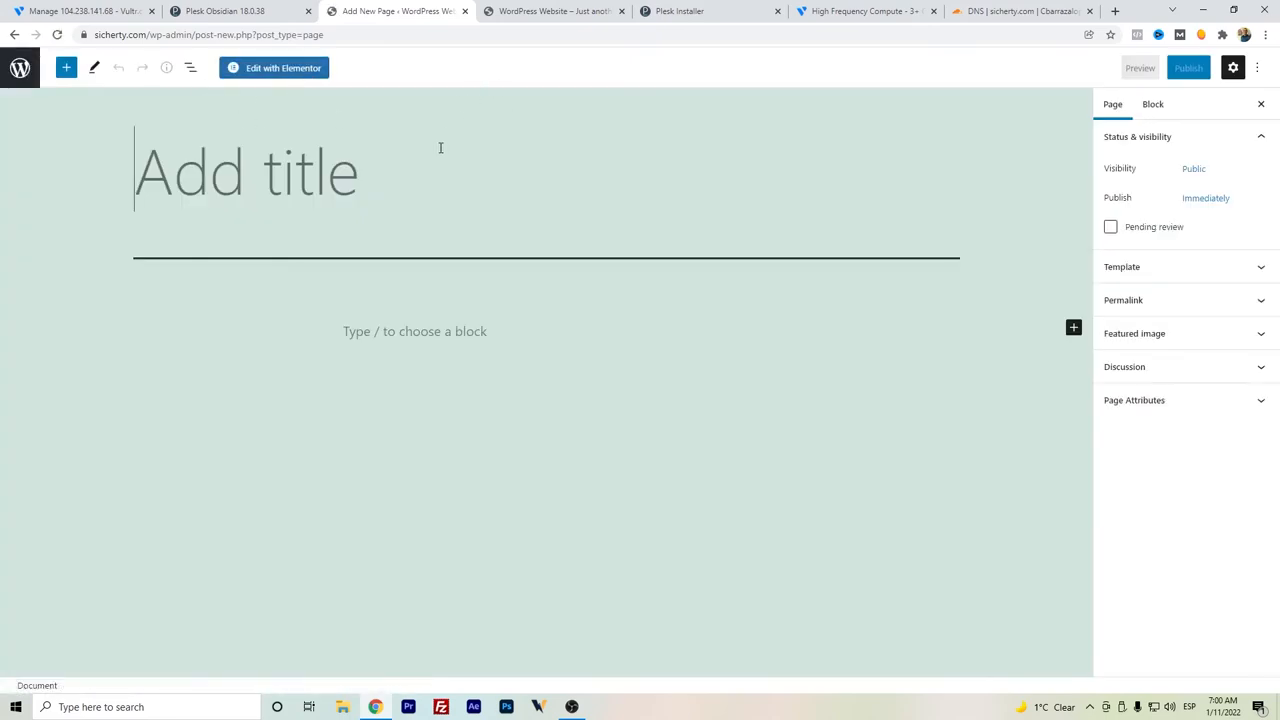
pyautogui.write('Home')
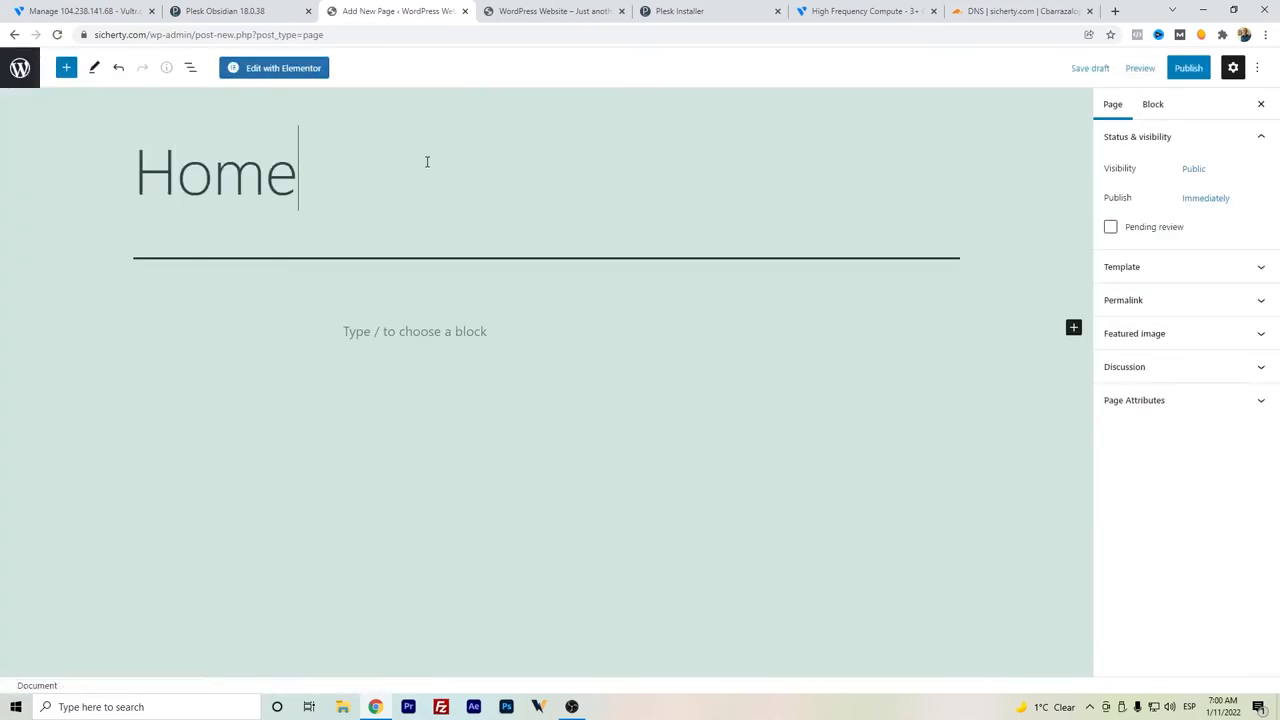
pyautogui.write('page')
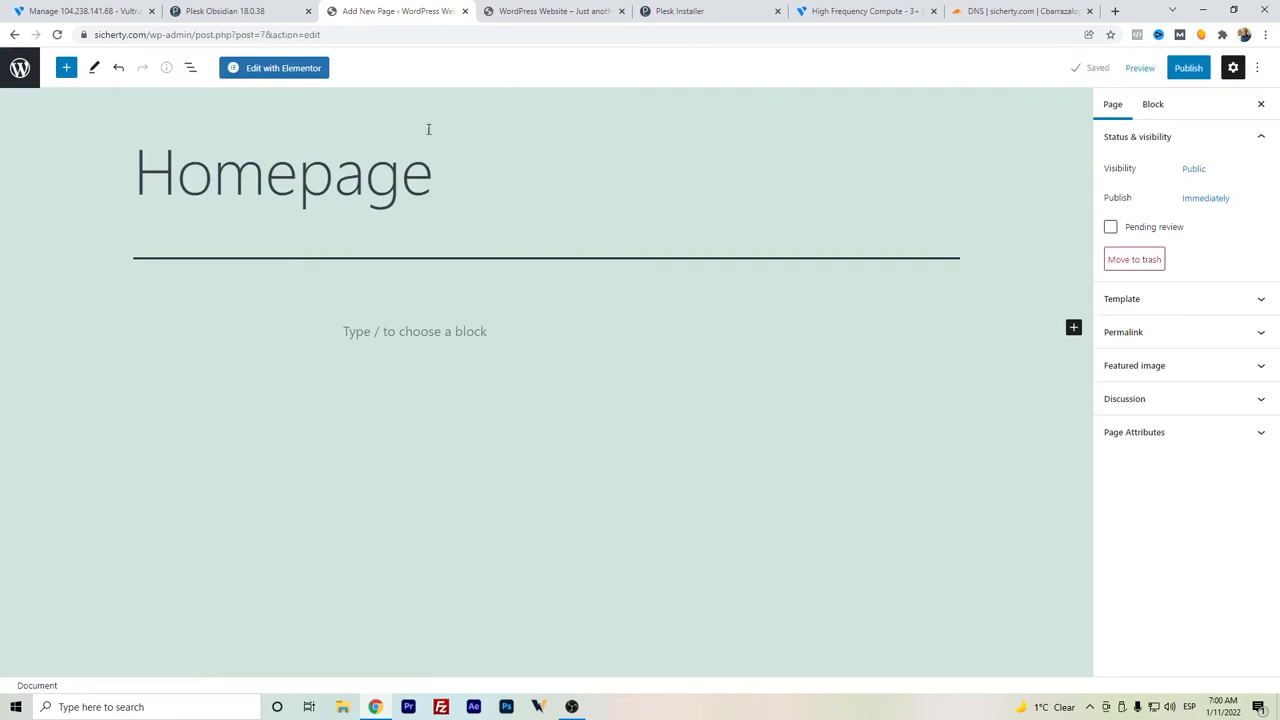
# Edit the Homepage in Elementor and set its Page Layout to Elementor Canvas.
pyautogui.click(274, 68)
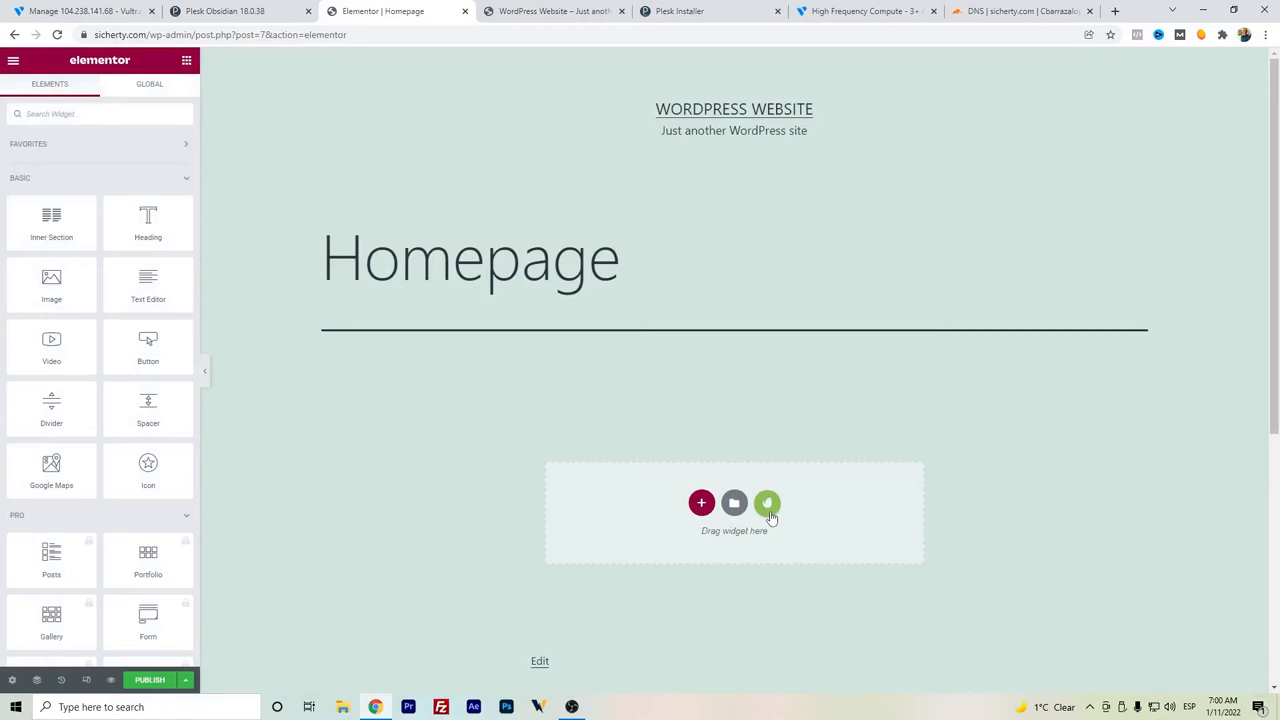
pyautogui.moveTo(768, 502)
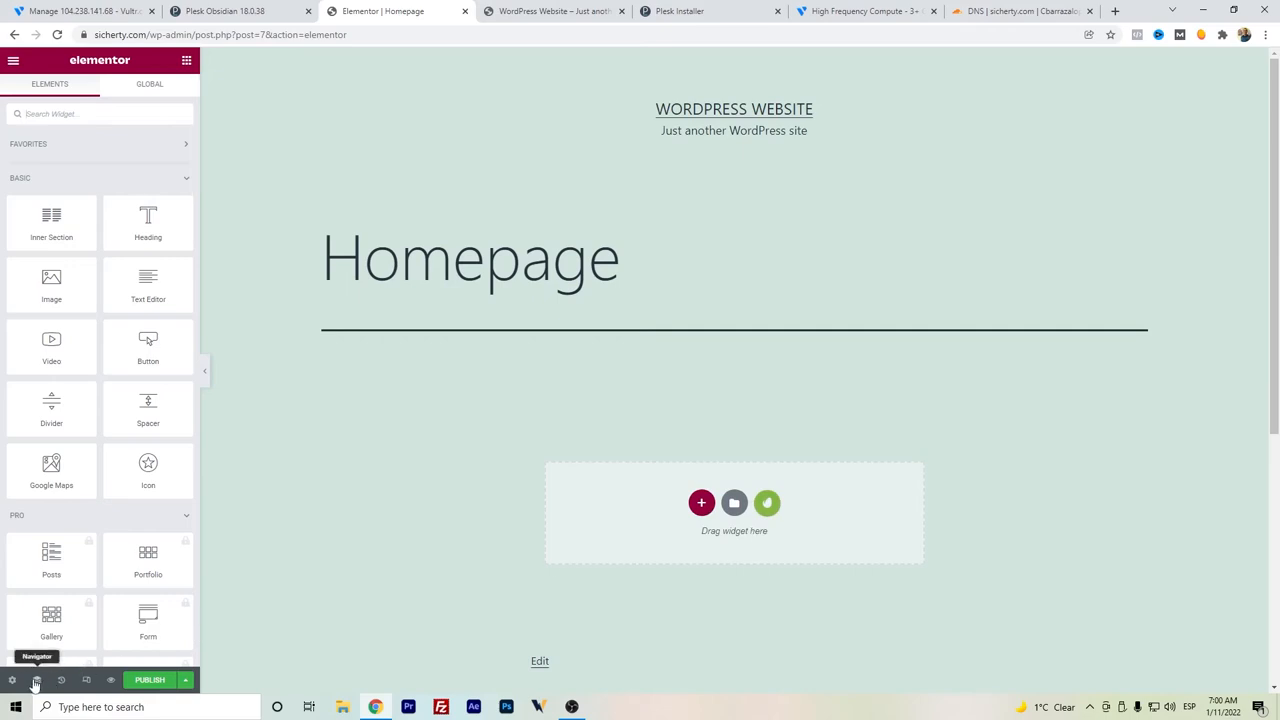
pyautogui.click(12, 680)
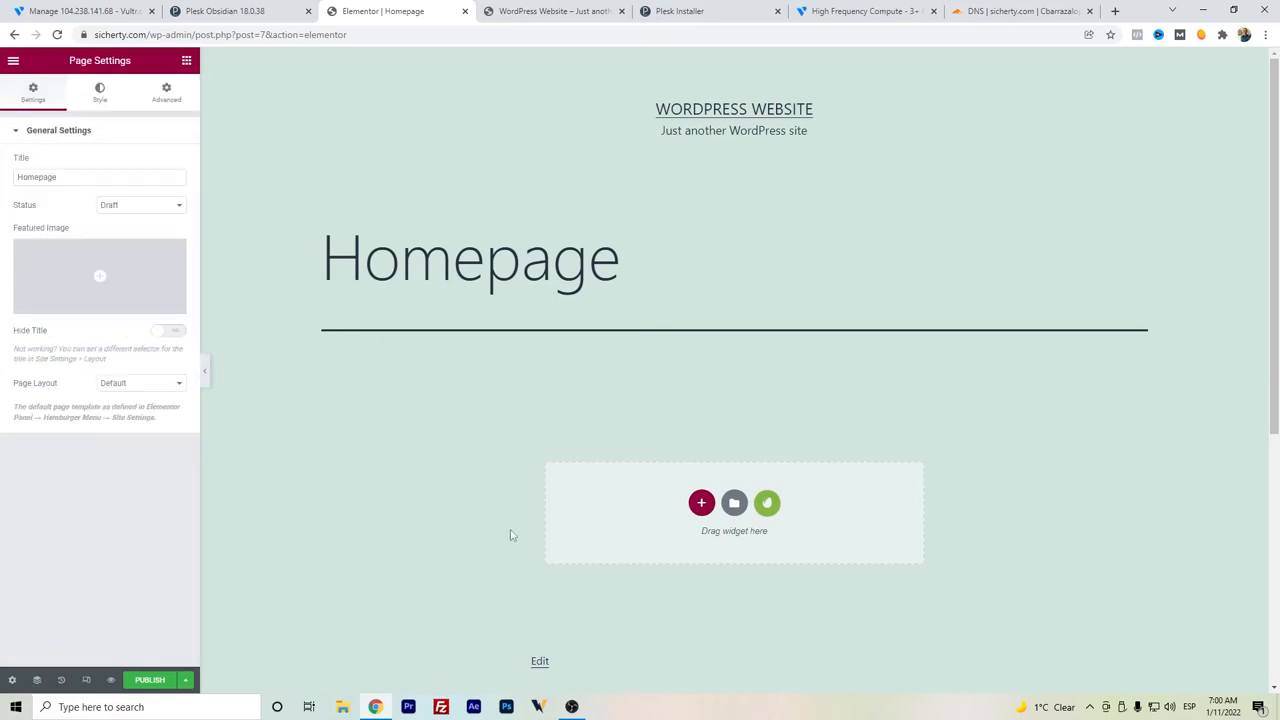
pyautogui.click(140, 384)
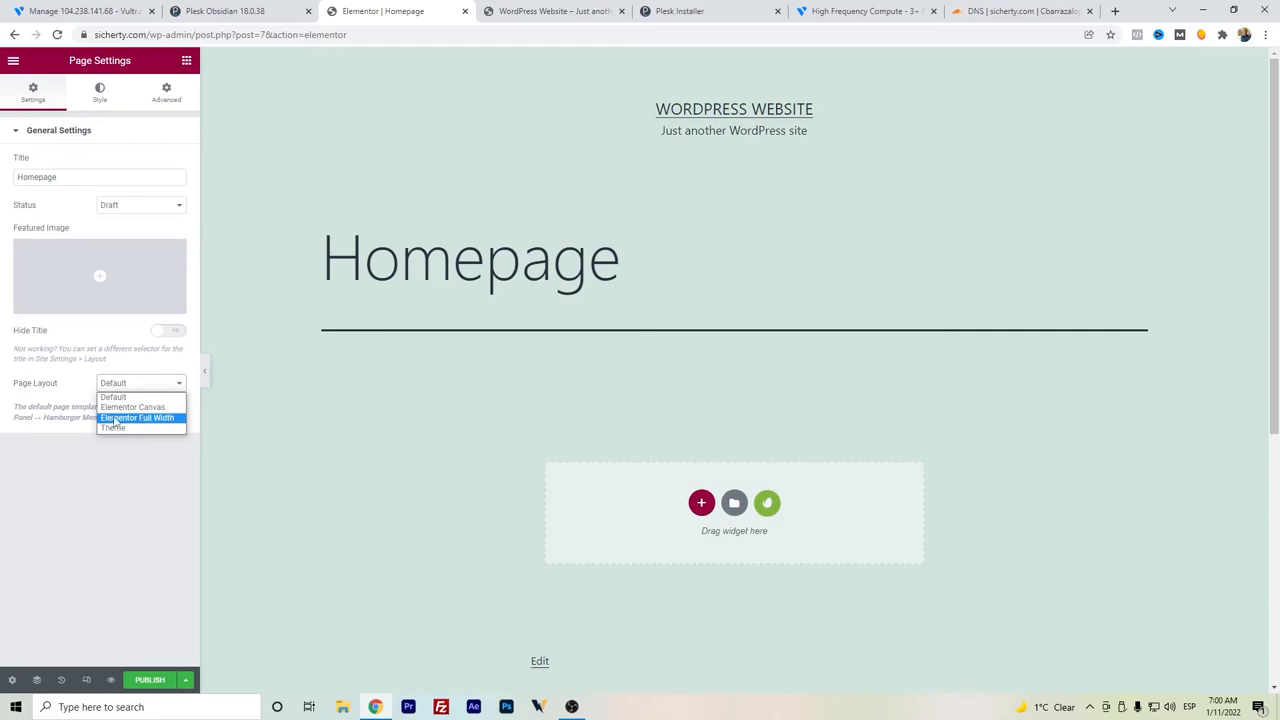
pyautogui.moveTo(130, 408)
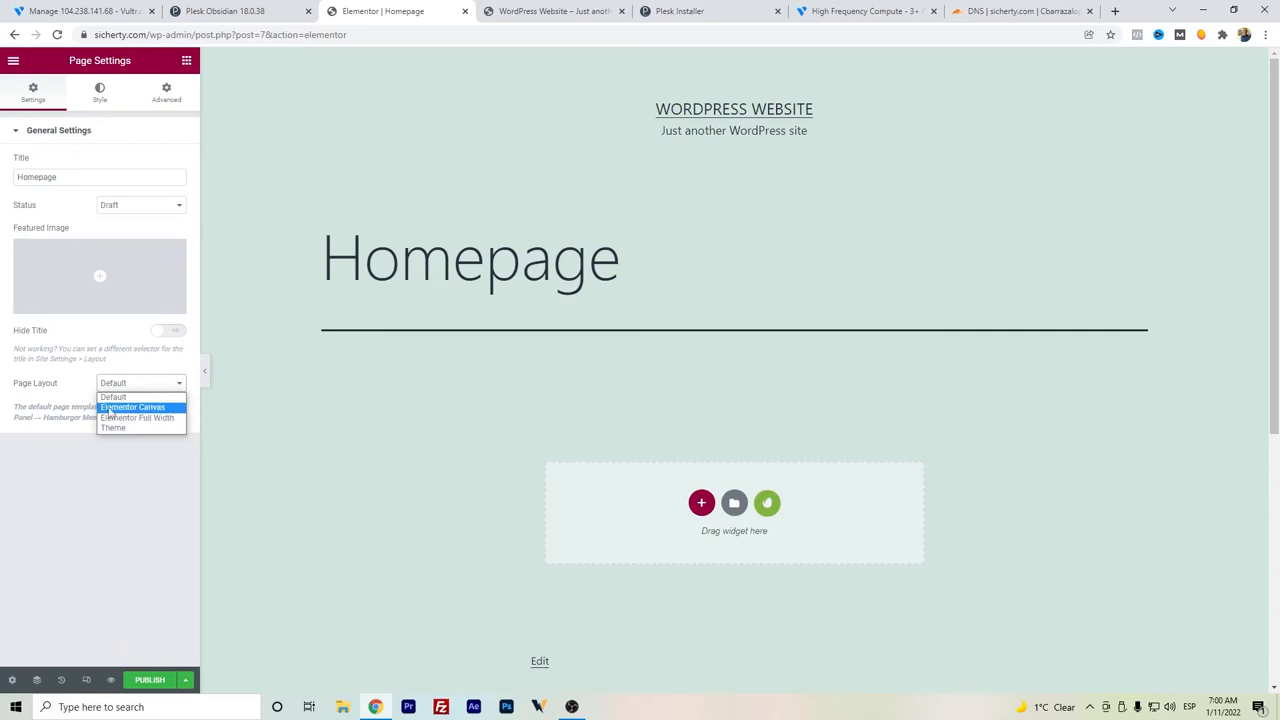
pyautogui.click(132, 408)
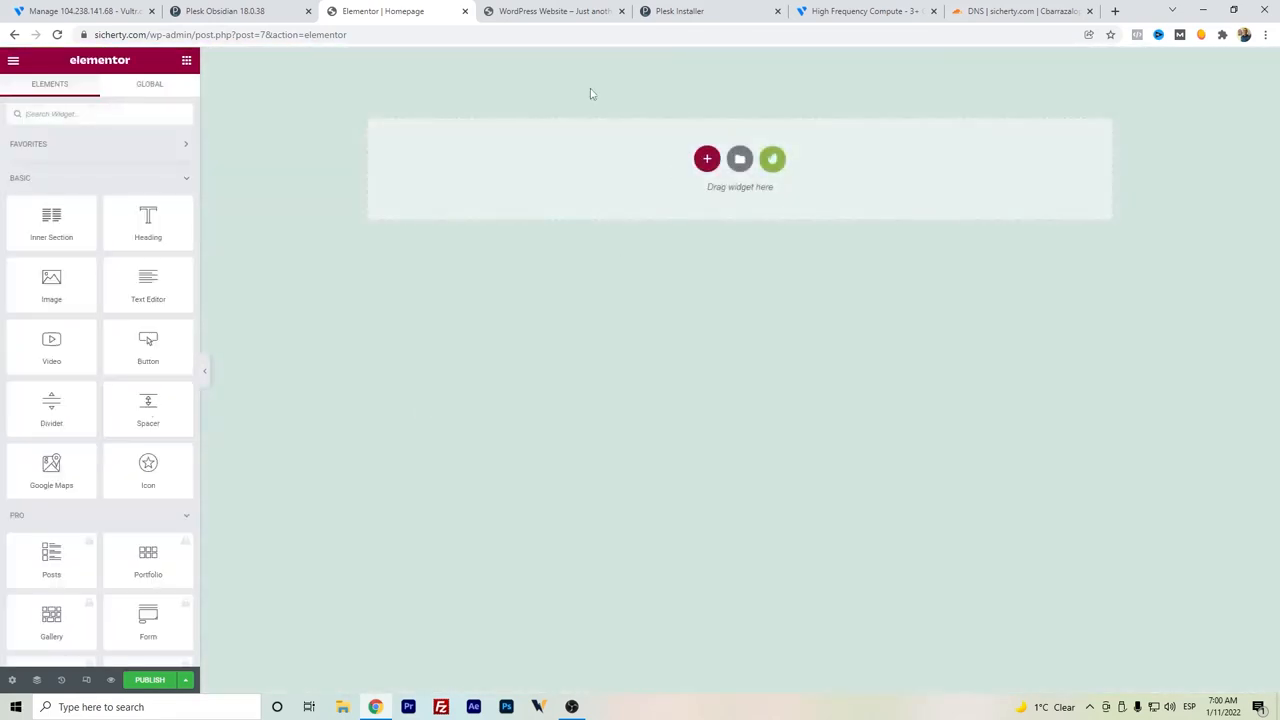
pyautogui.moveTo(816, 286)
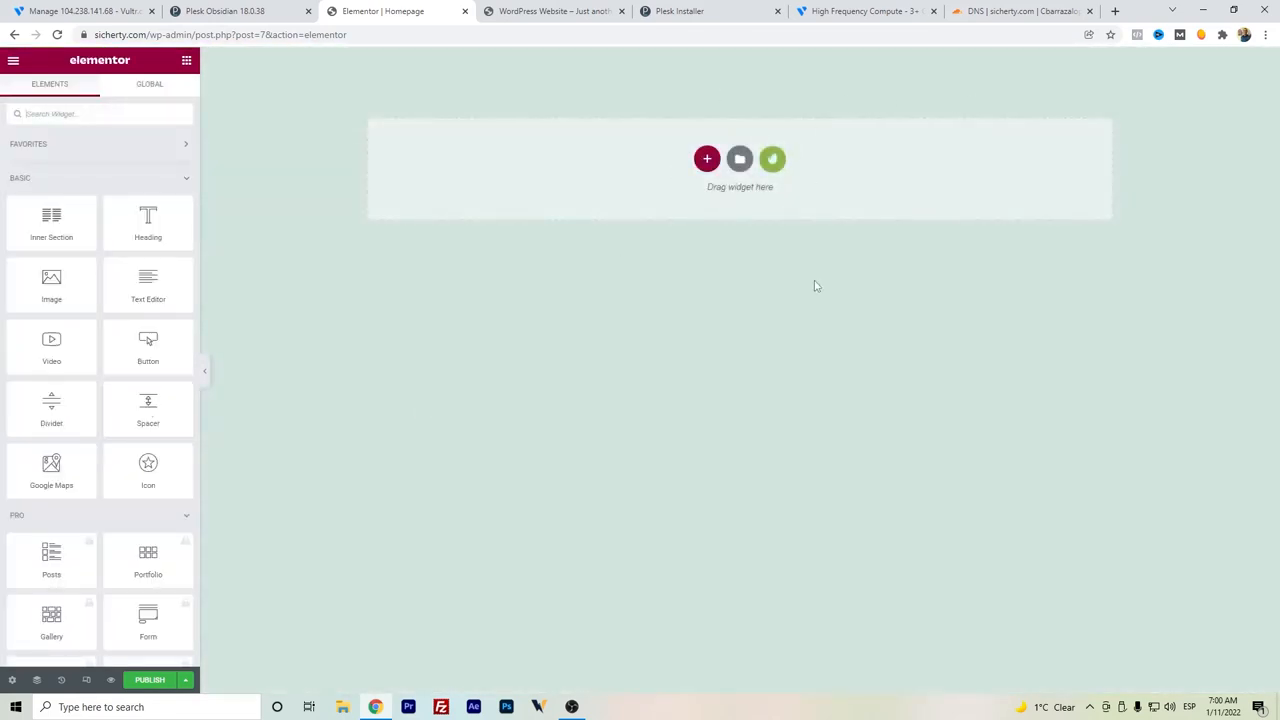
pyautogui.moveTo(640, 460)
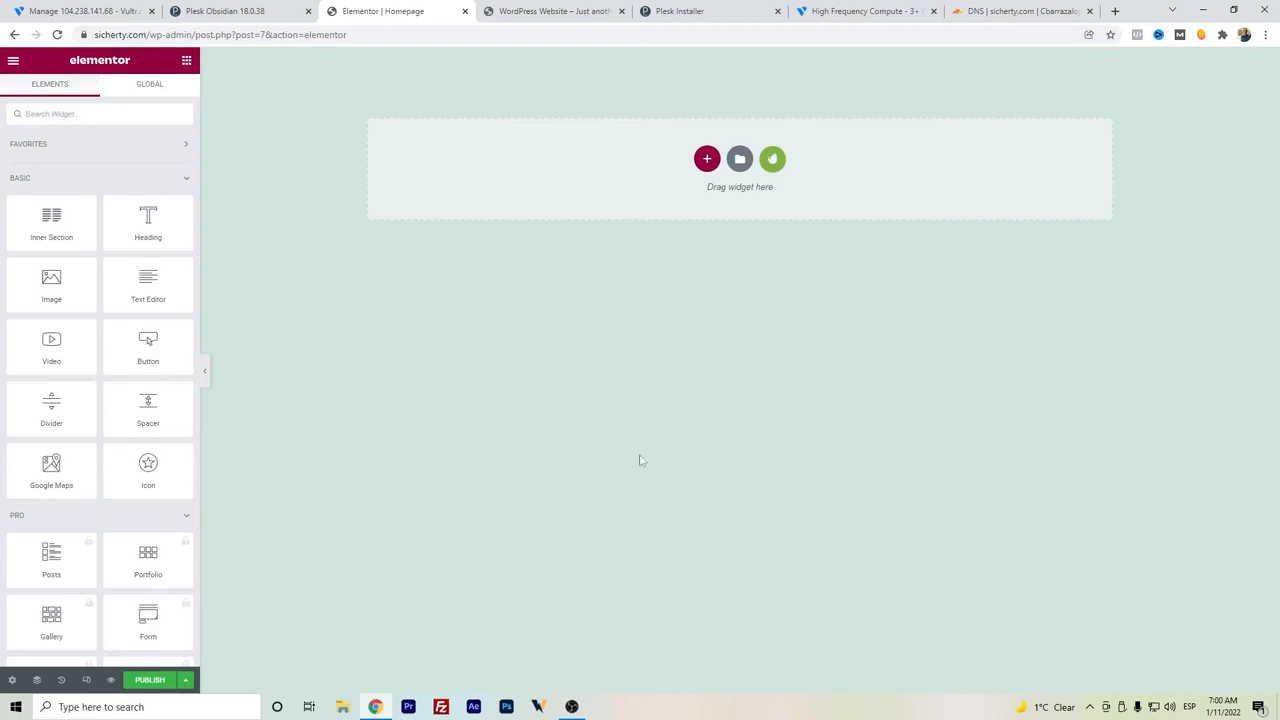
pyautogui.moveTo(512, 226)
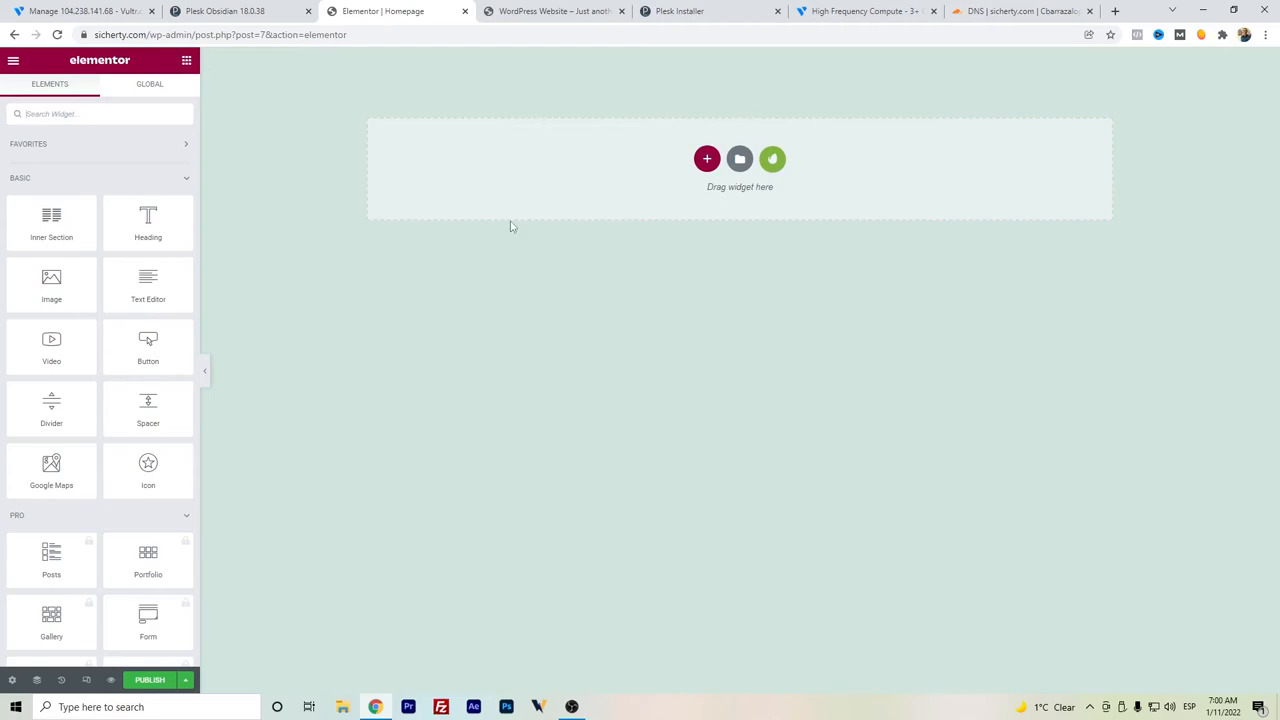
# Browse the Free Kits in the template kit library and return to Installed Kits.
pyautogui.click(772, 158)
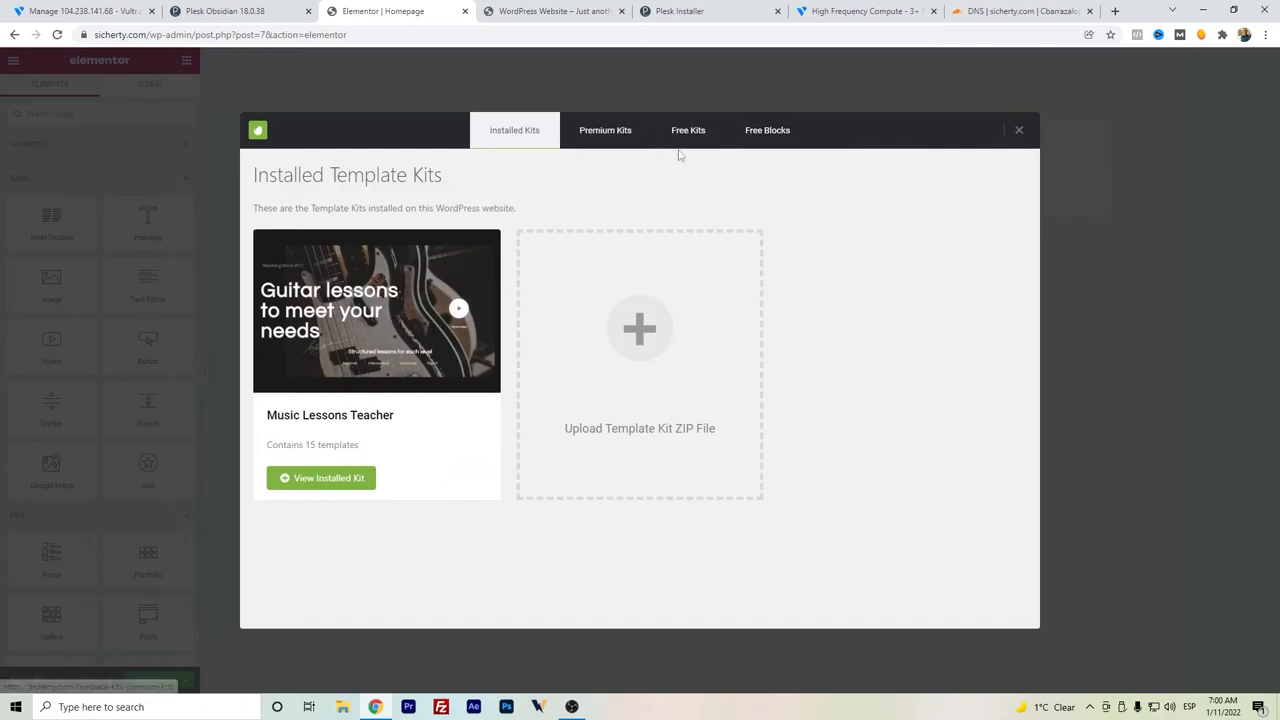
pyautogui.click(688, 130)
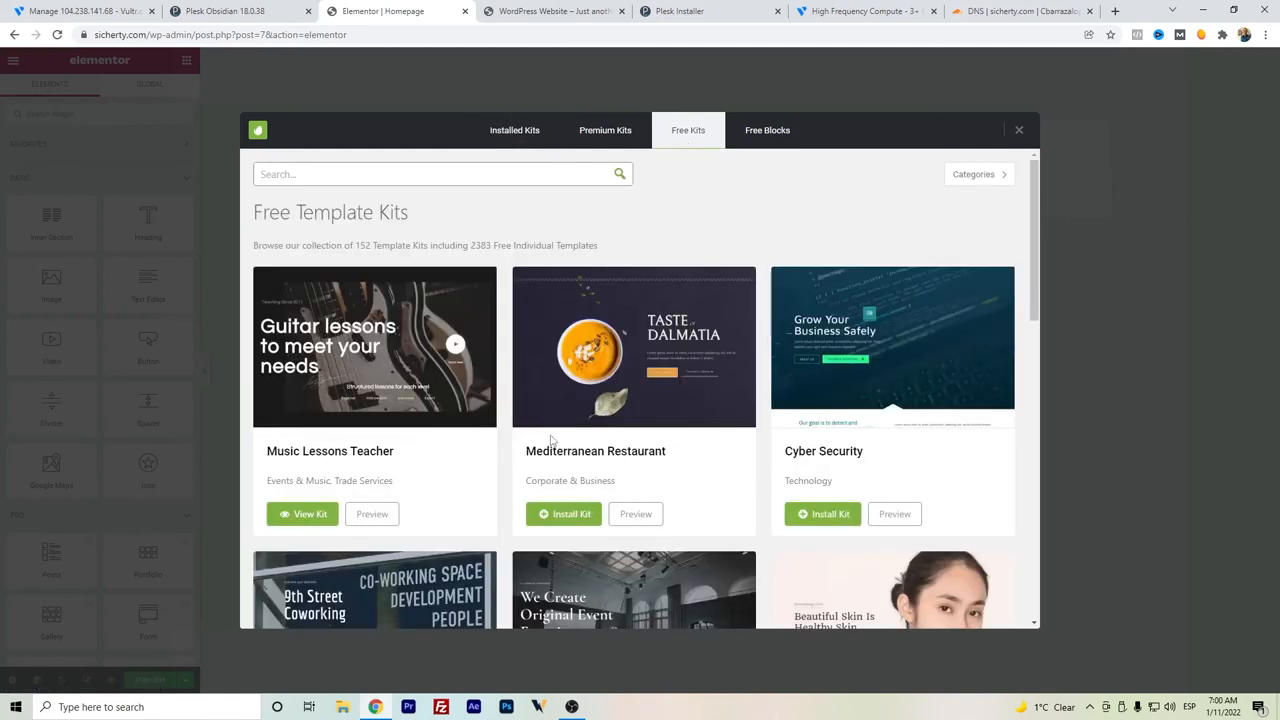
pyautogui.scroll(-3)
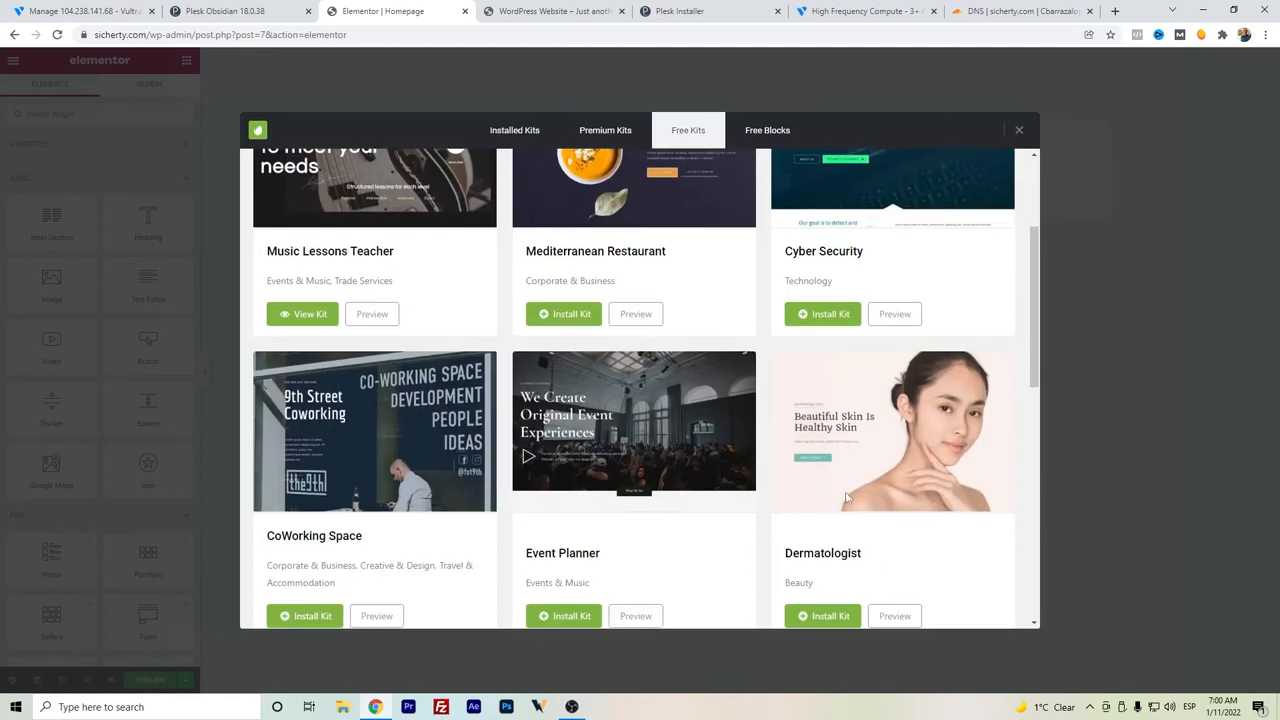
pyautogui.click(514, 130)
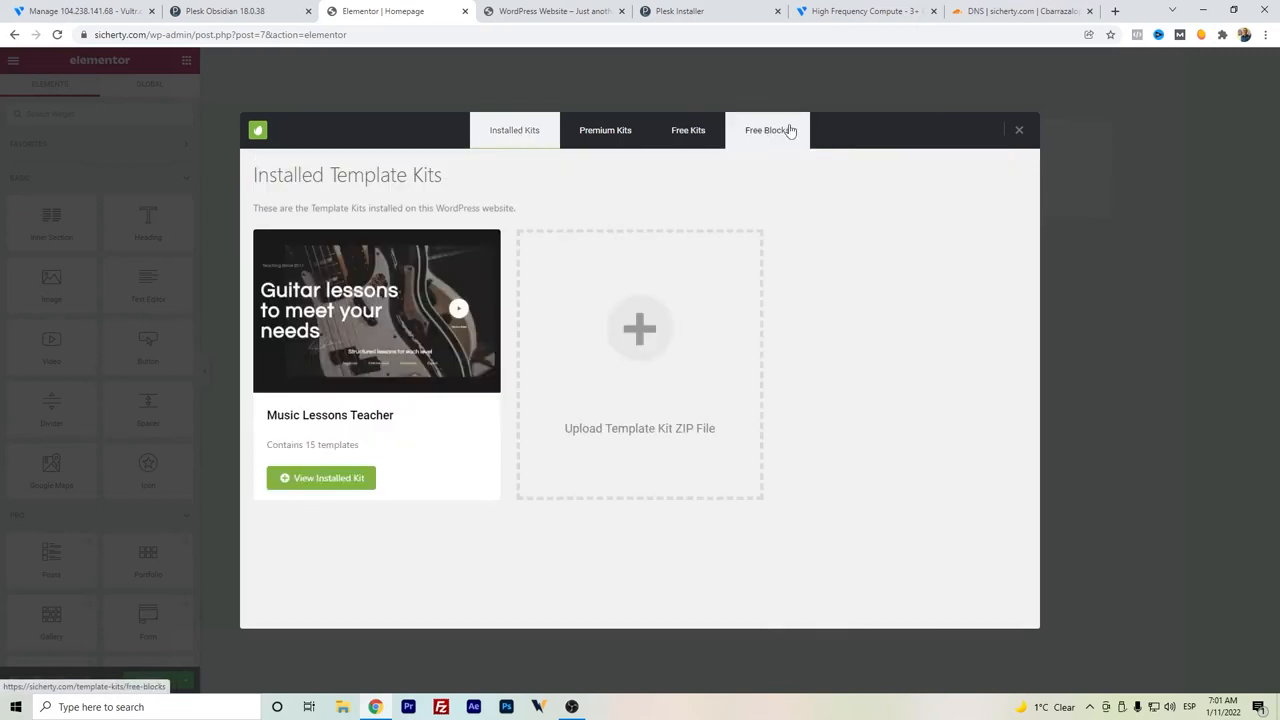
# Browse the Hero designs in the Free Blocks library.
pyautogui.click(768, 130)
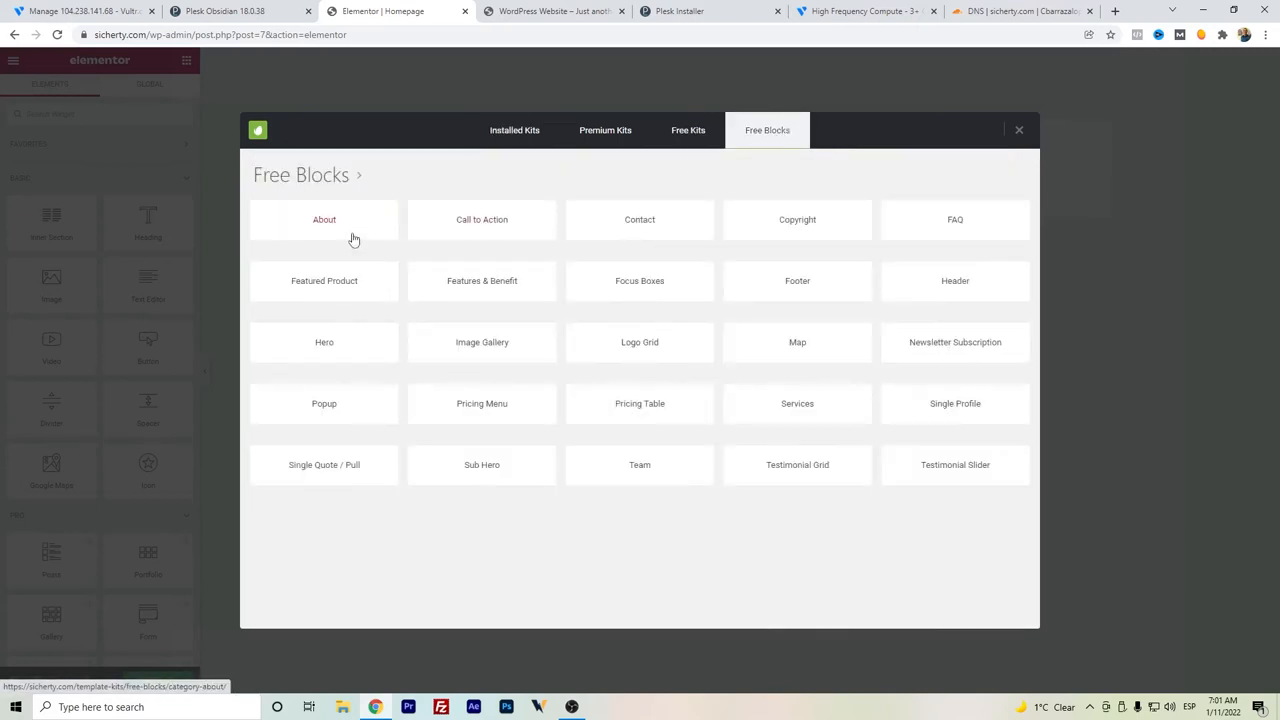
pyautogui.moveTo(482, 340)
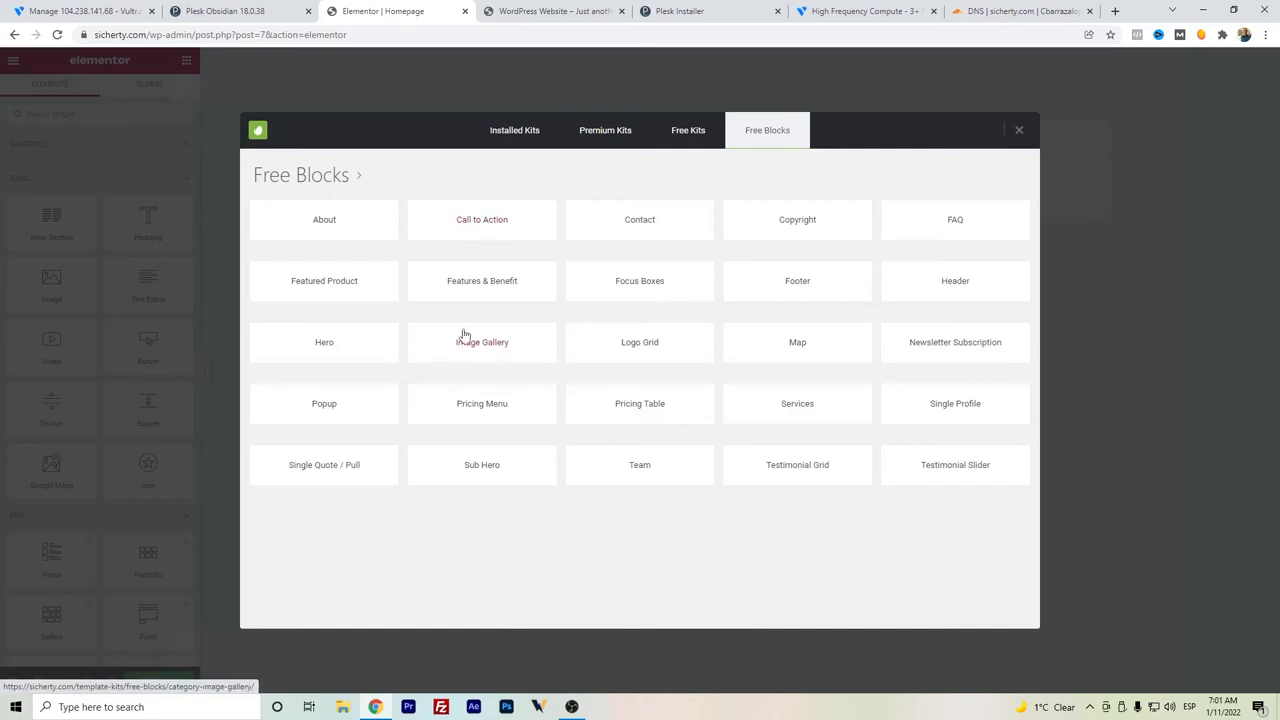
pyautogui.click(324, 342)
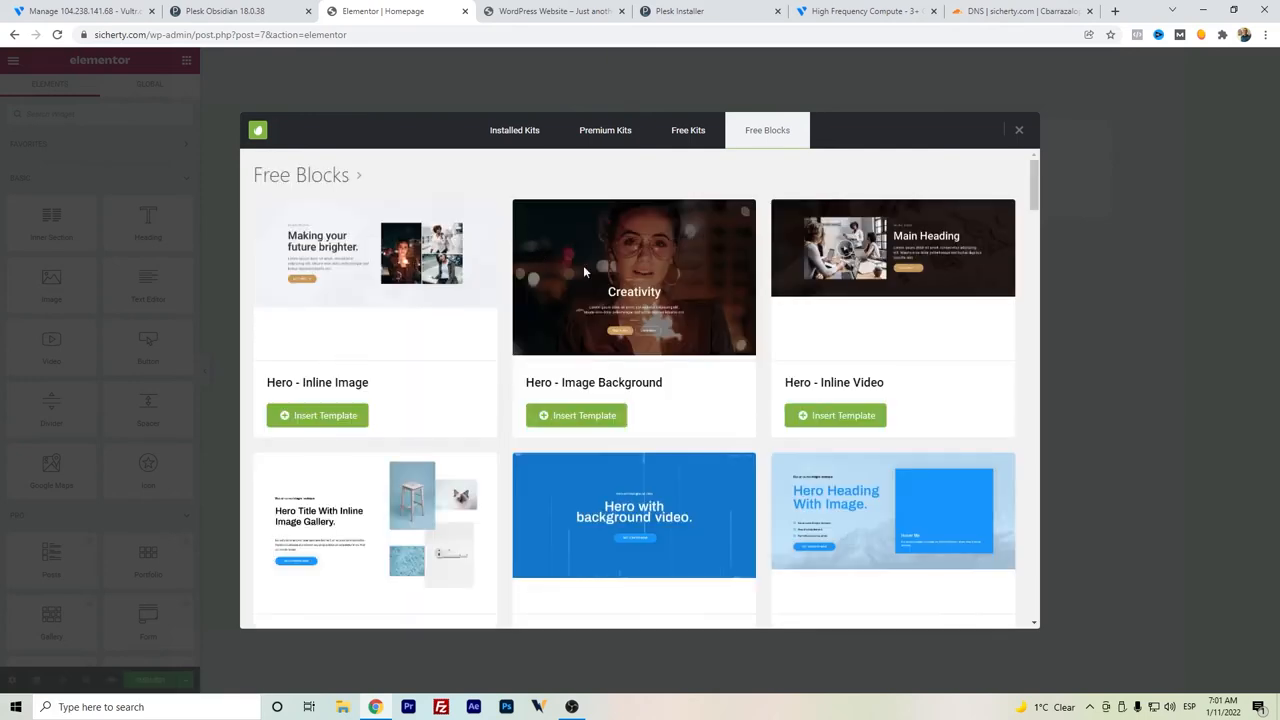
pyautogui.scroll(-3)
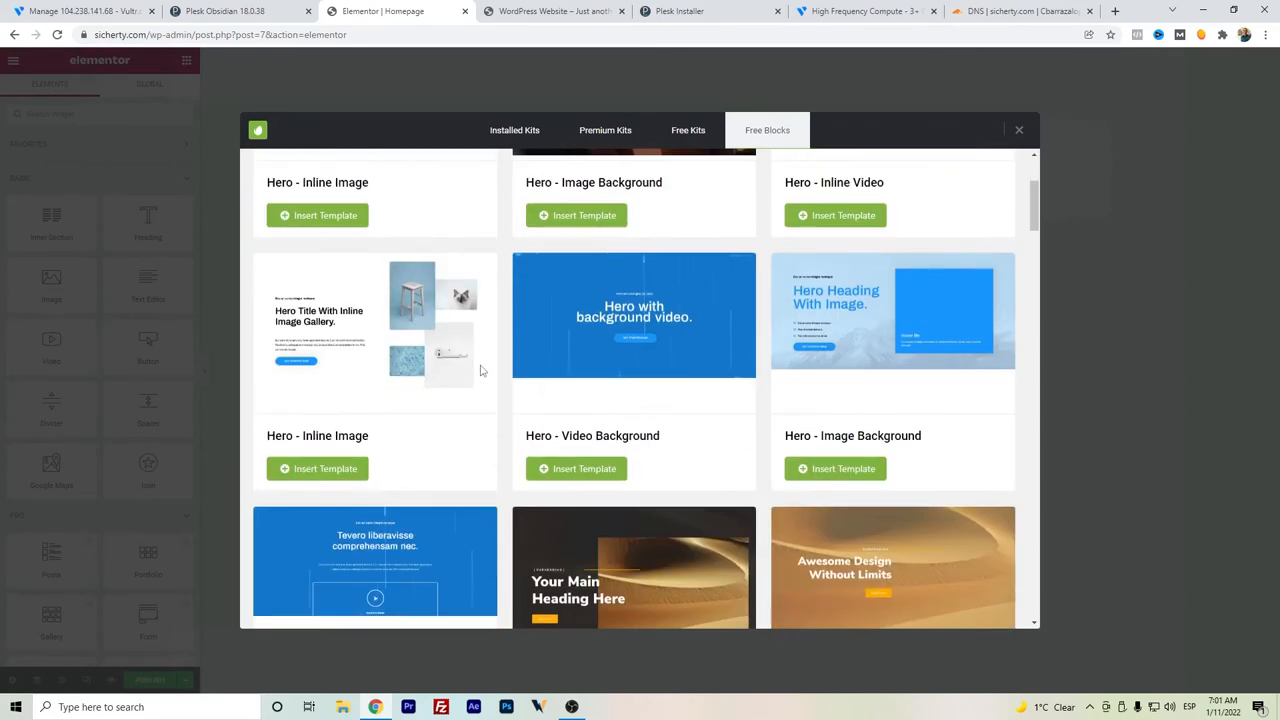
pyautogui.scroll(-3)
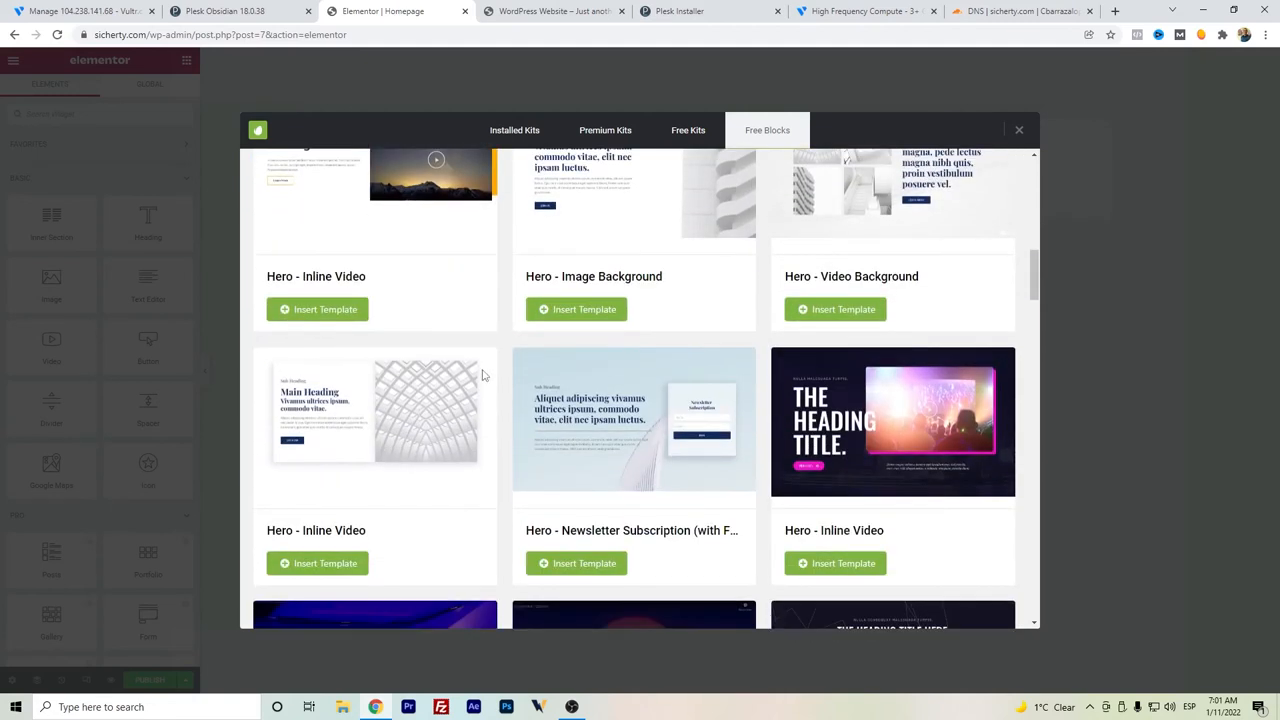
pyautogui.scroll(-3)
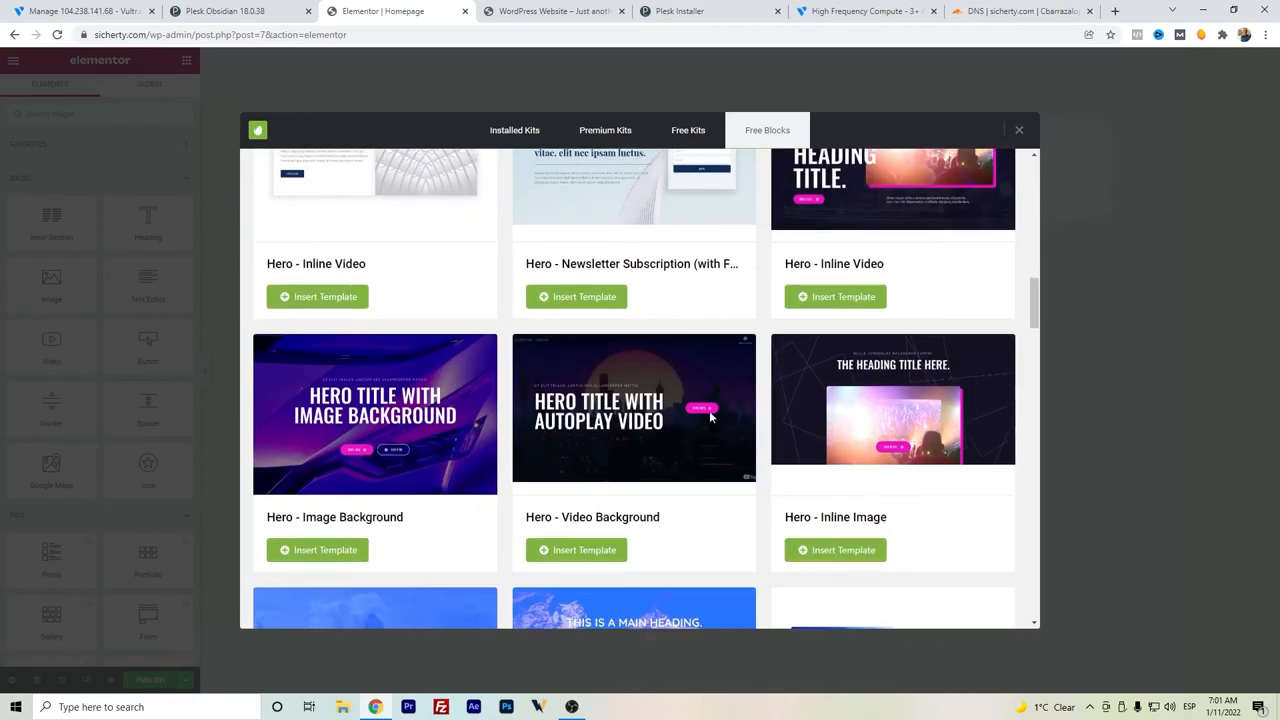
pyautogui.scroll(-3)
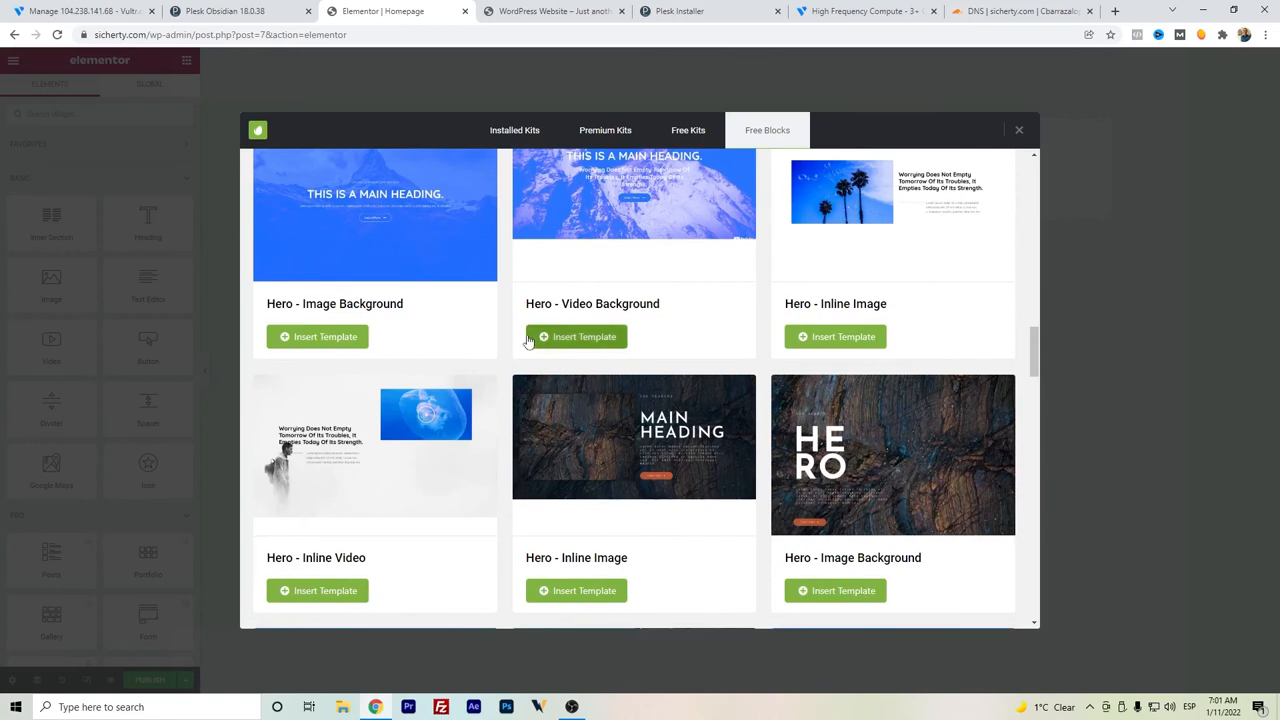
pyautogui.scroll(-3)
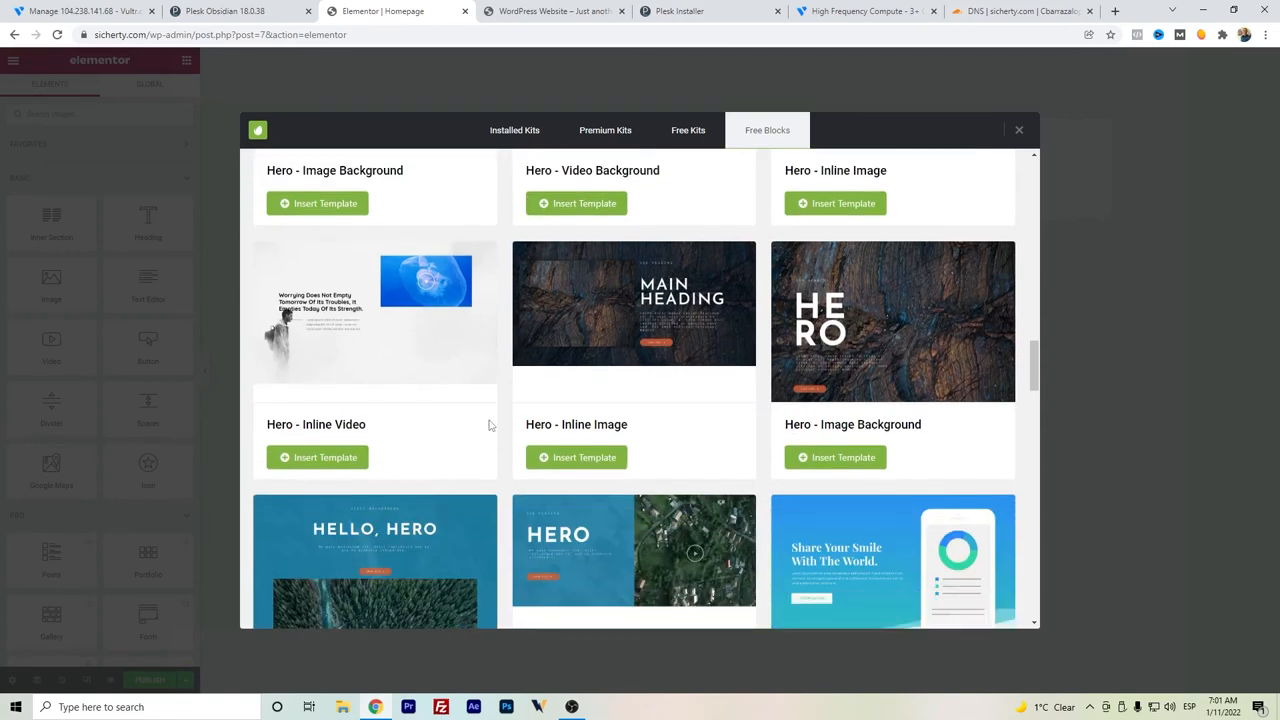
pyautogui.scroll(-3)
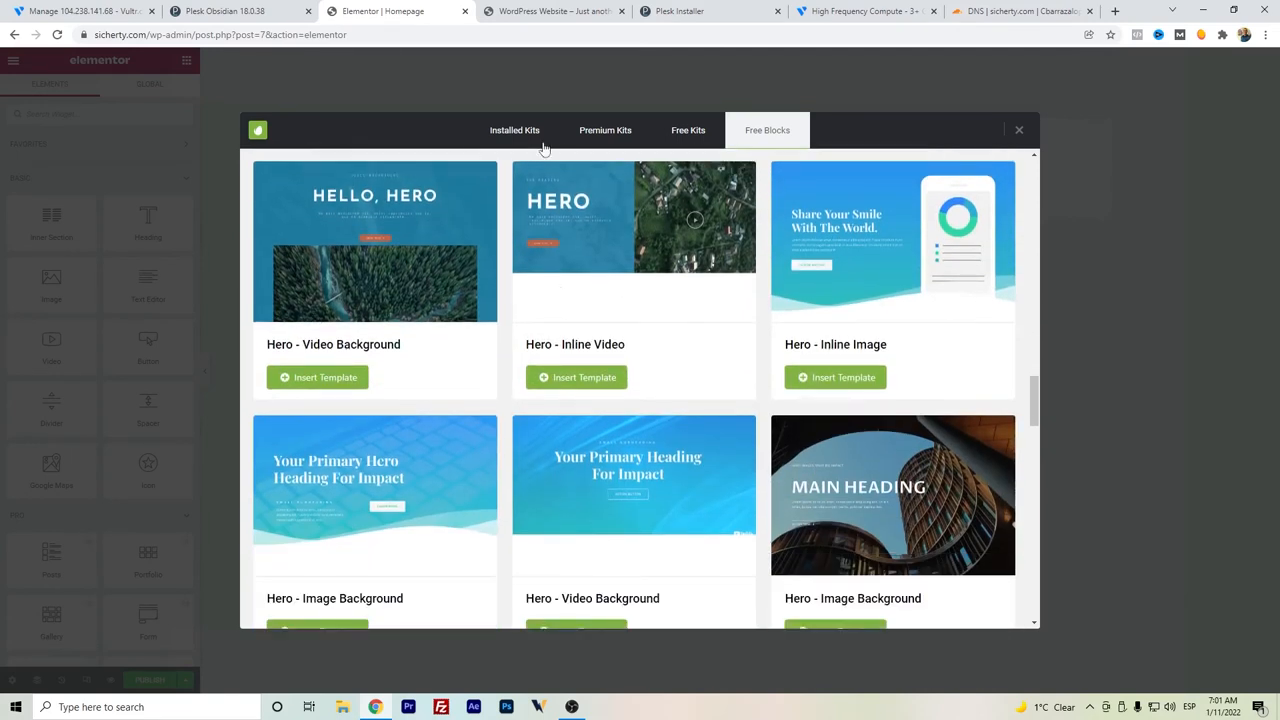
# View the Music Lessons Teacher kit's templates under Installed Kits.
pyautogui.click(514, 130)
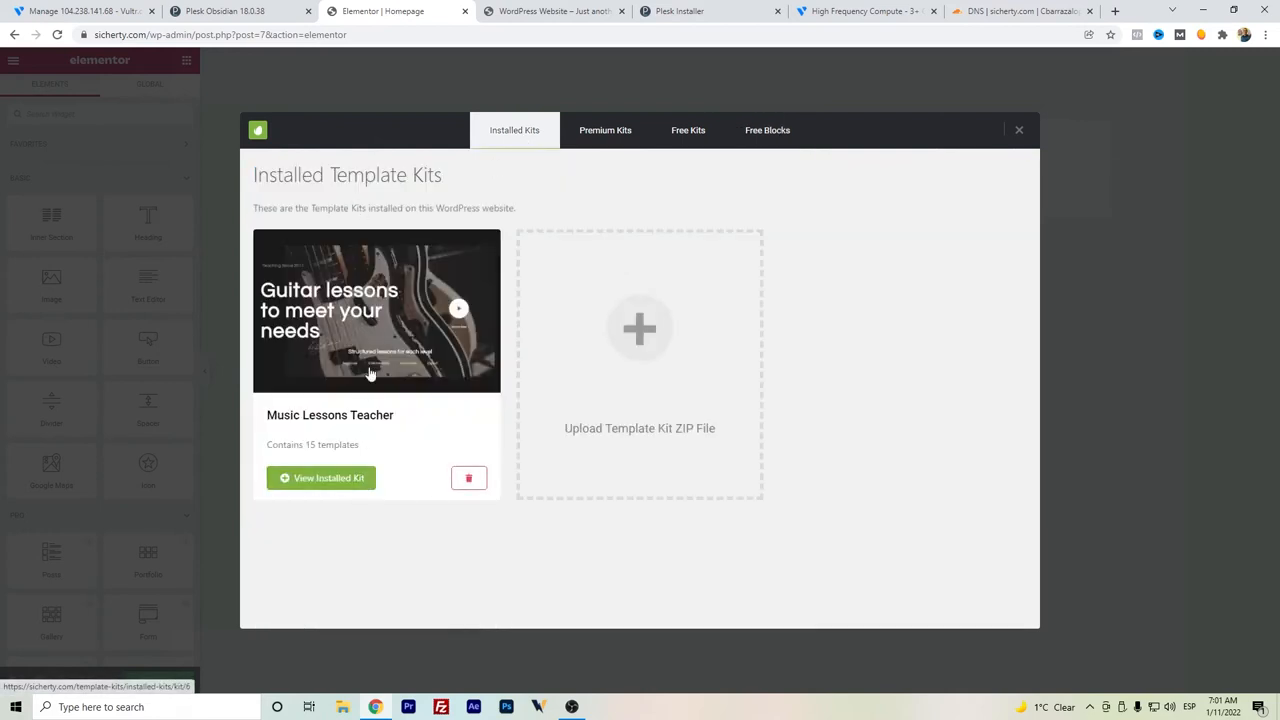
pyautogui.click(320, 476)
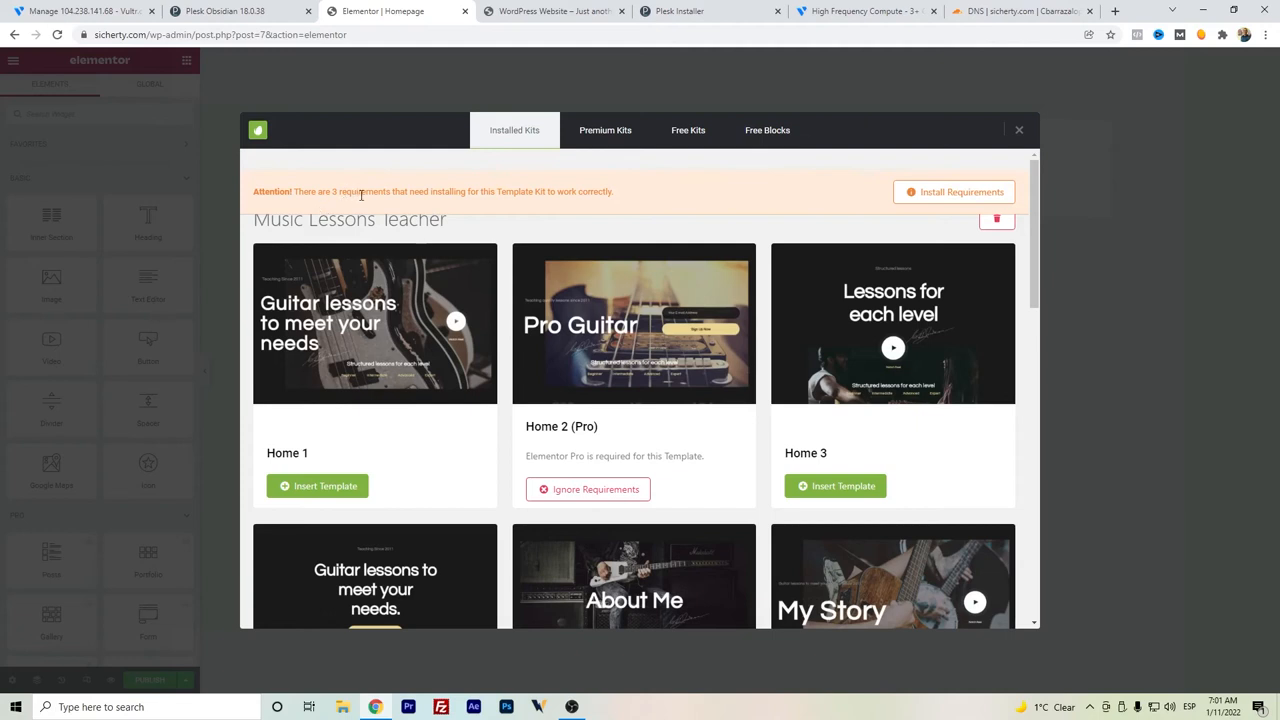
pyautogui.moveTo(558, 194)
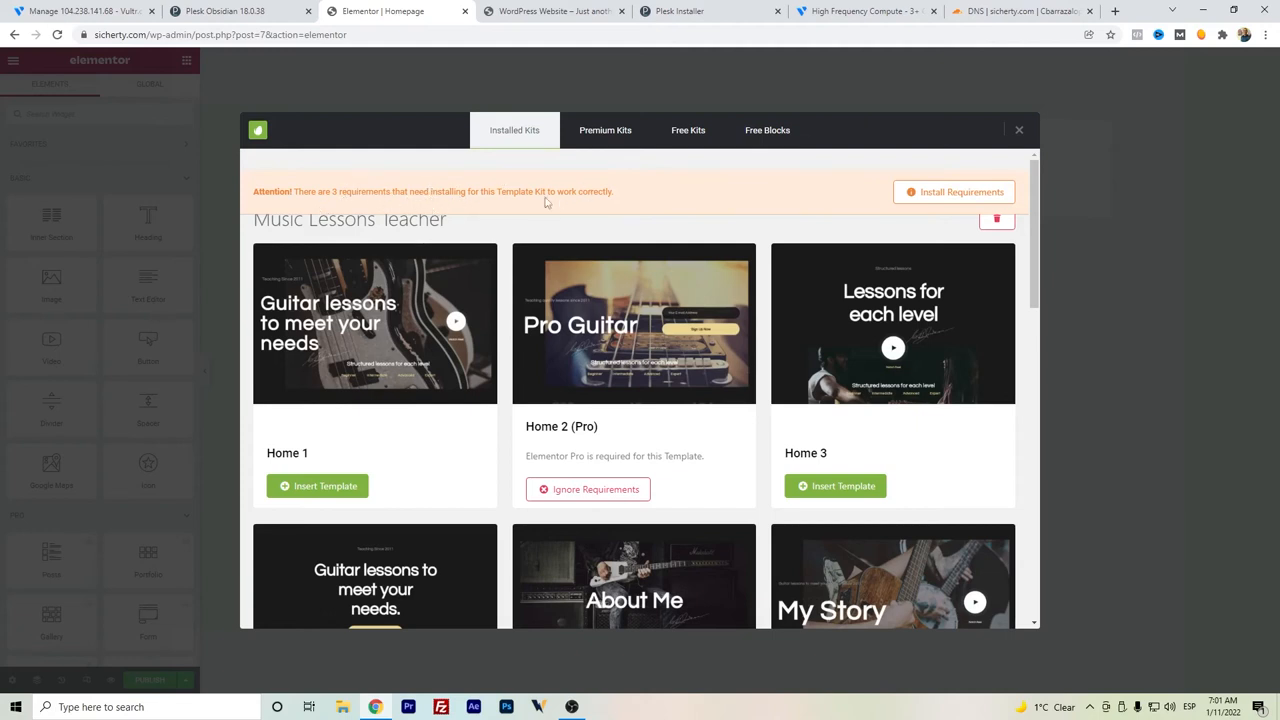
pyautogui.moveTo(1060, 210)
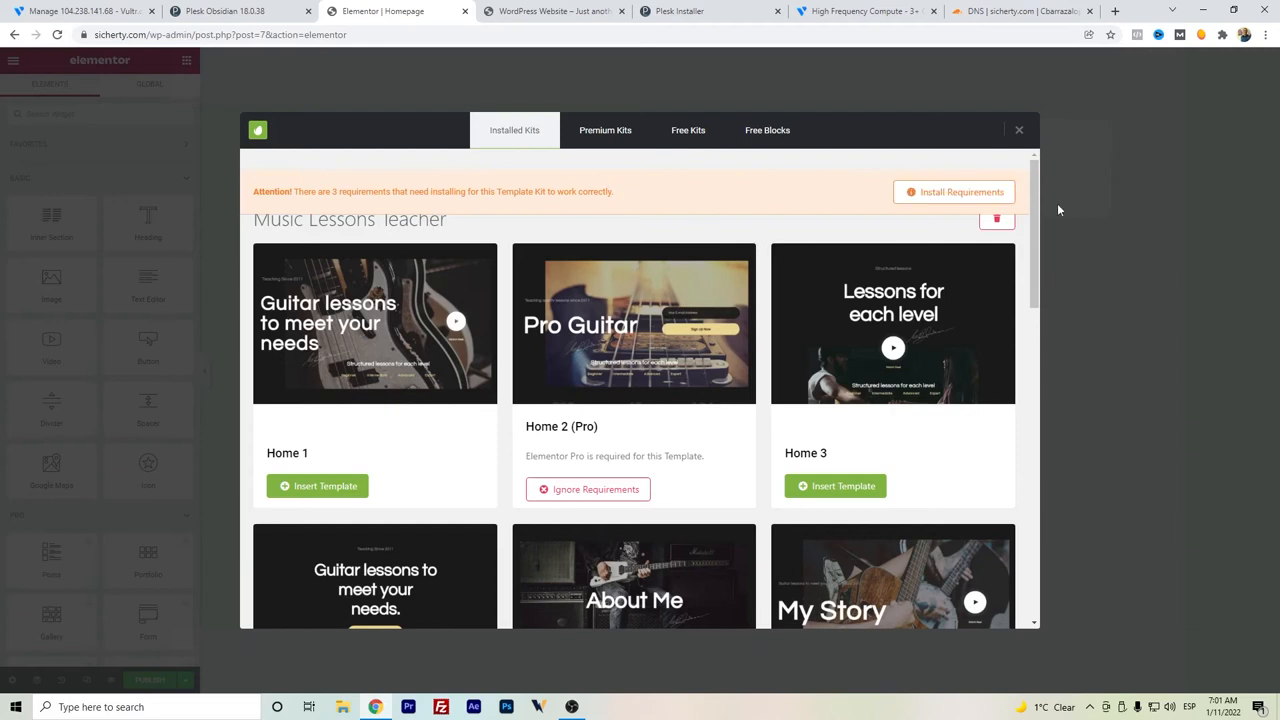
# Install the kit's missing requirements with the Elementor Pro plugin unchecked.
pyautogui.click(952, 192)
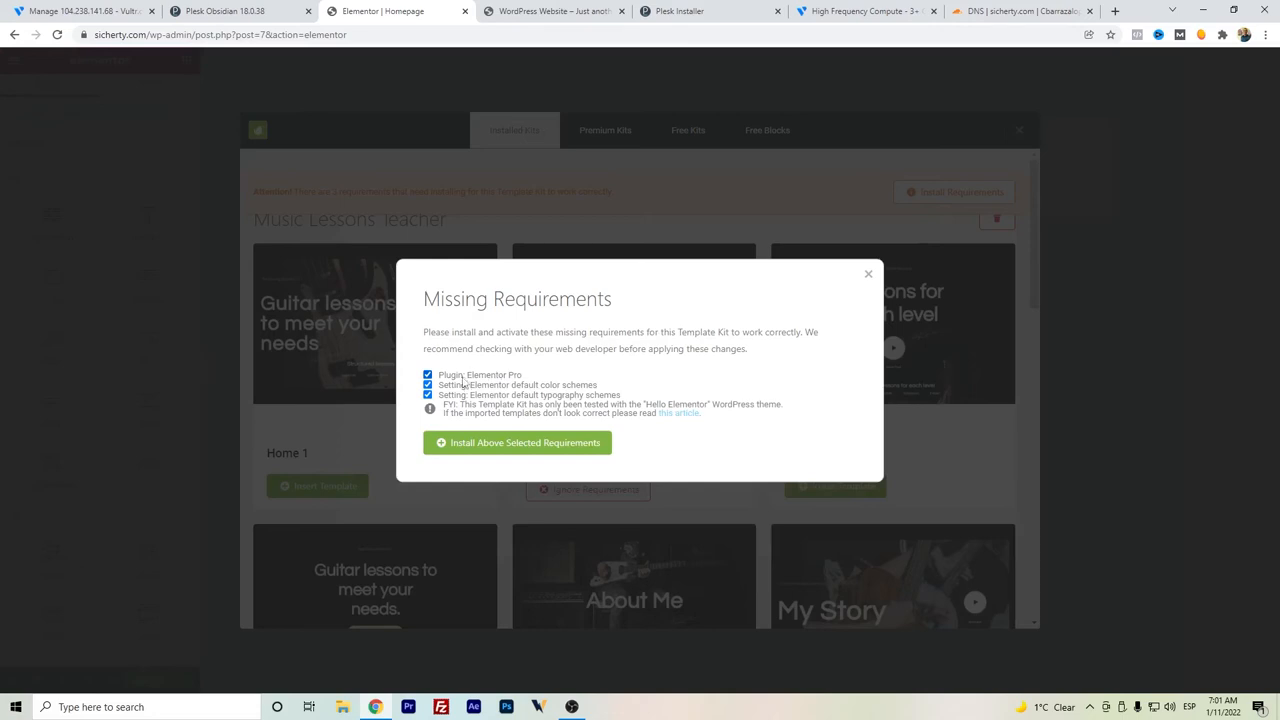
pyautogui.moveTo(470, 384)
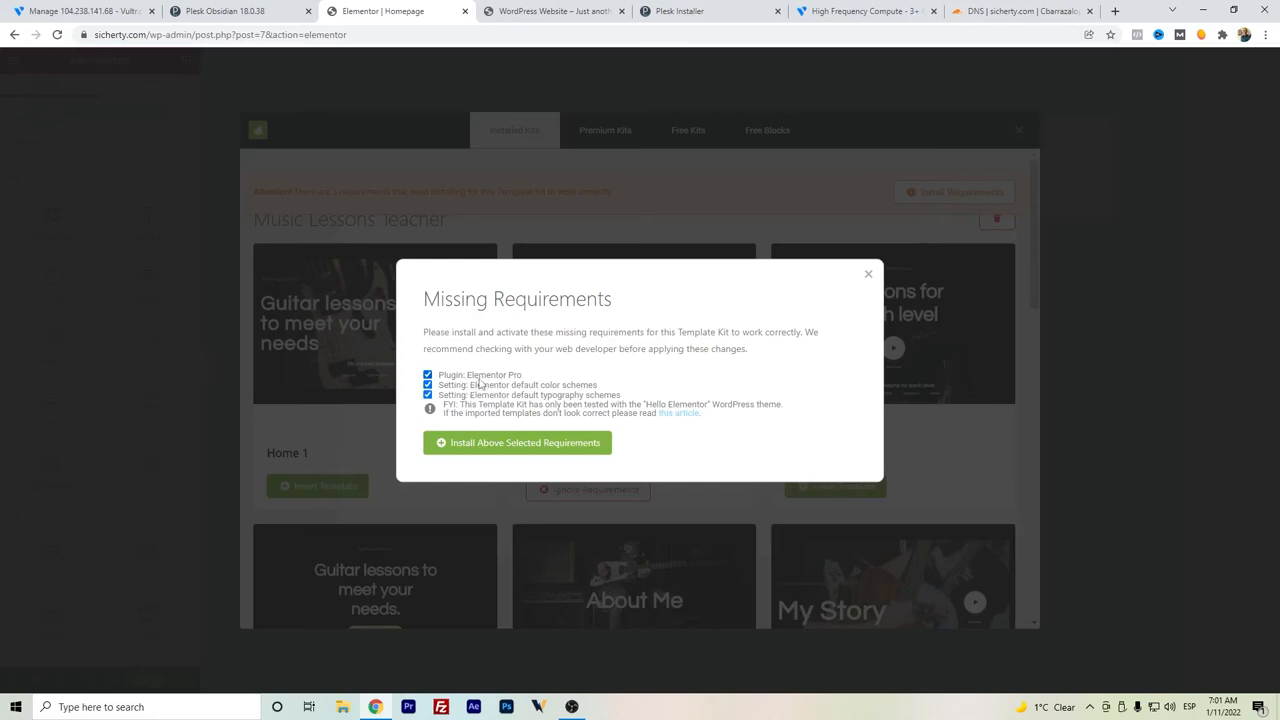
pyautogui.moveTo(604, 396)
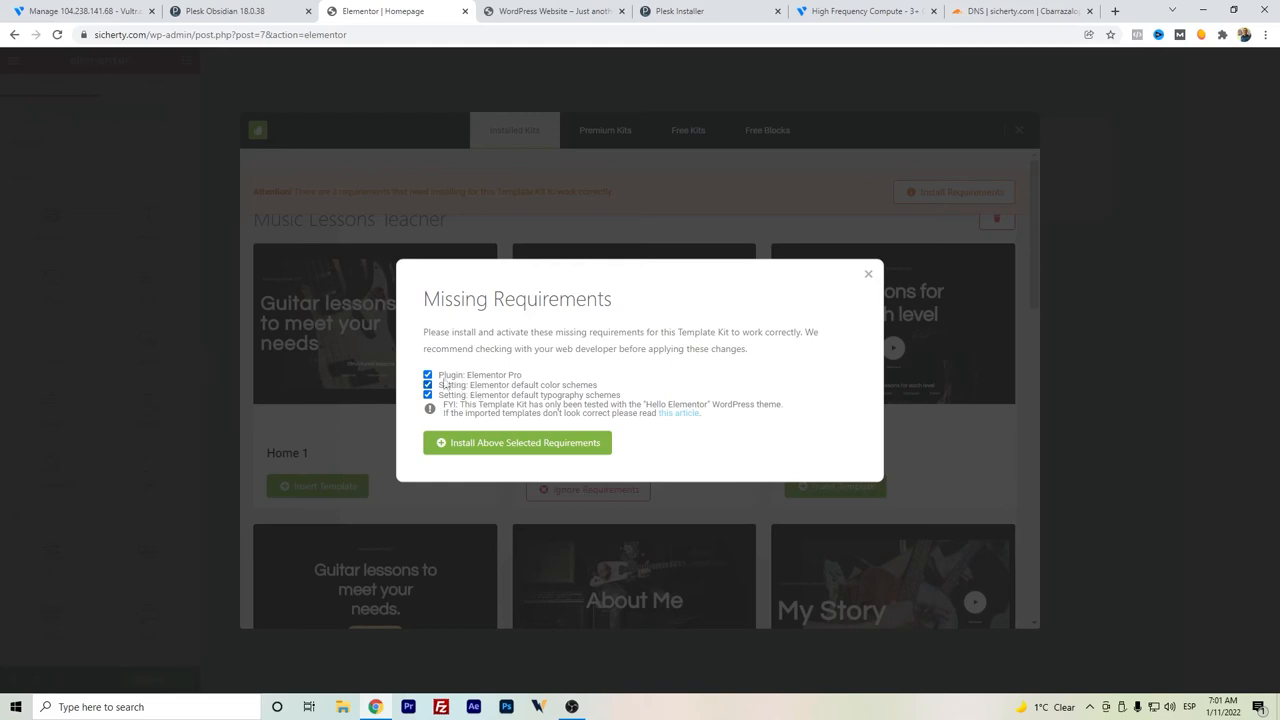
pyautogui.click(428, 376)
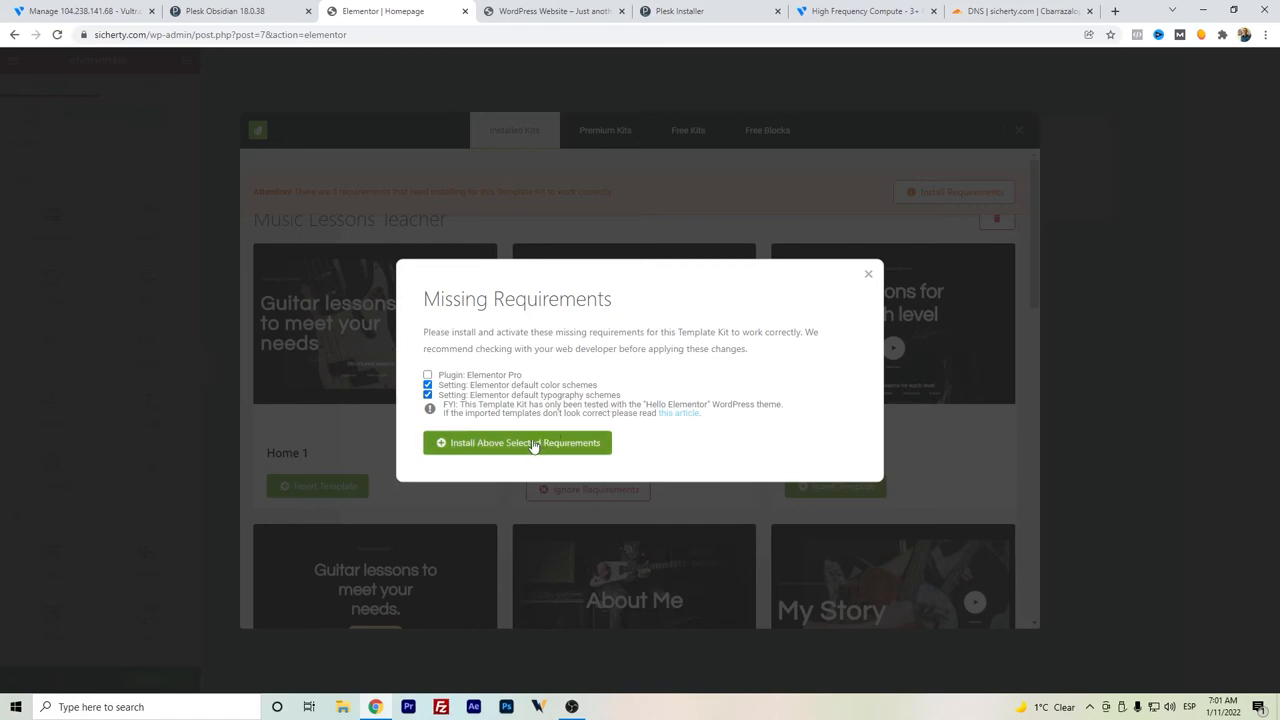
pyautogui.moveTo(312, 358)
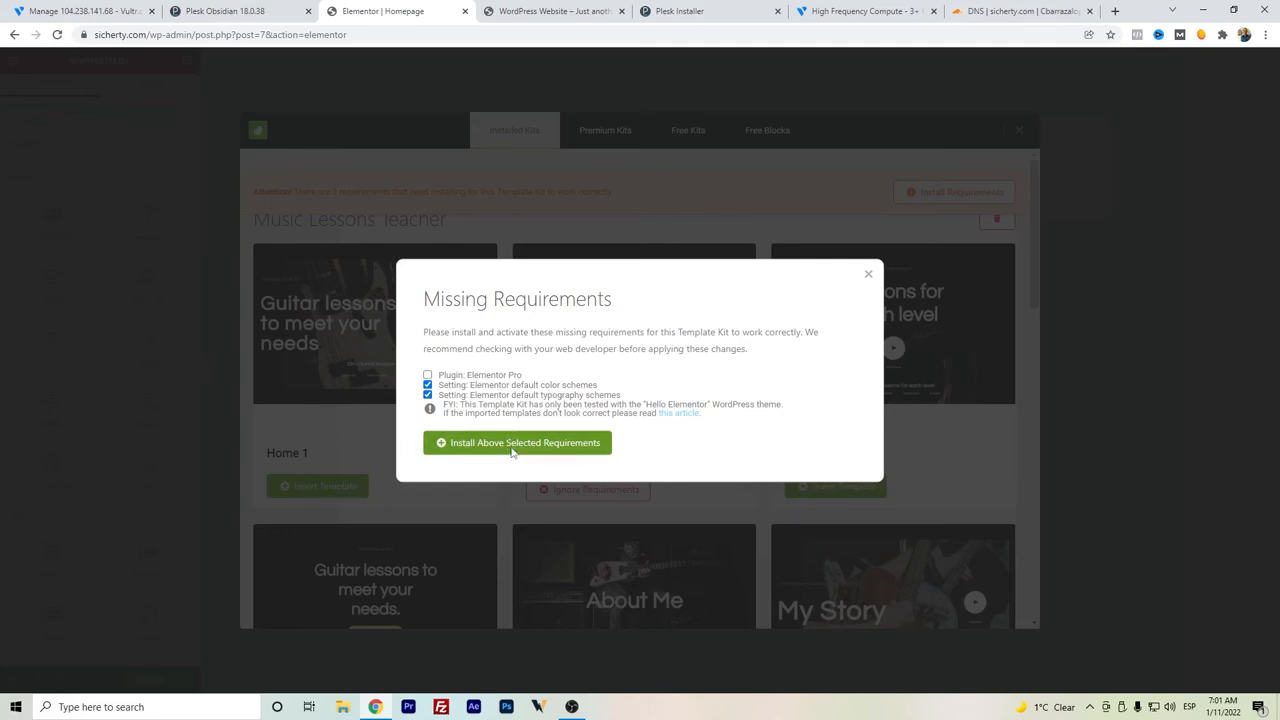
pyautogui.click(516, 442)
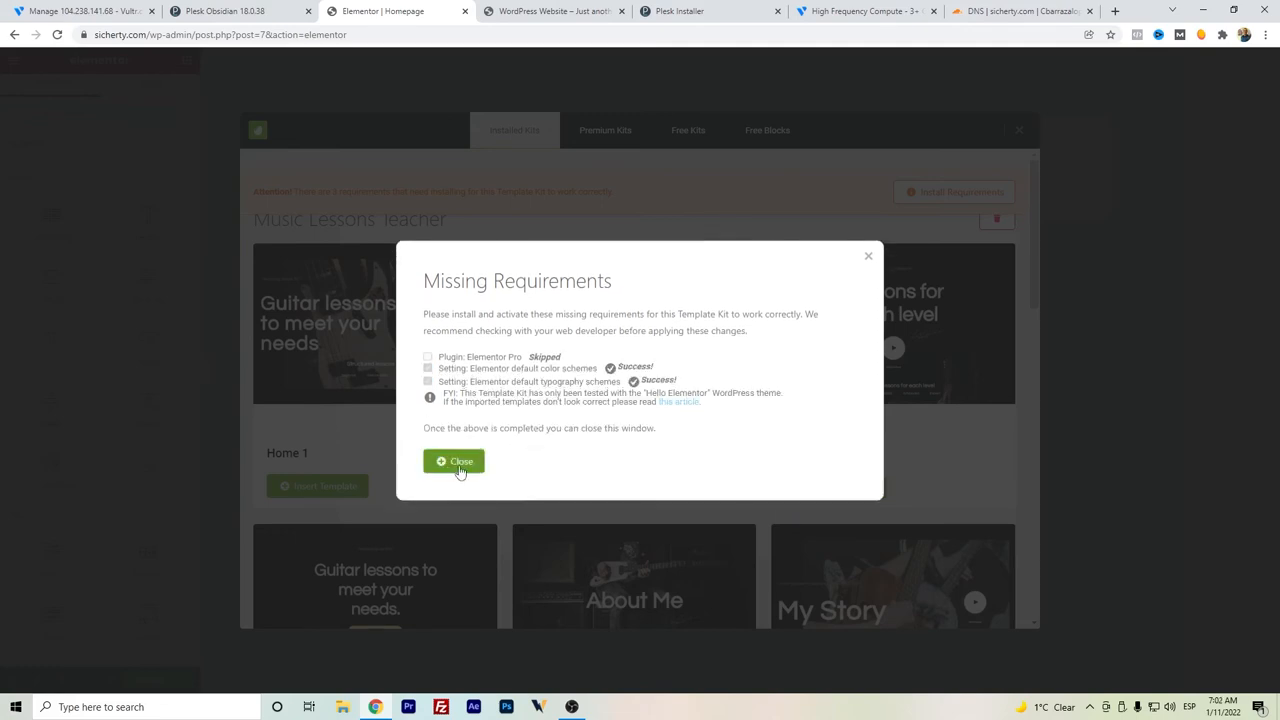
# Close the requirements window and browse the kit's templates from Home 1 to Coming Soon.
pyautogui.click(452, 460)
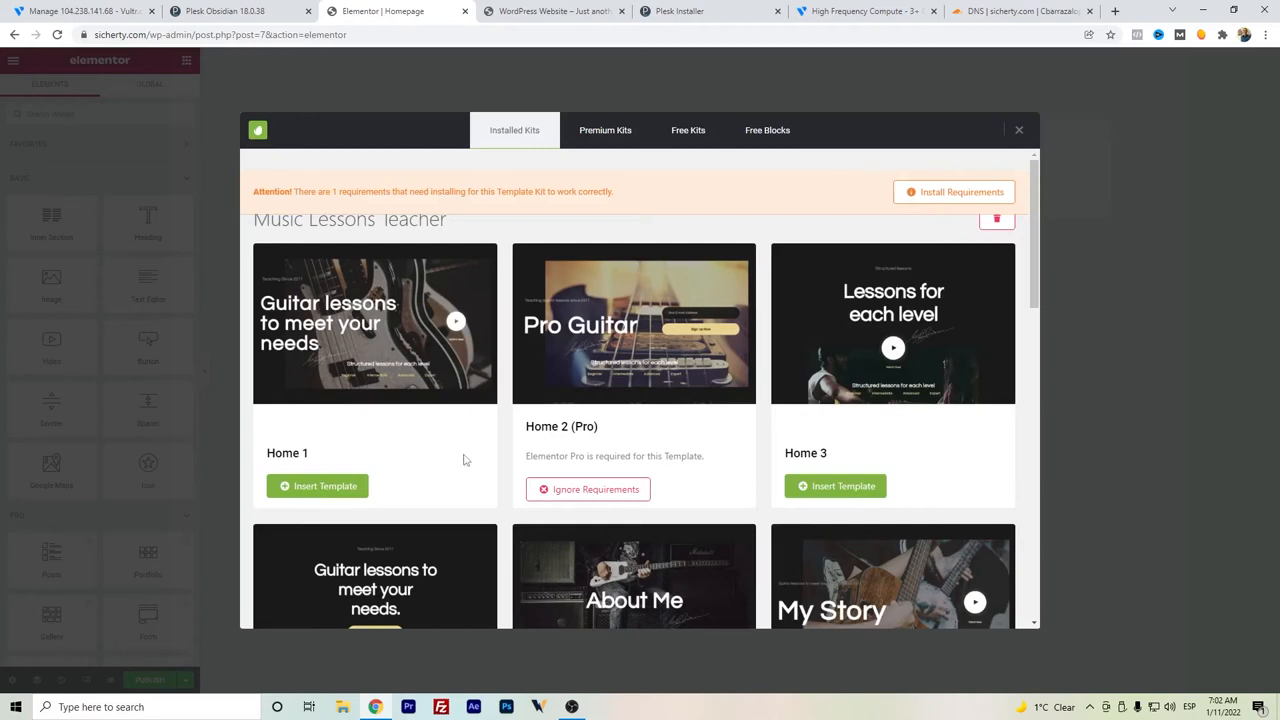
pyautogui.scroll(-3)
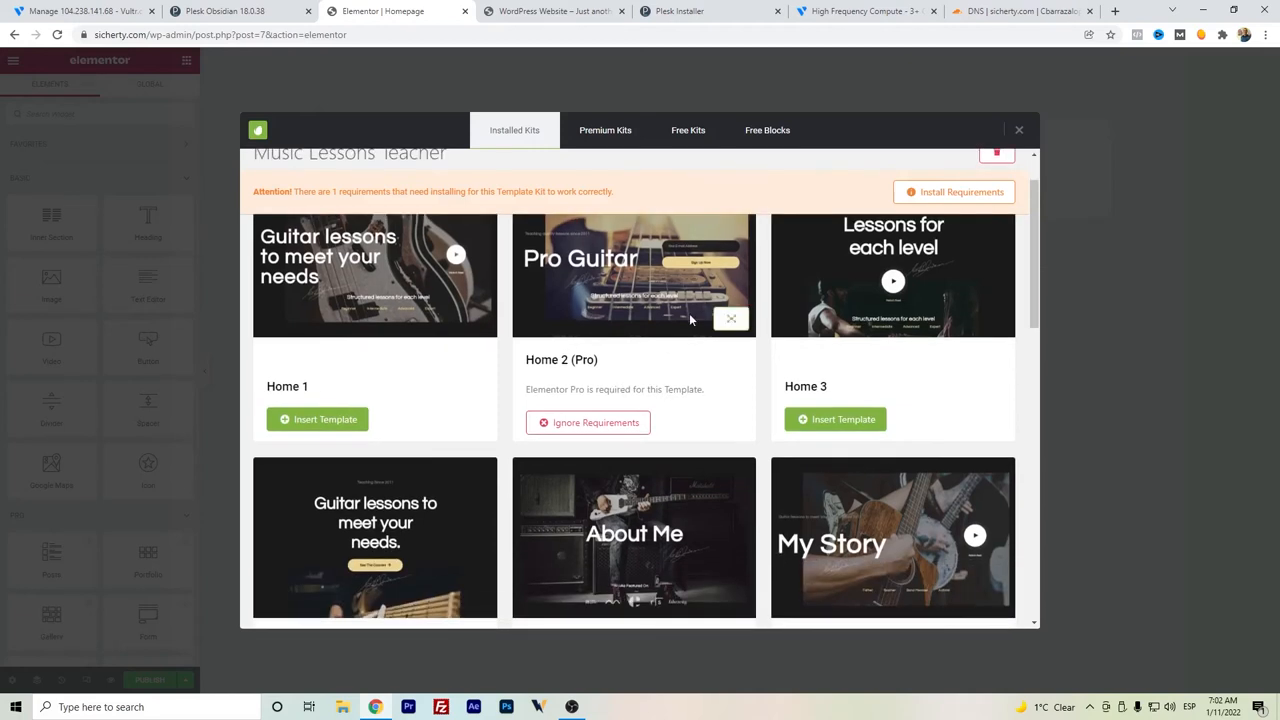
pyautogui.scroll(-3)
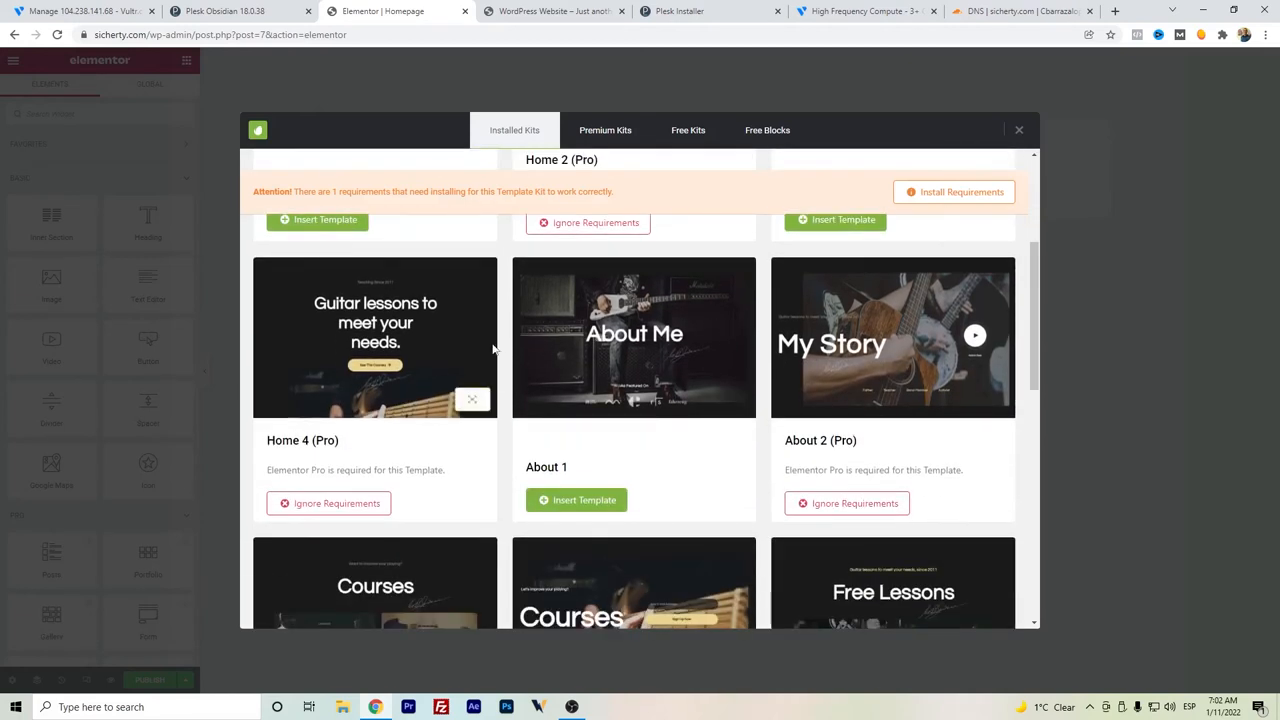
pyautogui.moveTo(364, 518)
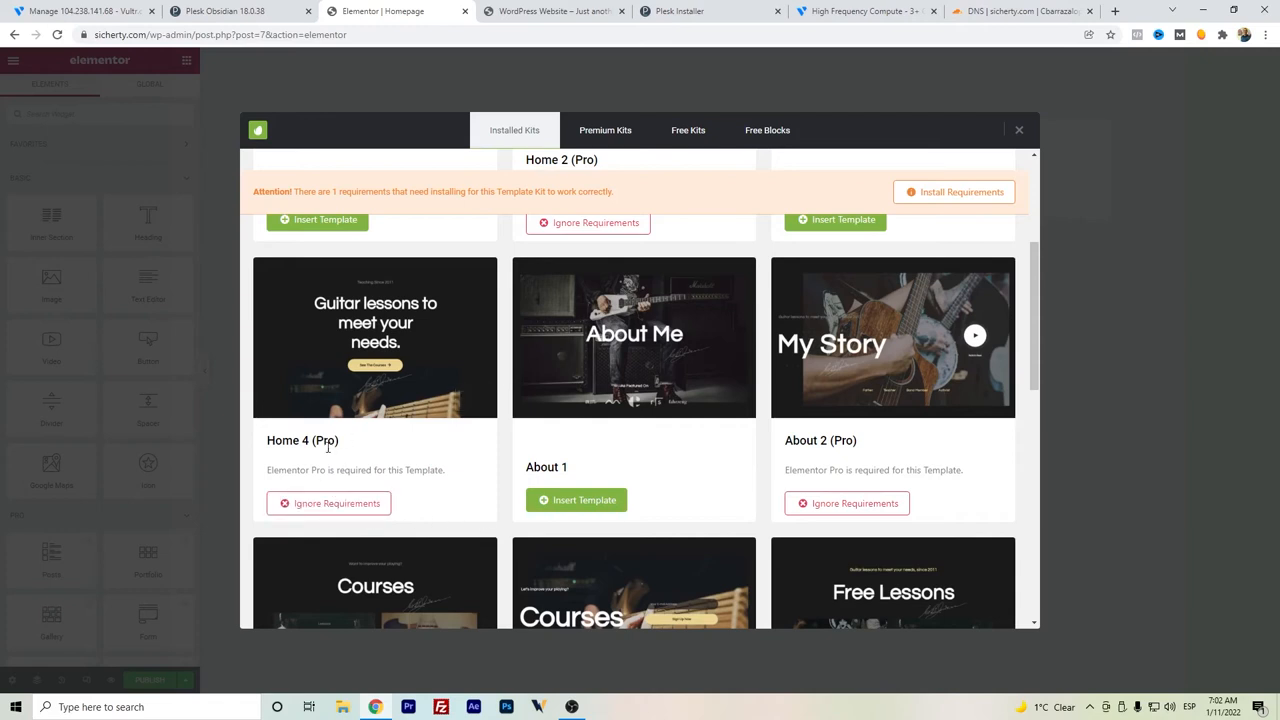
pyautogui.scroll(-3)
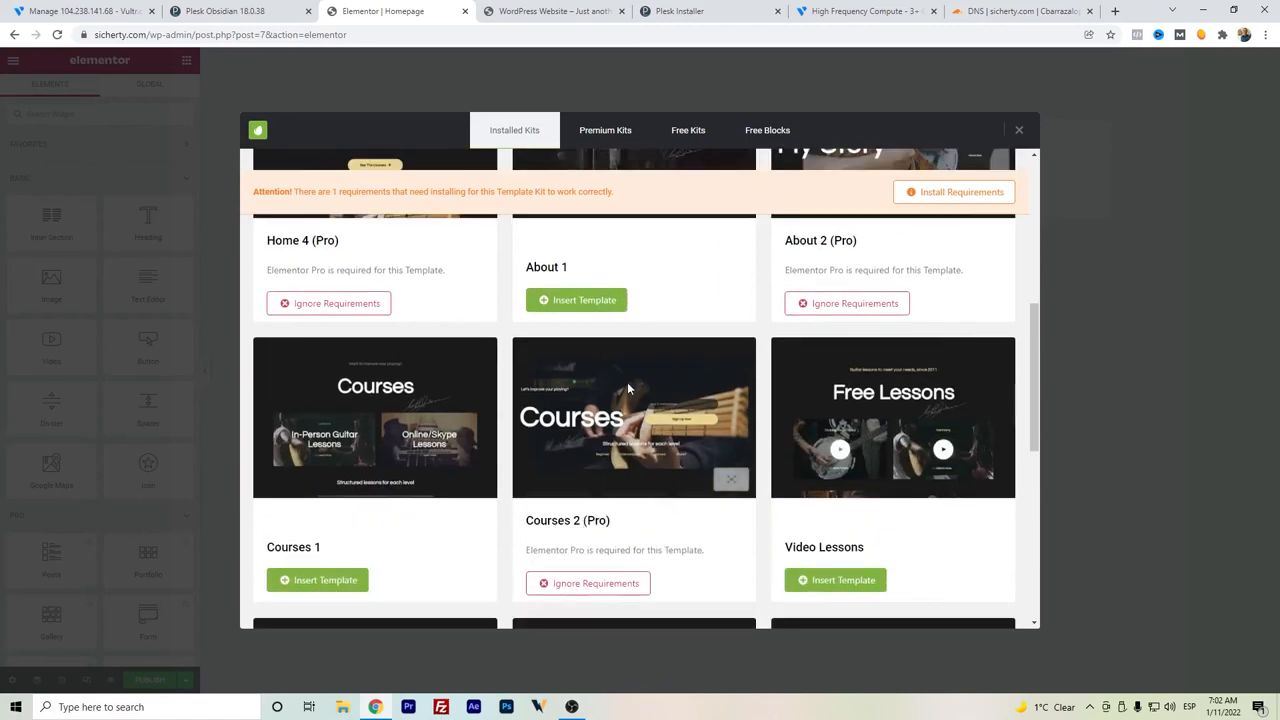
pyautogui.scroll(-3)
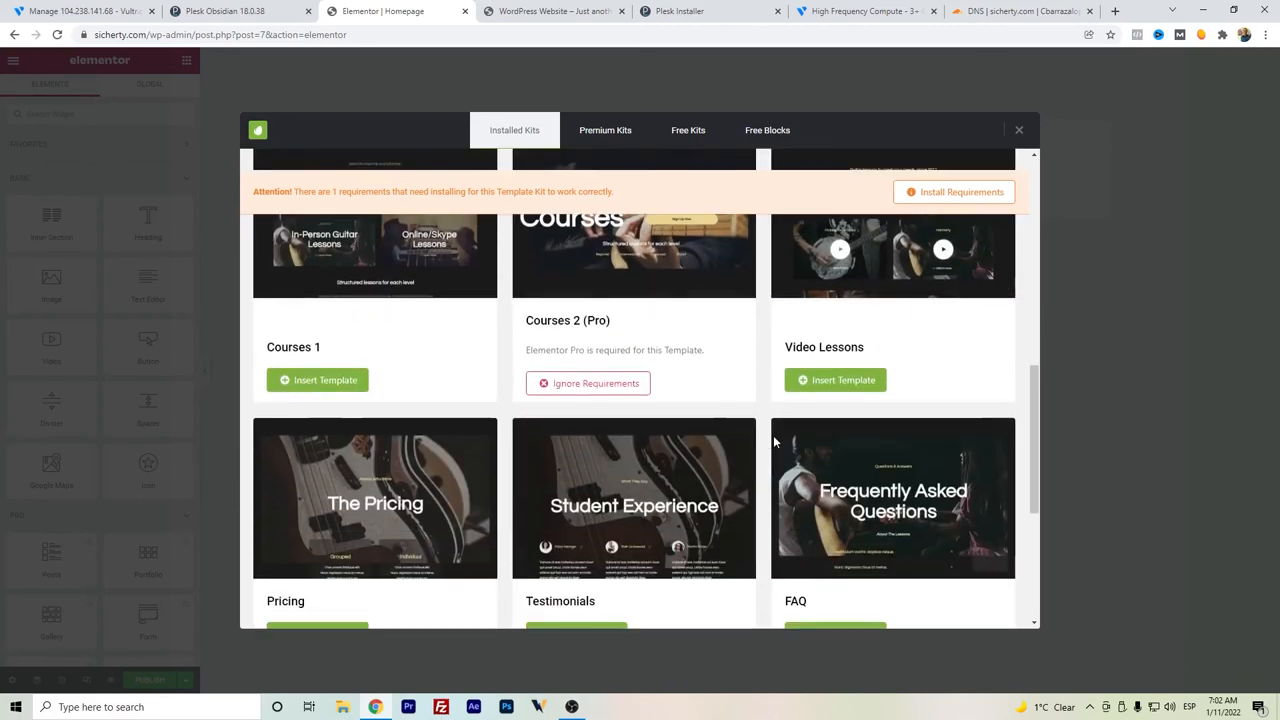
pyautogui.scroll(-3)
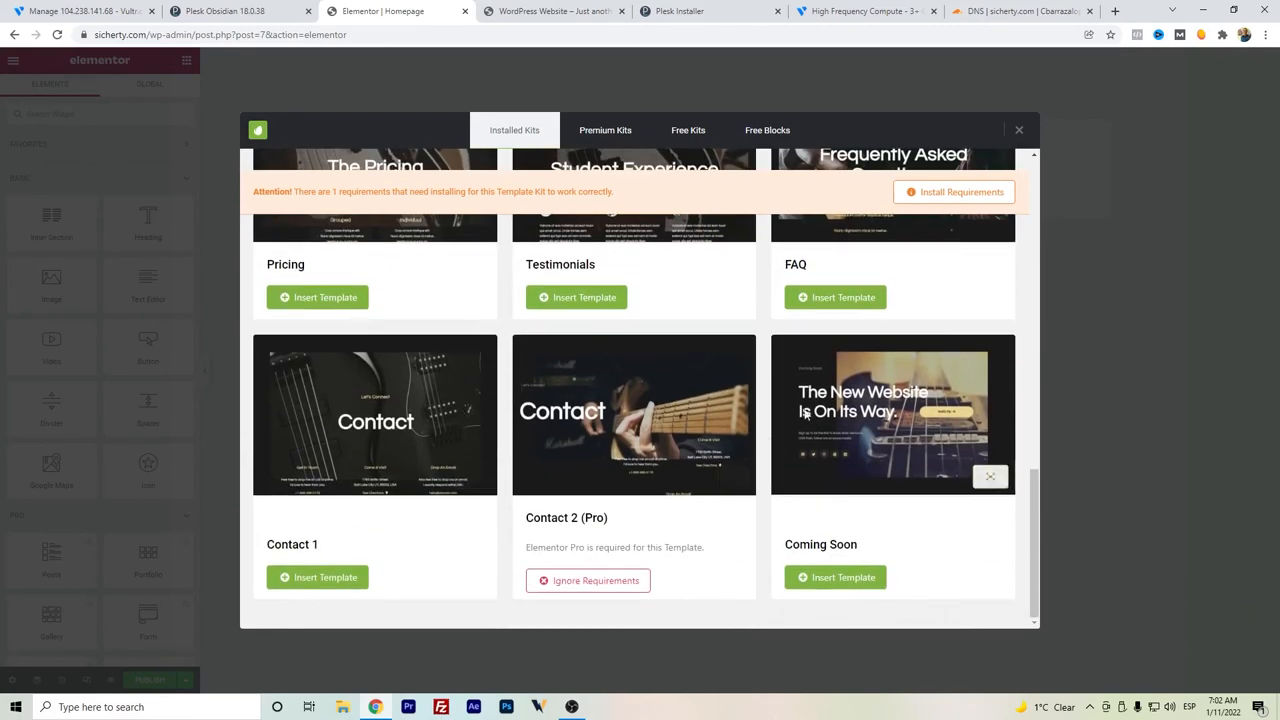
pyautogui.scroll(3)
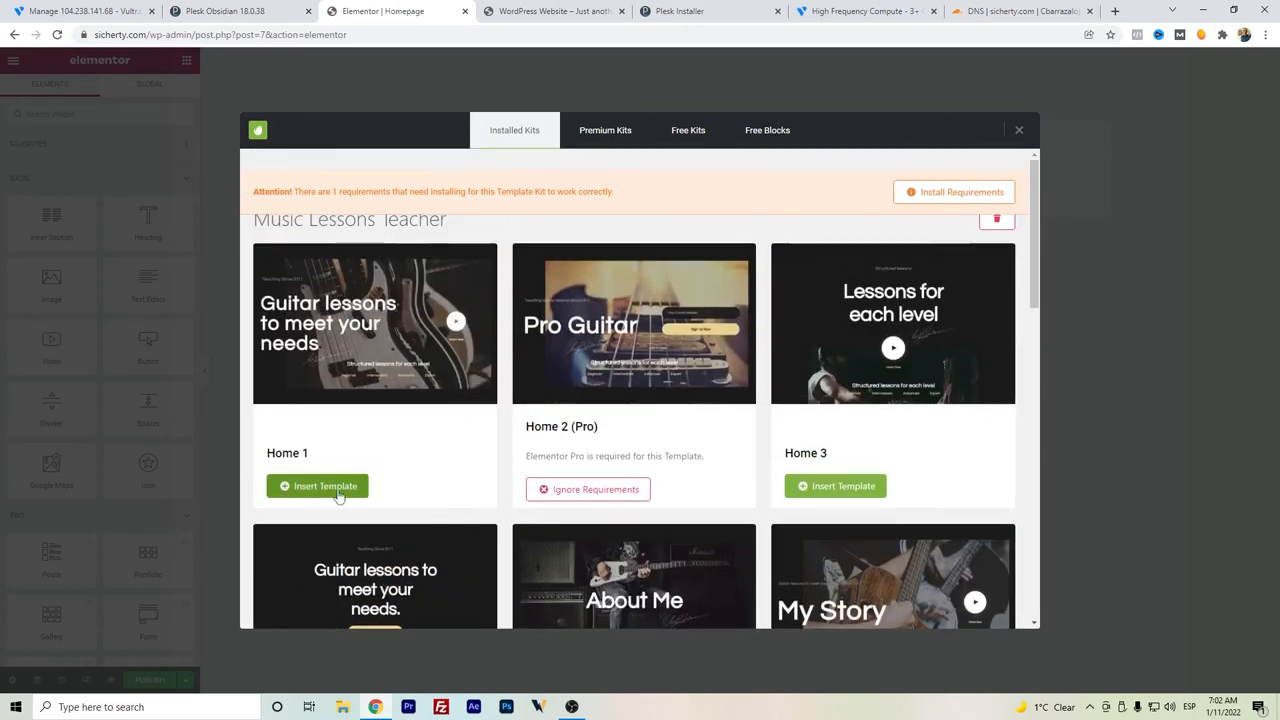
pyautogui.moveTo(304, 496)
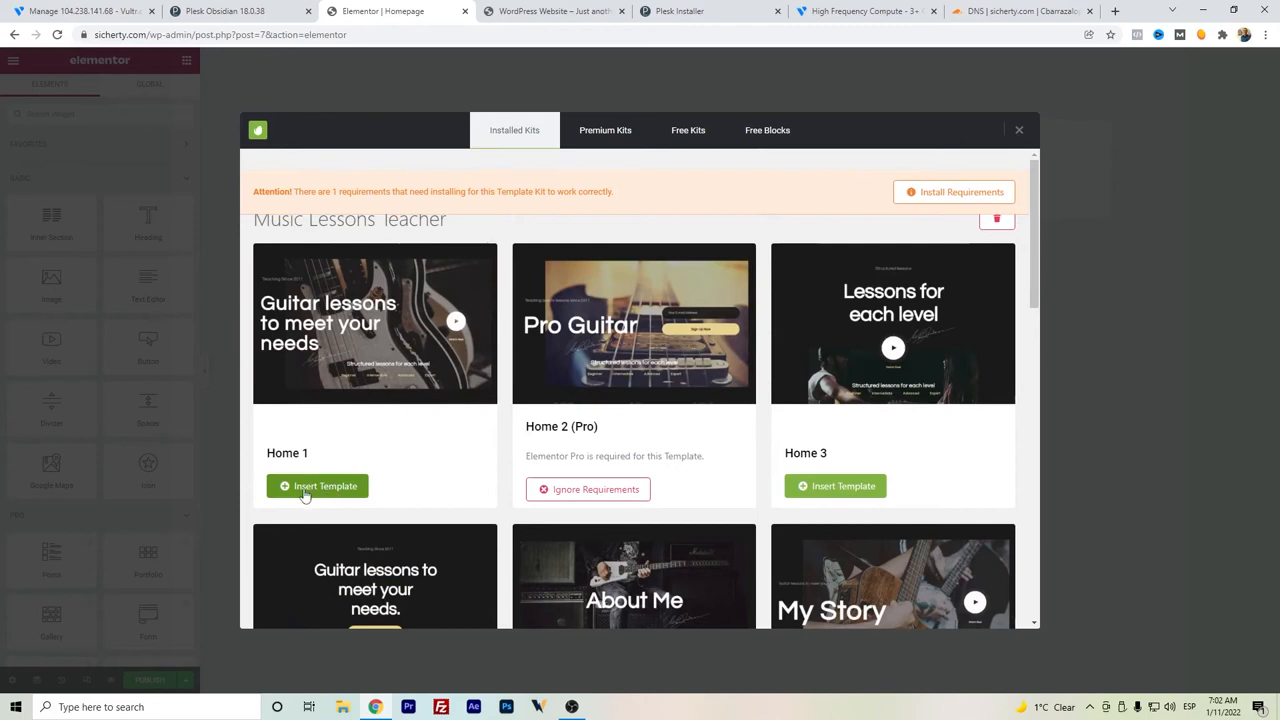
# Insert the Home 1 template and review the hero, motto and classes sections.
pyautogui.click(316, 486)
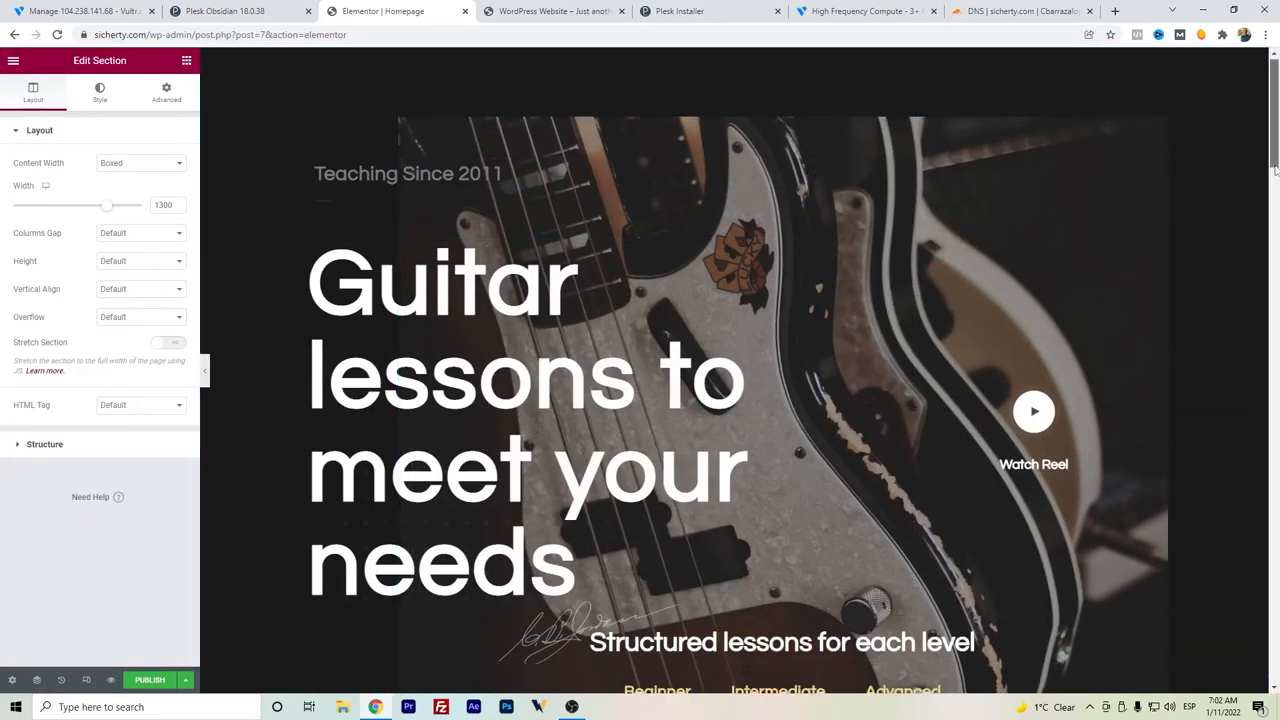
pyautogui.scroll(-3)
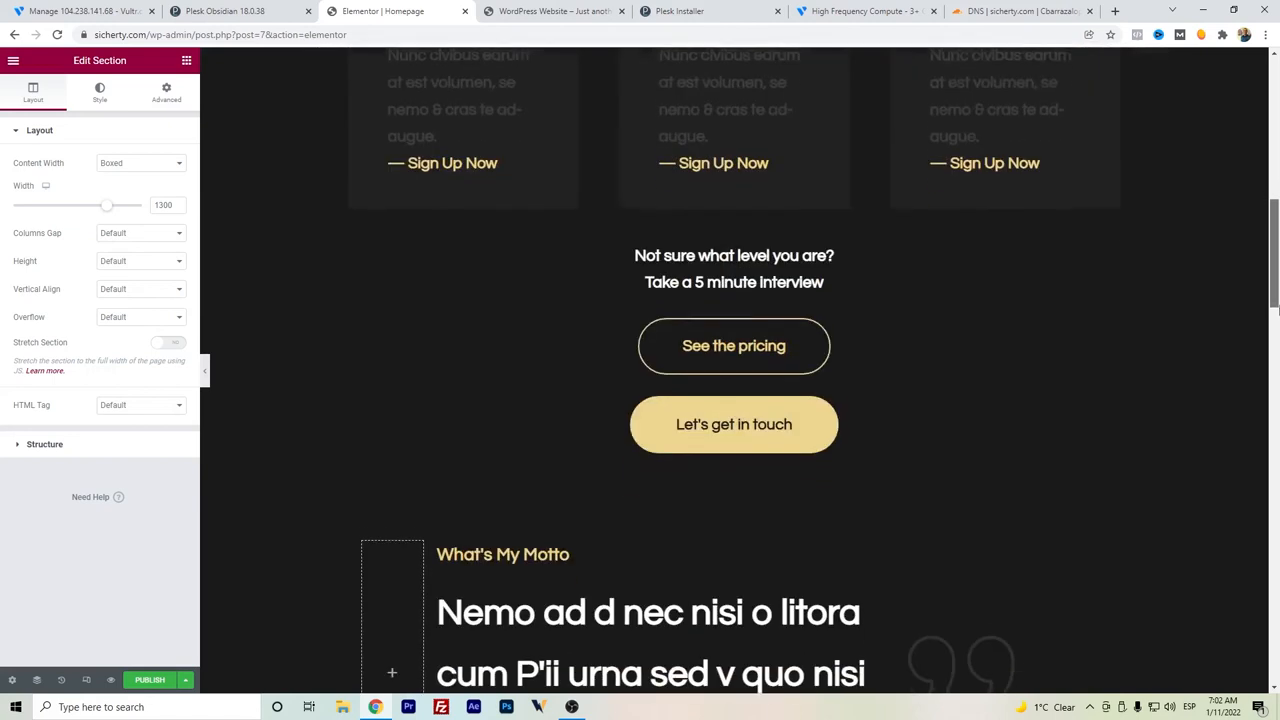
pyautogui.scroll(-3)
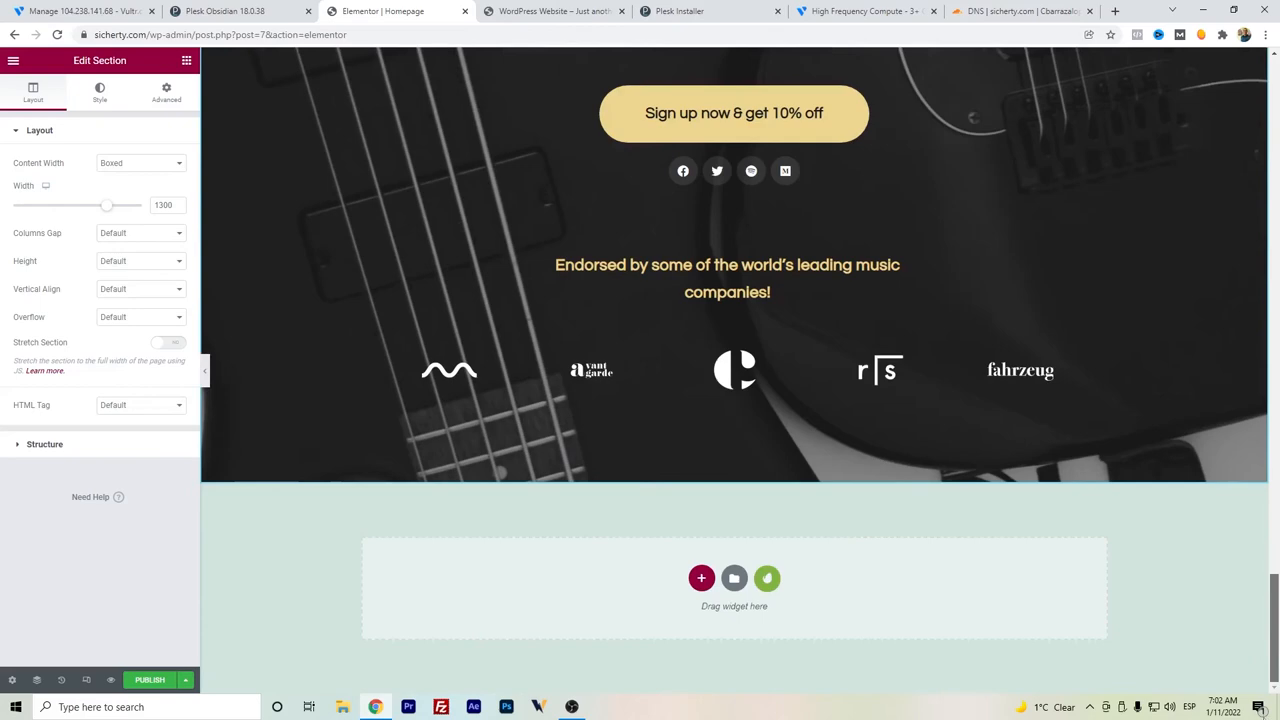
pyautogui.scroll(-3)
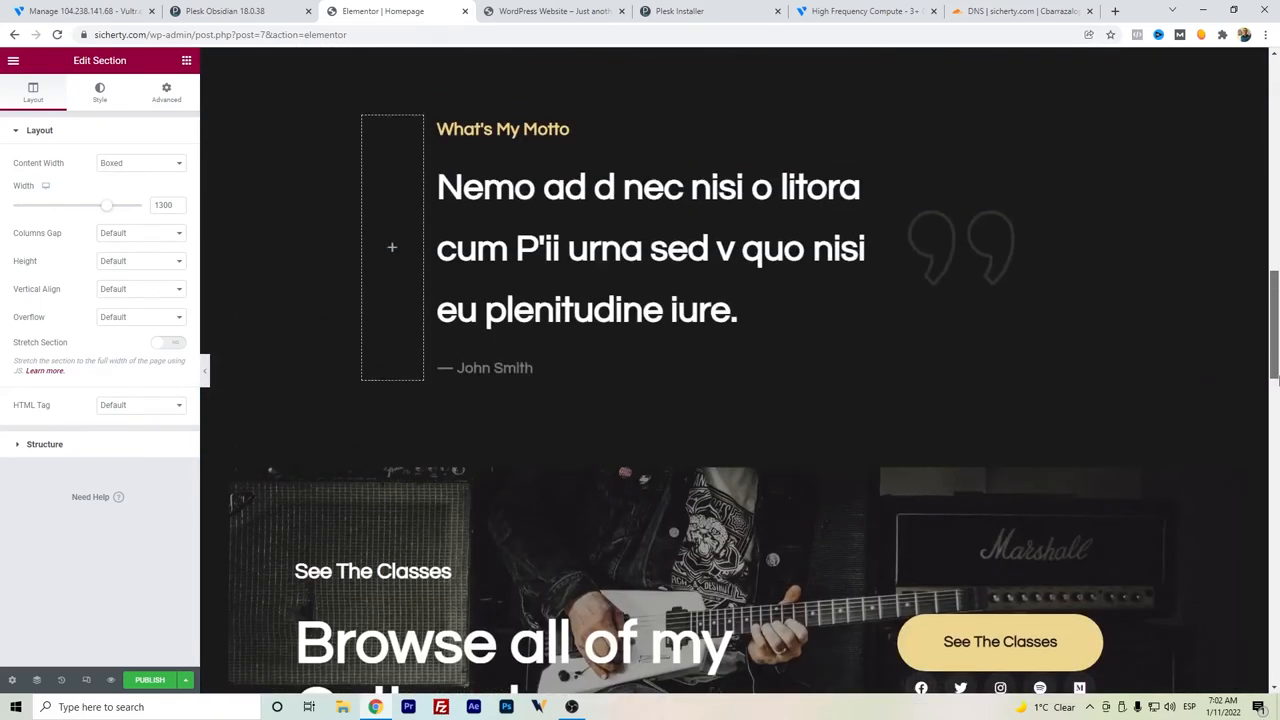
pyautogui.scroll(3)
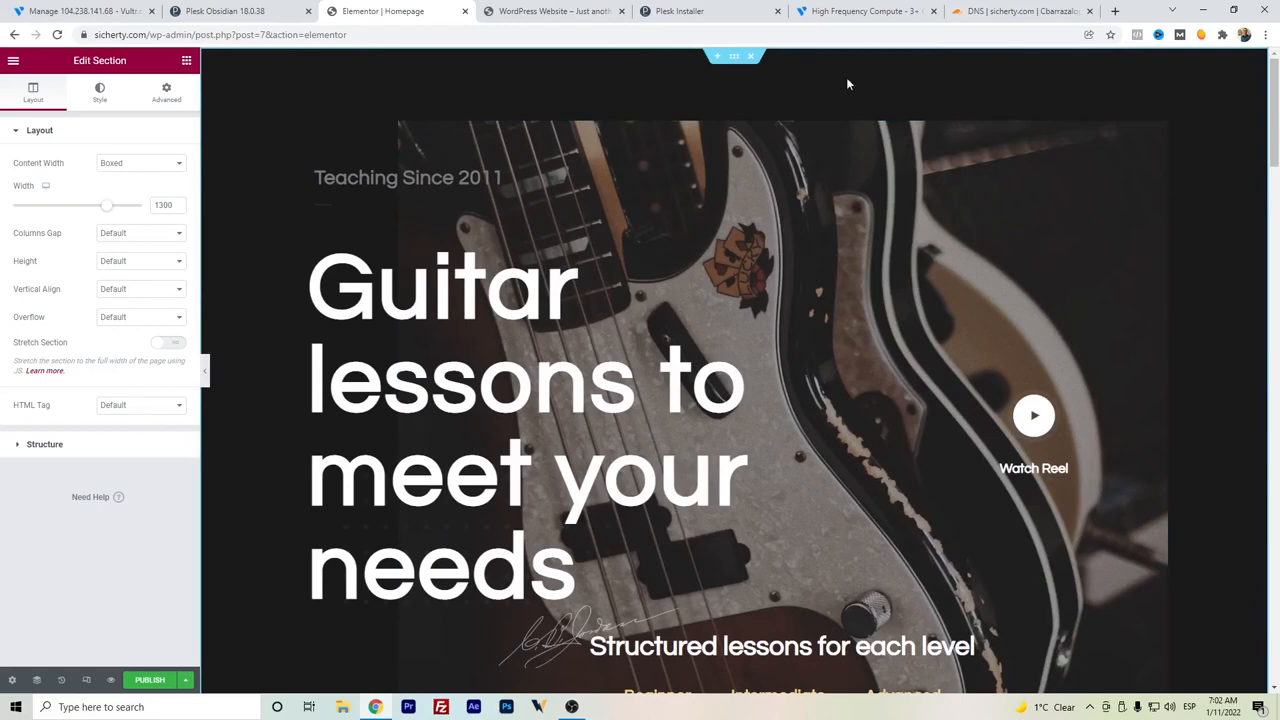
pyautogui.scroll(-3)
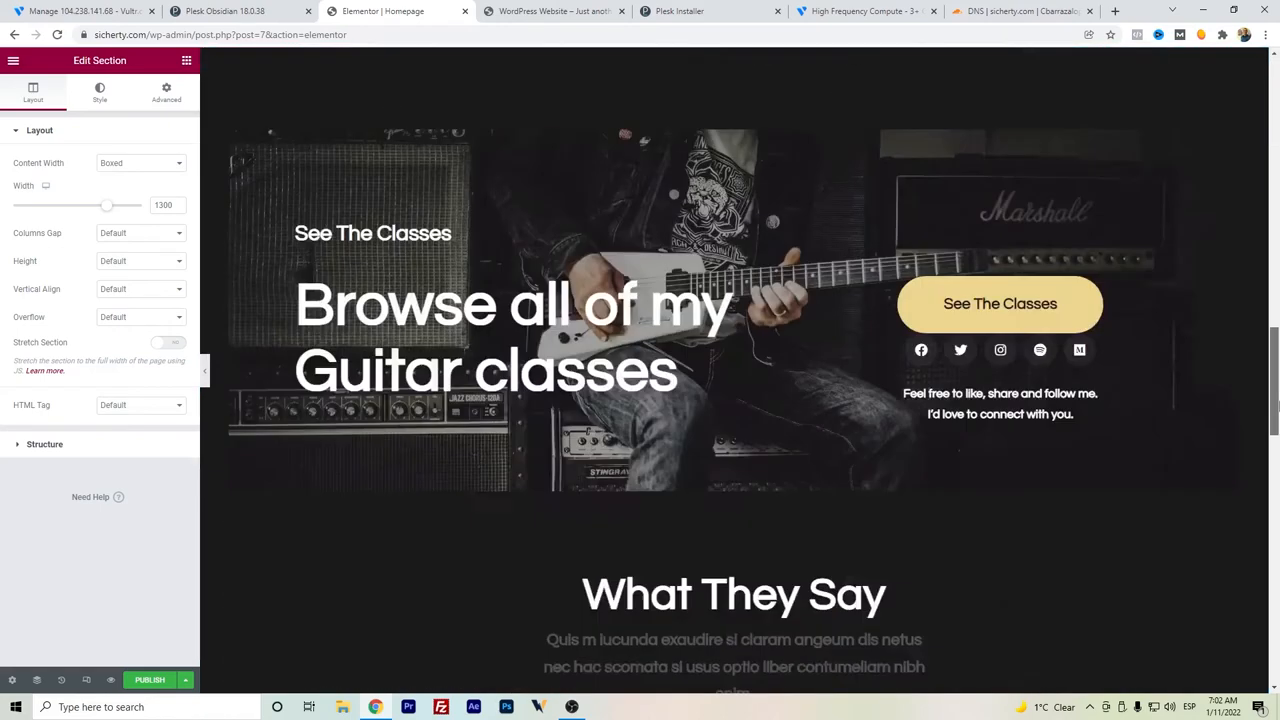
pyautogui.scroll(-3)
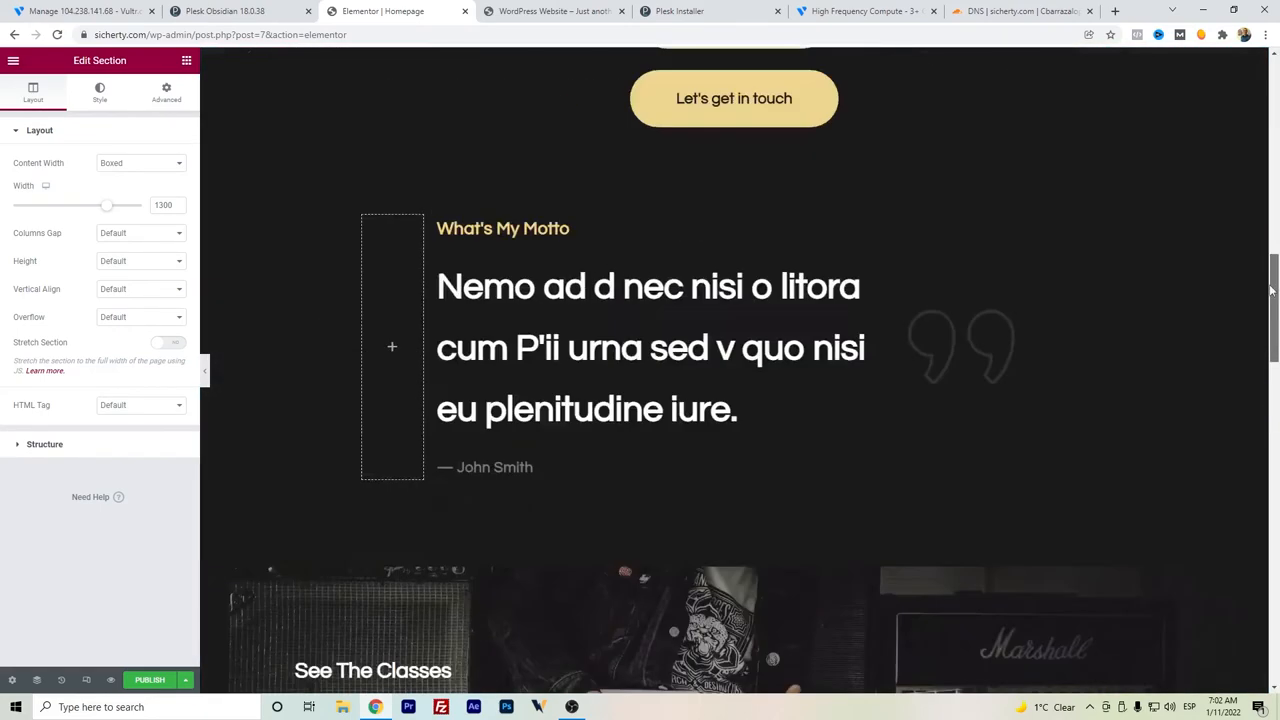
pyautogui.scroll(3)
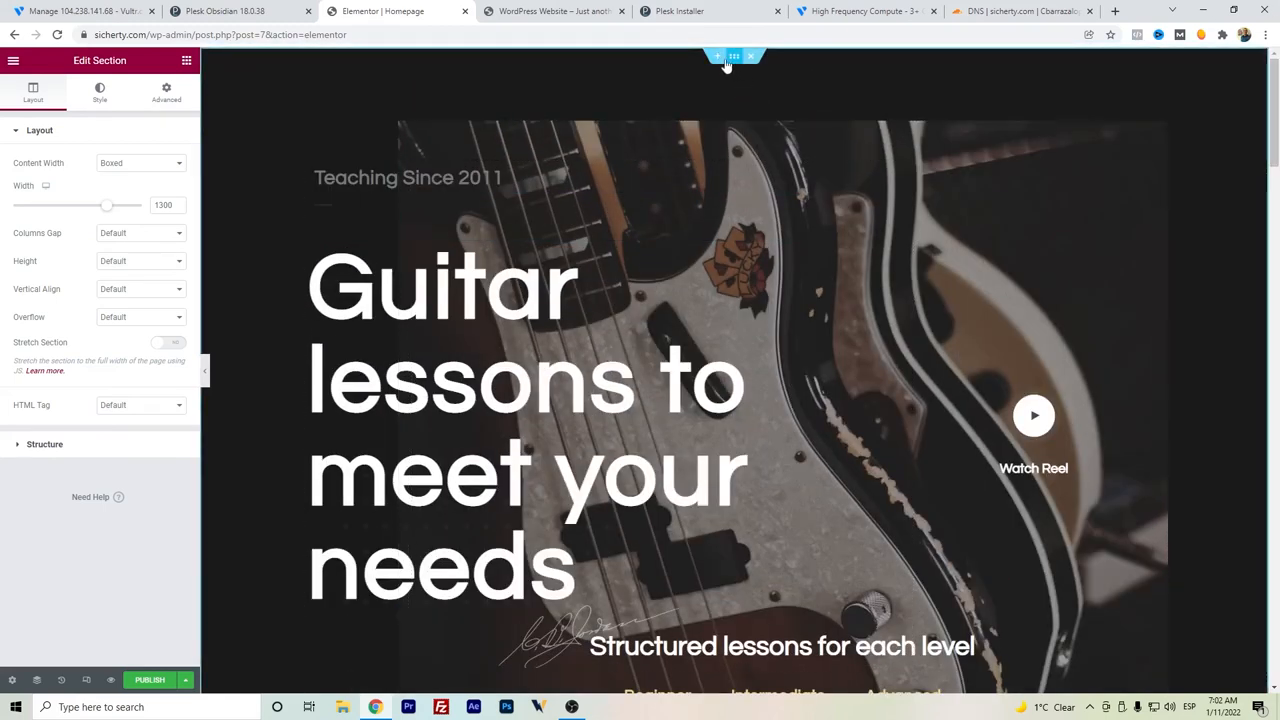
# Add a one-column section above the hero with an Inner Section holding an Image widget.
pyautogui.click(716, 56)
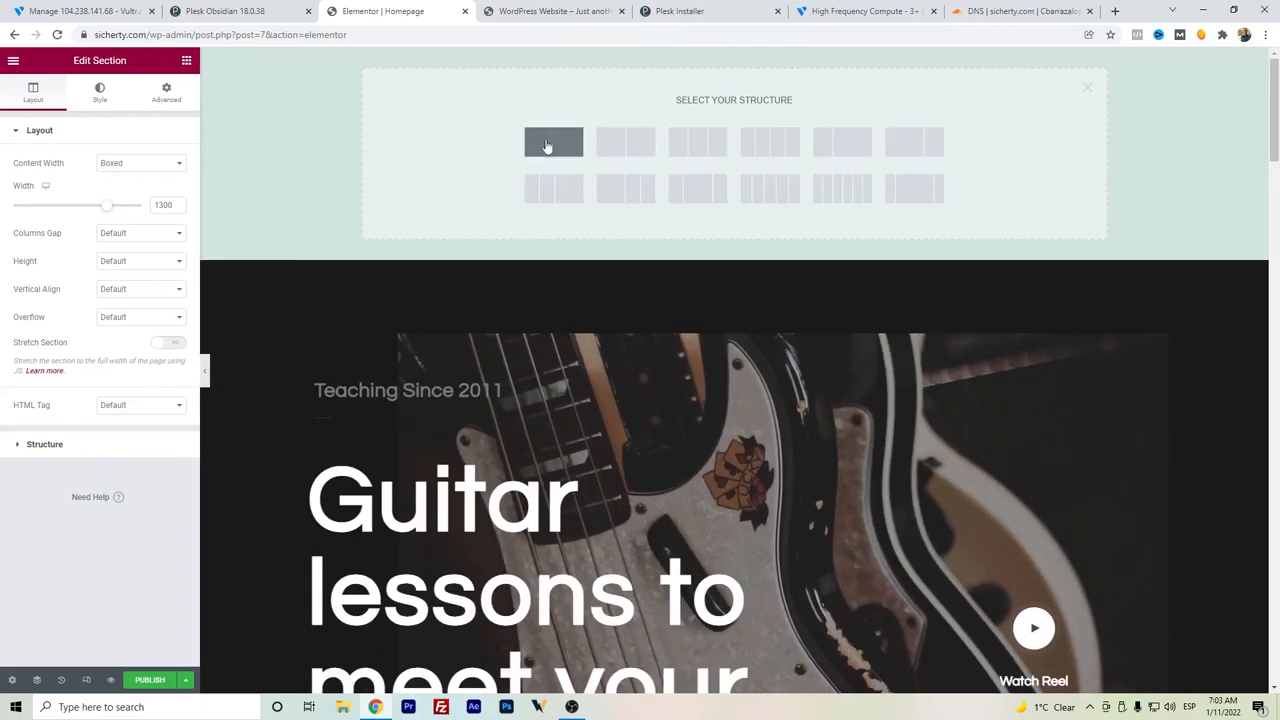
pyautogui.click(552, 140)
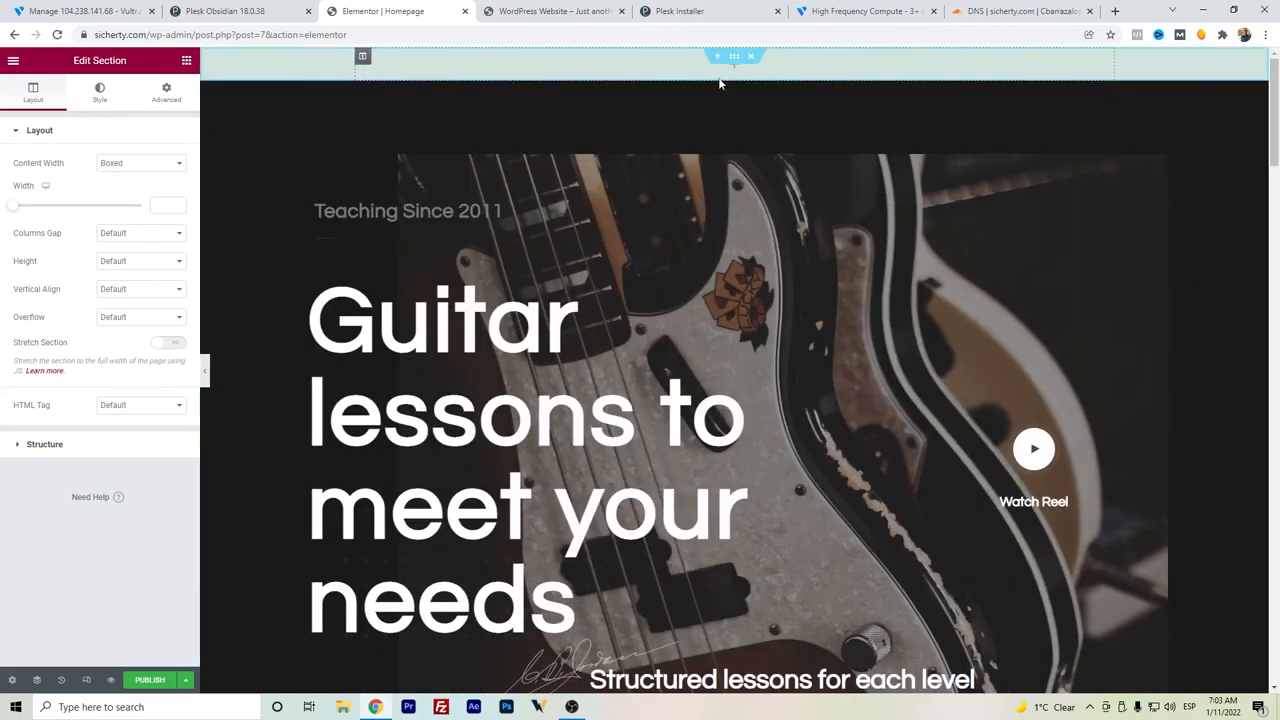
pyautogui.moveTo(588, 70)
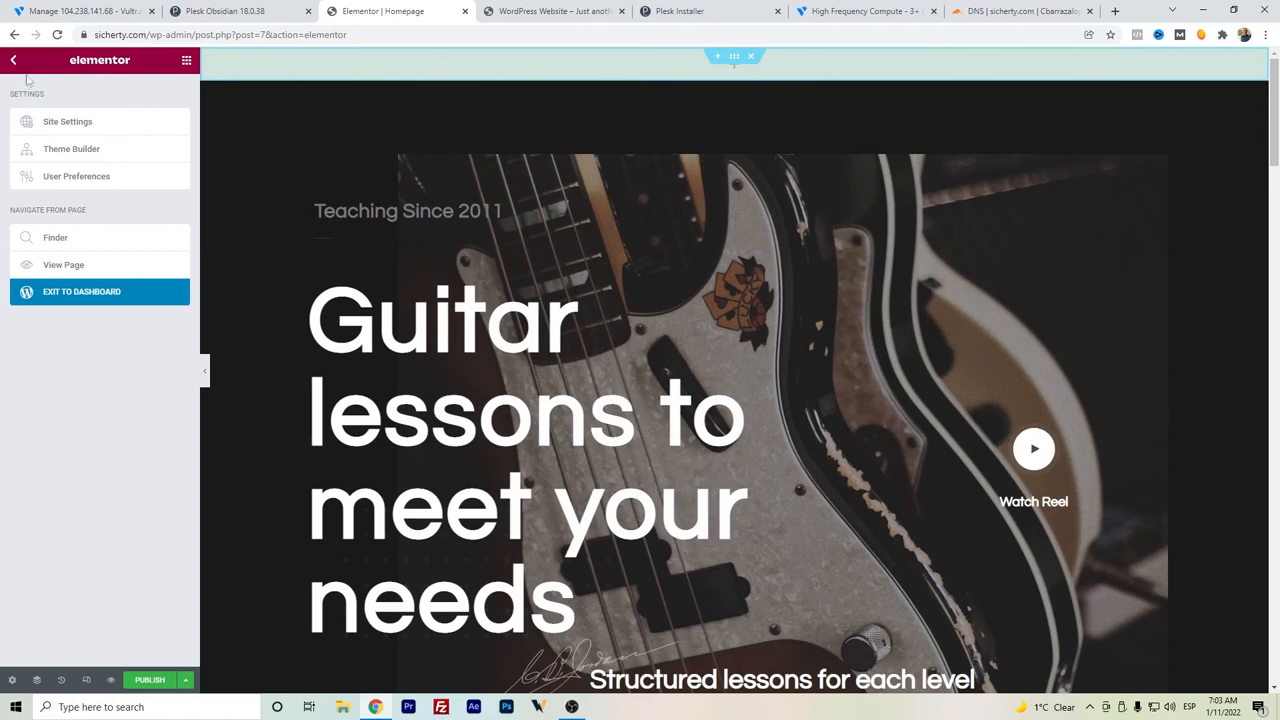
pyautogui.click(14, 60)
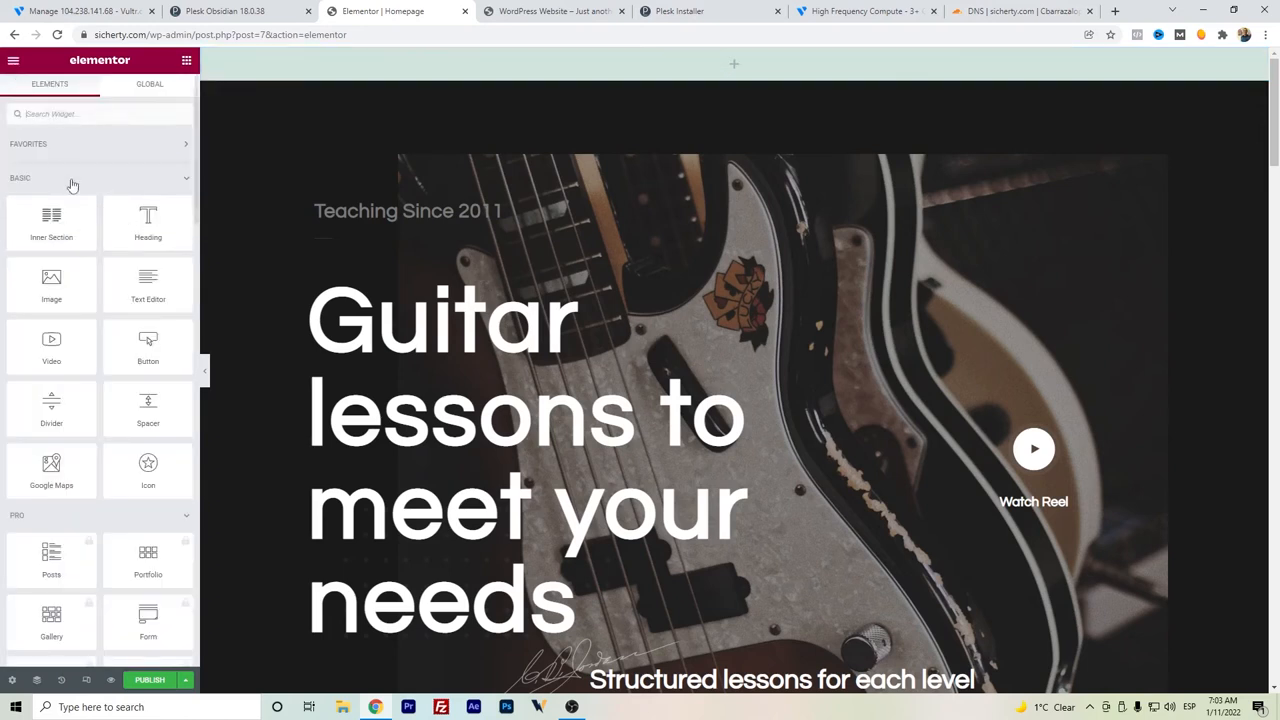
pyautogui.click(732, 60)
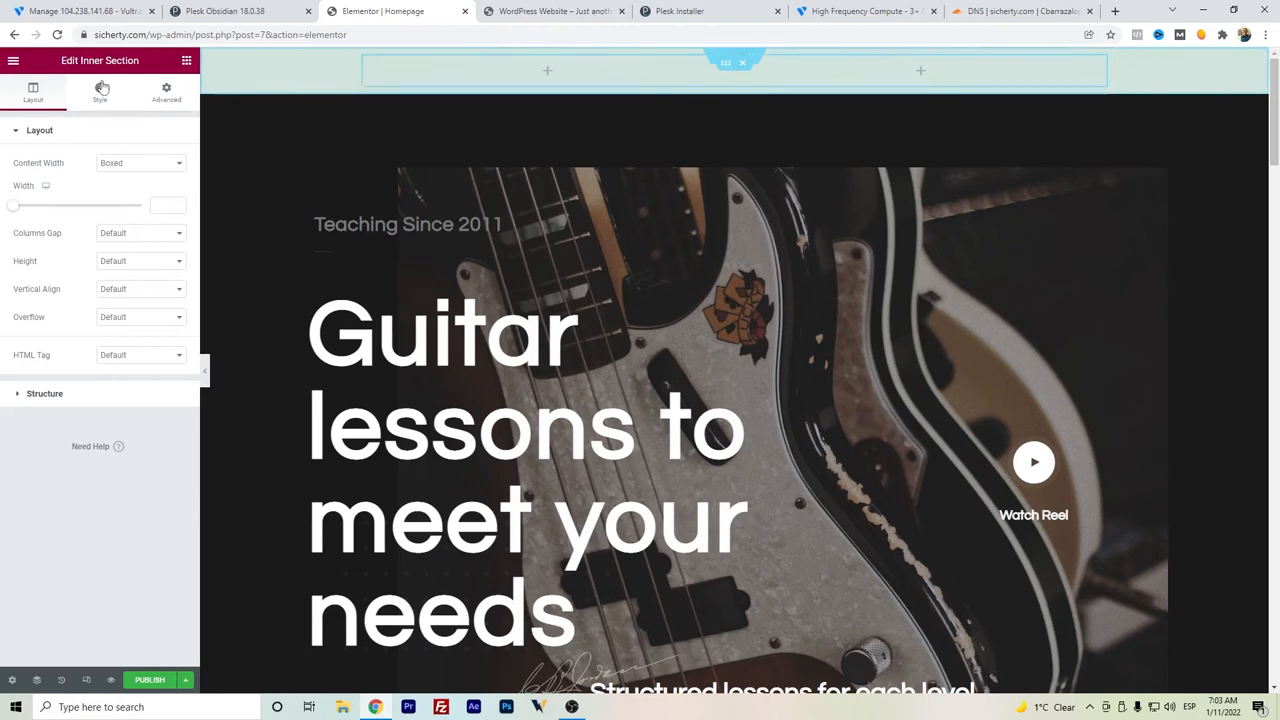
pyautogui.click(14, 60)
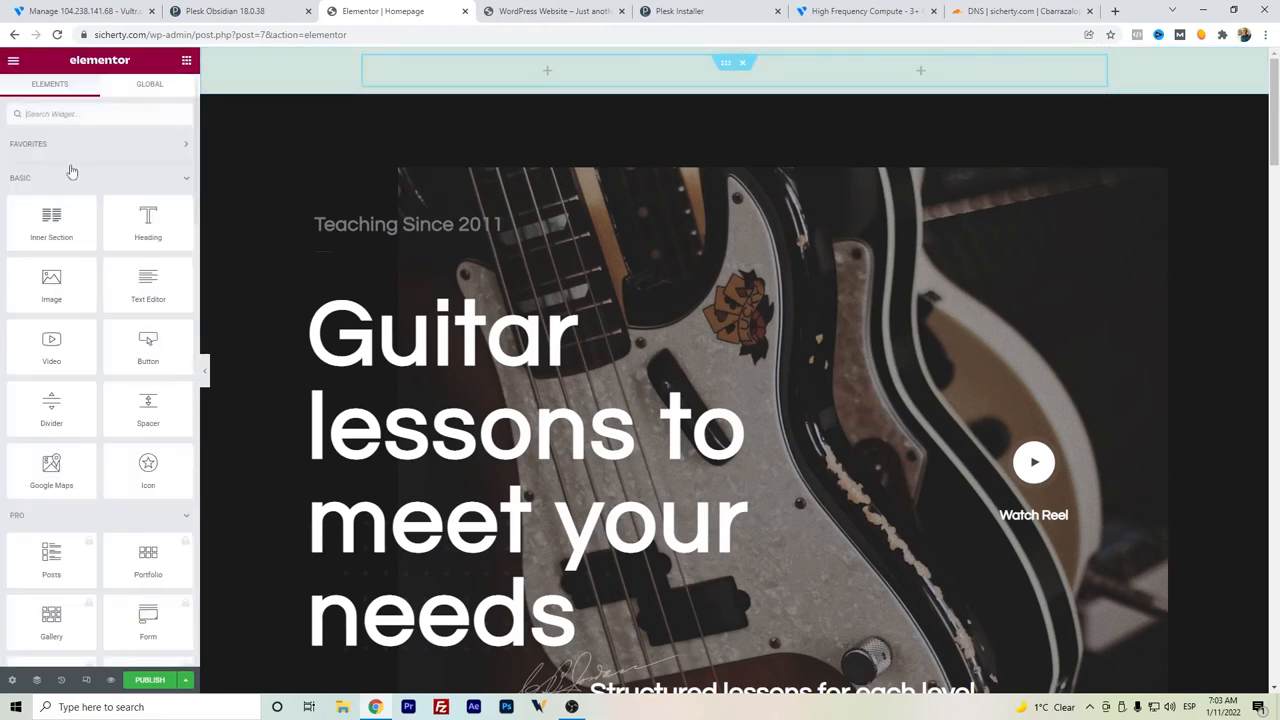
pyautogui.click(544, 70)
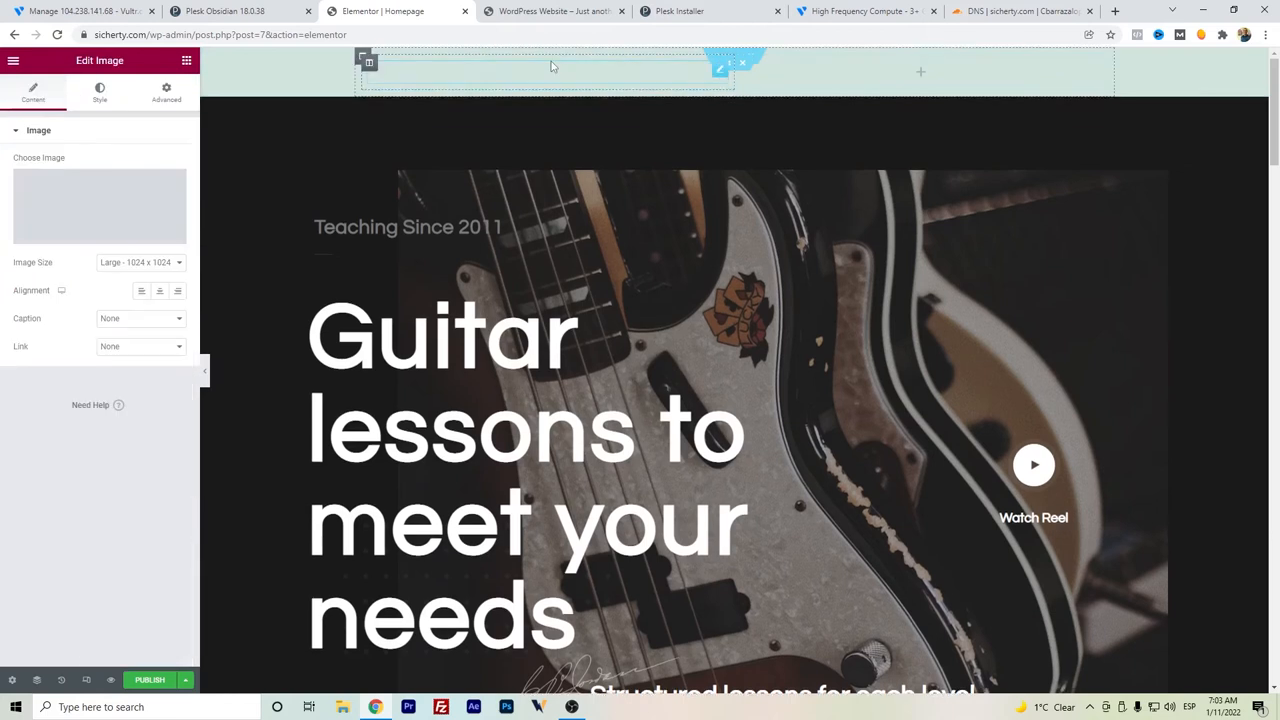
# Select play-button-light.png from the Media Library for the image widget.
pyautogui.click(100, 204)
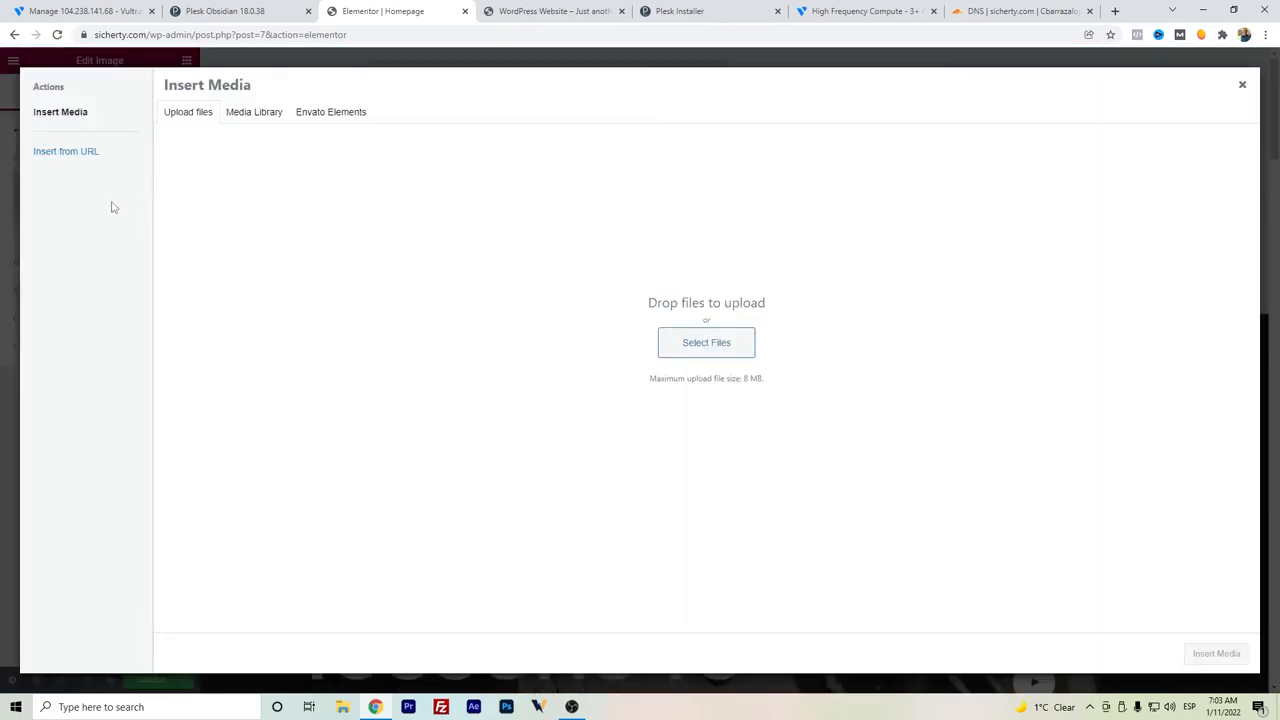
pyautogui.click(252, 112)
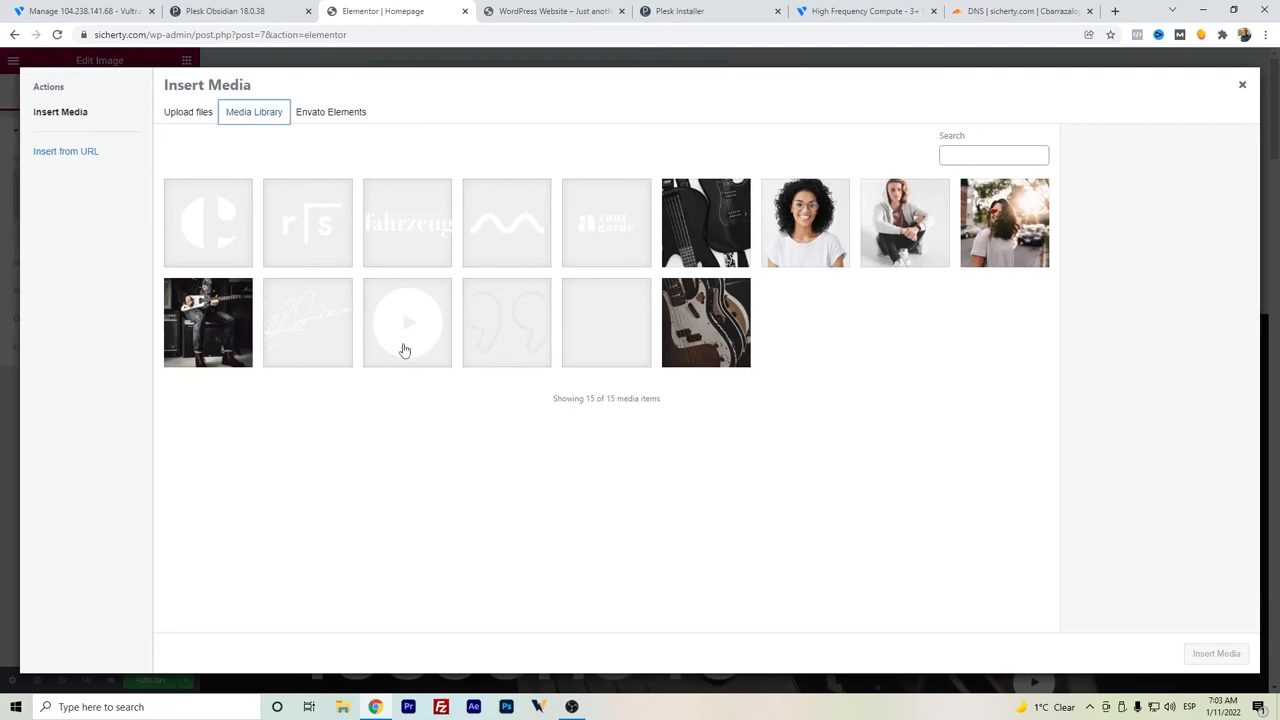
pyautogui.click(408, 322)
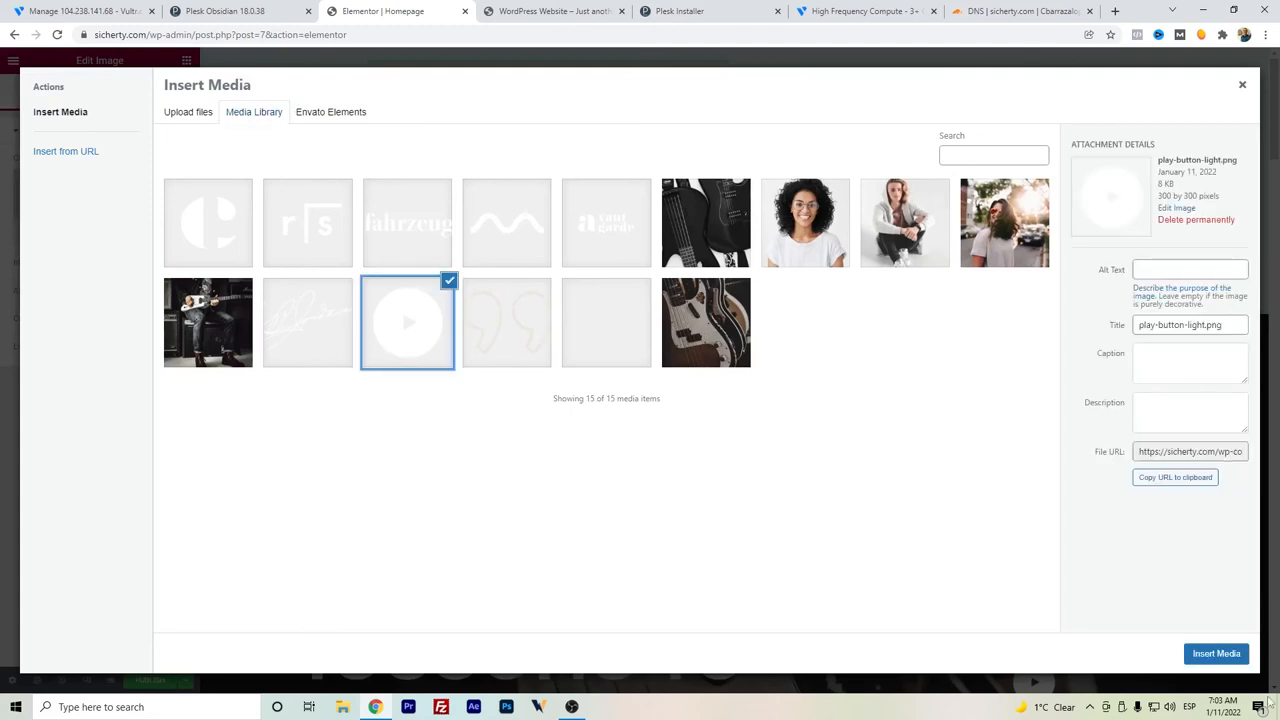
# Insert the play button at Thumbnail size and set its width to about 37.
pyautogui.click(1216, 652)
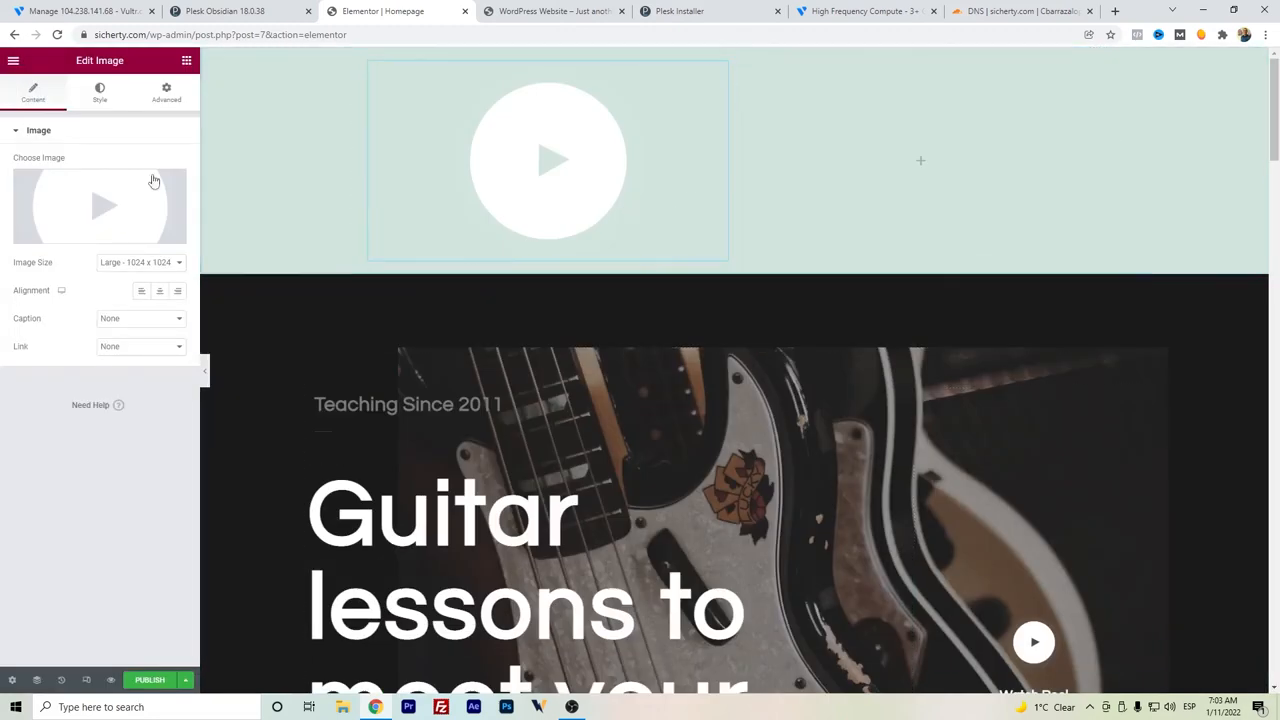
pyautogui.click(140, 262)
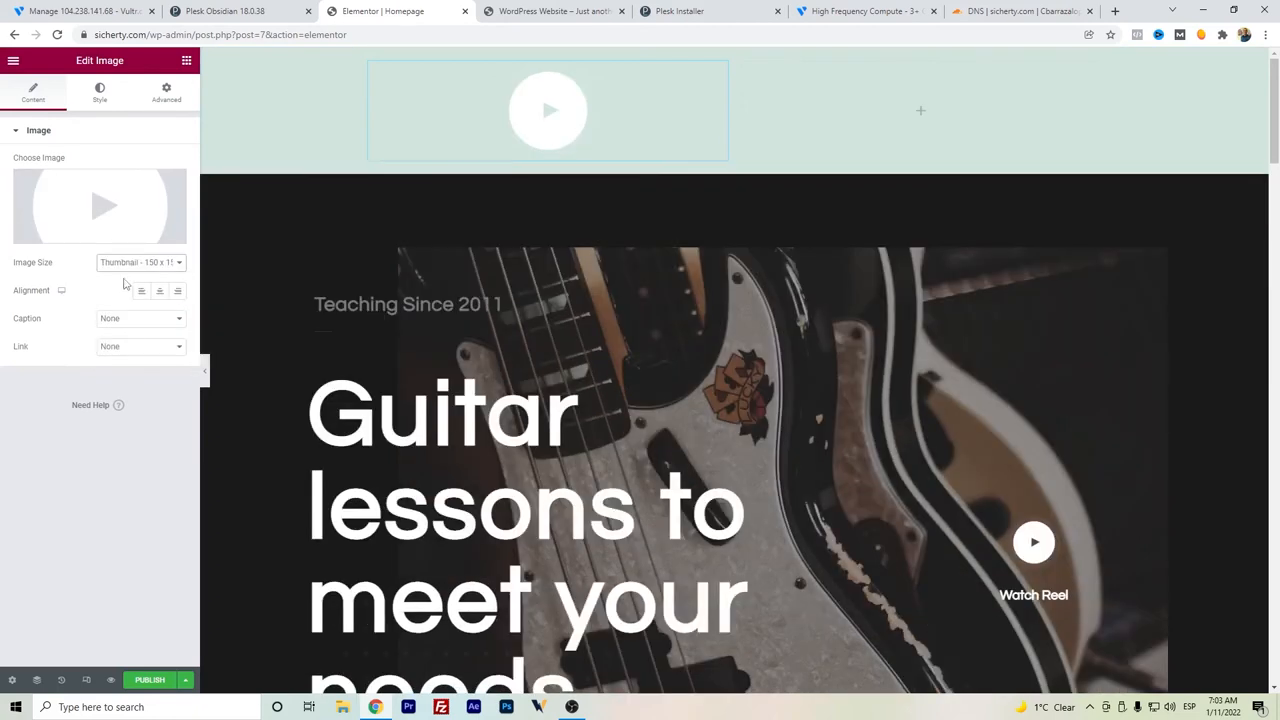
pyautogui.click(100, 92)
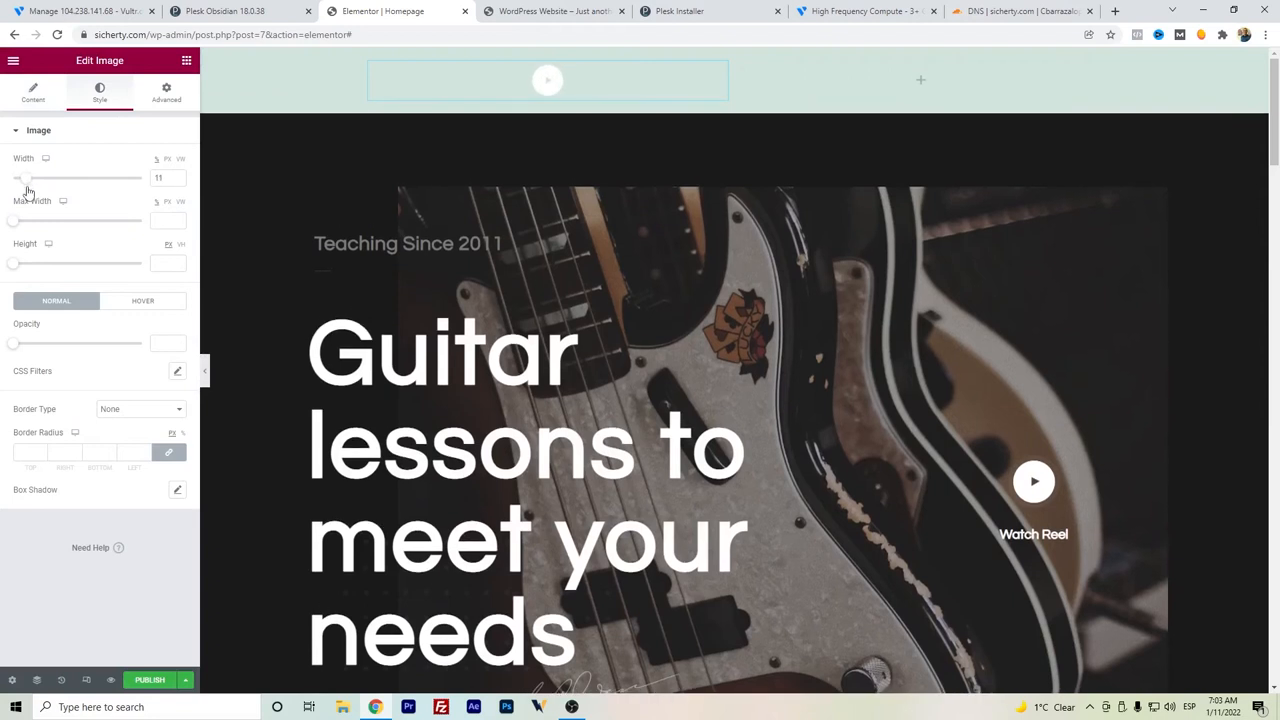
pyautogui.moveTo(18, 176); pyautogui.dragTo(30, 176)
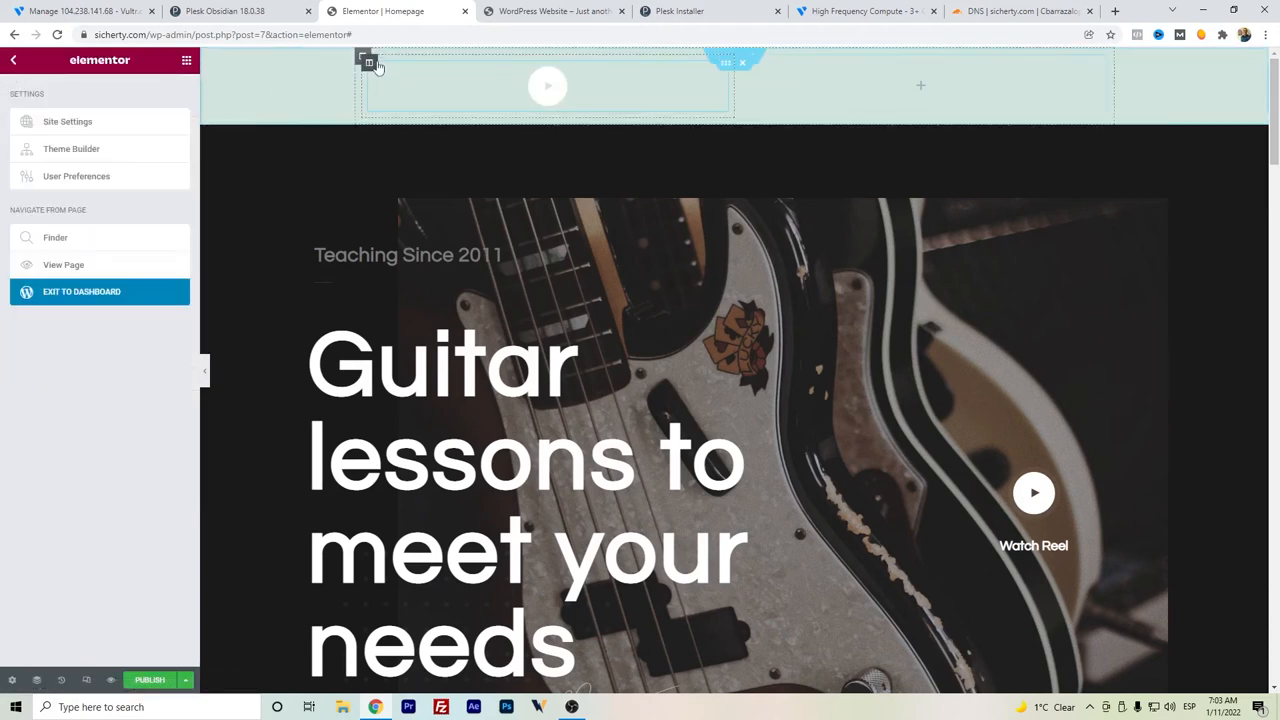
pyautogui.click(368, 62)
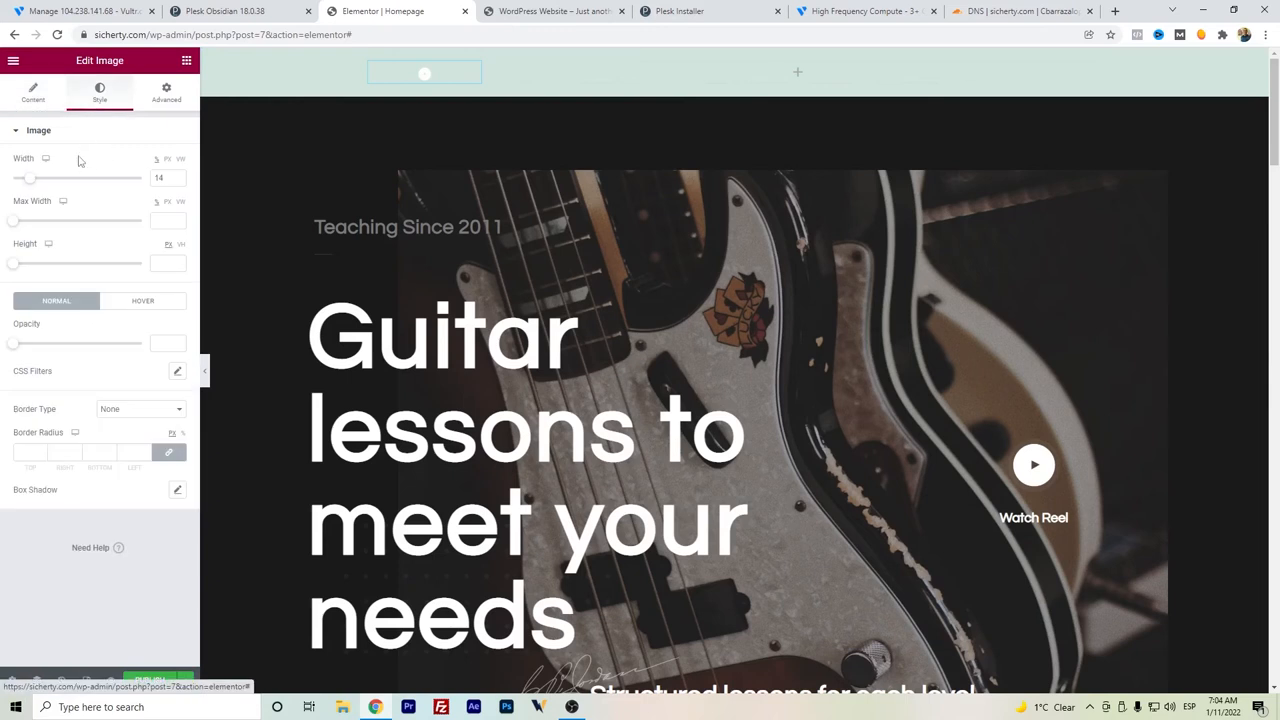
pyautogui.moveTo(28, 178); pyautogui.dragTo(56, 178)
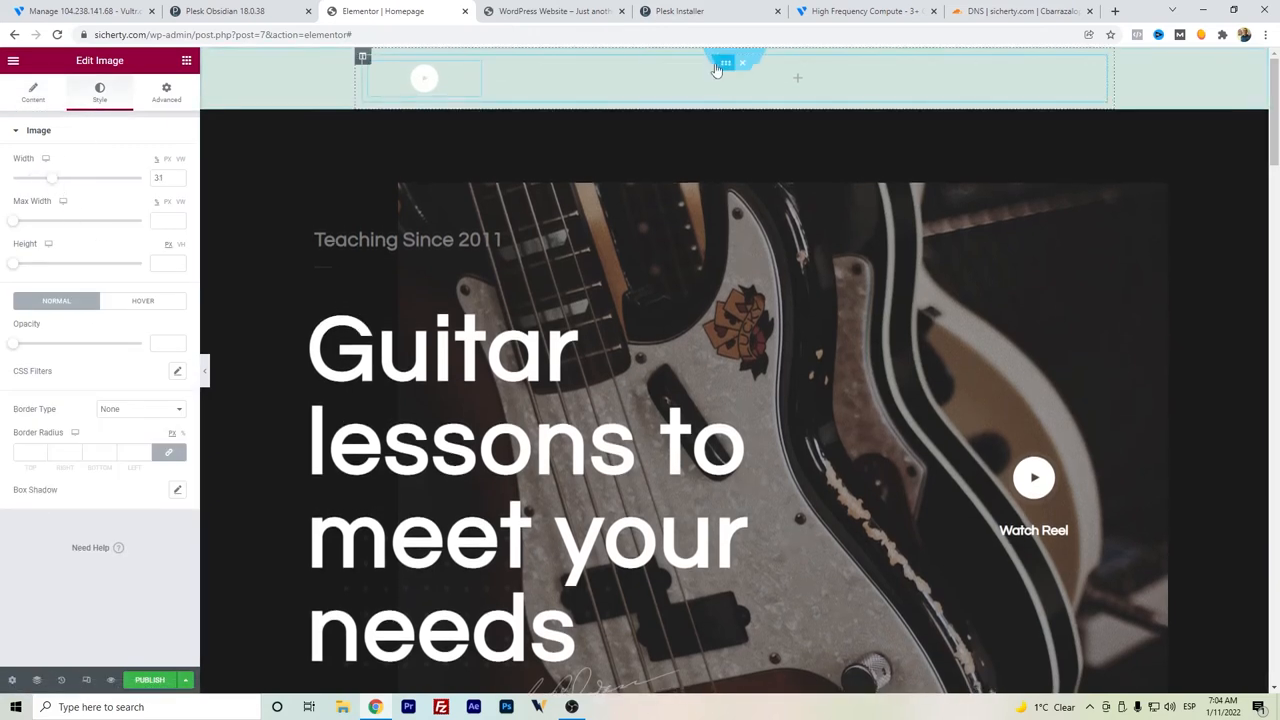
# Give the top section a Classic background with colour #000000.
pyautogui.click(732, 56)
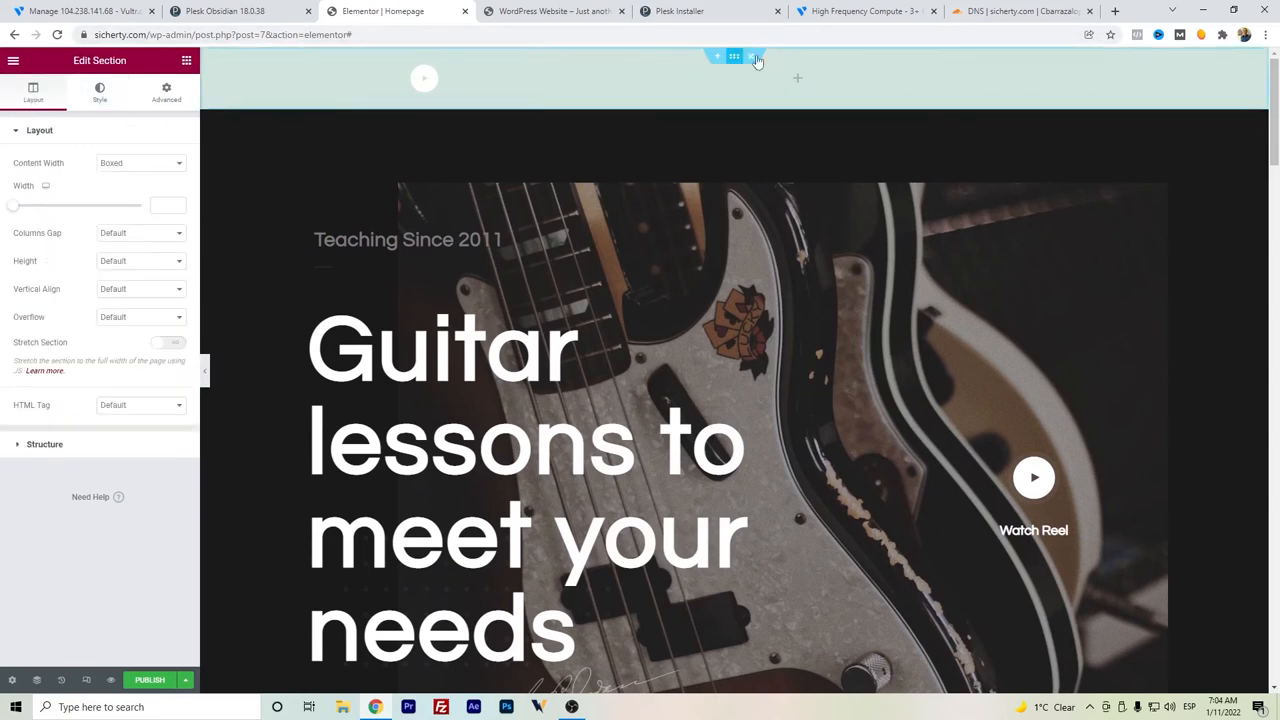
pyautogui.click(100, 92)
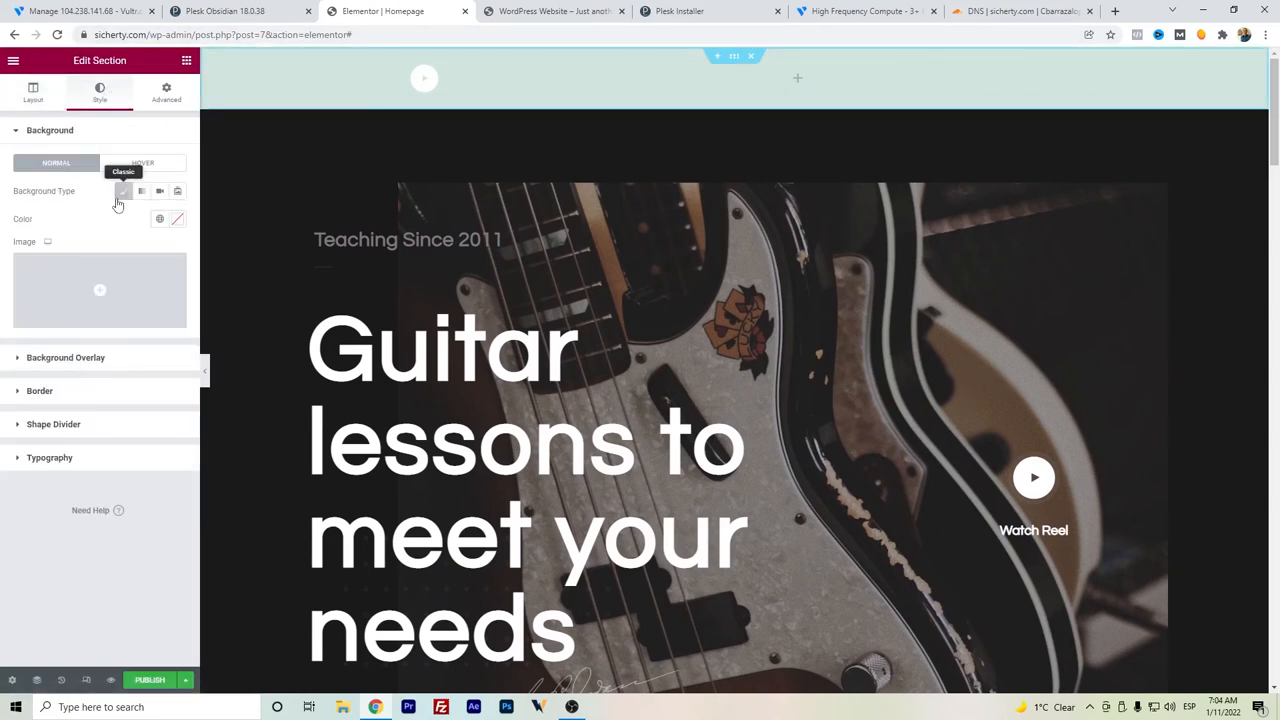
pyautogui.click(160, 218)
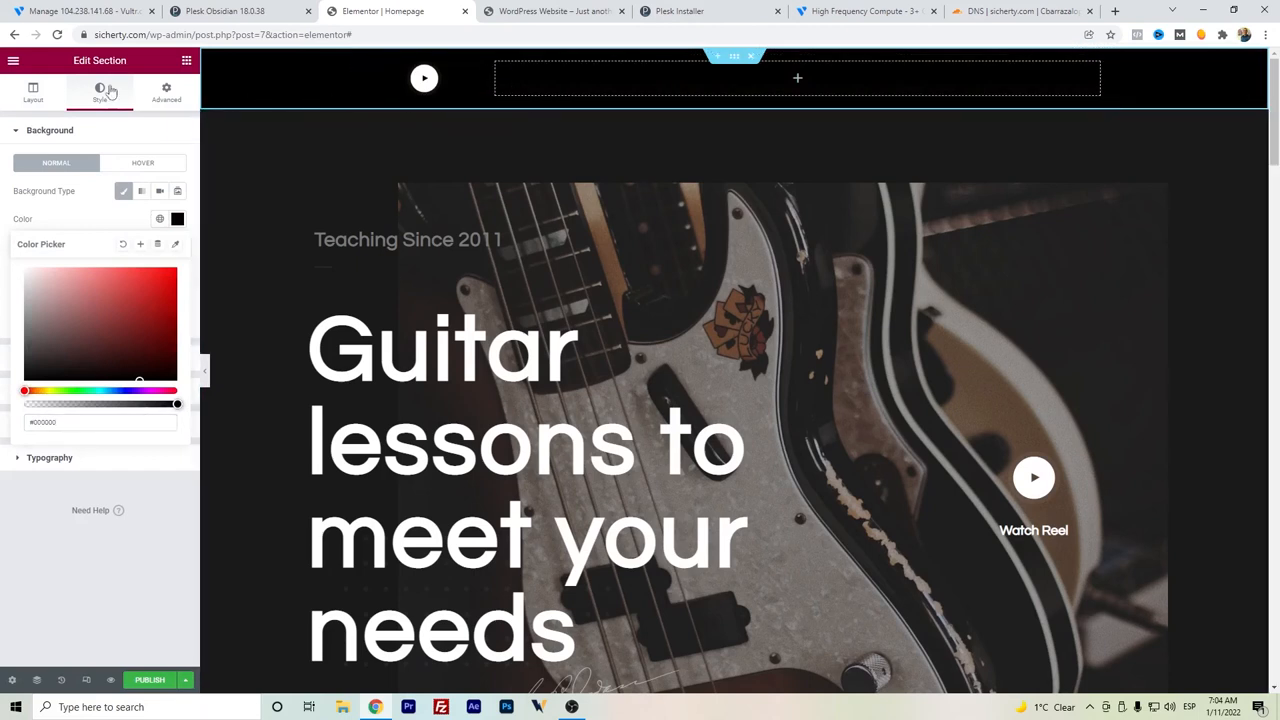
pyautogui.click(12, 60)
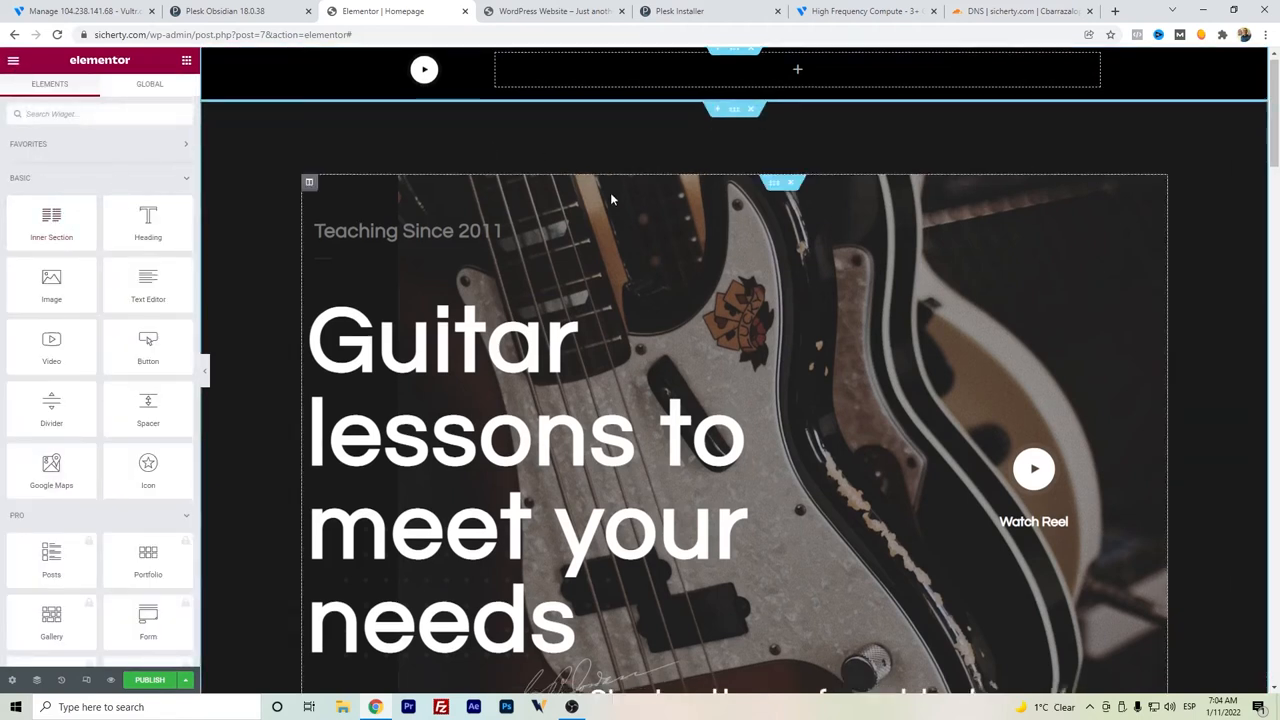
# Filter the widget panel with 'men' to find the Nav Menu widget, shown as Pro-only.
pyautogui.scroll(-3)
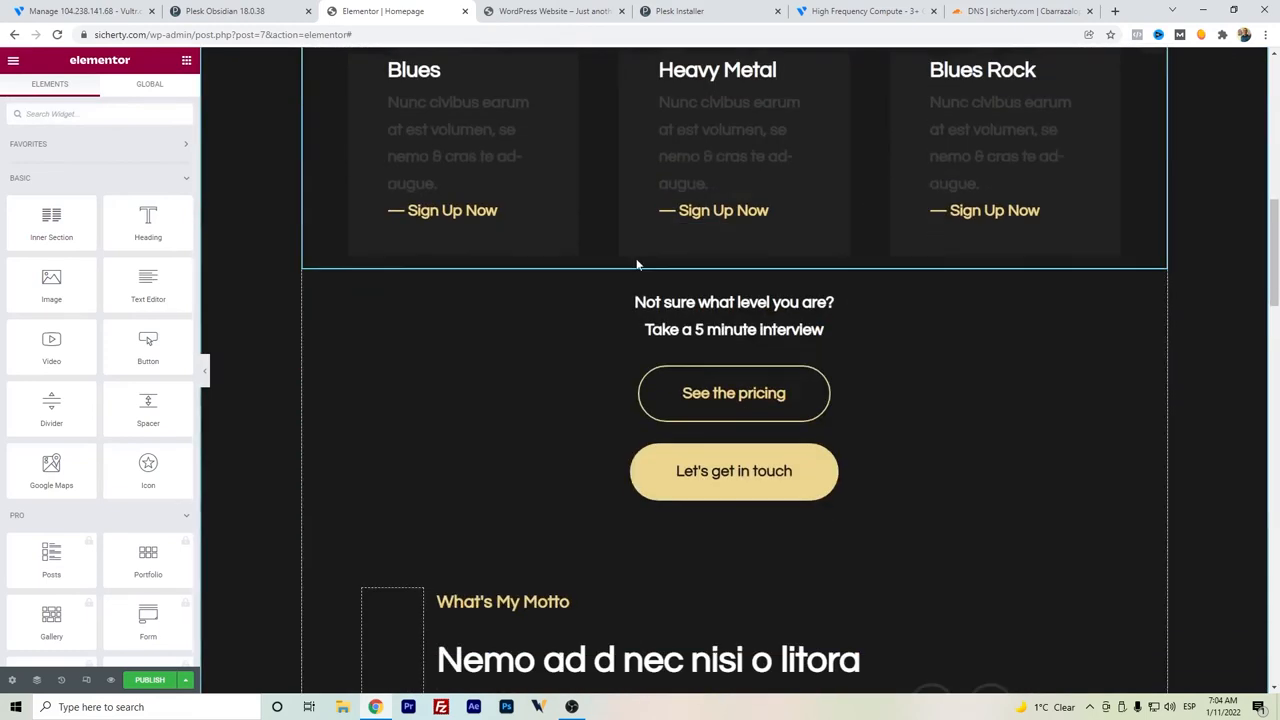
pyautogui.scroll(3)
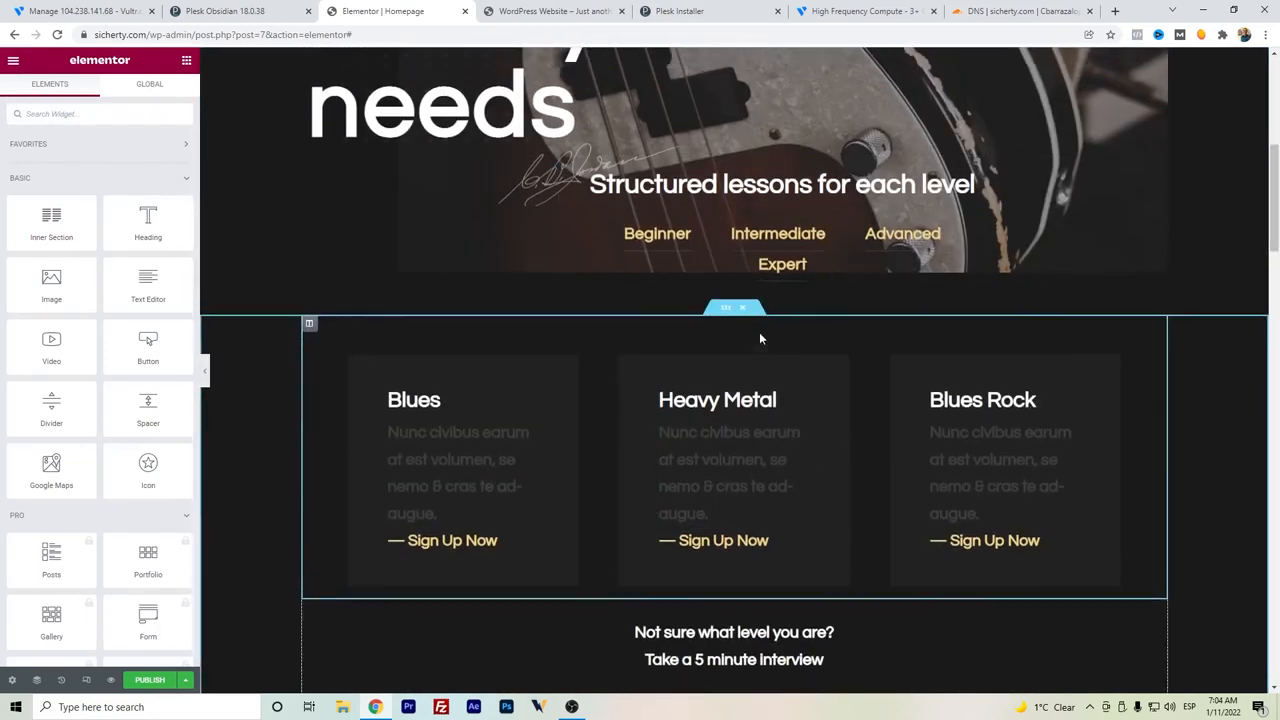
pyautogui.scroll(3)
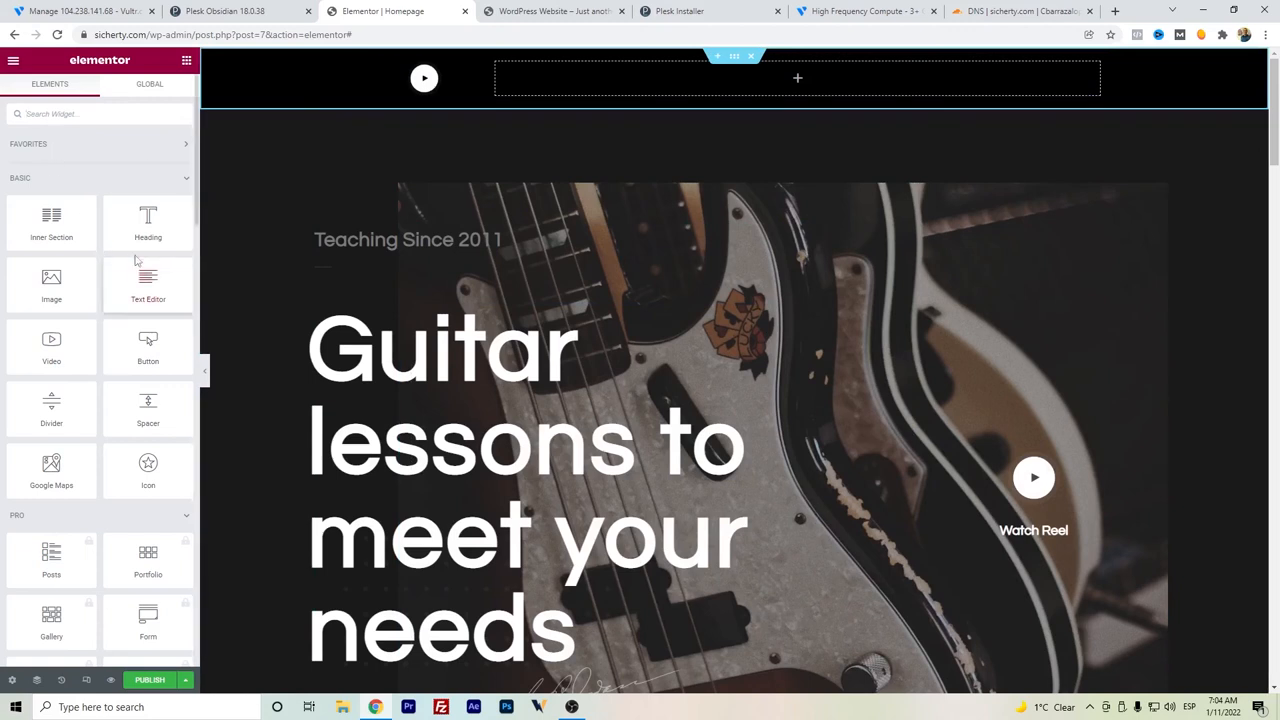
pyautogui.scroll(-3)
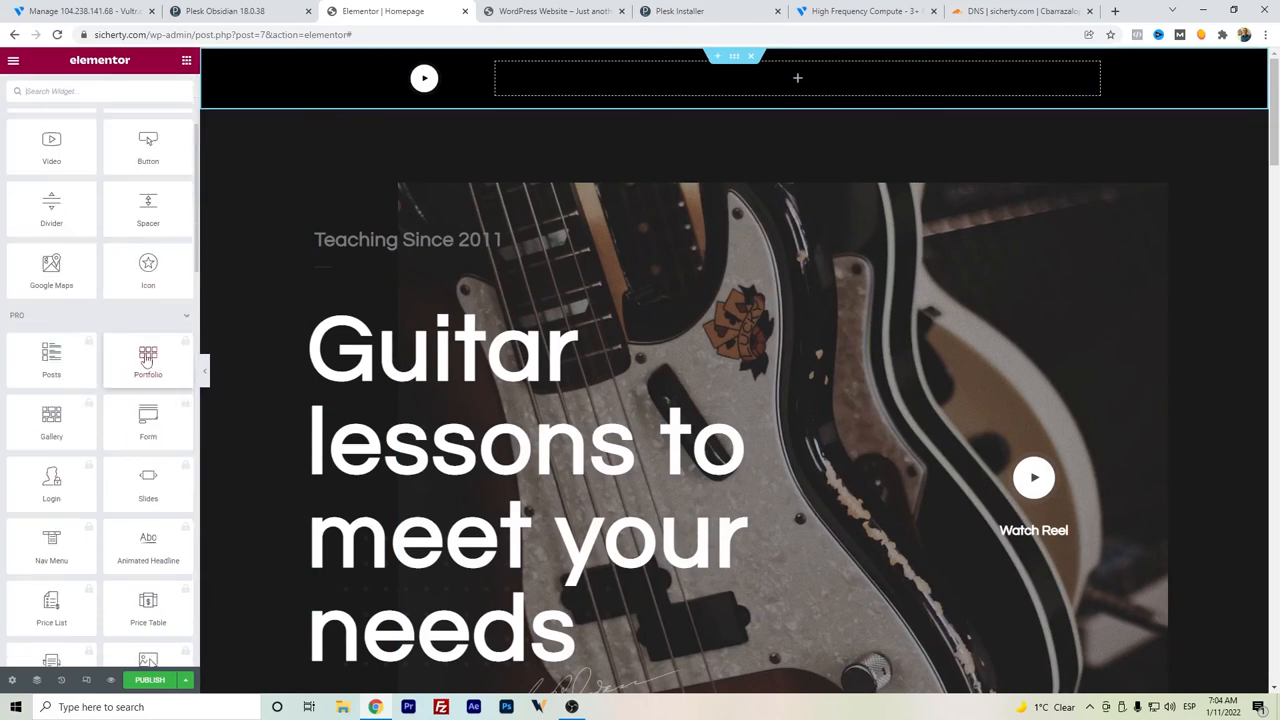
pyautogui.scroll(3)
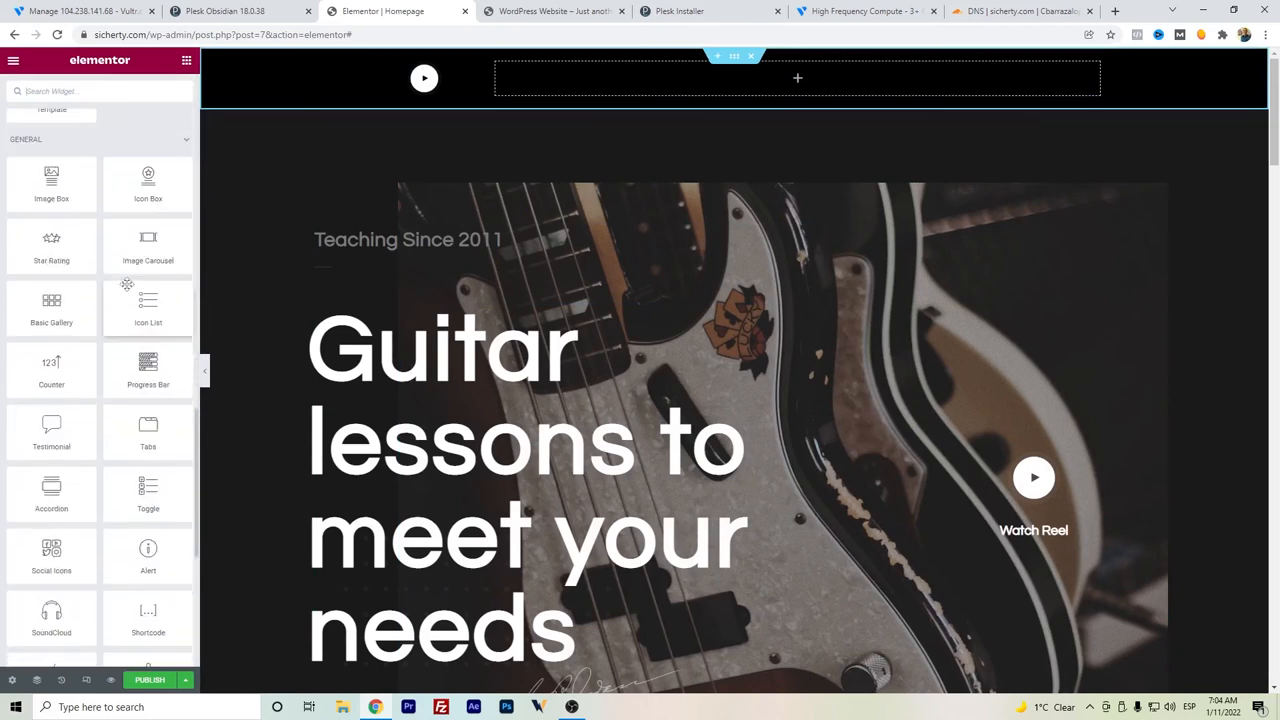
pyautogui.scroll(-3)
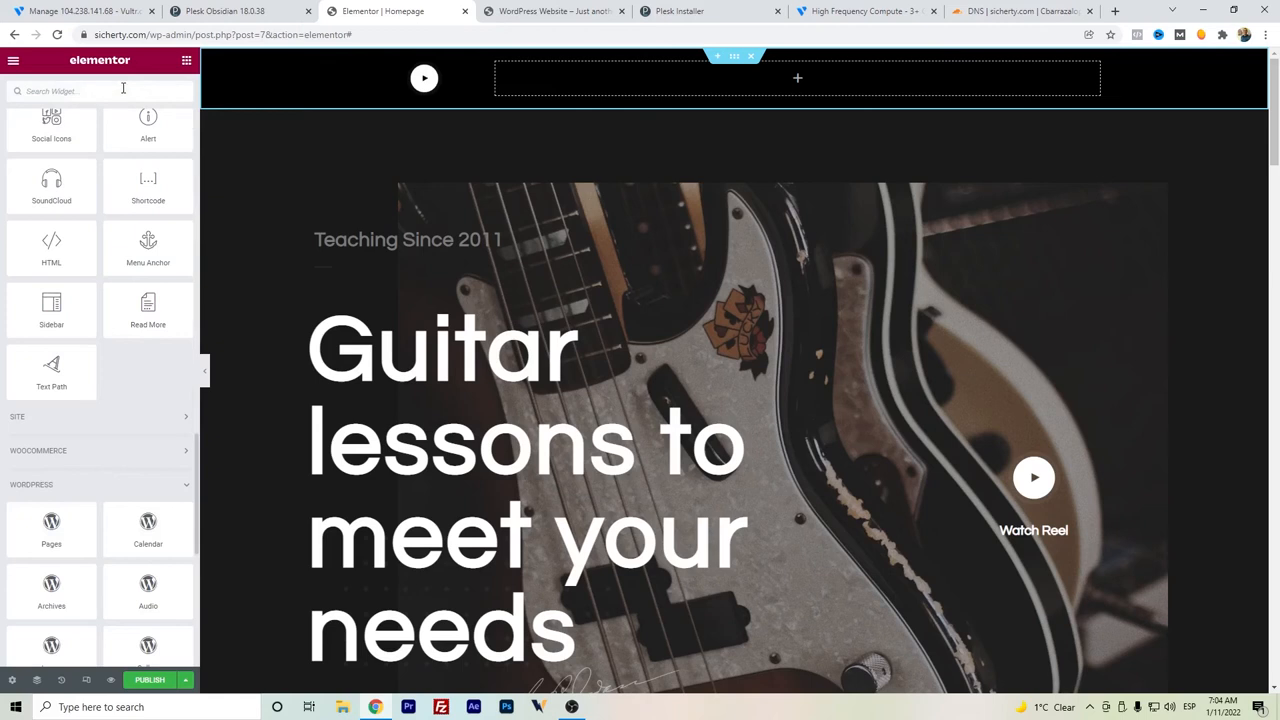
pyautogui.write('men')
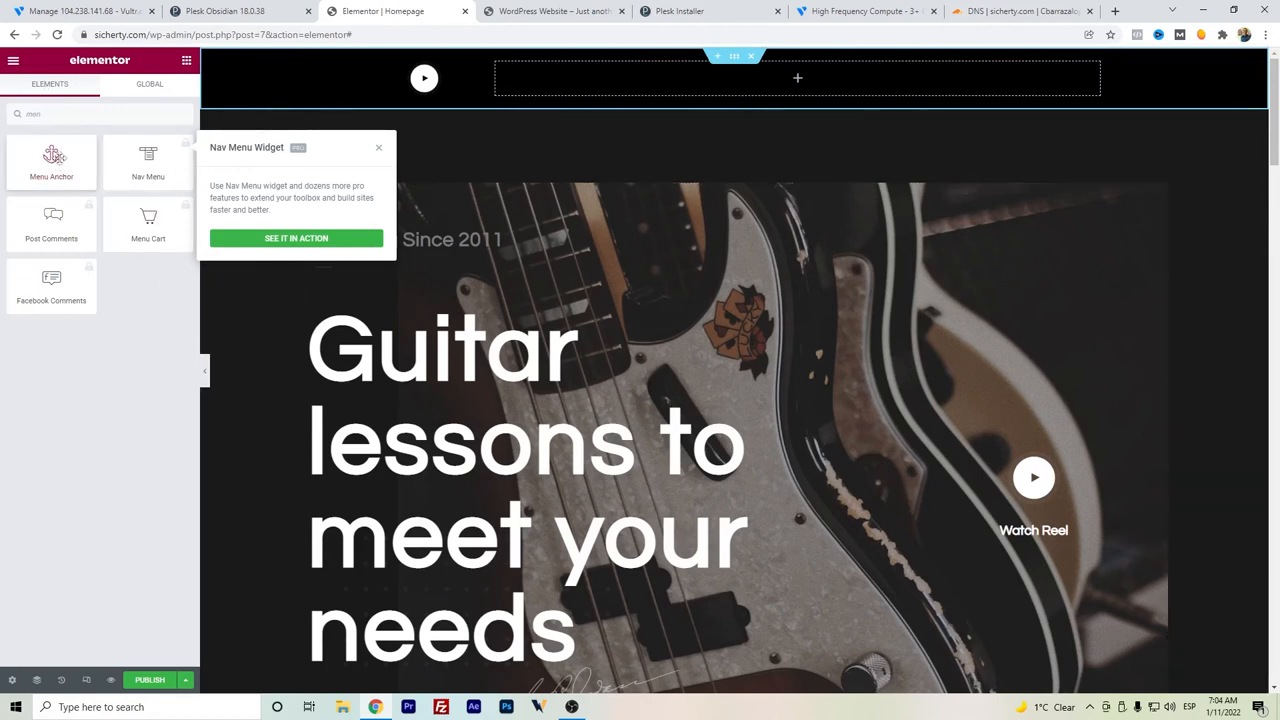
# Add a Text Editor widget reading 'Menu' to the header's empty column and start linking it.
pyautogui.click(378, 148)
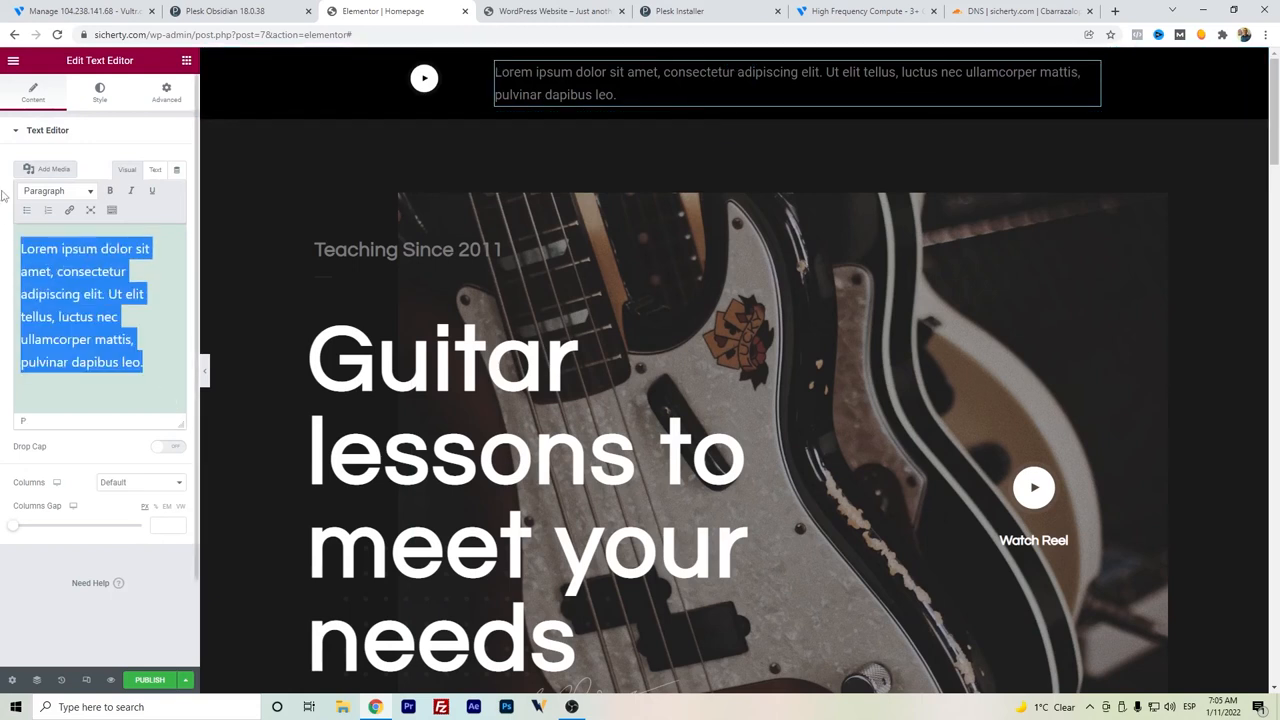
pyautogui.write('Menu')
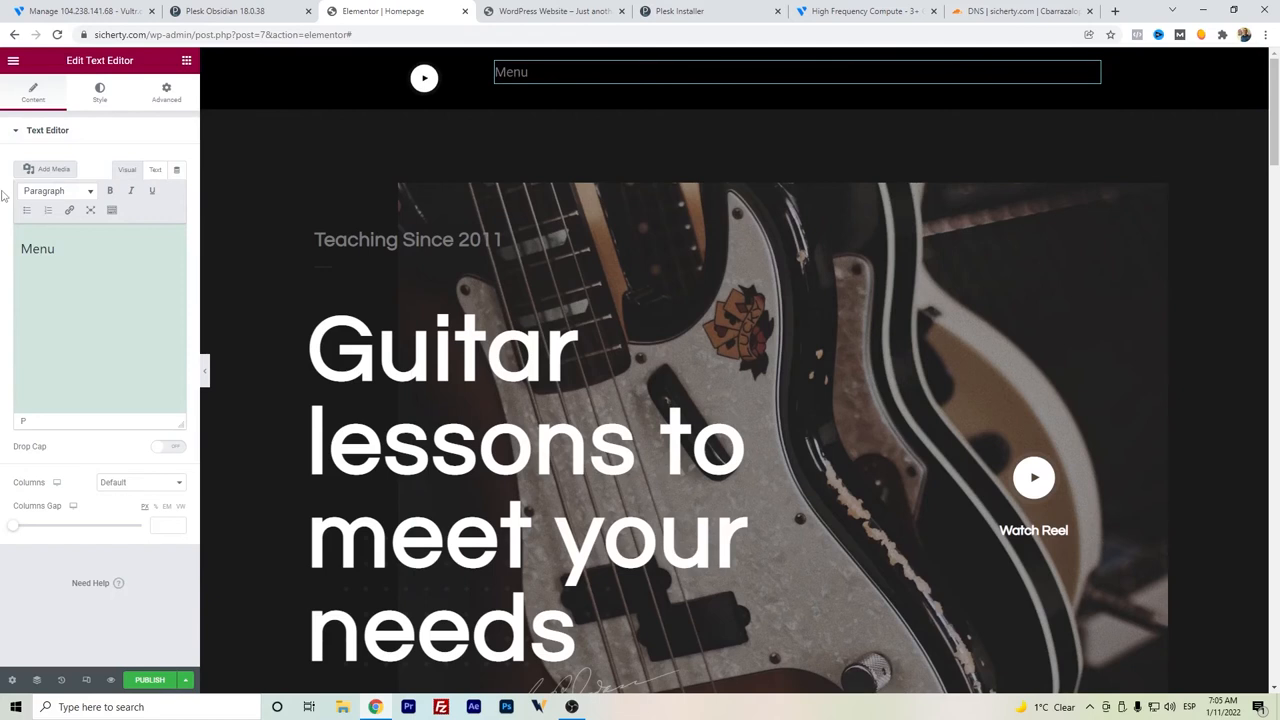
pyautogui.click(796, 72)
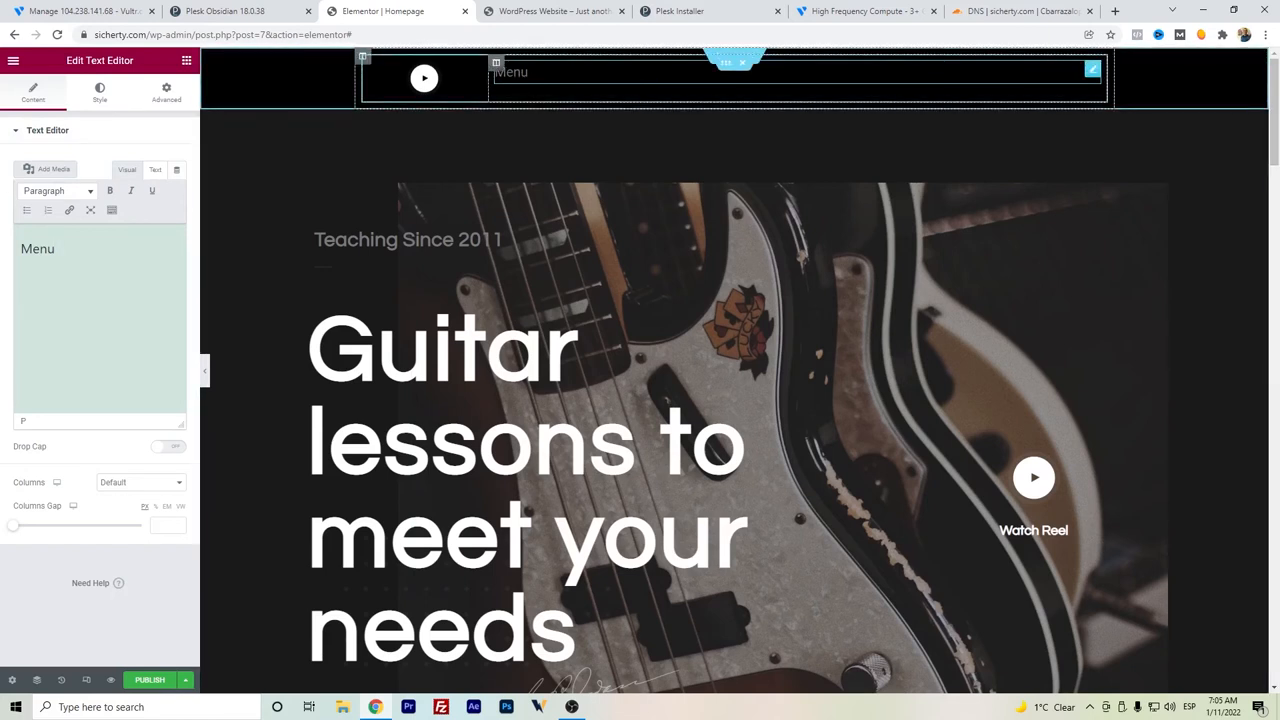
pyautogui.moveTo(68, 210)
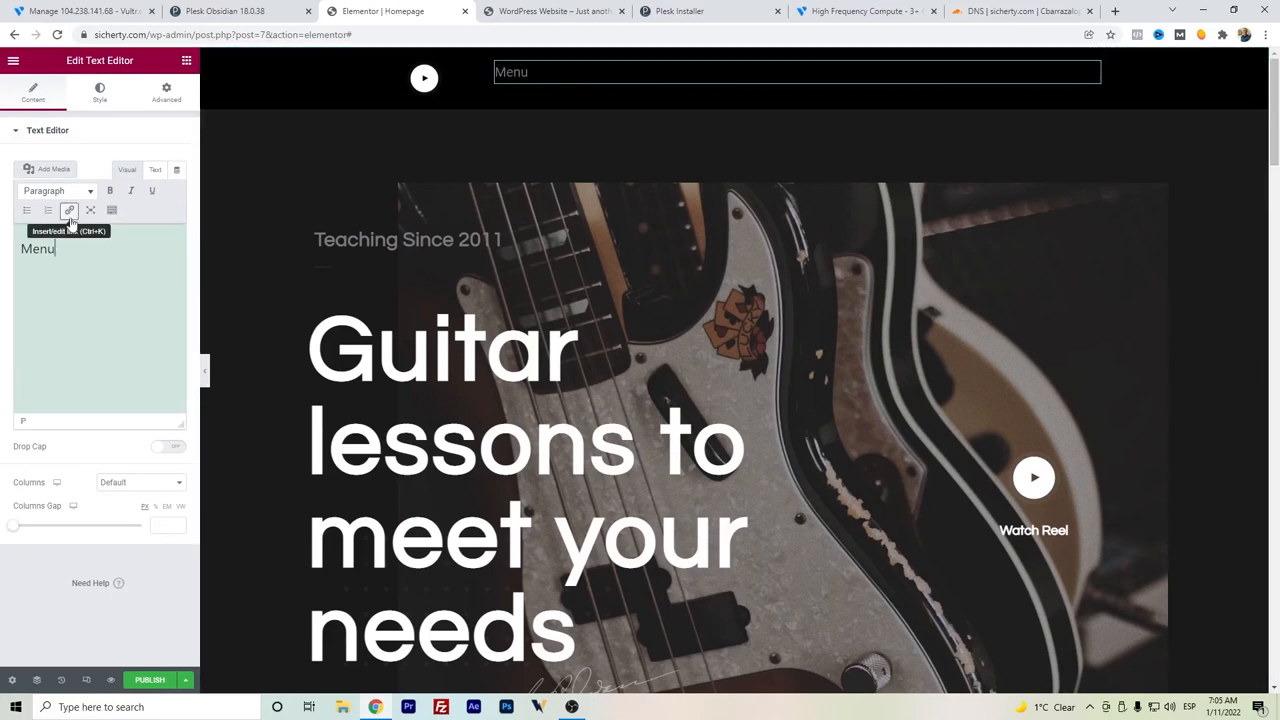
pyautogui.click(68, 210)
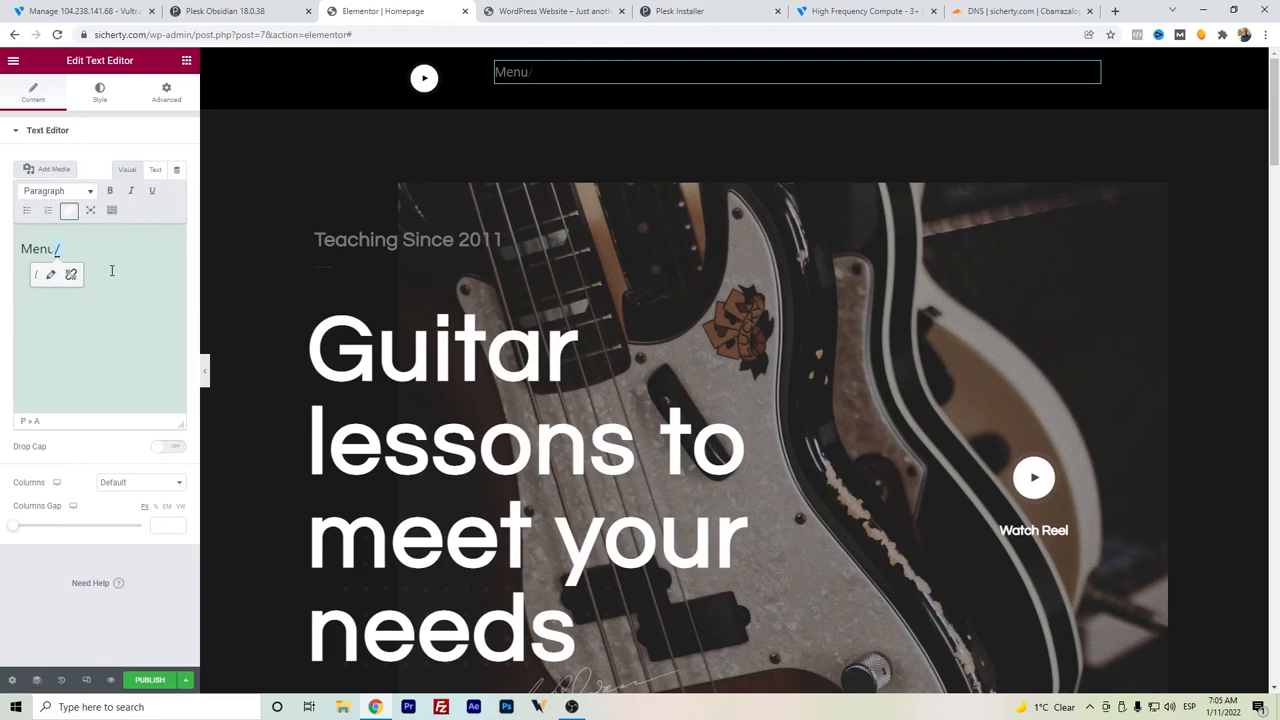
# Make the Menu text colour white (#FFFFFF) in the widget's Style settings.
pyautogui.click(100, 92)
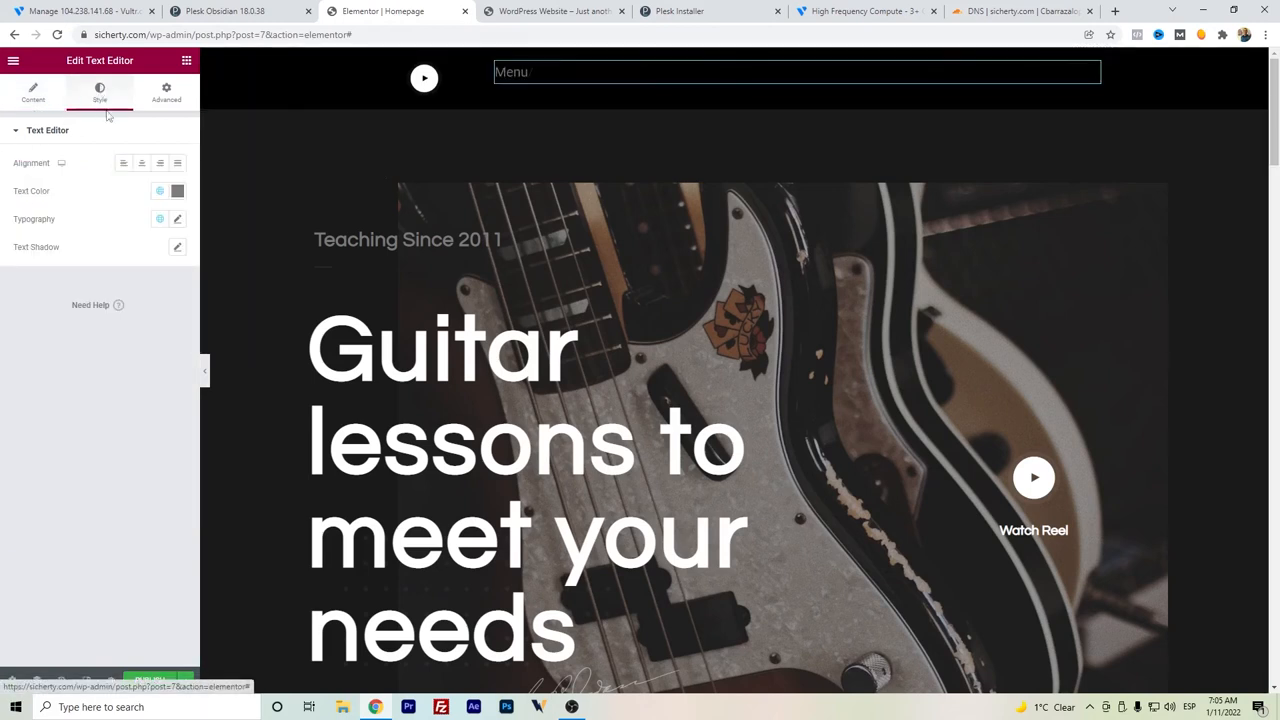
pyautogui.click(176, 192)
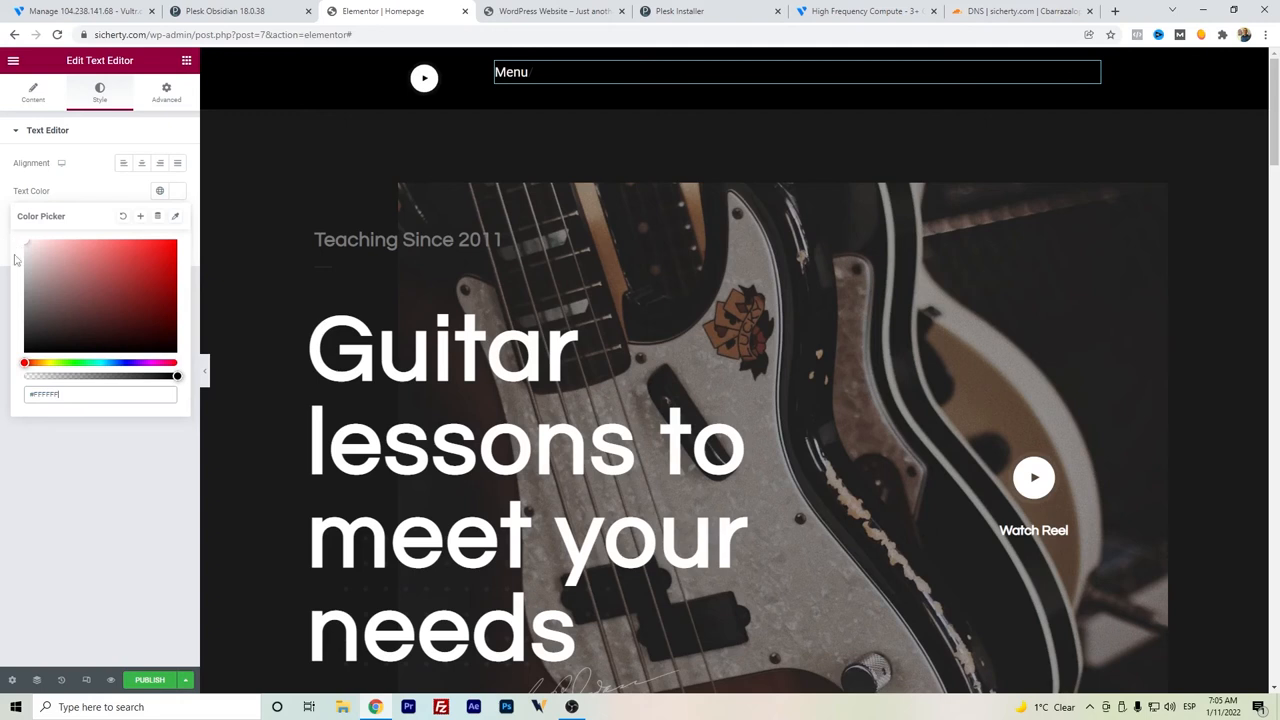
pyautogui.click(32, 92)
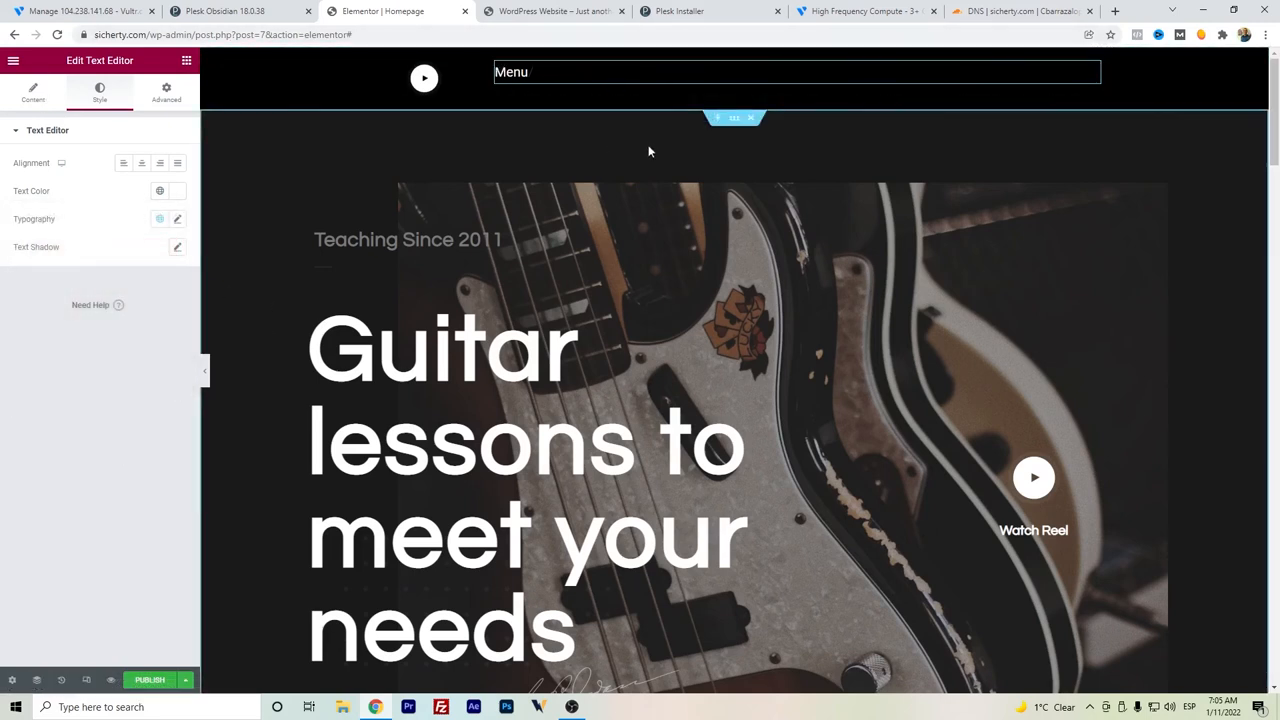
pyautogui.moveTo(1160, 168)
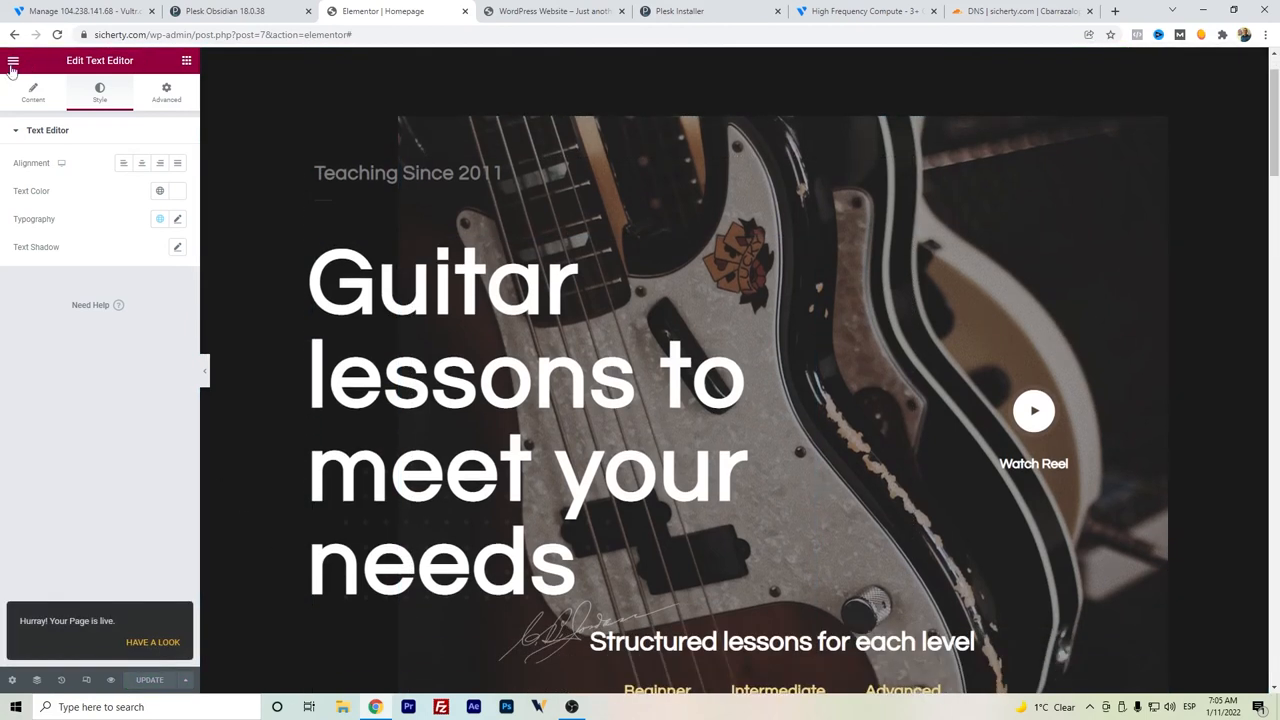
# Leave Elementor for the WordPress dashboard and enter the Customizer.
pyautogui.click(12, 60)
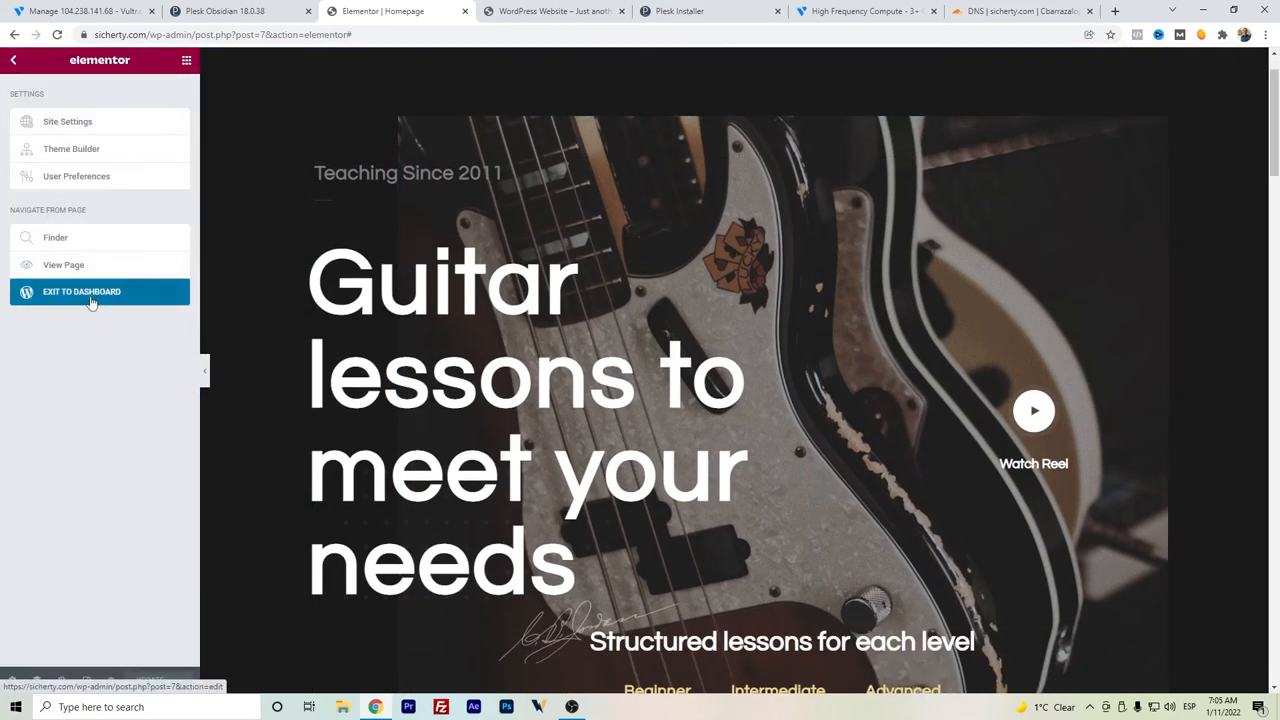
pyautogui.click(80, 292)
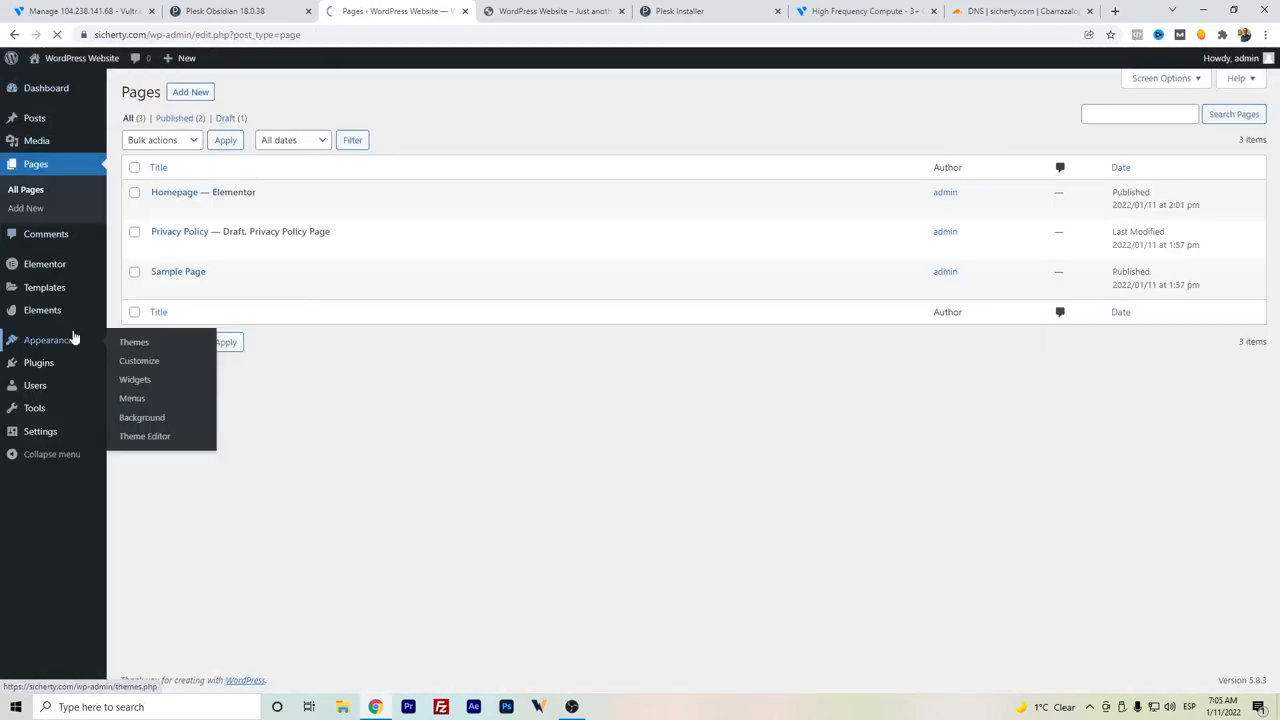
pyautogui.click(140, 360)
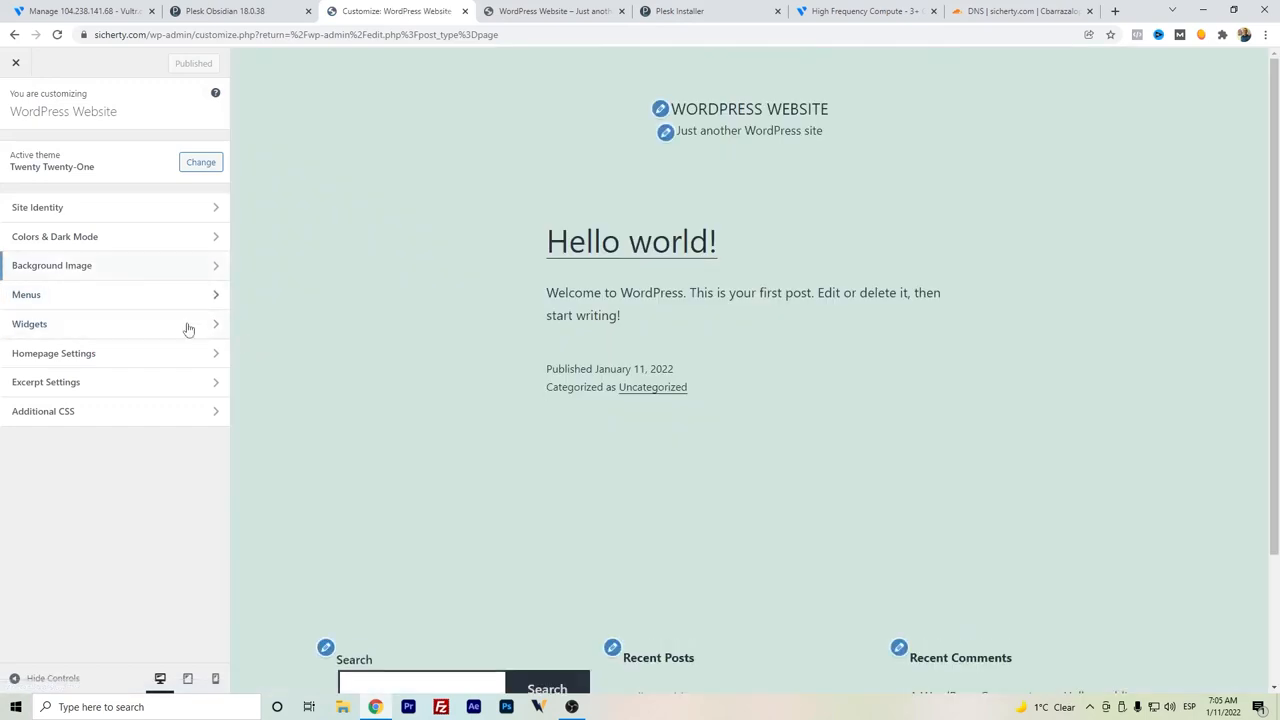
# Publish Homepage Settings with 'A static page' showing Homepage as the front page.
pyautogui.click(54, 352)
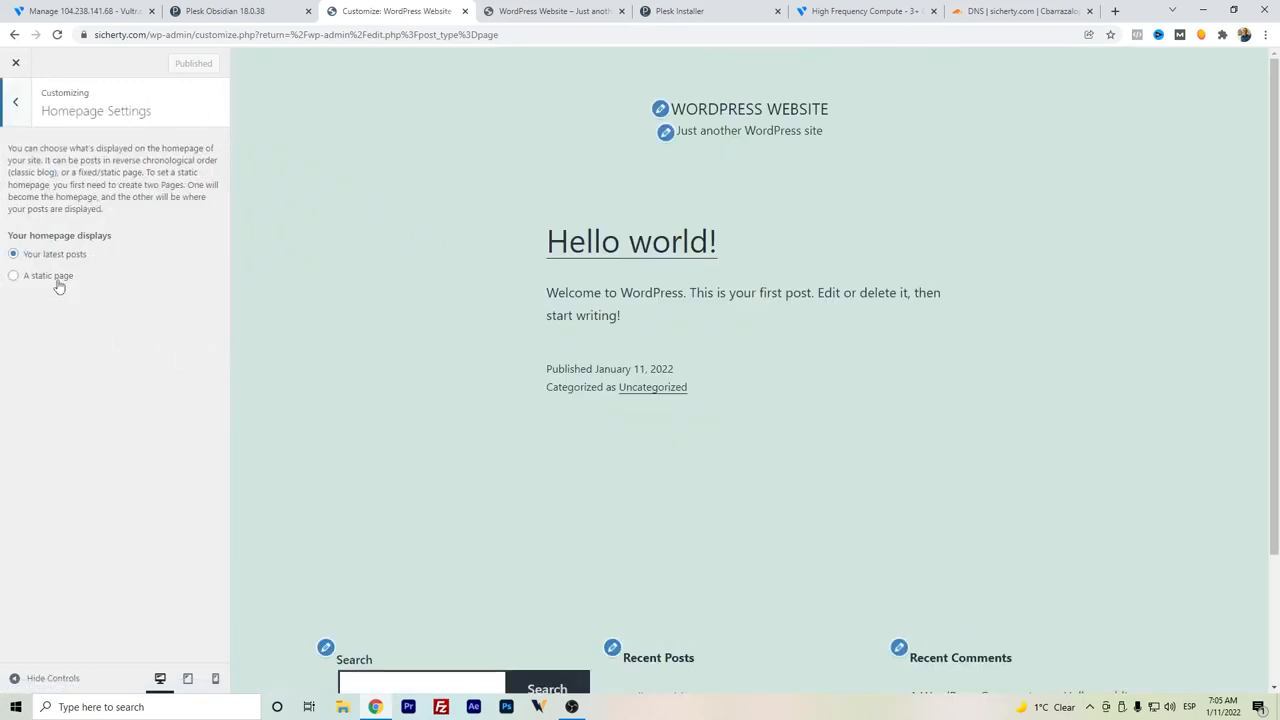
pyautogui.click(12, 276)
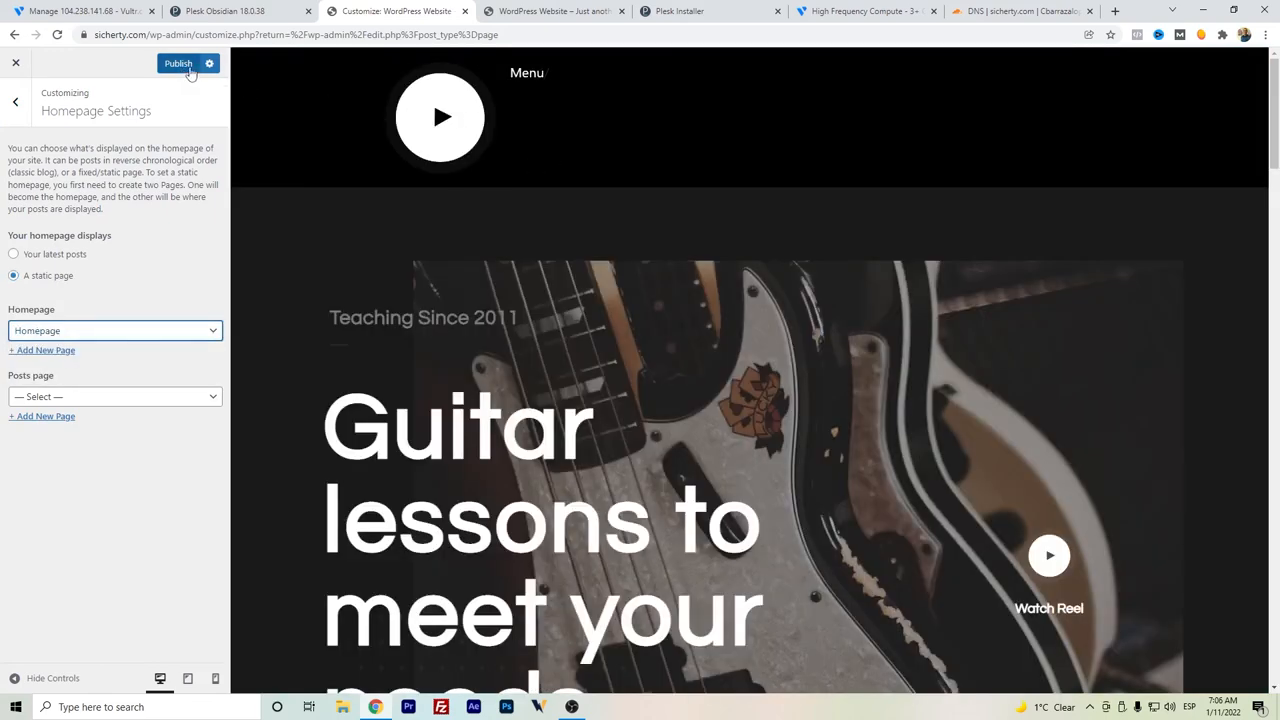
pyautogui.click(178, 62)
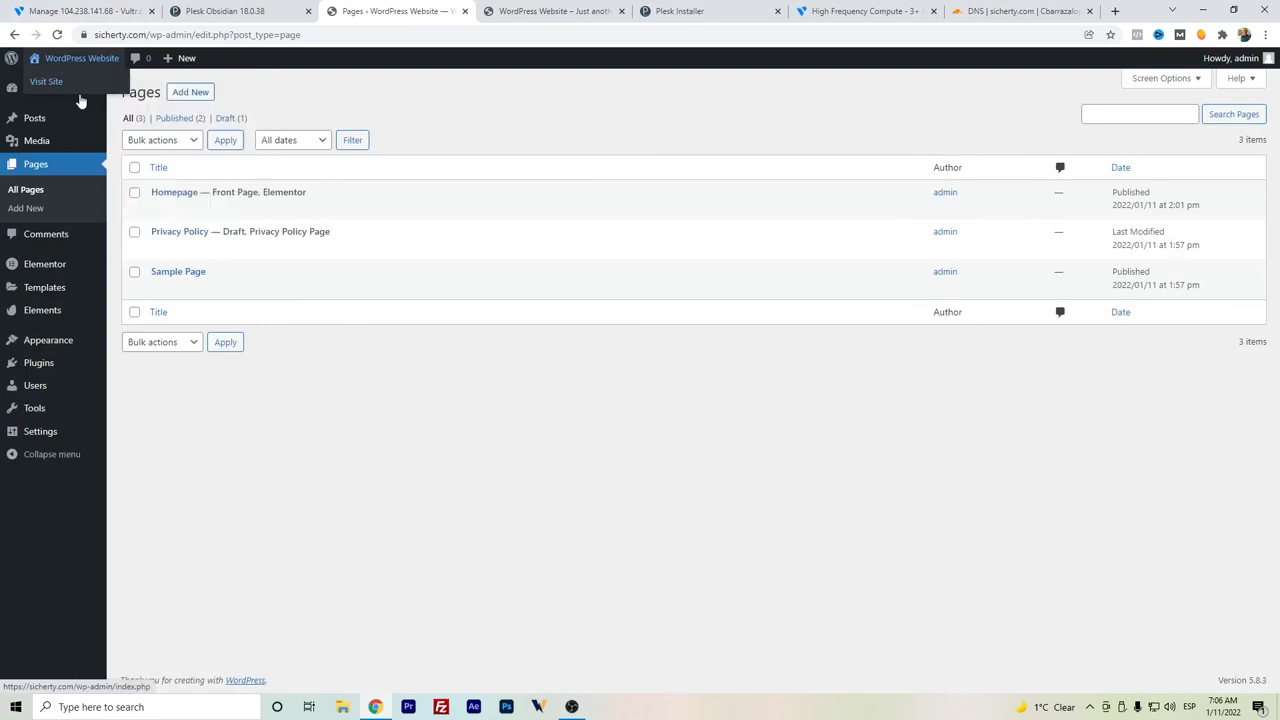
# Visit the live sicherty.com homepage from the admin bar and reach its Elementor edit options.
pyautogui.click(46, 80)
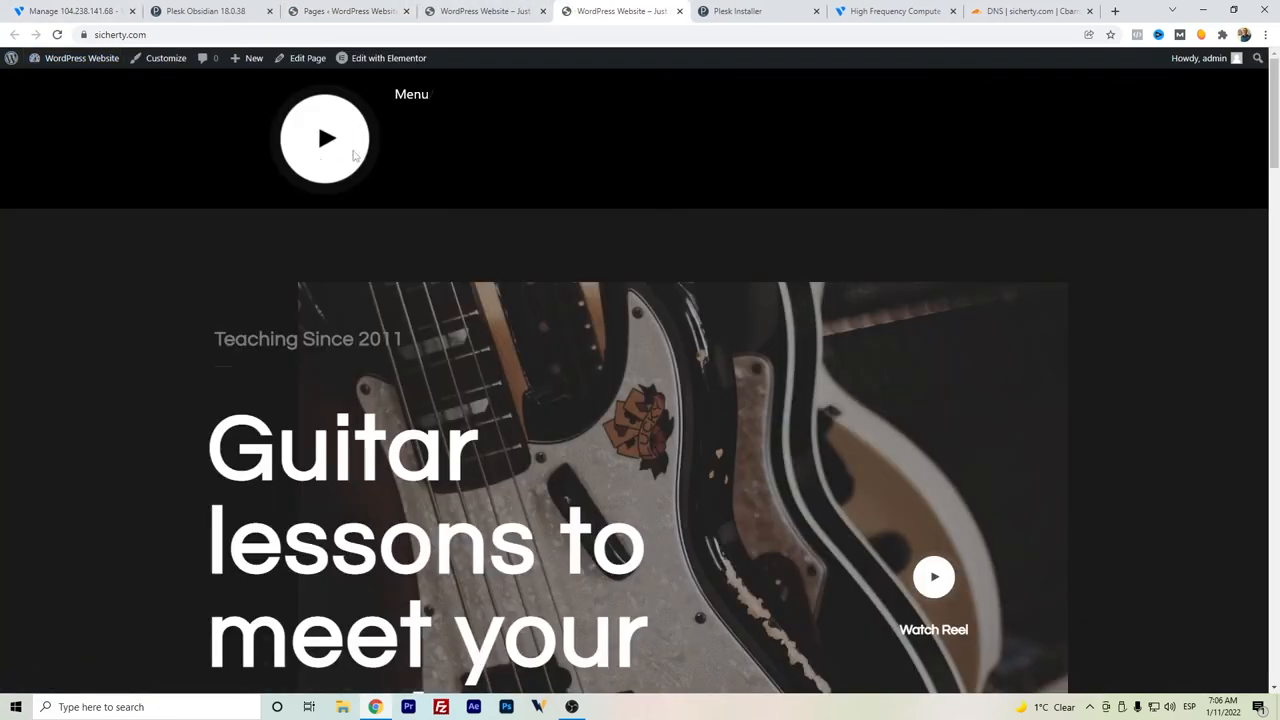
pyautogui.moveTo(350, 130)
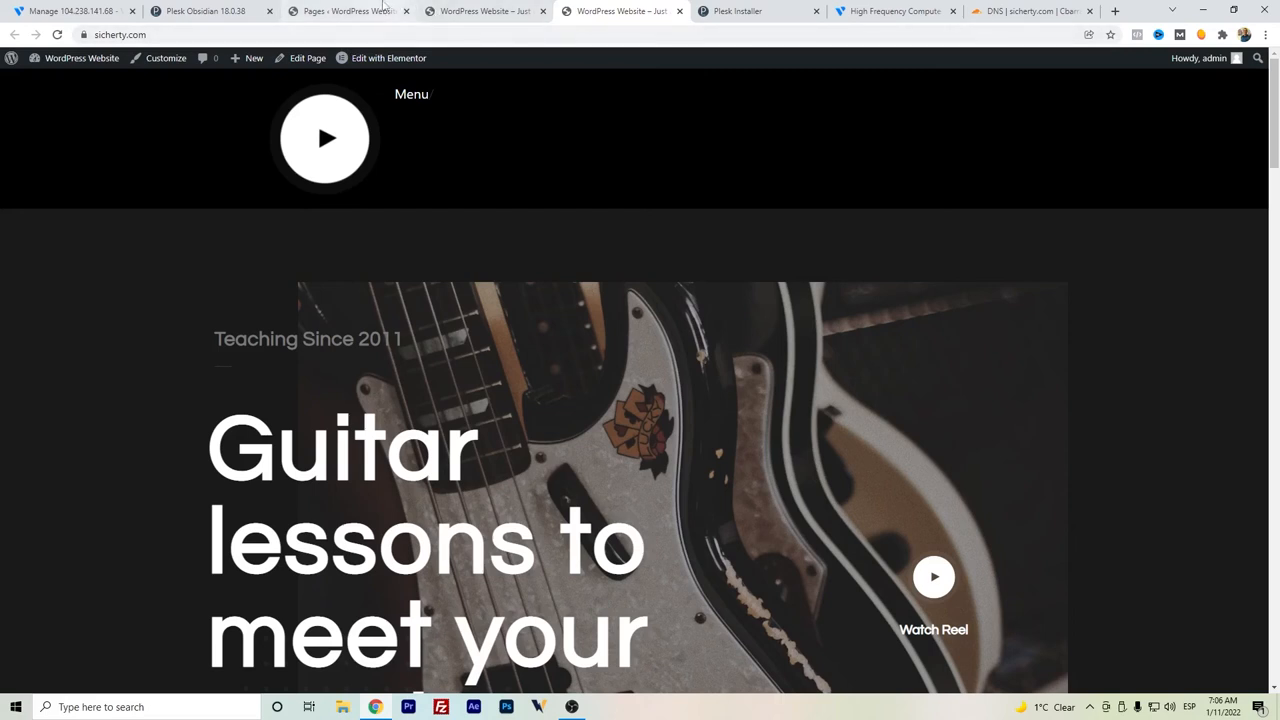
pyautogui.click(388, 58)
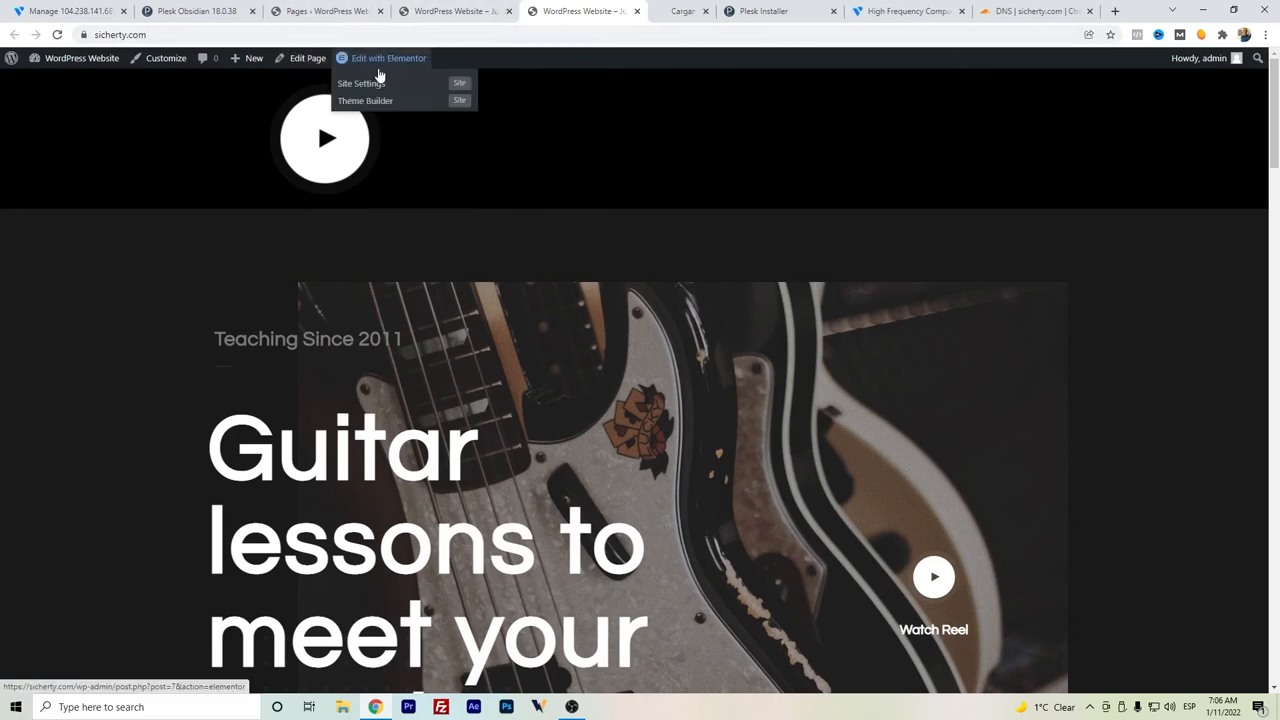
# Reopen the homepage in Elementor and give the logo image a Custom 25 × 25 size.
pyautogui.click(388, 56)
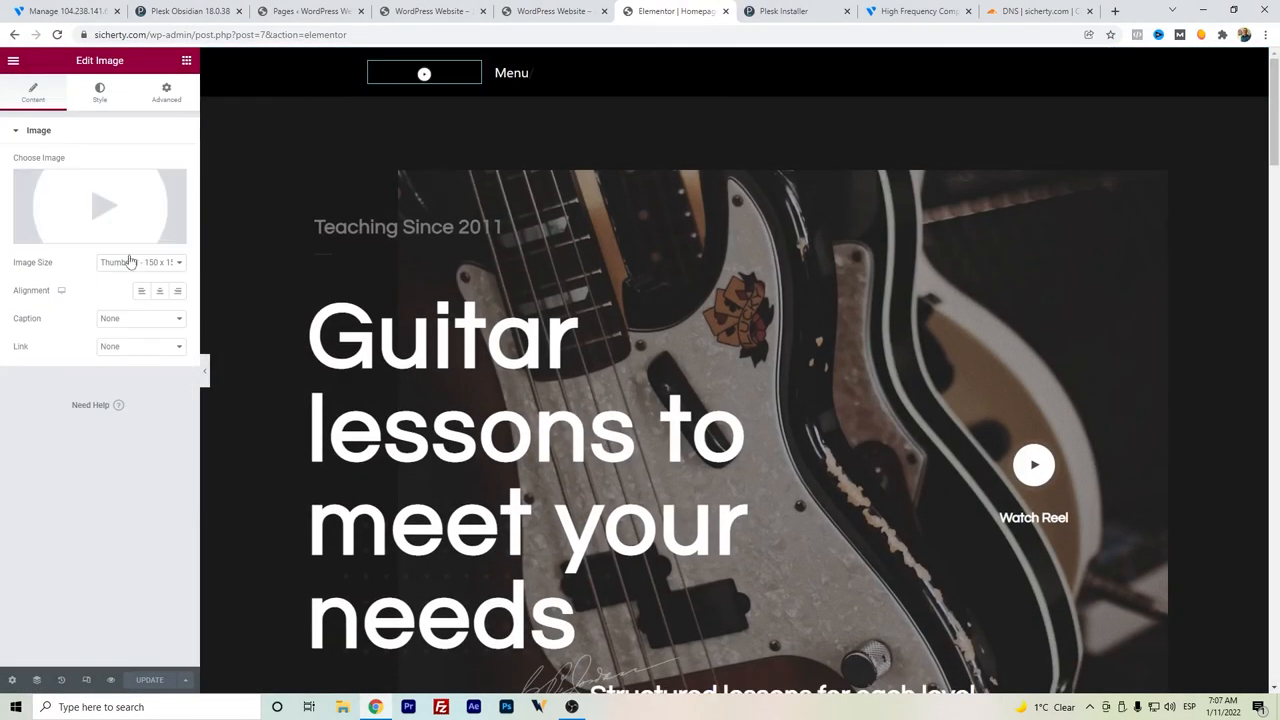
pyautogui.click(140, 262)
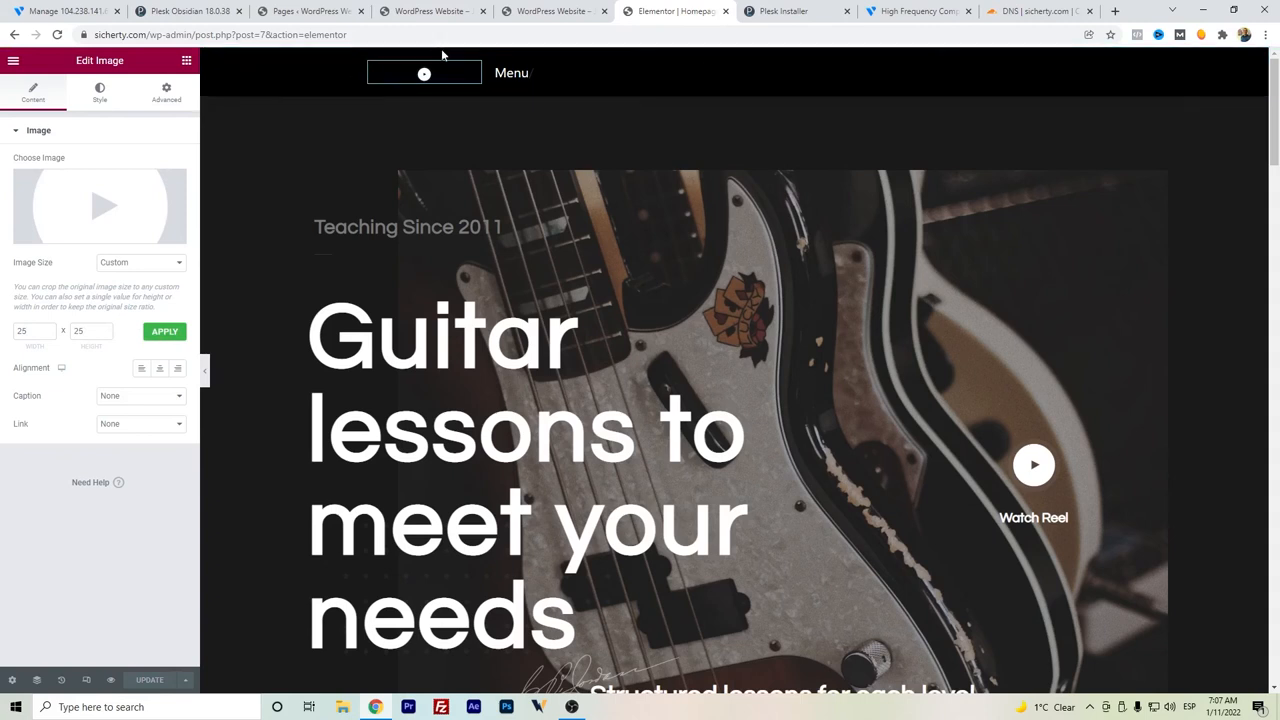
pyautogui.moveTo(116, 680)
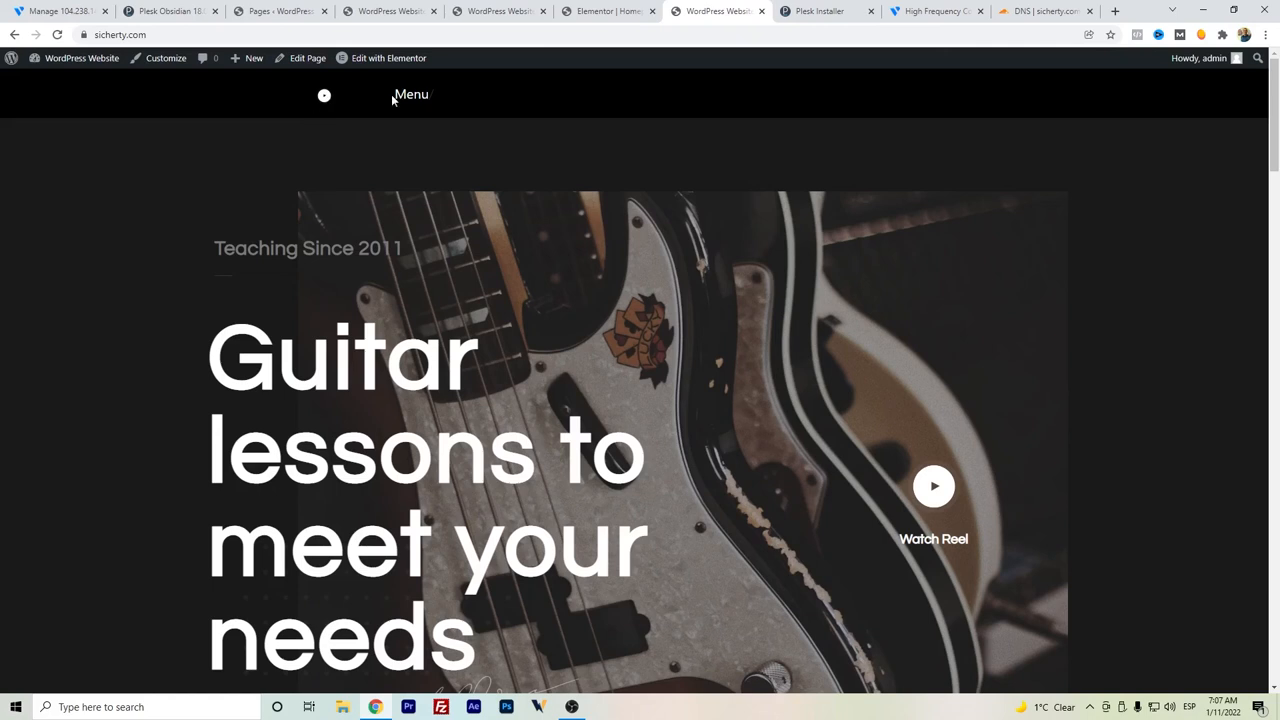
pyautogui.moveTo(424, 102)
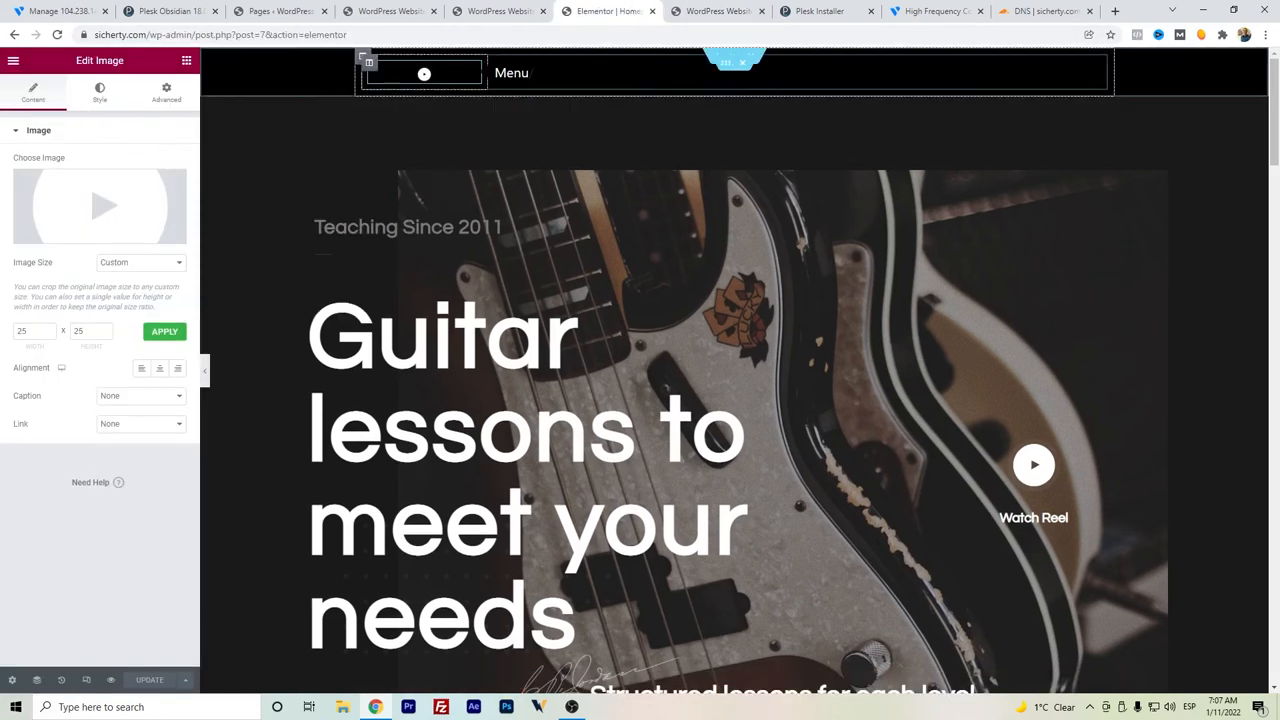
# Link the Menu text, centre-align it in Style, and update the page.
pyautogui.click(512, 72)
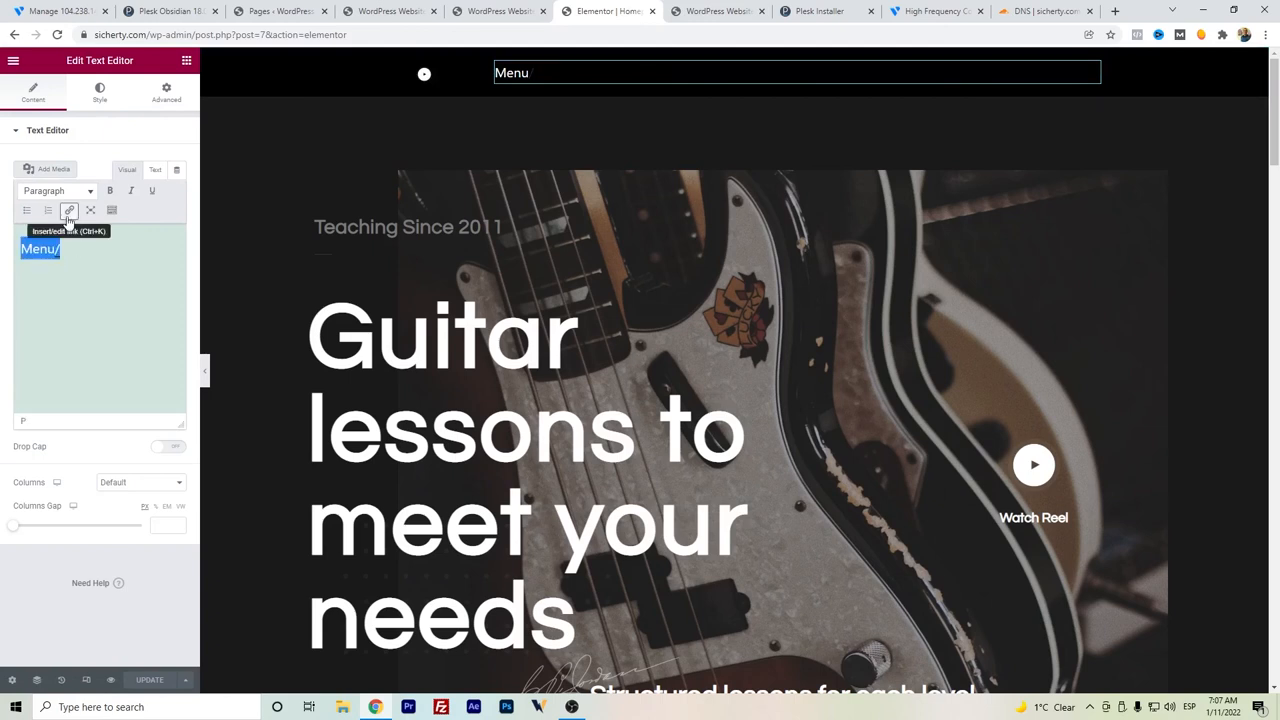
pyautogui.click(68, 210)
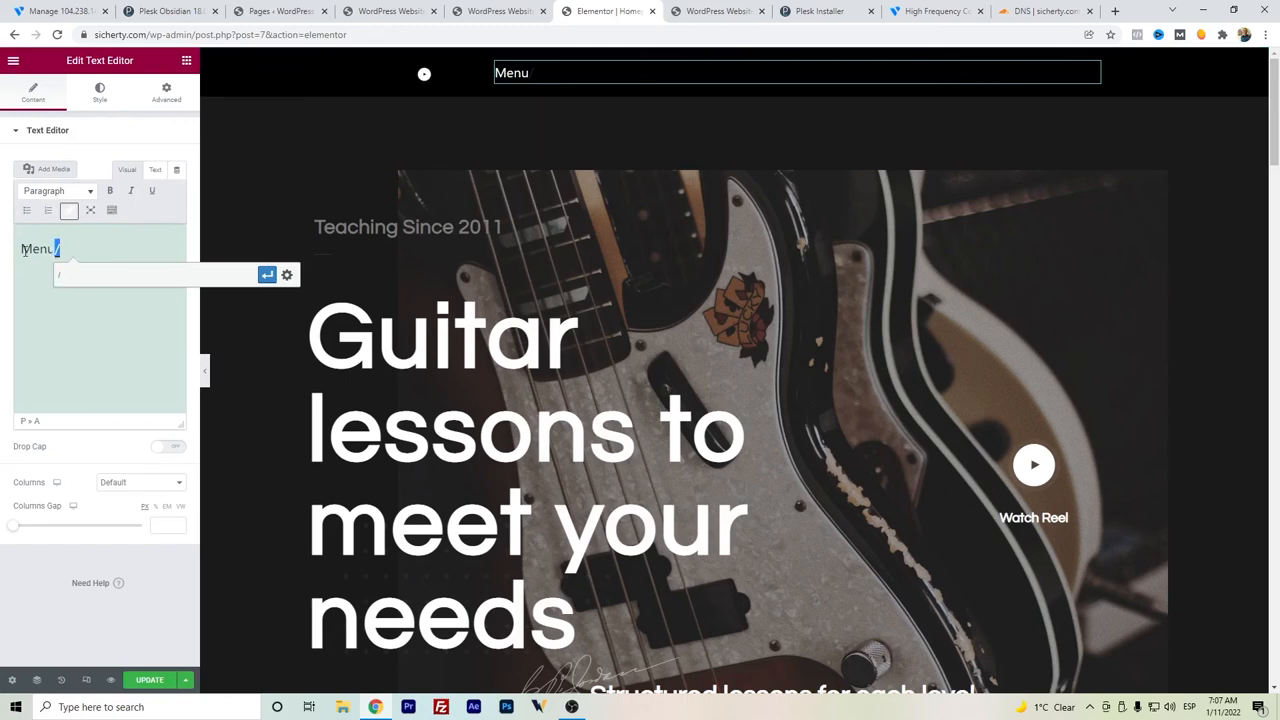
pyautogui.moveTo(92, 248)
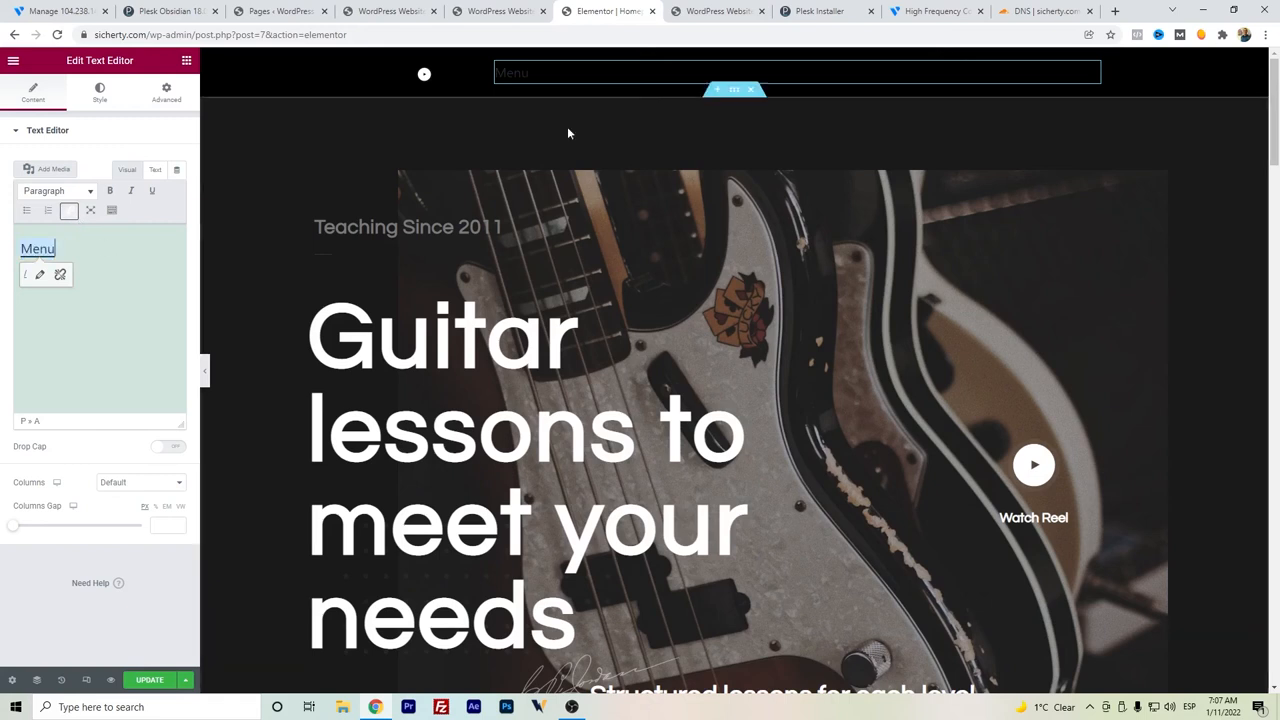
pyautogui.click(100, 90)
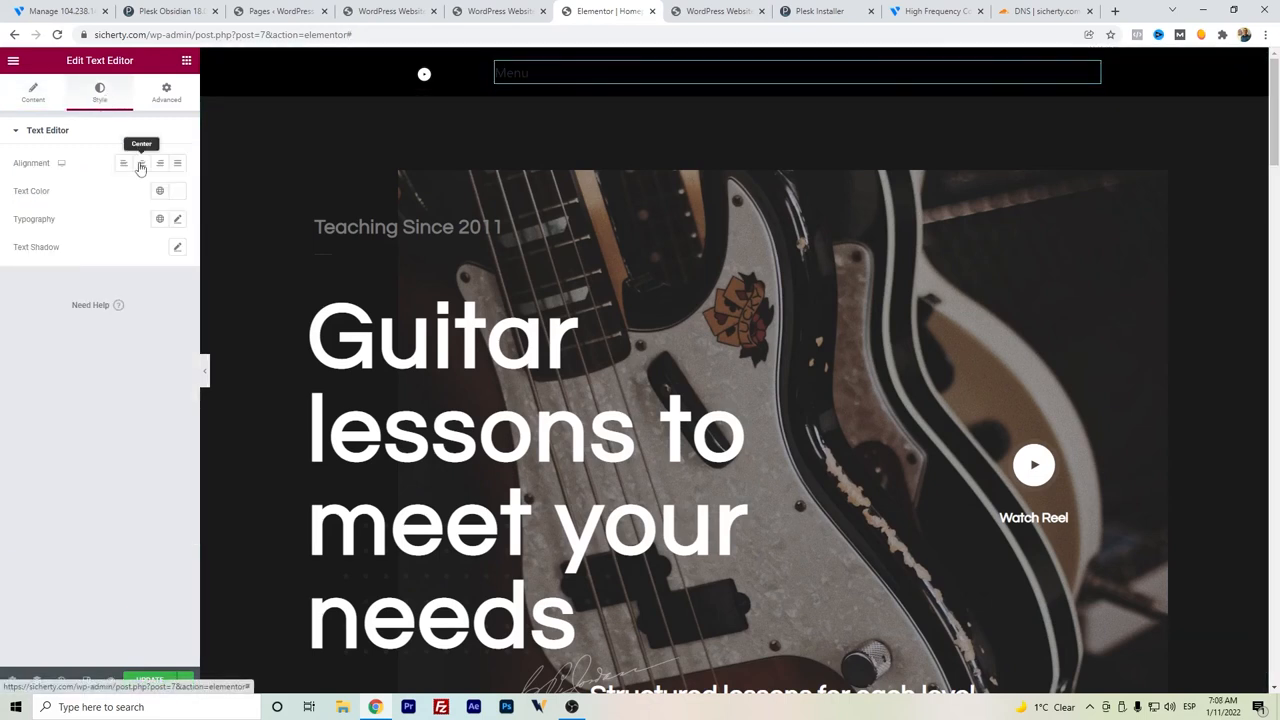
pyautogui.click(32, 90)
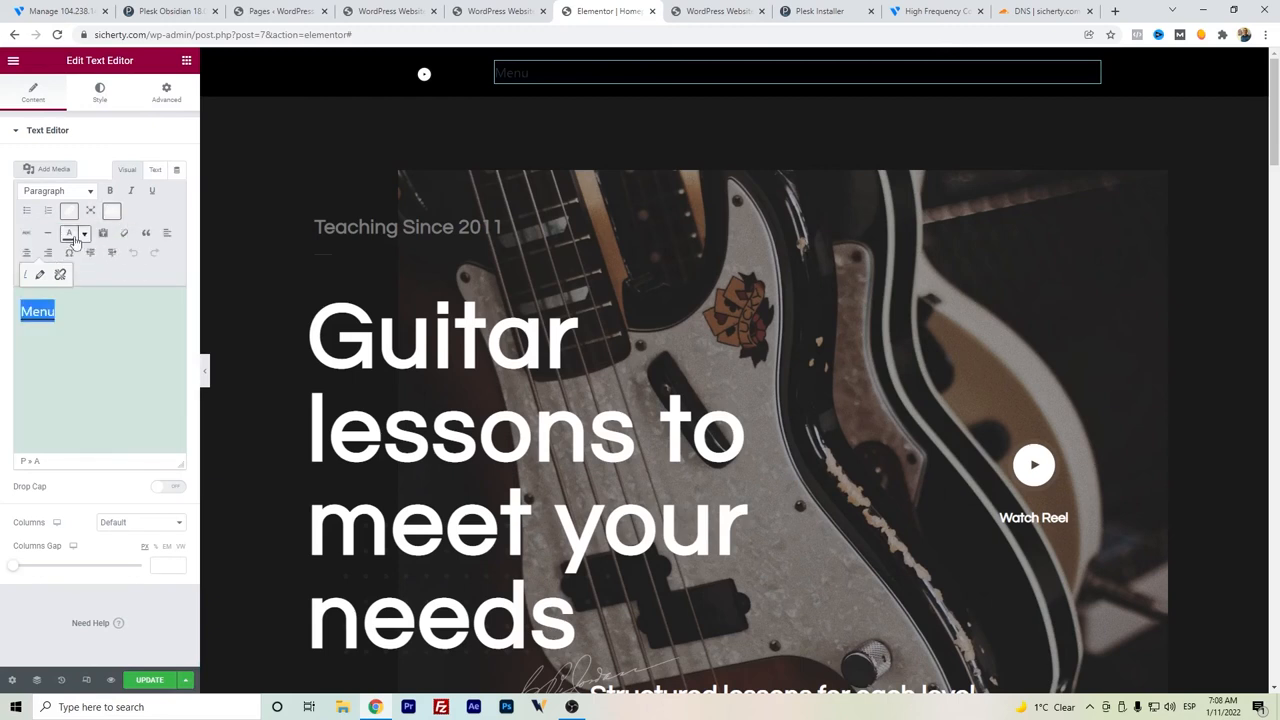
pyautogui.click(70, 232)
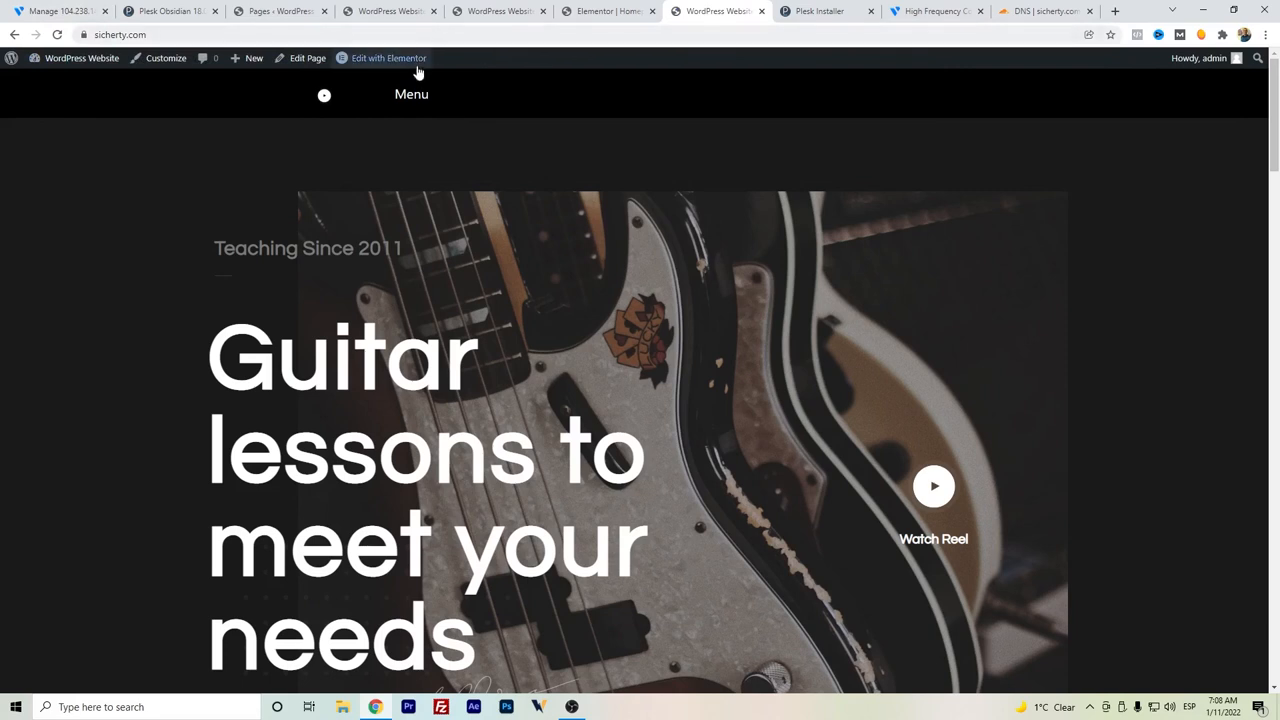
pyautogui.moveTo(278, 110)
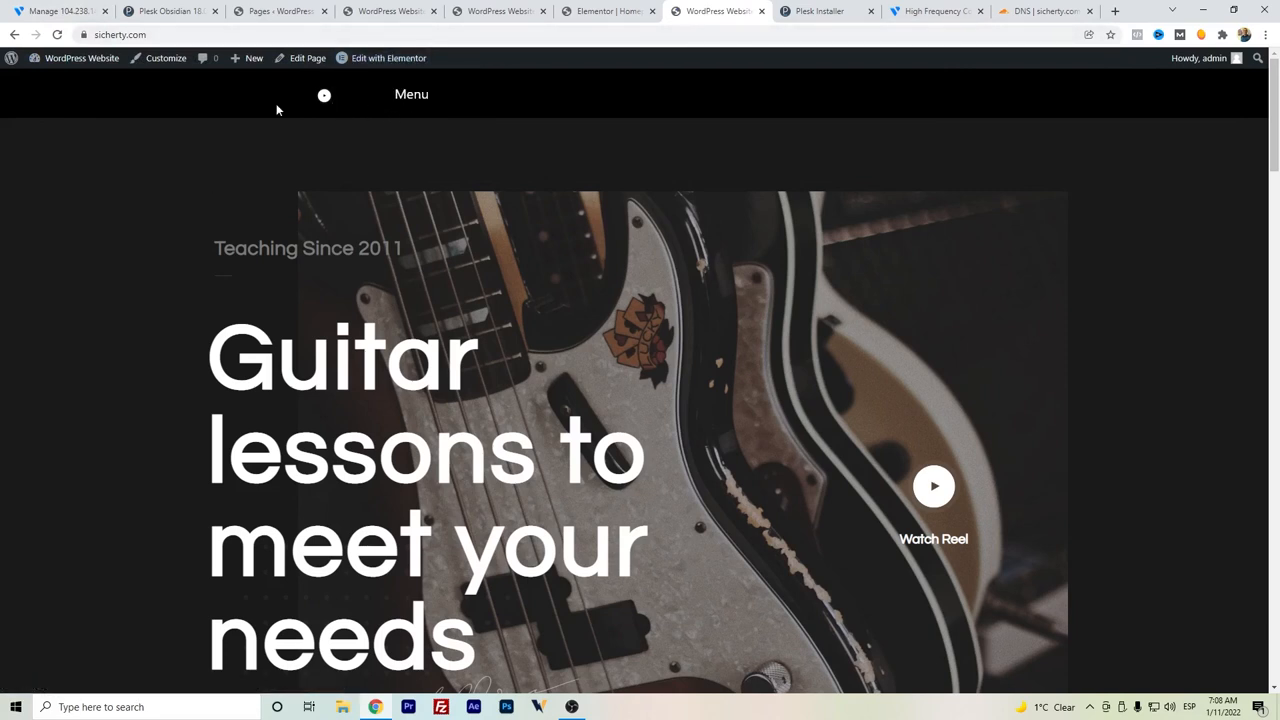
pyautogui.moveTo(412, 94)
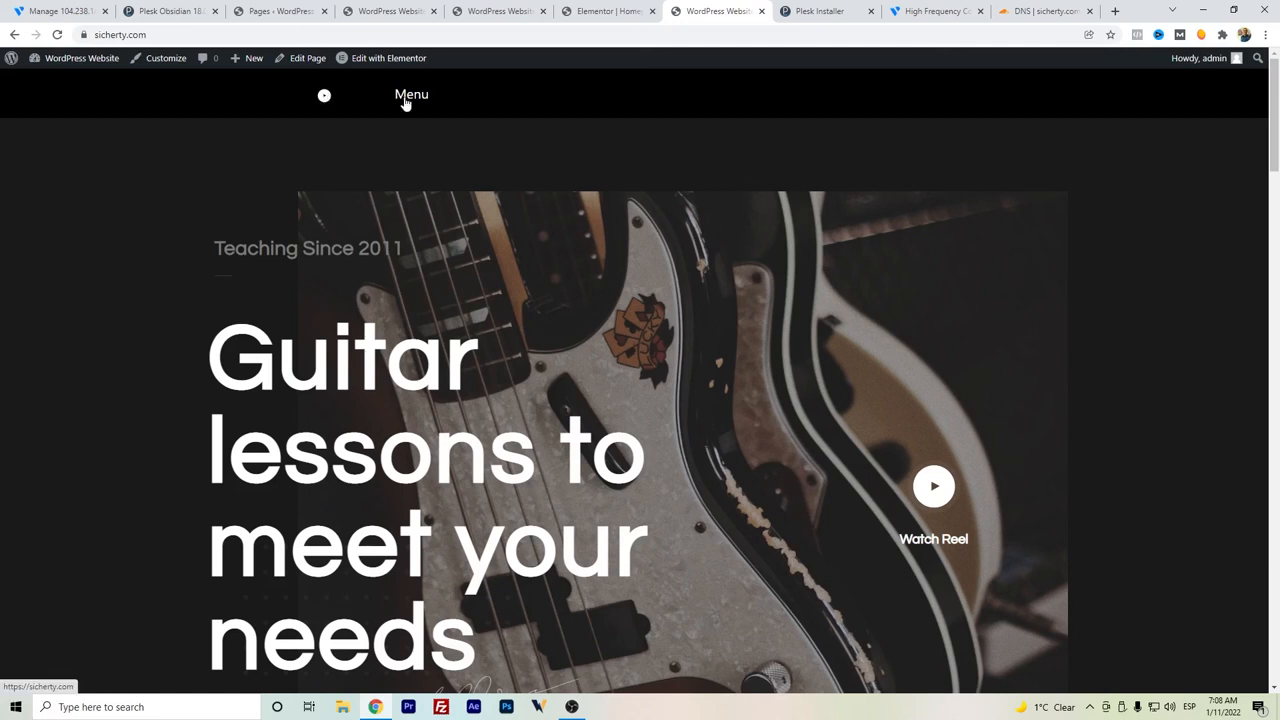
# Scroll the live homepage through the classes, sign-up and endorsement sections and back to the top.
pyautogui.scroll(-3)
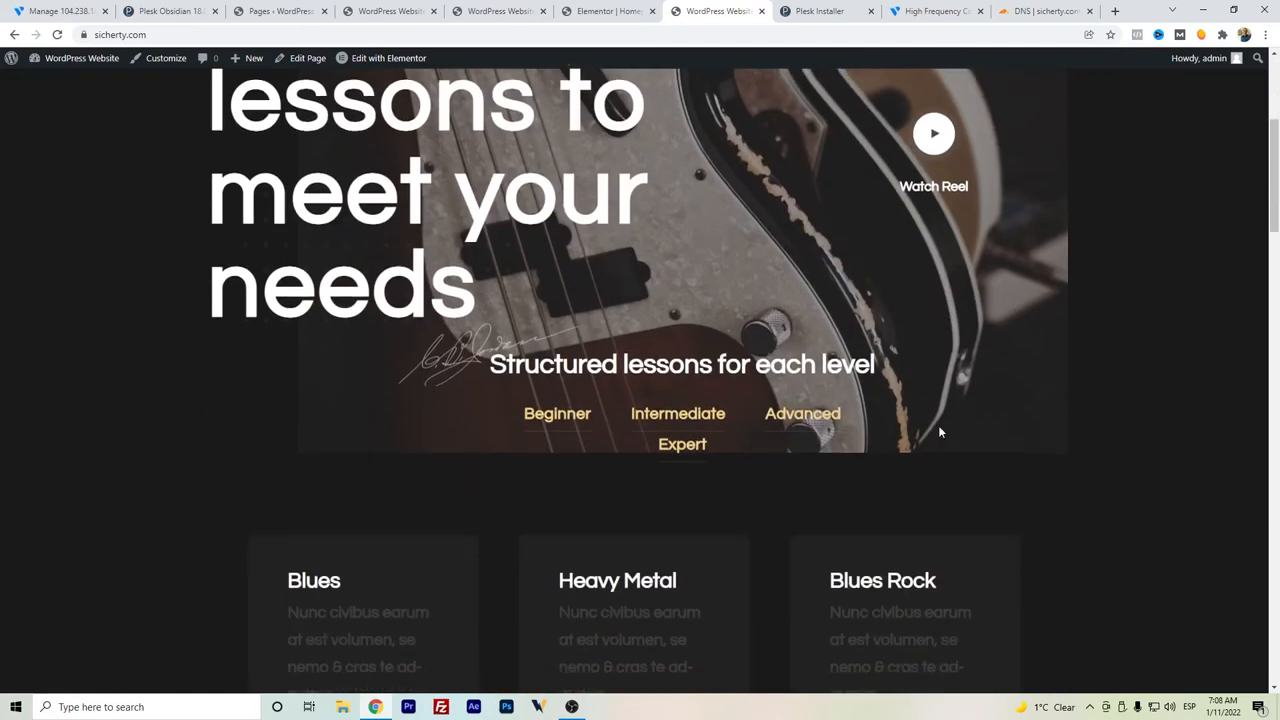
pyautogui.scroll(-3)
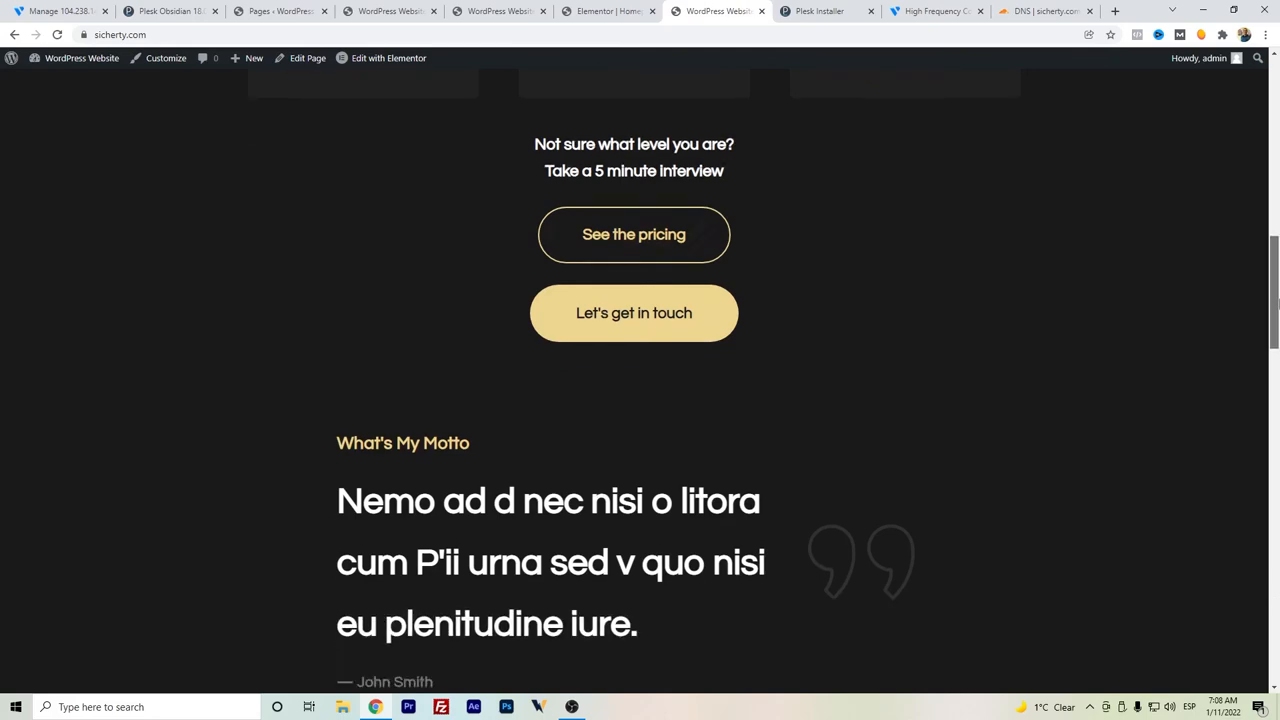
pyautogui.scroll(3)
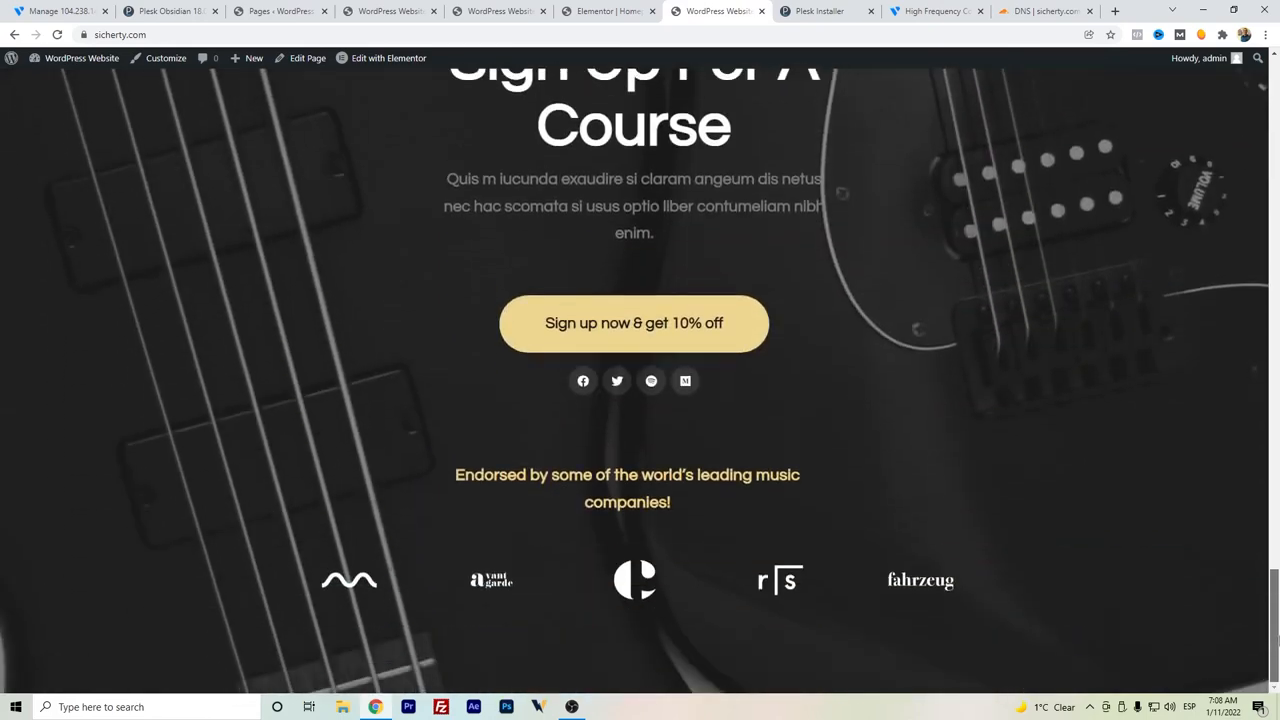
pyautogui.scroll(-3)
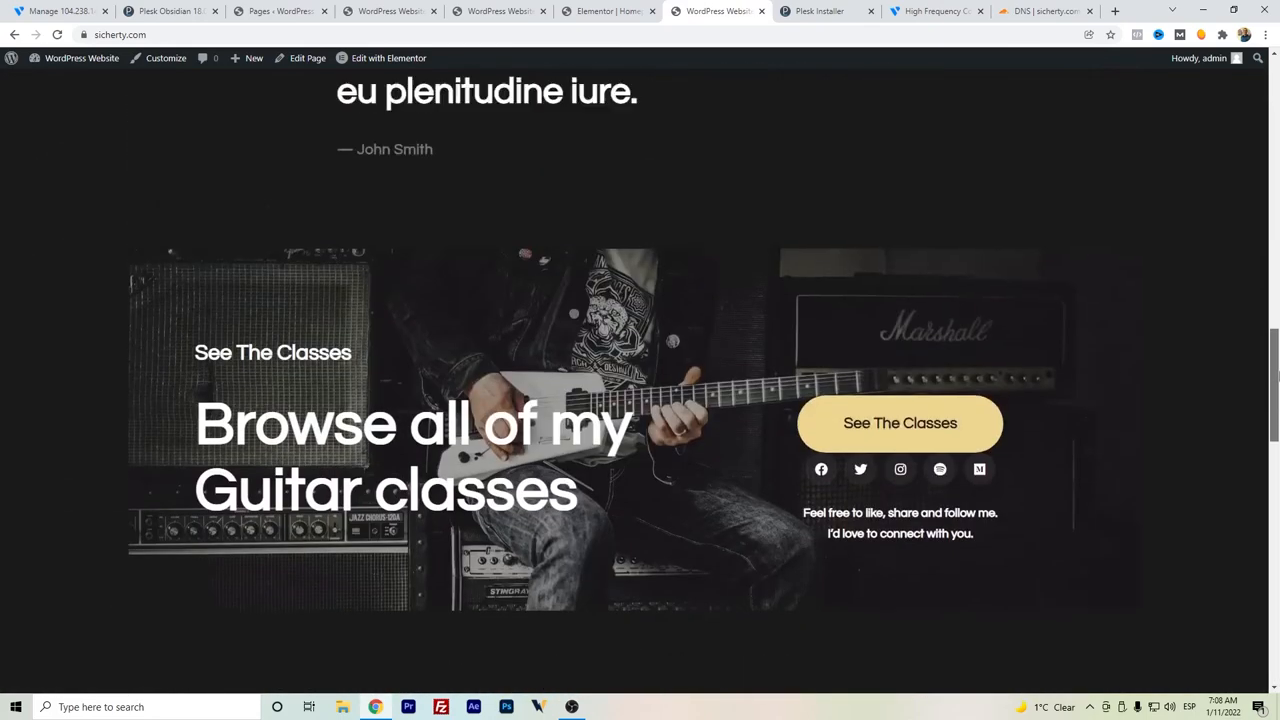
pyautogui.scroll(3)
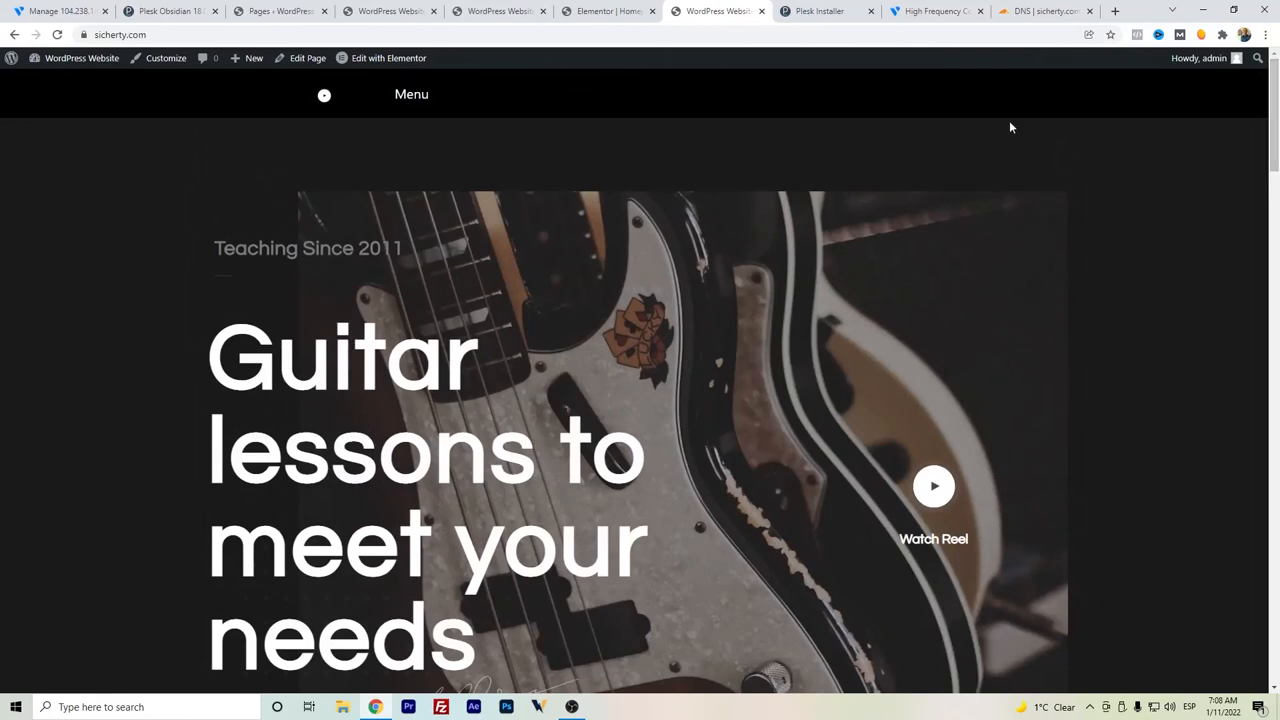
# Turn on Proxy status for the sicherty.com A record and the www CNAME record in Cloudflare DNS.
pyautogui.click(1044, 12)
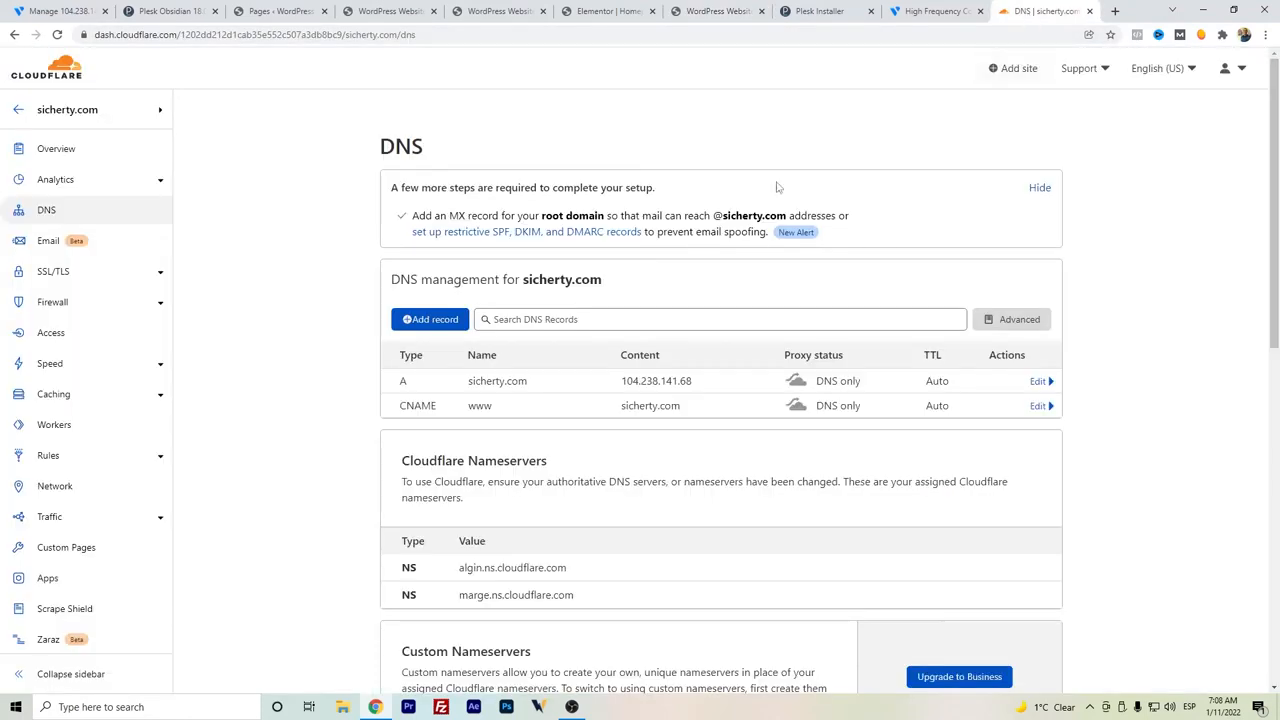
pyautogui.click(1036, 380)
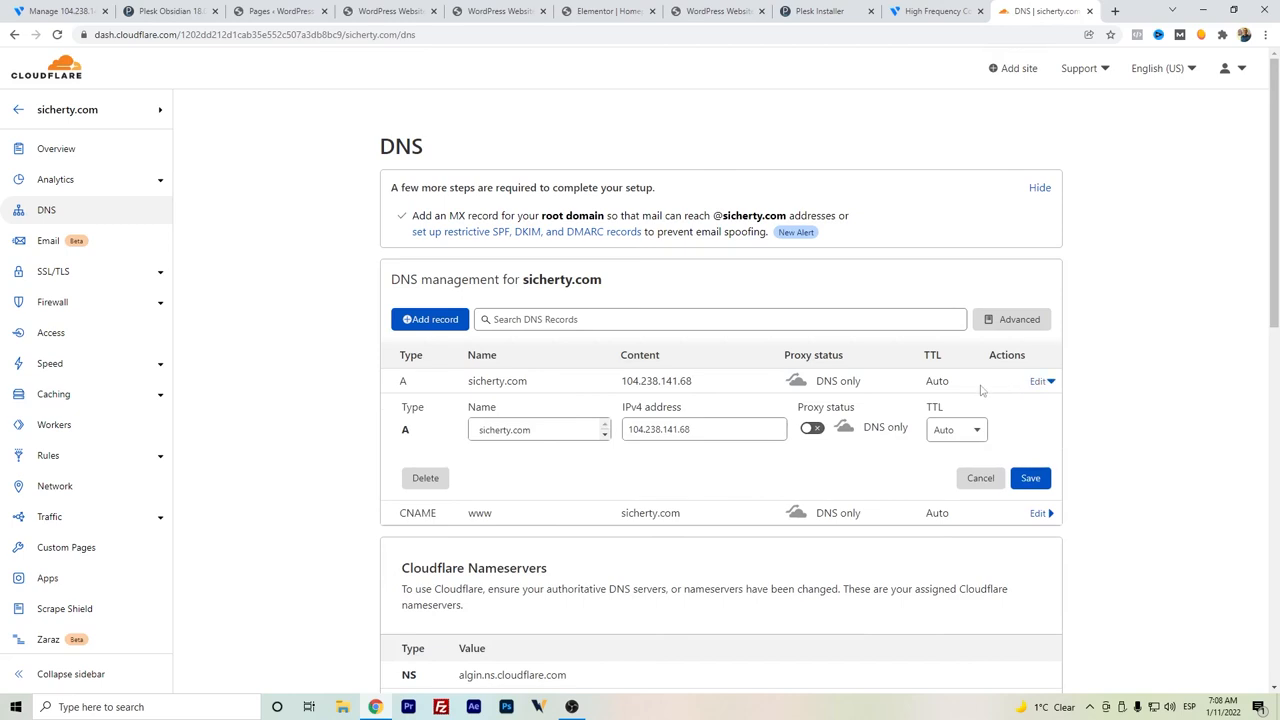
pyautogui.click(812, 428)
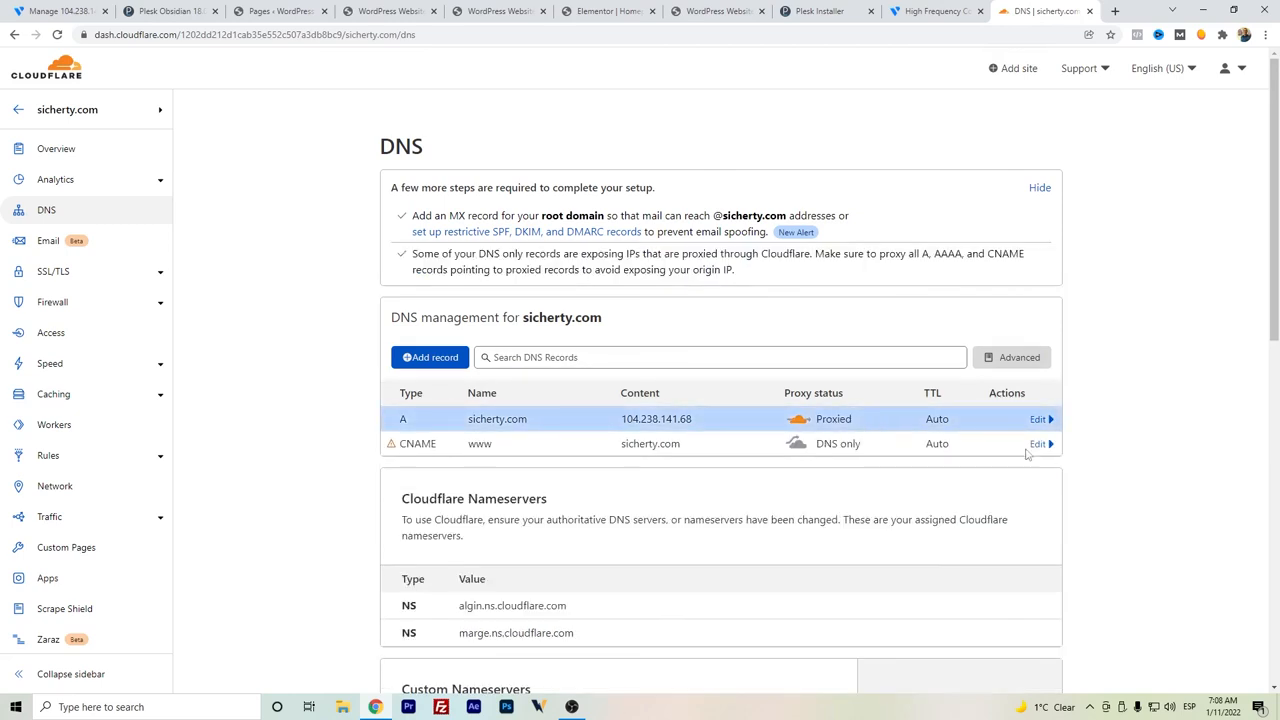
pyautogui.click(1038, 444)
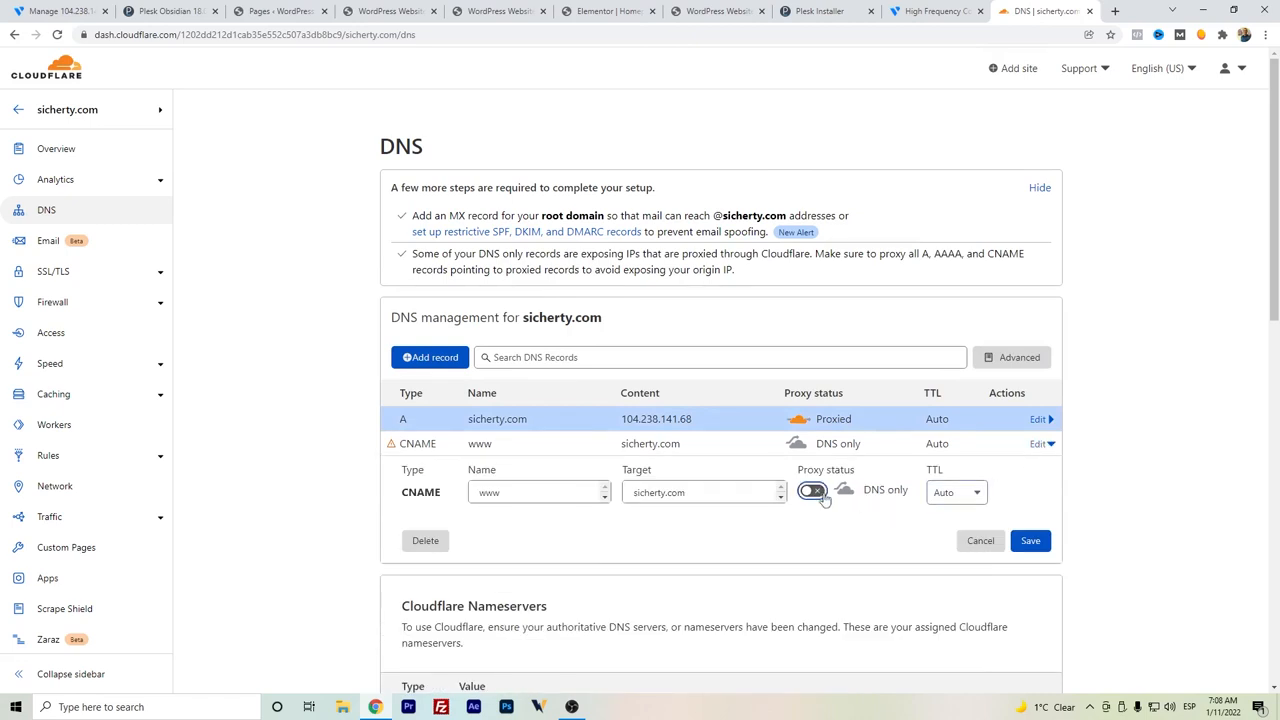
pyautogui.click(1030, 540)
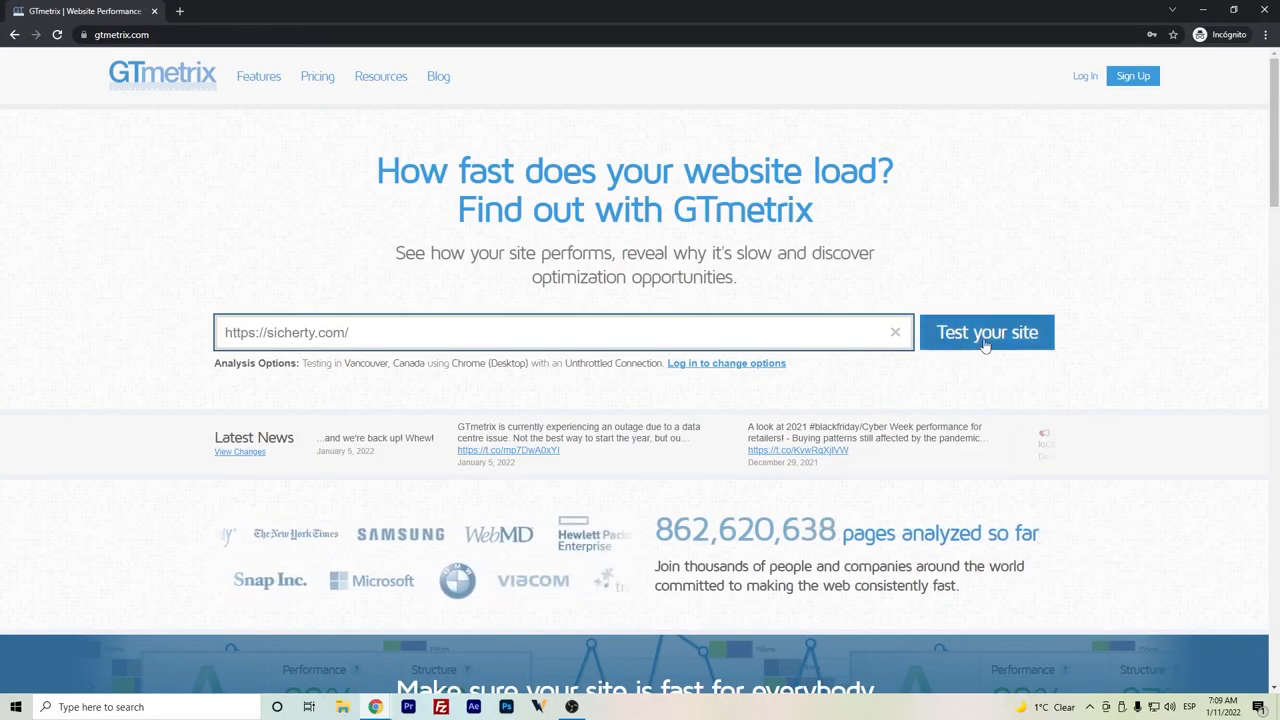
pyautogui.click(986, 332)
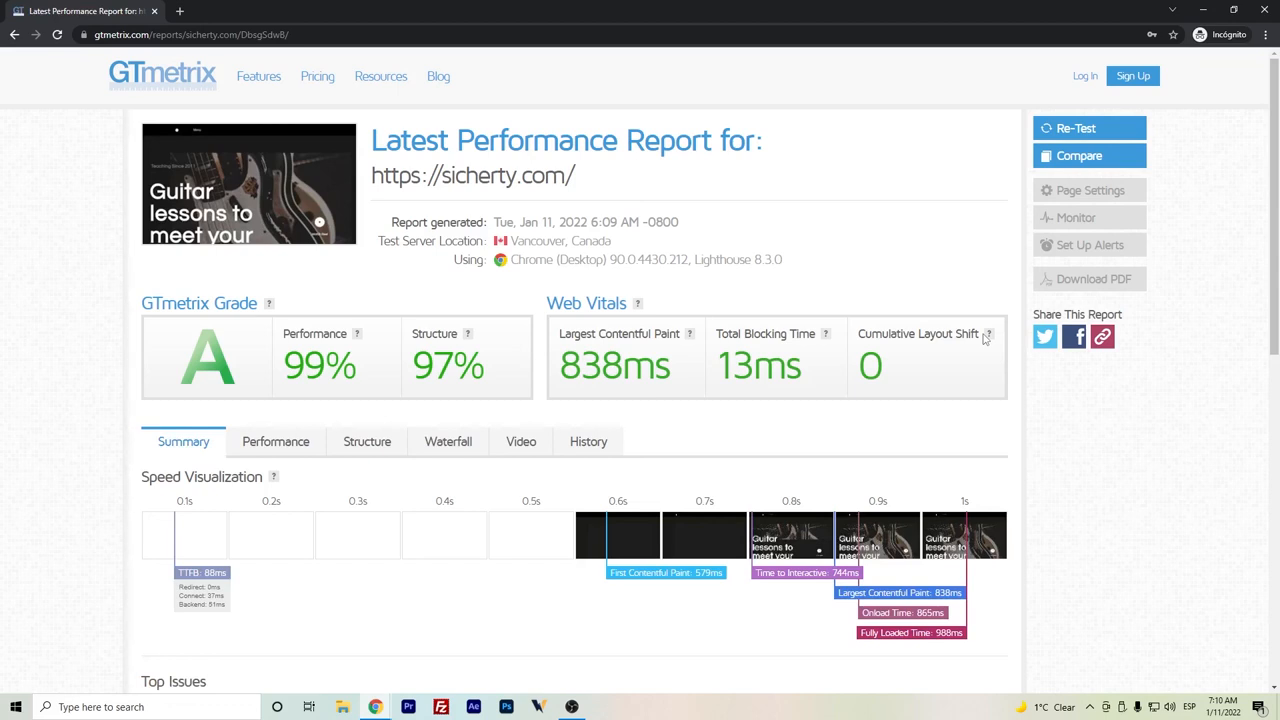
pyautogui.moveTo(1030, 336)
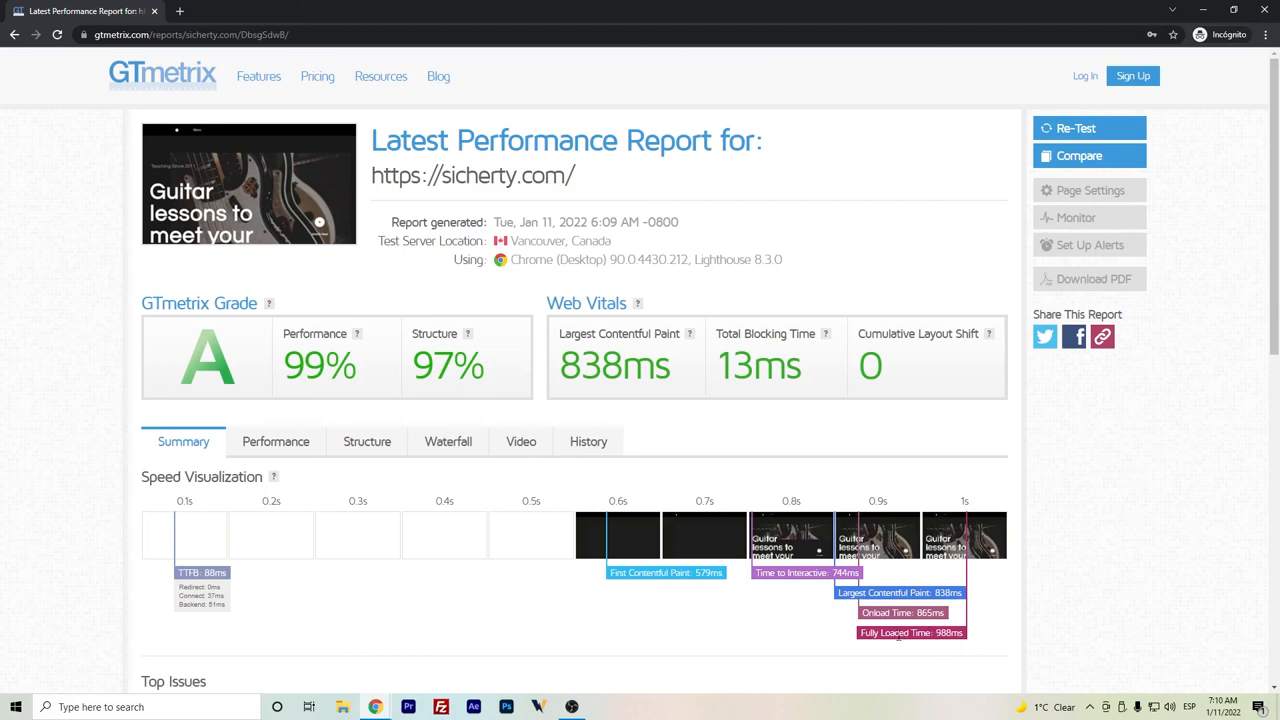
pyautogui.scroll(-3)
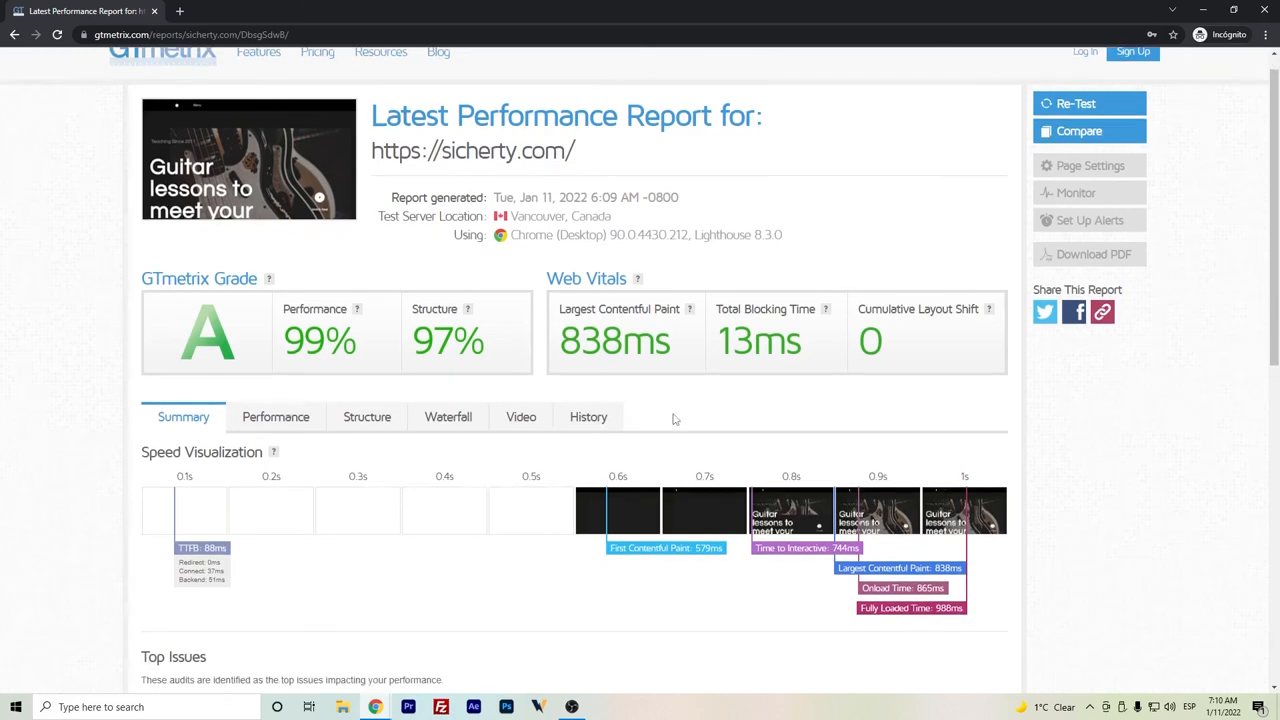
pyautogui.scroll(-3)
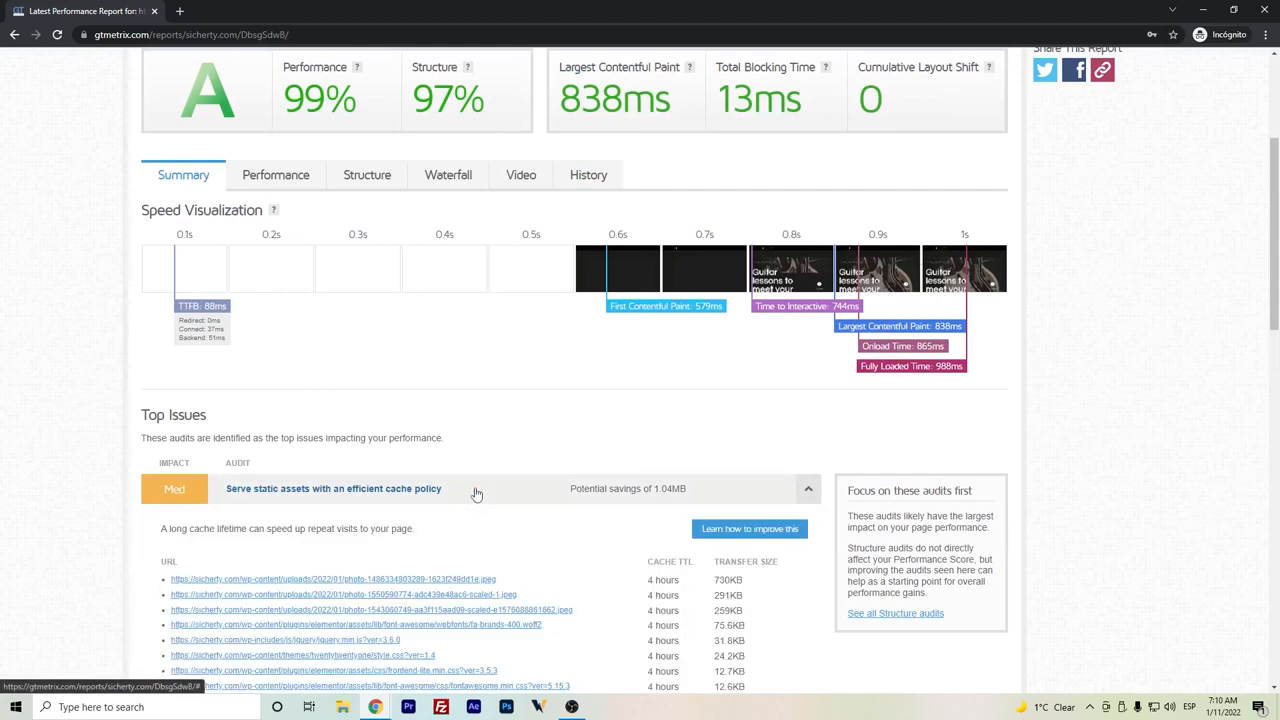
pyautogui.scroll(-3)
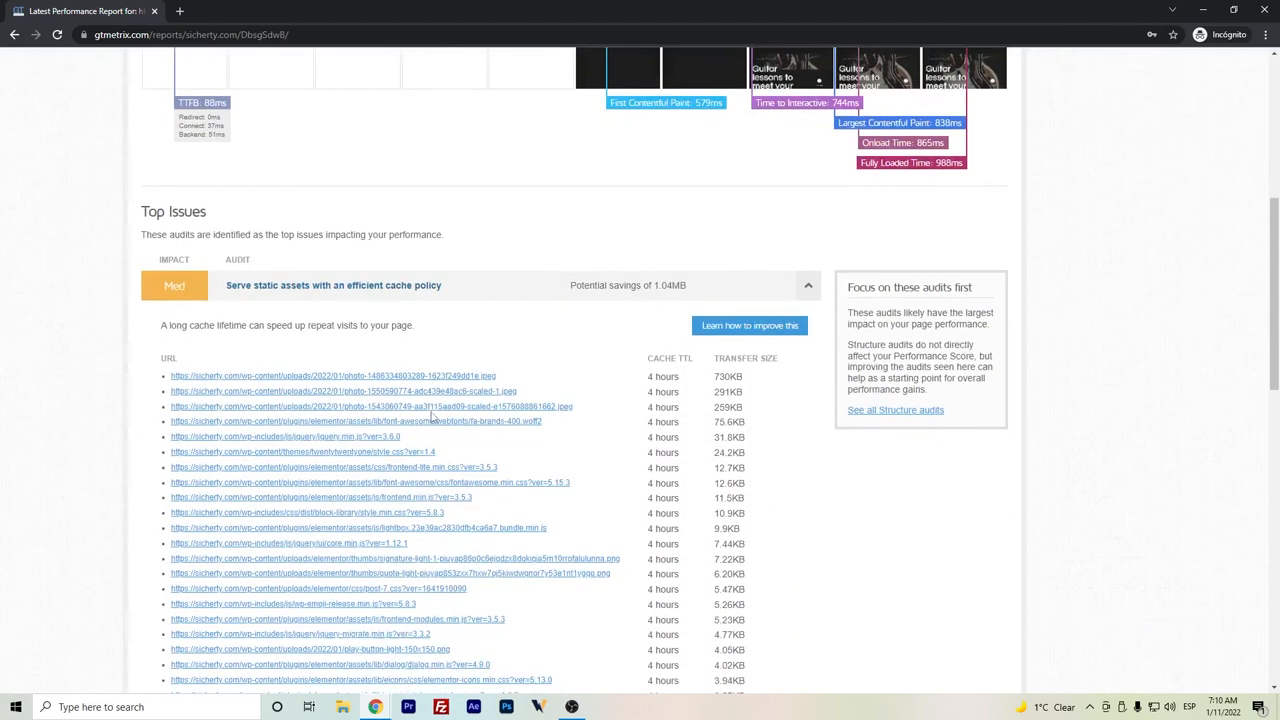
pyautogui.scroll(-3)
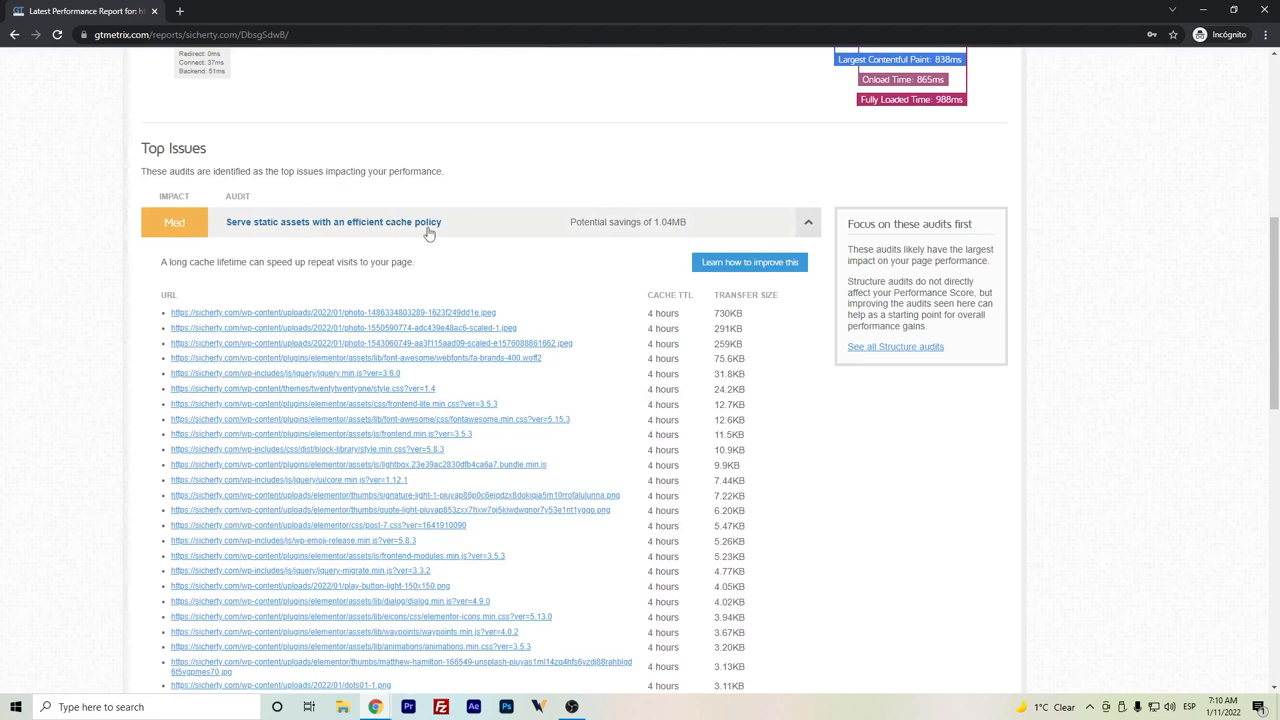
pyautogui.scroll(-3)
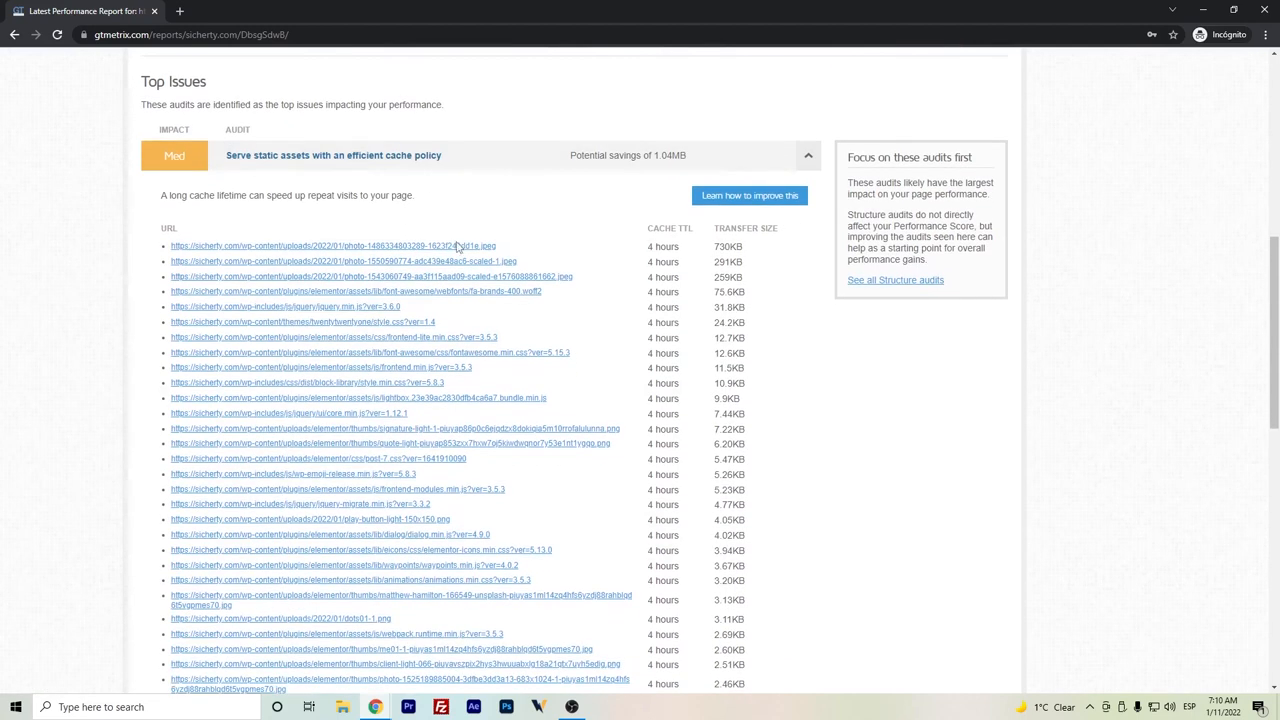
pyautogui.scroll(3)
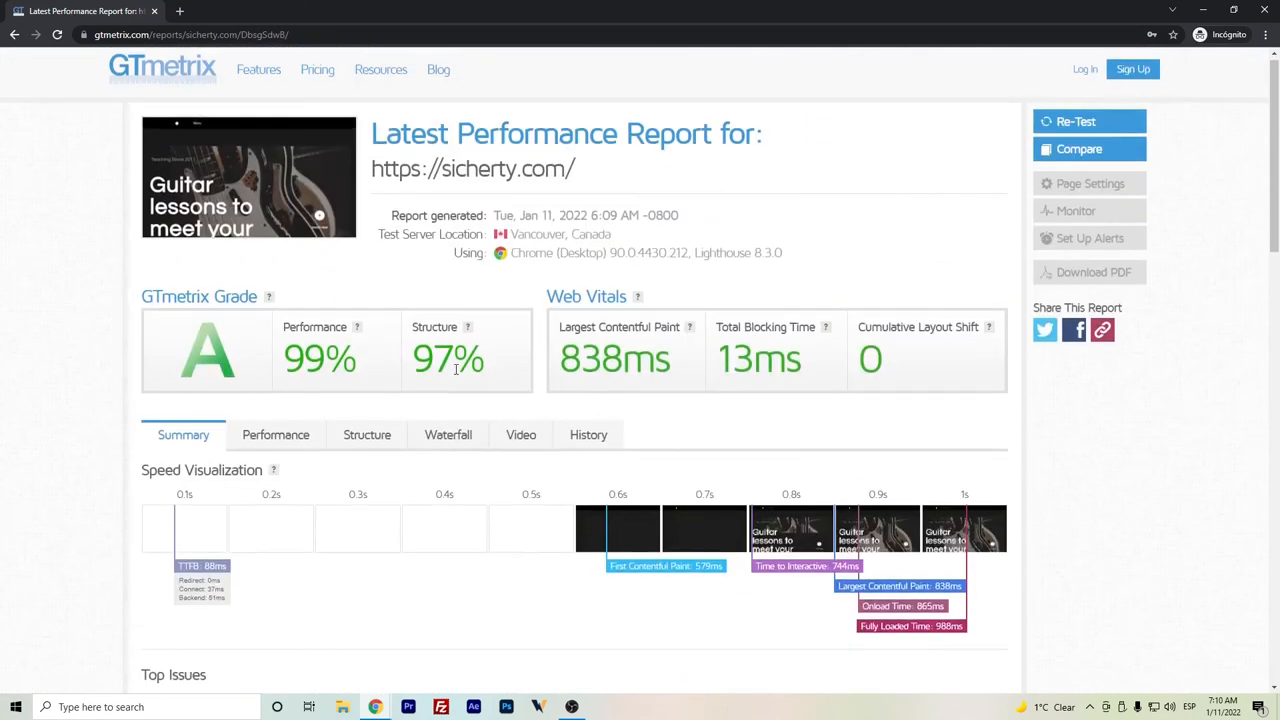
pyautogui.click(448, 434)
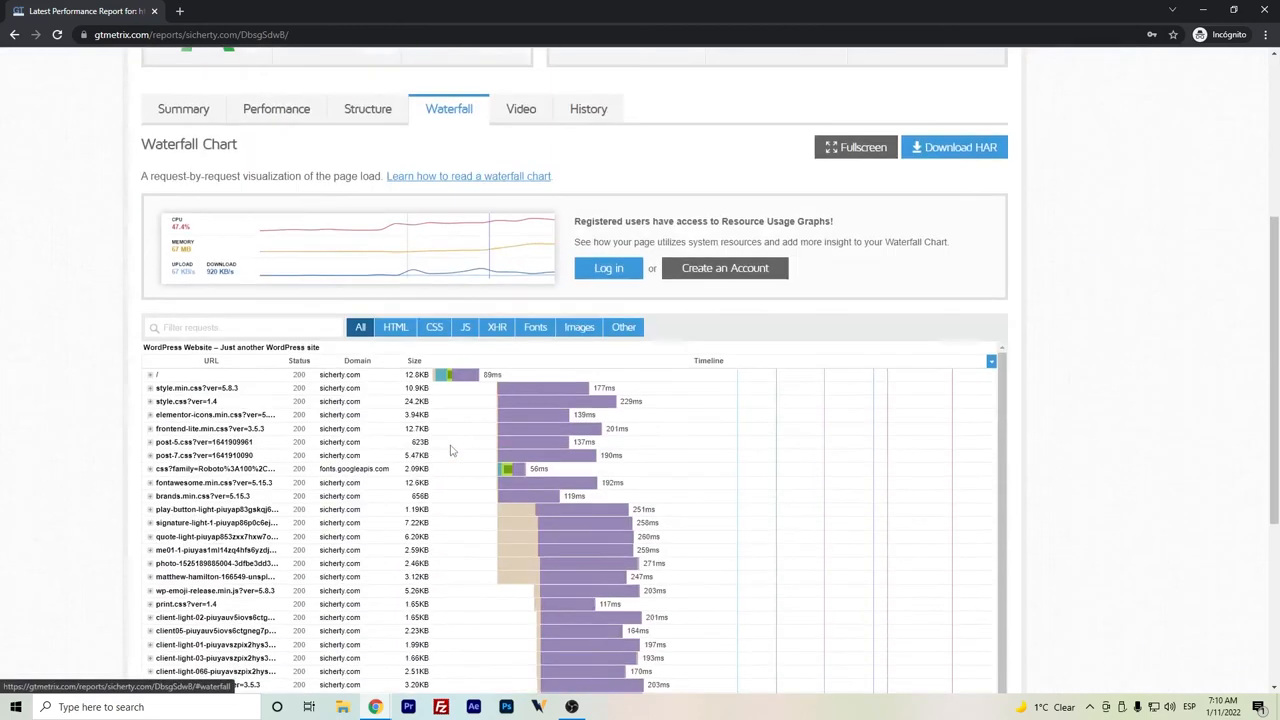
pyautogui.scroll(-3)
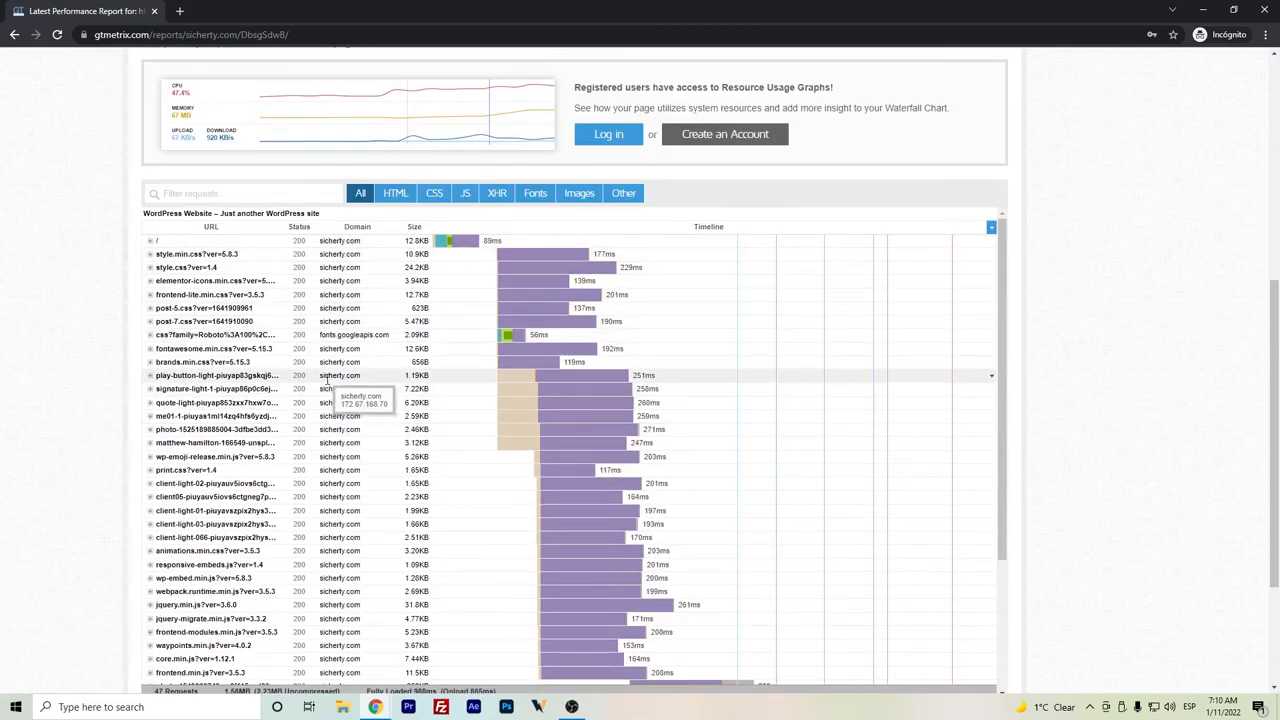
pyautogui.scroll(-3)
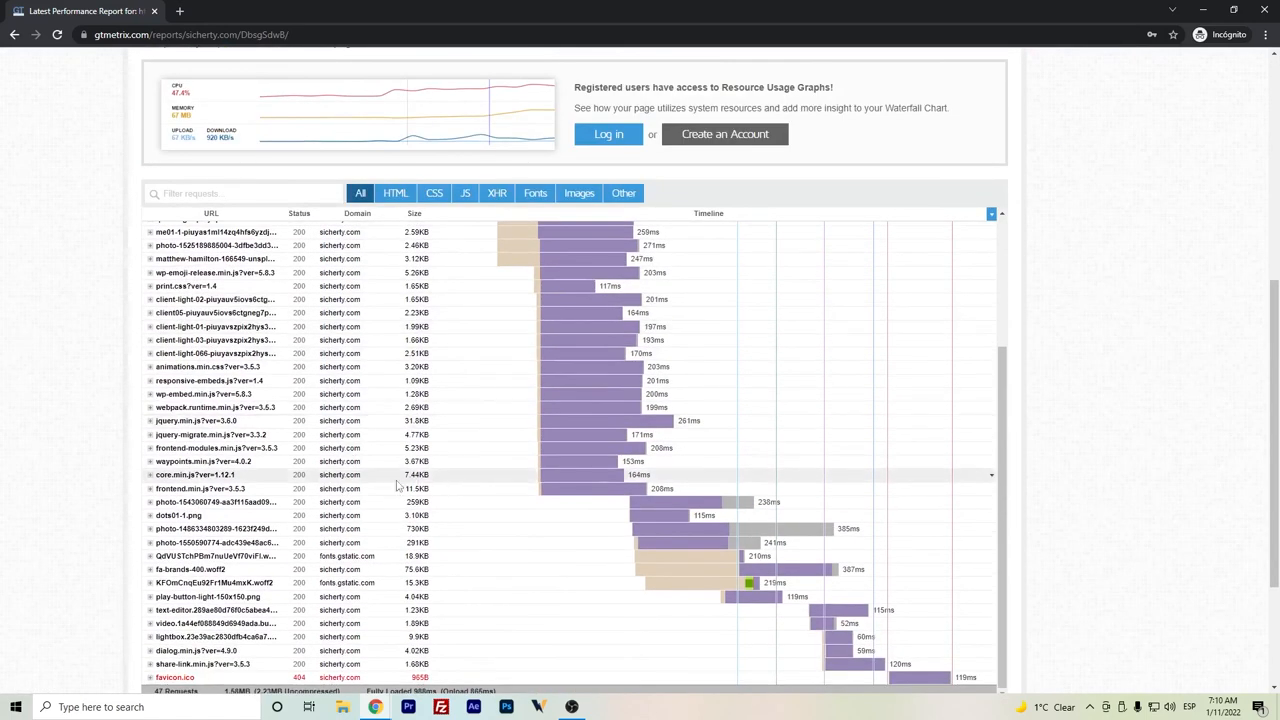
pyautogui.scroll(3)
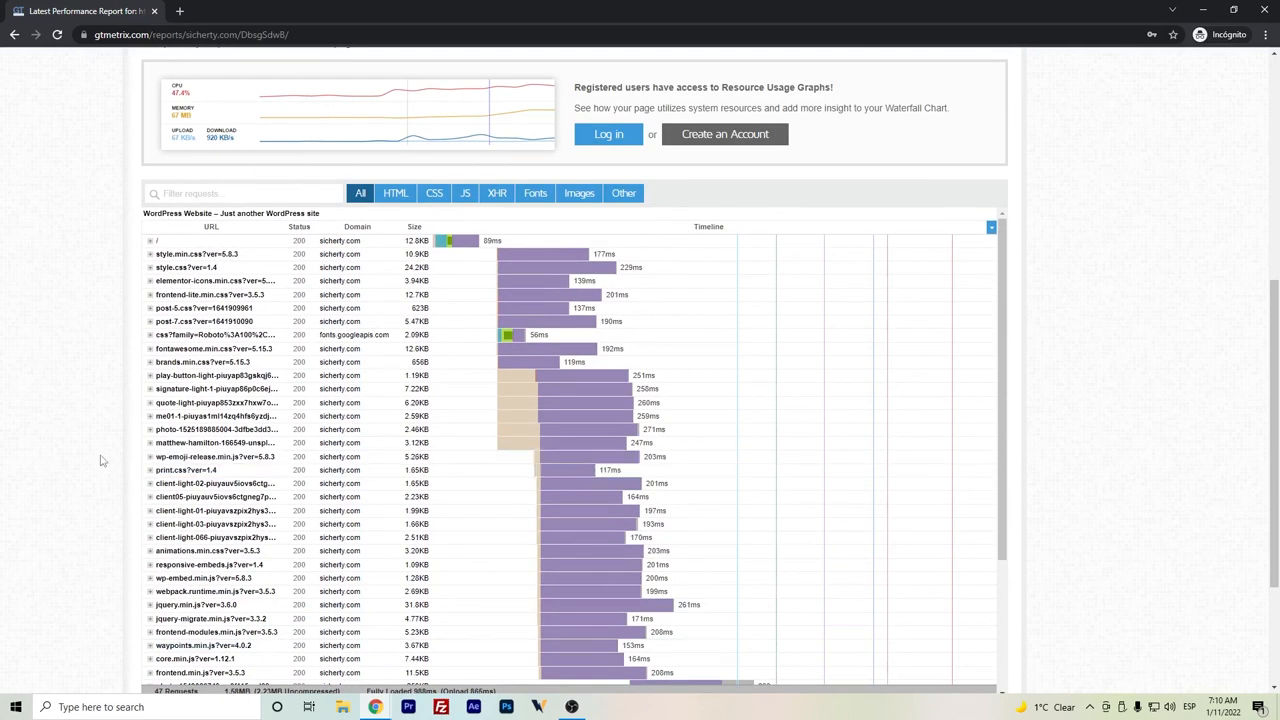
pyautogui.scroll(3)
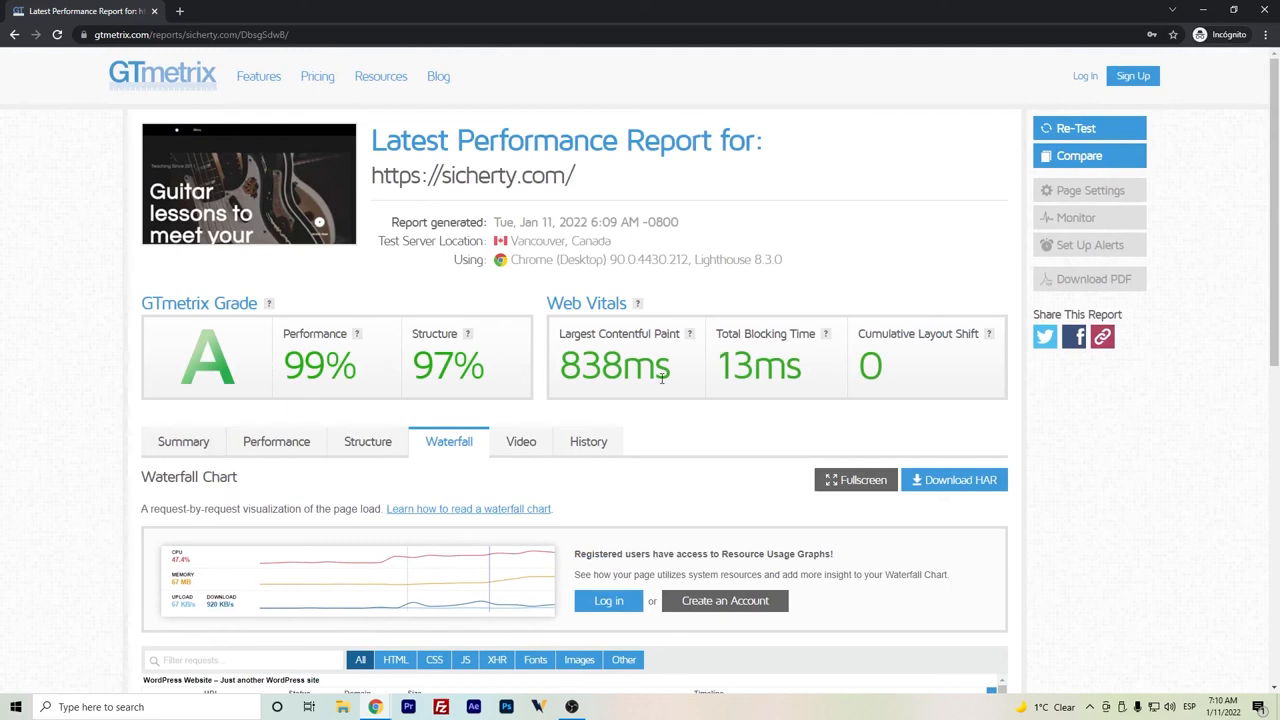
pyautogui.click(184, 442)
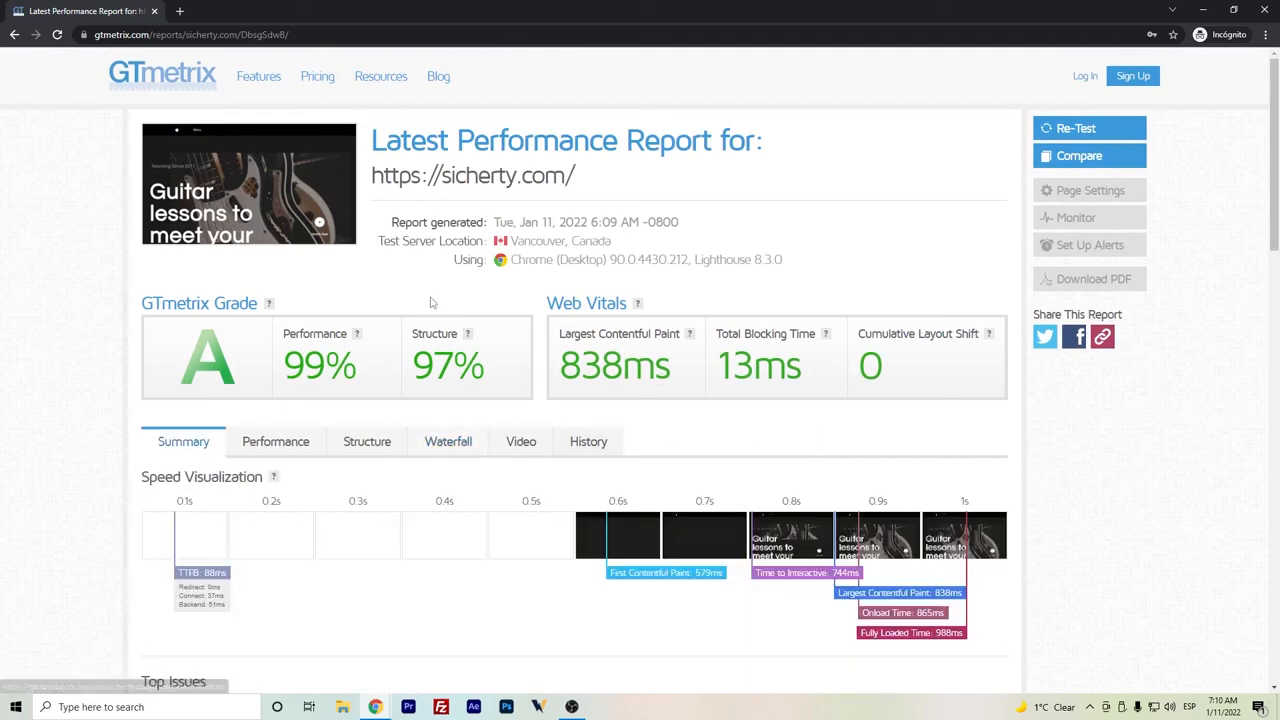
pyautogui.moveTo(504, 272)
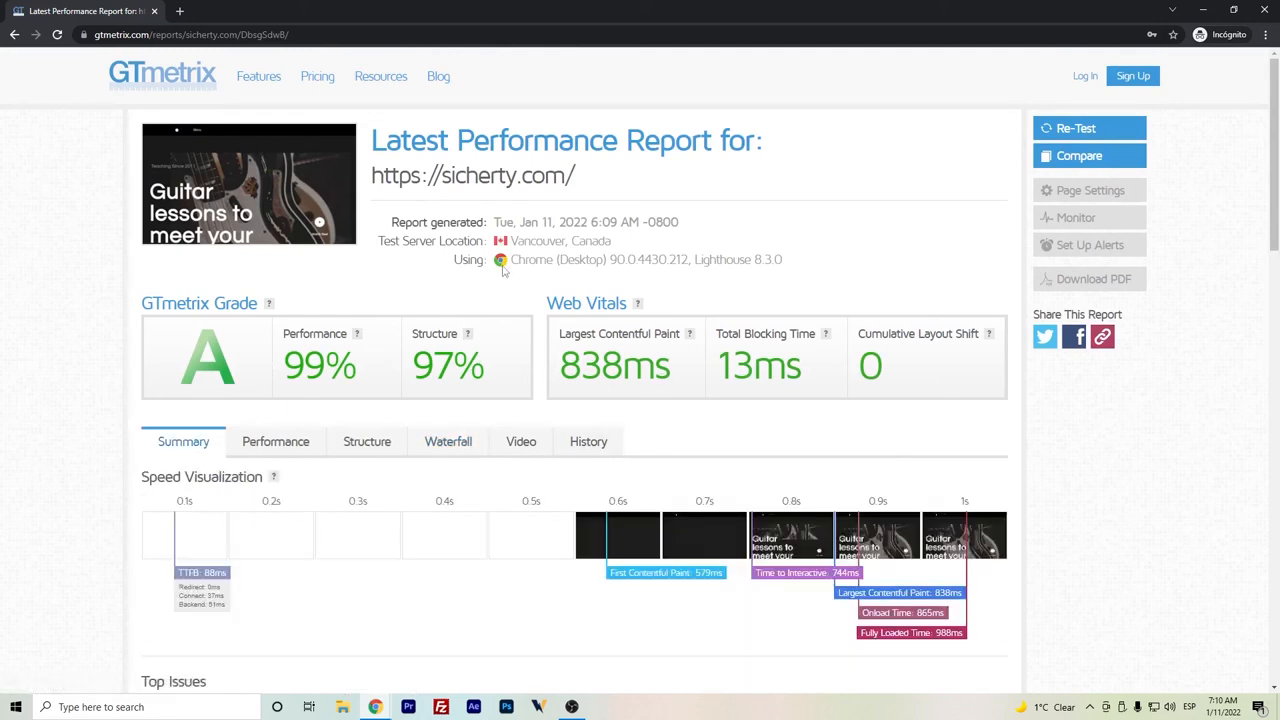
pyautogui.moveTo(268, 176)
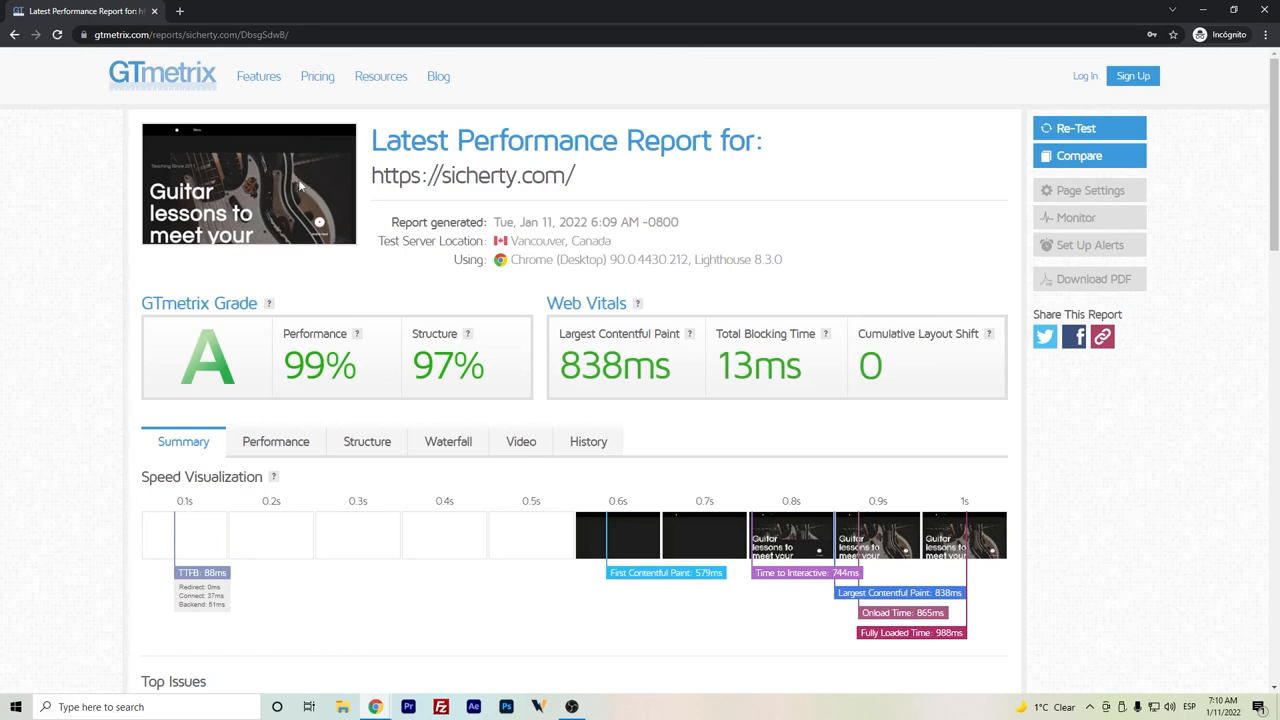
pyautogui.moveTo(668, 378)
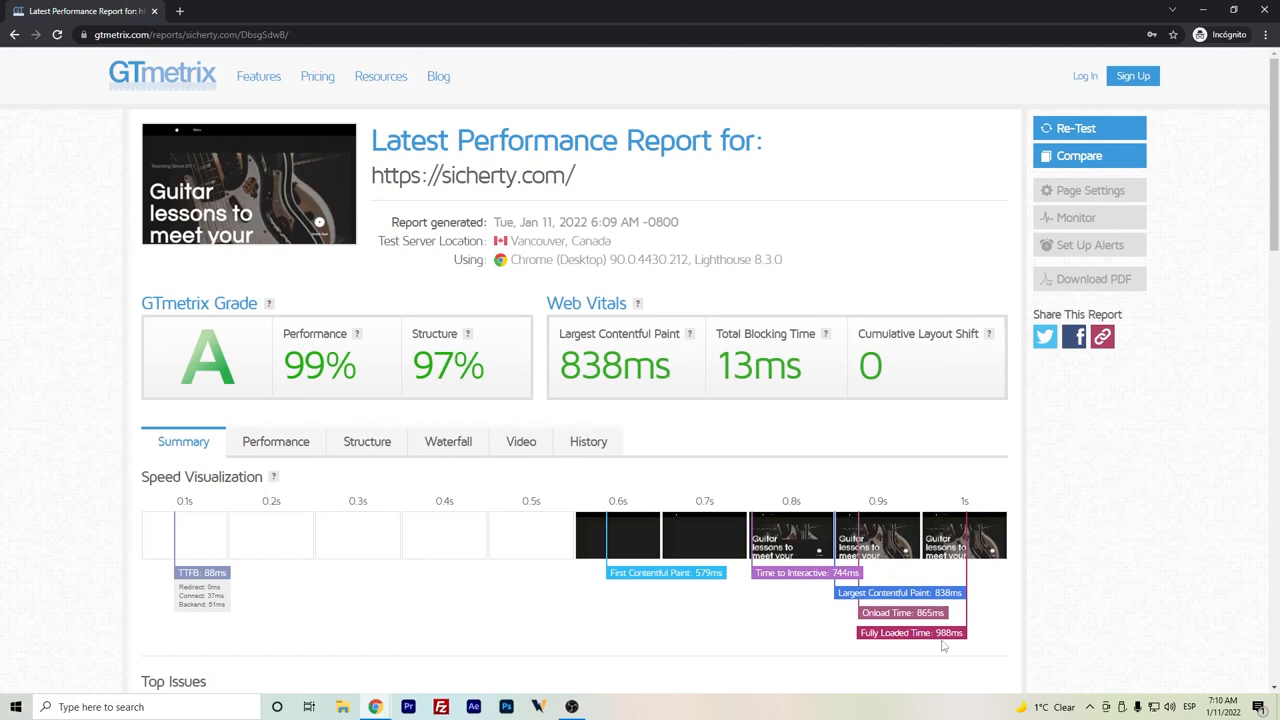
pyautogui.moveTo(586, 578)
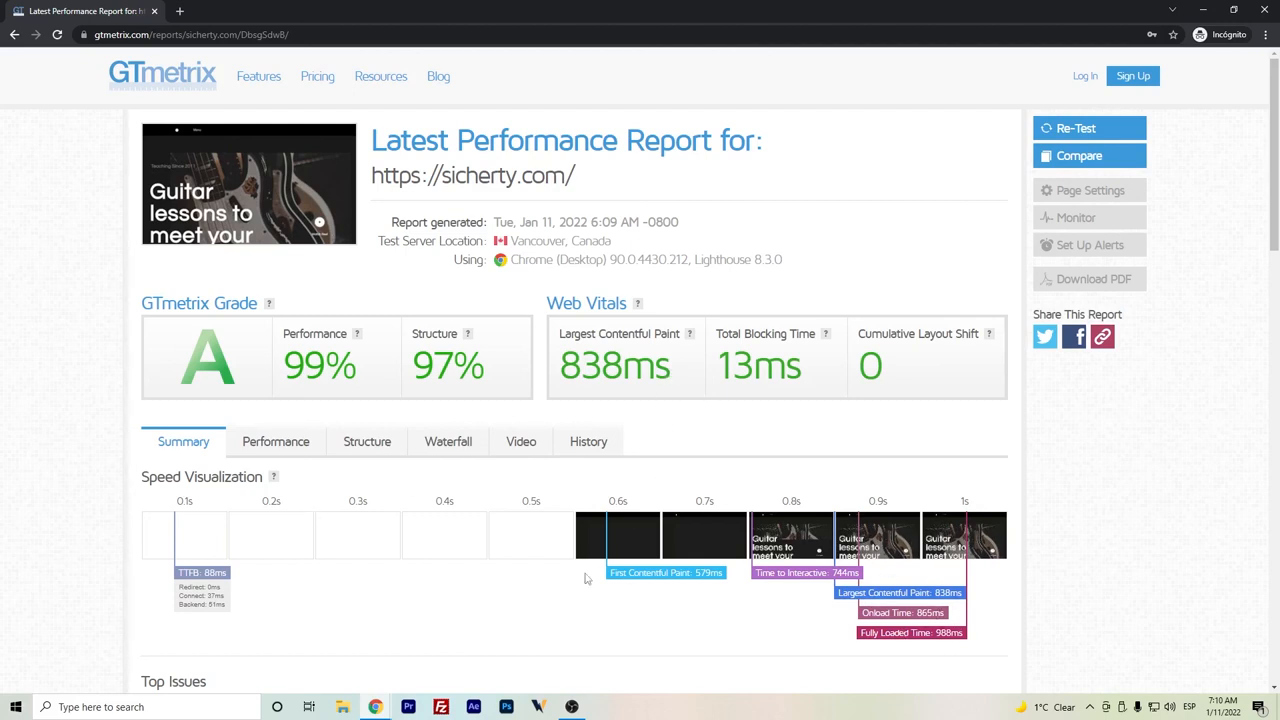
pyautogui.click(860, 12)
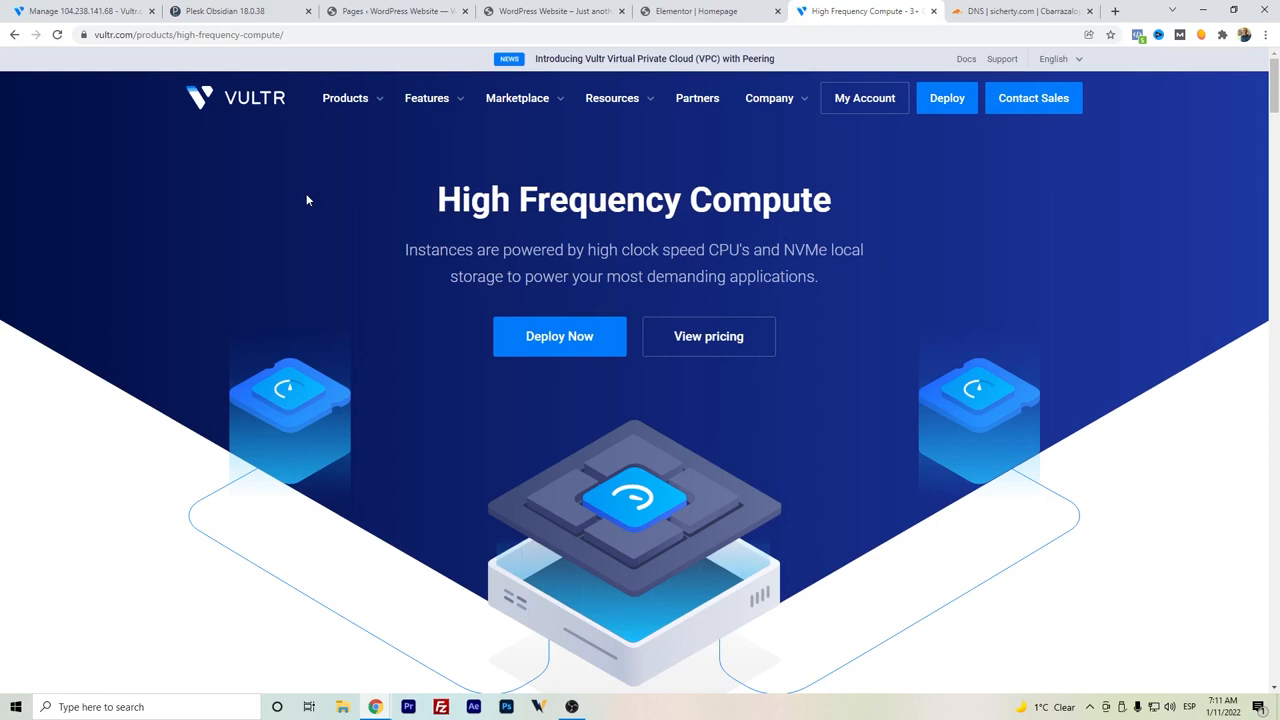
# Expand the $6.00 32 GB NVMe plan row to review its Geekbench benchmark scores.
pyautogui.scroll(-3)
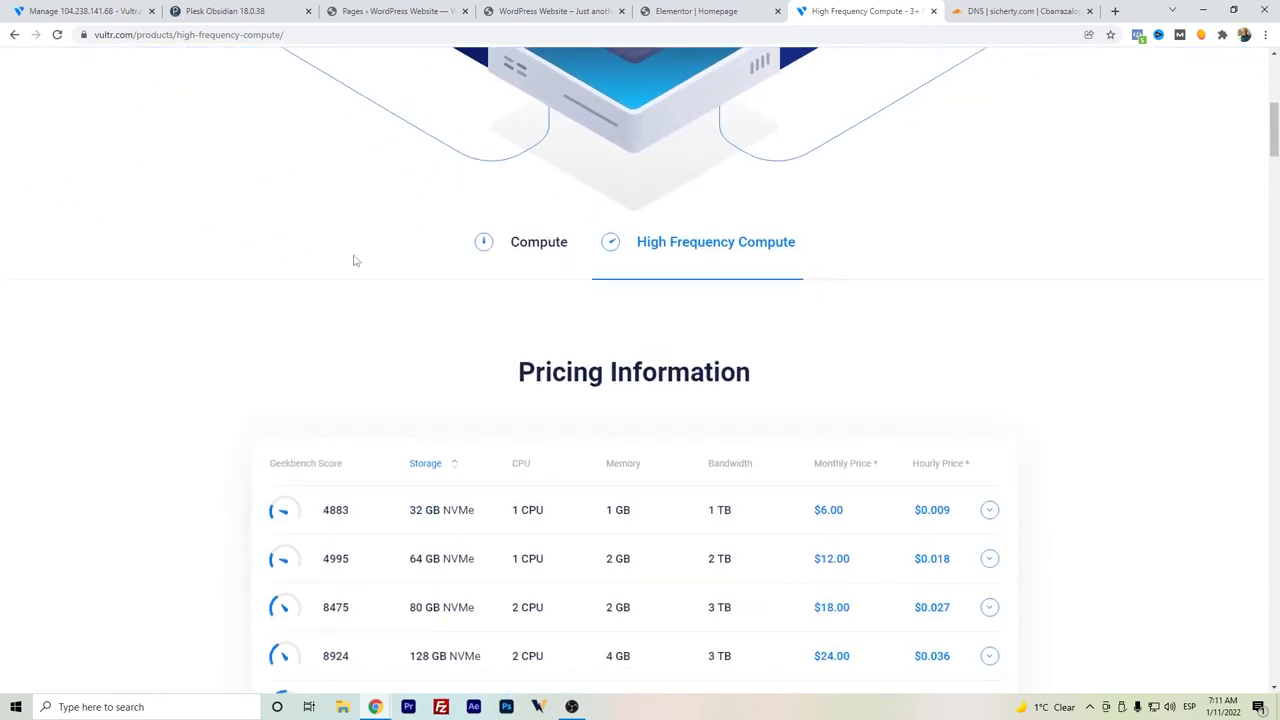
pyautogui.click(988, 510)
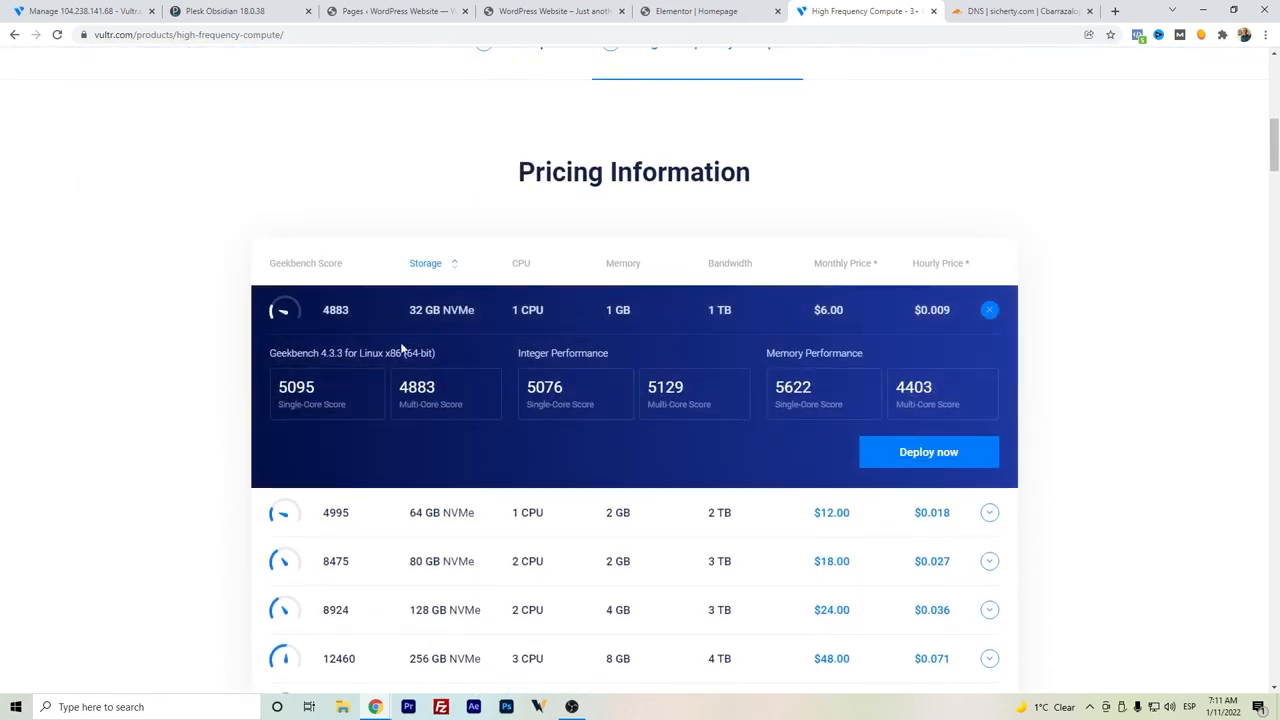
pyautogui.moveTo(520, 330)
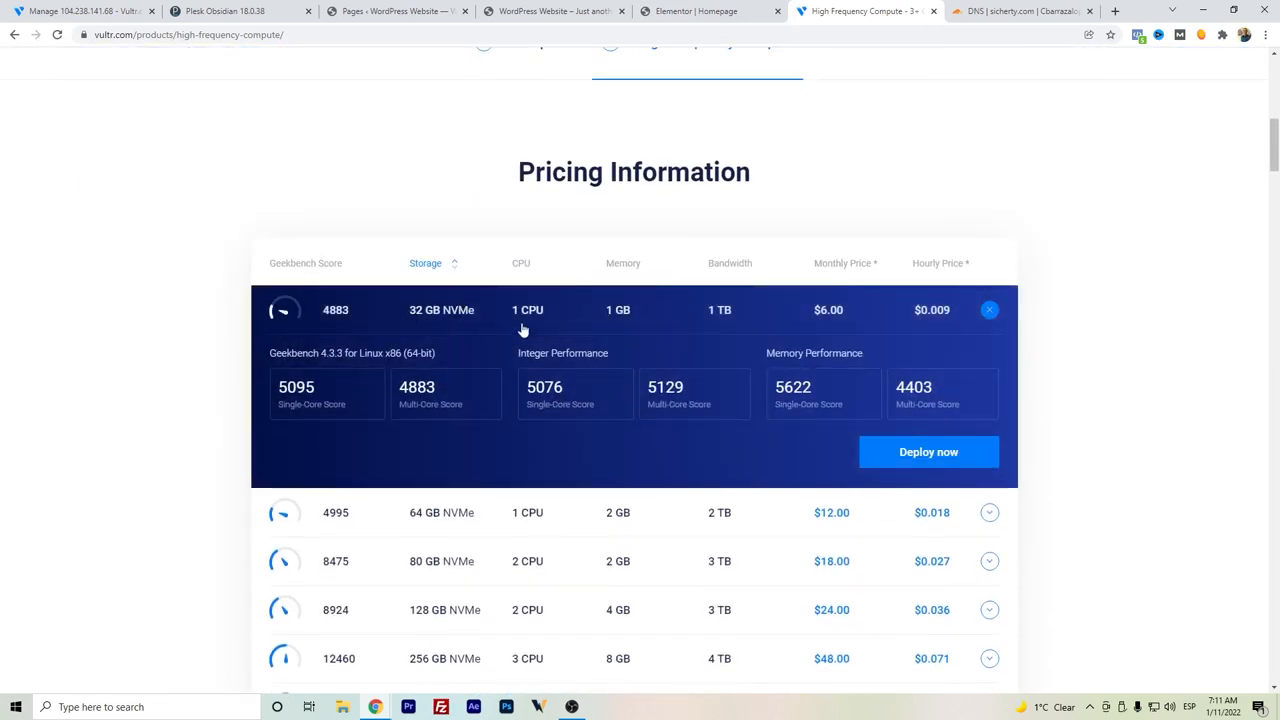
pyautogui.moveTo(654, 322)
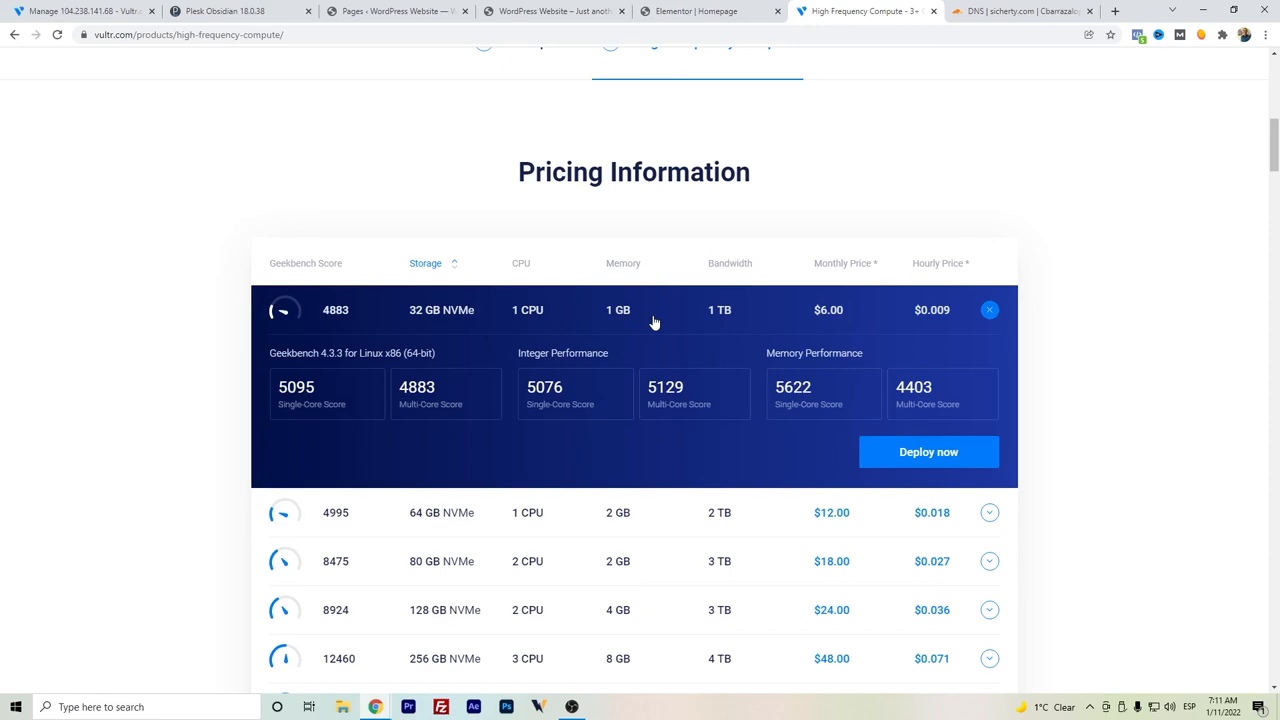
pyautogui.moveTo(646, 324)
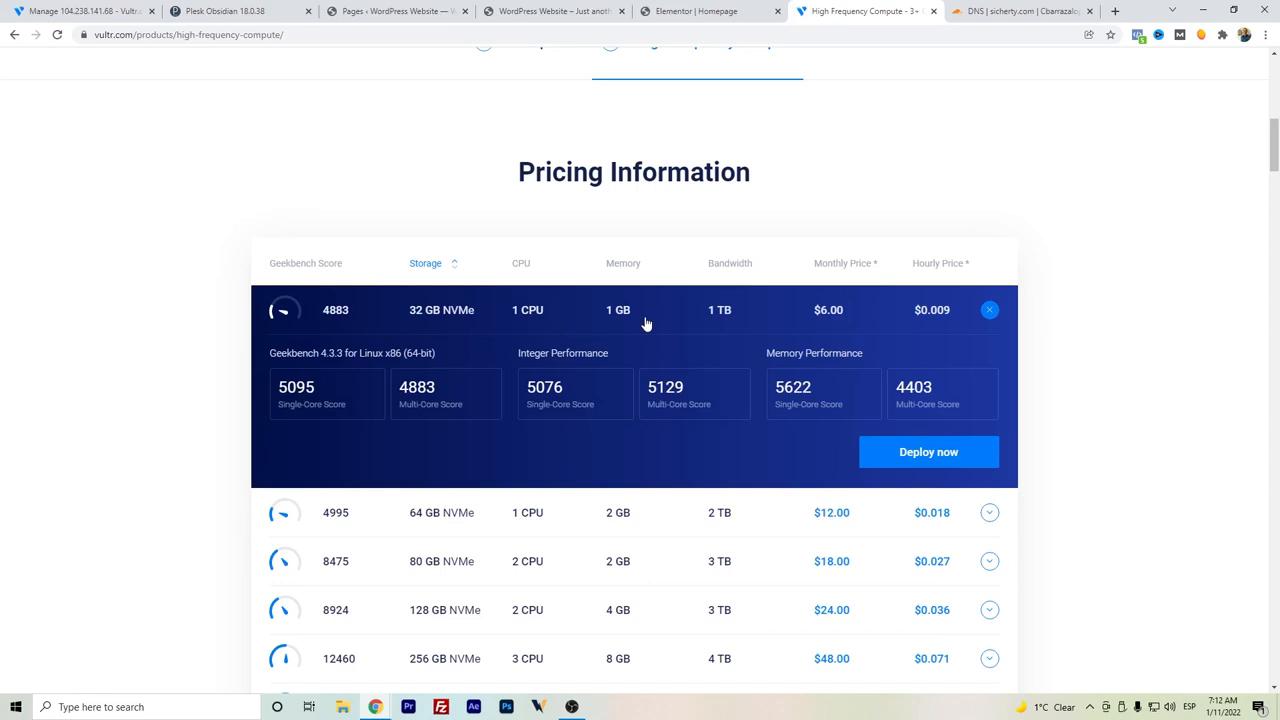
pyautogui.moveTo(658, 316)
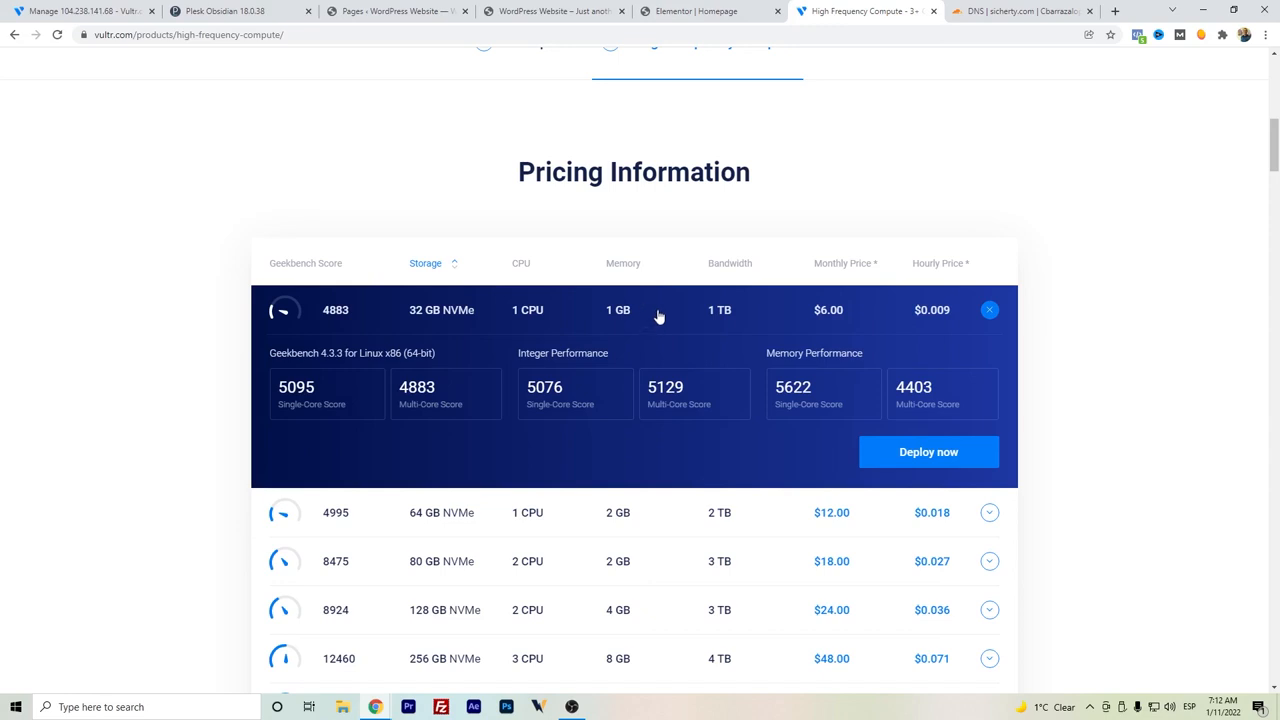
pyautogui.moveTo(838, 308)
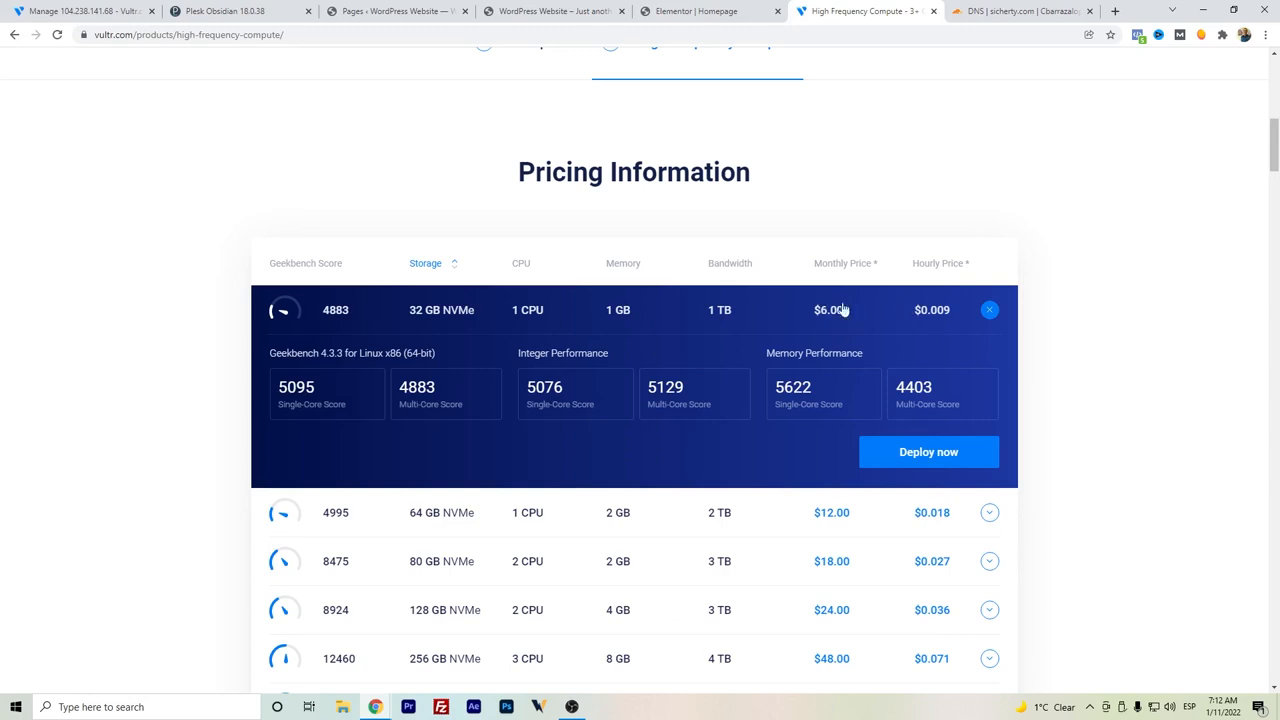
pyautogui.moveTo(656, 336)
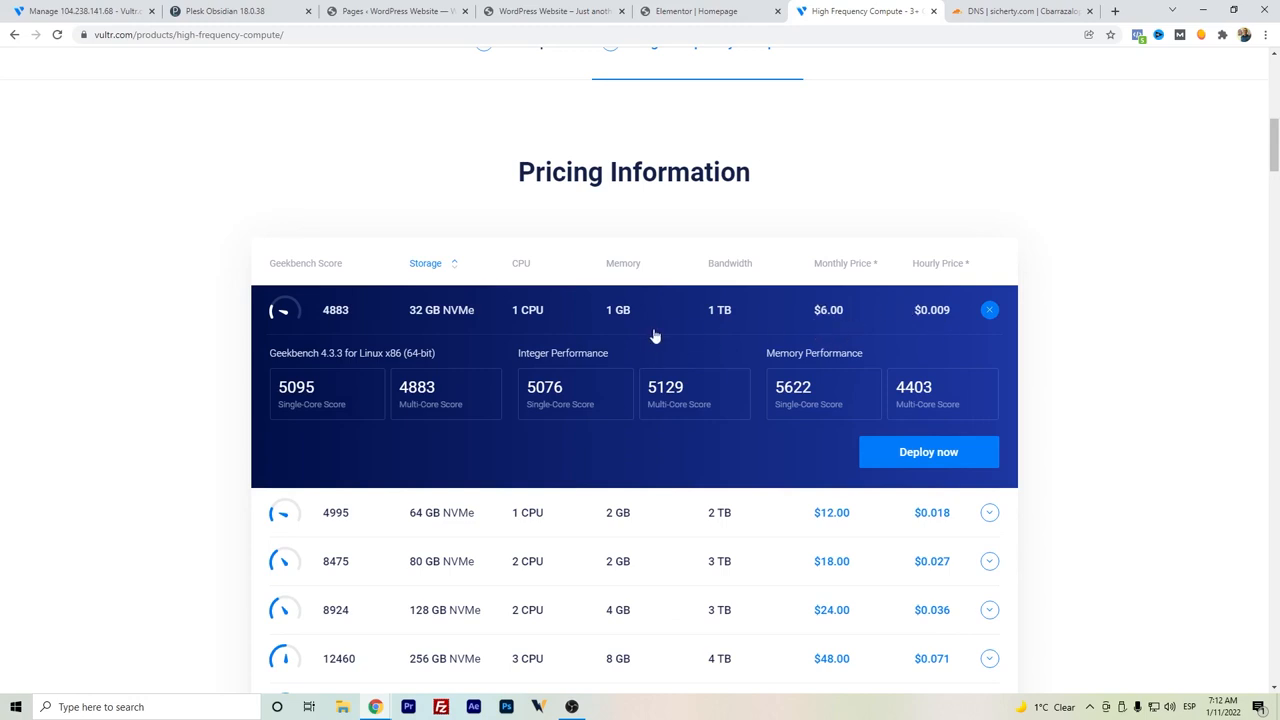
pyautogui.scroll(3)
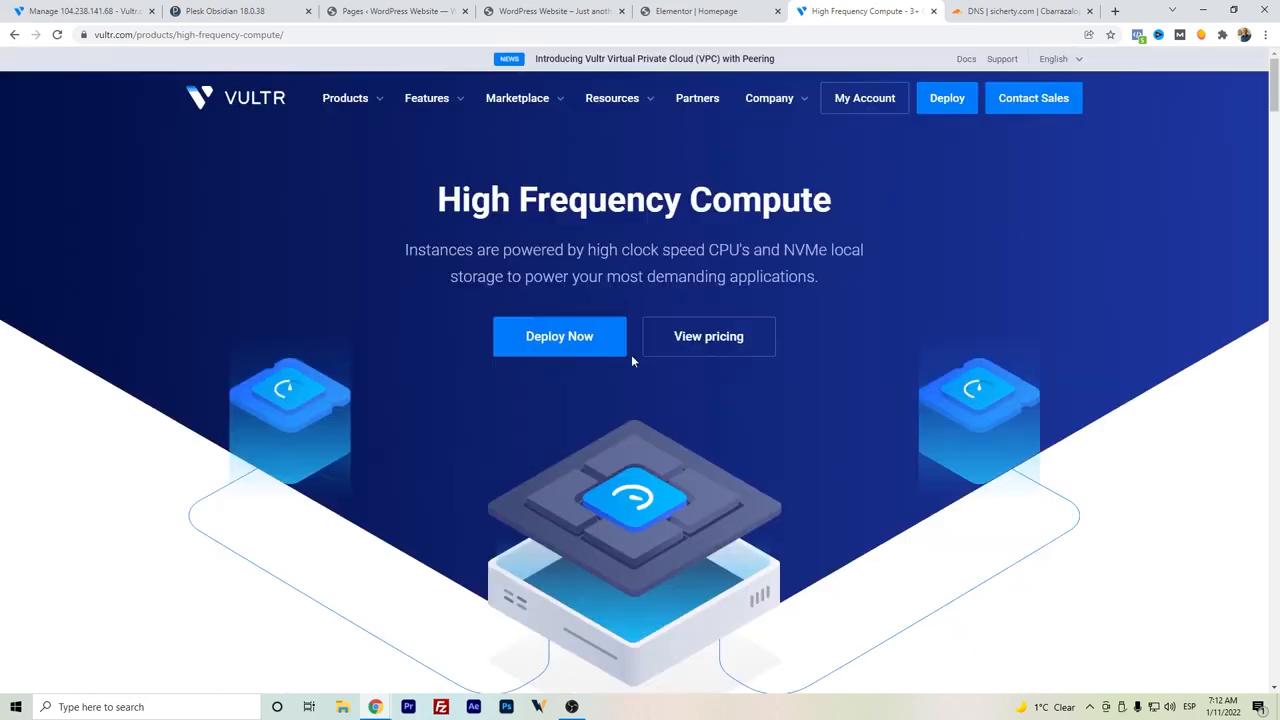